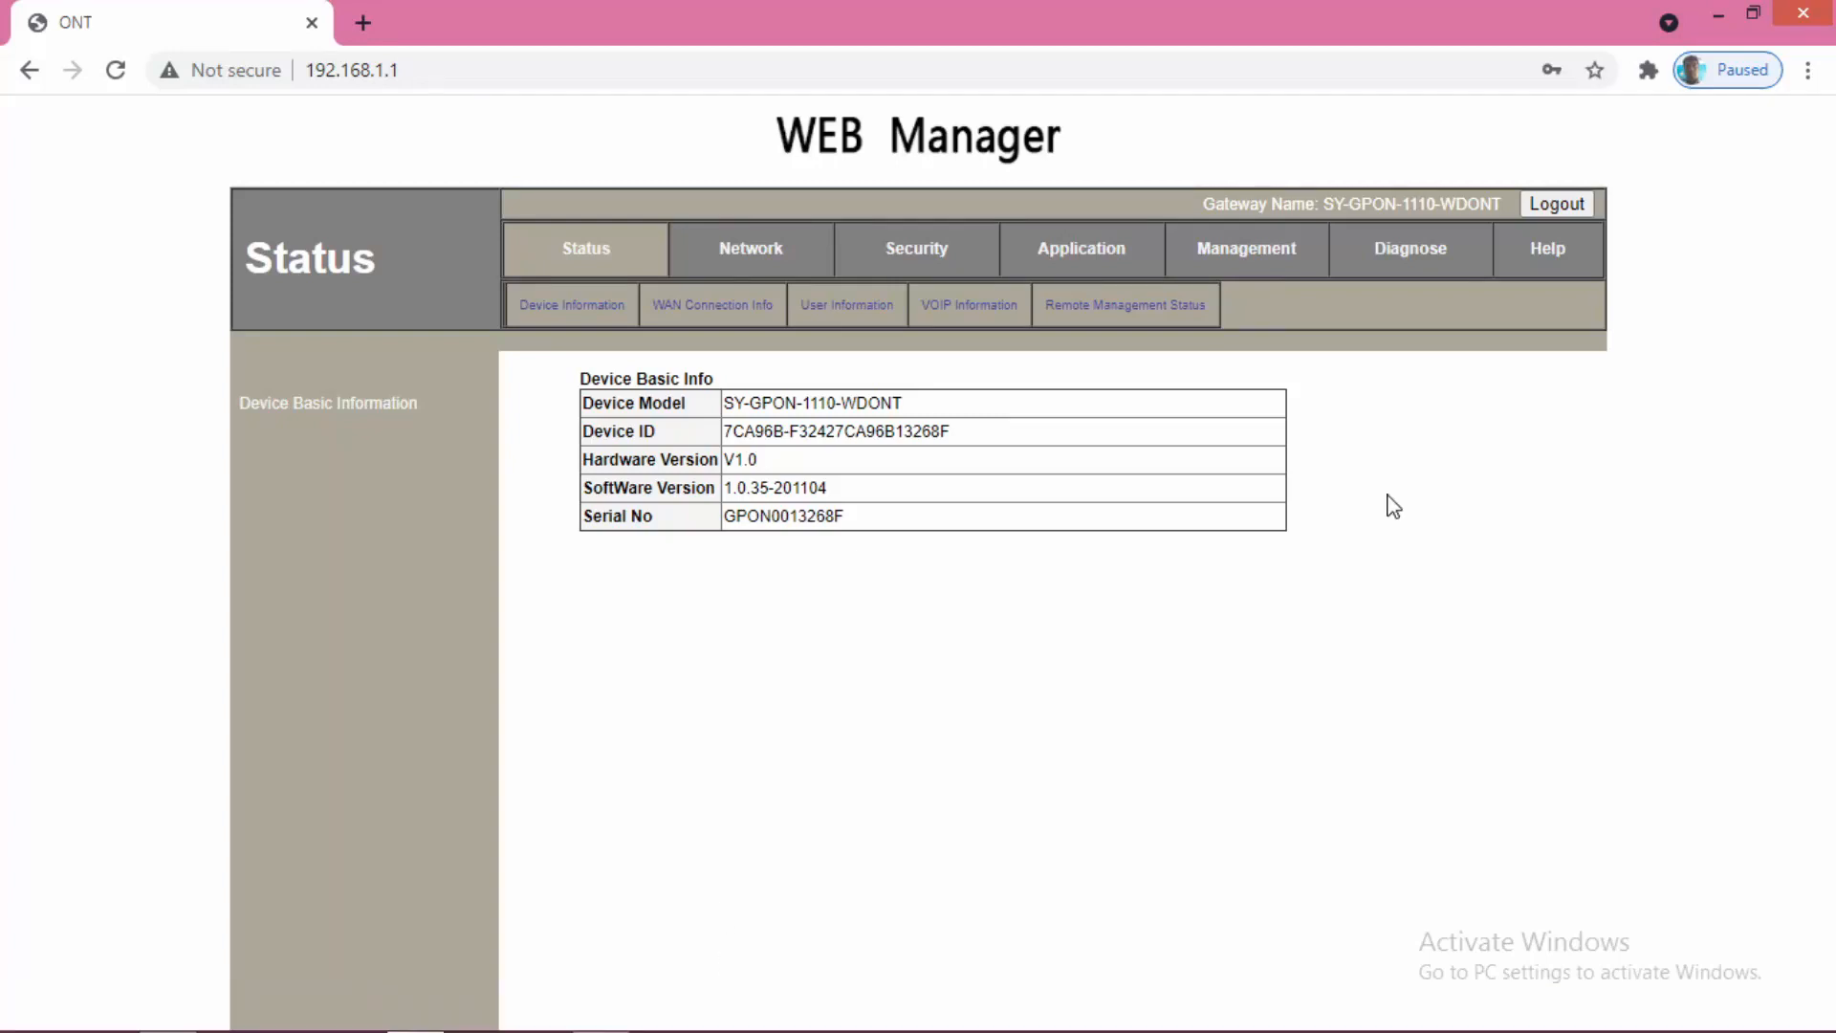
{"action": "mouse_move", "coordinate": [1402, 579]}
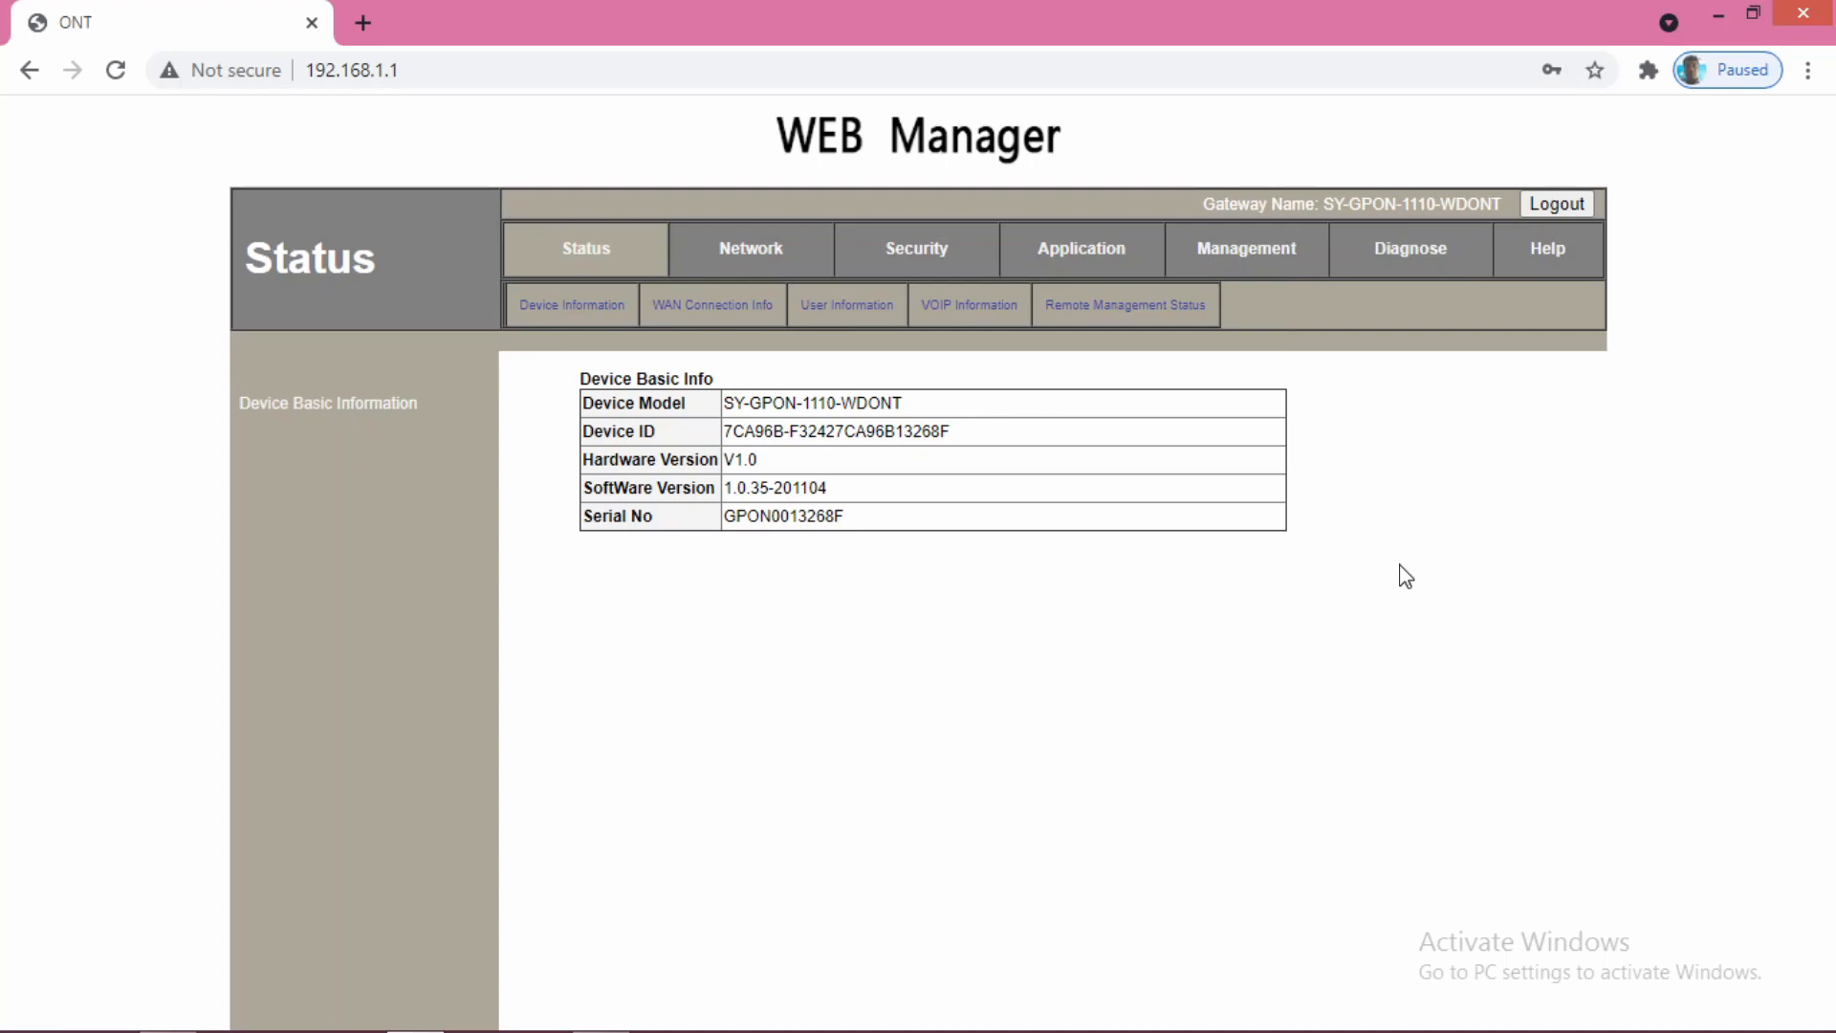
{"action": "mouse_move", "coordinate": [1285, 641]}
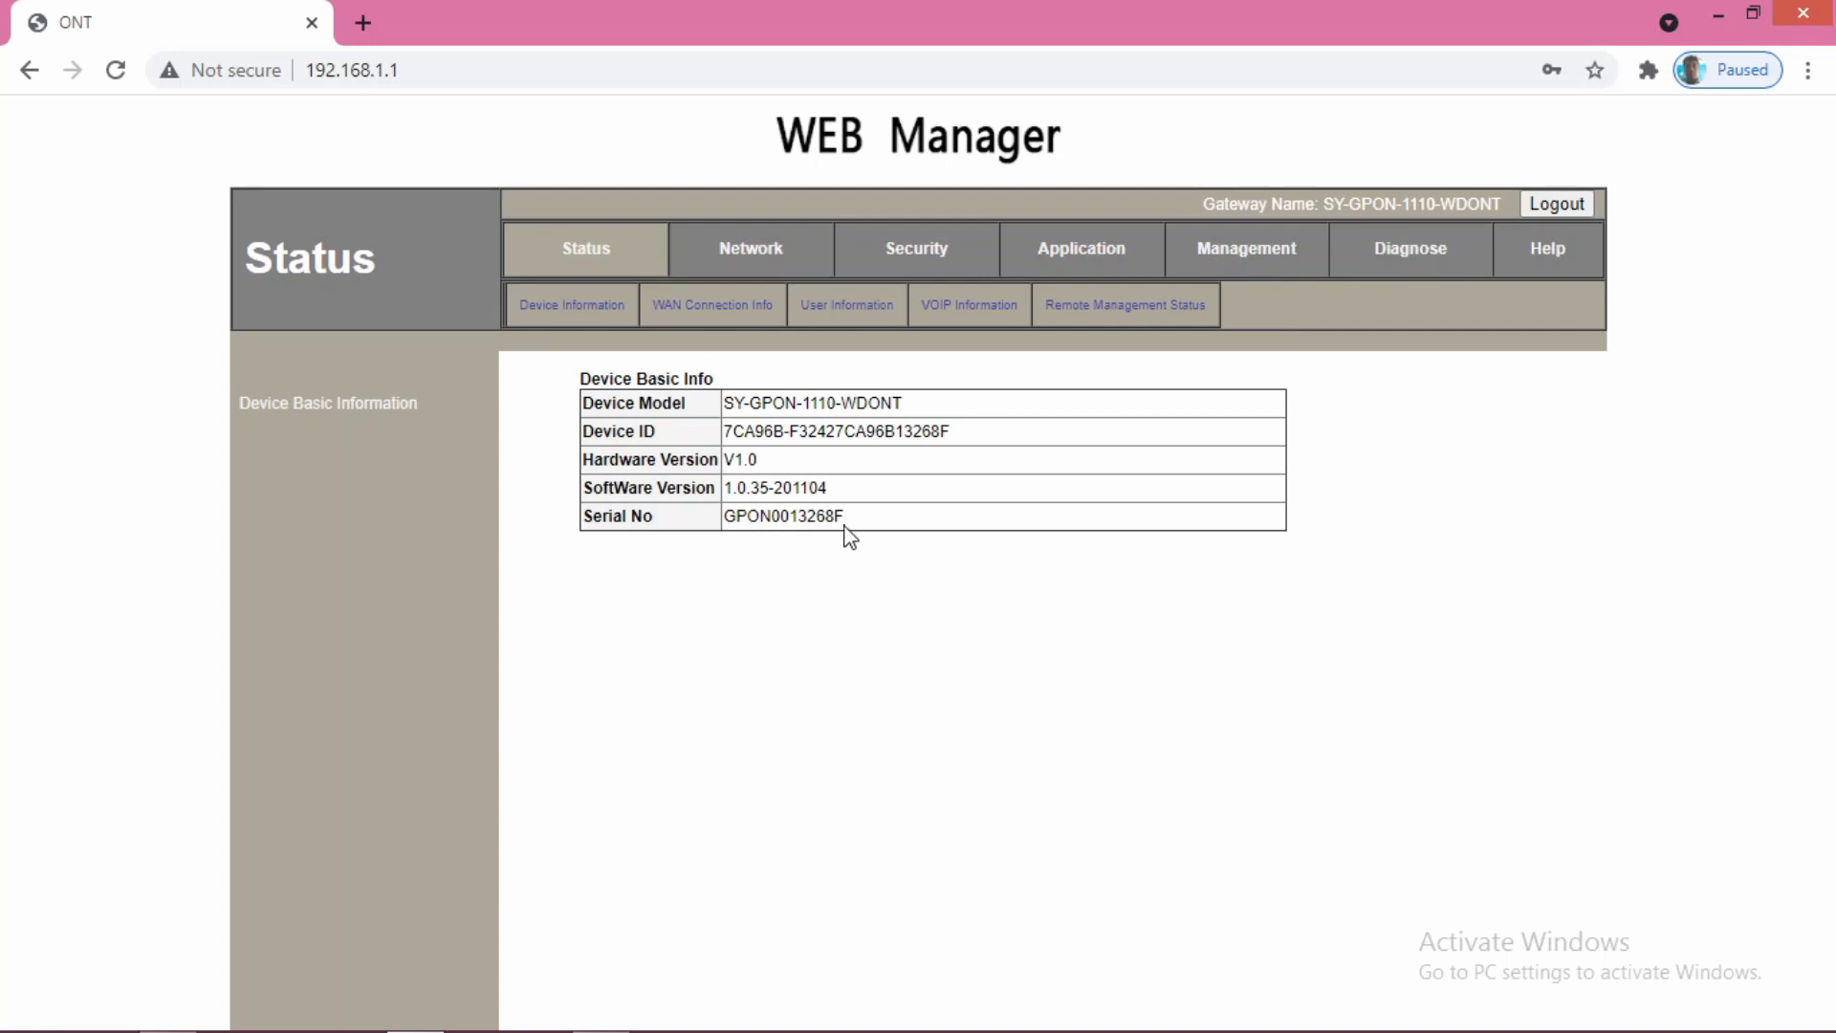
{"action": "mouse_move", "coordinate": [799, 509]}
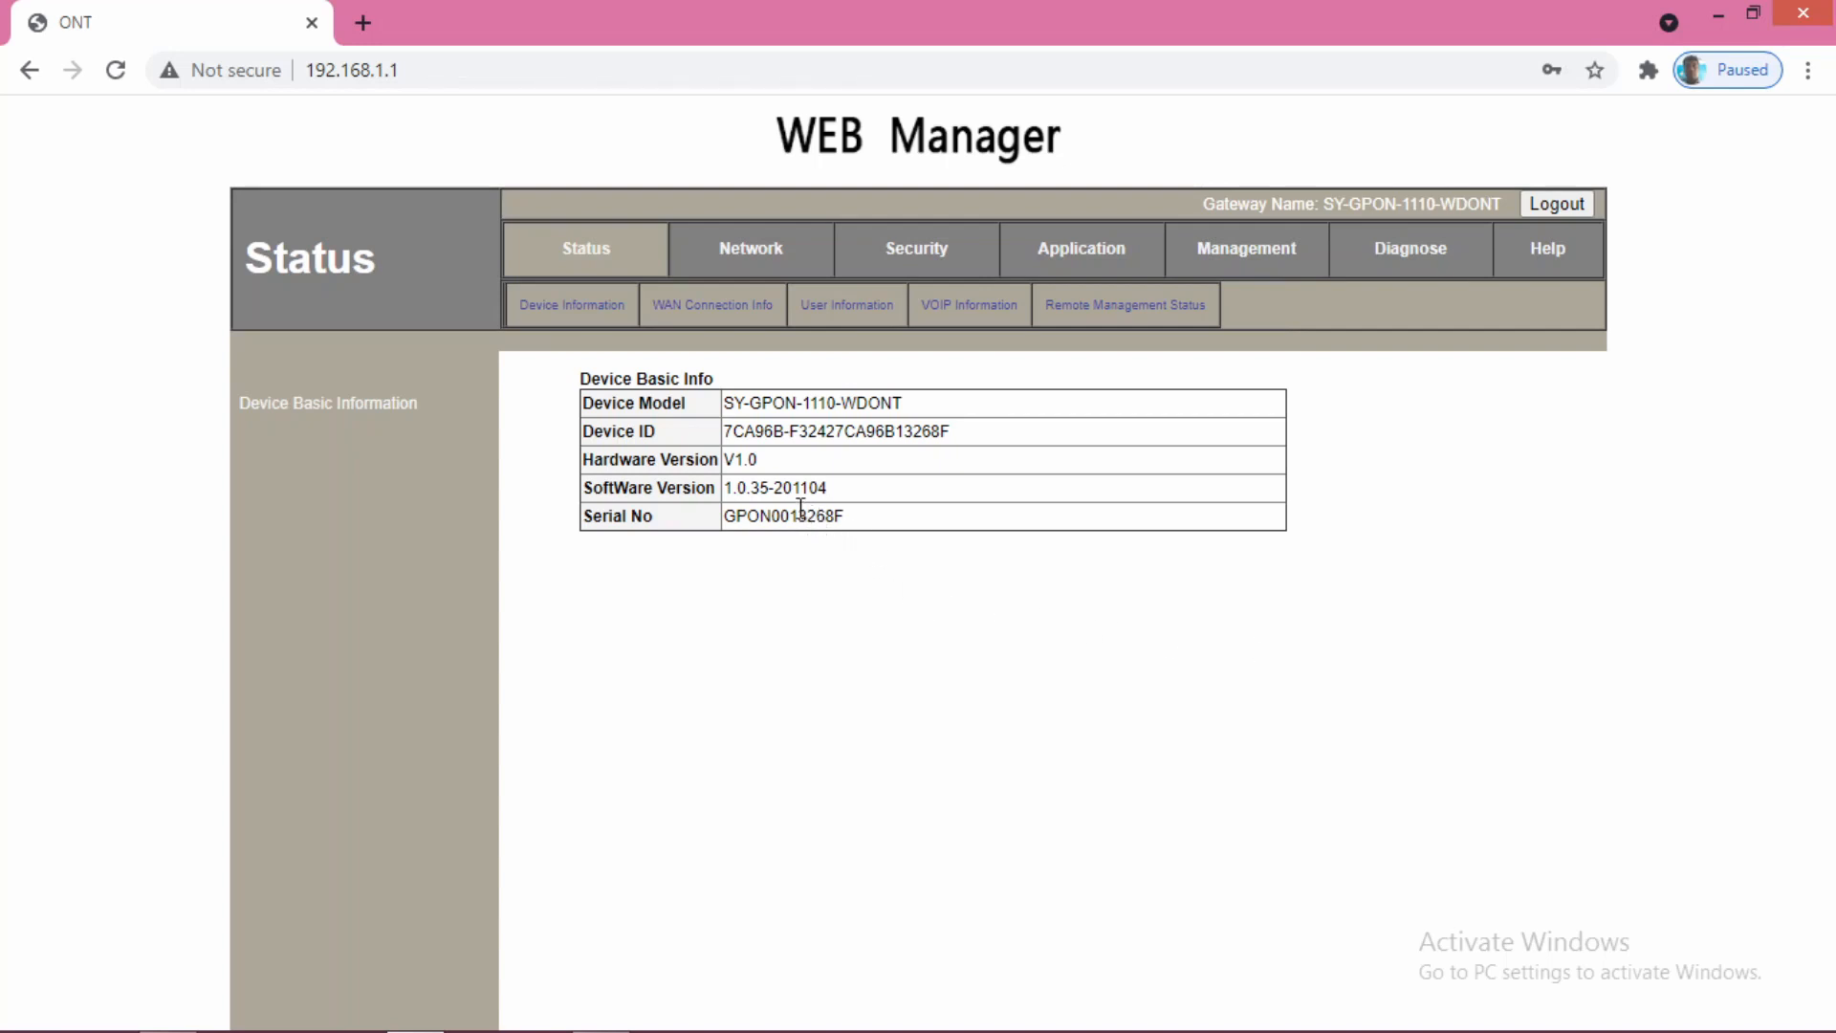
{"action": "mouse_move", "coordinate": [865, 238]}
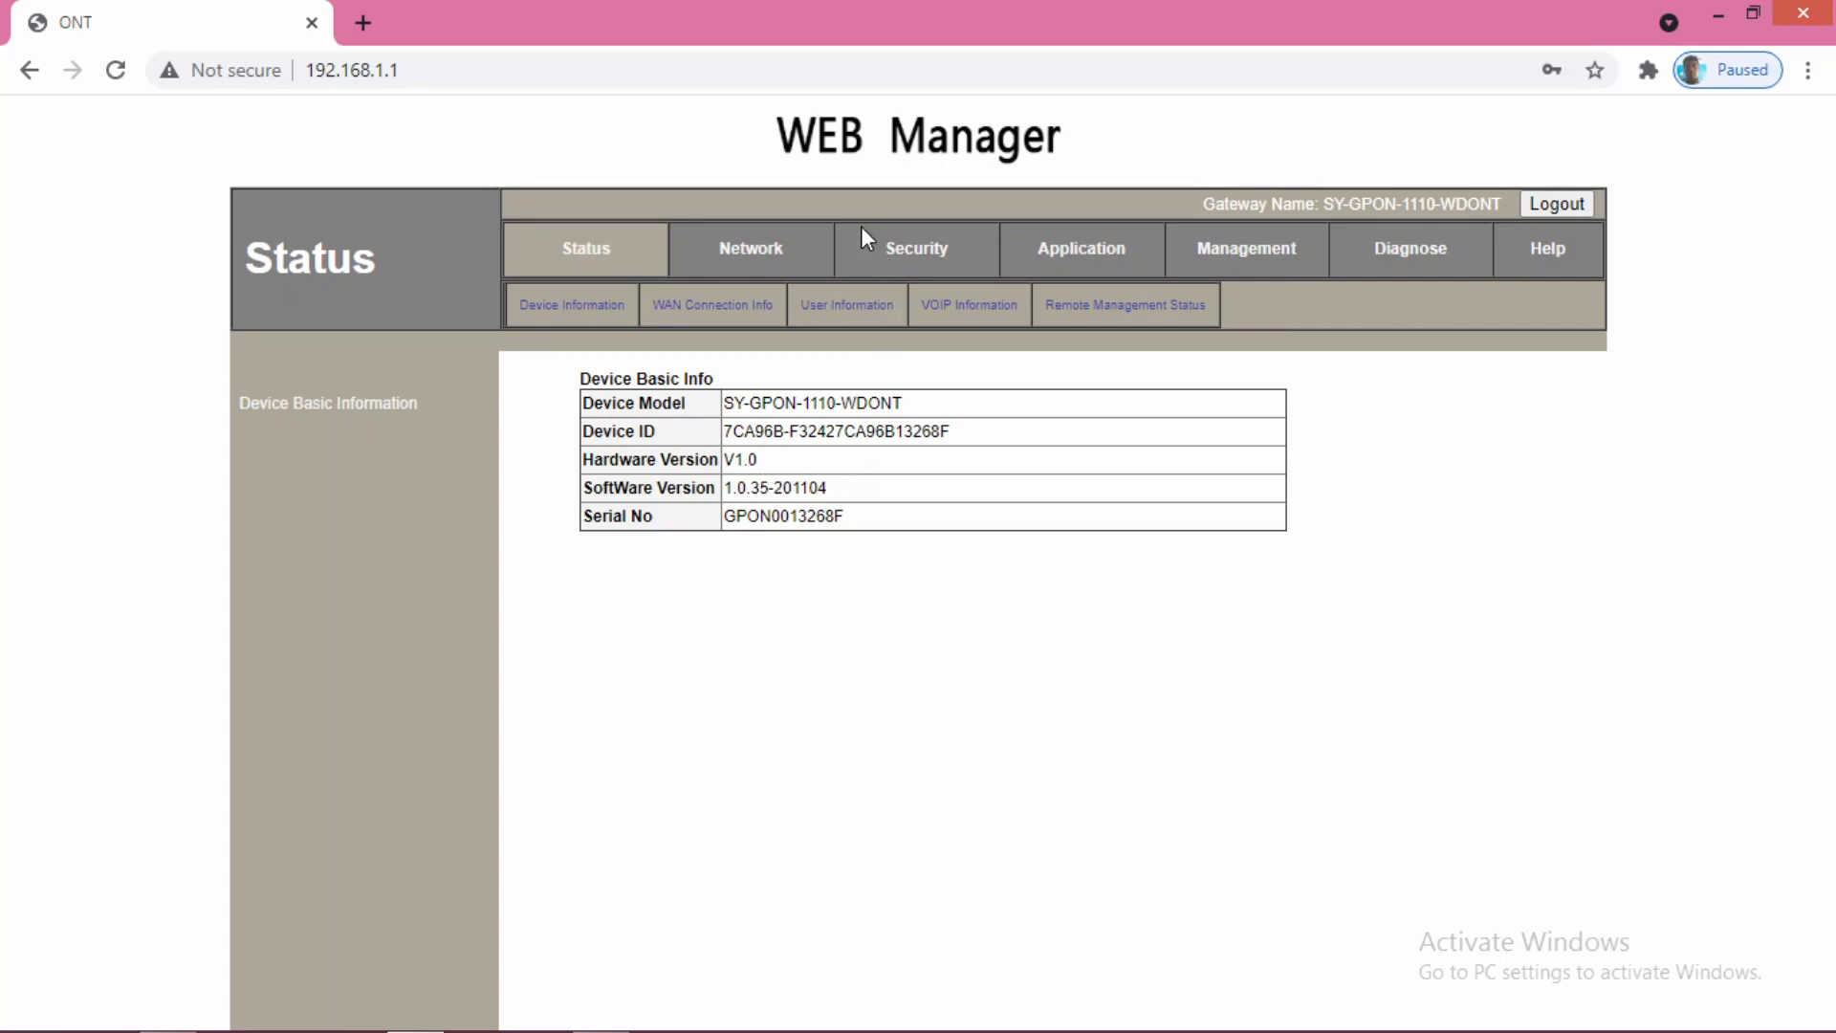
{"action": "mouse_move", "coordinate": [1358, 233]}
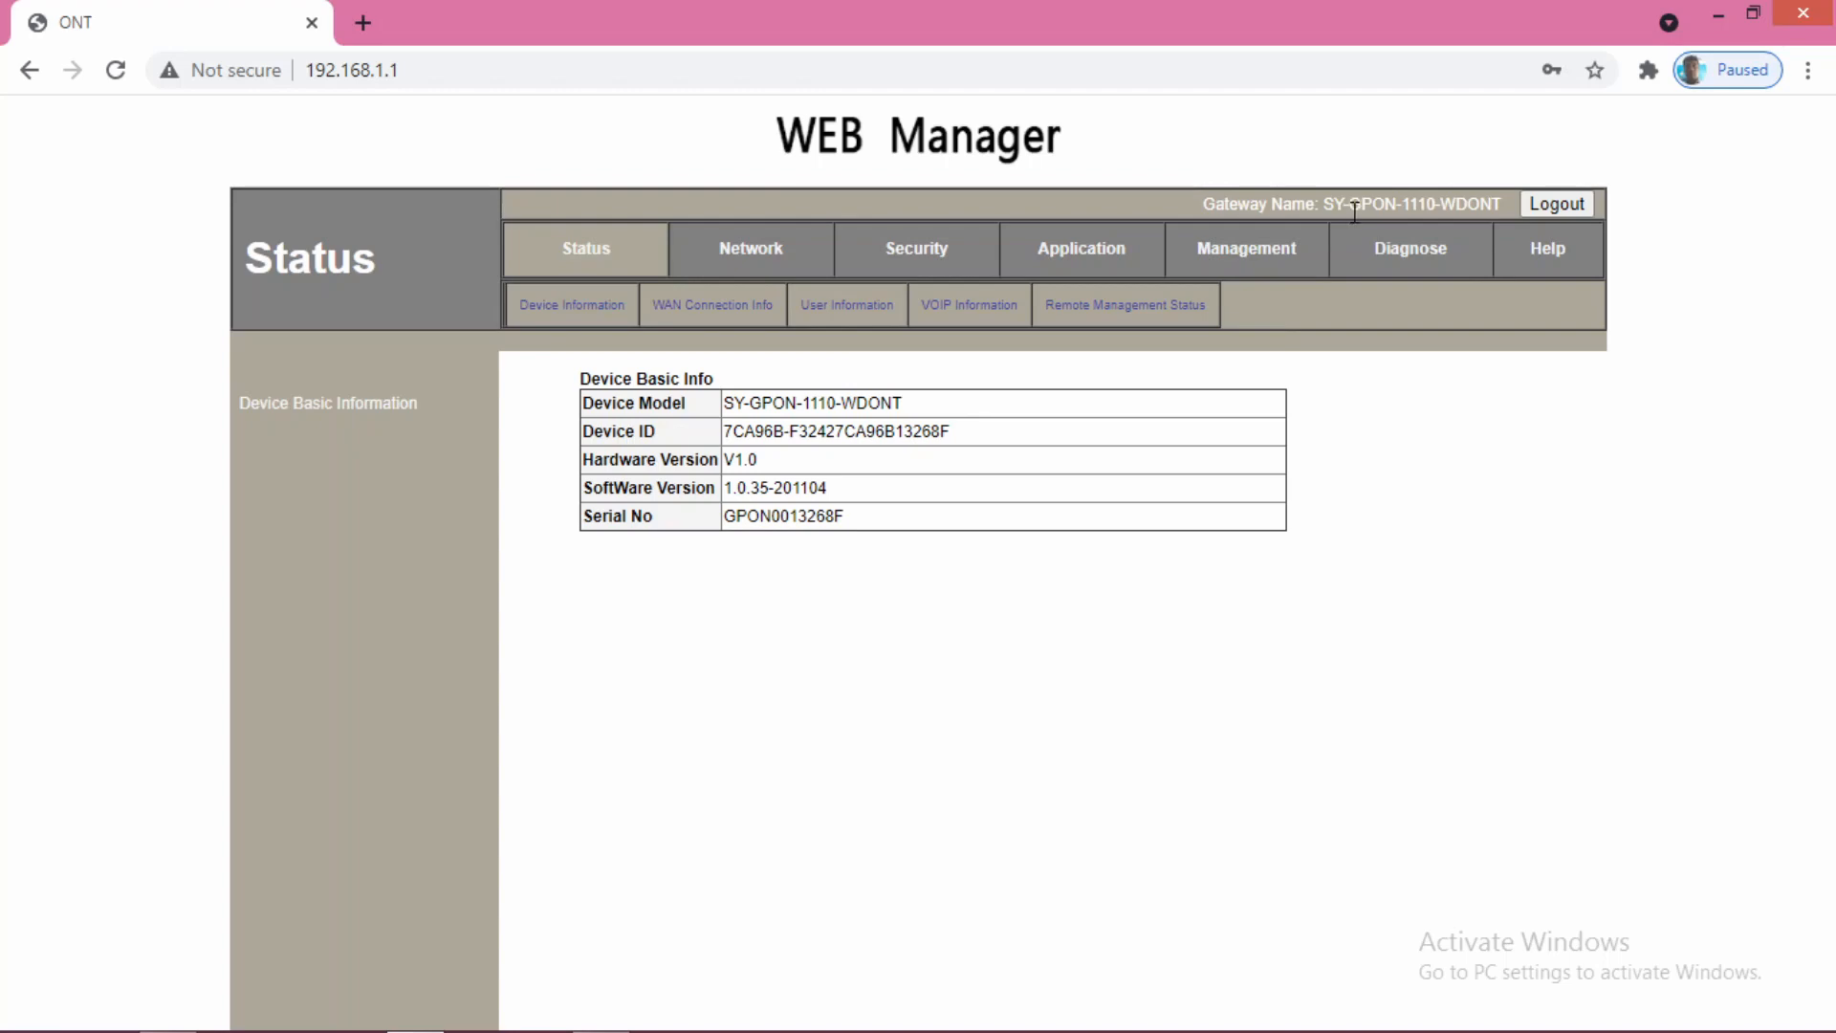
{"action": "mouse_move", "coordinate": [1274, 270]}
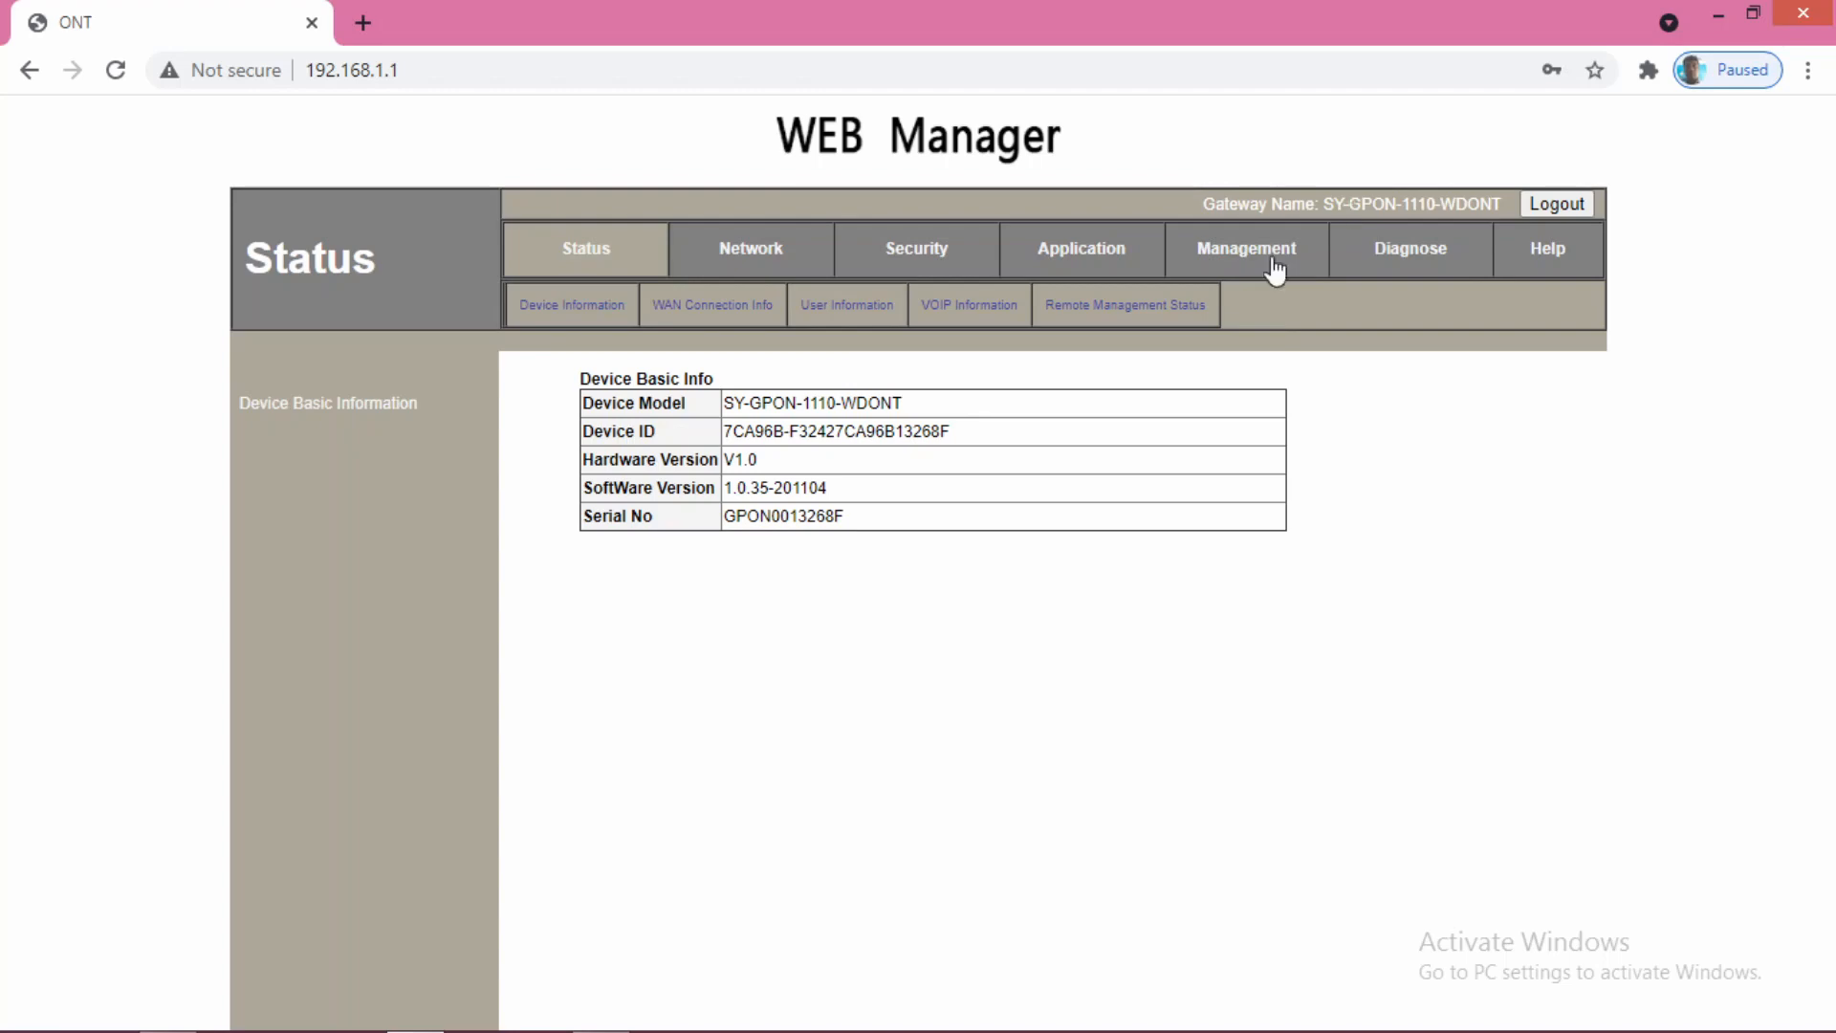
{"action": "mouse_move", "coordinate": [842, 500]}
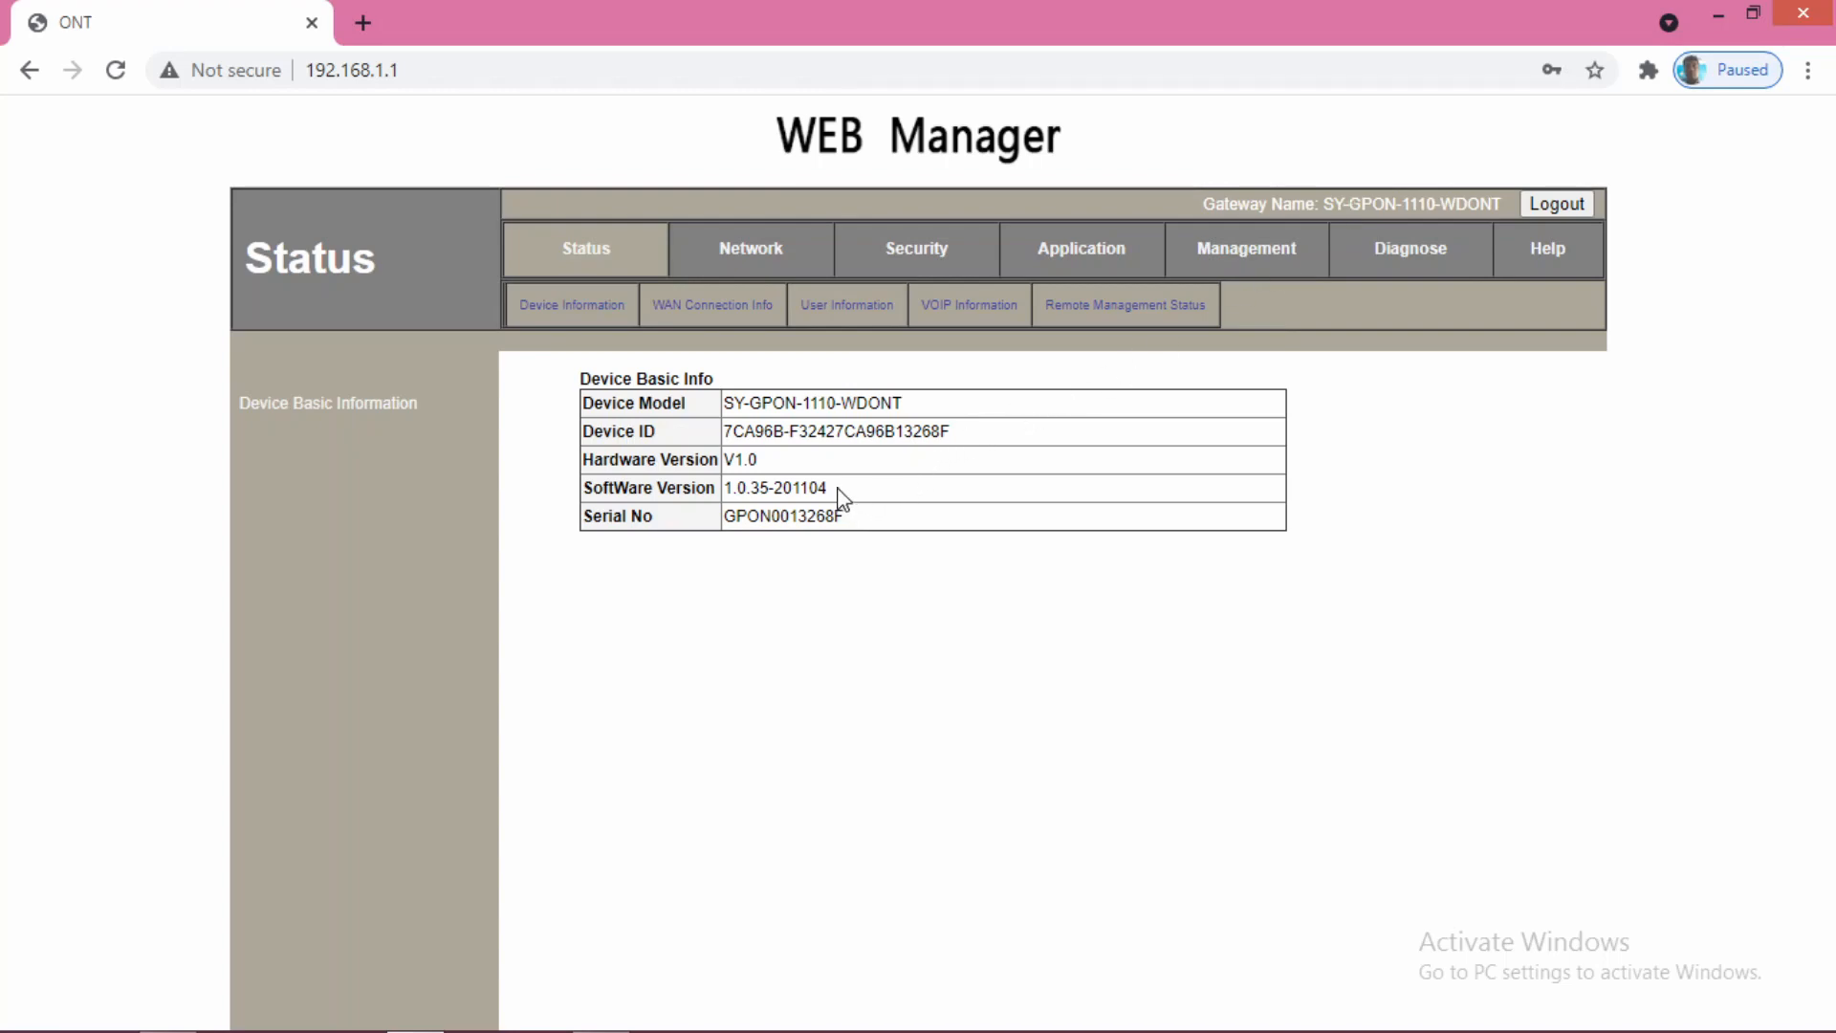
- View the 2_VOICE_INTERNET_R_VID_1831 WAN connection's settings: DHCP, VLAN 1831, MTU 1460, VOICE_INTERNET mode
{"action": "double_click", "coordinate": [775, 488]}
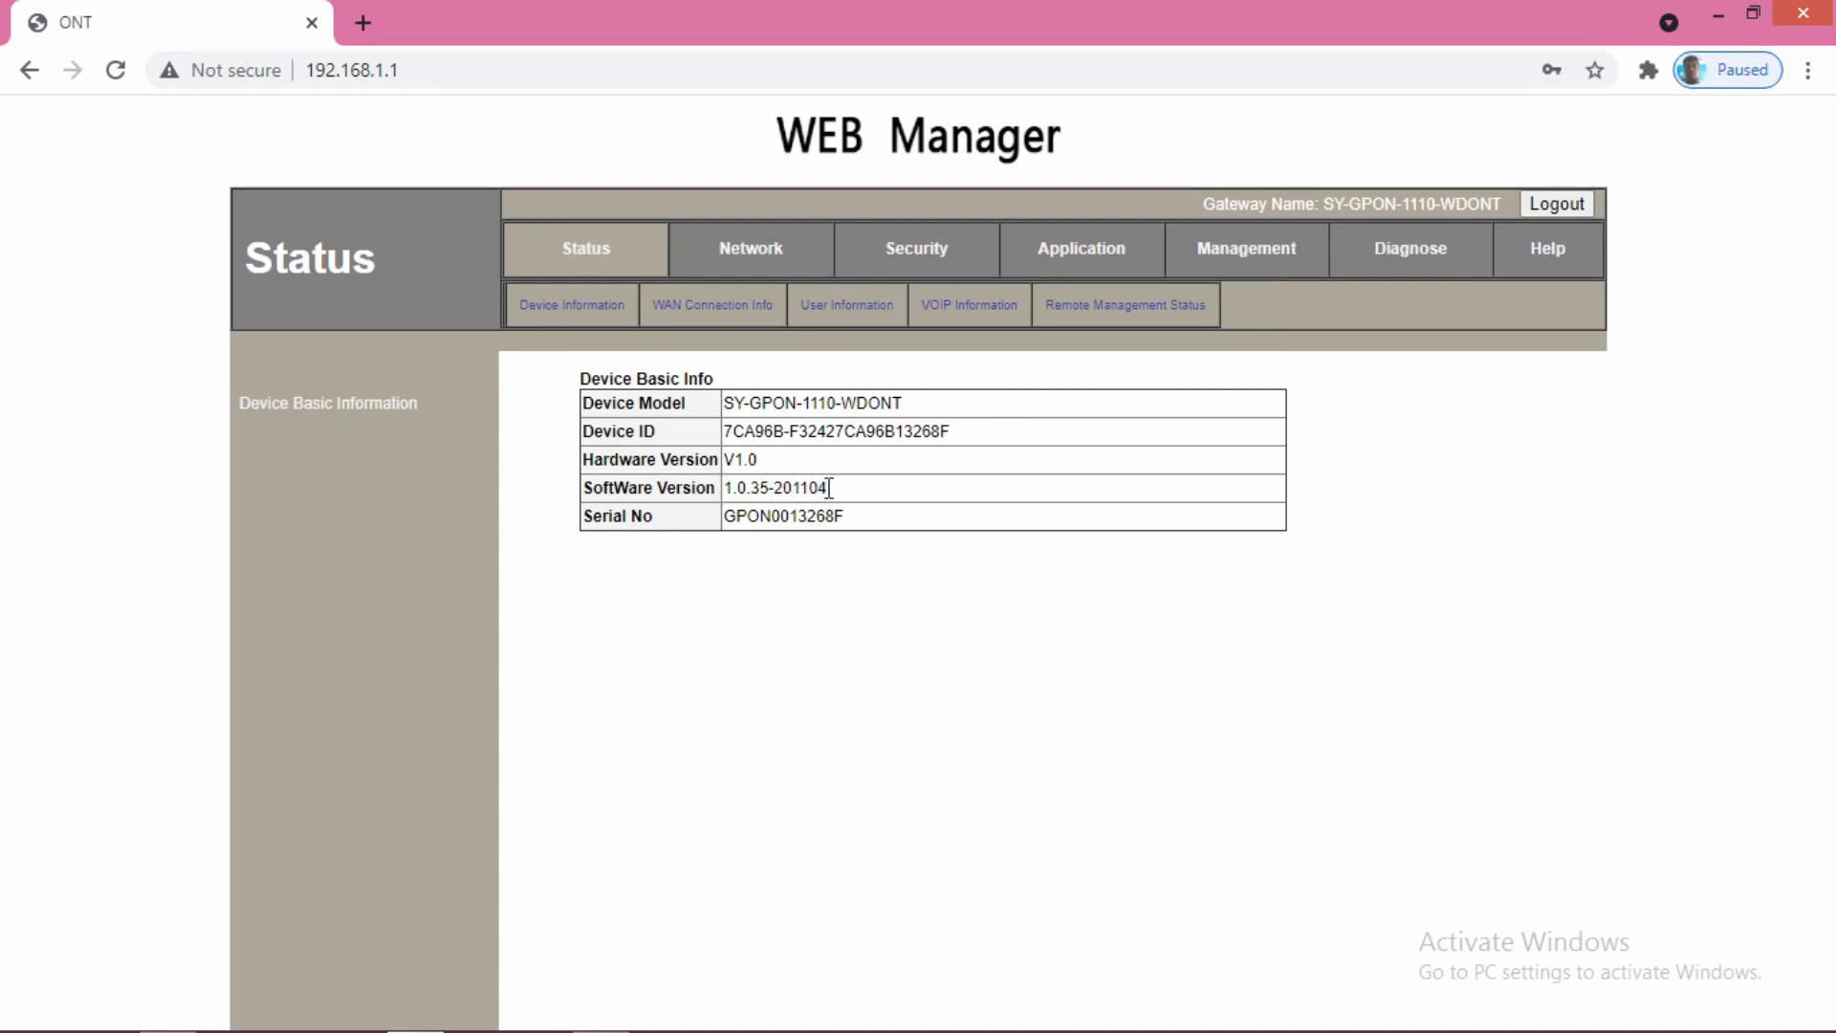
{"action": "mouse_move", "coordinate": [755, 515]}
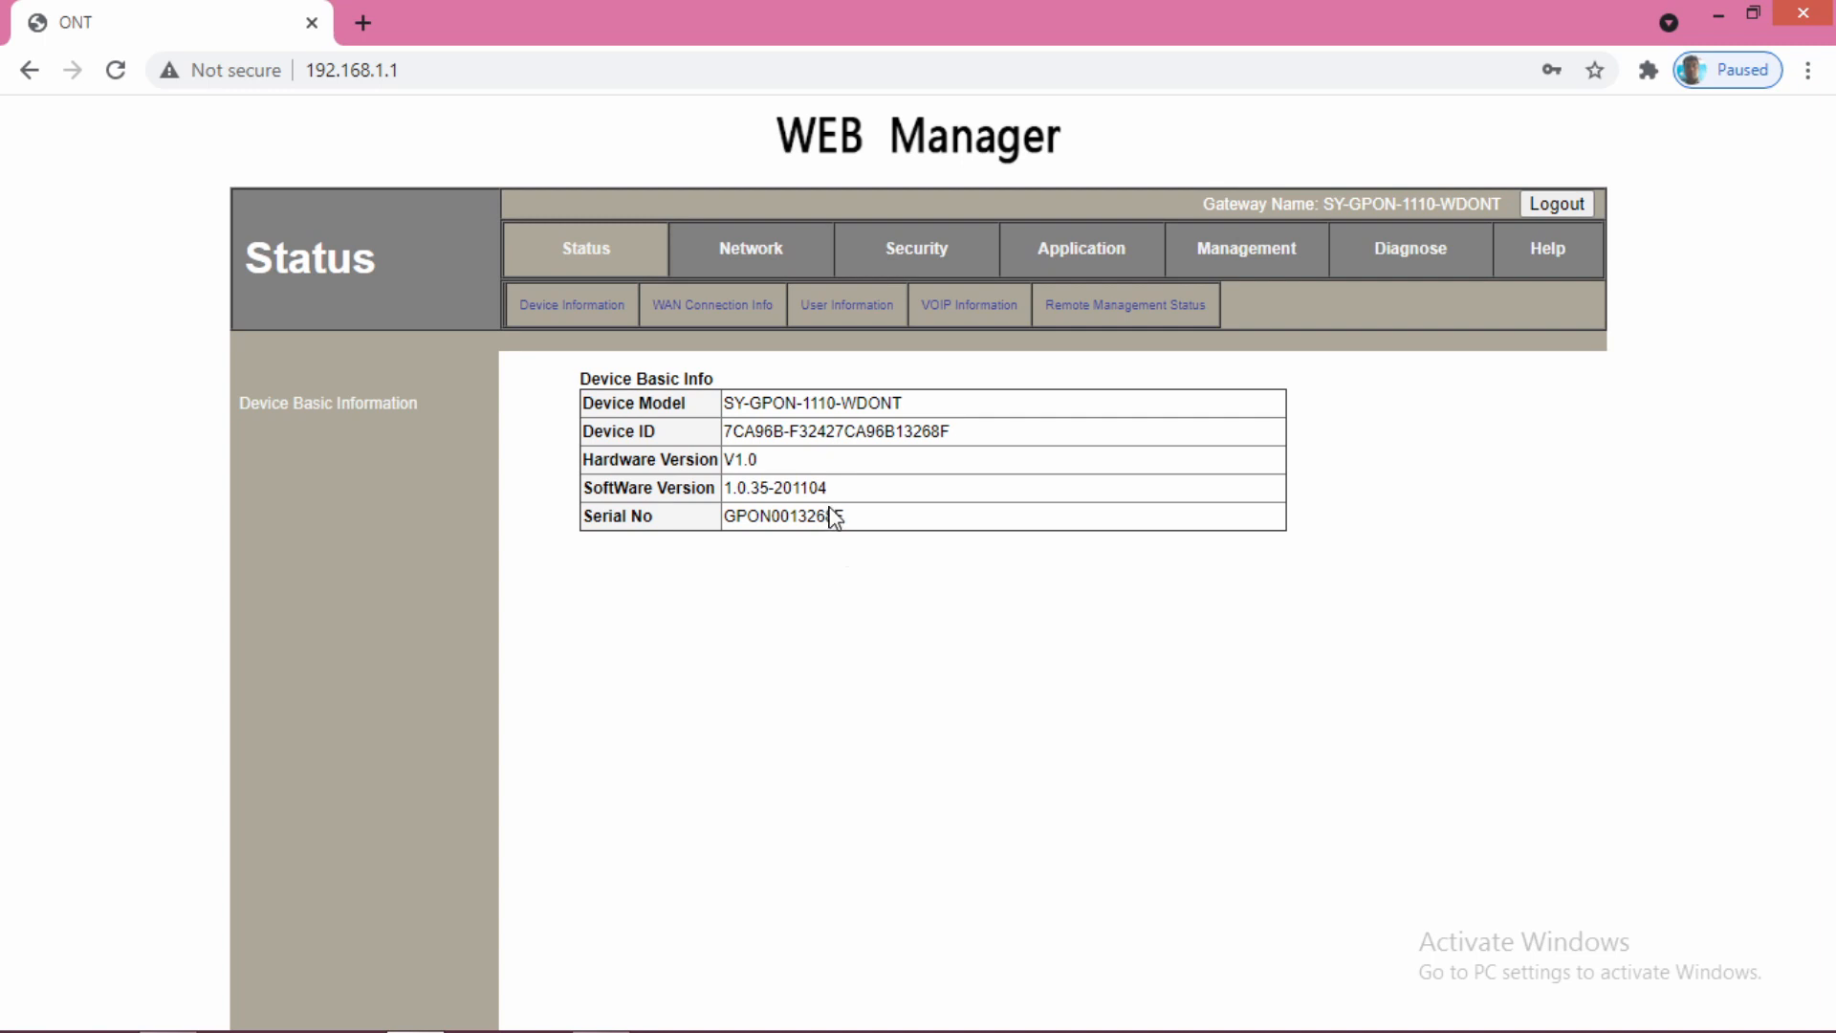
{"action": "mouse_move", "coordinate": [834, 494]}
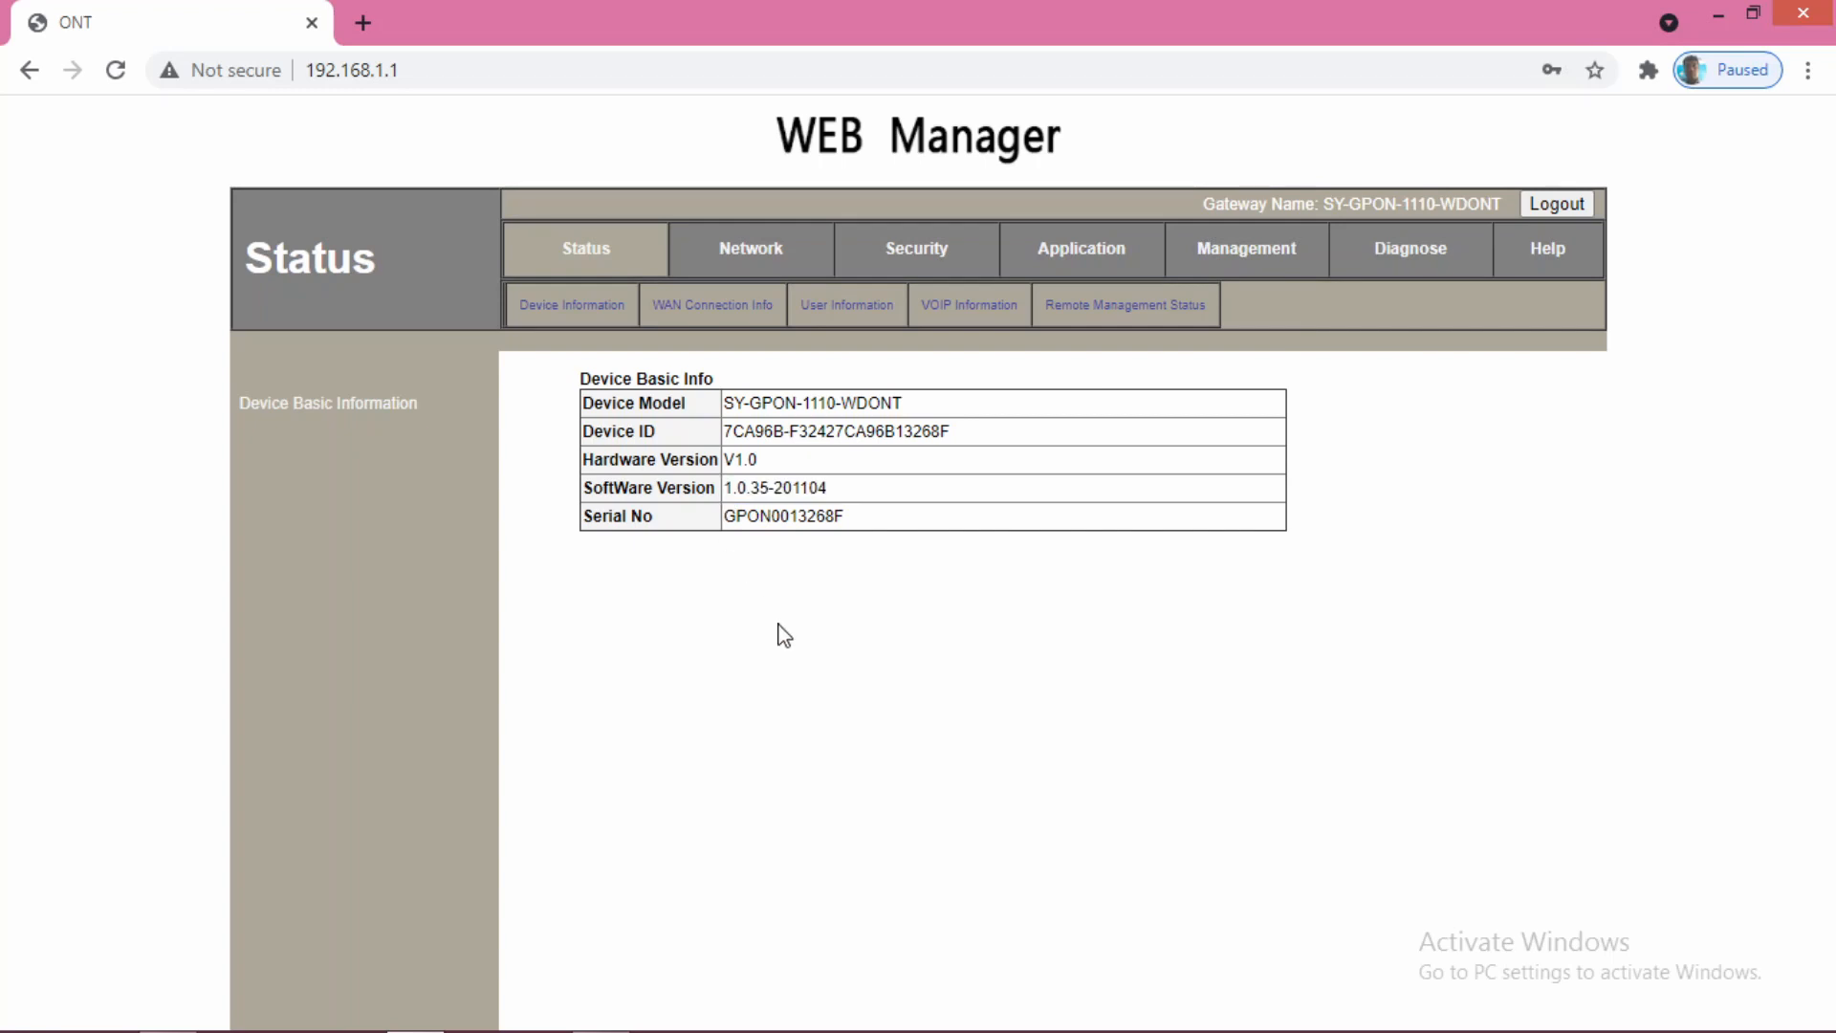
{"action": "mouse_move", "coordinate": [743, 543]}
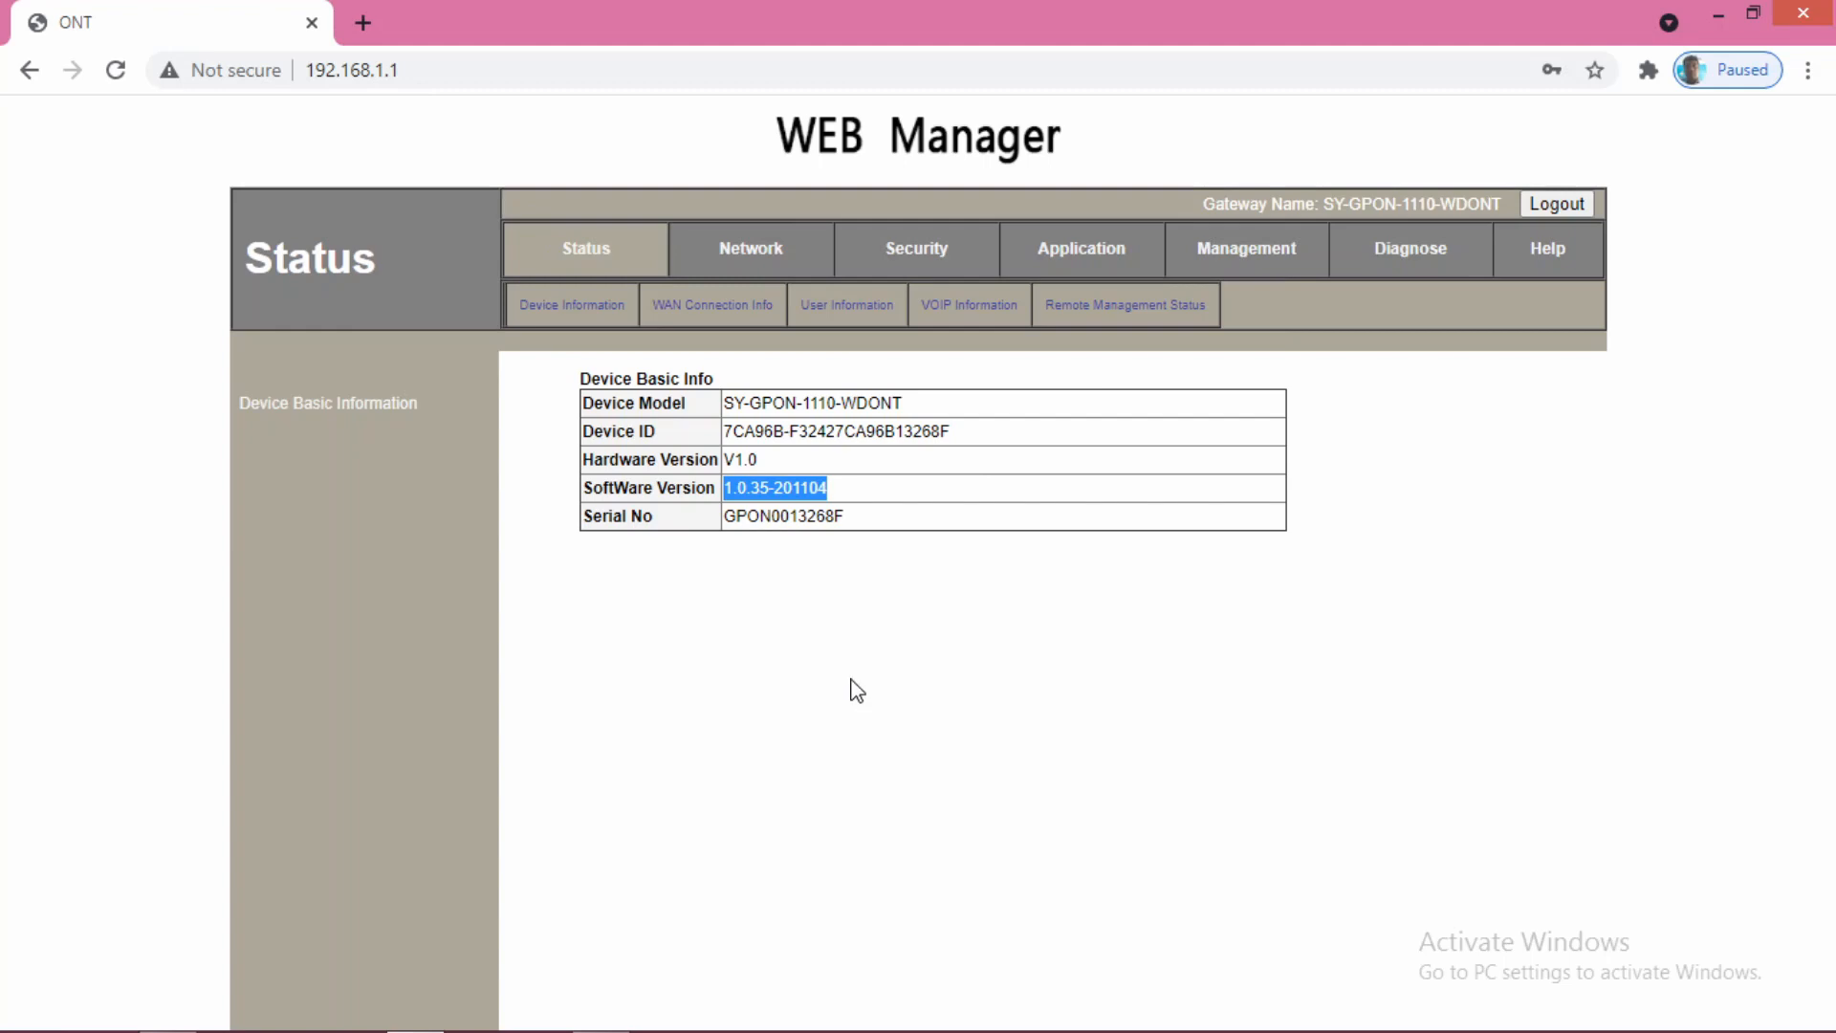
{"action": "left_click", "coordinate": [750, 249]}
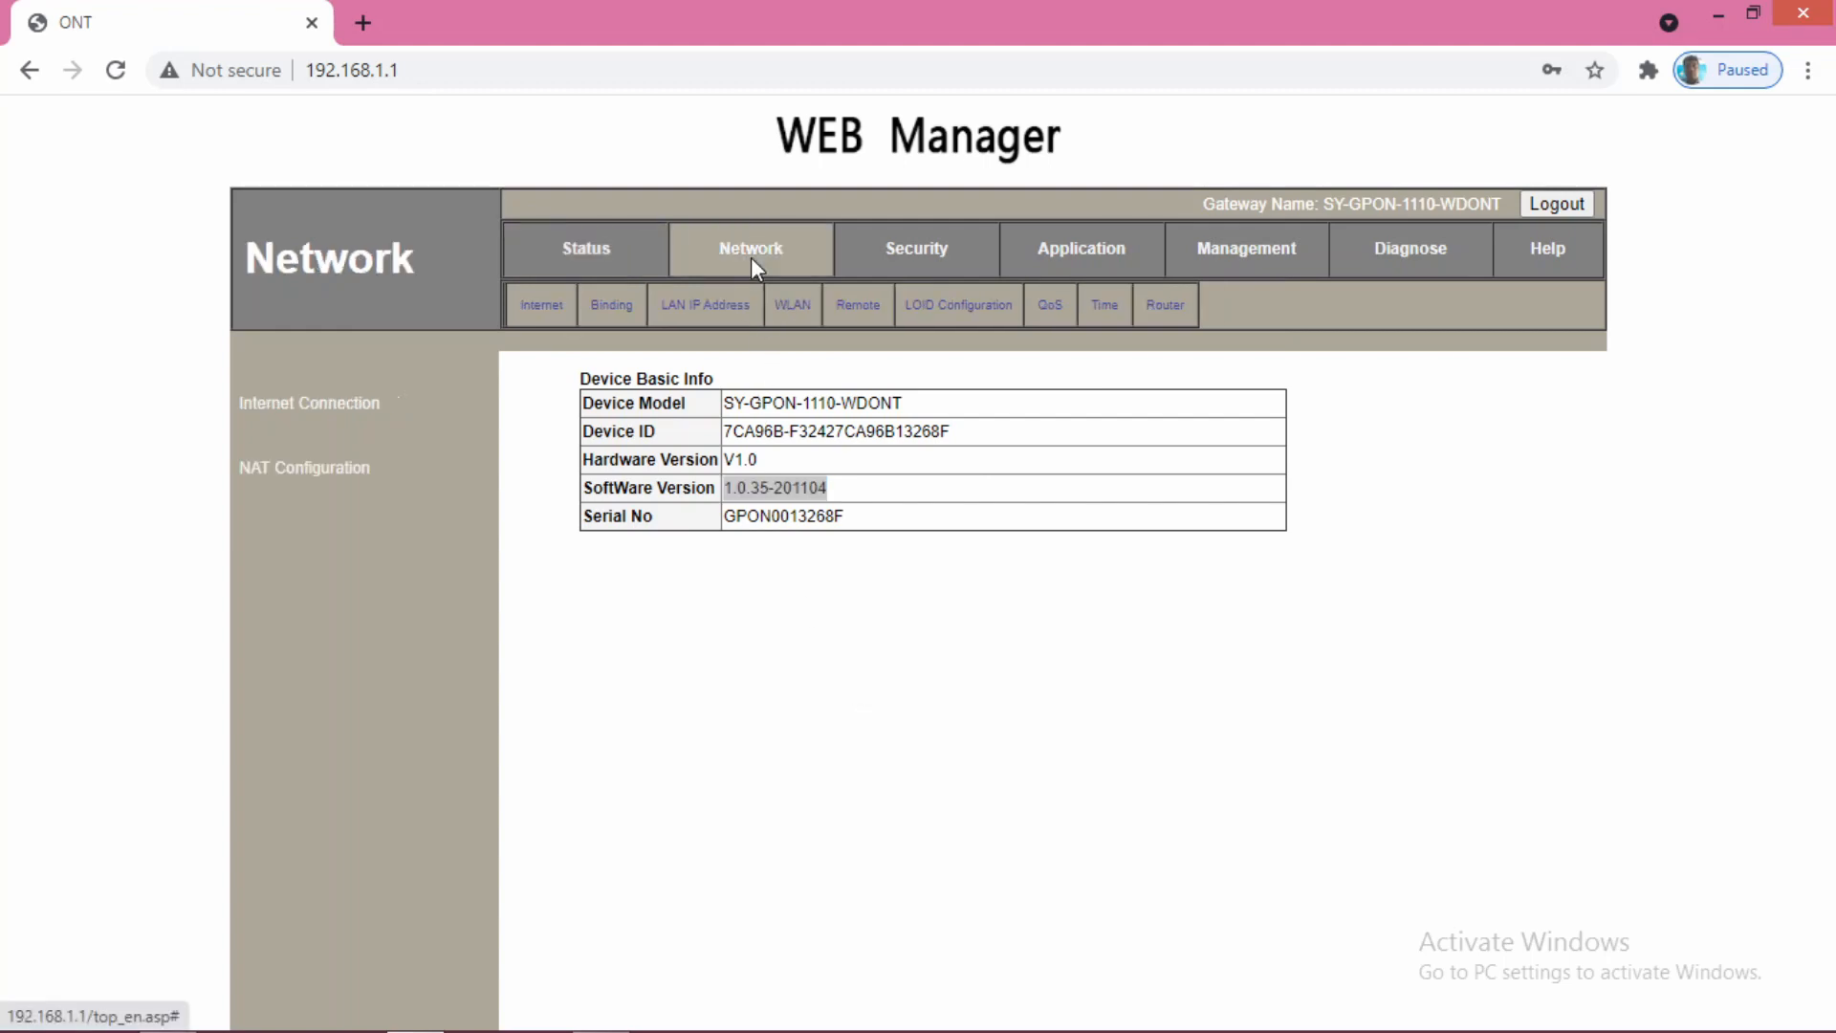
{"action": "left_click", "coordinate": [308, 404]}
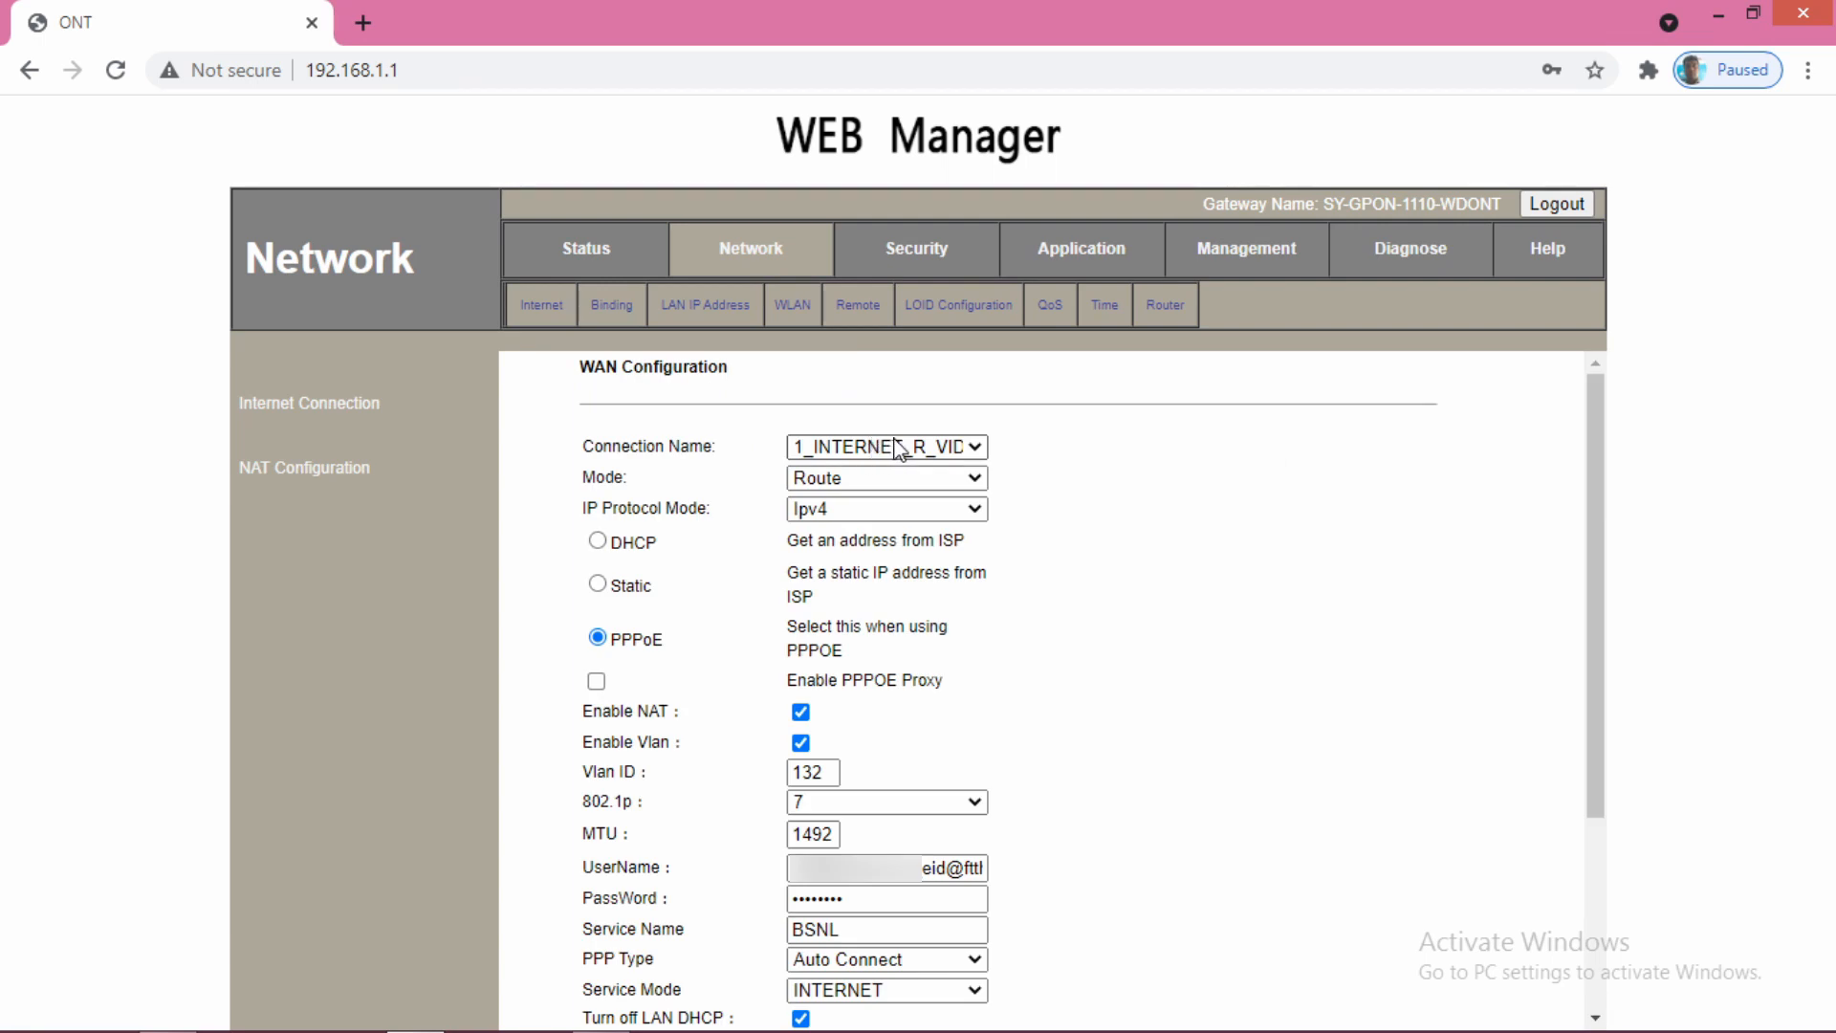
{"action": "left_click", "coordinate": [885, 446]}
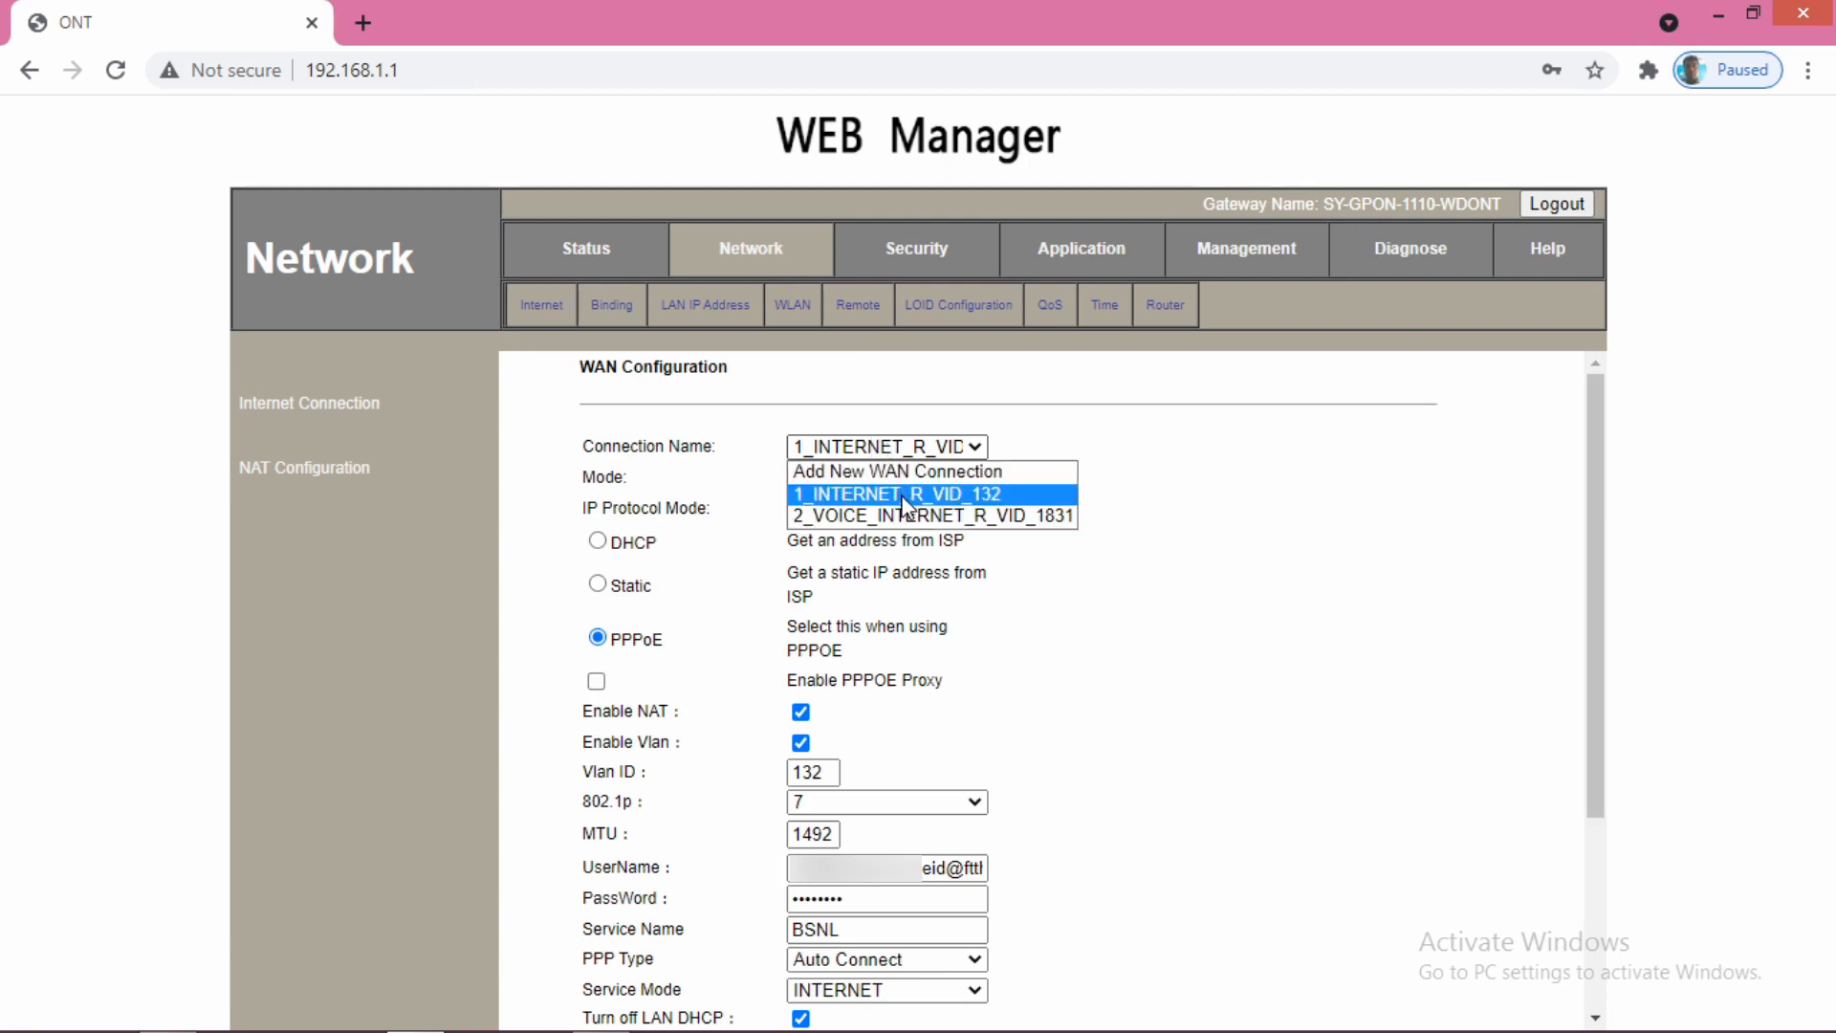
{"action": "left_click", "coordinate": [932, 514]}
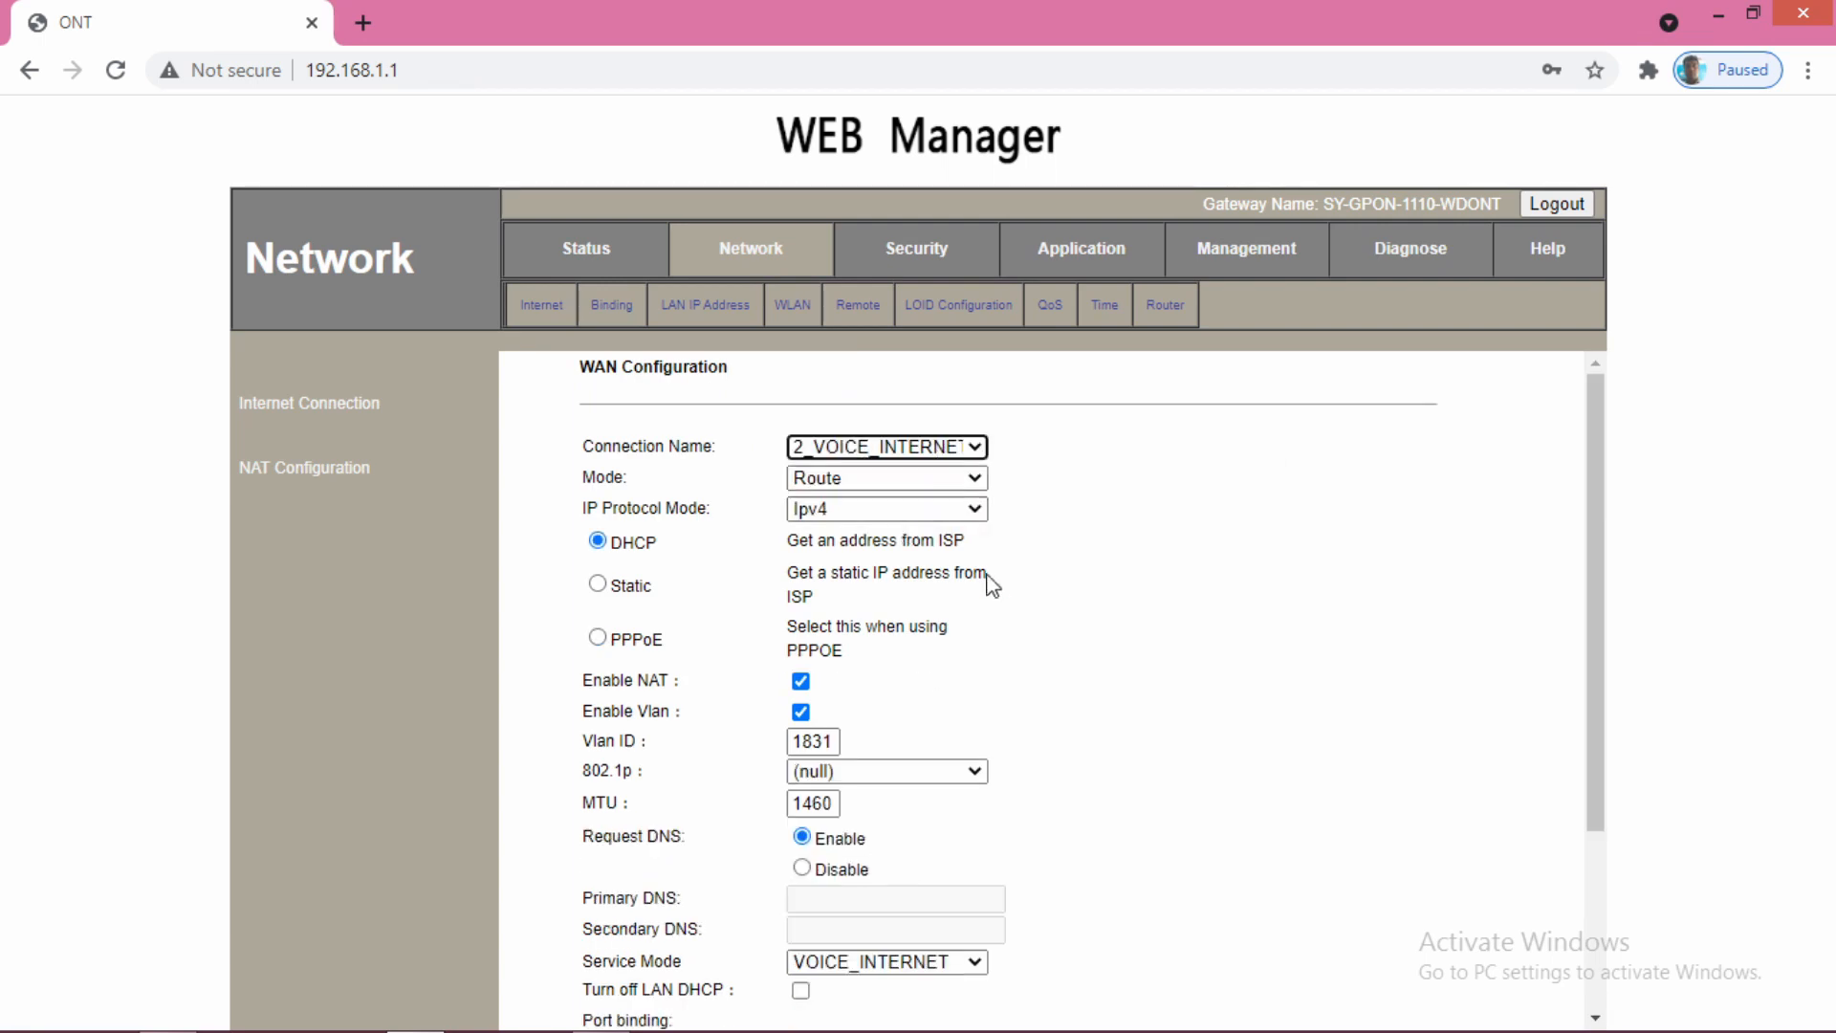
{"action": "scroll", "scroll_direction": "down", "scroll_amount": 3}
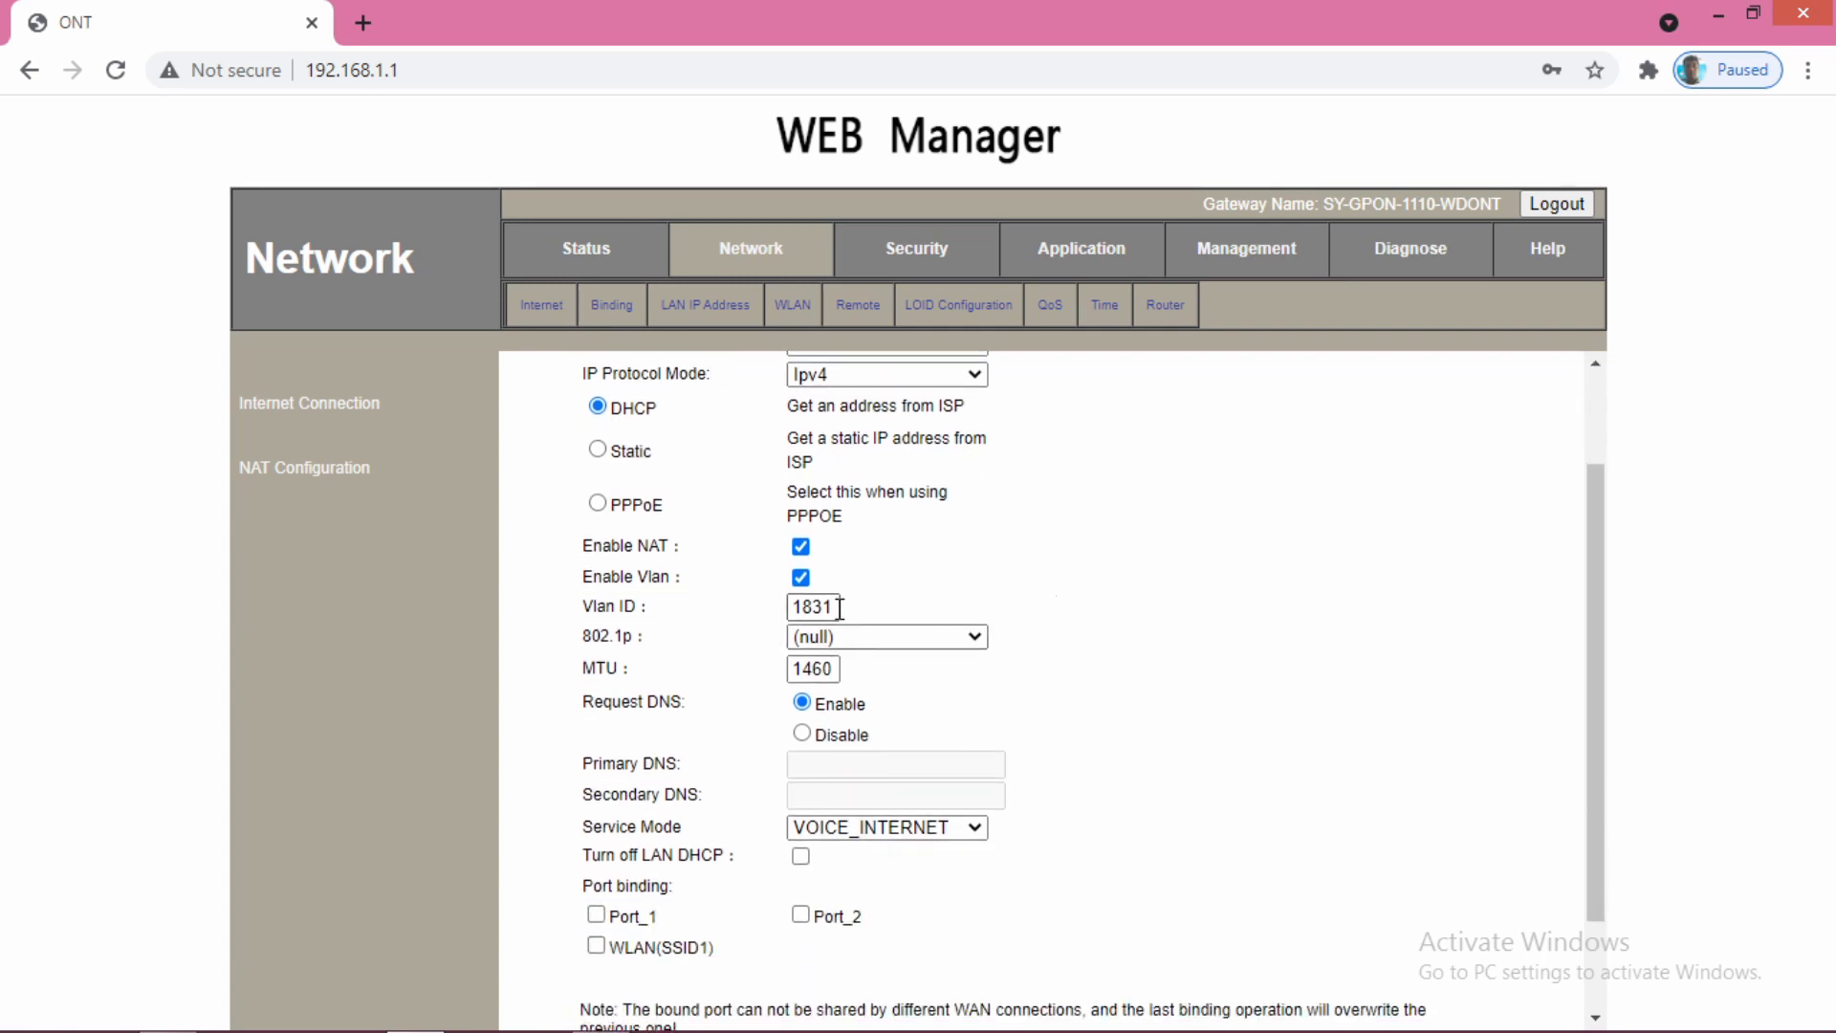
{"action": "mouse_move", "coordinate": [916, 618]}
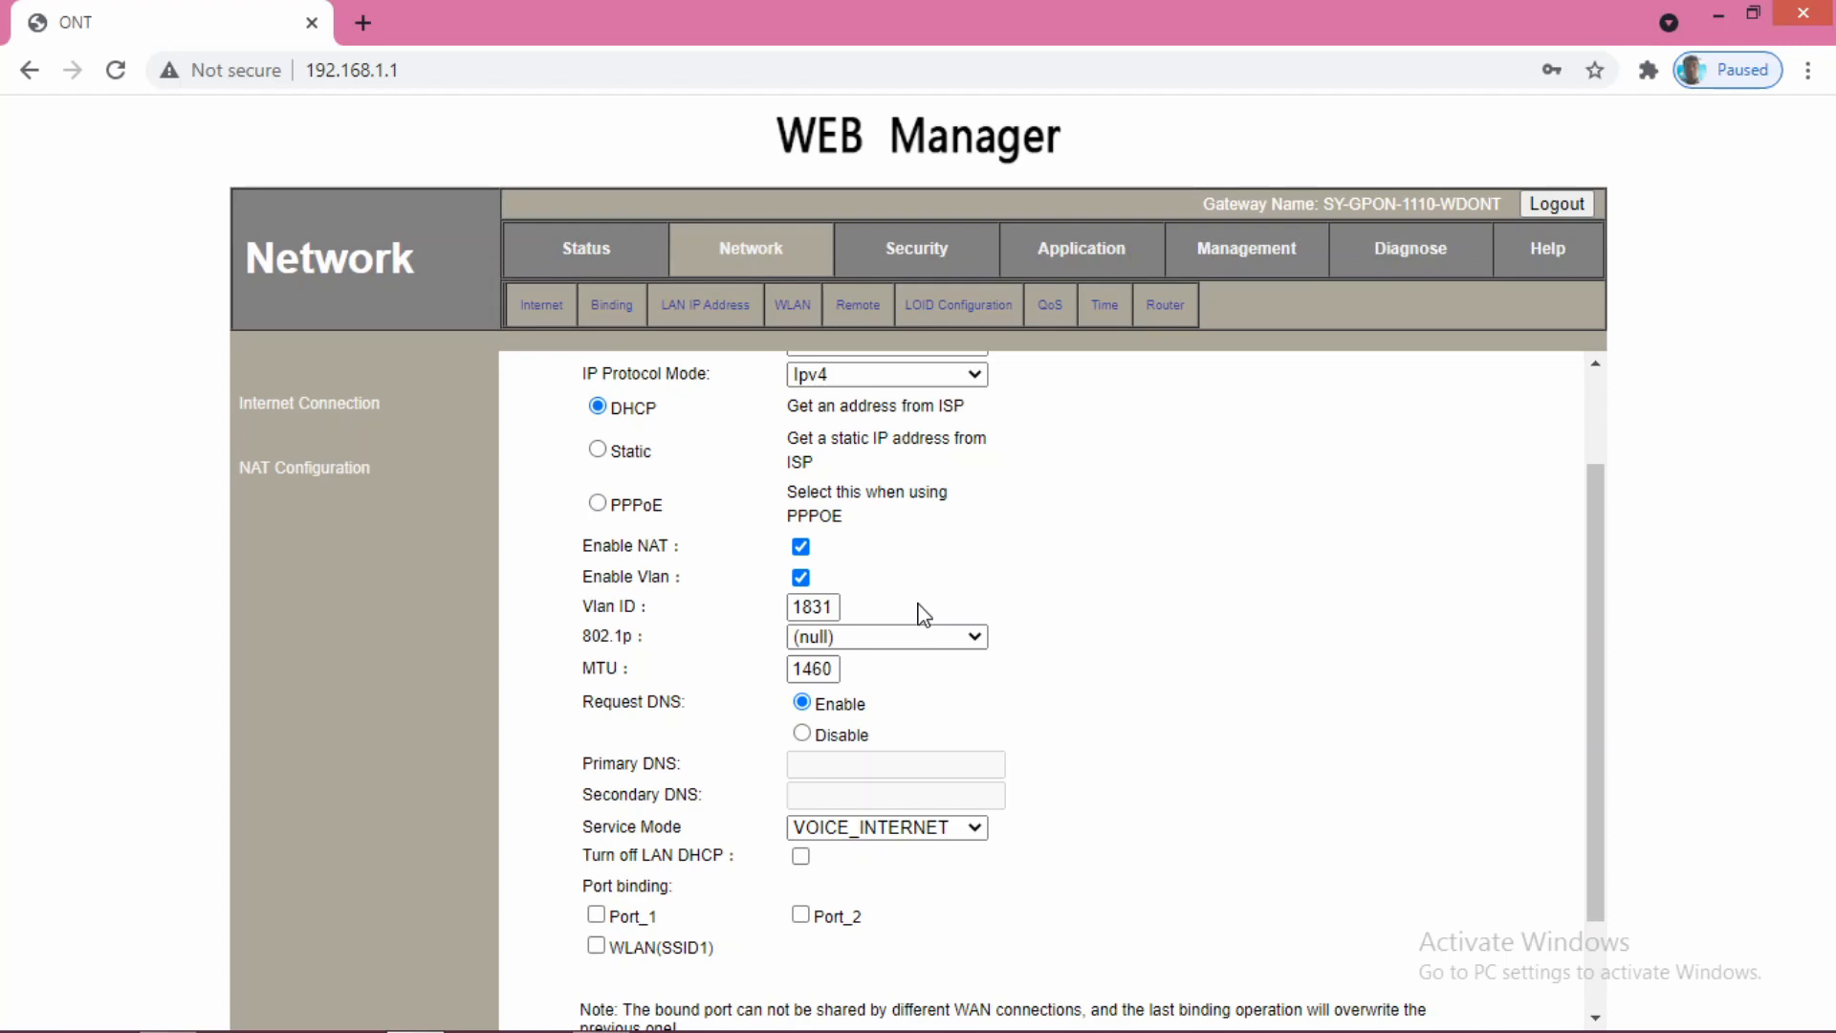
{"action": "mouse_move", "coordinate": [923, 614]}
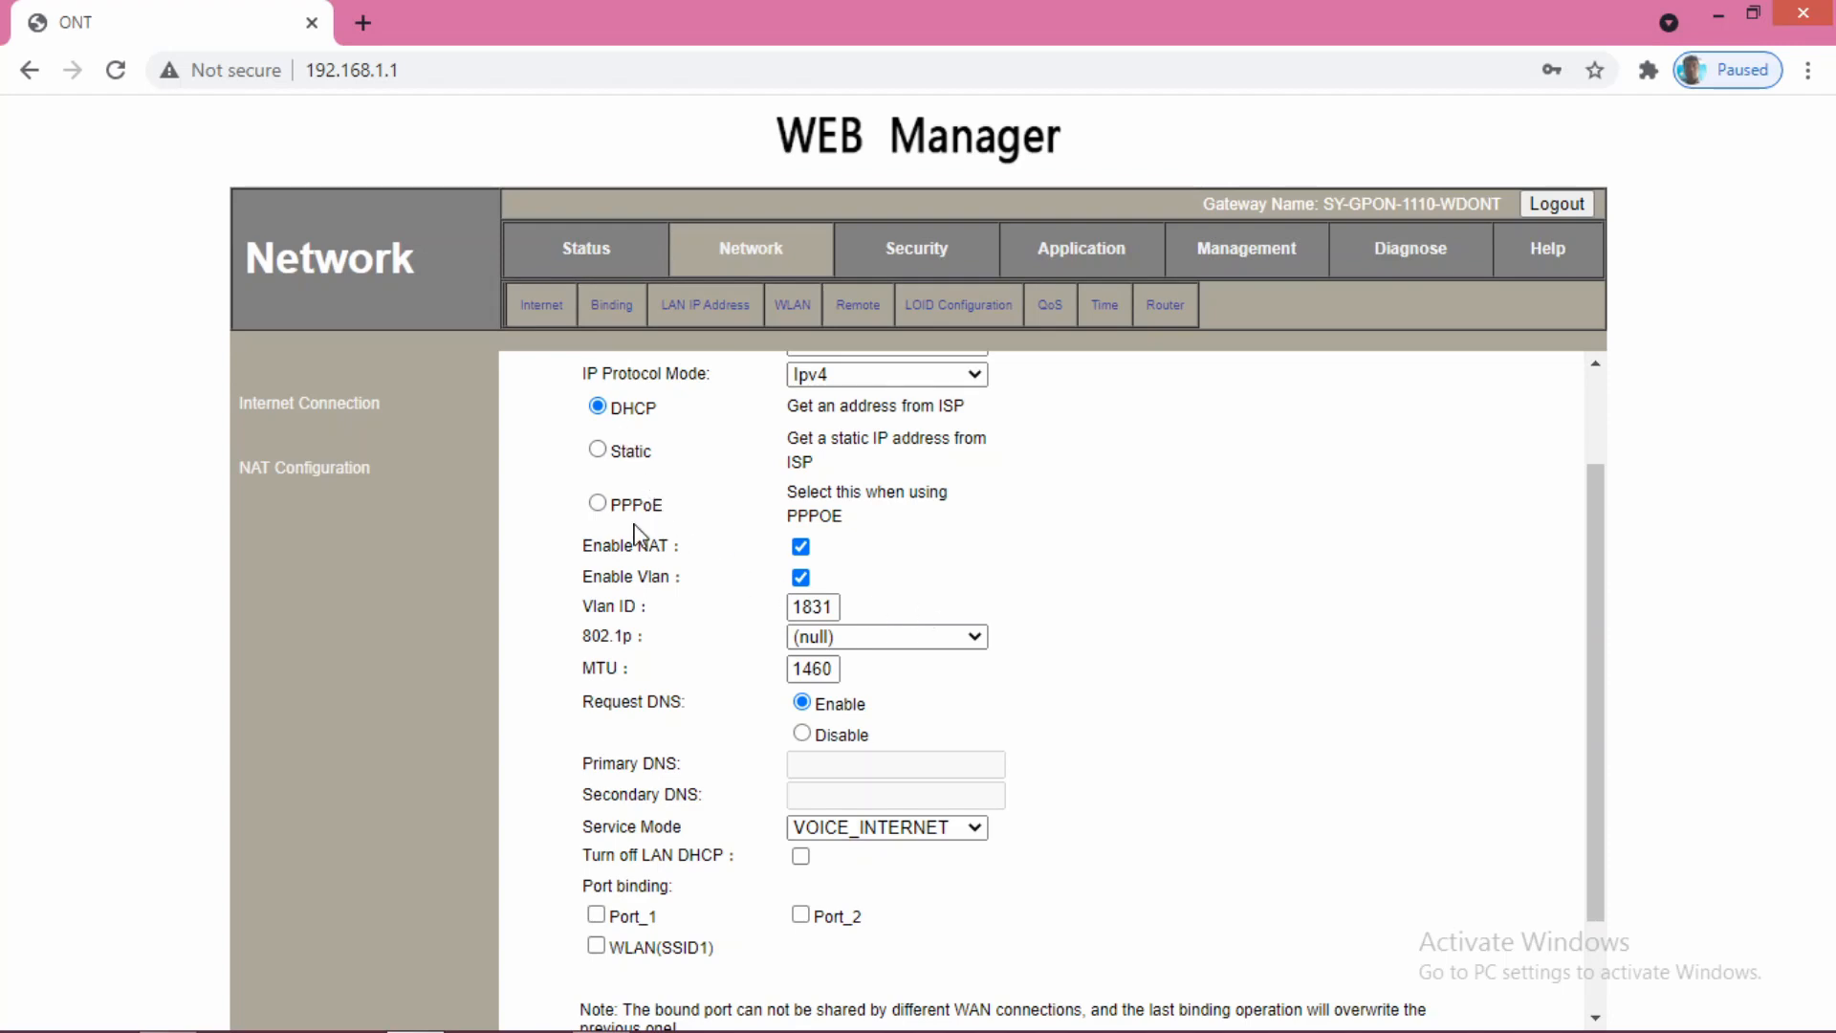
{"action": "scroll", "scroll_direction": "up", "scroll_amount": 3}
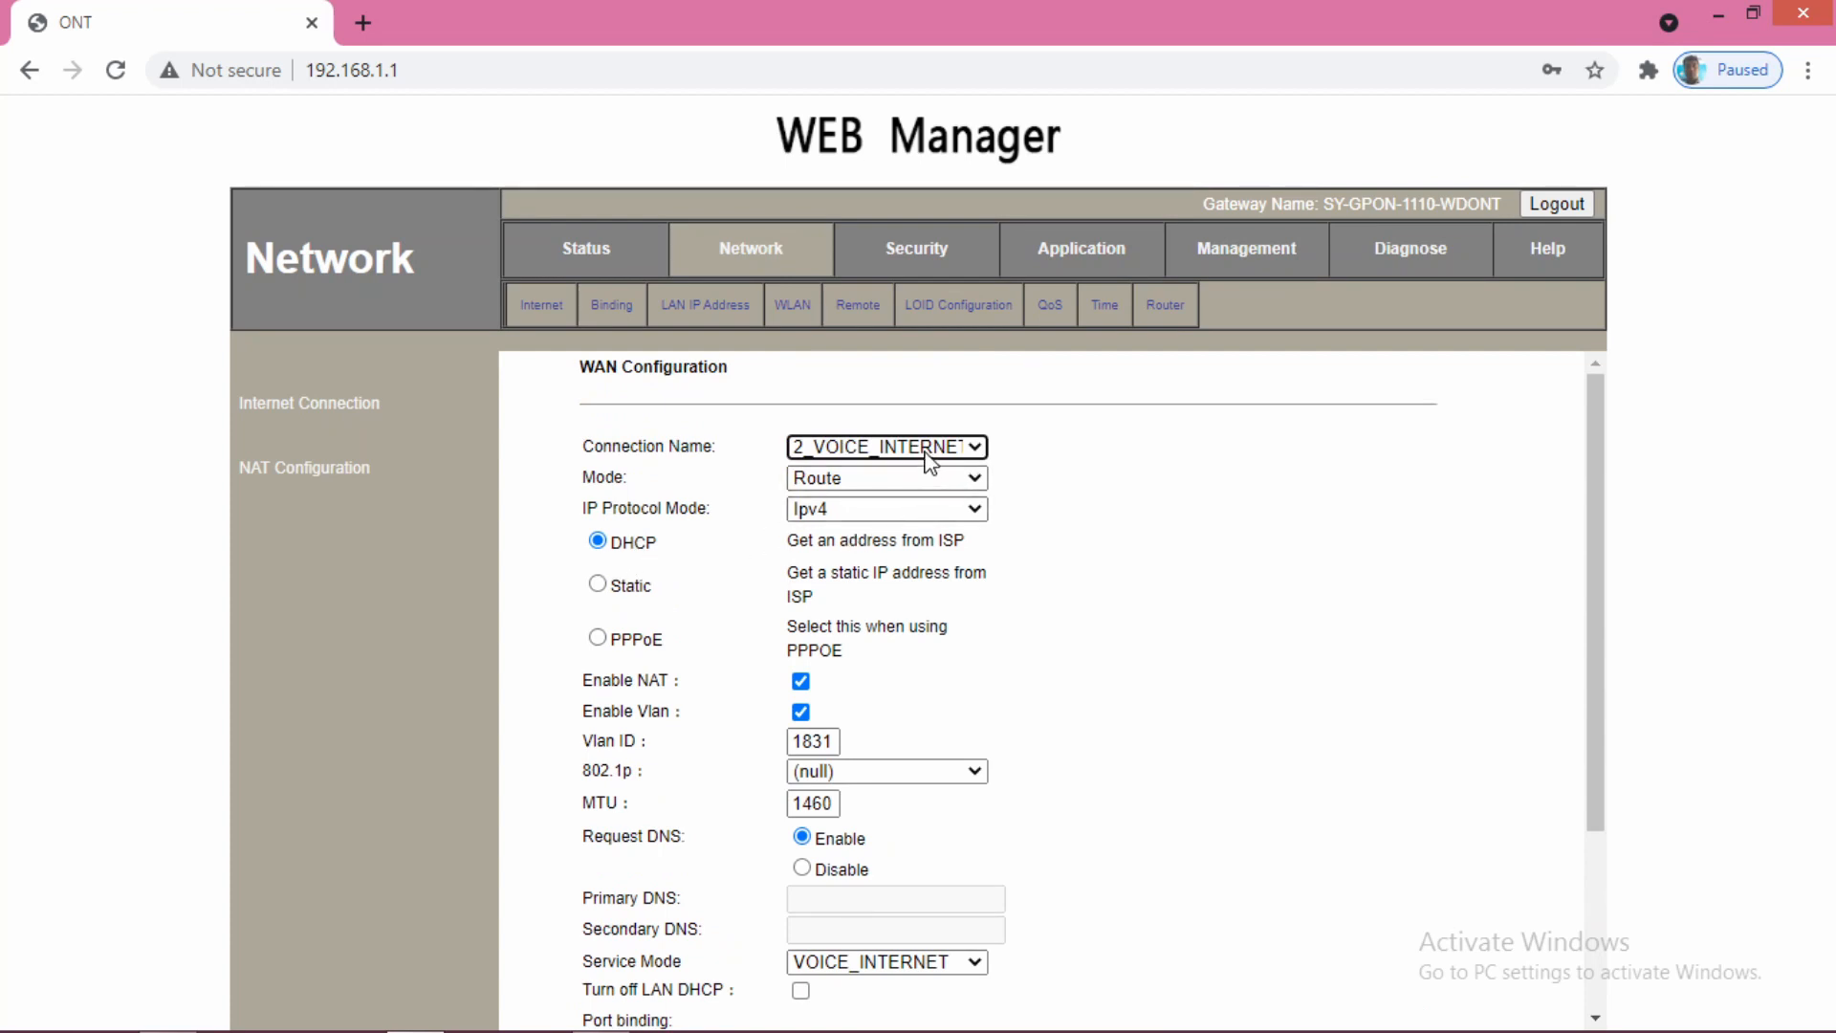
{"action": "left_click", "coordinate": [885, 446]}
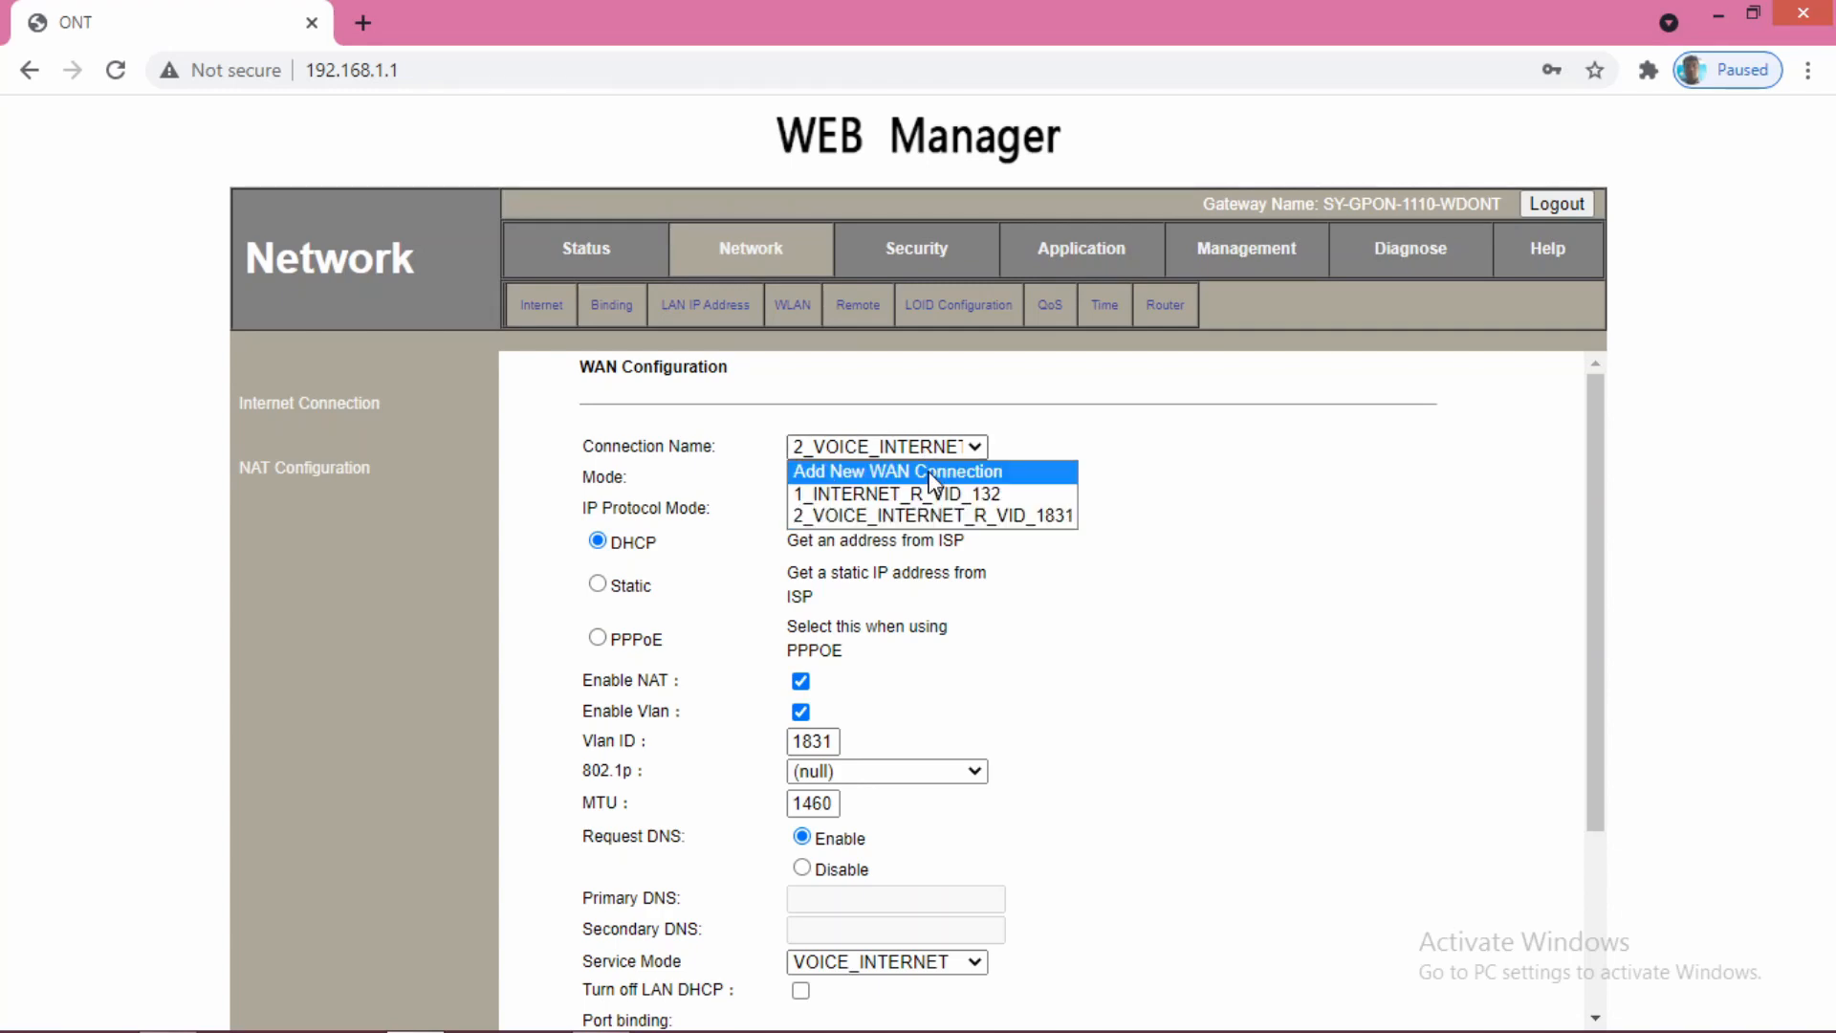
- Add a new WAN connection in Route mode, IPv4 only, DHCP, with VLAN tagging enabled and VLAN ID 1831
{"action": "left_click", "coordinate": [897, 471]}
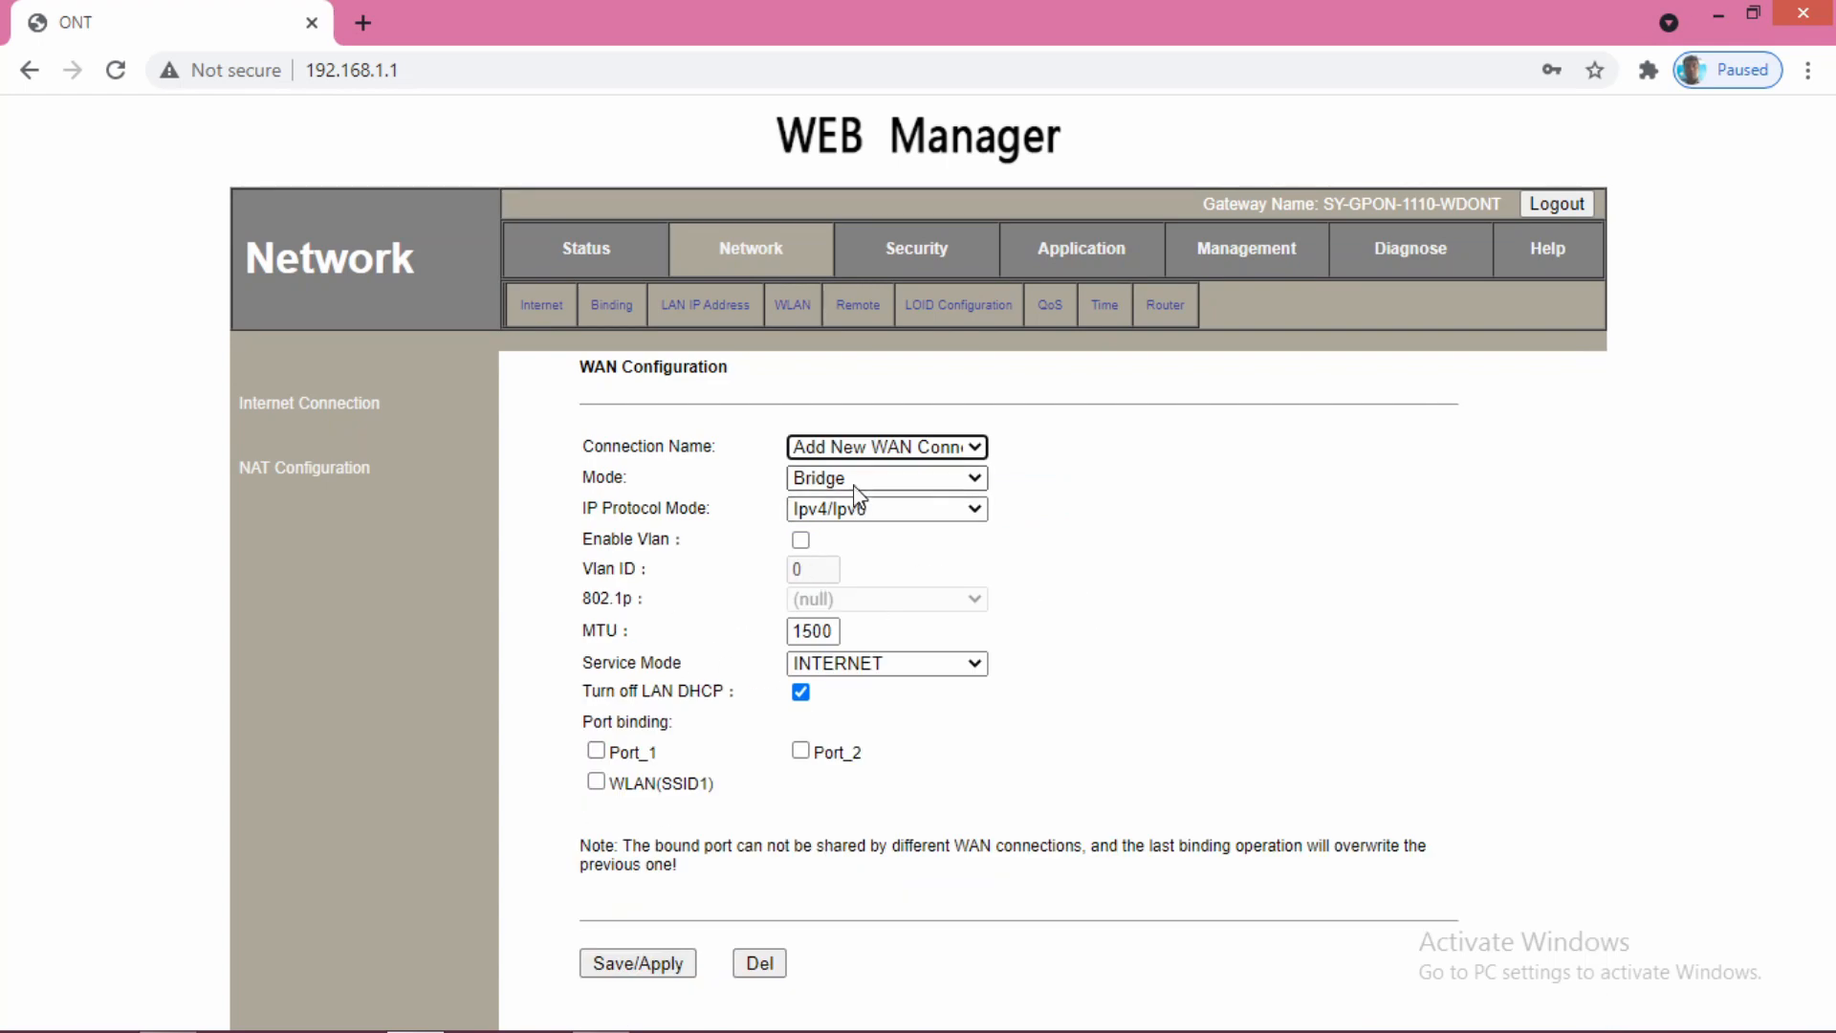
{"action": "left_click", "coordinate": [885, 476]}
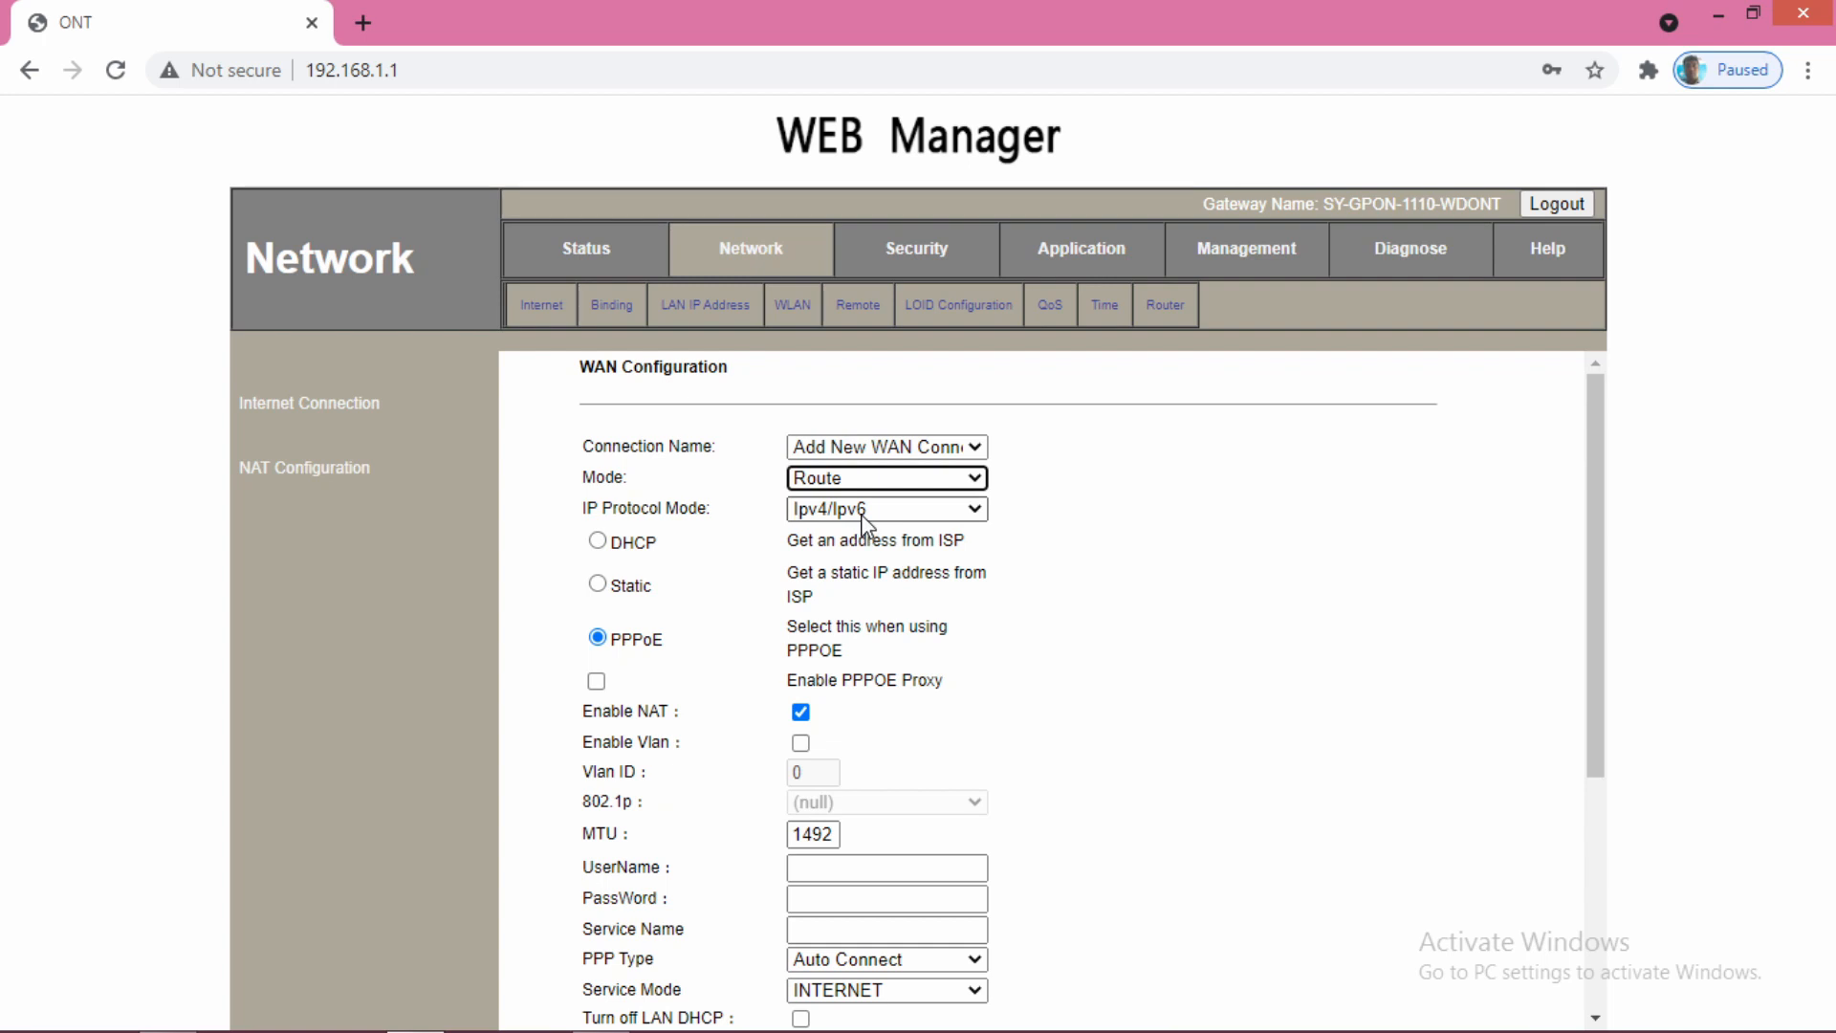
{"action": "left_click", "coordinate": [886, 509]}
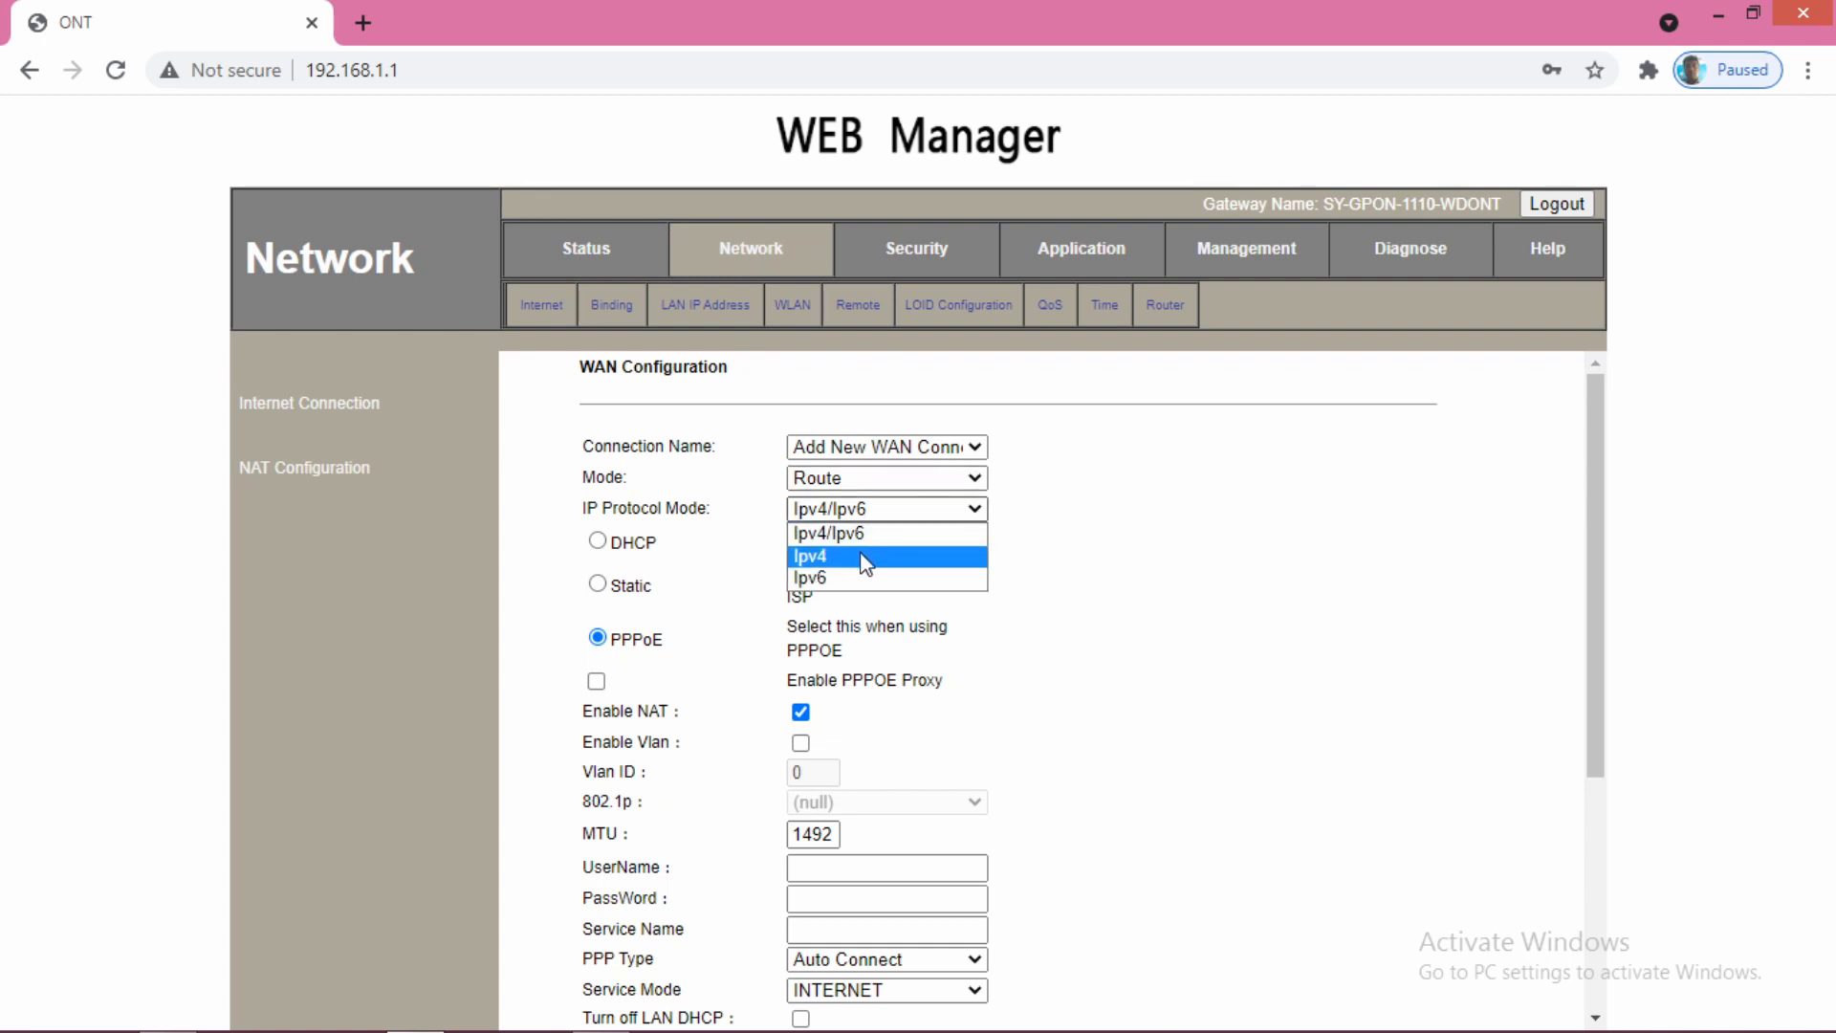
{"action": "left_click", "coordinate": [811, 554]}
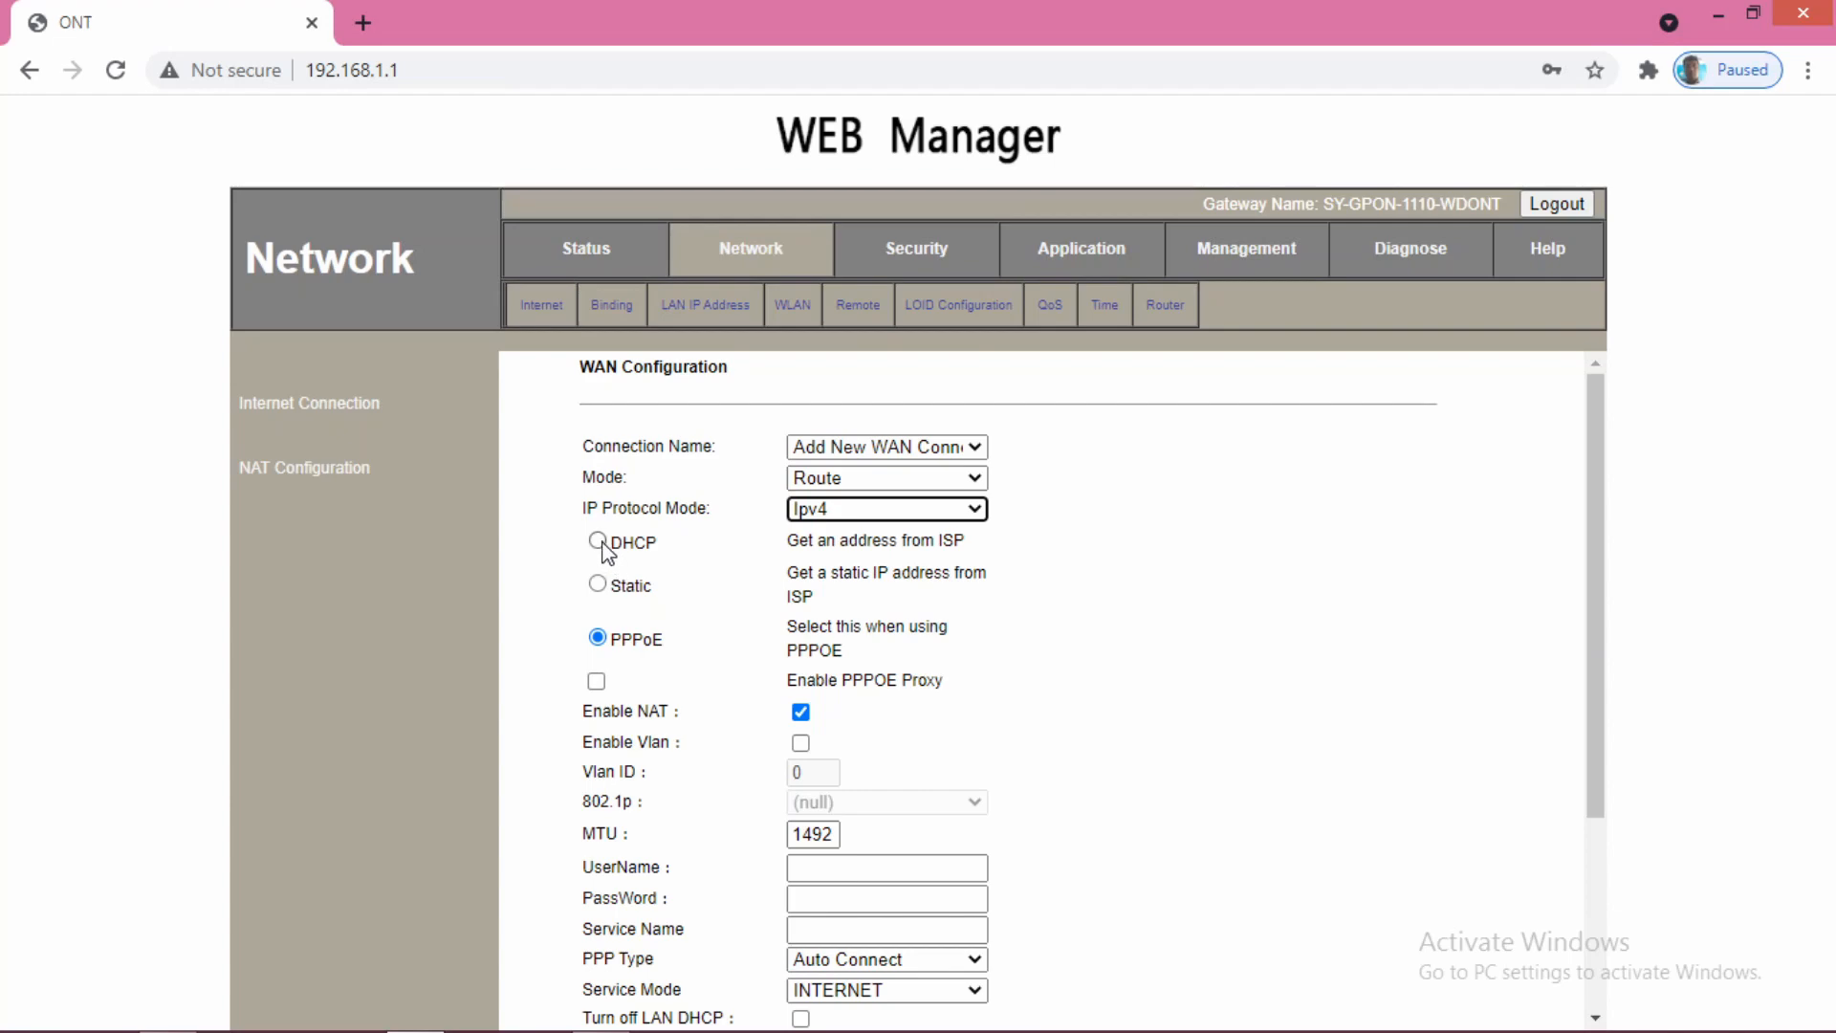
{"action": "left_click", "coordinate": [596, 541]}
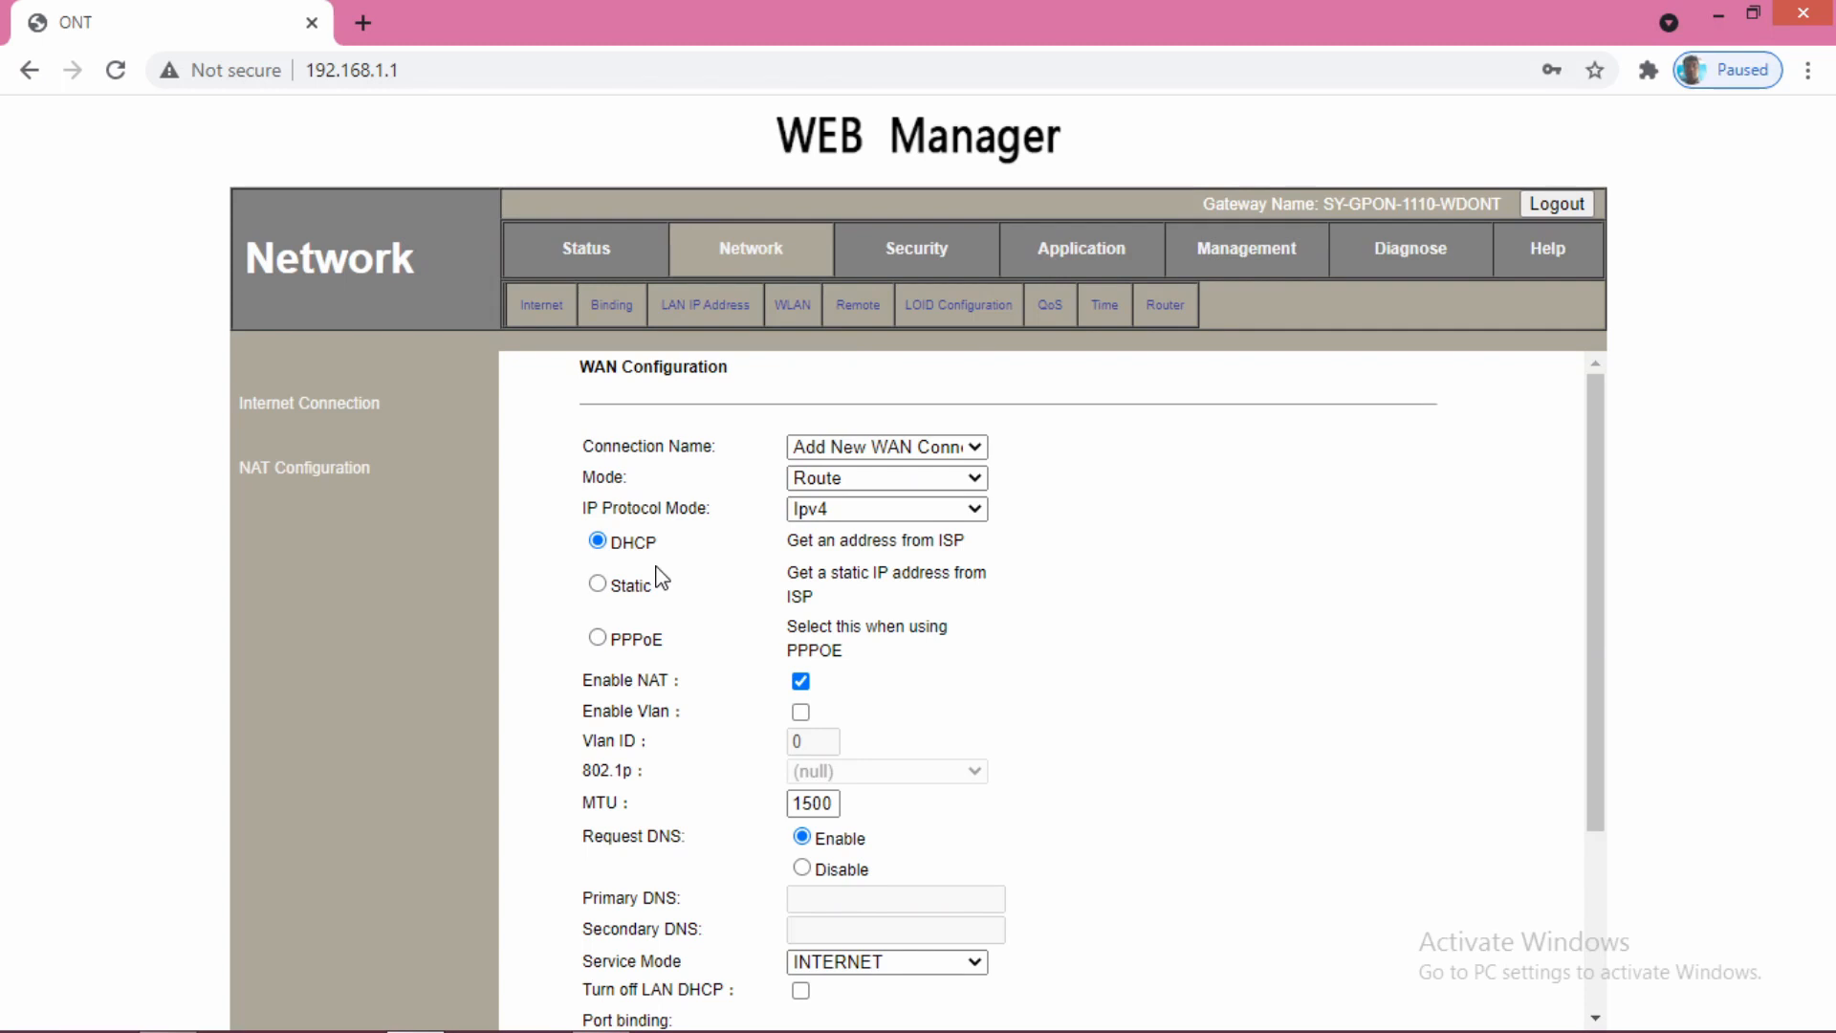
{"action": "mouse_move", "coordinate": [842, 714]}
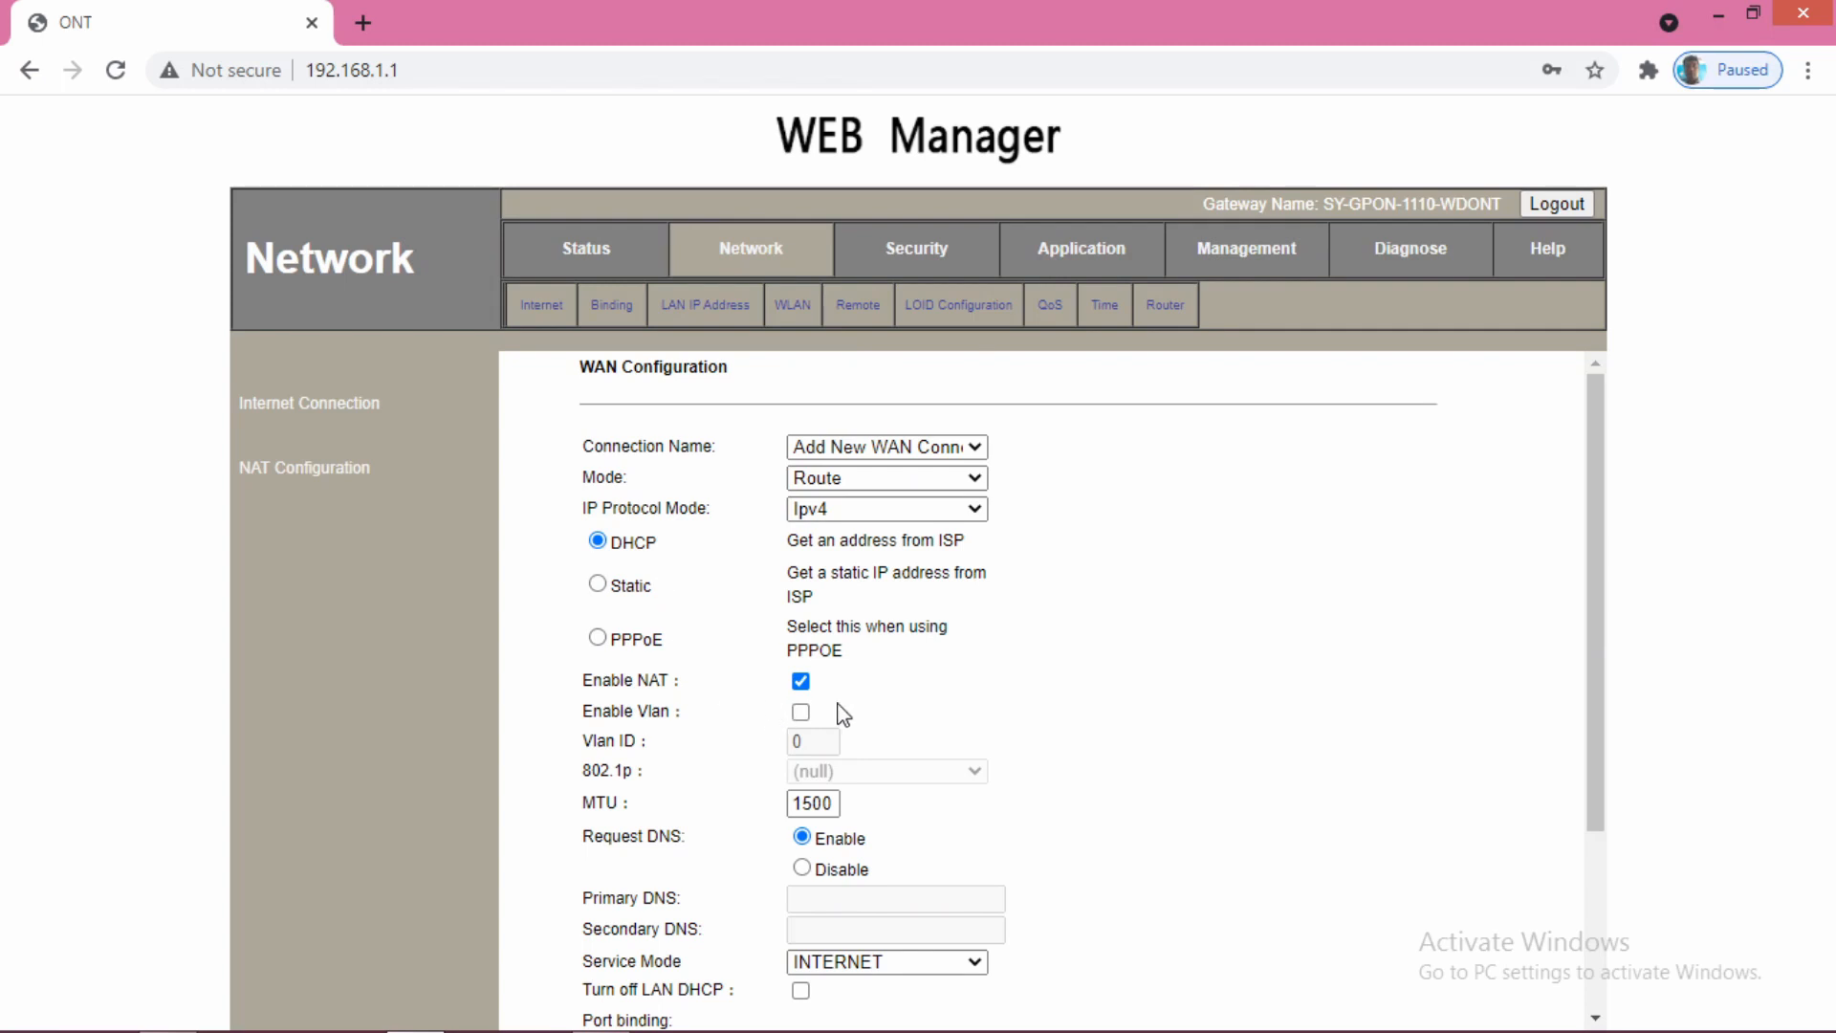
{"action": "mouse_move", "coordinate": [806, 708]}
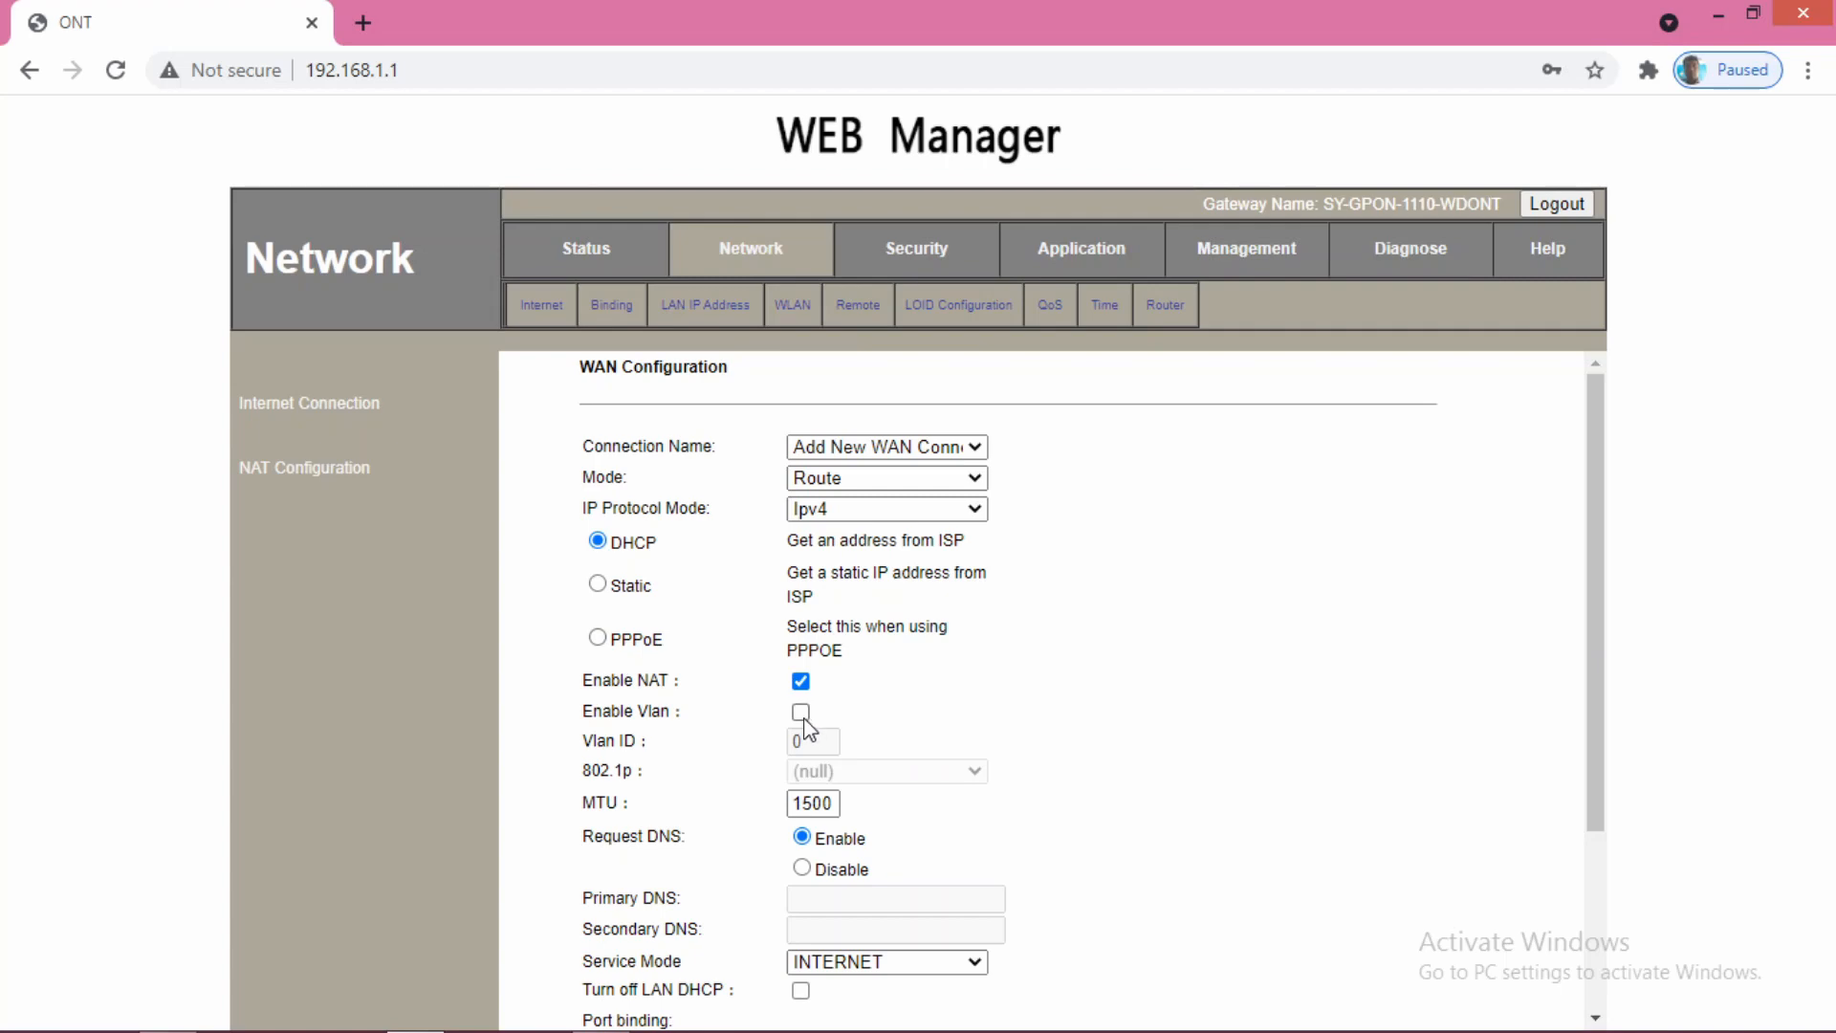
{"action": "left_click", "coordinate": [802, 711]}
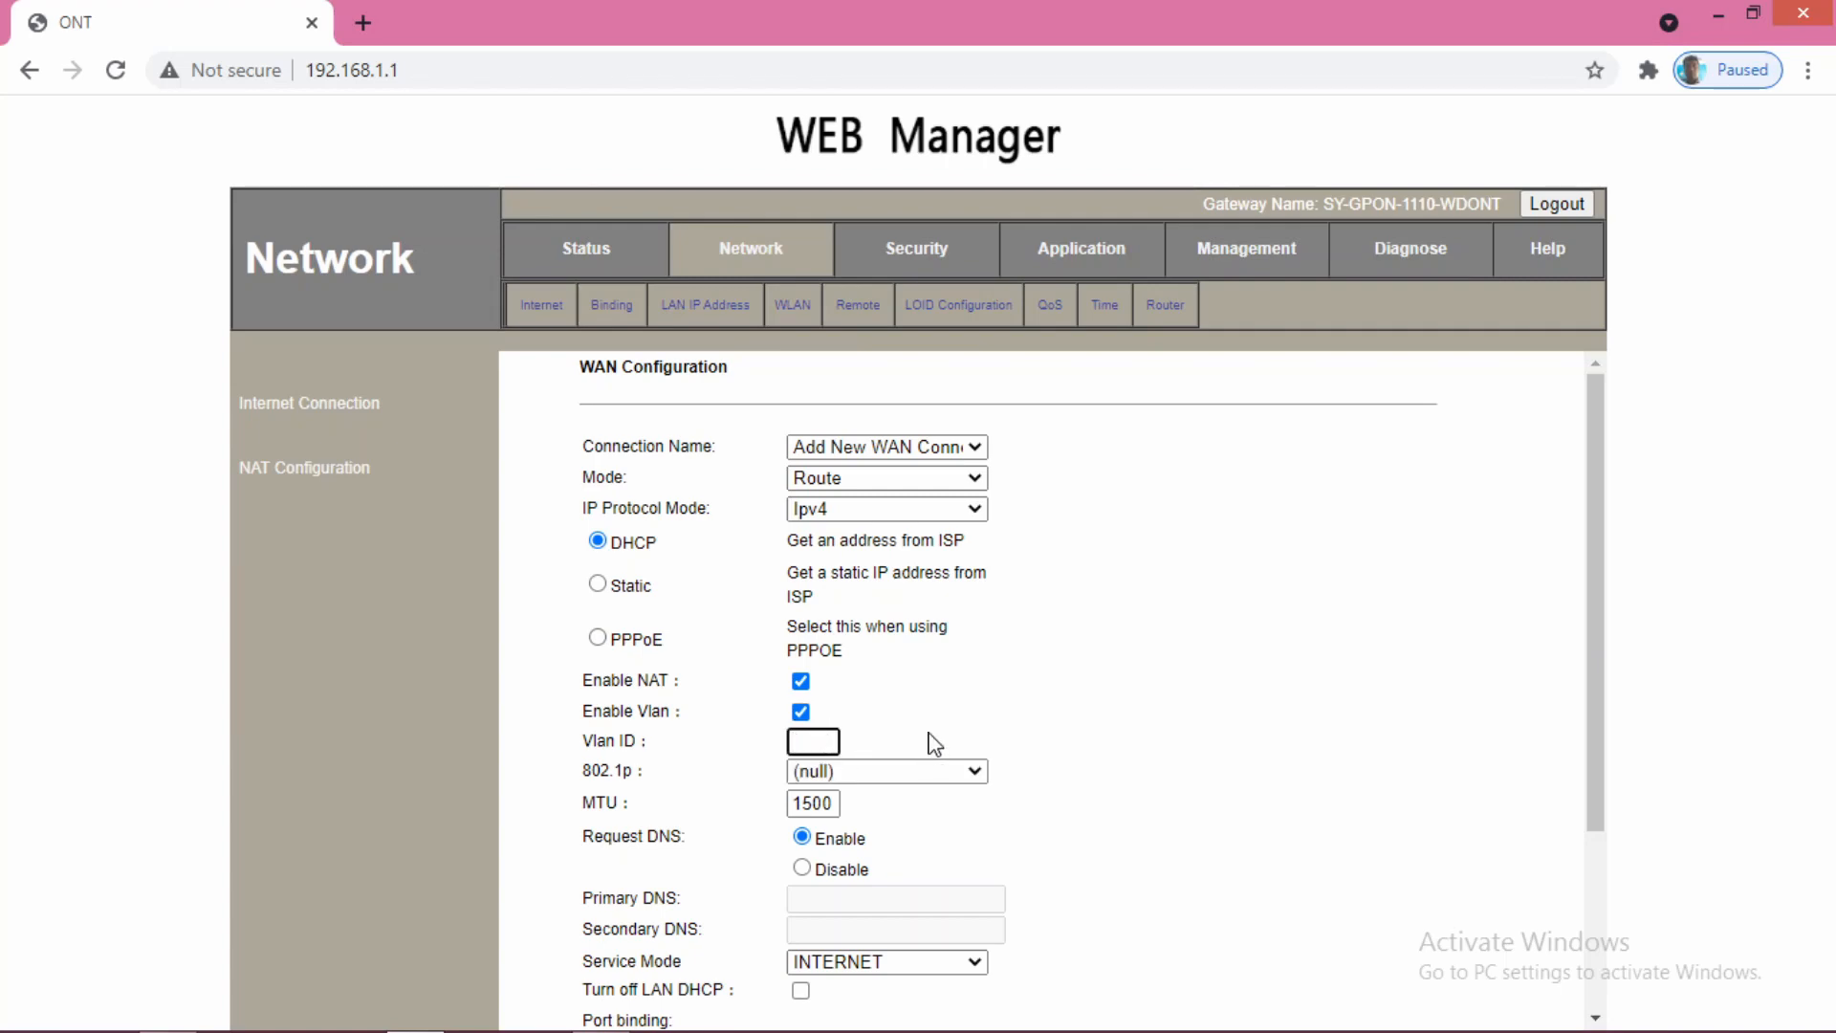
{"action": "type", "text": "1831"}
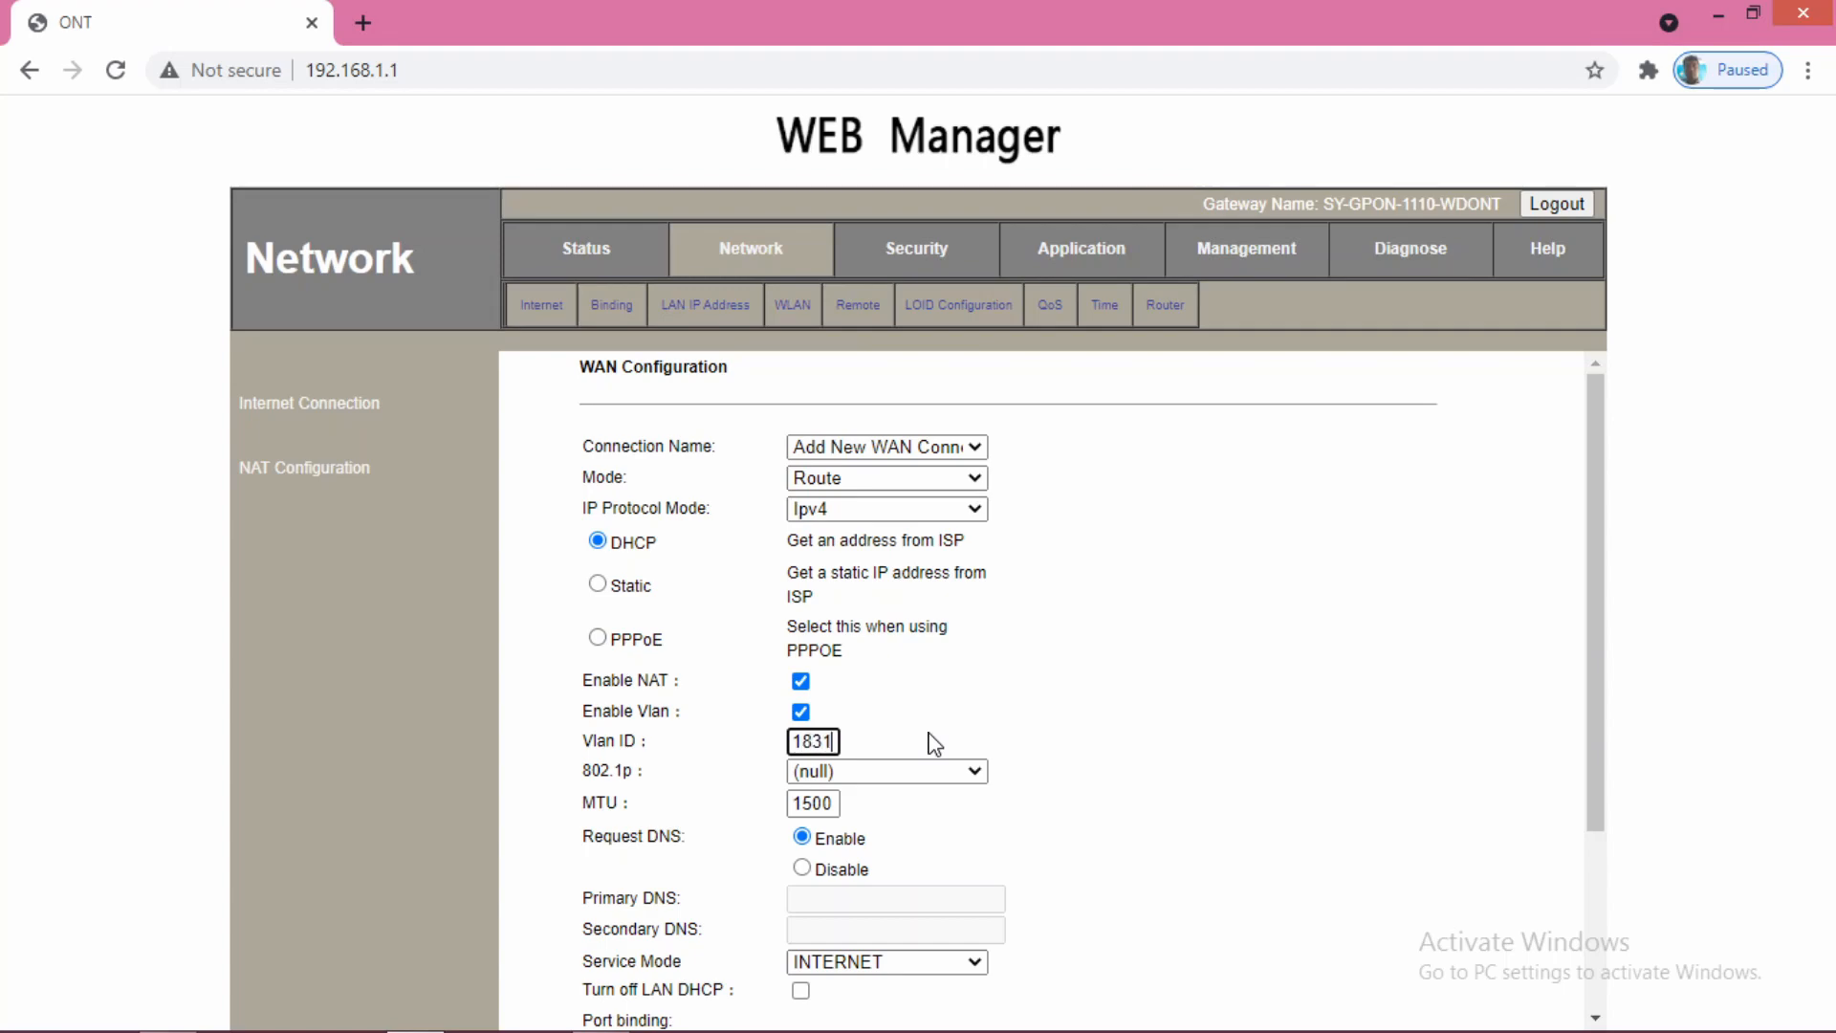
{"action": "mouse_move", "coordinate": [1046, 876]}
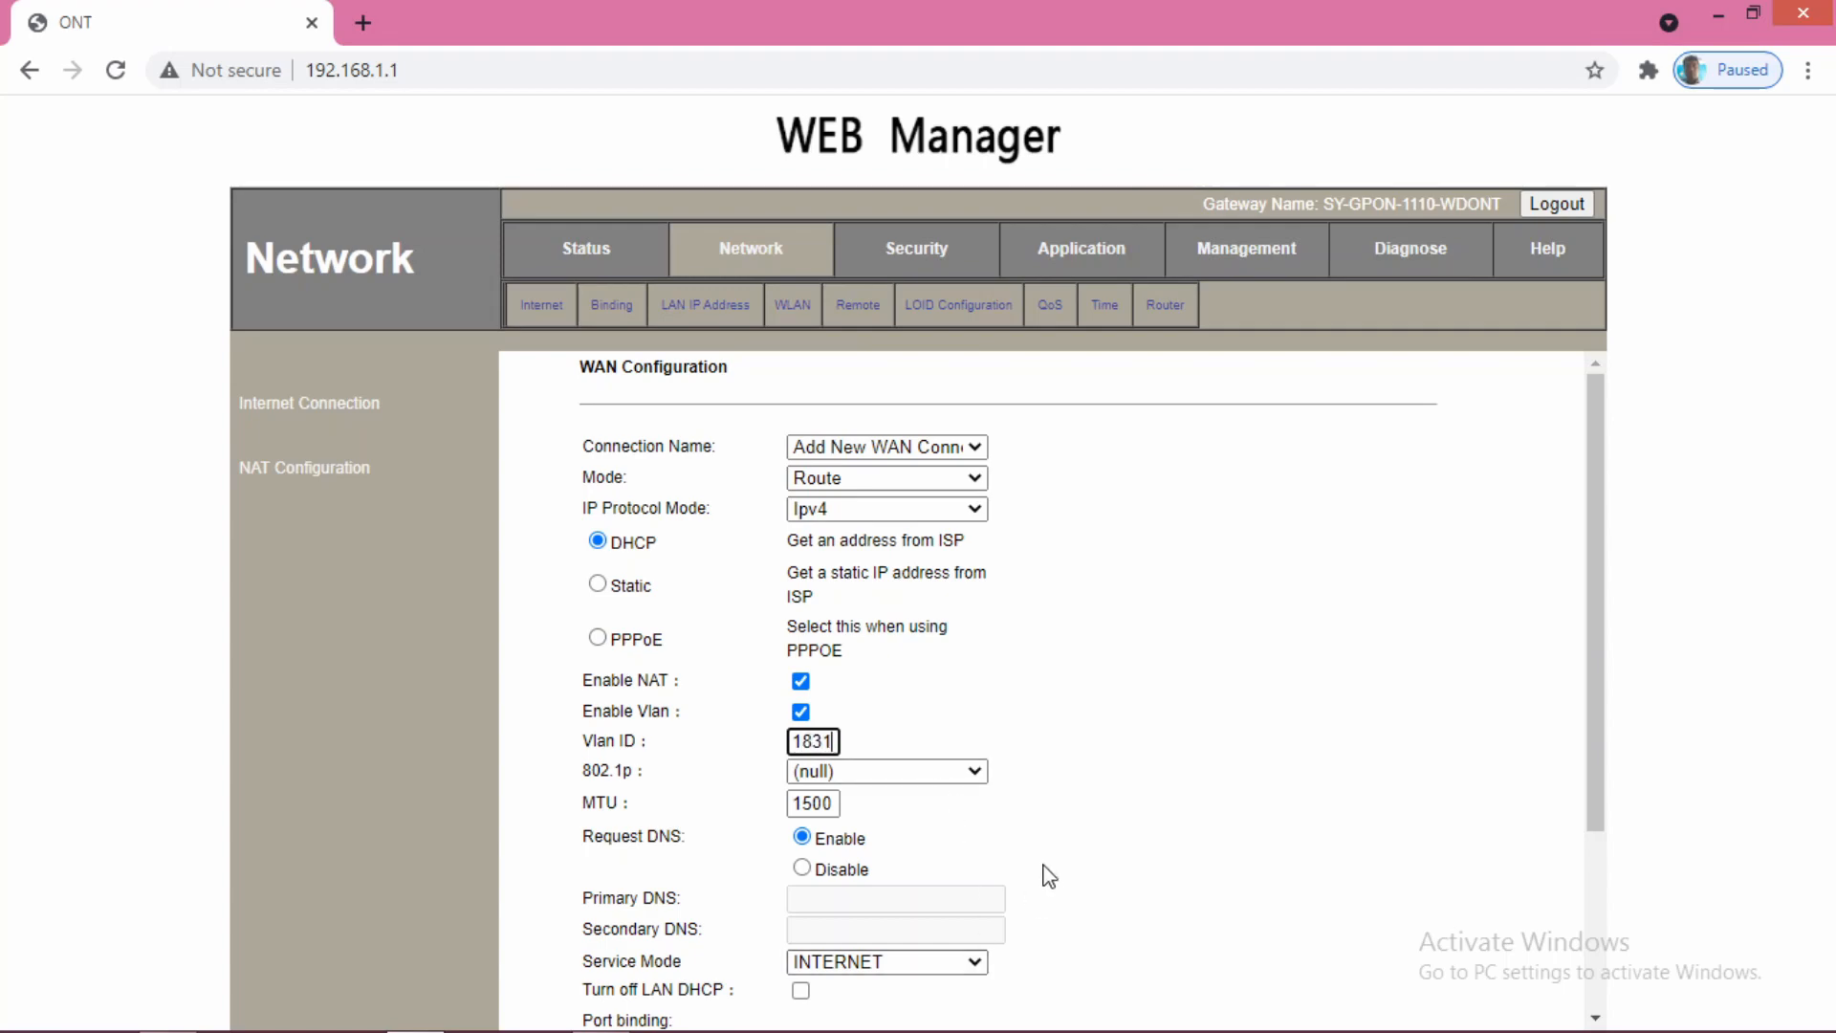
- Change the new VLAN 1831 connection's service mode from INTERNET to VOICE_INTERNET
{"action": "scroll", "scroll_direction": "down", "scroll_amount": 3}
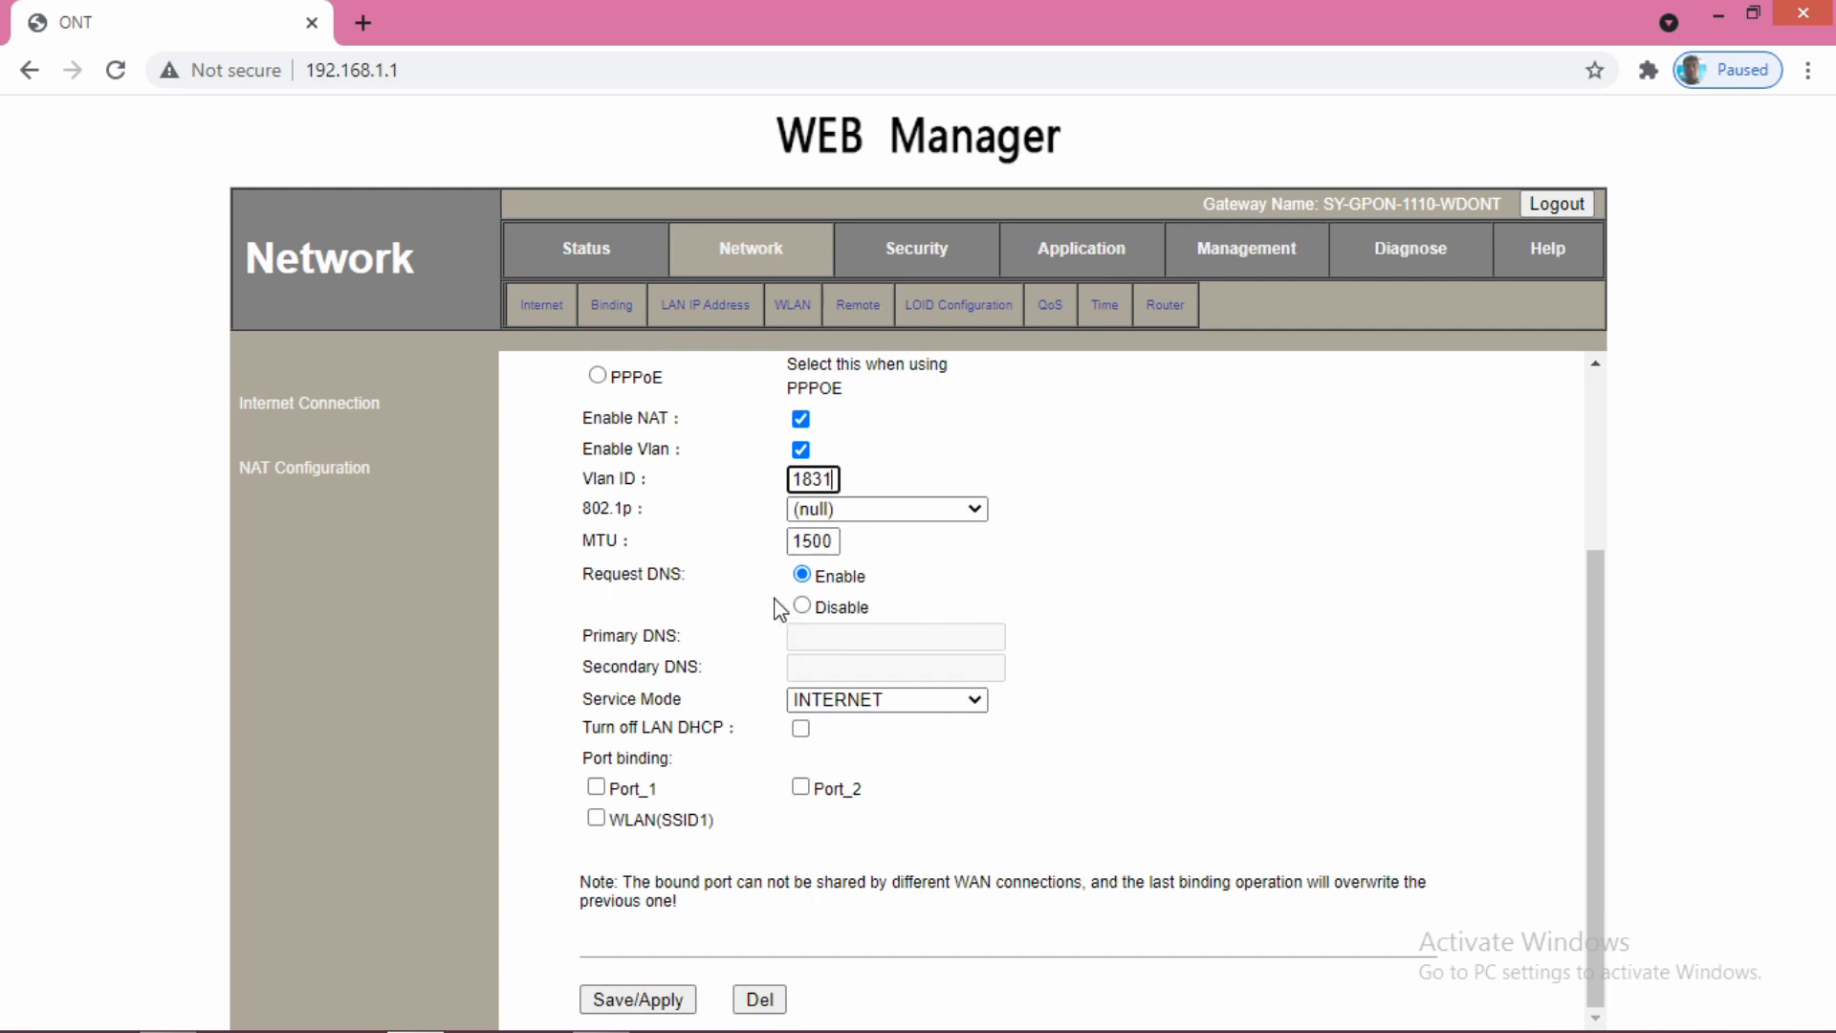
{"action": "mouse_move", "coordinate": [627, 612]}
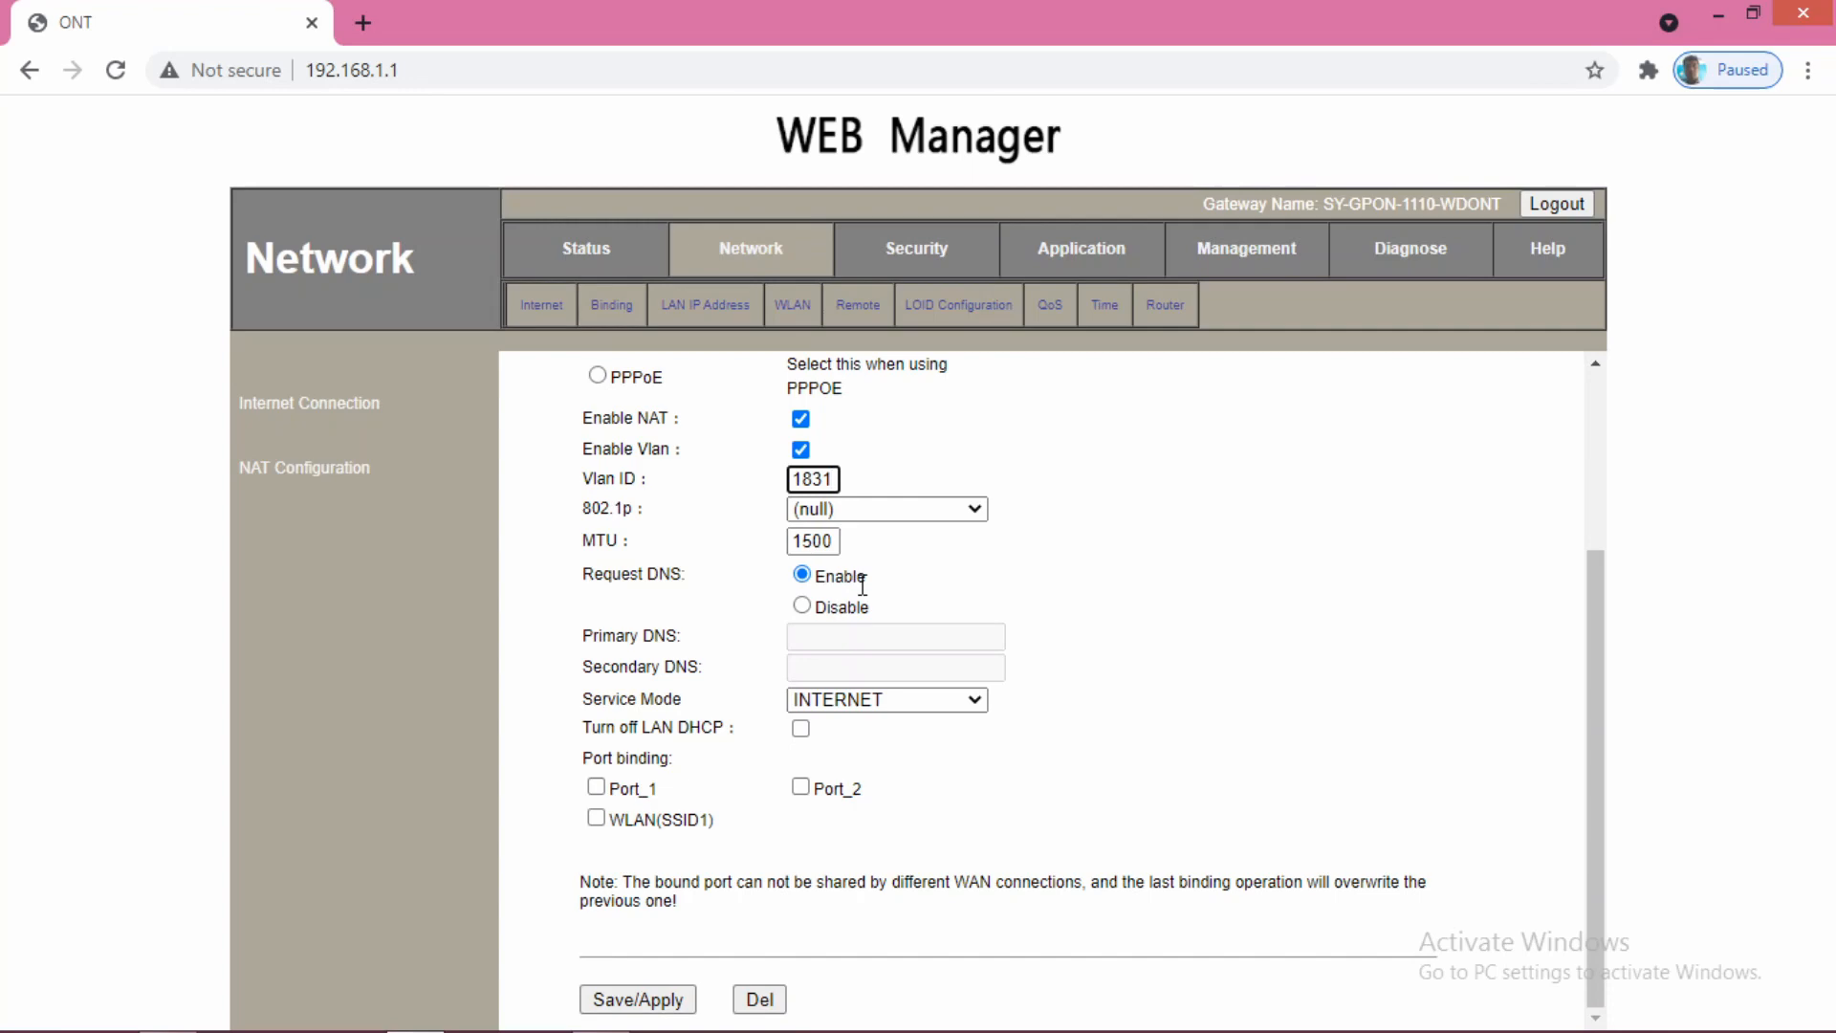
{"action": "mouse_move", "coordinate": [865, 585]}
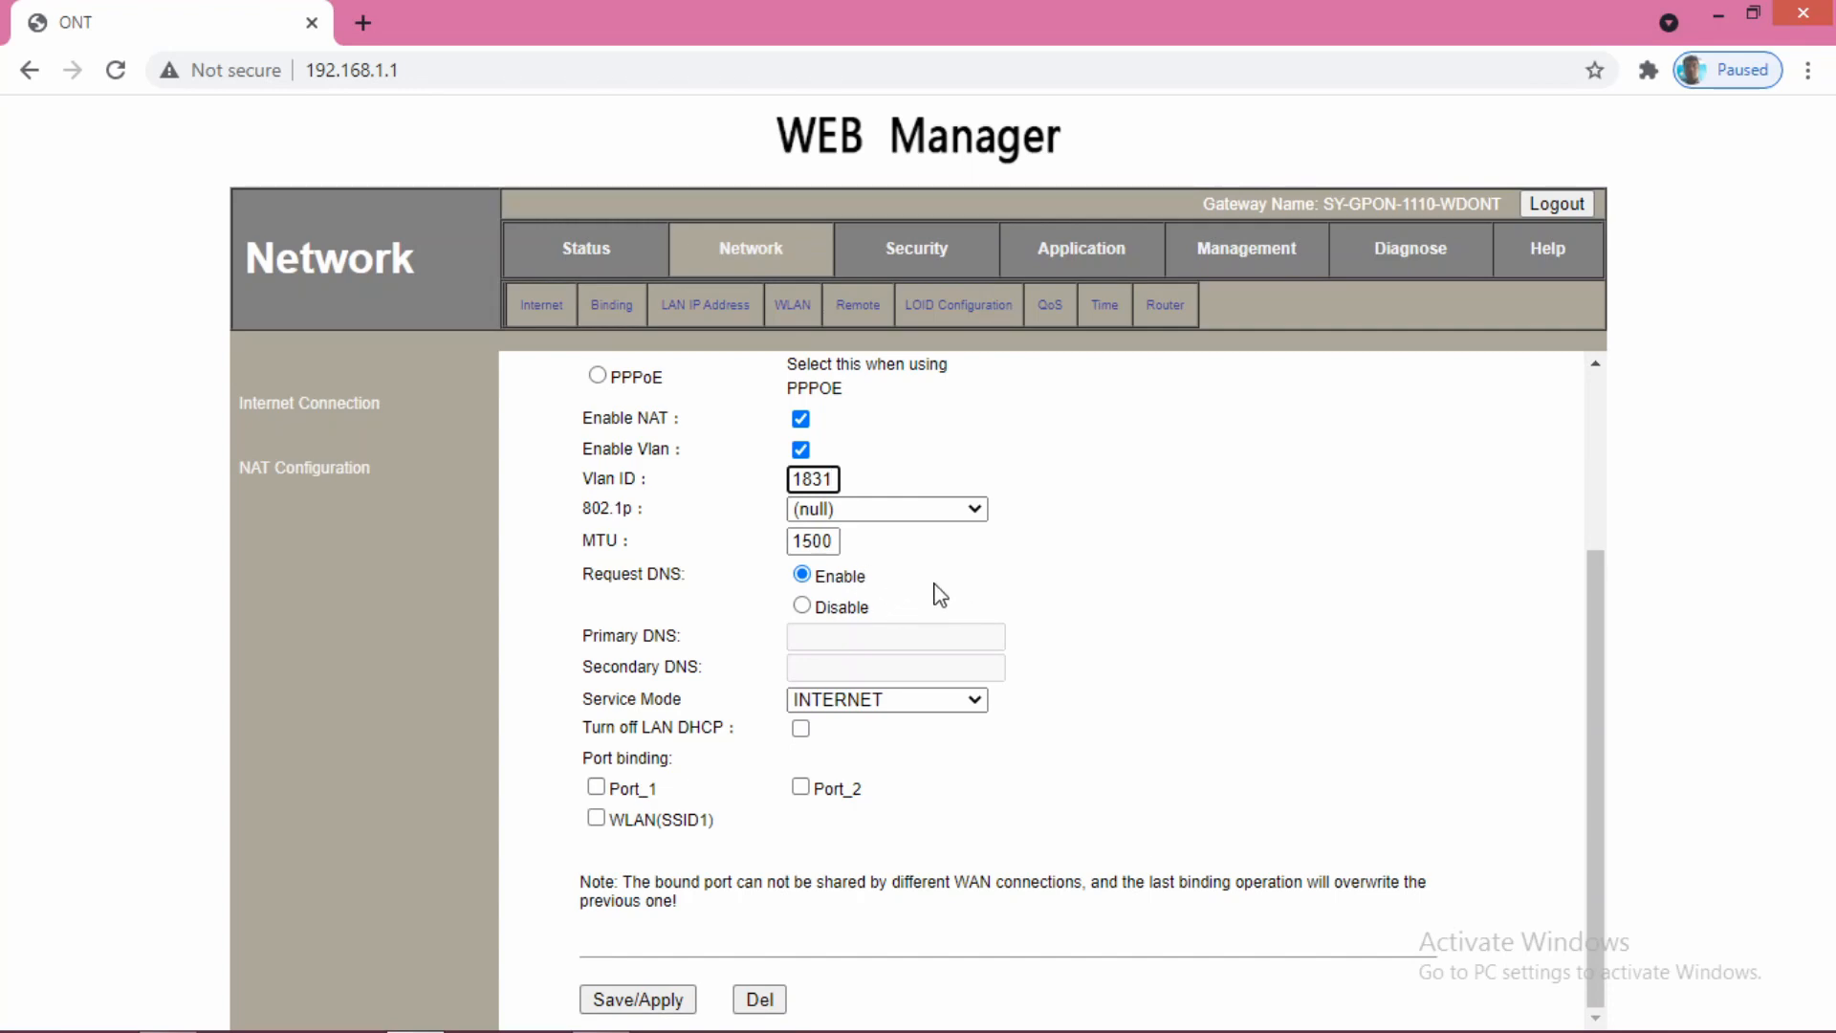
{"action": "left_click", "coordinate": [813, 478]}
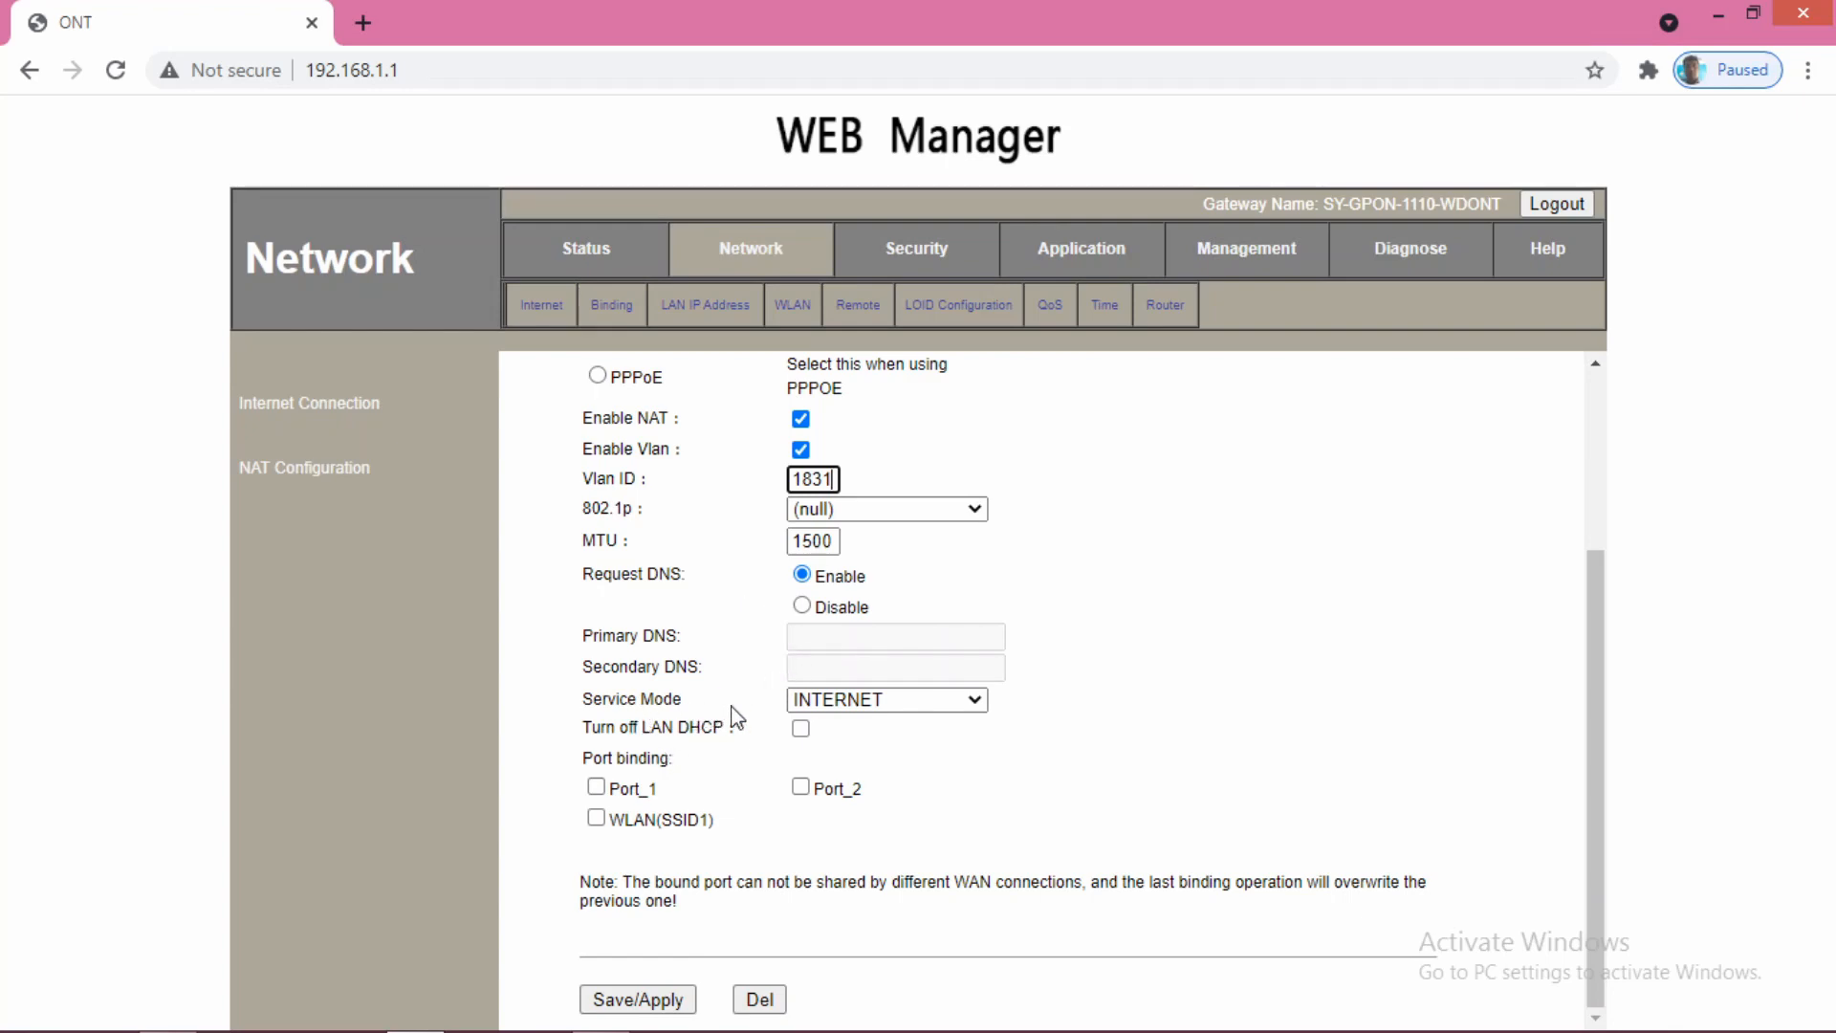
{"action": "left_click", "coordinate": [886, 700]}
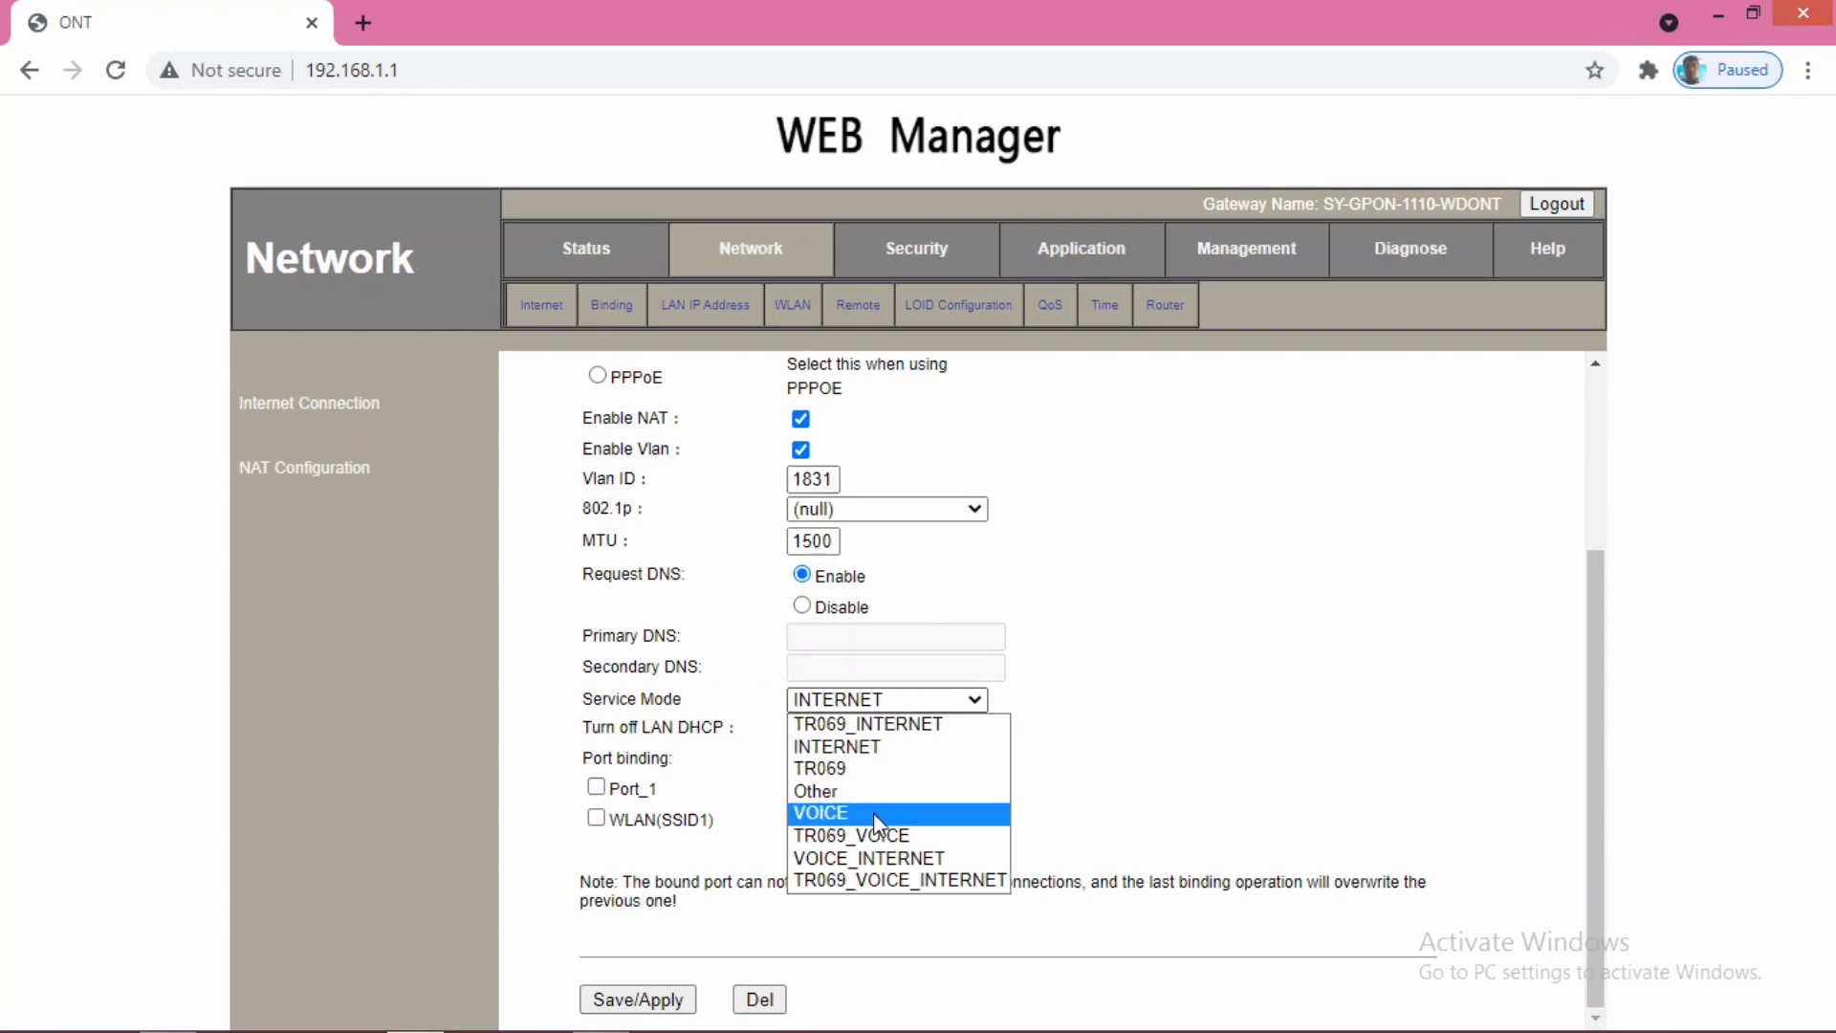
{"action": "left_click", "coordinate": [869, 857]}
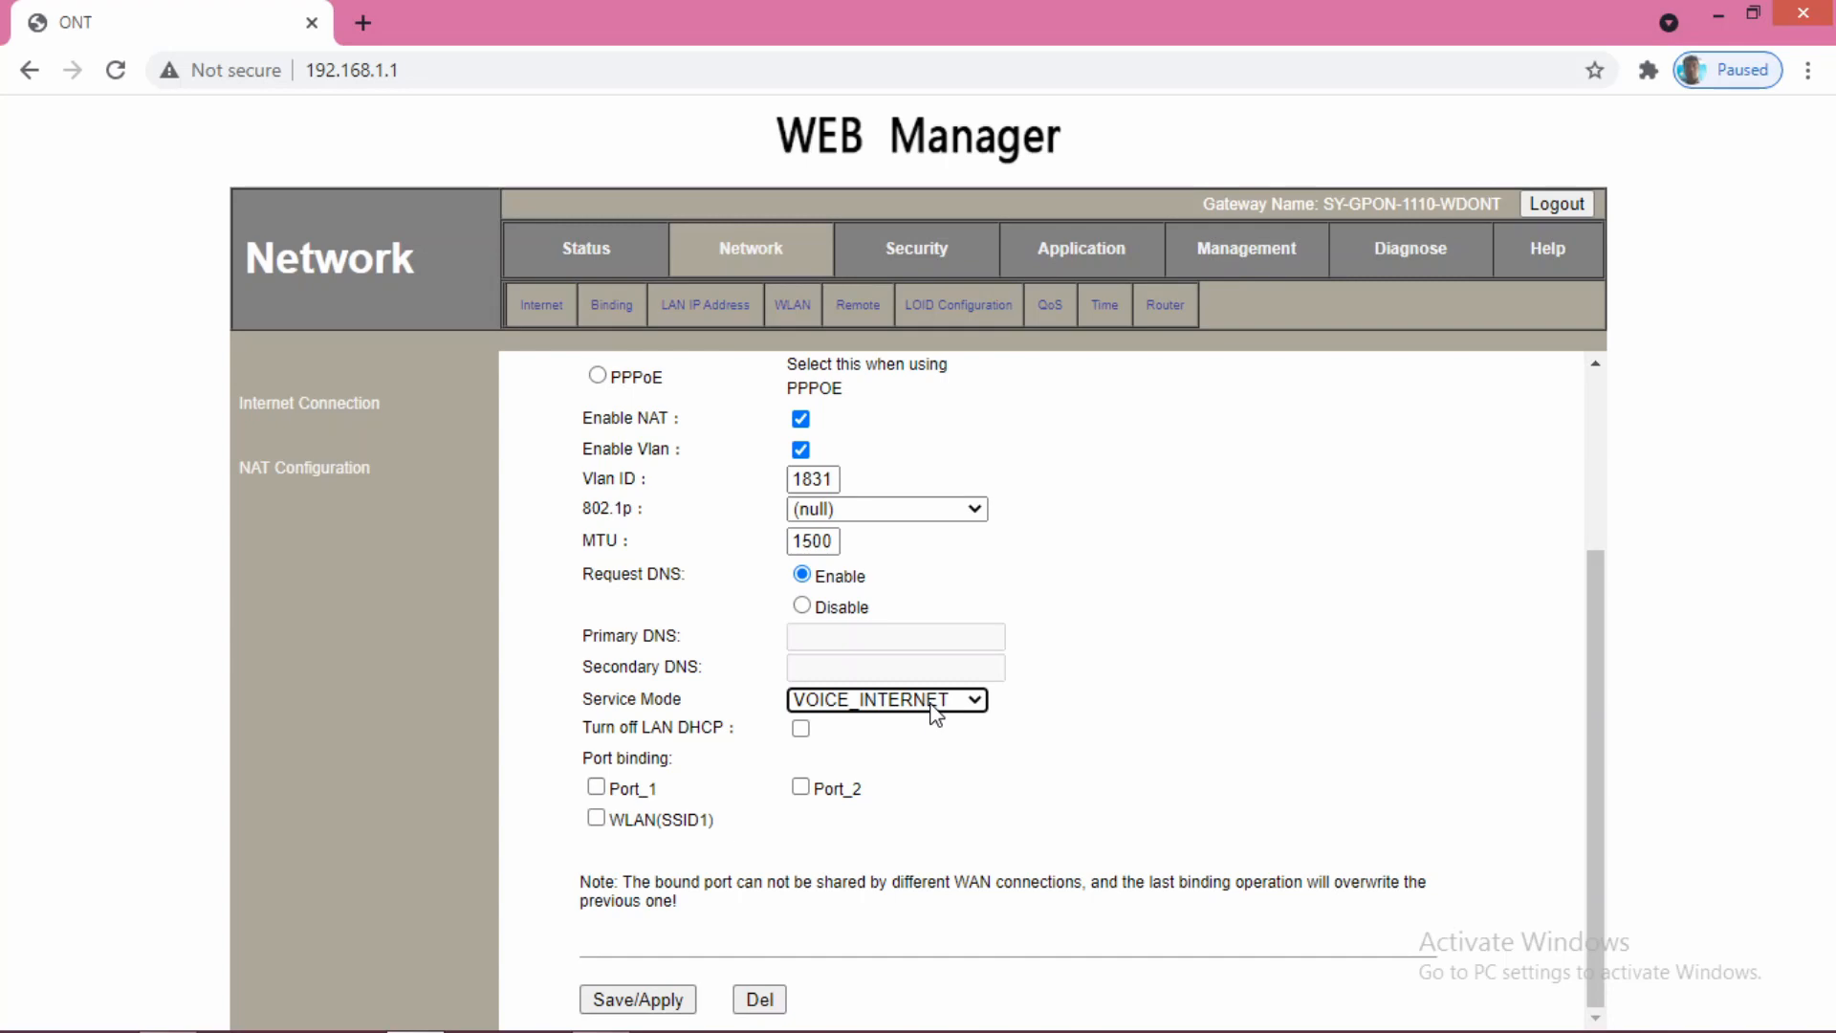
{"action": "mouse_move", "coordinate": [698, 786]}
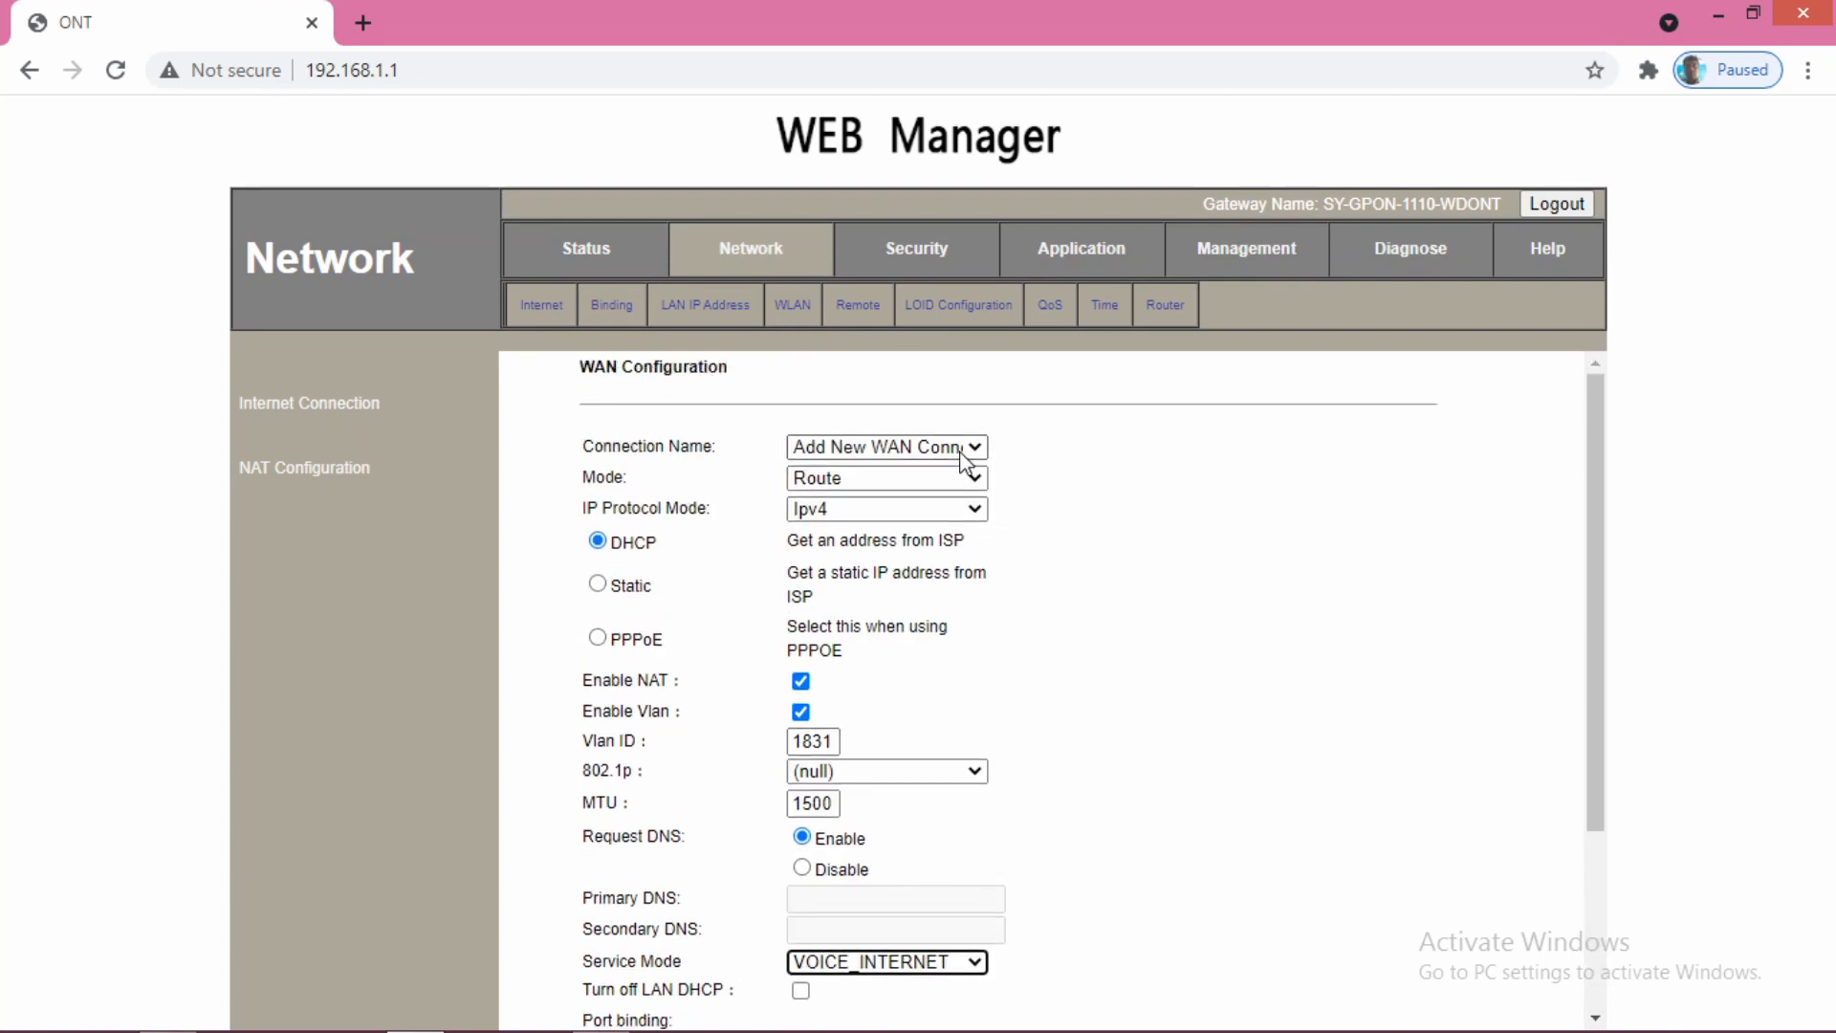
- Review the saved 2_VOICE_INTERNET connection's fields, ending on the PPPoE internet connection (VLAN 132, MTU 1492)
{"action": "left_click", "coordinate": [886, 446]}
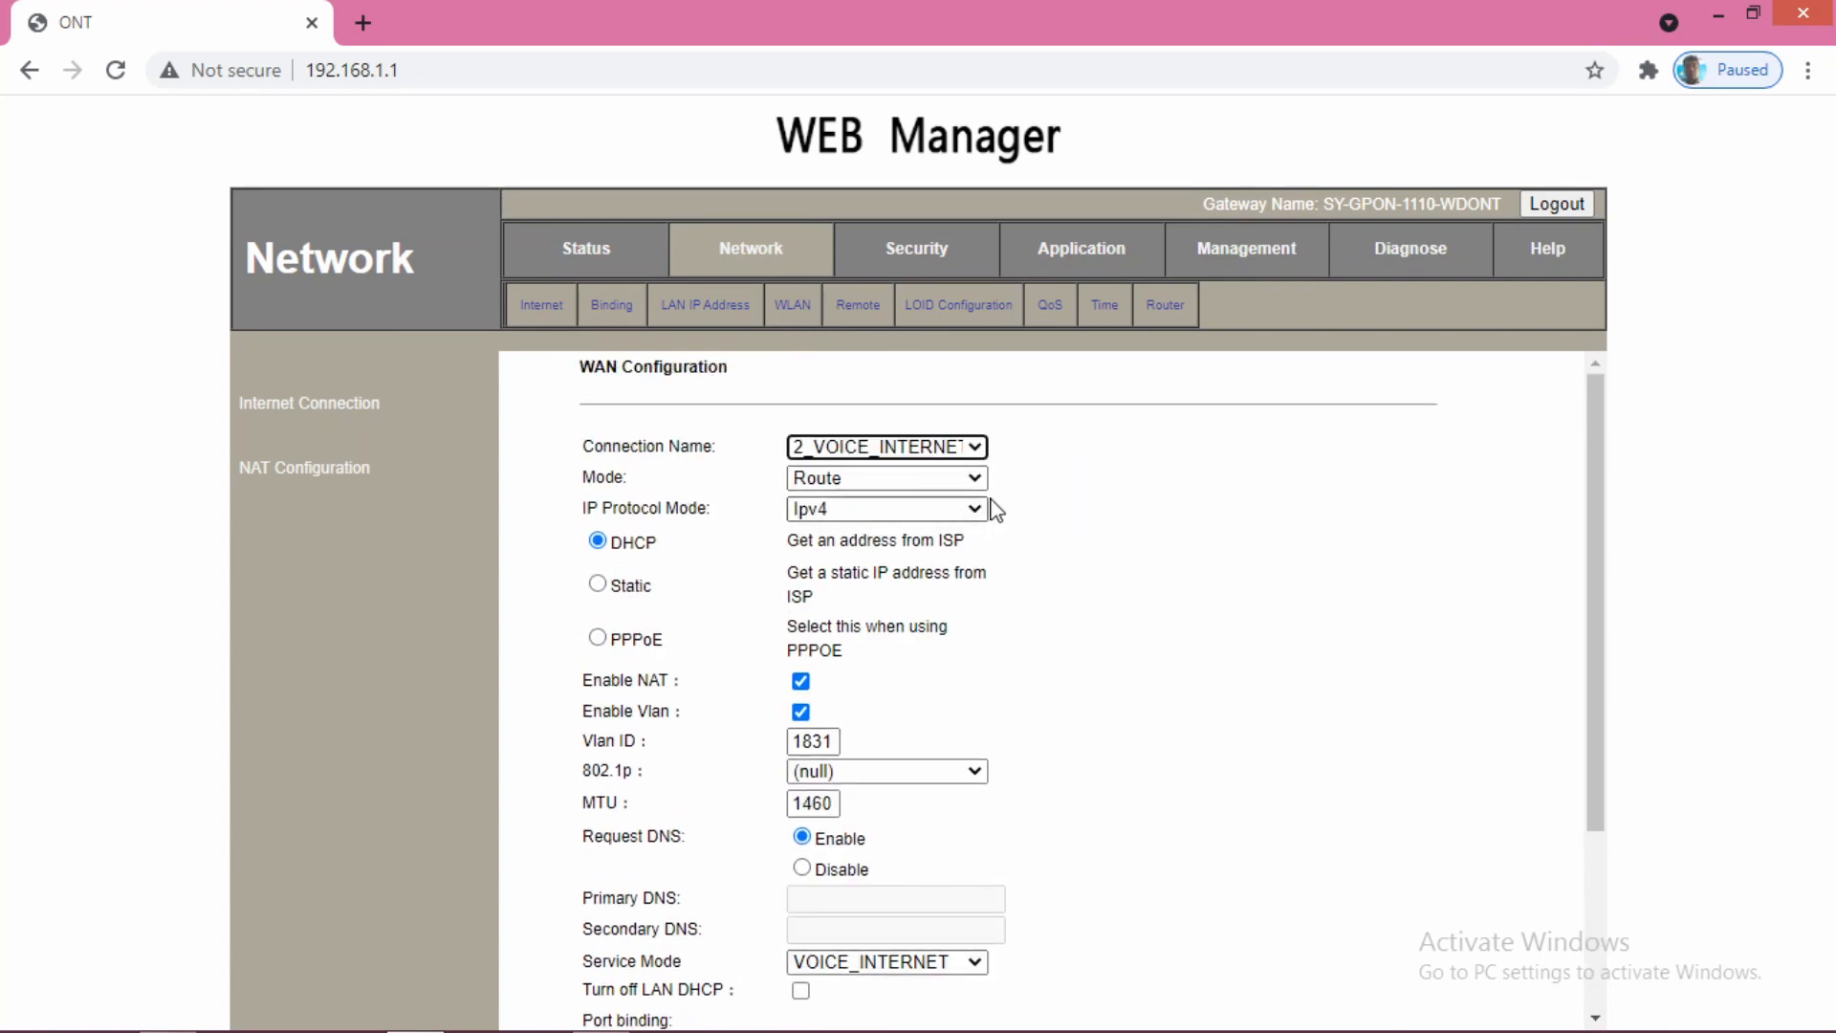
{"action": "mouse_move", "coordinate": [1188, 545]}
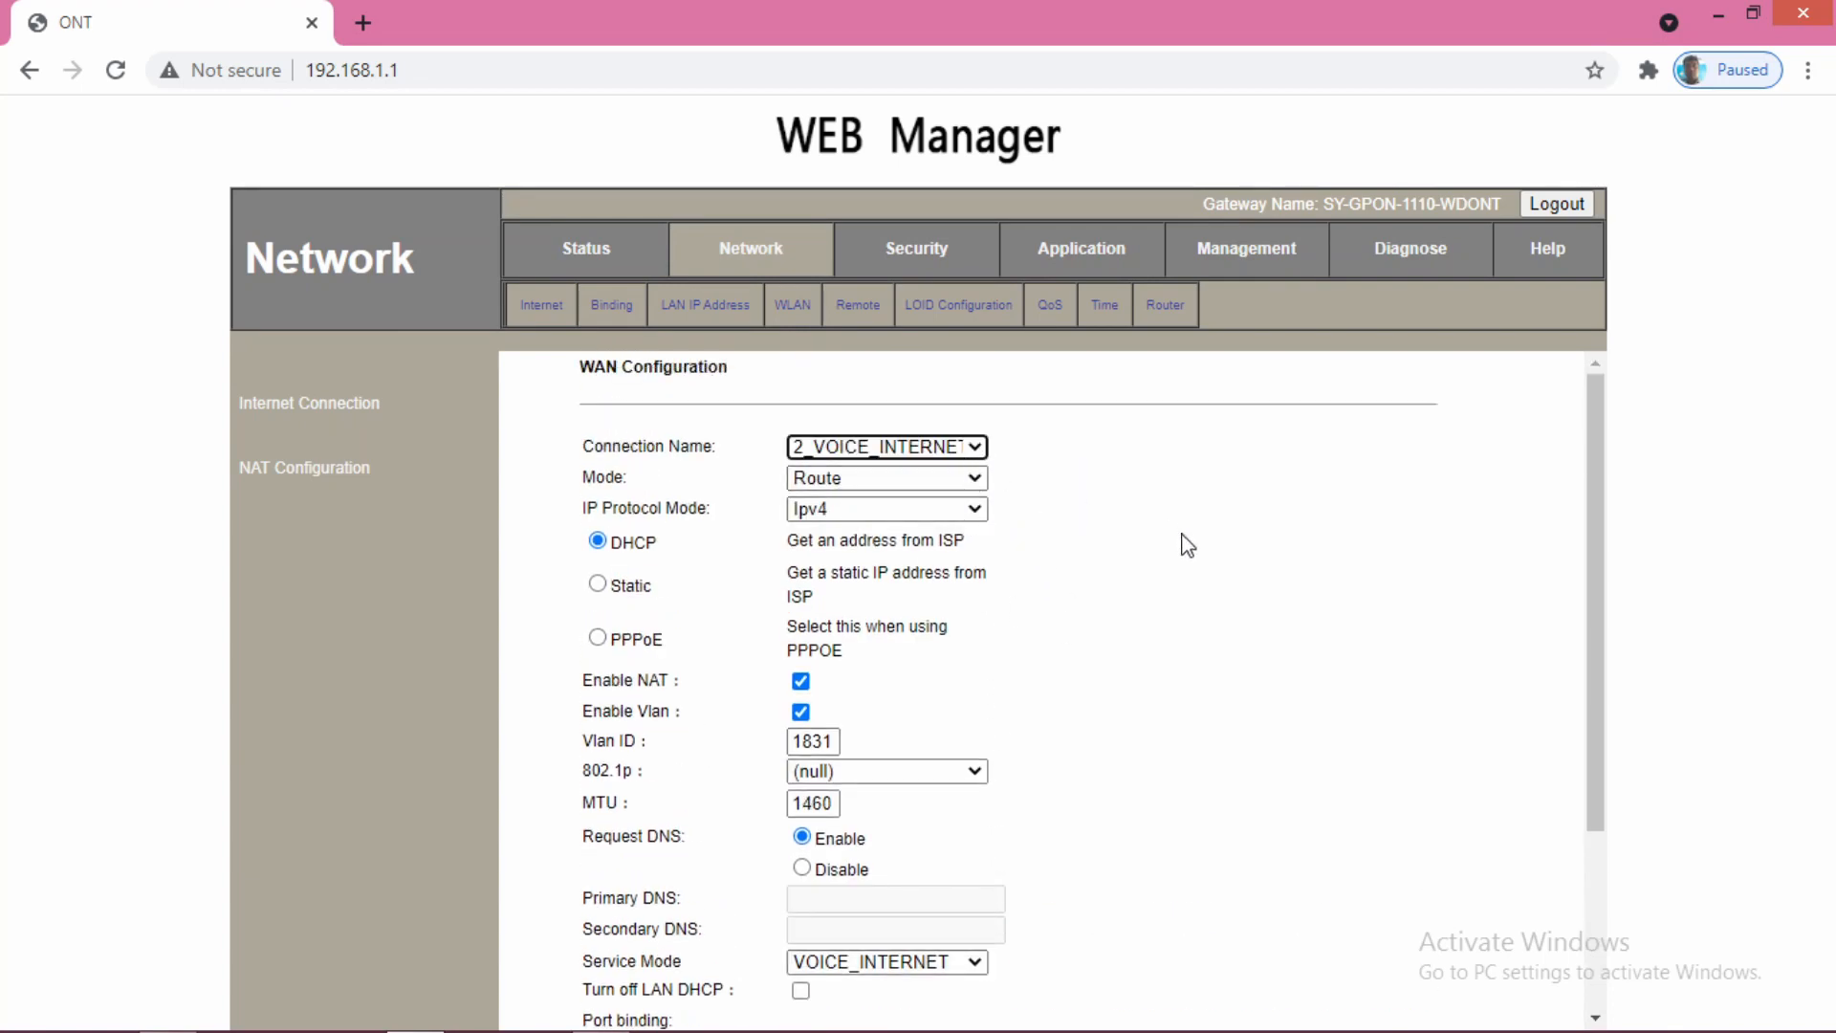
{"action": "left_click", "coordinate": [883, 446]}
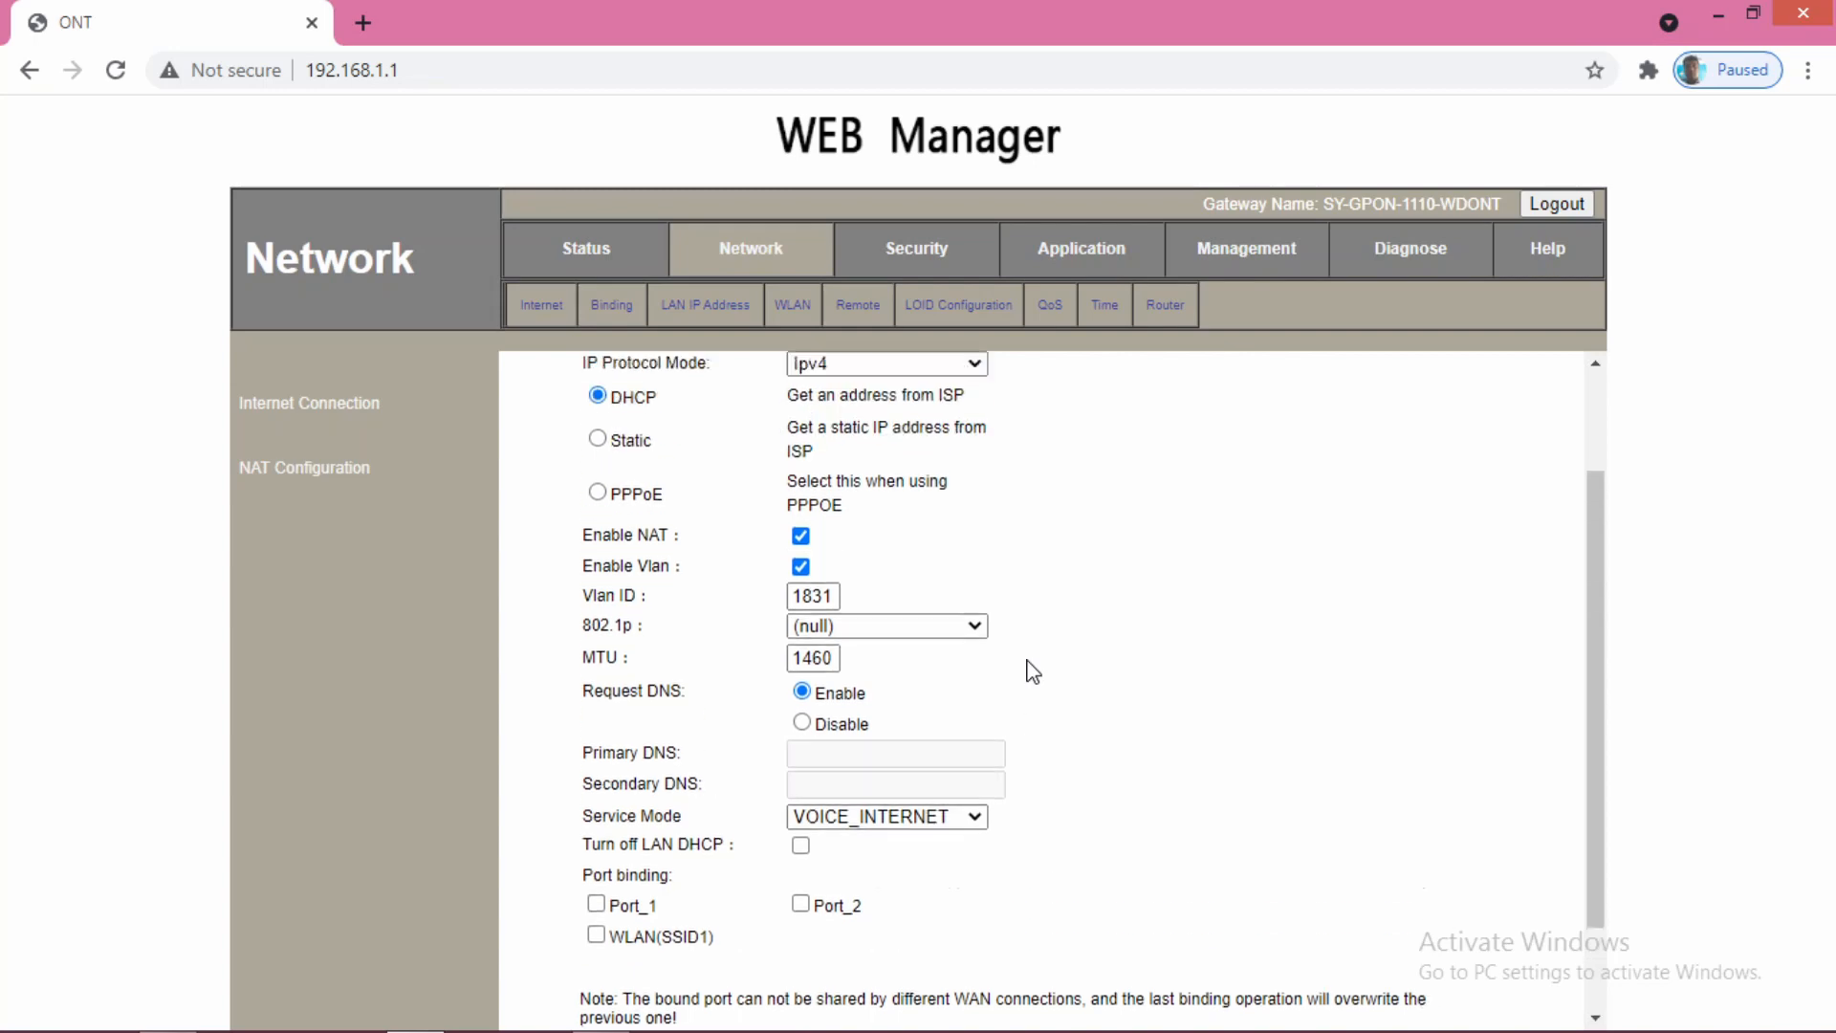
{"action": "scroll", "scroll_direction": "up", "scroll_amount": 3}
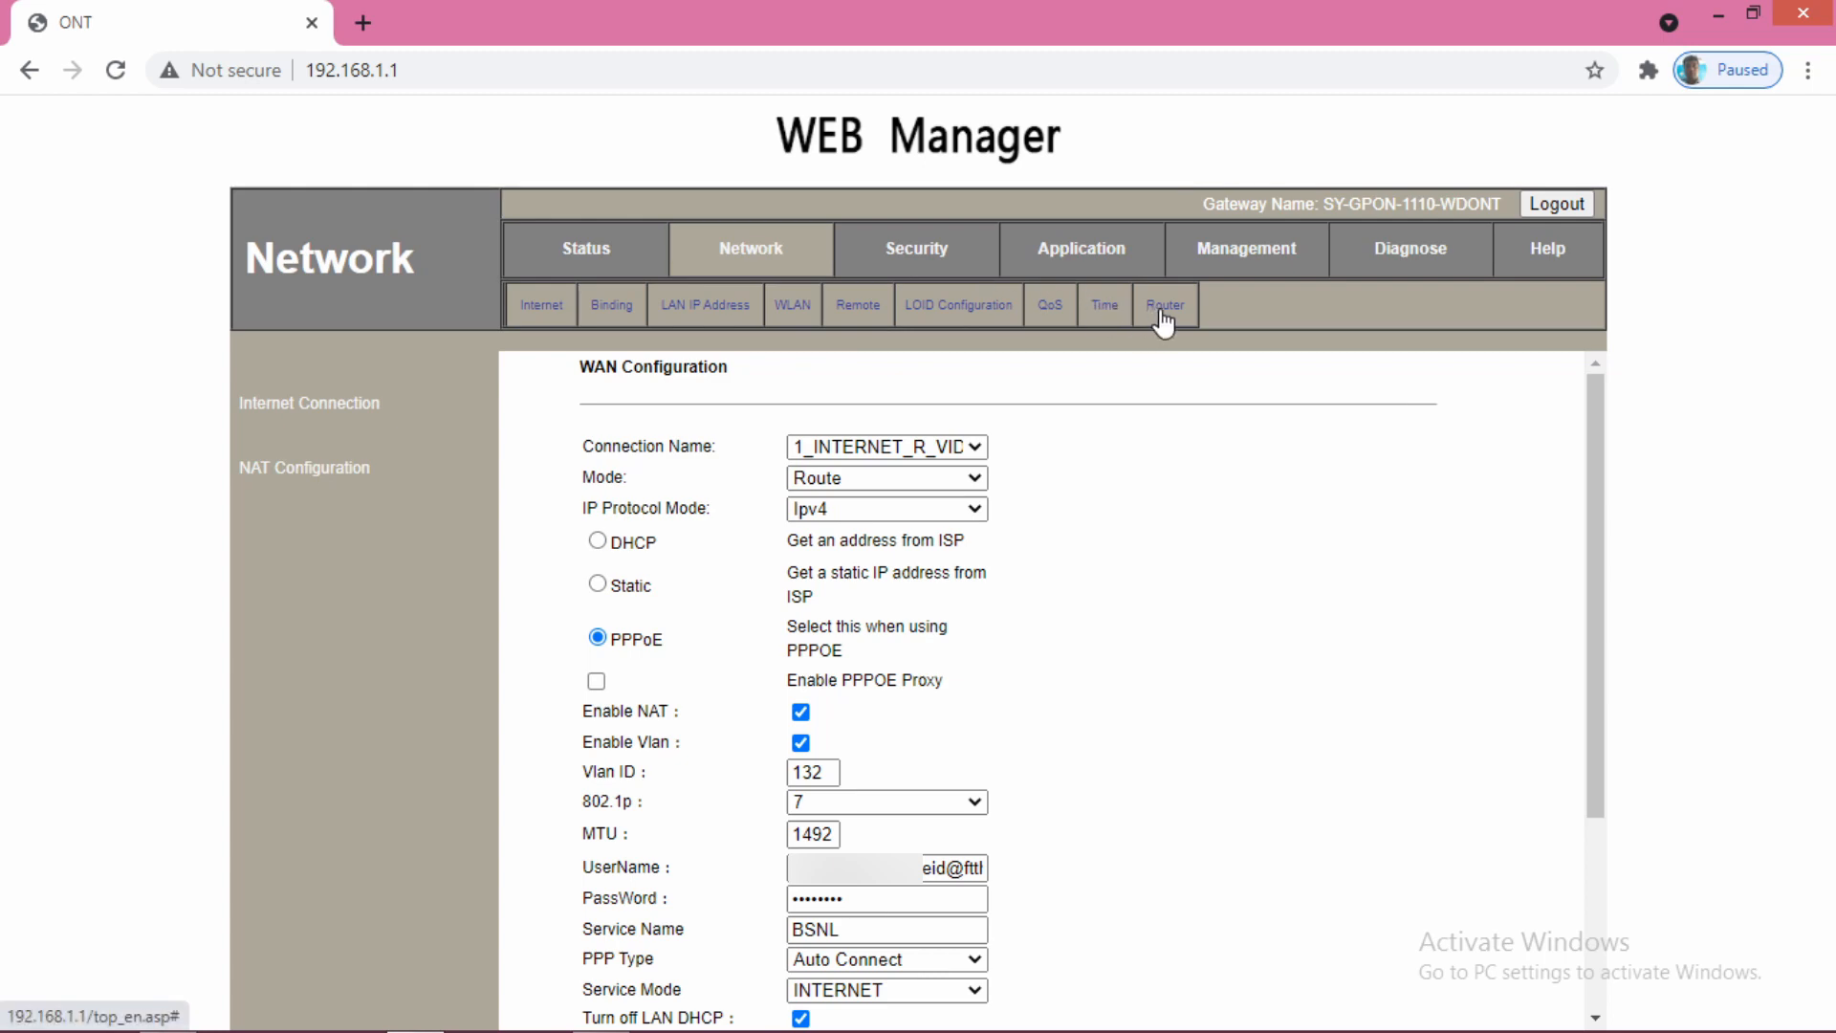
- Start a static route under Router with destination network 10.0.0.0 and subnet mask 255.0.0.0
{"action": "left_click", "coordinate": [1165, 304]}
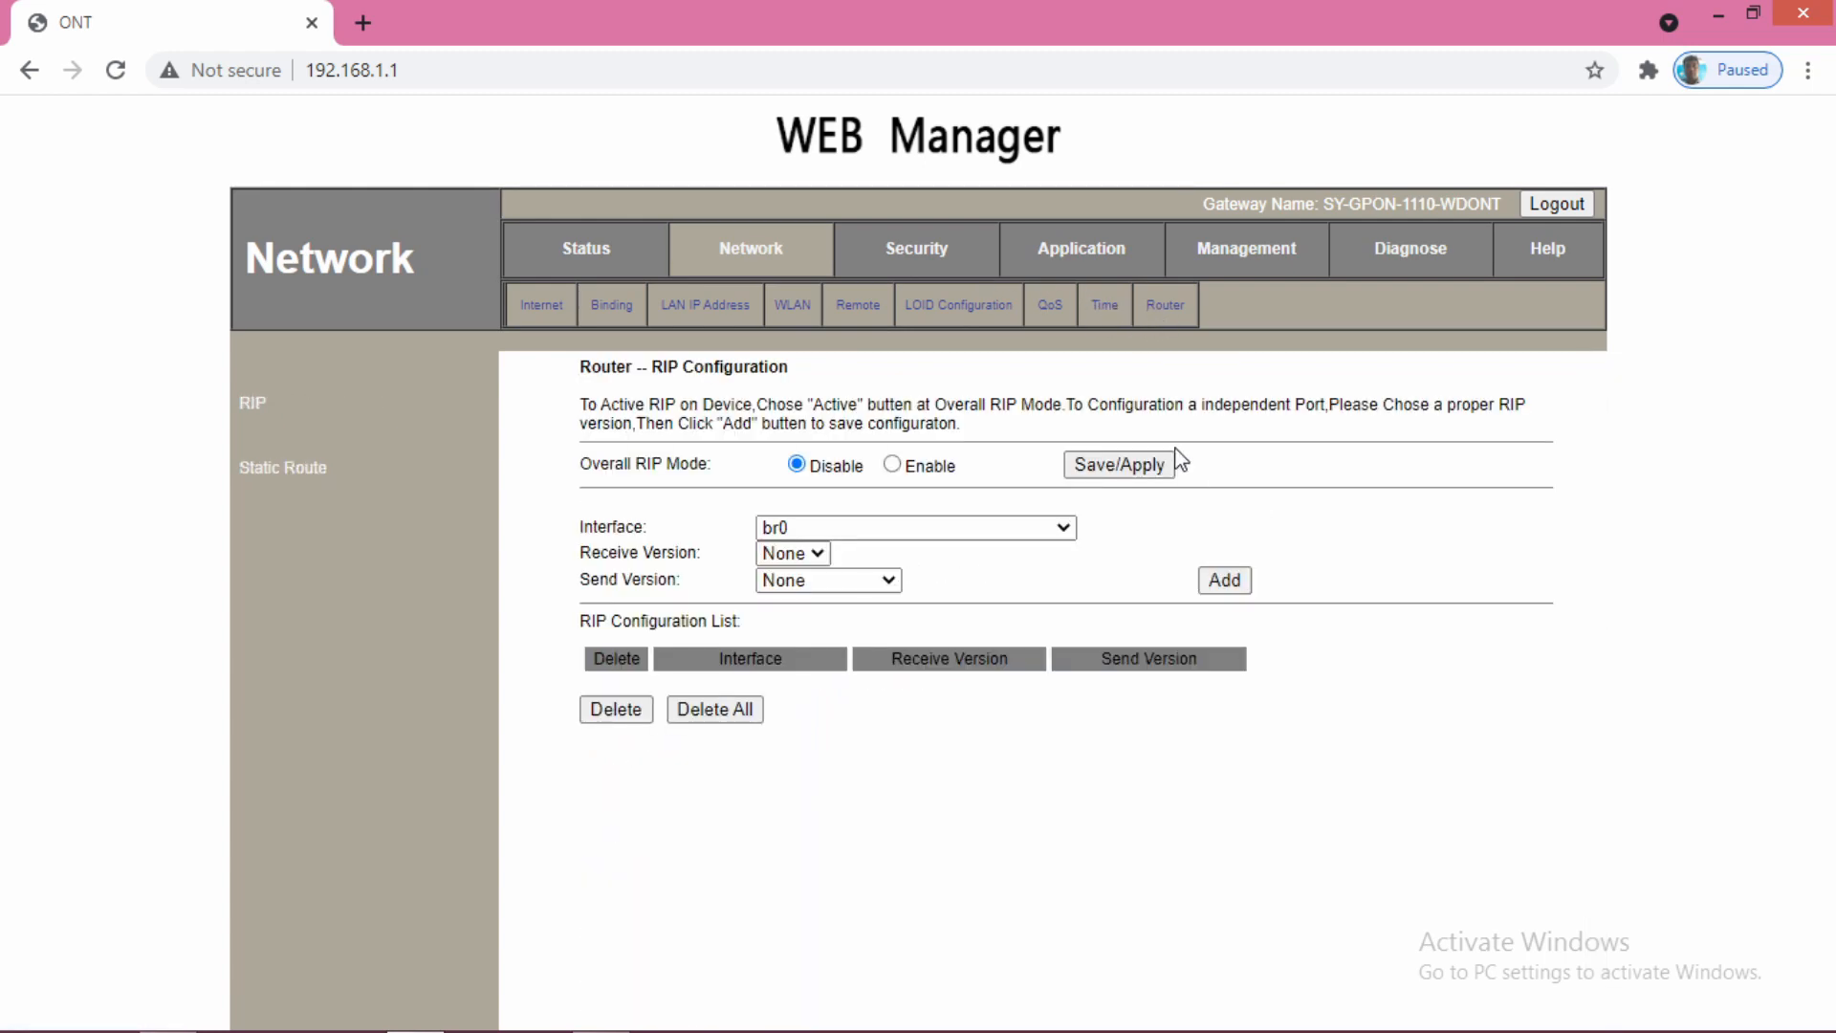
{"action": "mouse_move", "coordinate": [289, 488]}
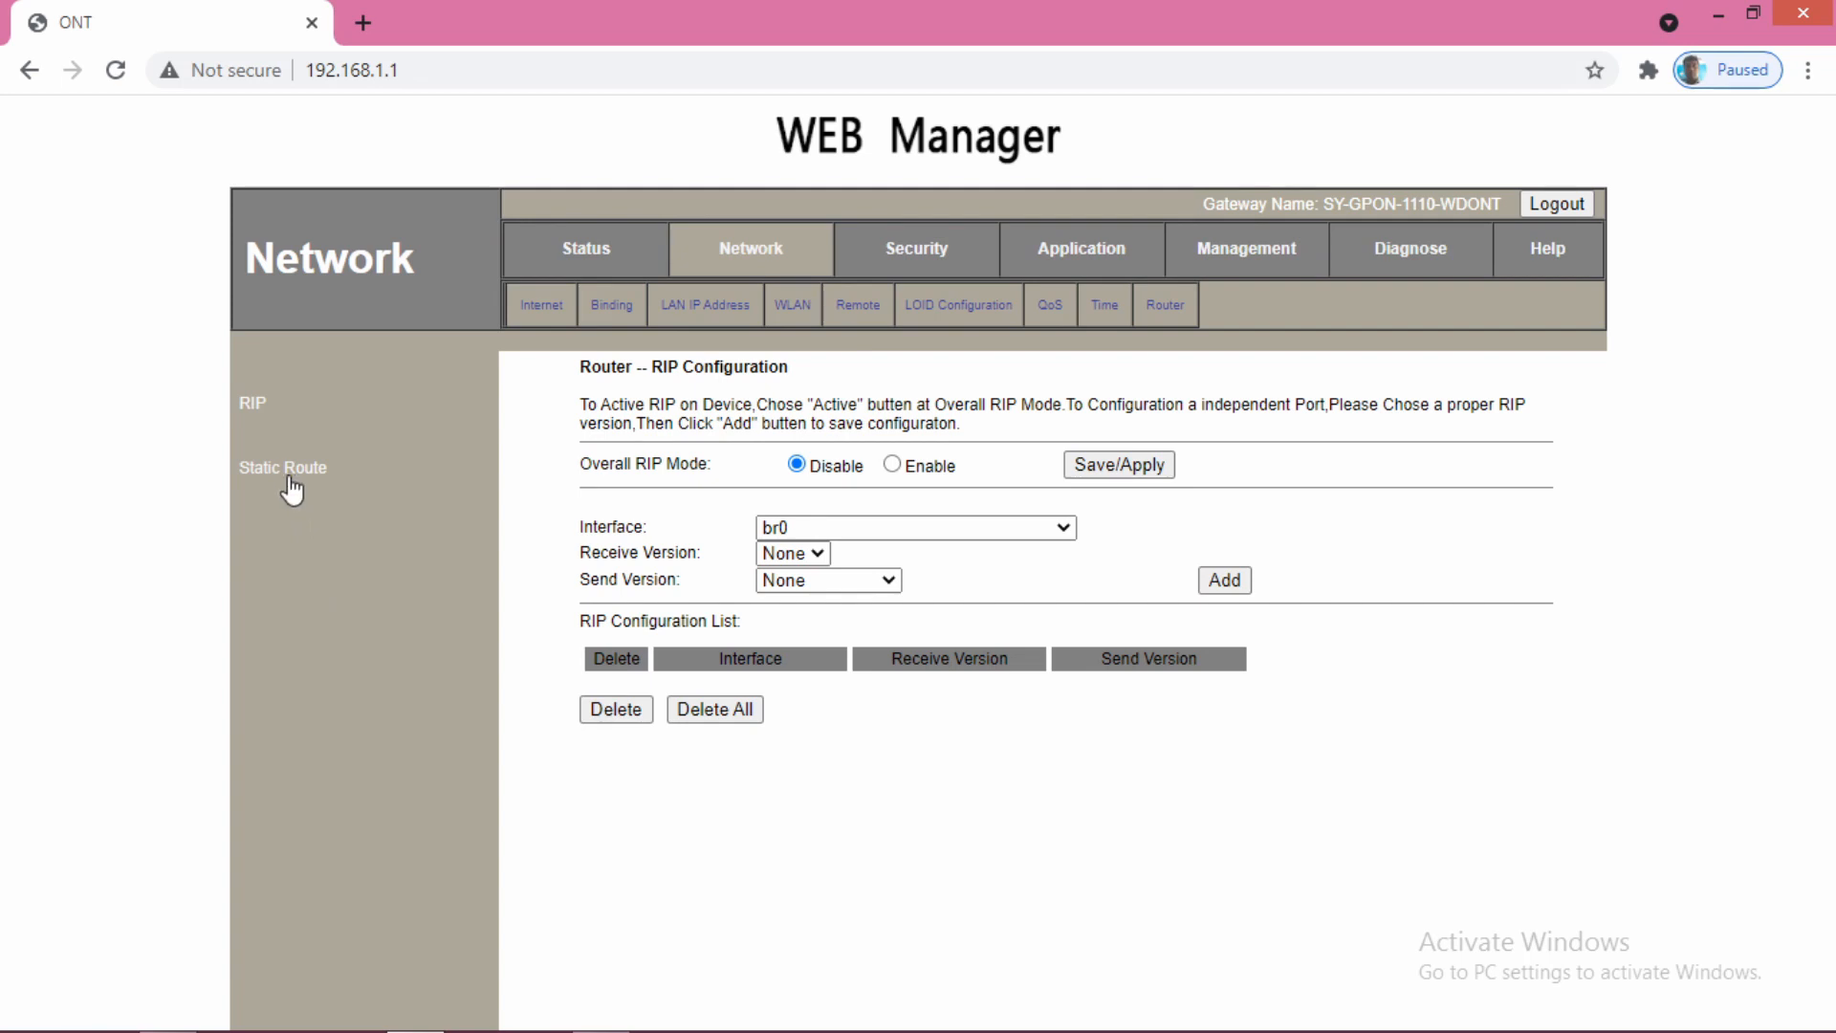
{"action": "left_click", "coordinate": [281, 466]}
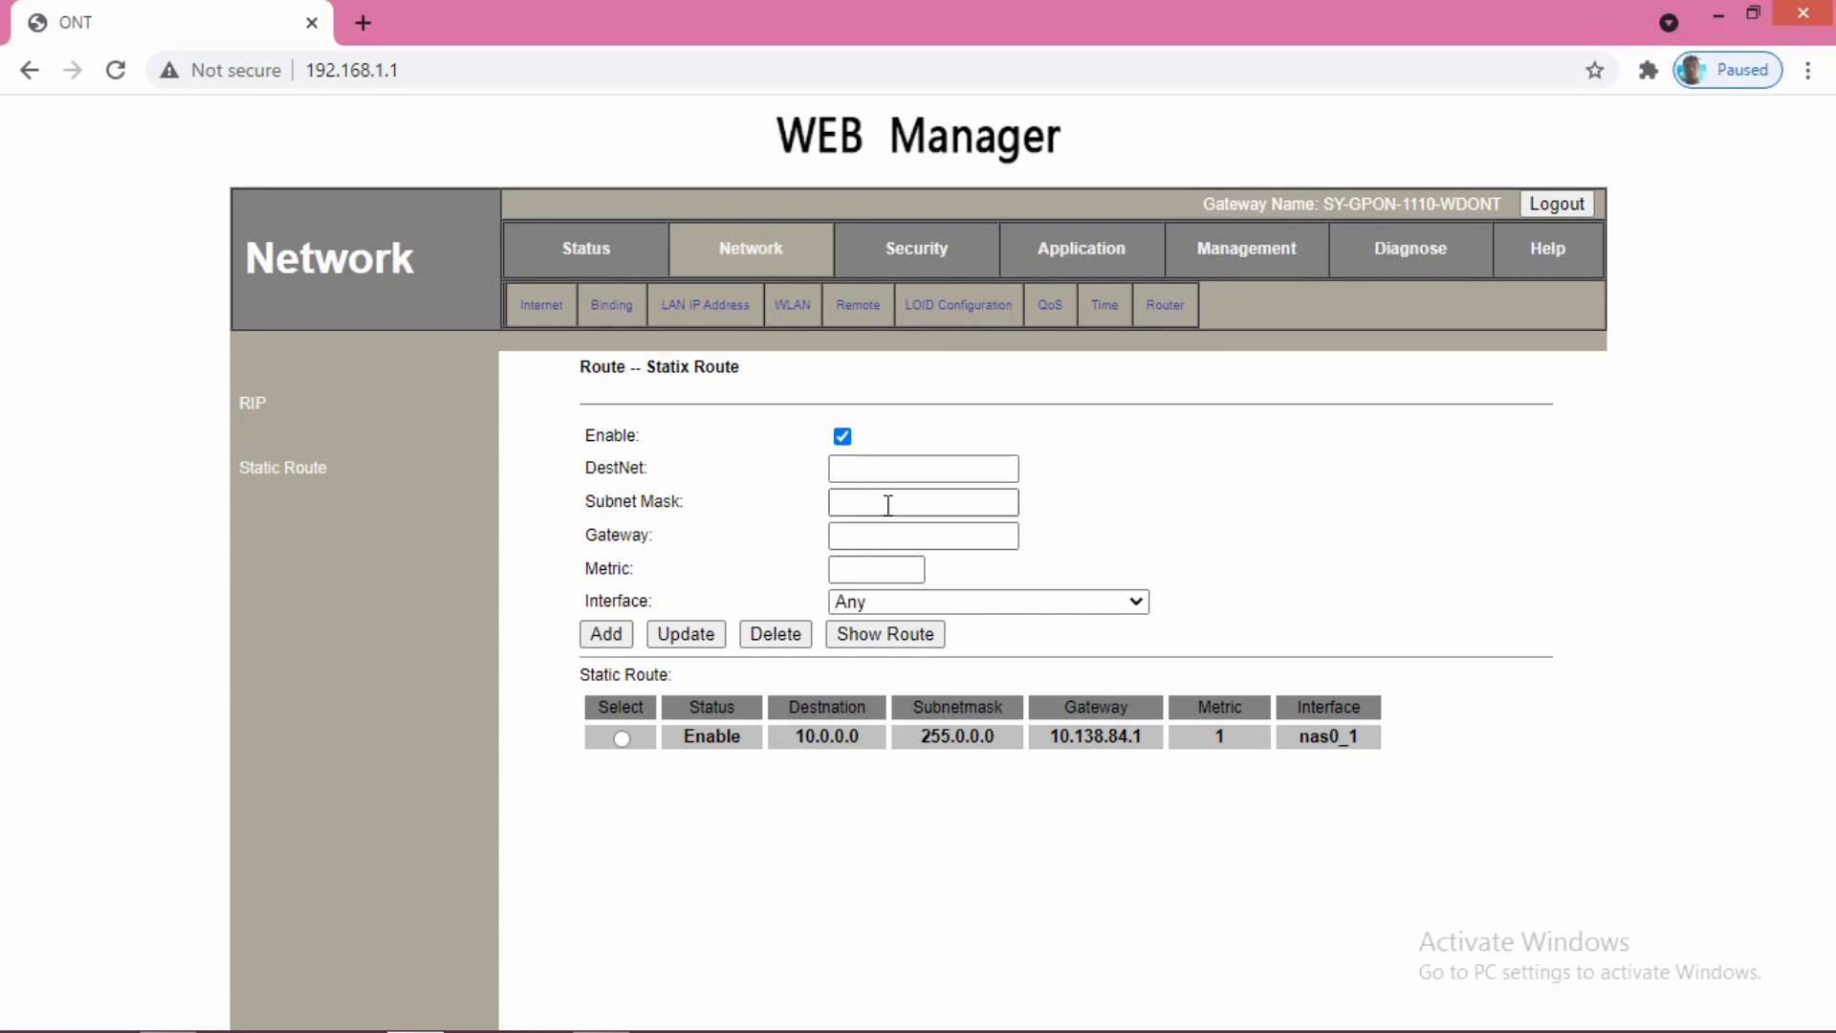
{"action": "left_click", "coordinate": [922, 466]}
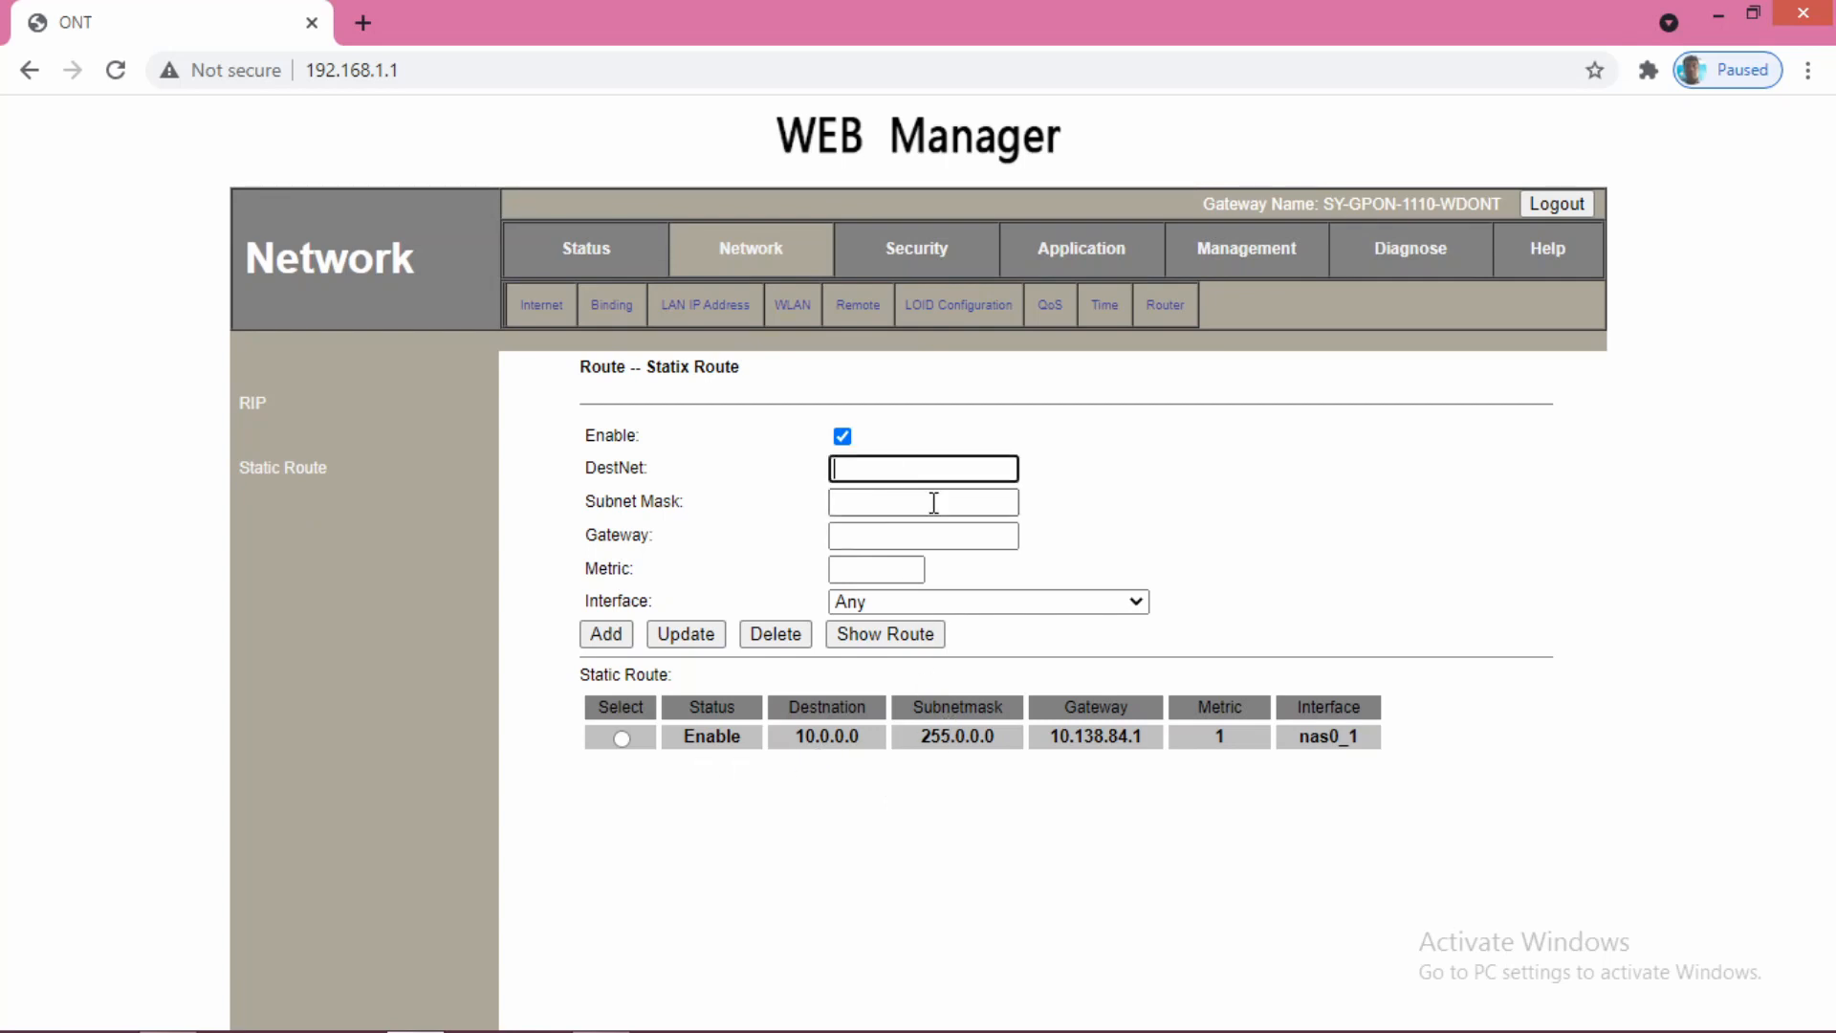
{"action": "type", "text": "10.0.0."}
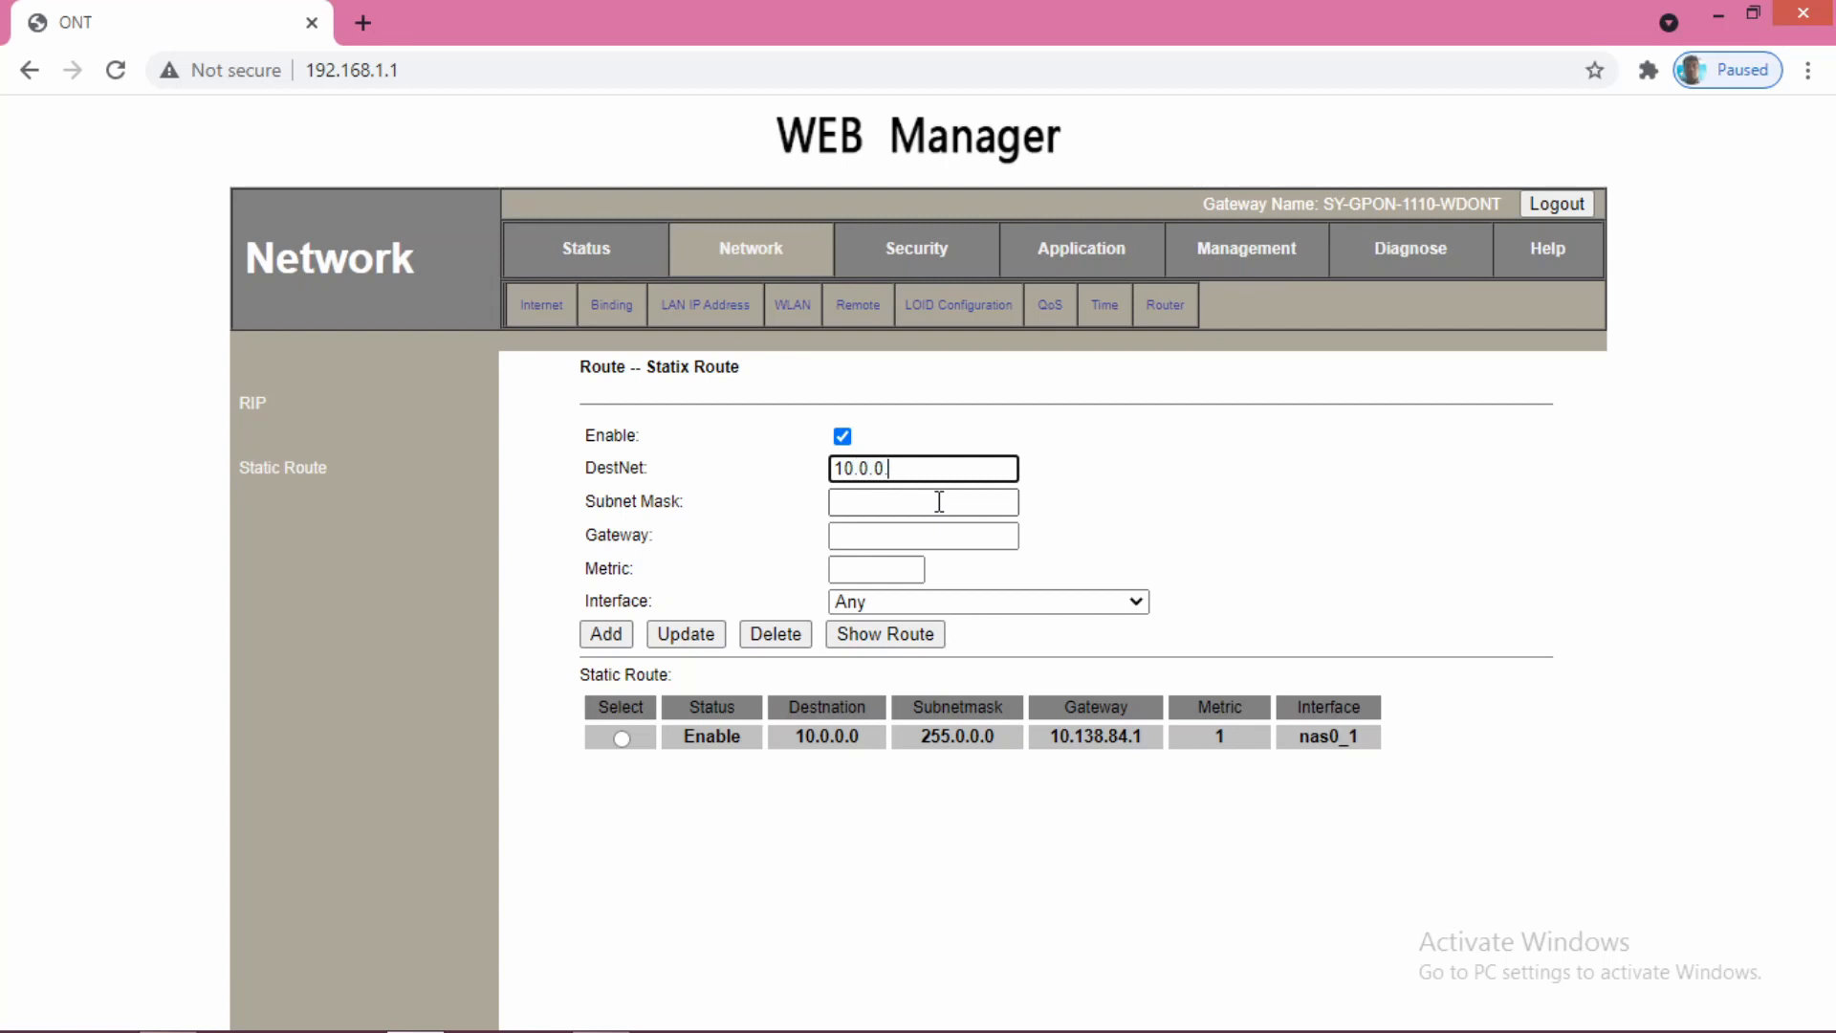
{"action": "type", "text": "0"}
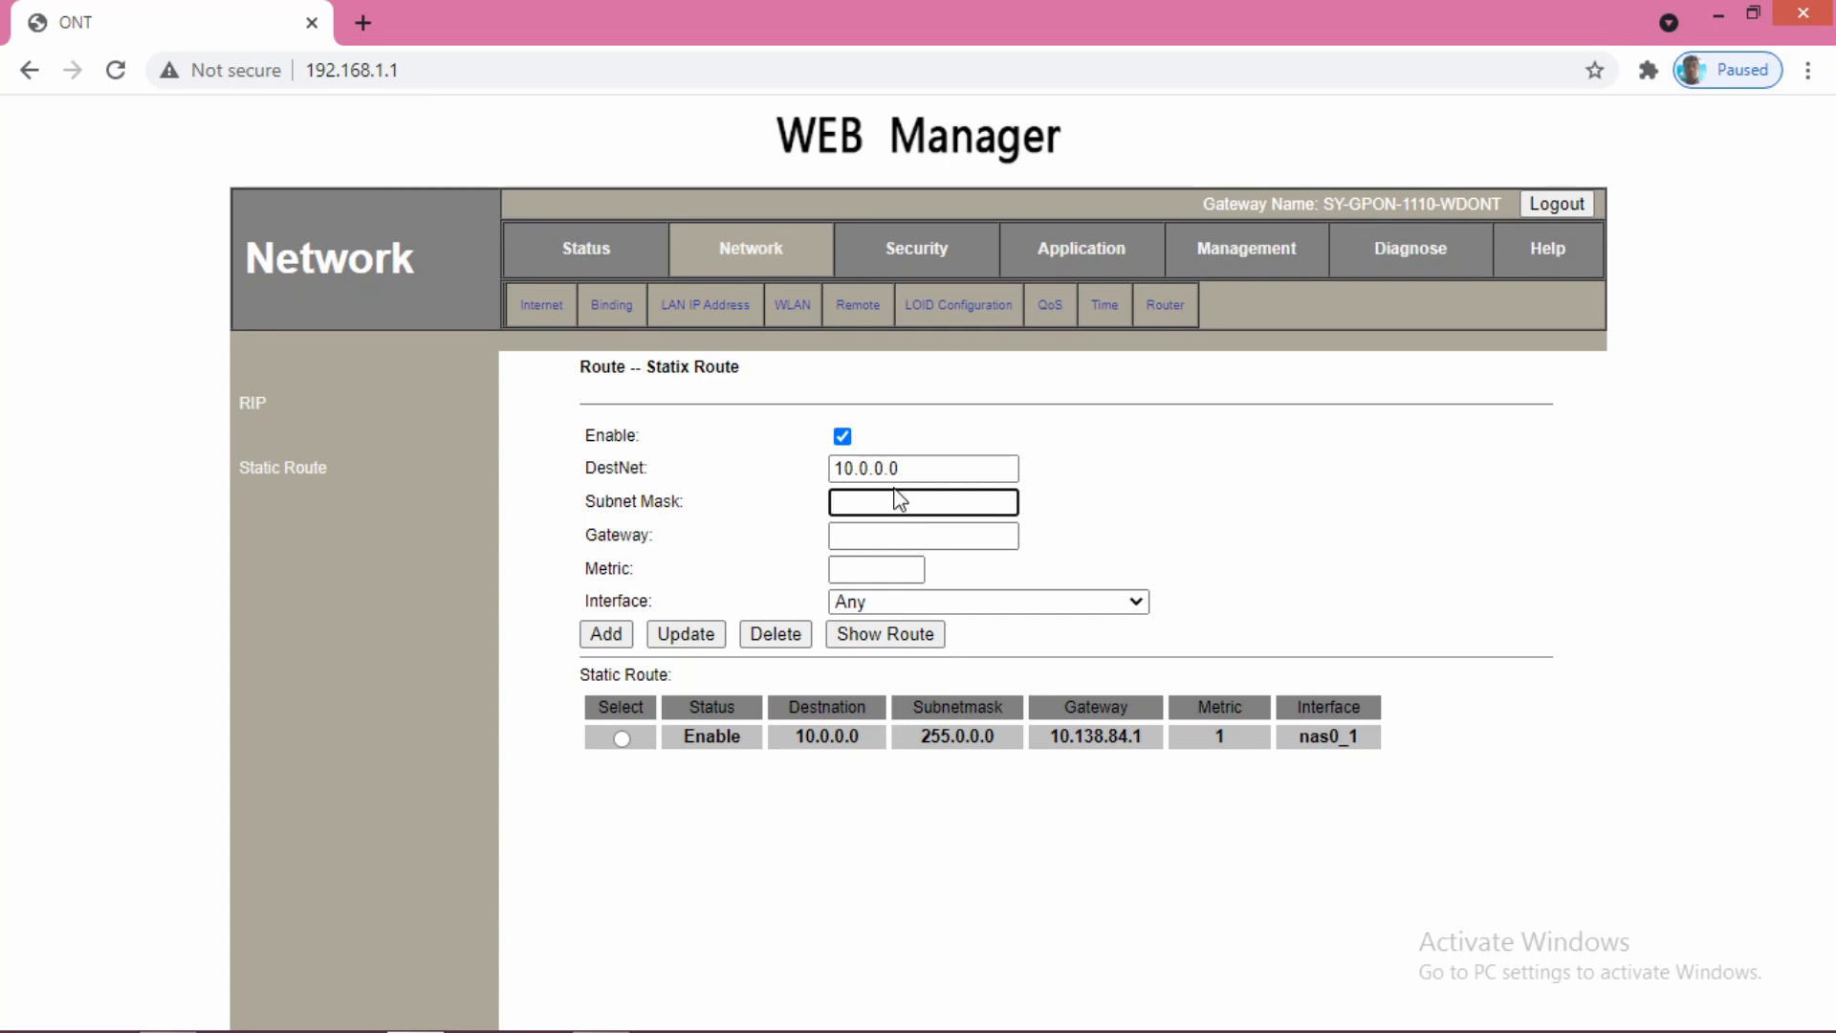
{"action": "type", "text": "255.255.255"}
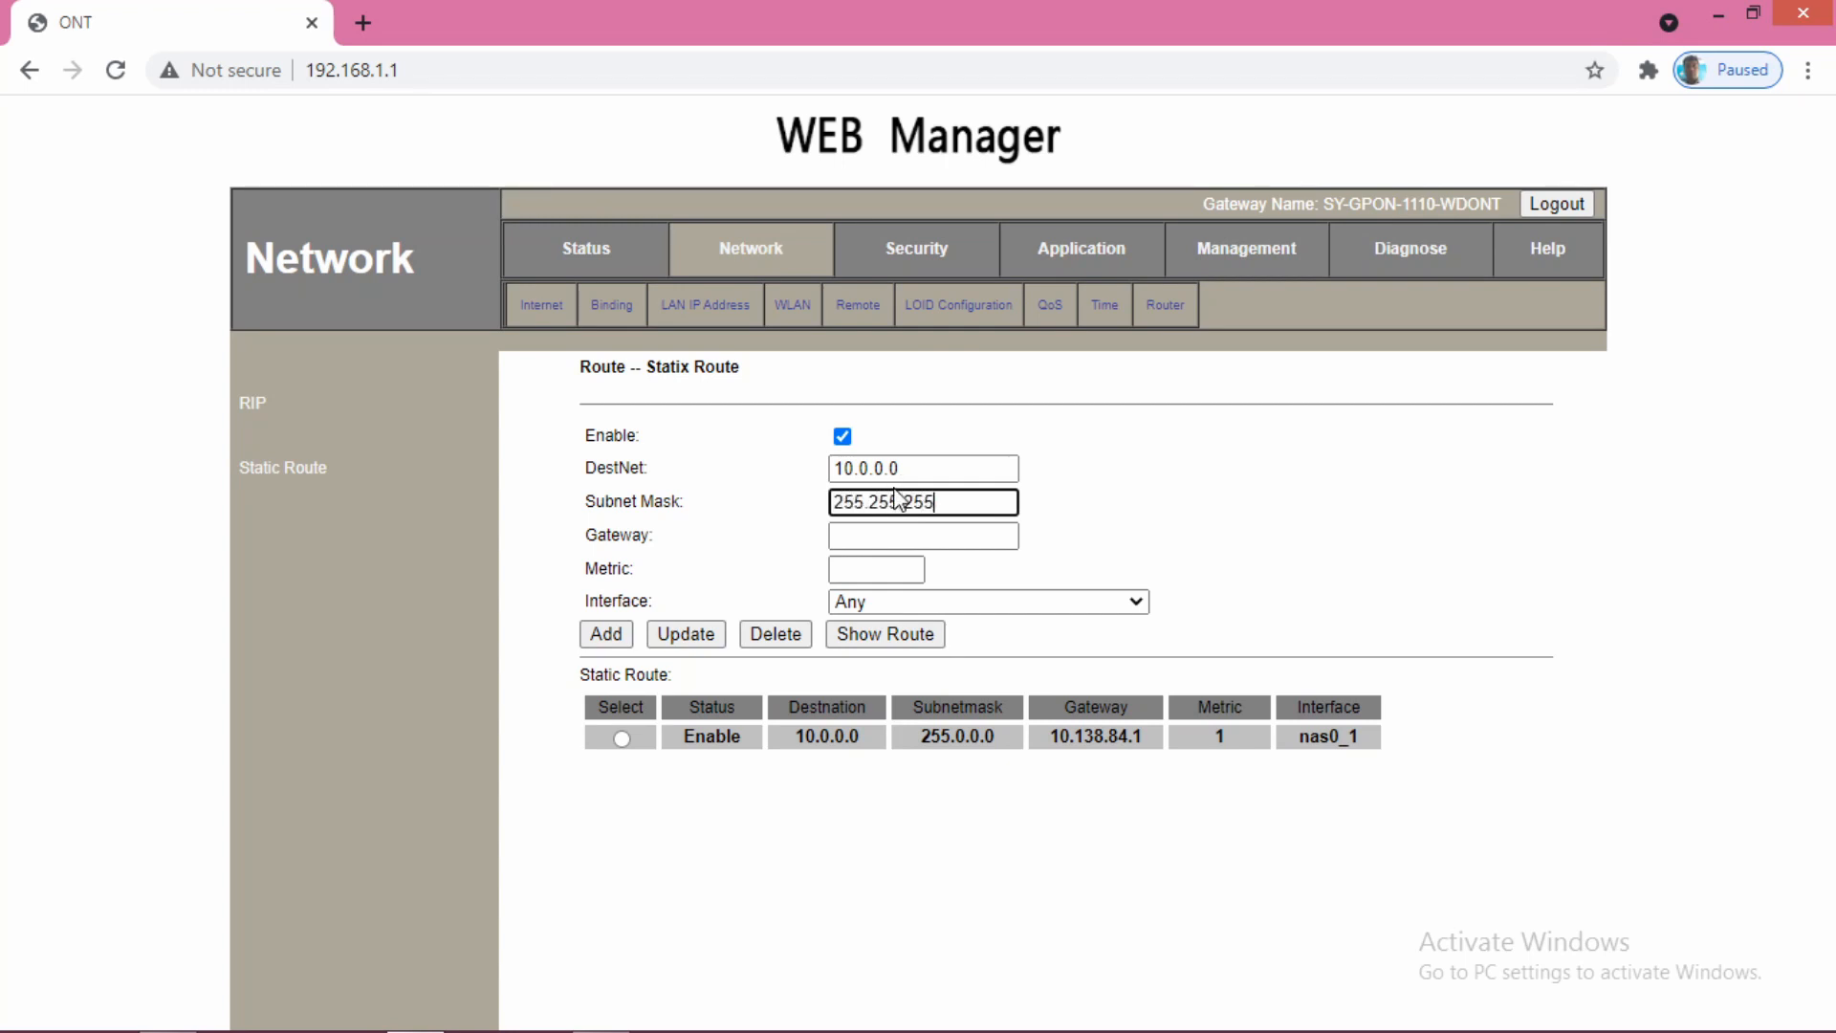
{"action": "key", "text": "Backspace"}
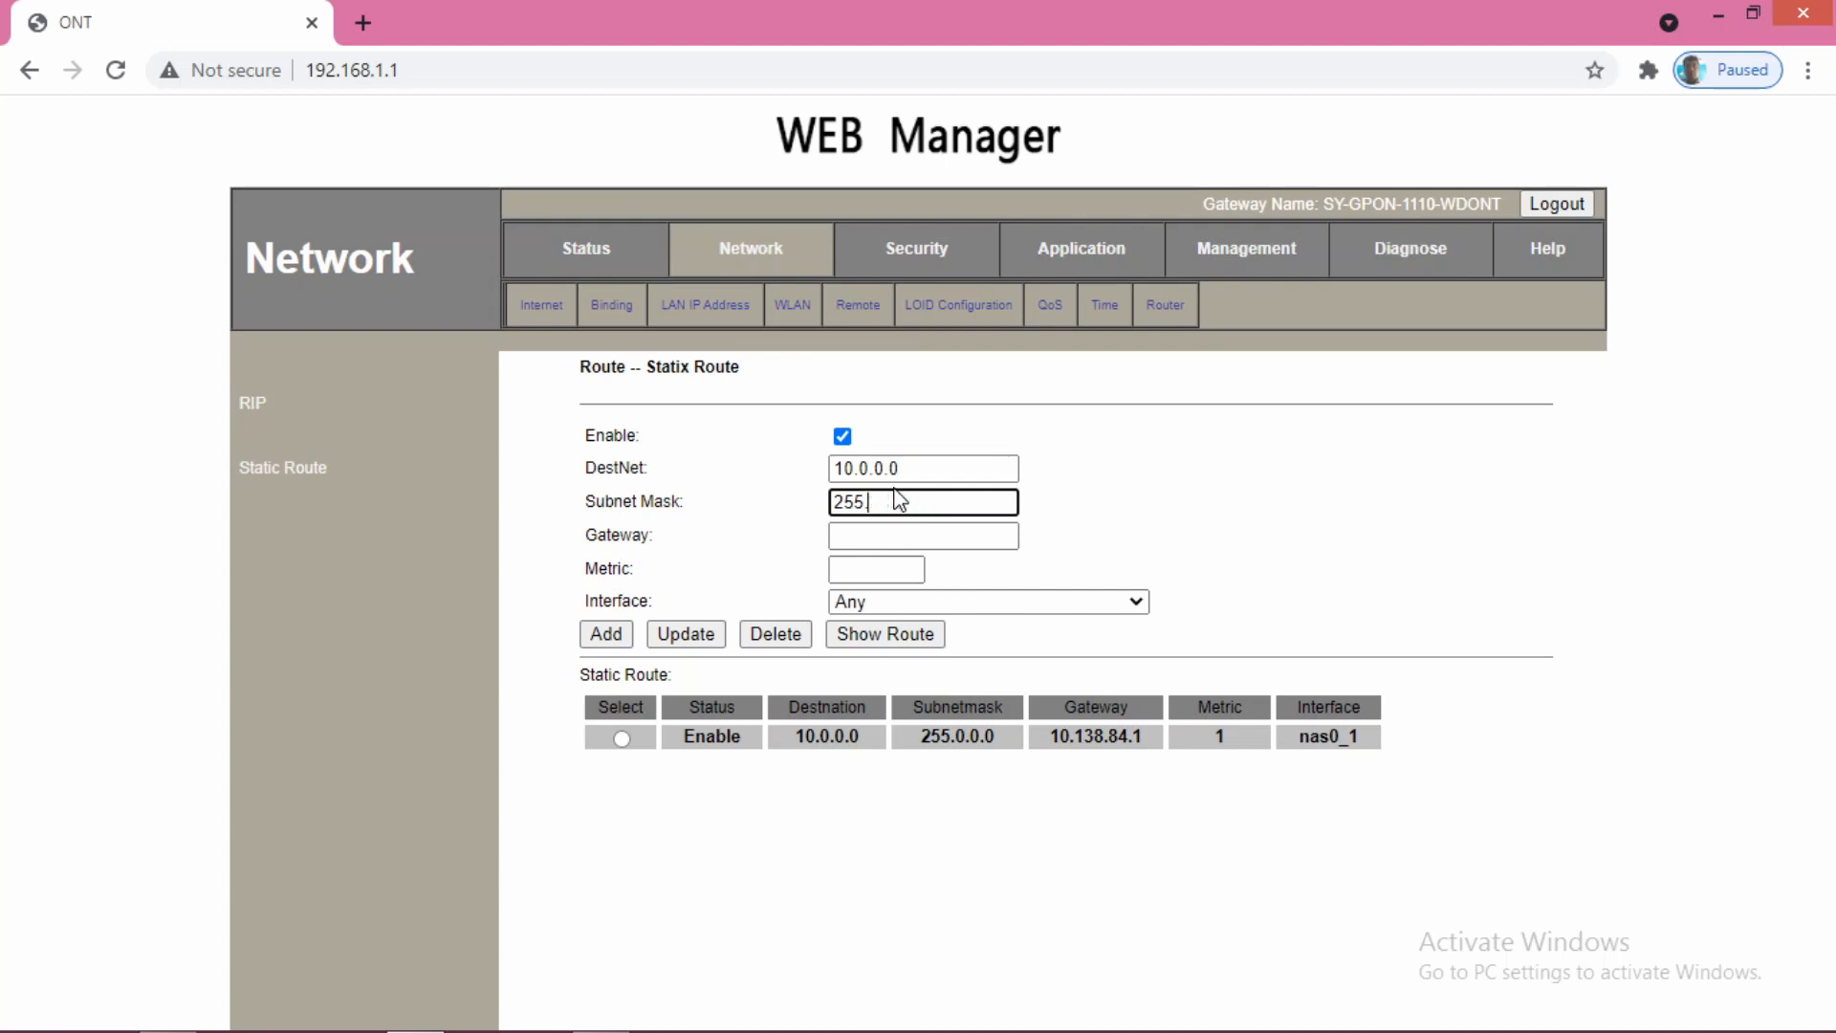
{"action": "type", "text": ".0.0.0"}
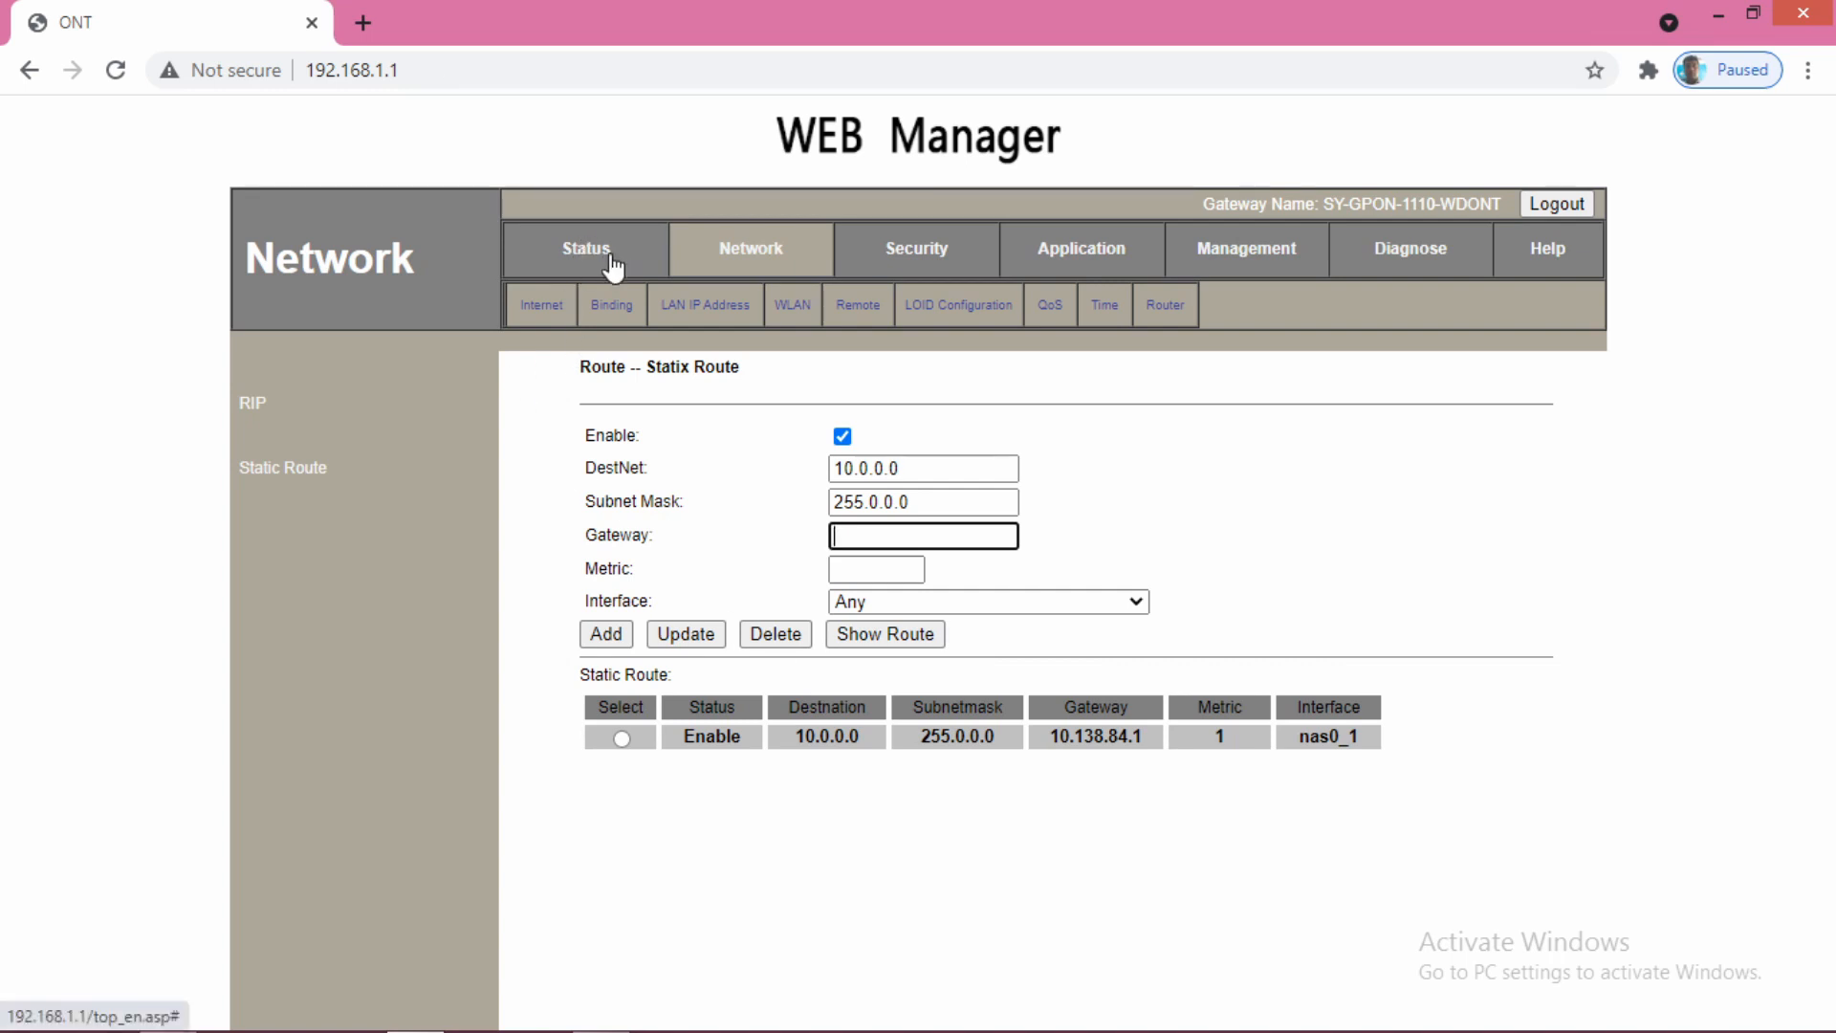
- Read the voice connection's default gateway 10.138.84.1 from Status > WAN Connection Info
{"action": "left_click", "coordinate": [585, 248]}
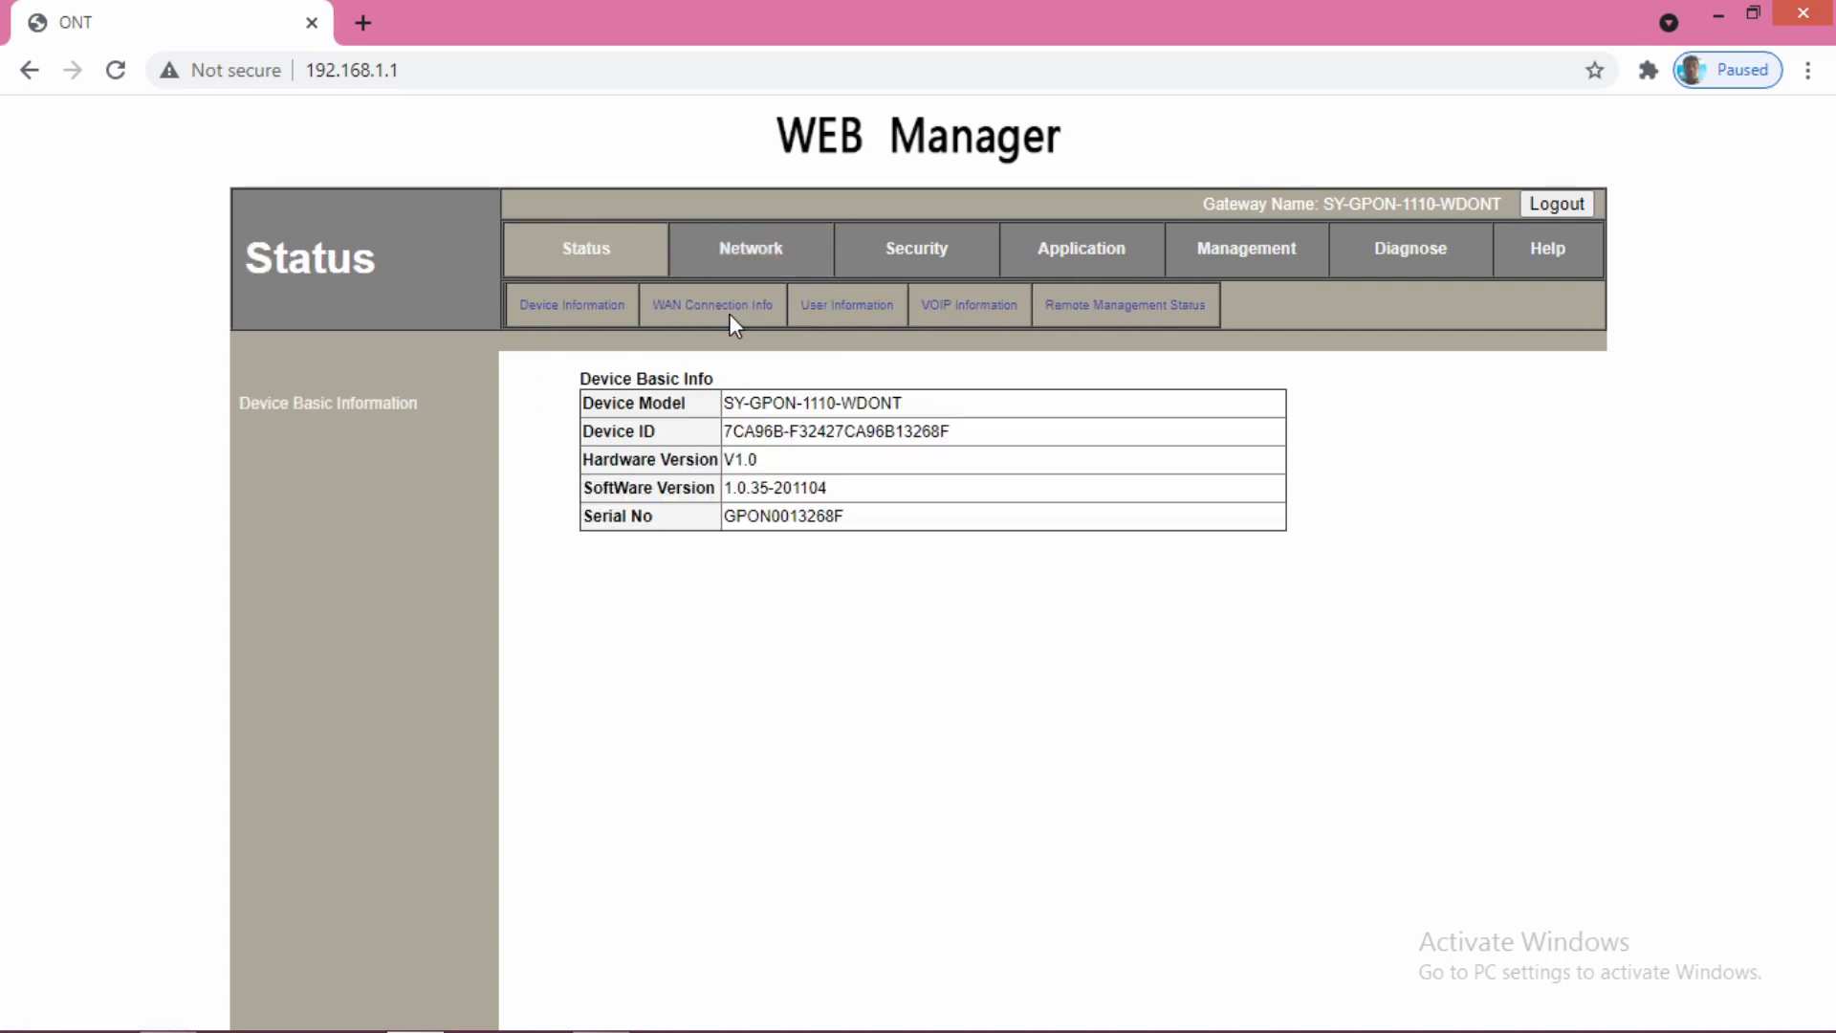
{"action": "left_click", "coordinate": [712, 305]}
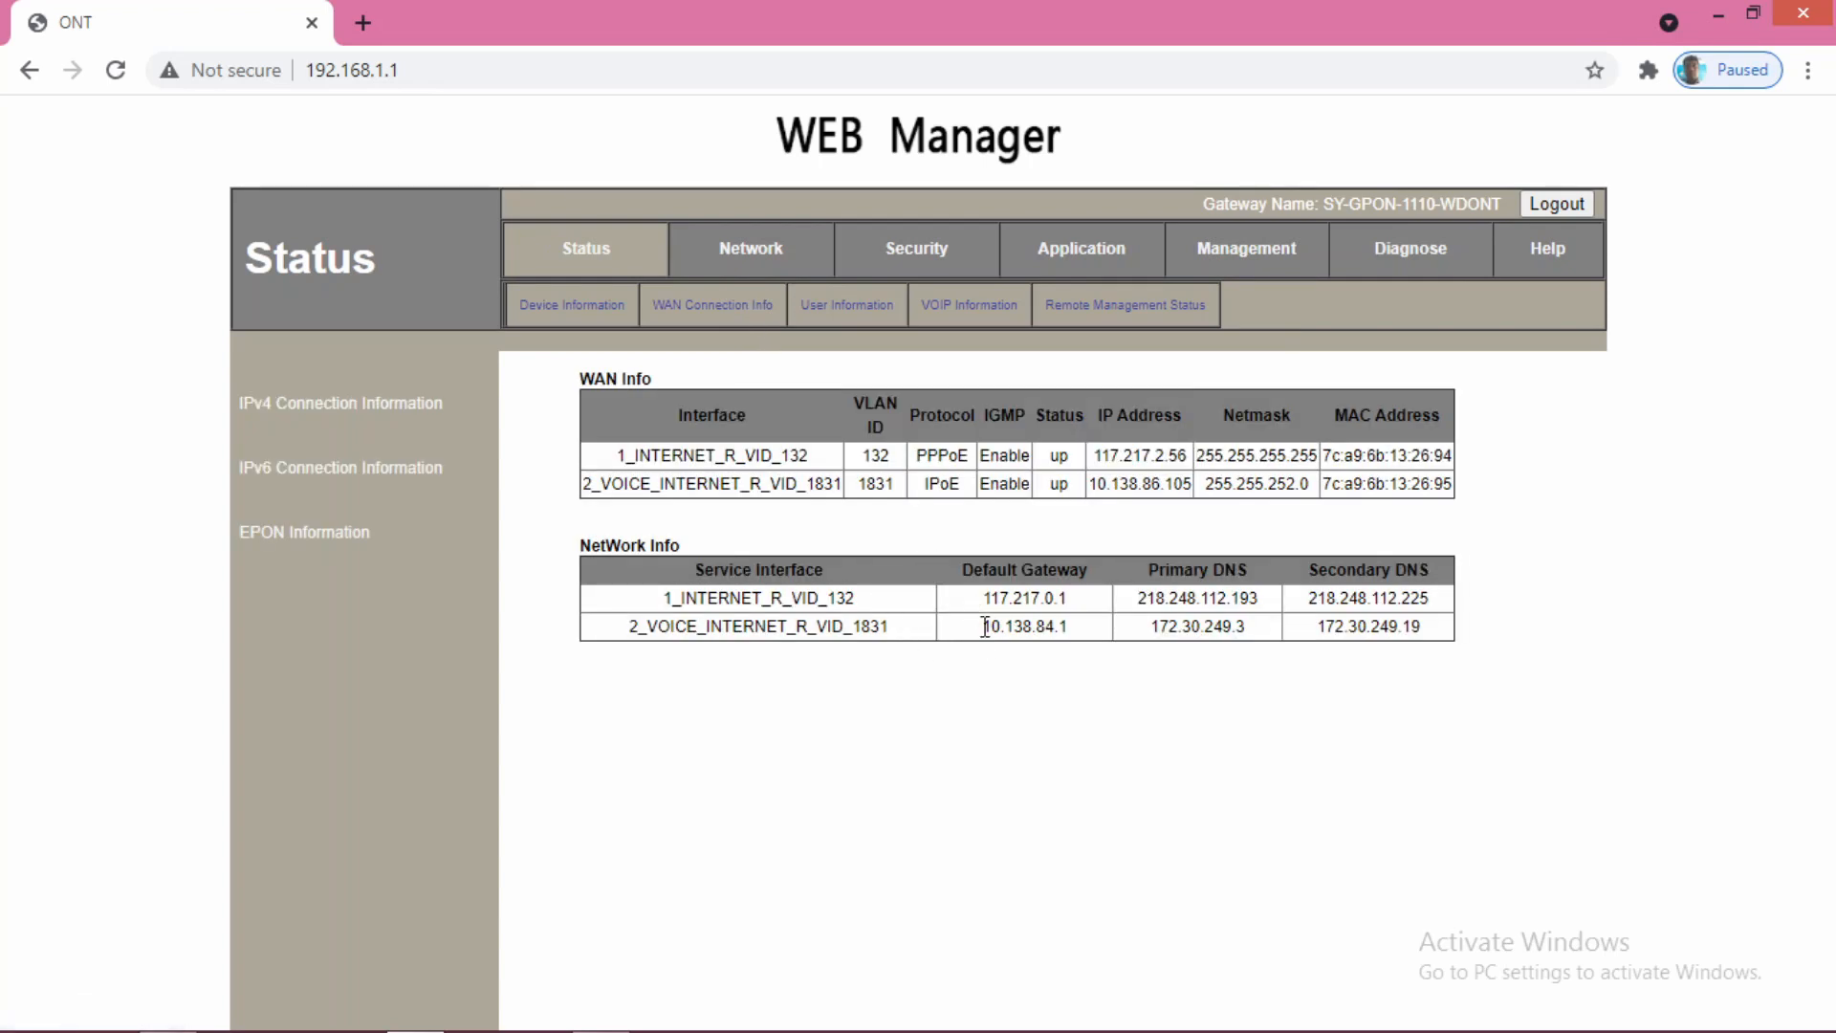
{"action": "double_click", "coordinate": [1022, 625]}
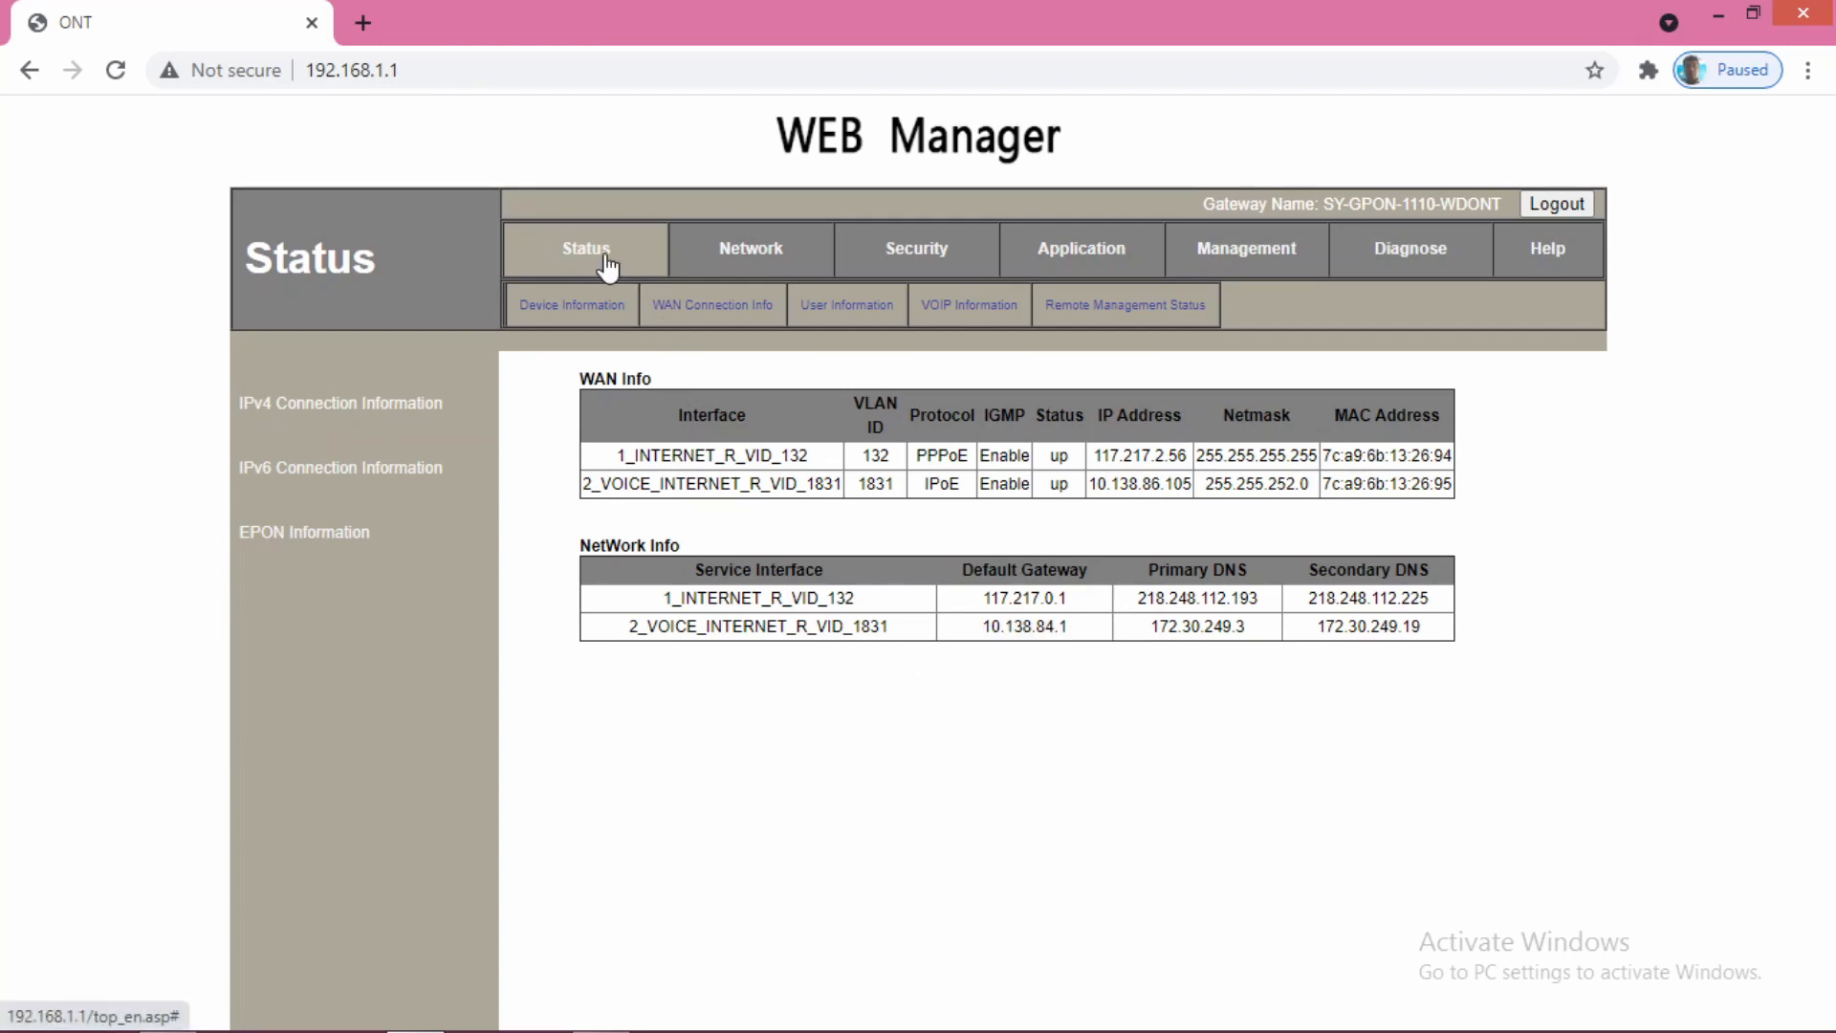
{"action": "left_click", "coordinate": [572, 304]}
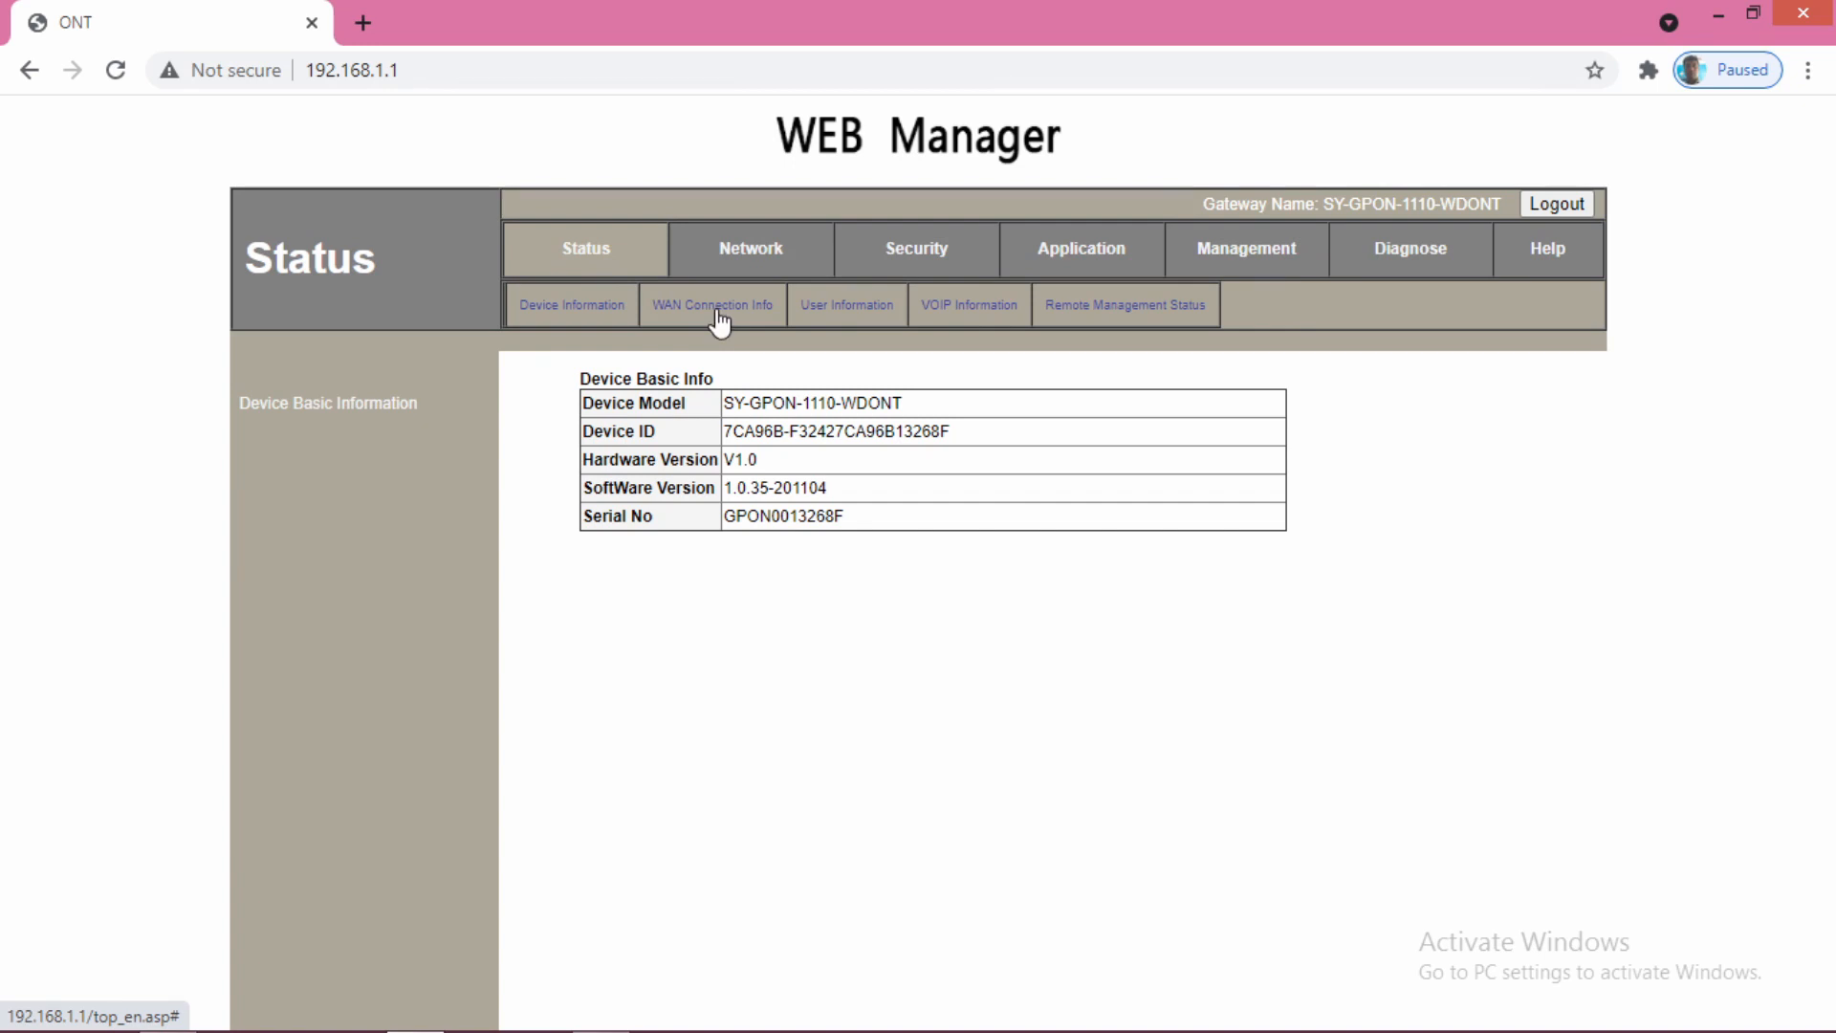
{"action": "left_click", "coordinate": [712, 304]}
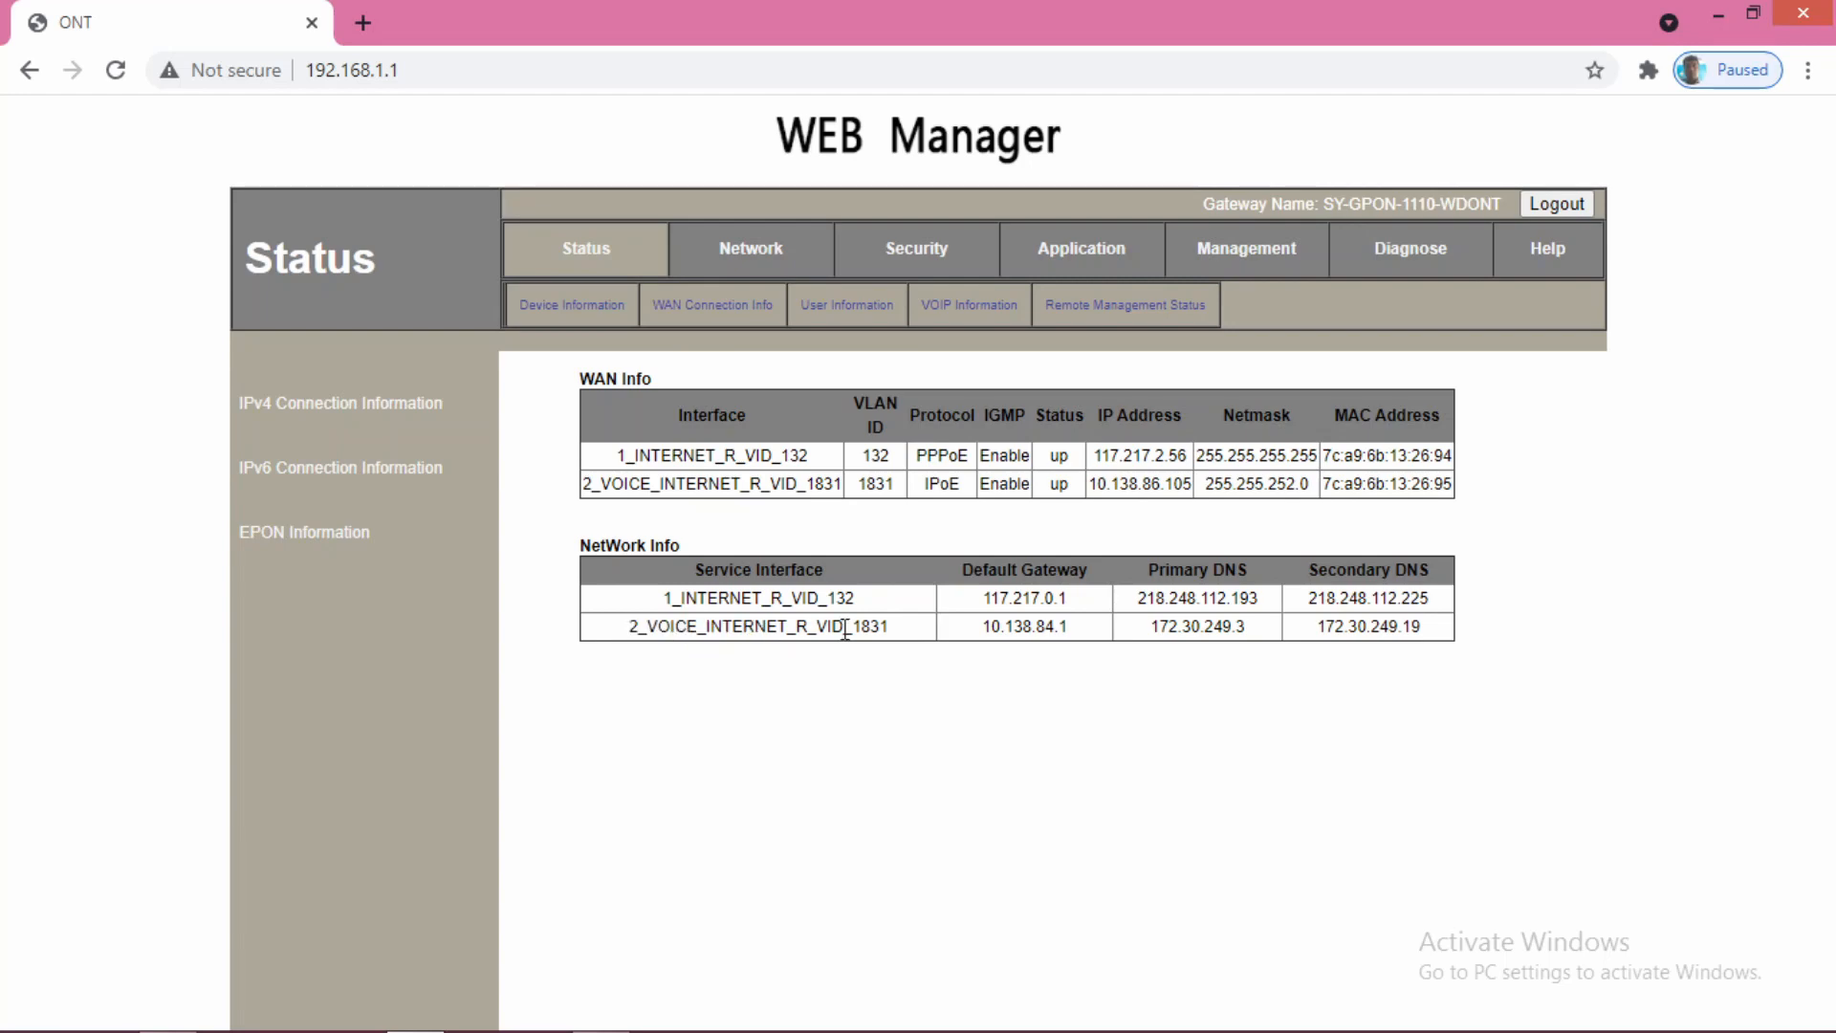
{"action": "mouse_move", "coordinate": [899, 635]}
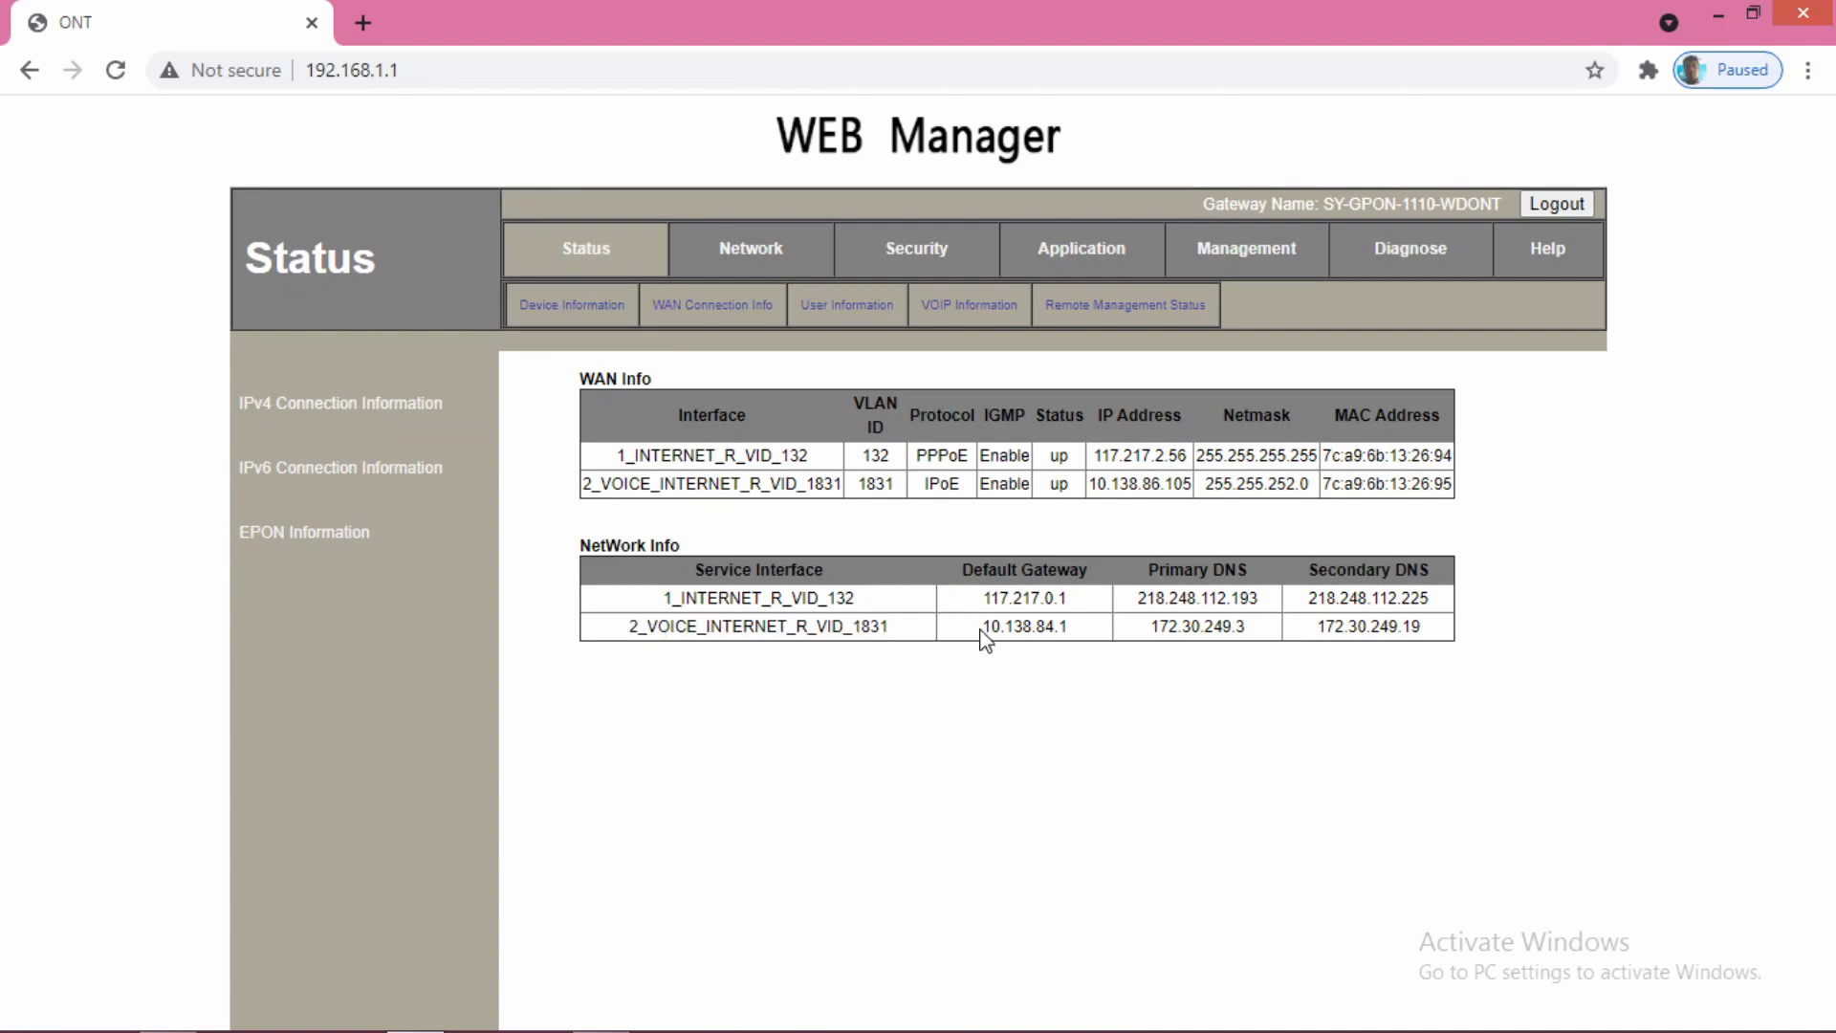
{"action": "mouse_move", "coordinate": [1075, 645]}
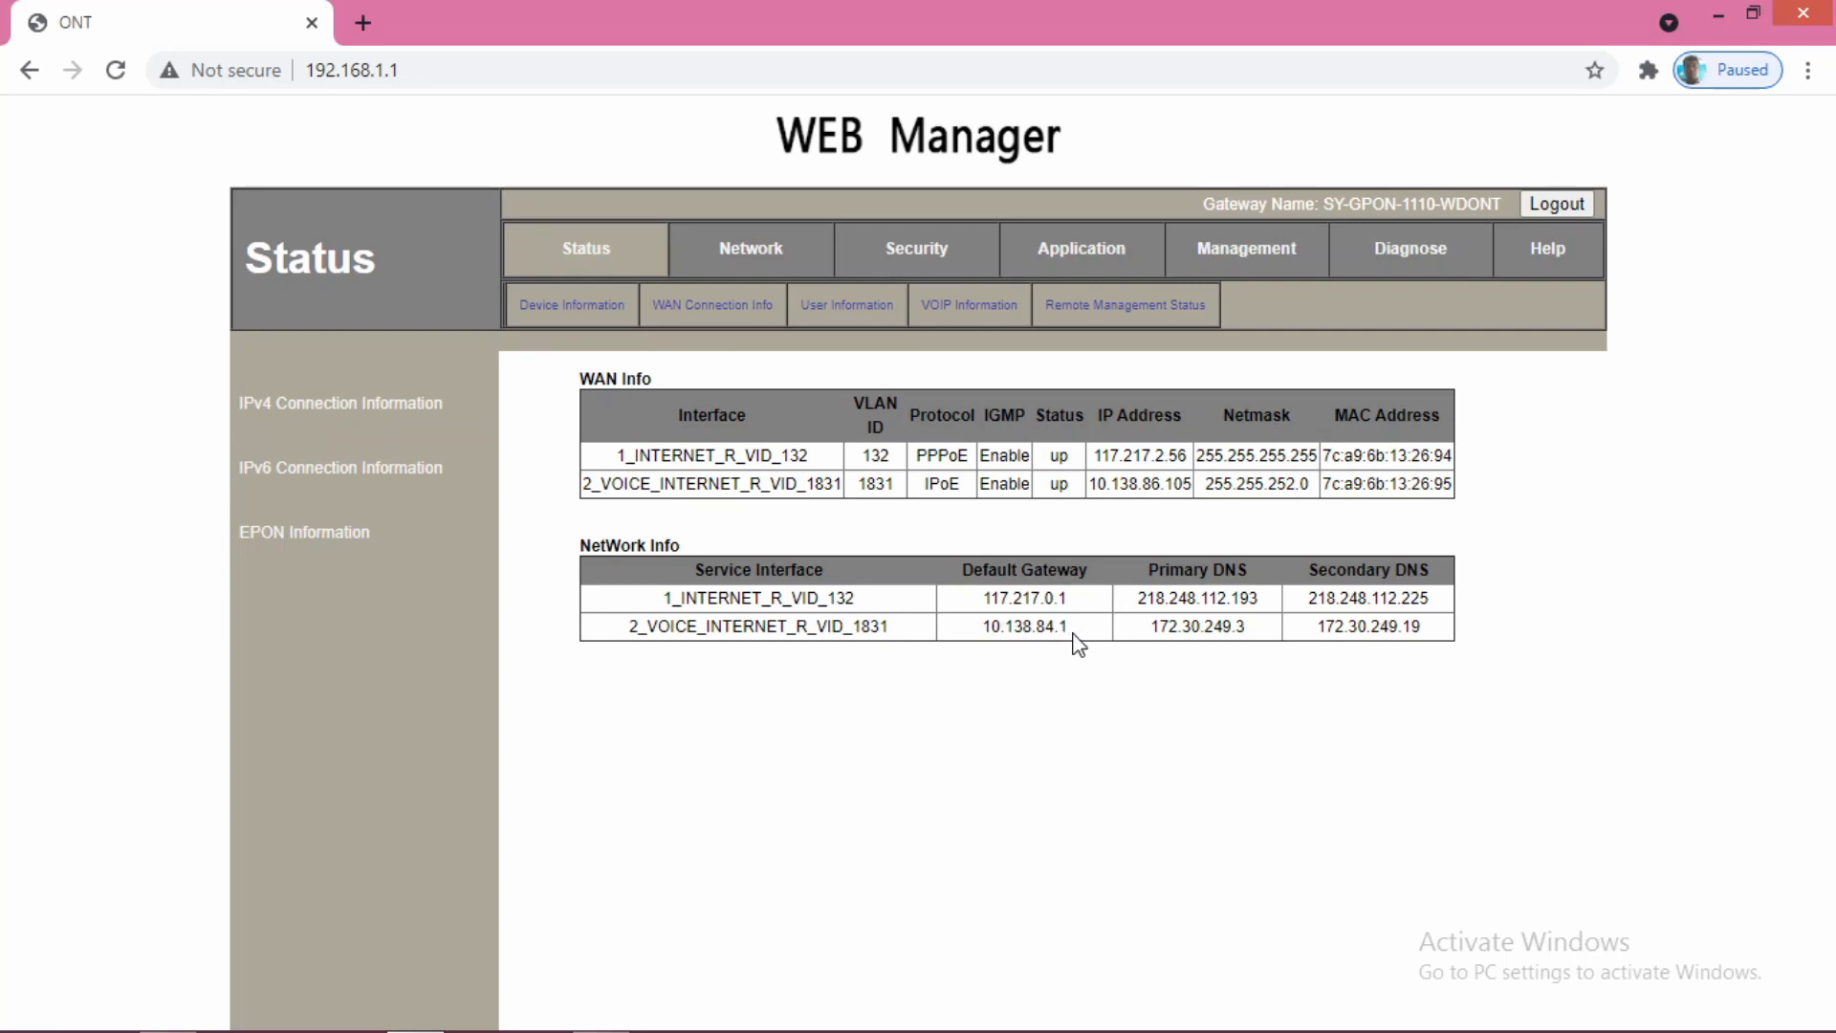
{"action": "mouse_move", "coordinate": [1247, 677]}
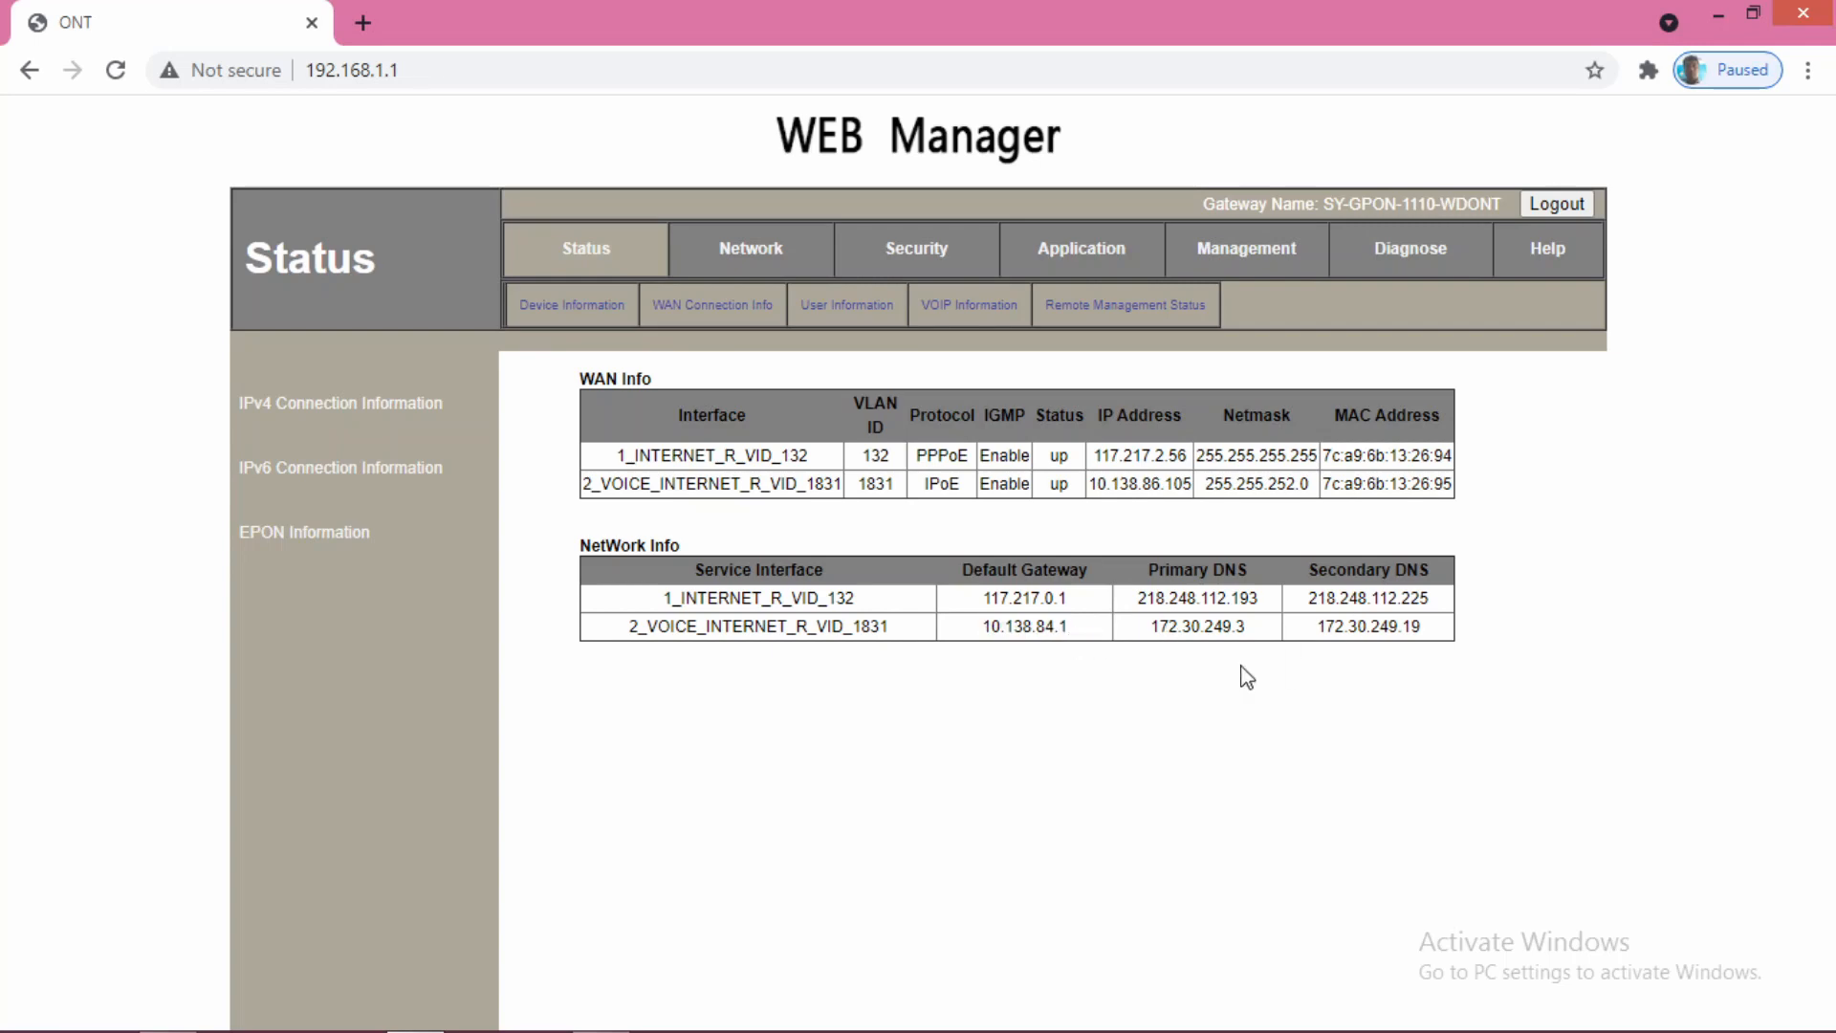
{"action": "double_click", "coordinate": [1022, 627]}
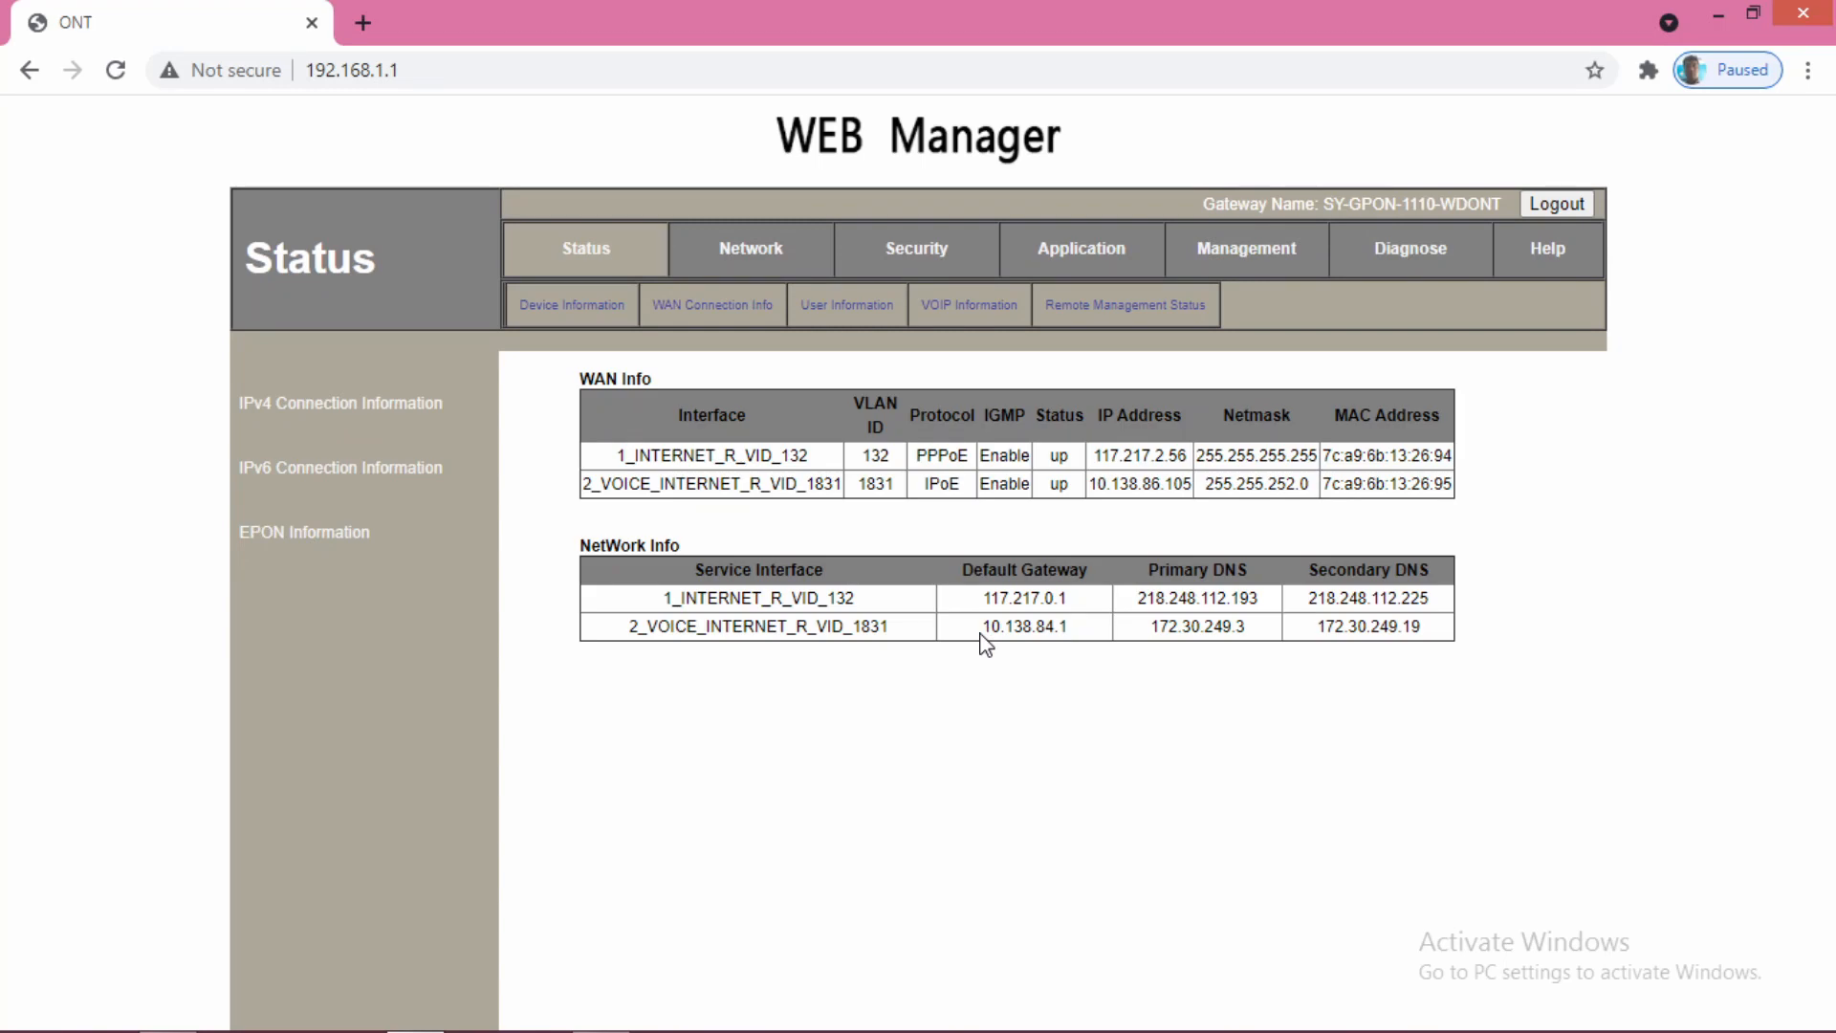
{"action": "mouse_move", "coordinate": [1077, 639]}
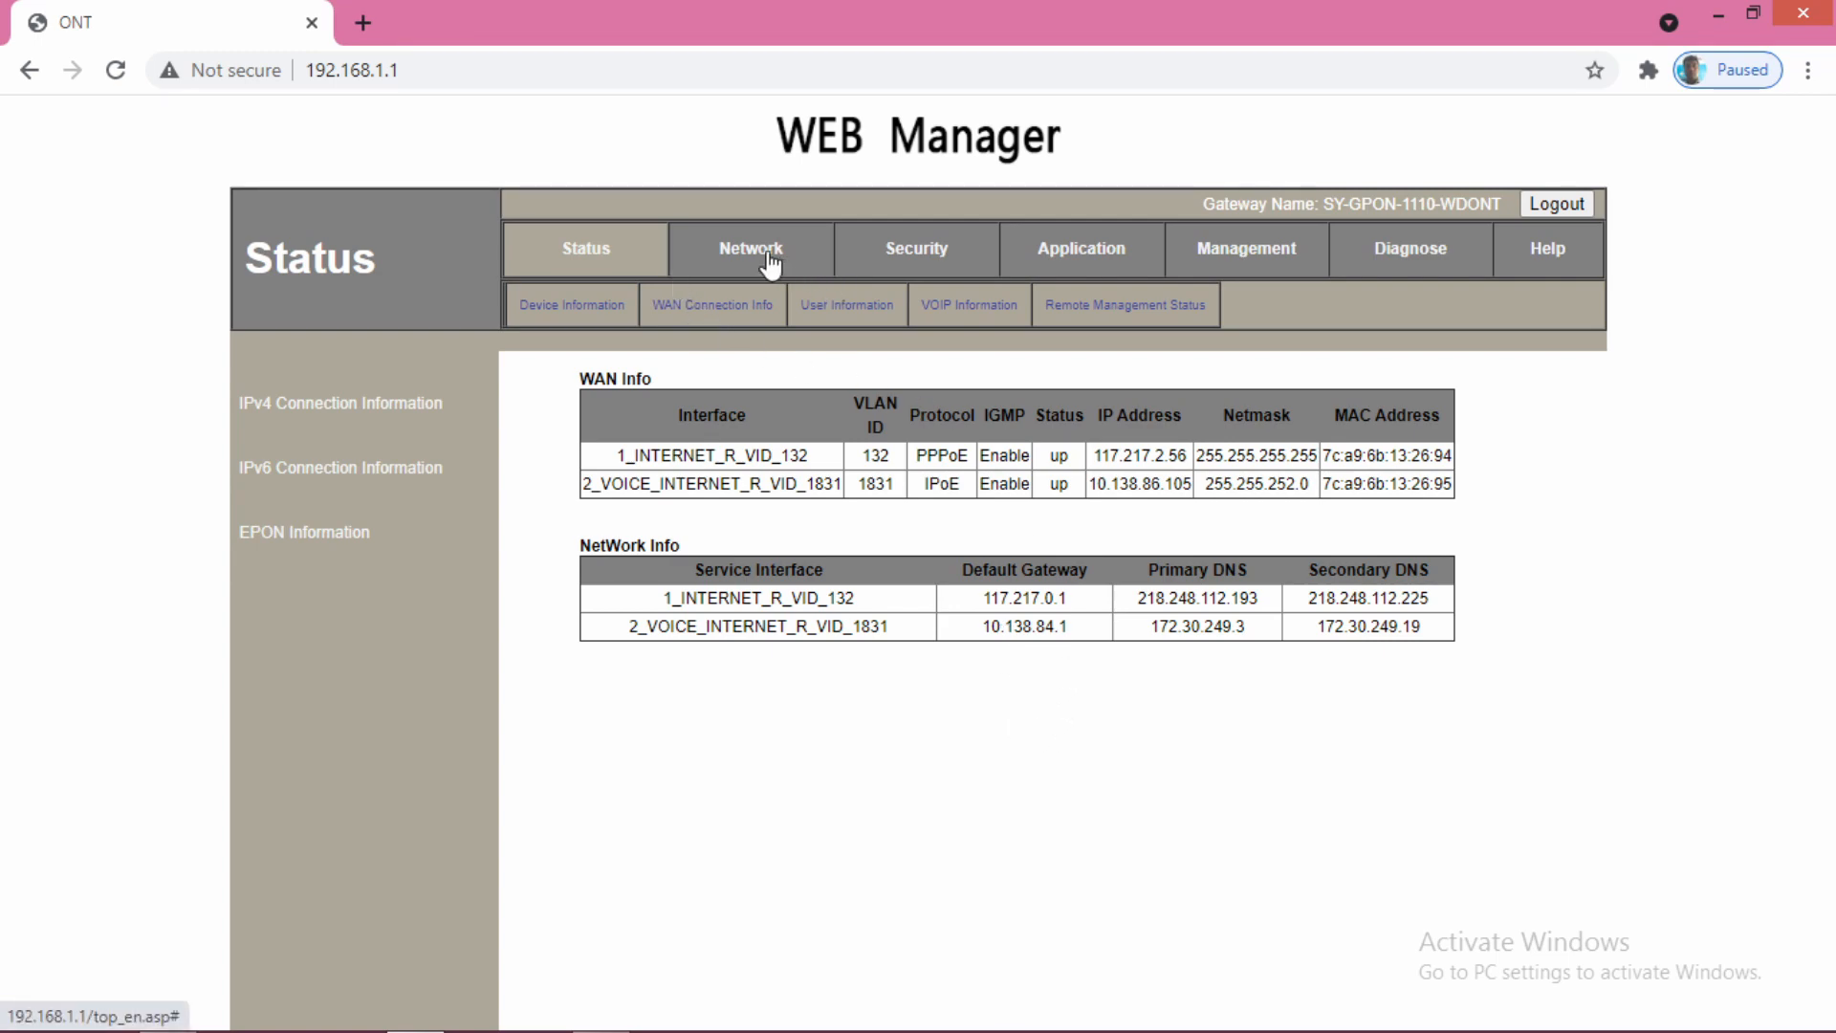
- Return to the static route form and enter destination 10.0.0.0 with subnet mask 255.0.0.0
{"action": "left_click", "coordinate": [750, 248]}
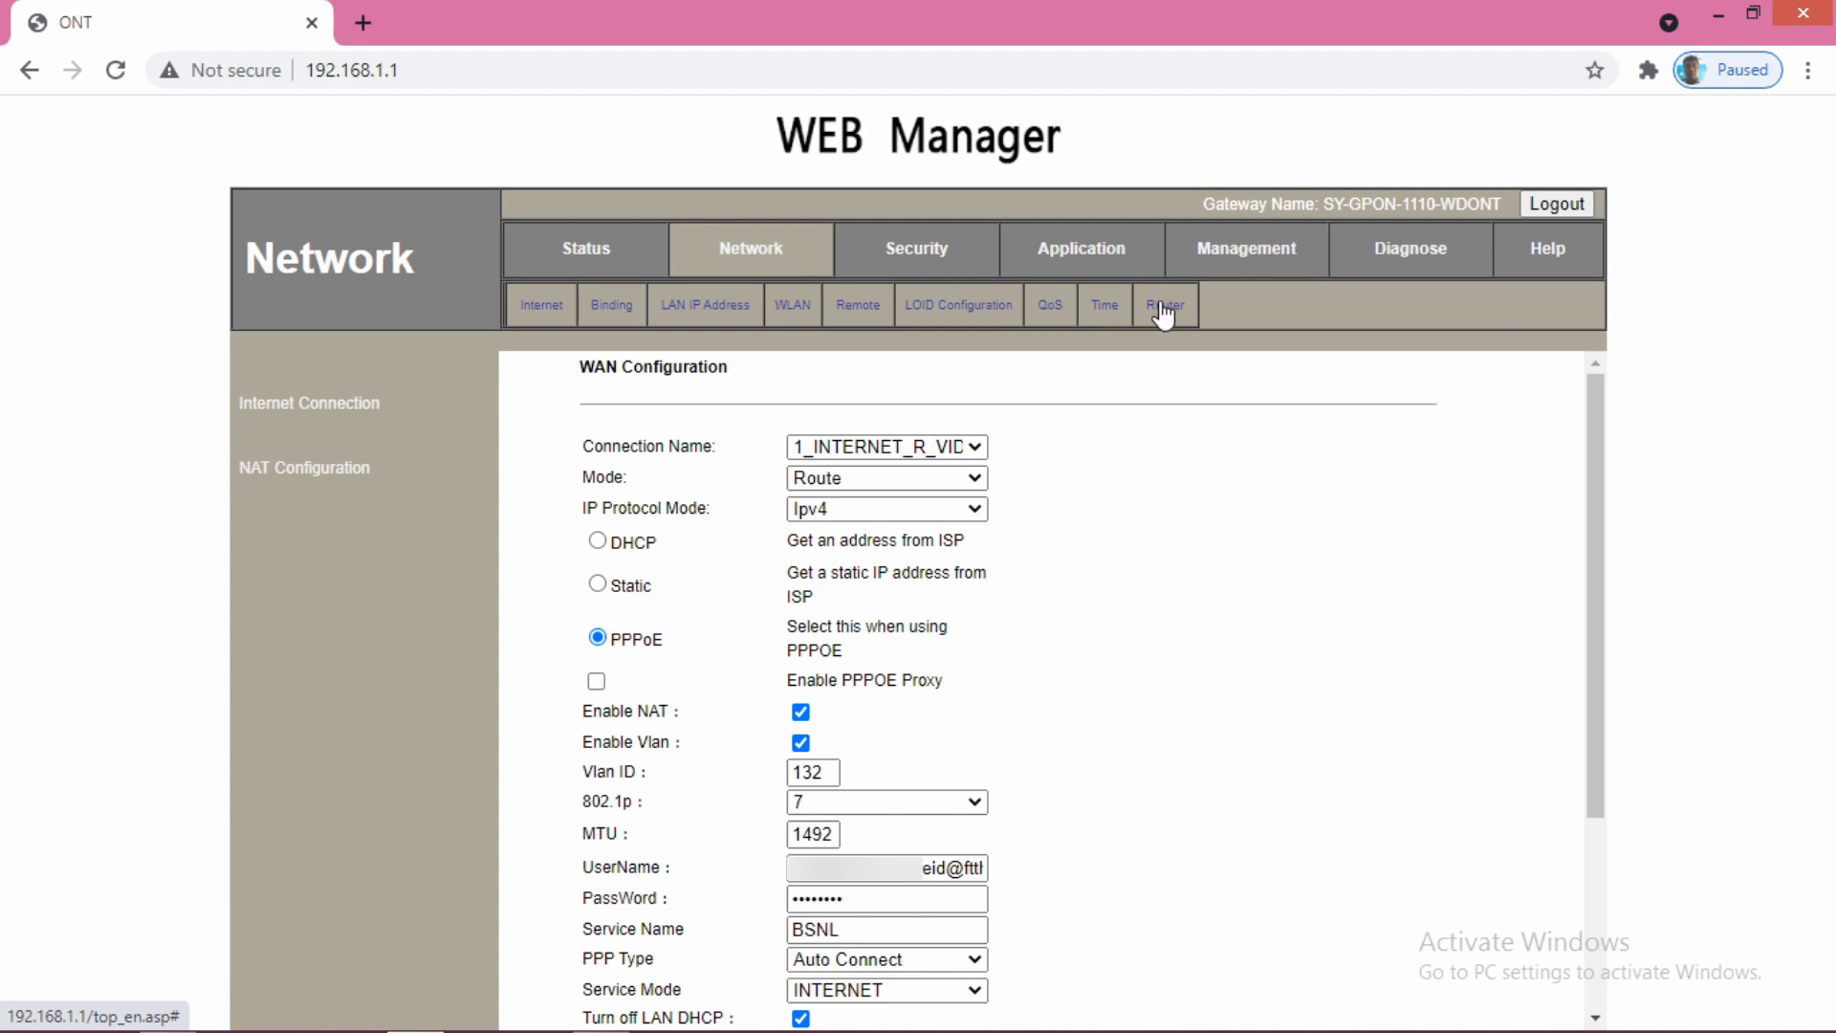
{"action": "left_click", "coordinate": [1165, 304]}
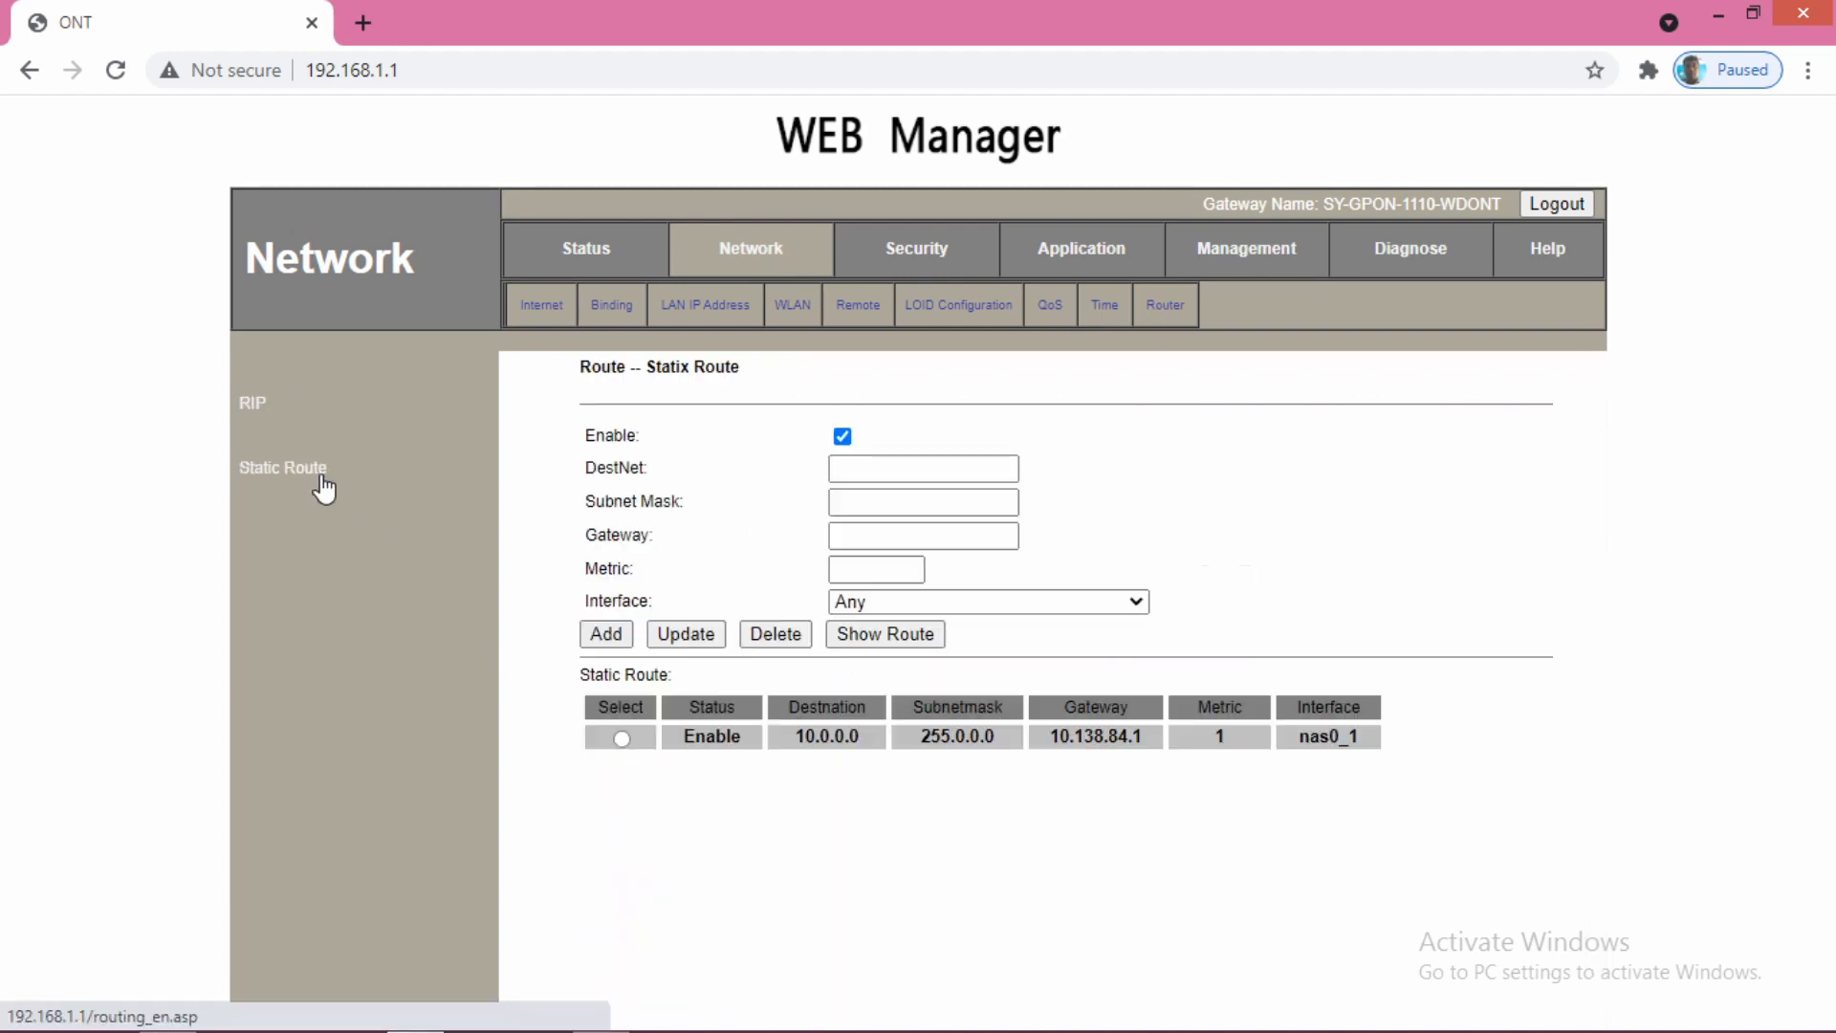
{"action": "type", "text": "10.0.0.0"}
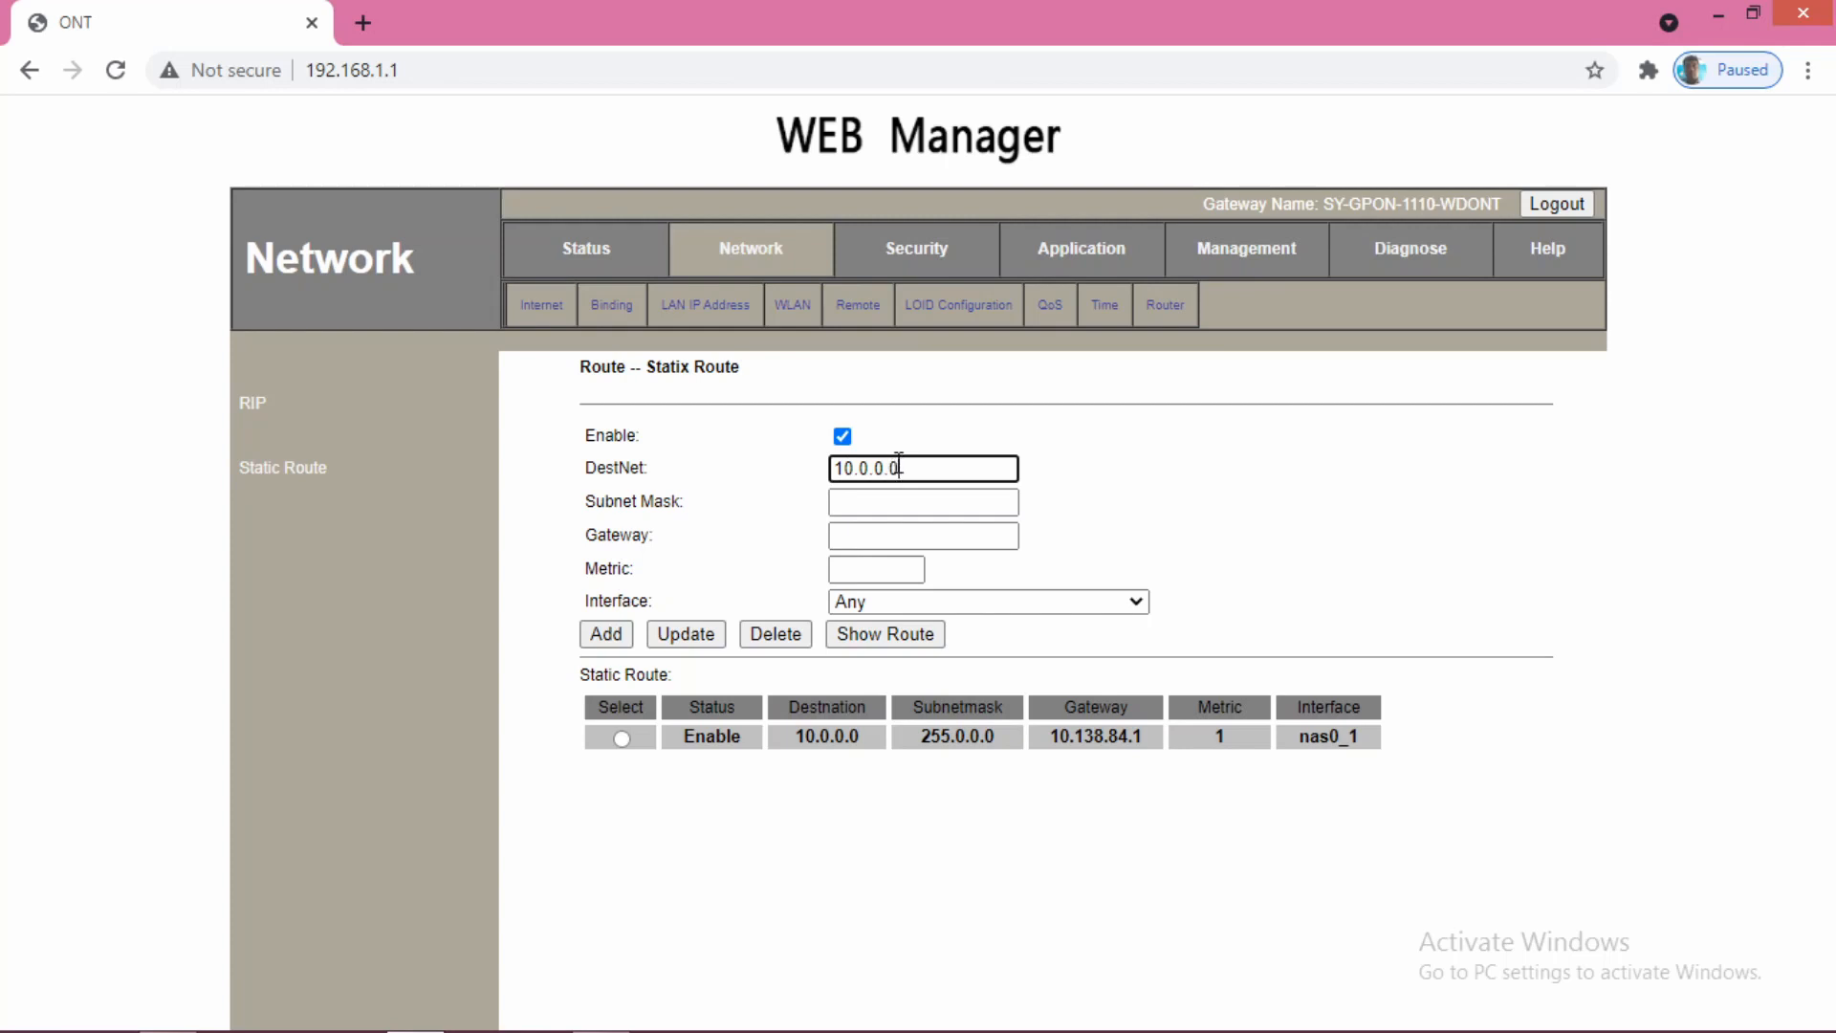
{"action": "left_click", "coordinate": [922, 501]}
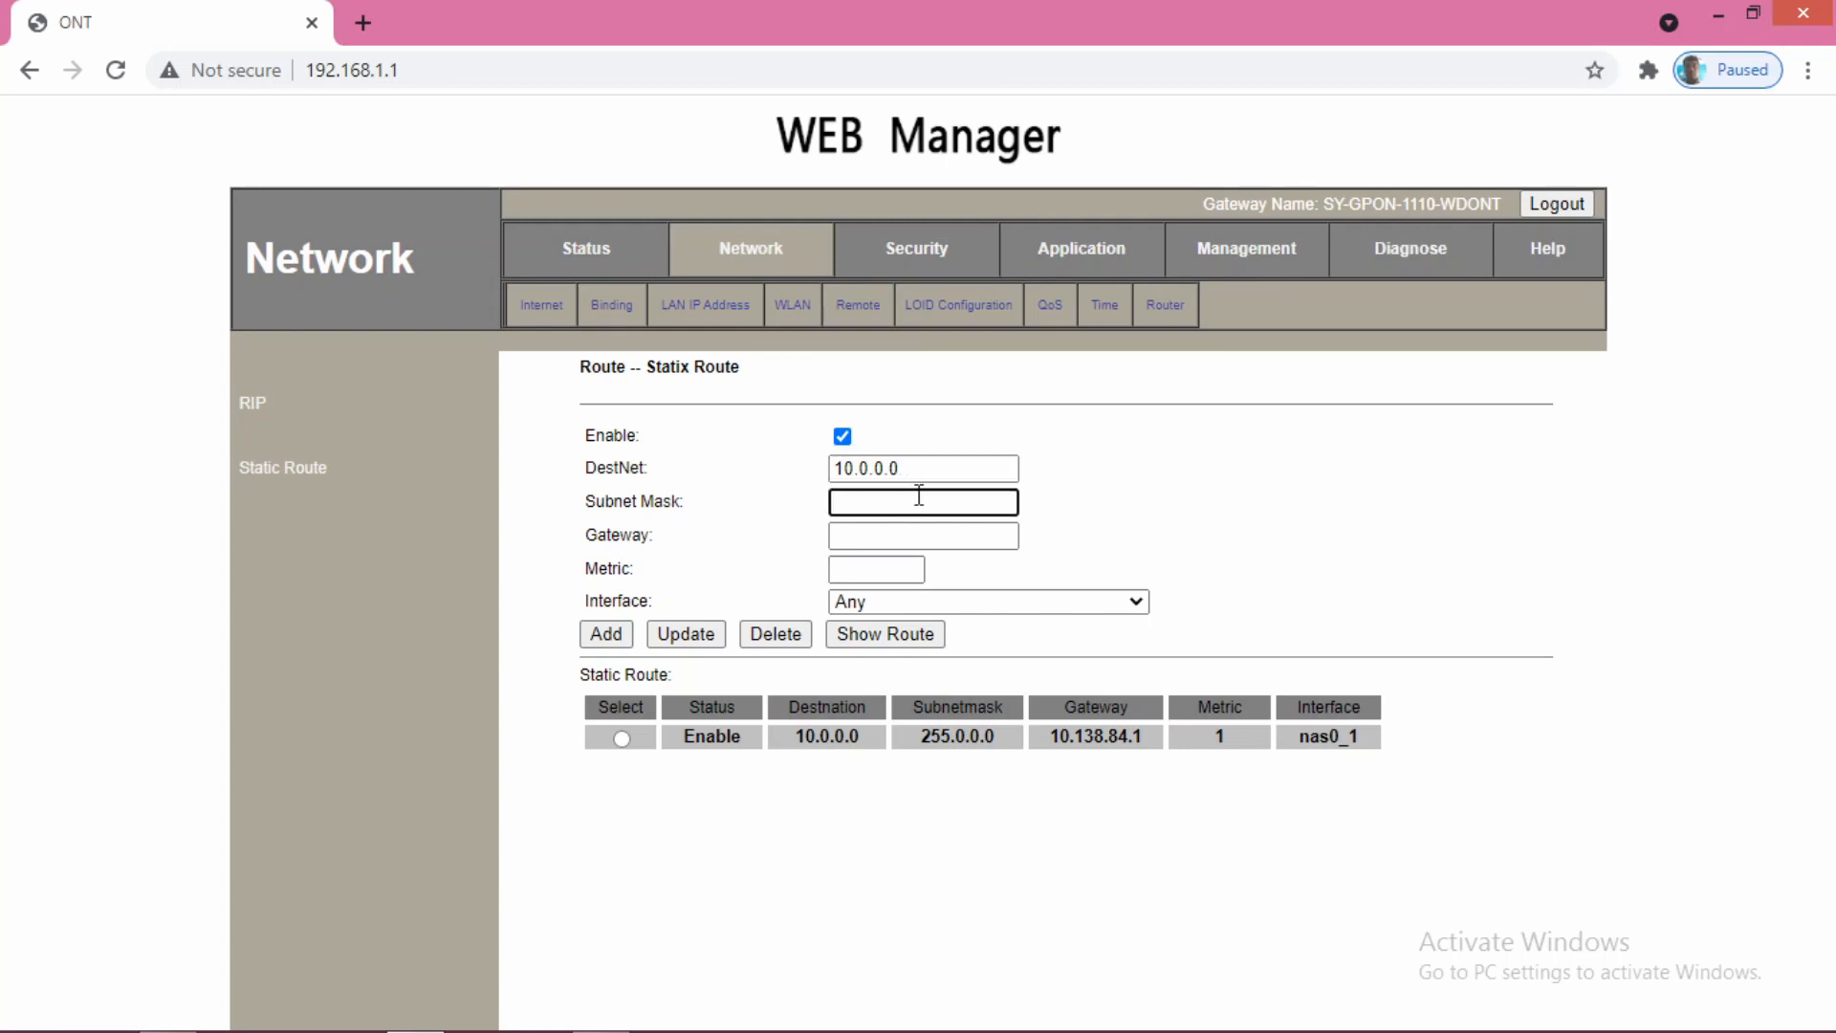
{"action": "type", "text": "255.0.0."}
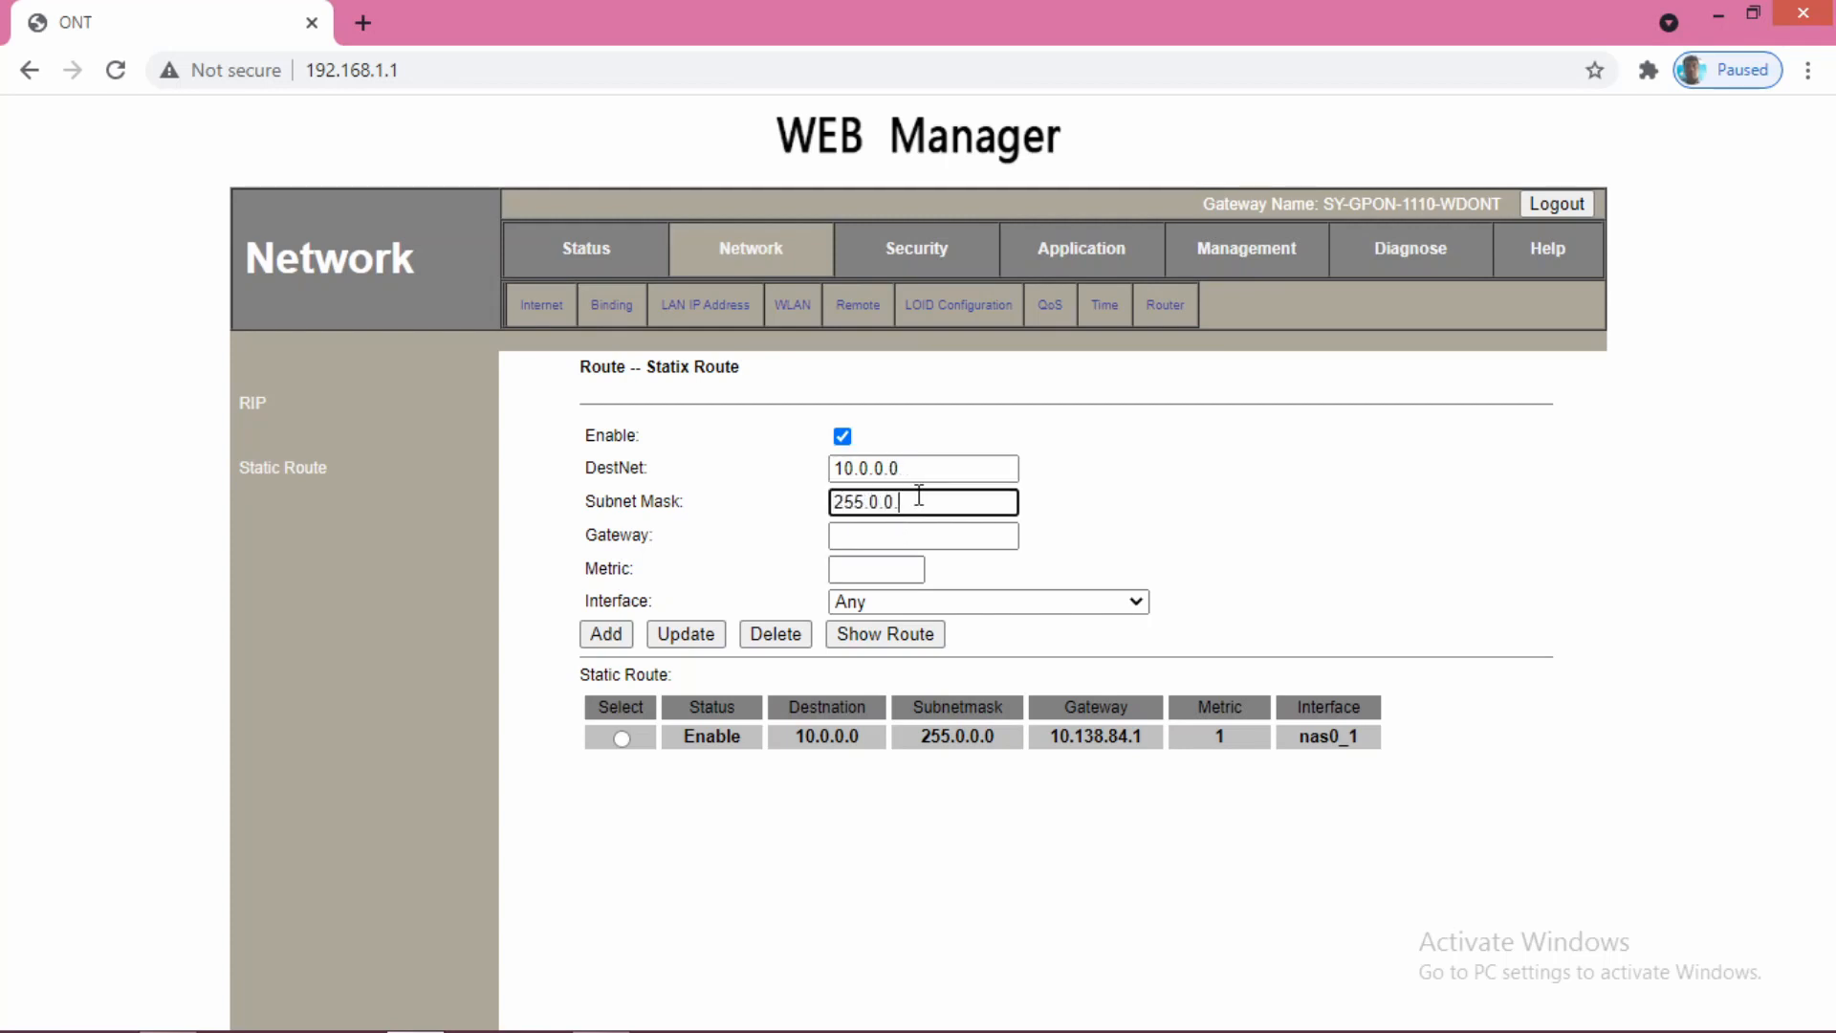
- Set gateway 10.138.84.1, metric 1 and interface 2_VOICE_INTERNET_R_VID_1831 for the route
{"action": "left_click", "coordinate": [921, 536]}
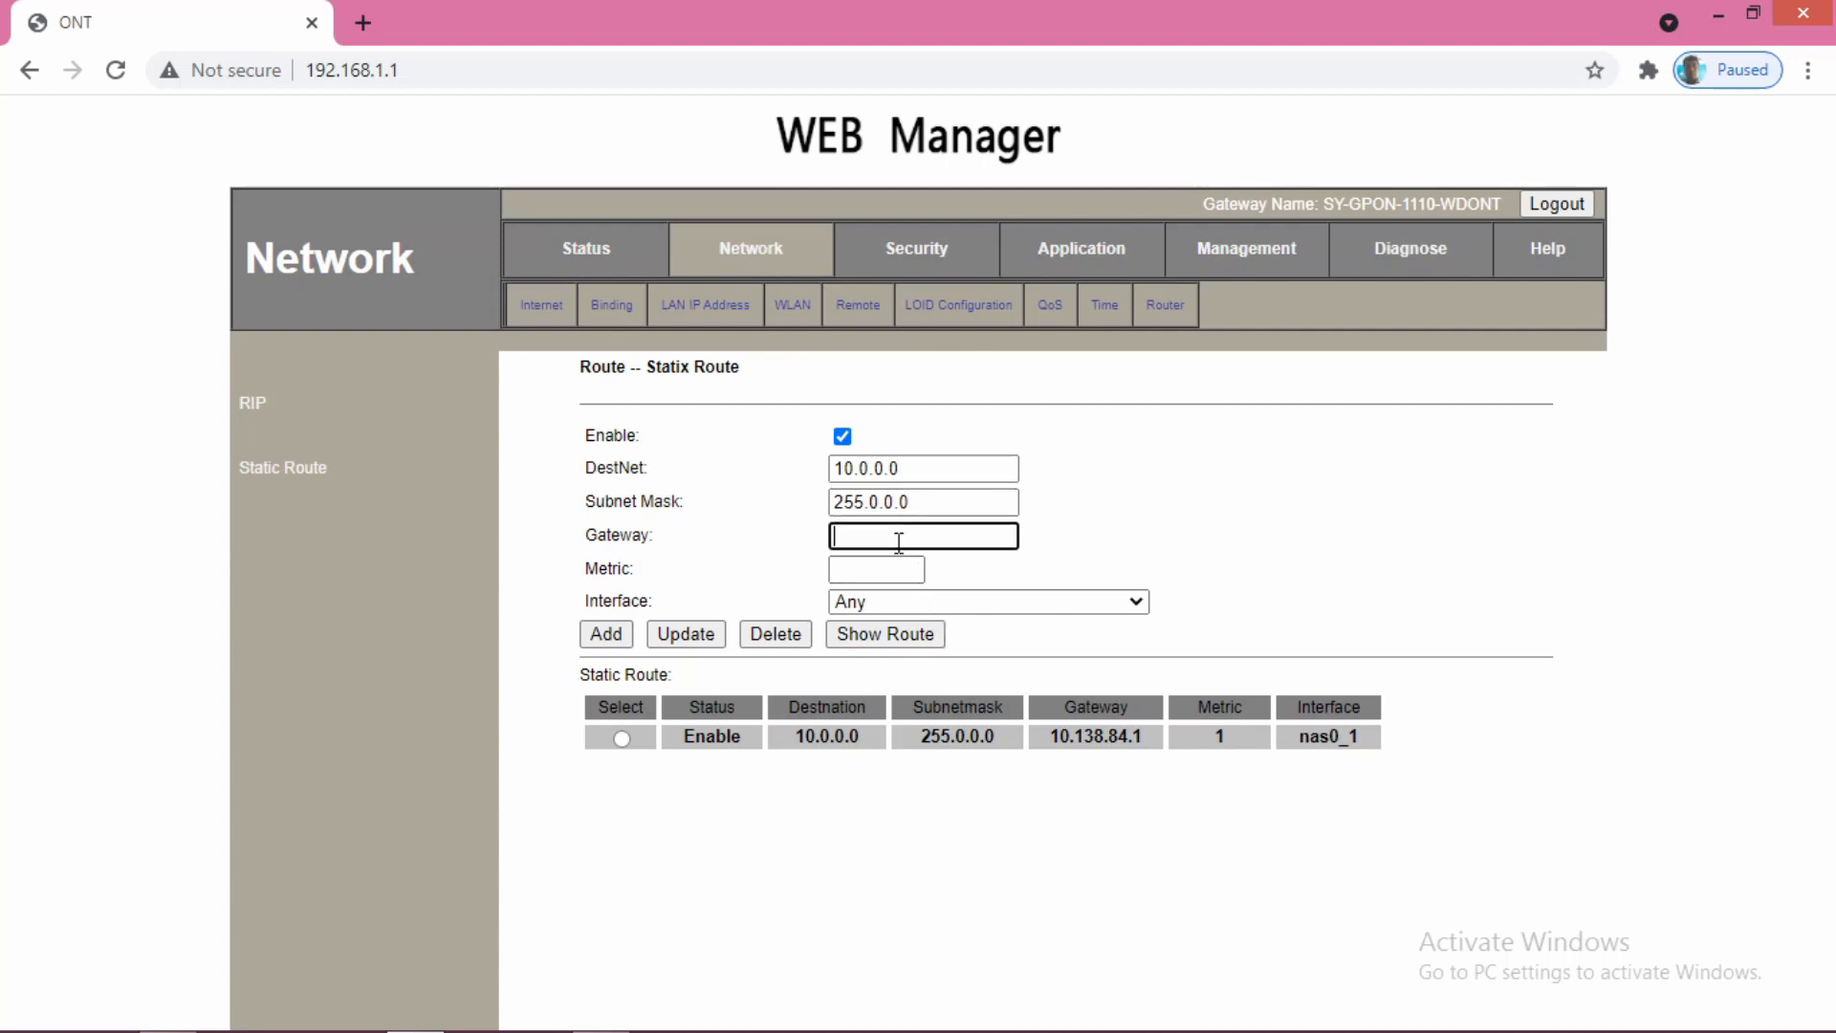
{"action": "type", "text": "10.138.84."}
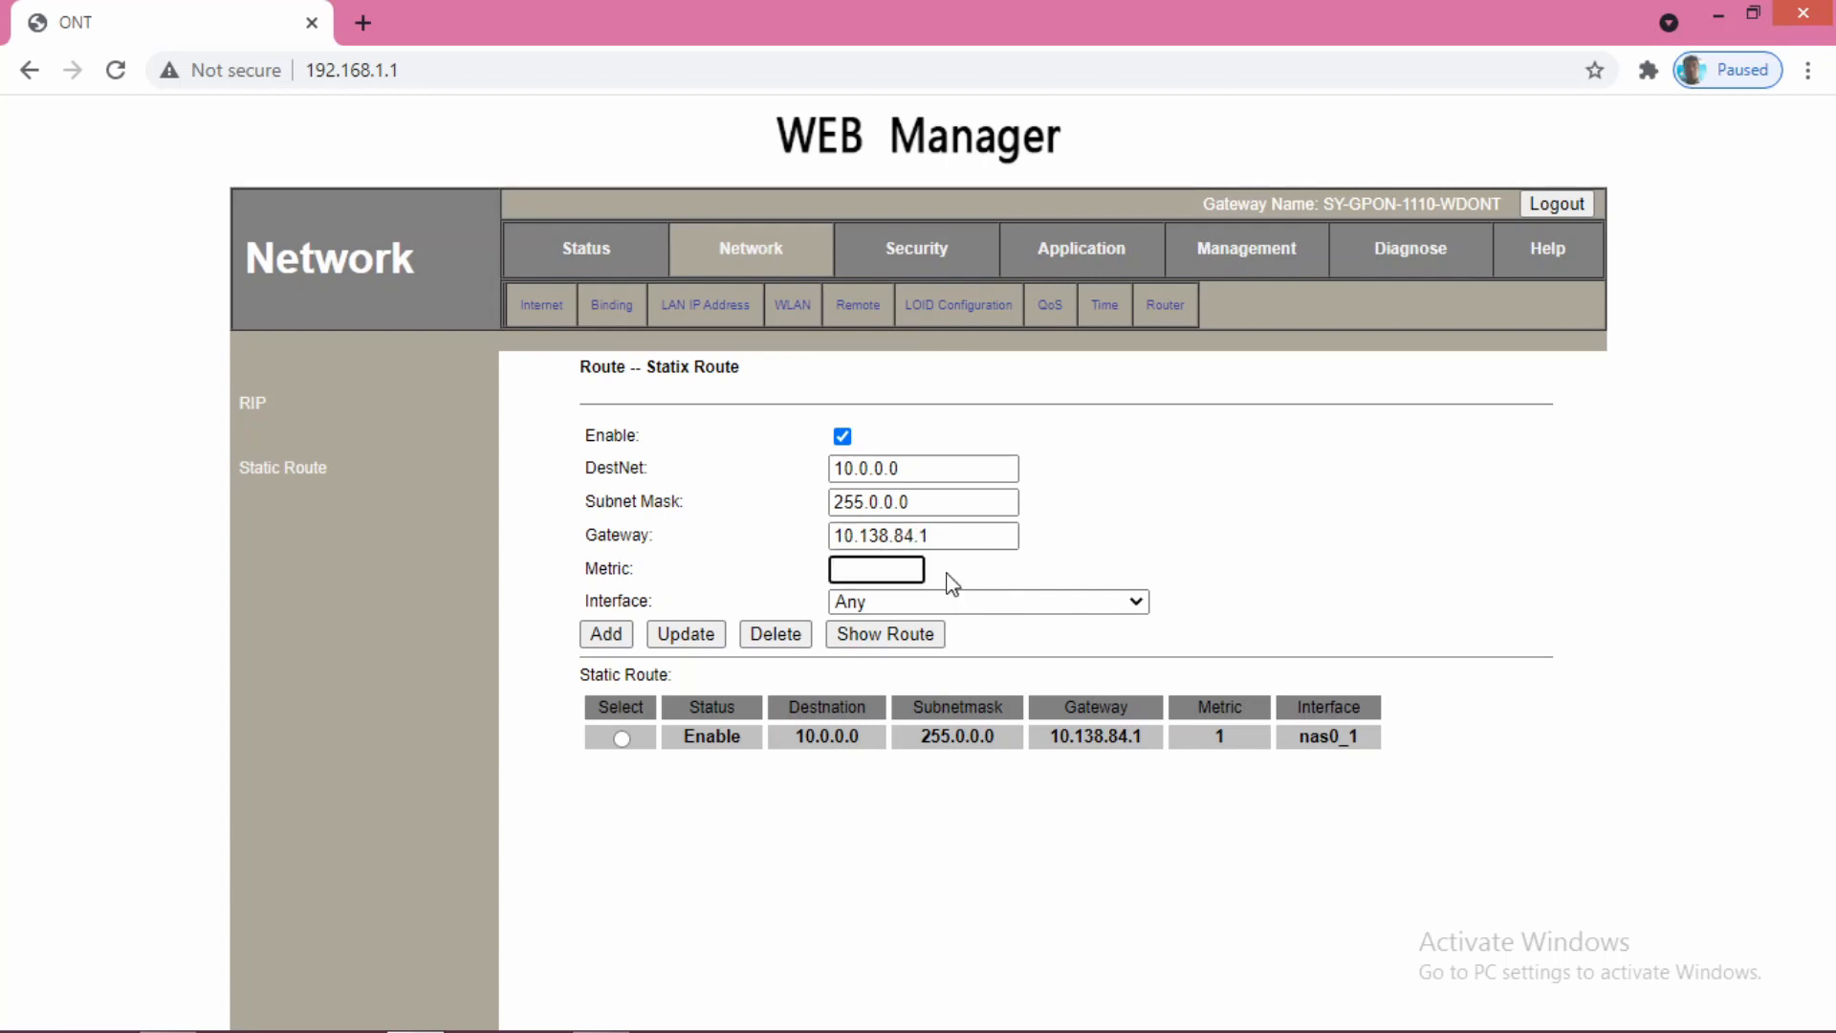
{"action": "type", "text": "1"}
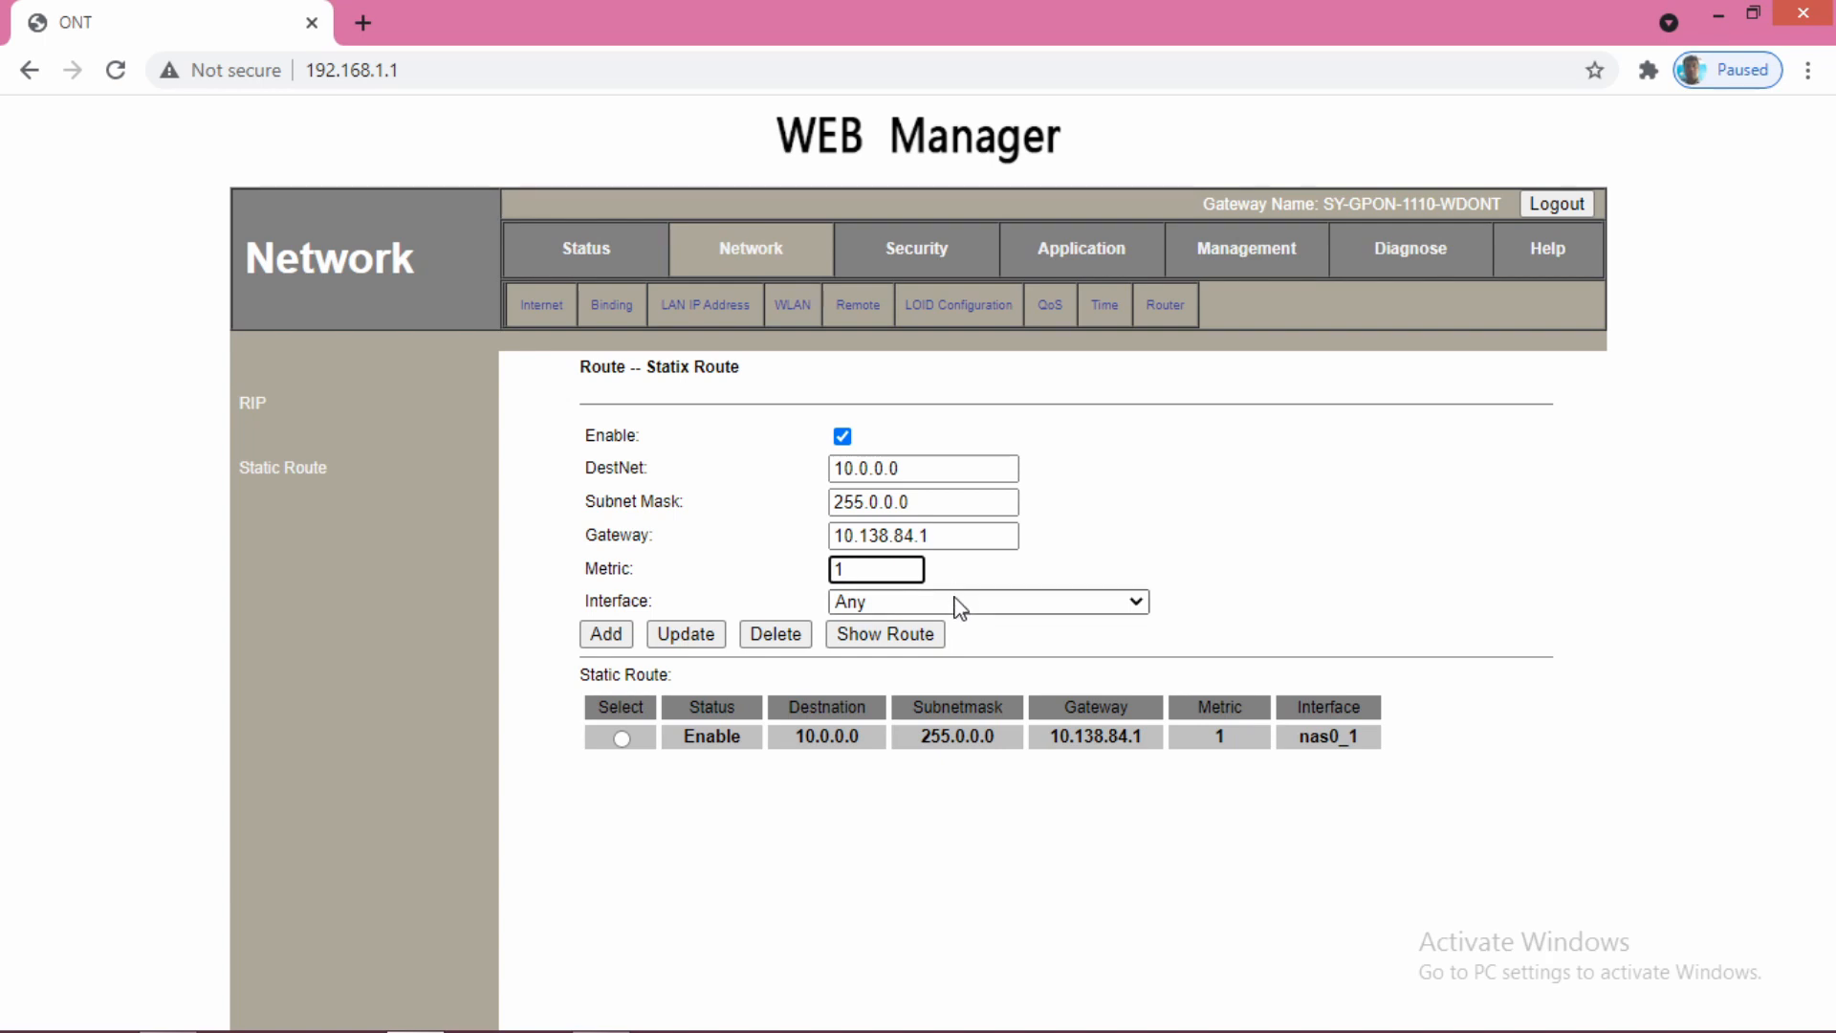
{"action": "left_click", "coordinate": [983, 601]}
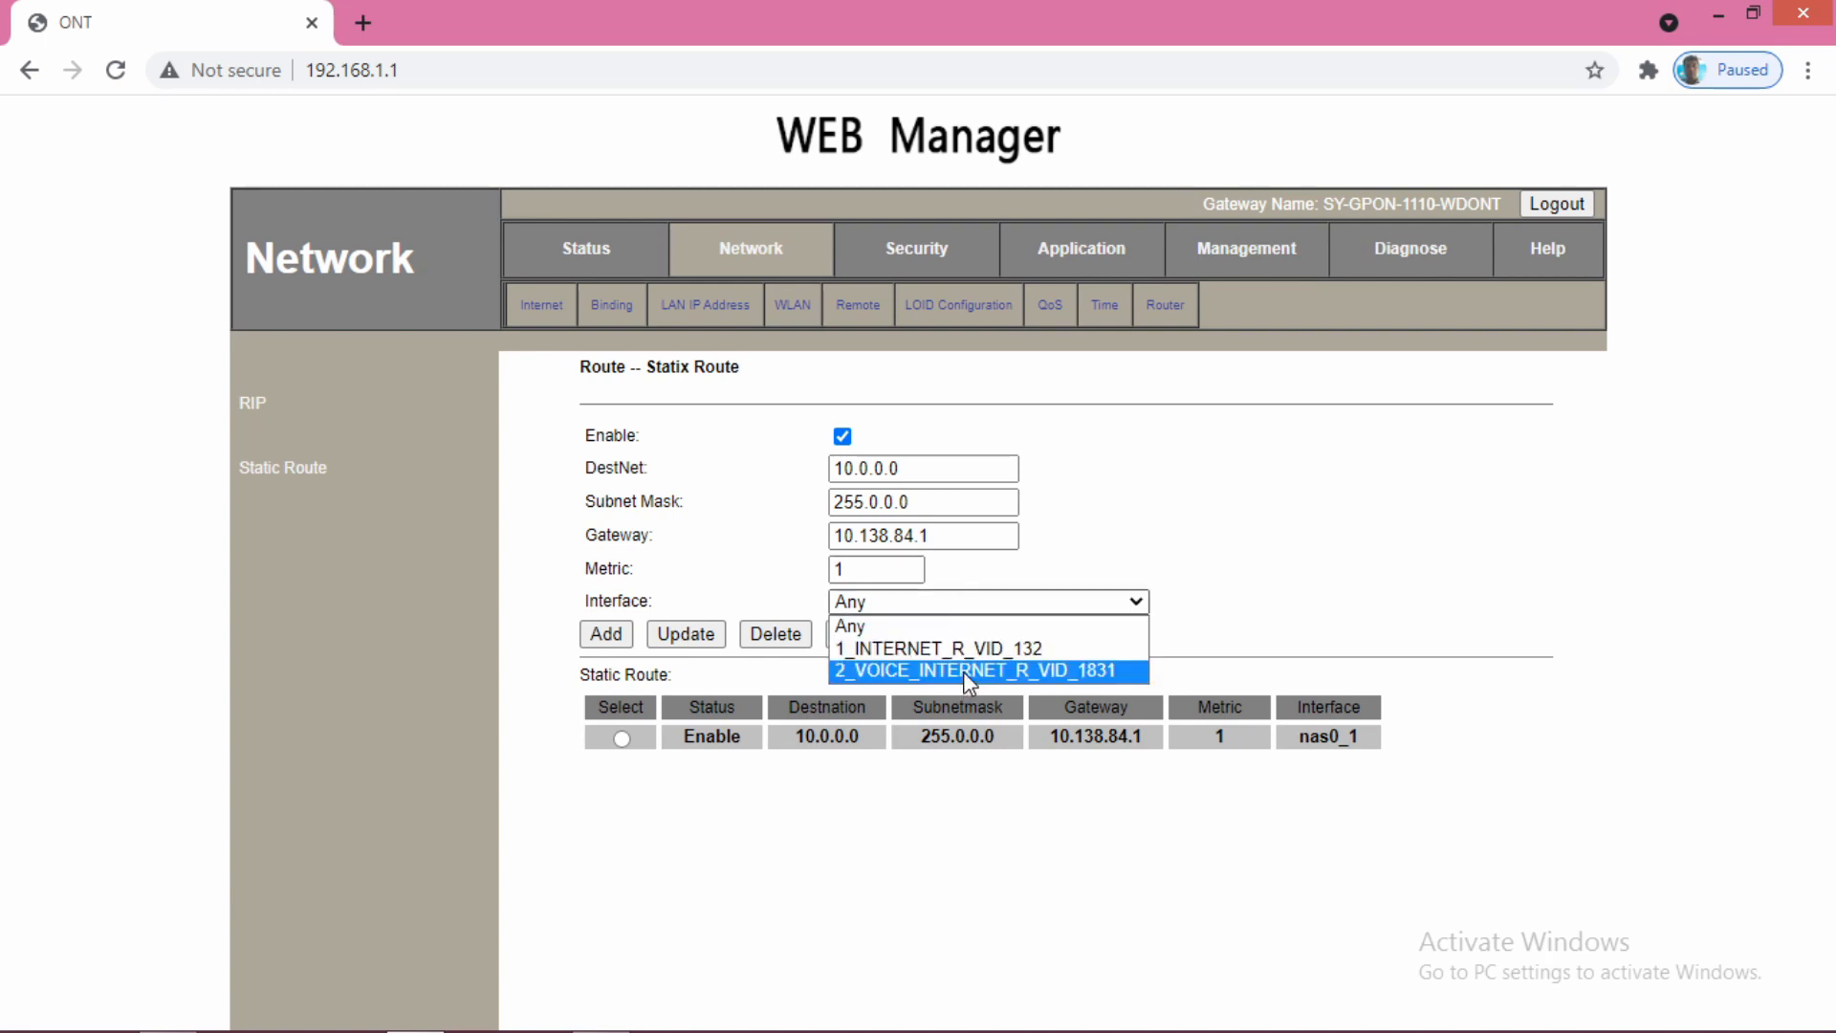
{"action": "left_click", "coordinate": [968, 672]}
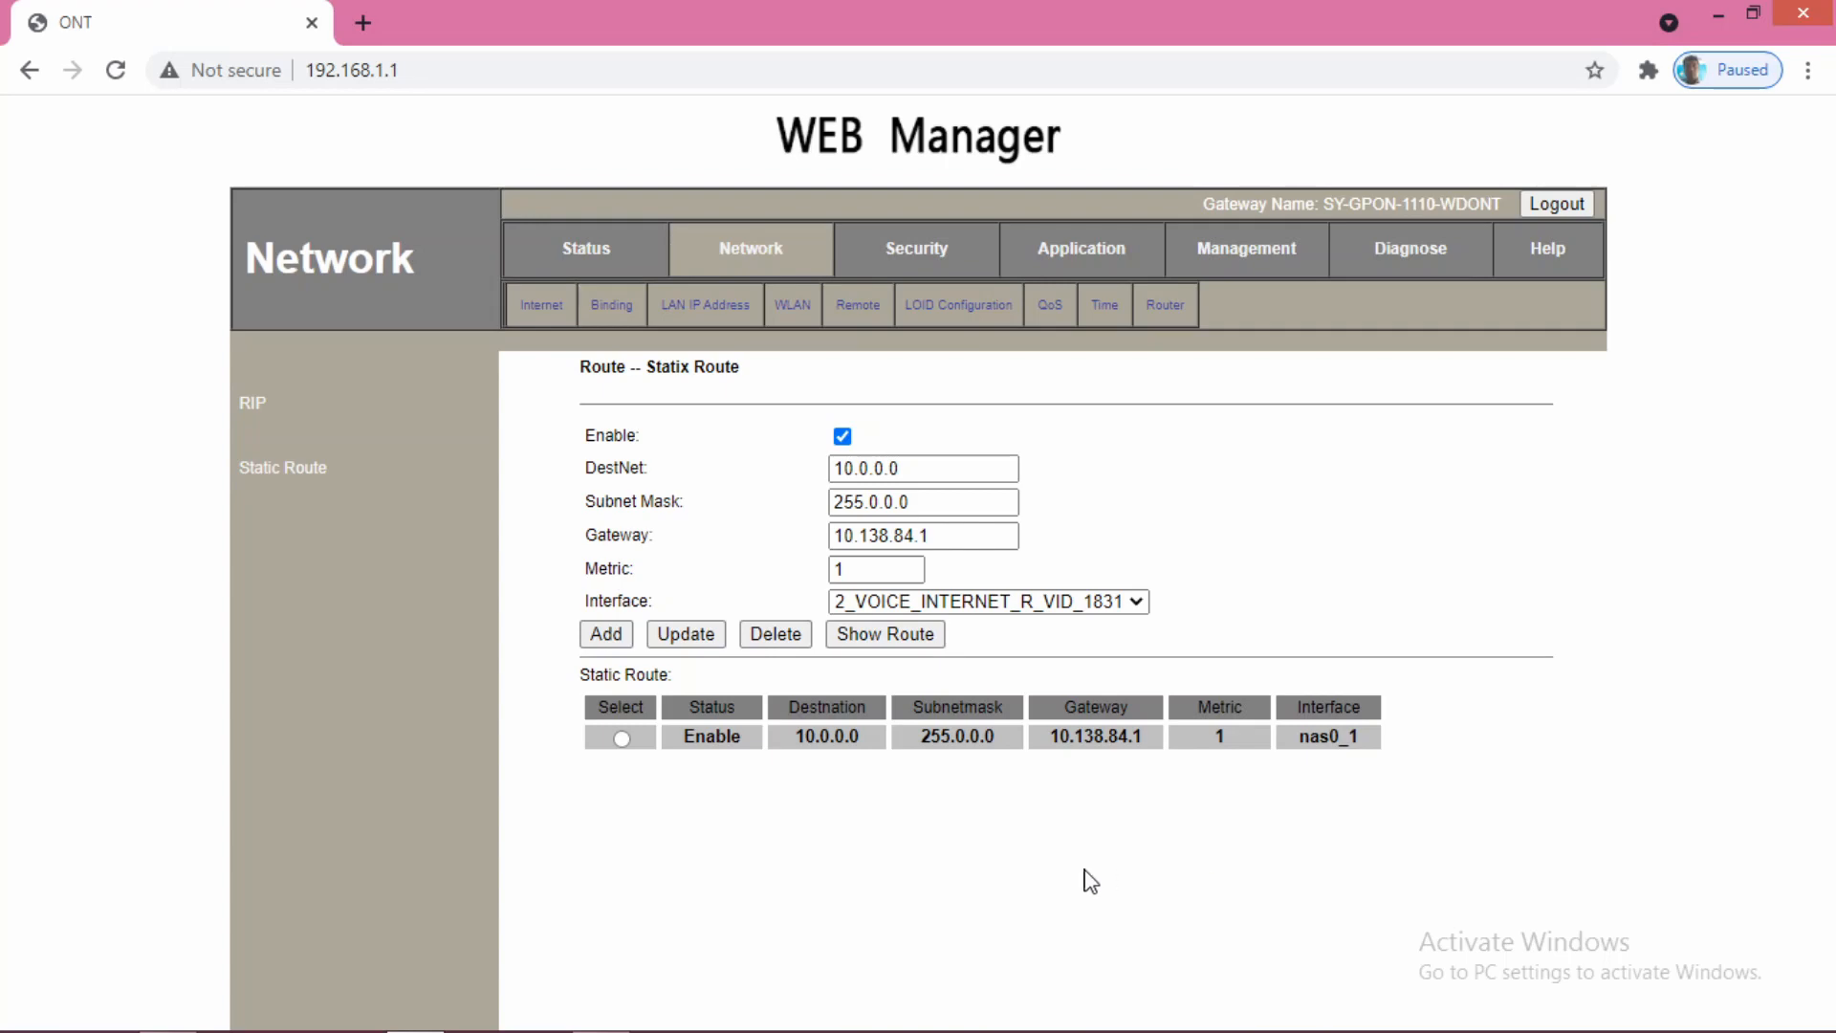
{"action": "mouse_move", "coordinate": [842, 782]}
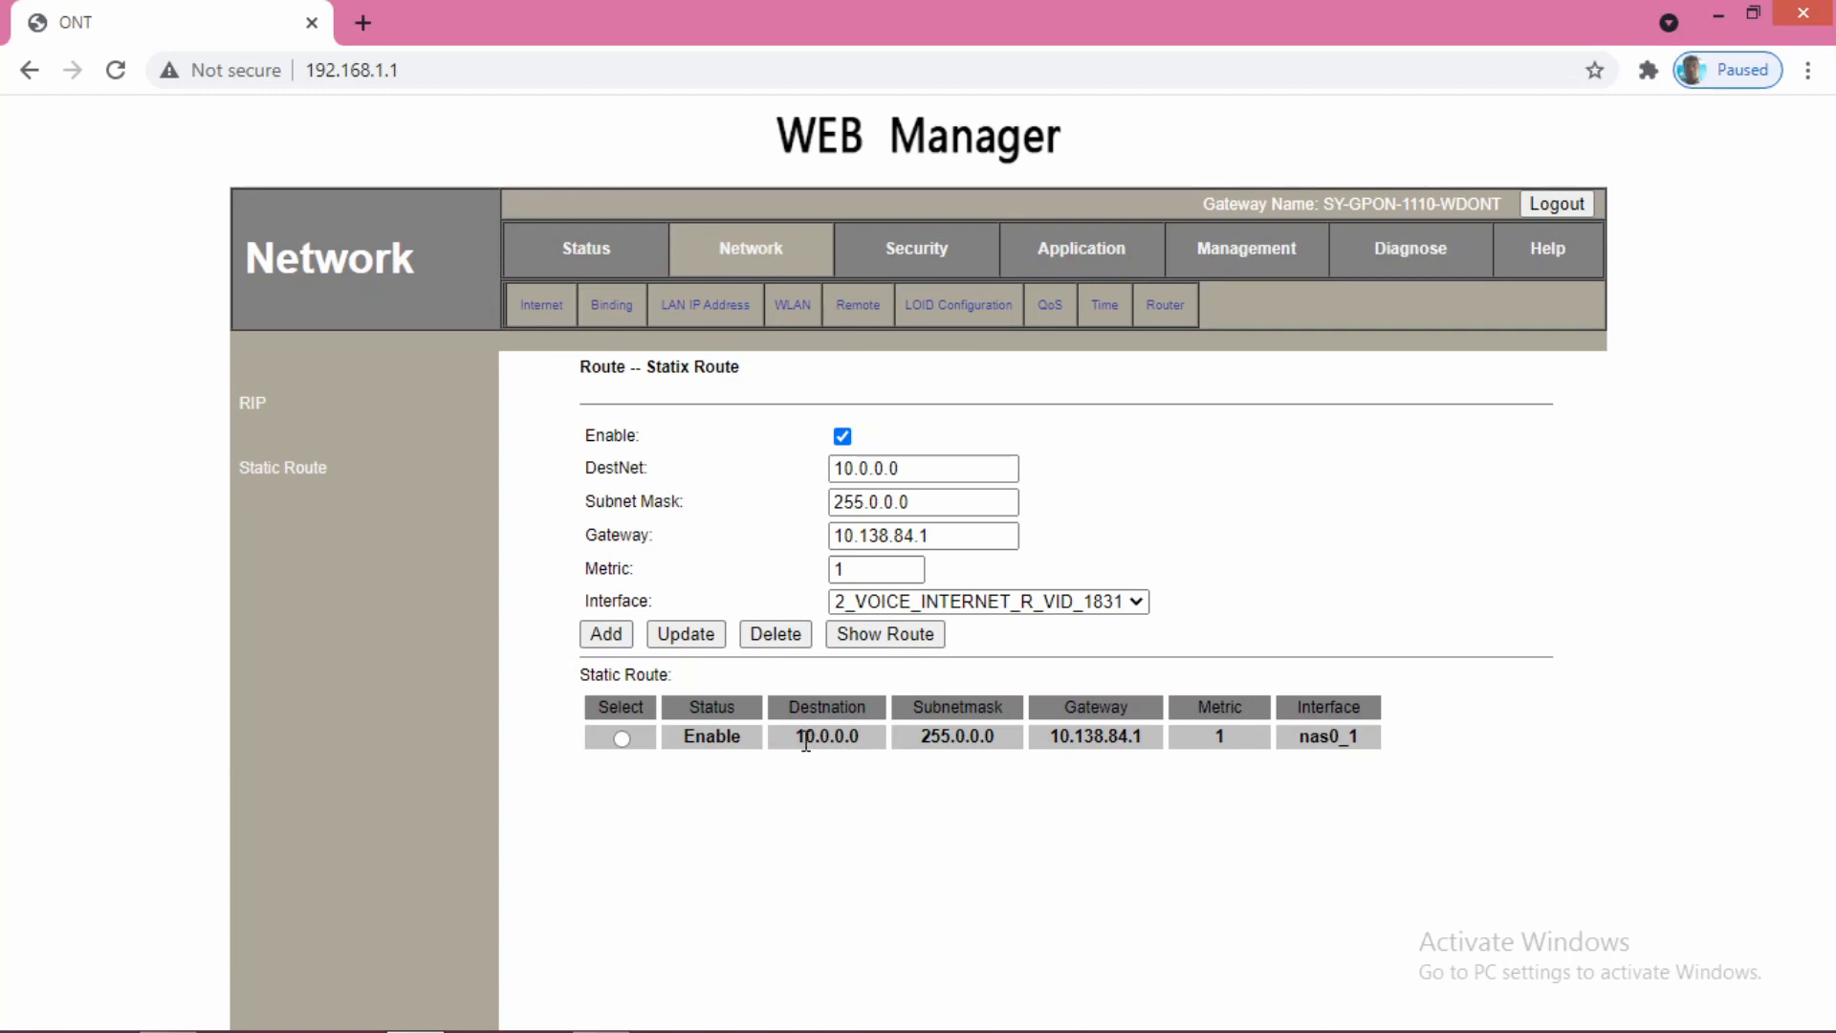
{"action": "mouse_move", "coordinate": [844, 759]}
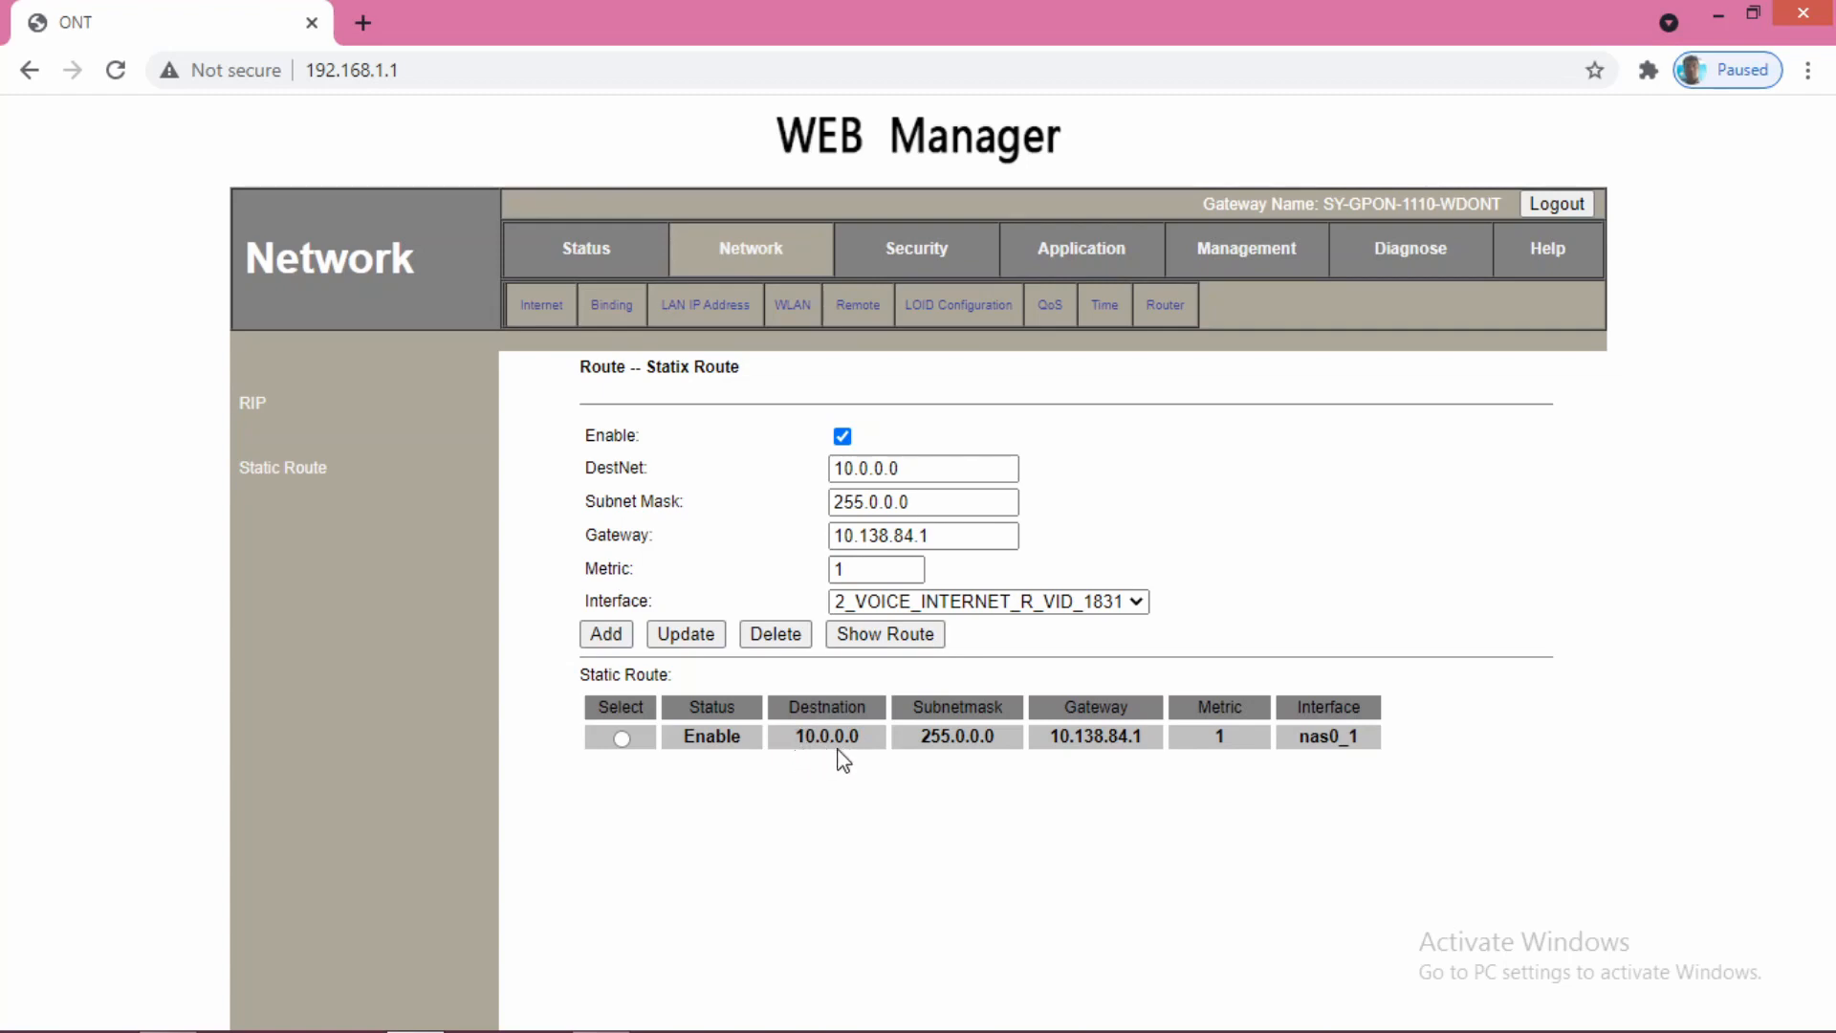
{"action": "mouse_move", "coordinate": [1073, 765]}
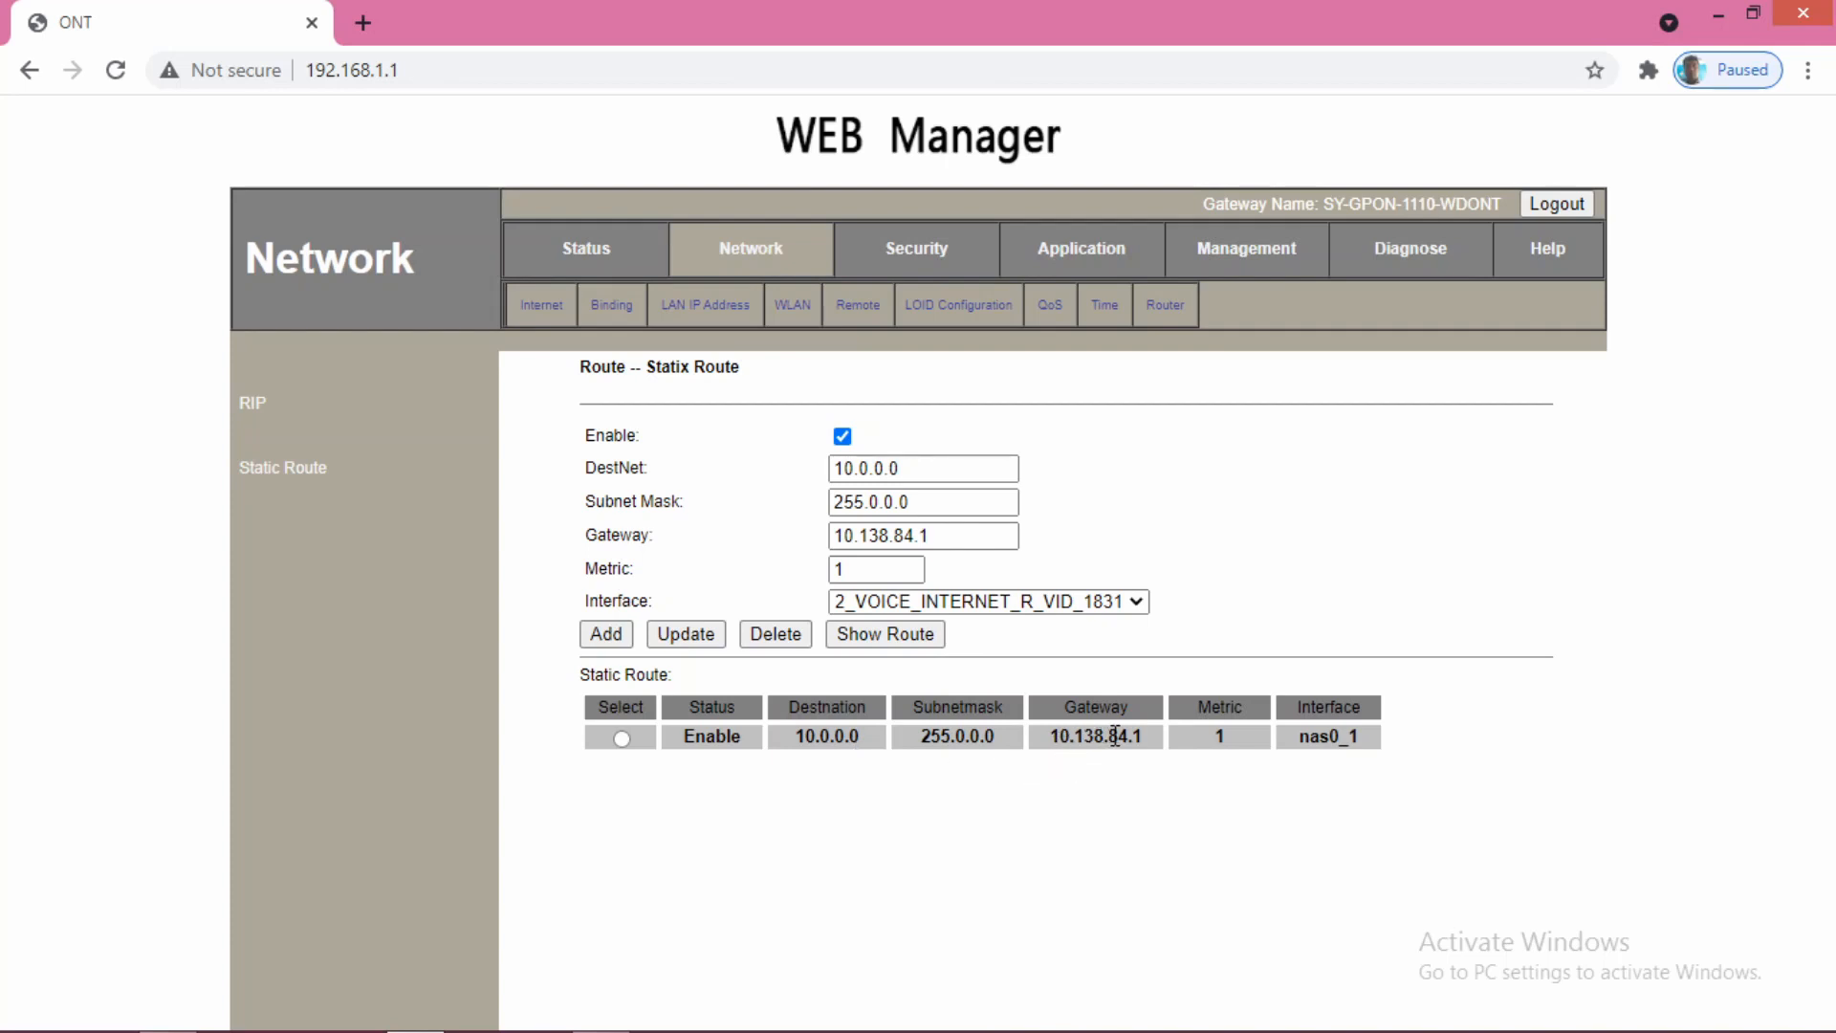
{"action": "mouse_move", "coordinate": [1347, 734]}
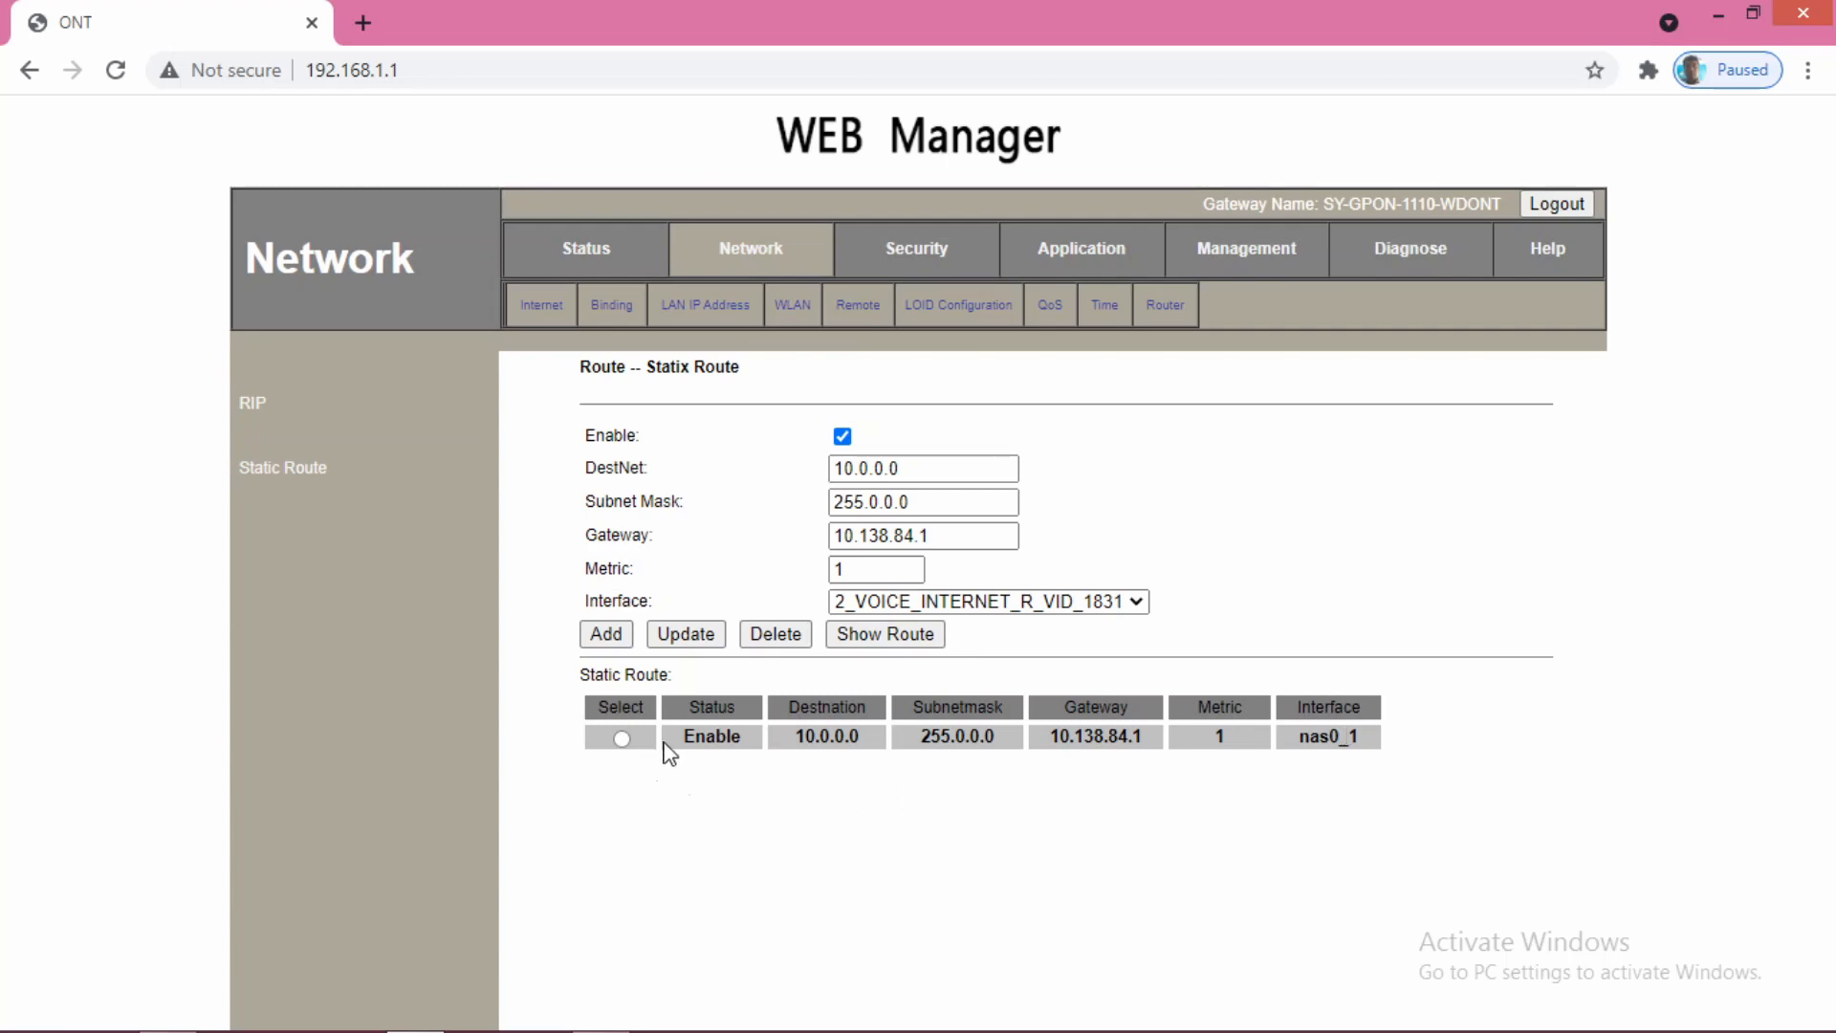
{"action": "mouse_move", "coordinate": [889, 753]}
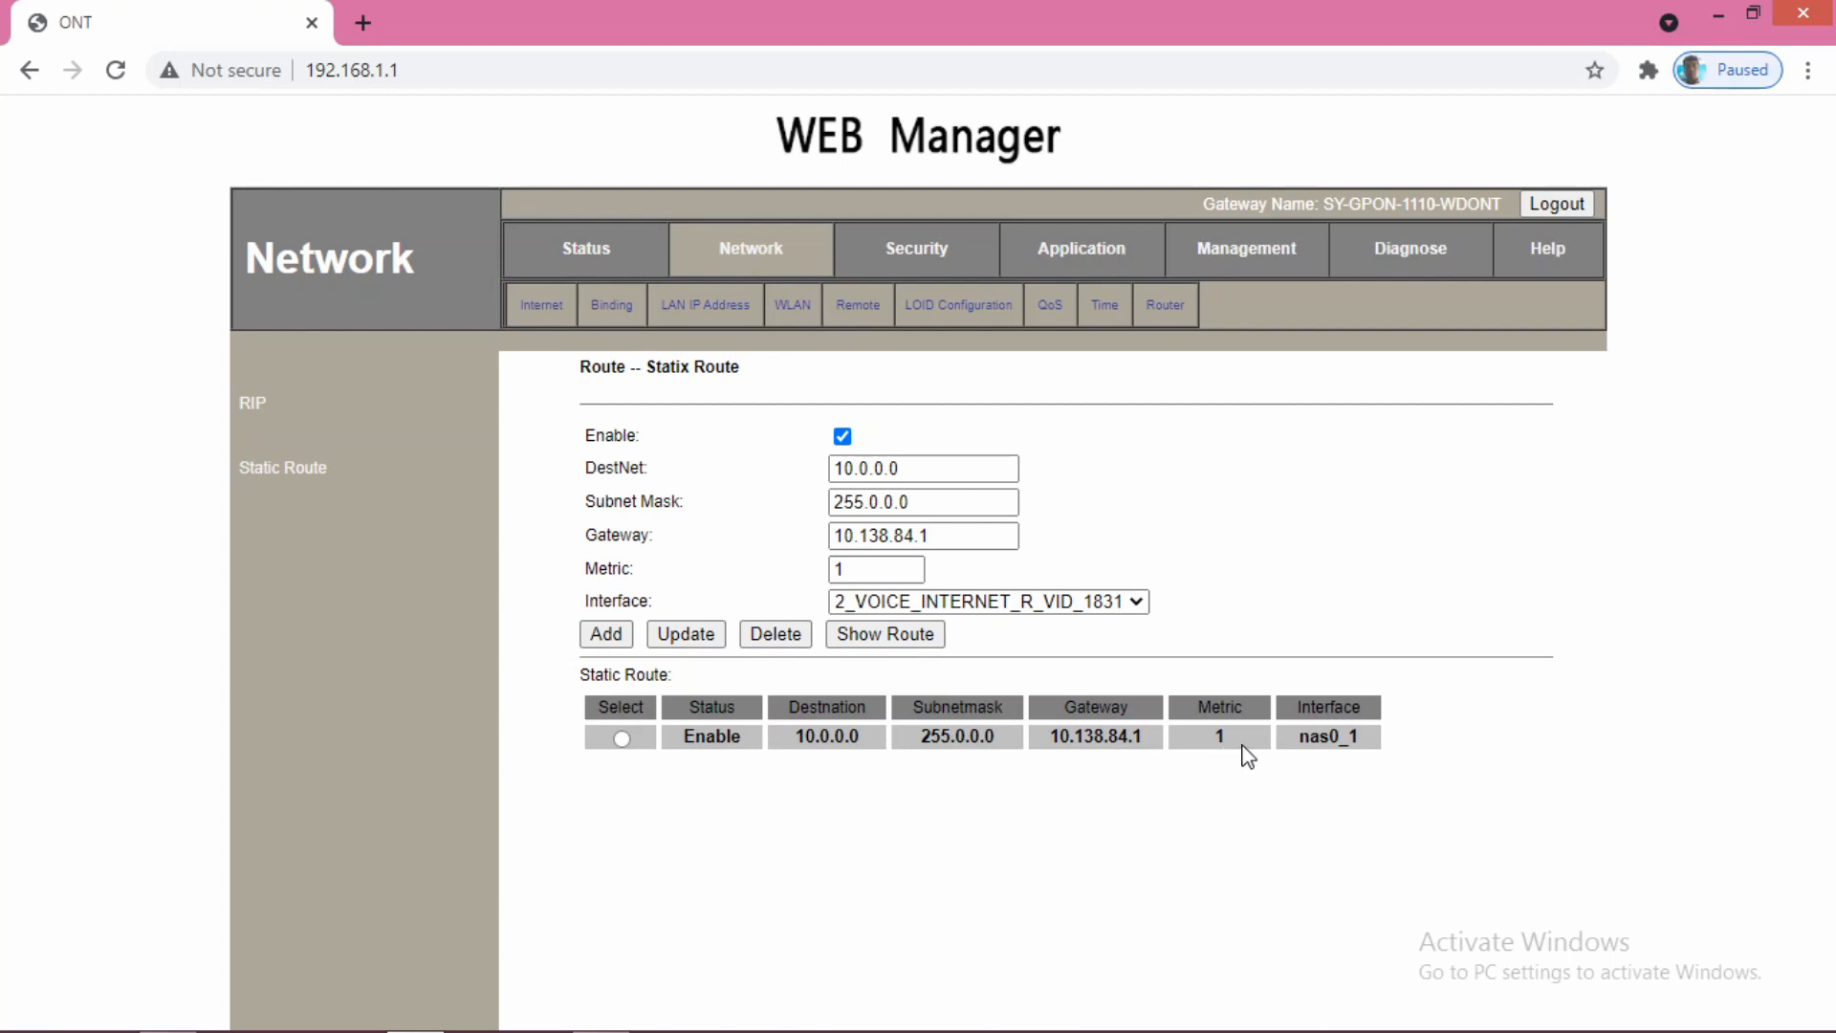
{"action": "mouse_move", "coordinate": [807, 729]}
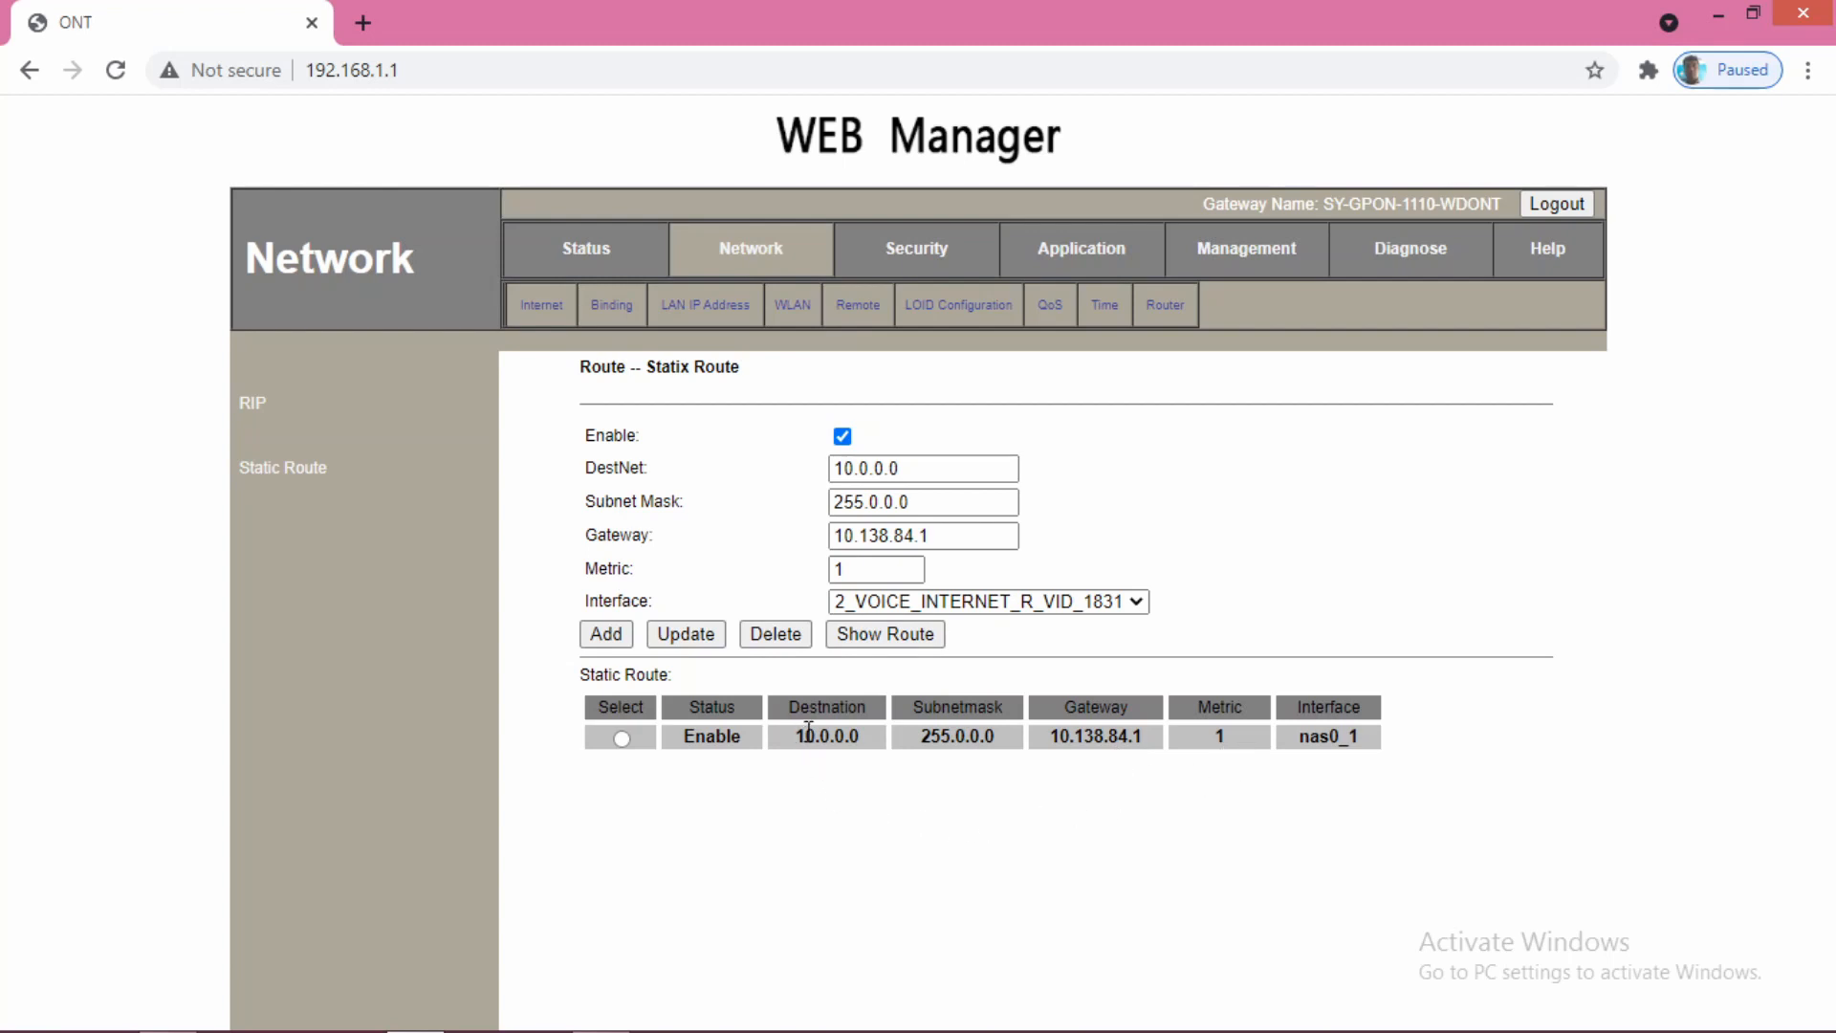
{"action": "mouse_move", "coordinate": [836, 738]}
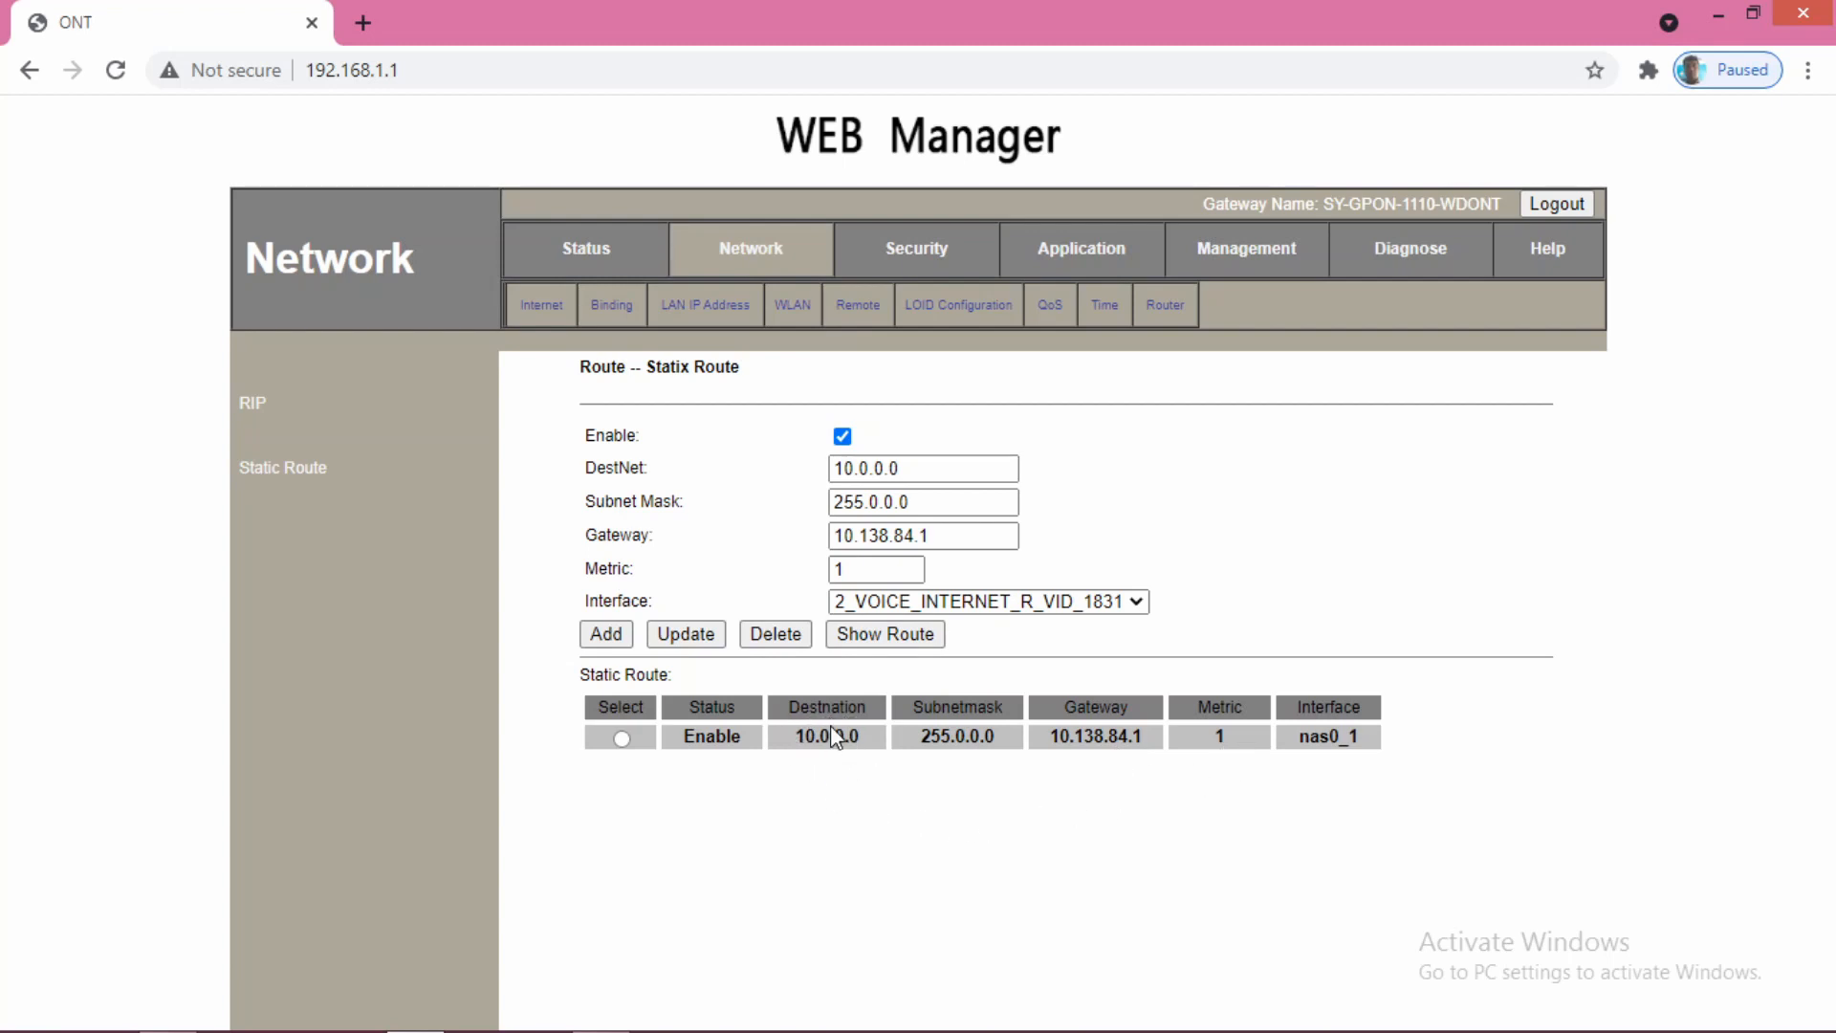
{"action": "mouse_move", "coordinate": [799, 757]}
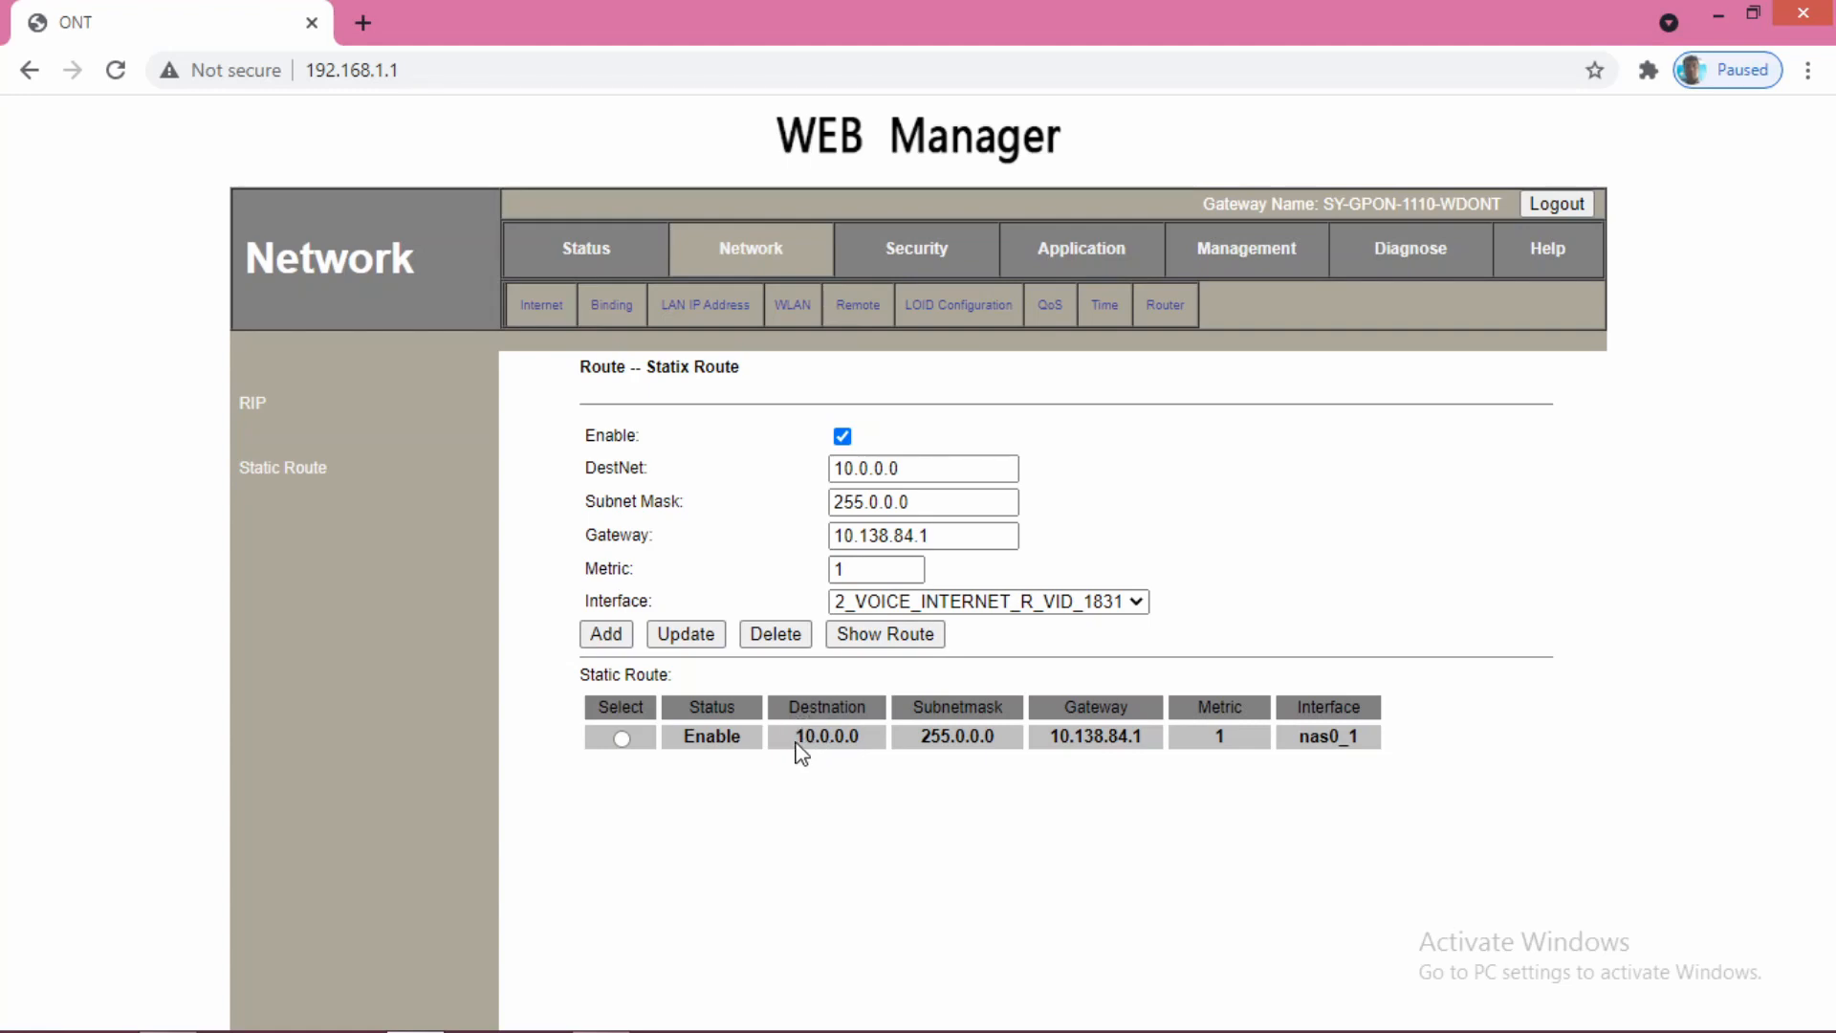
{"action": "mouse_move", "coordinate": [1050, 744]}
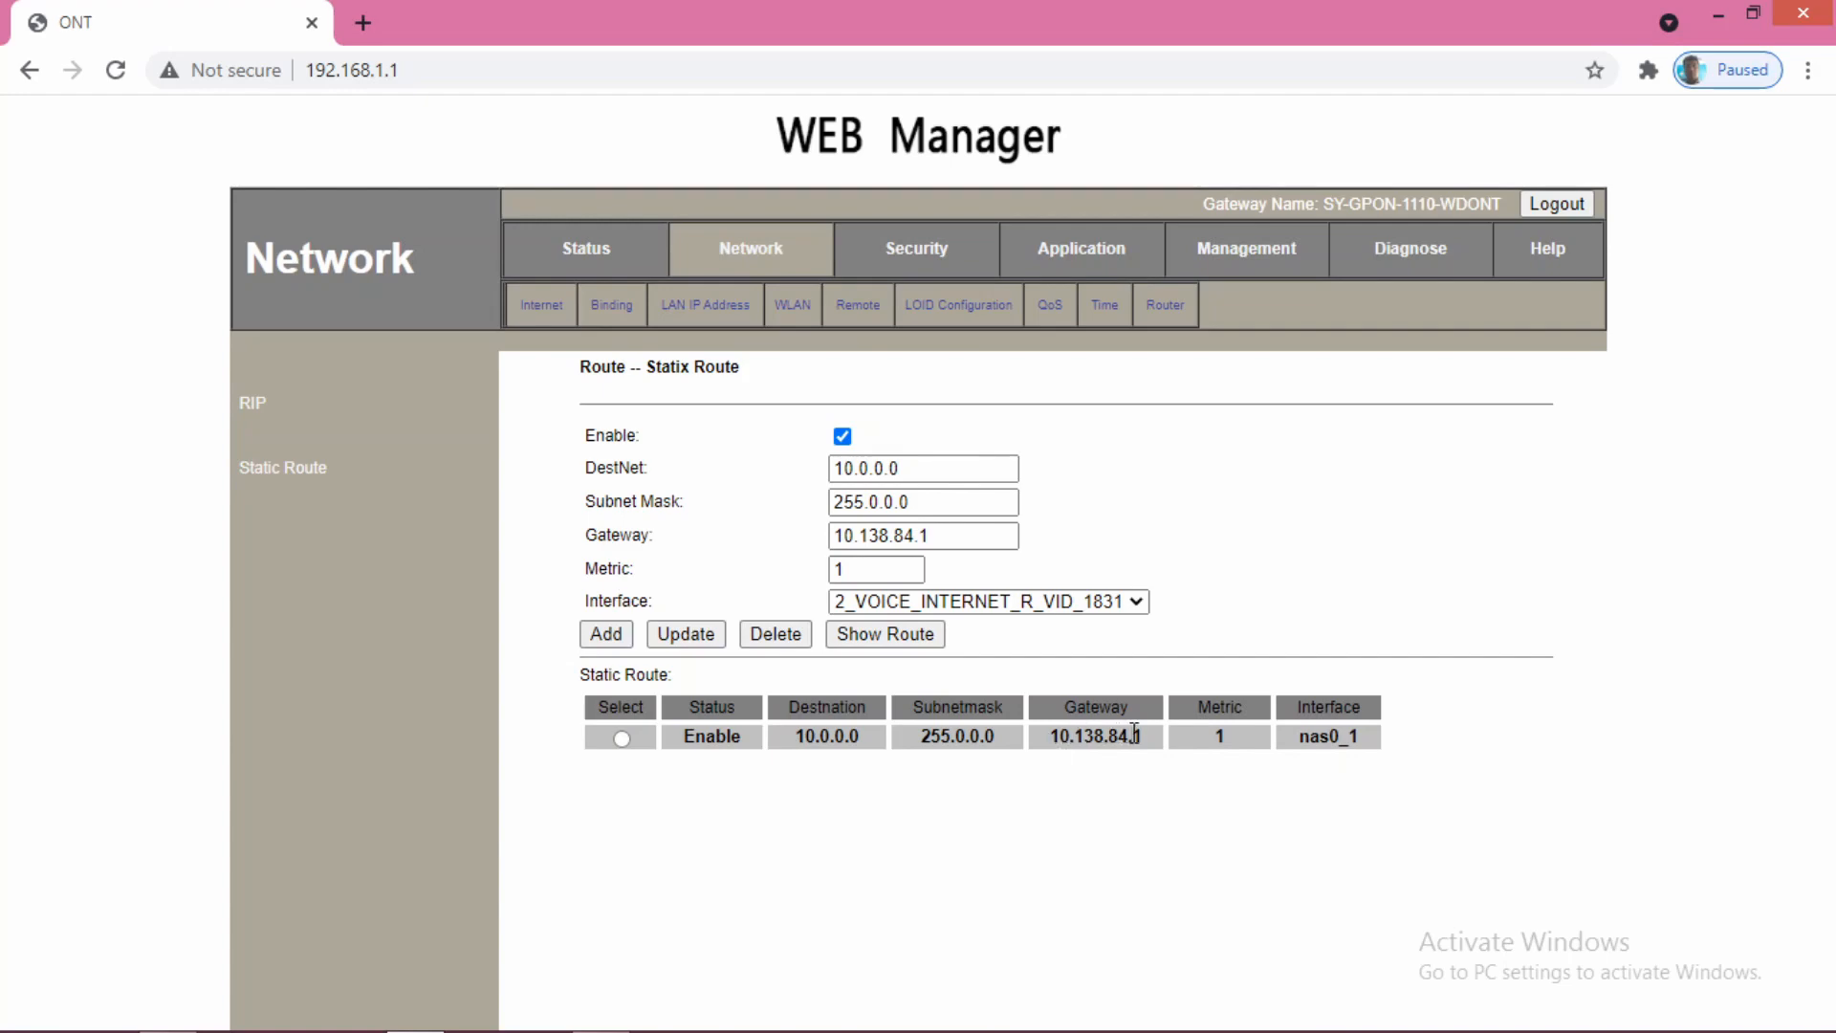
{"action": "mouse_move", "coordinate": [1303, 750]}
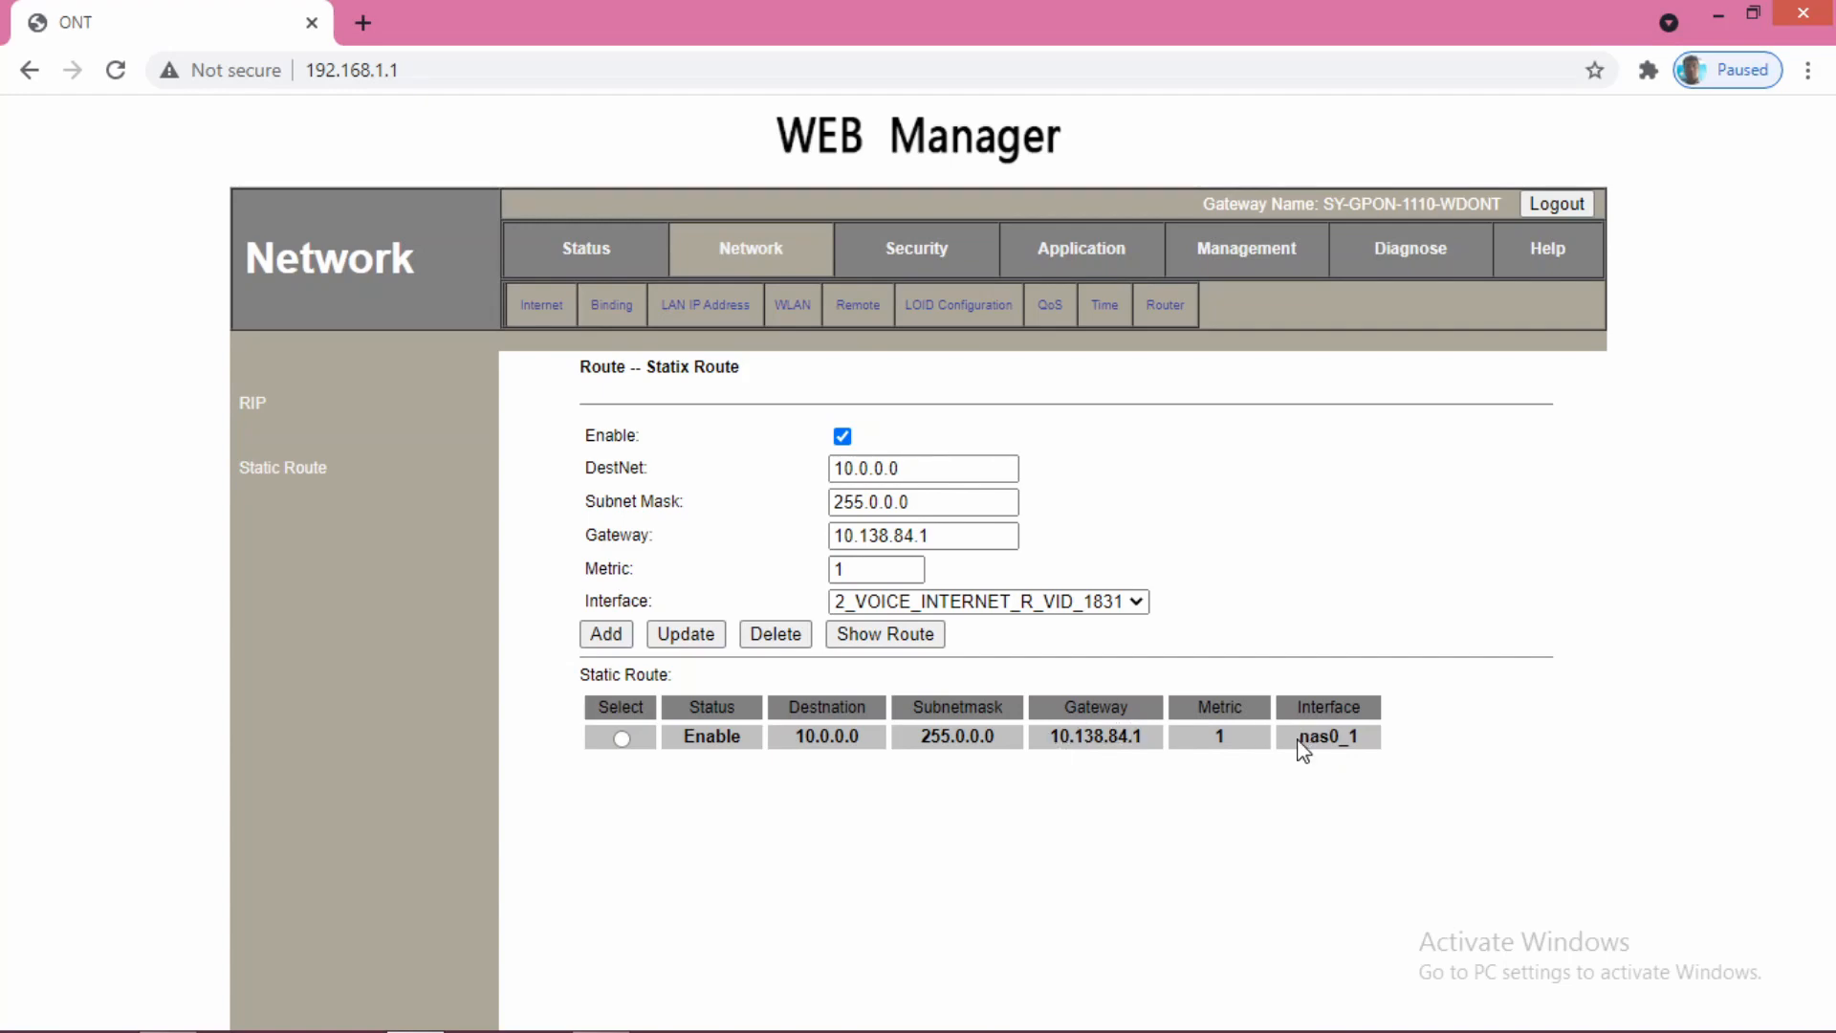
{"action": "mouse_move", "coordinate": [738, 901]}
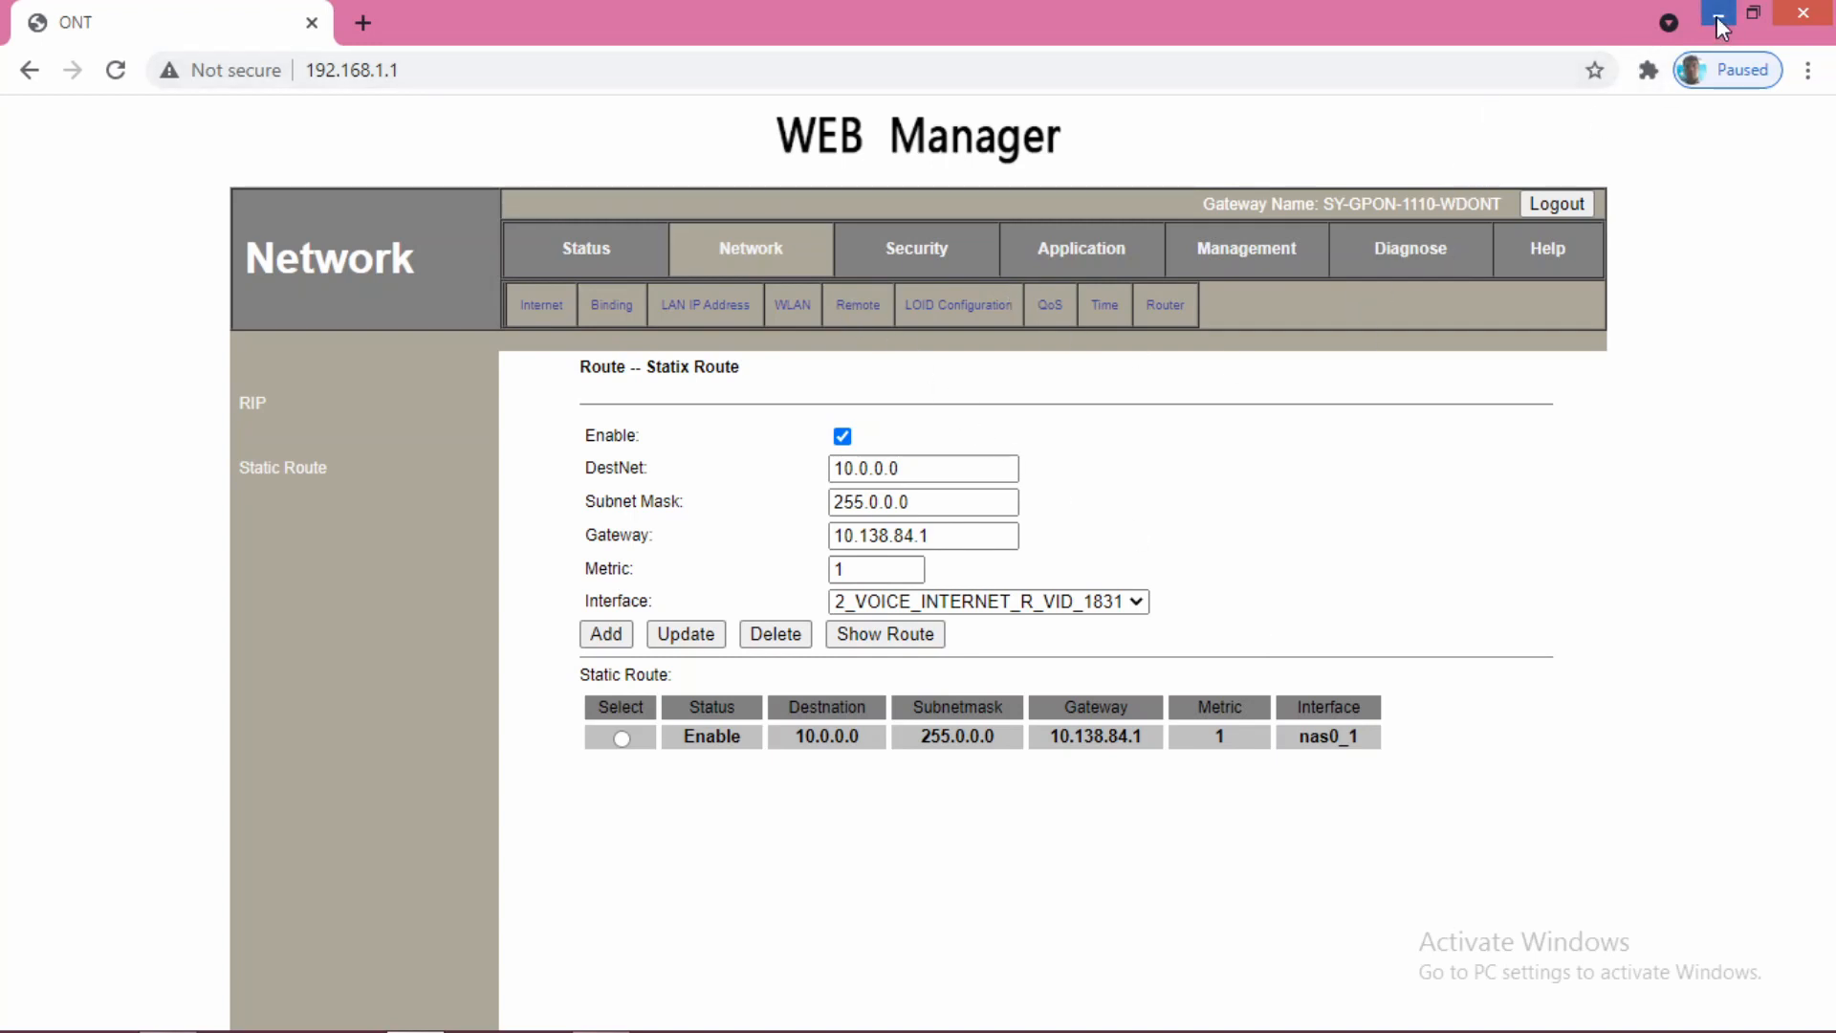
{"action": "mouse_move", "coordinate": [1717, 21]}
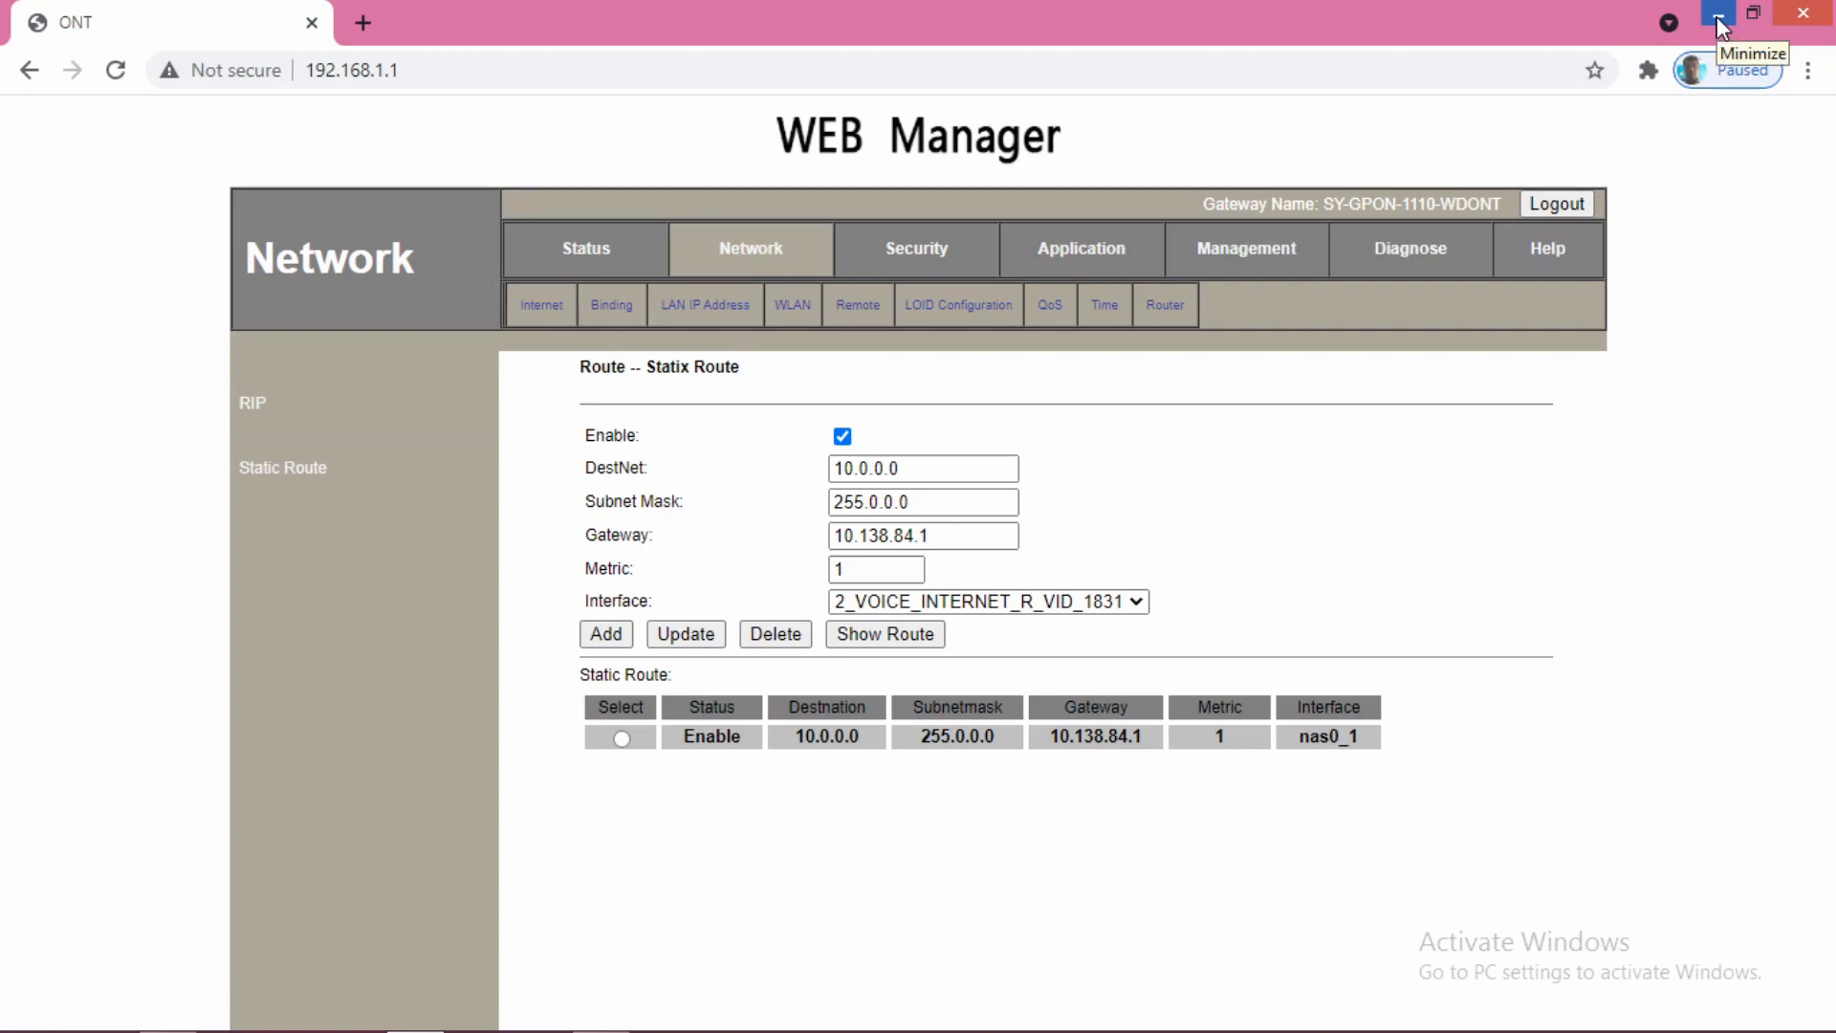
- Minimize the router page window with the route to 10.0.0.0 via 10.138.84.1 listed
{"action": "left_click", "coordinate": [1717, 18]}
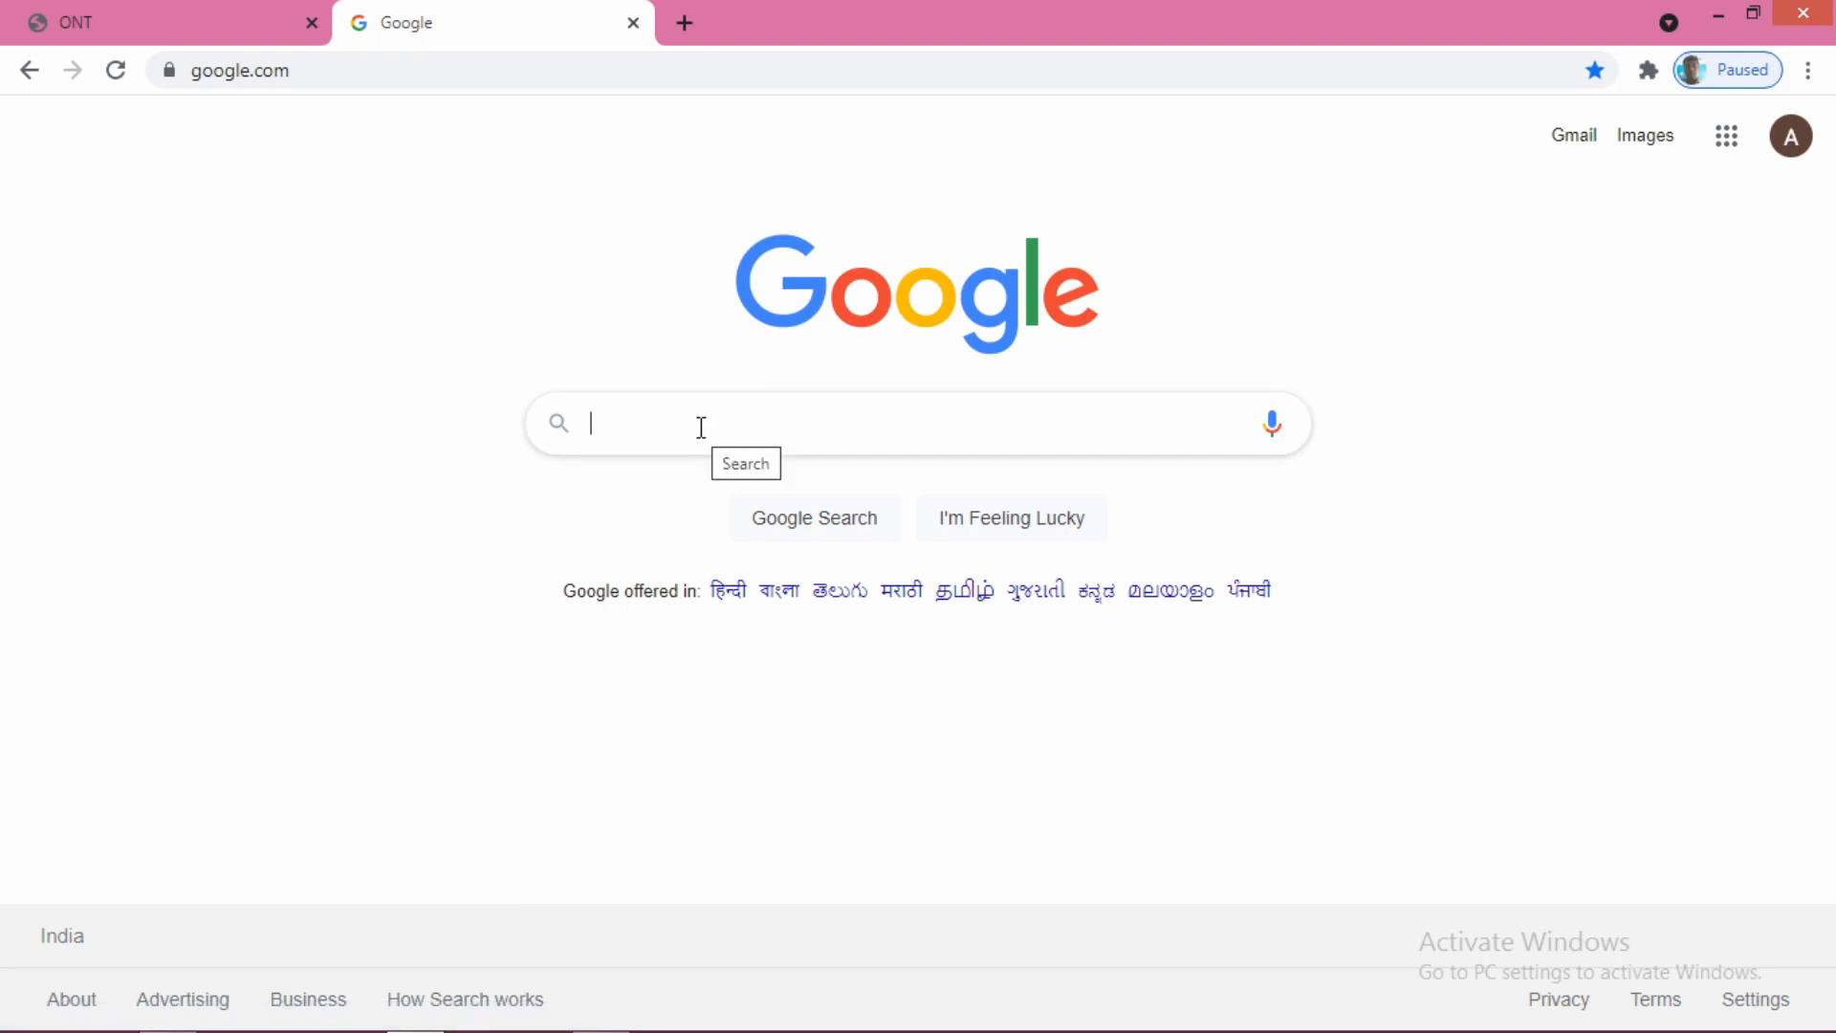
- Search Google for 'zoiper' and go to the Zoiper 5 download page
{"action": "type", "text": "zoiper"}
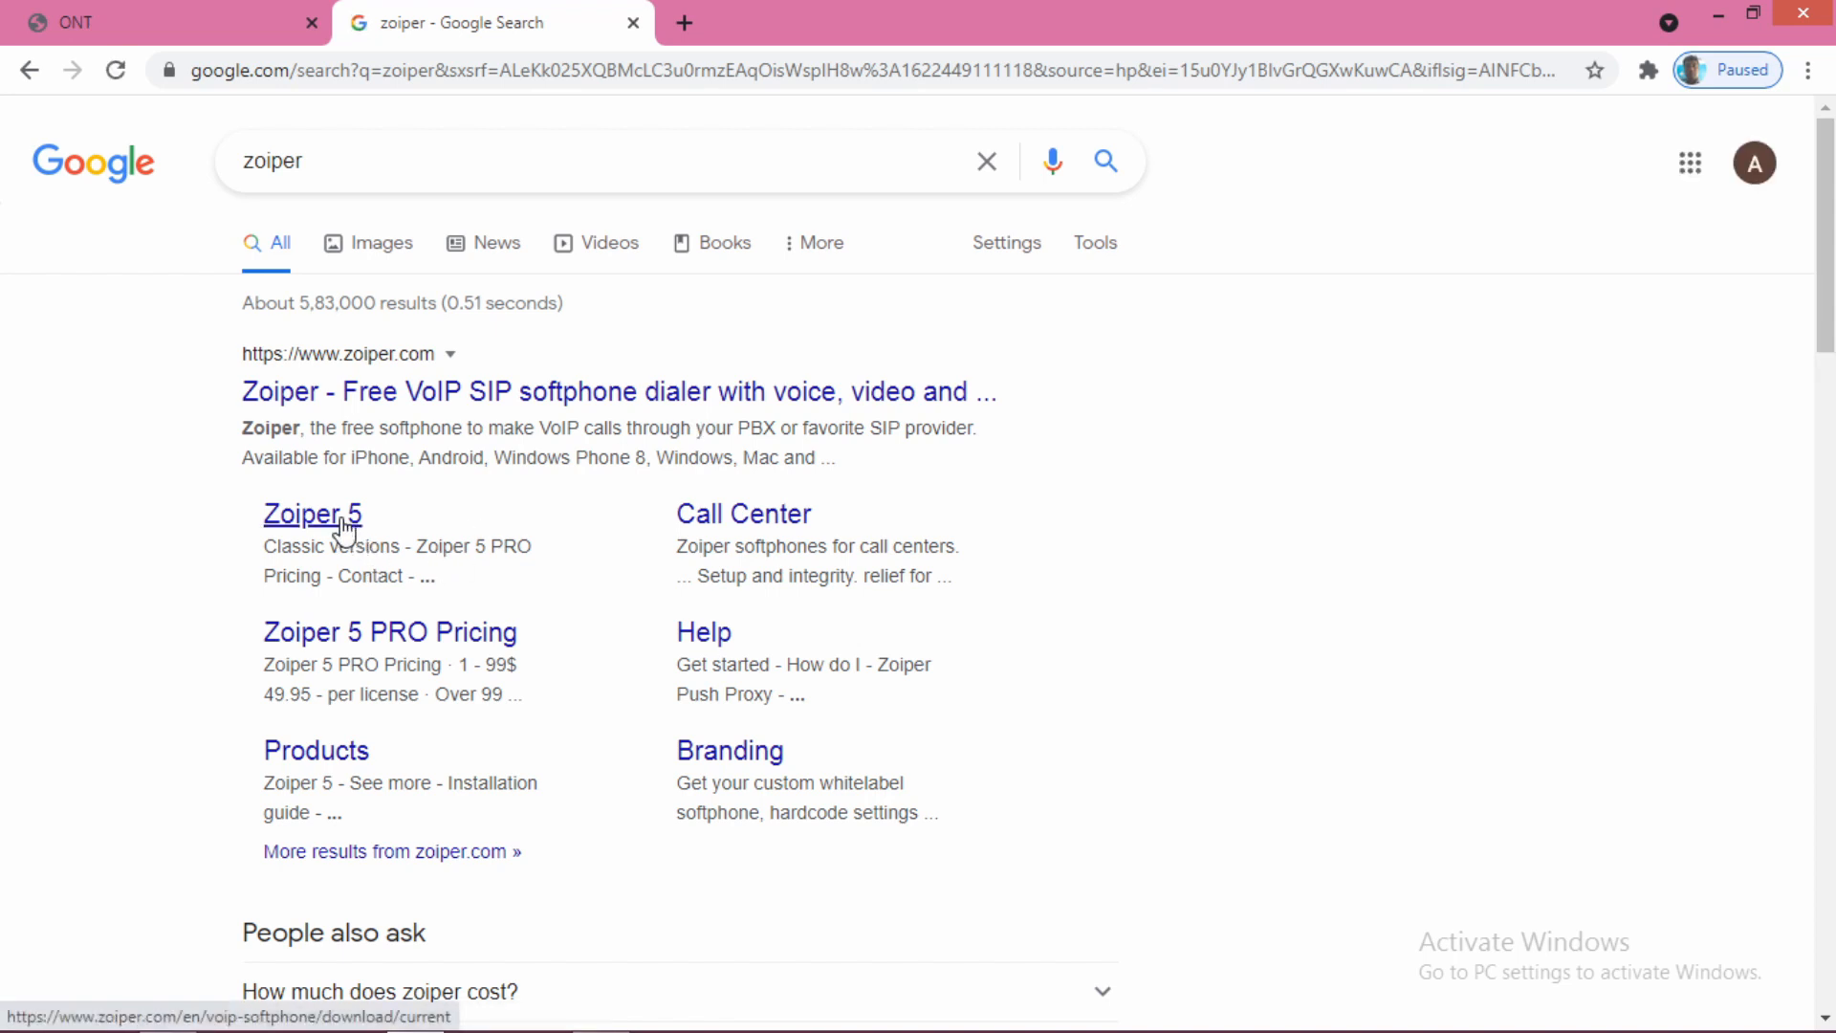
{"action": "left_click", "coordinate": [312, 512]}
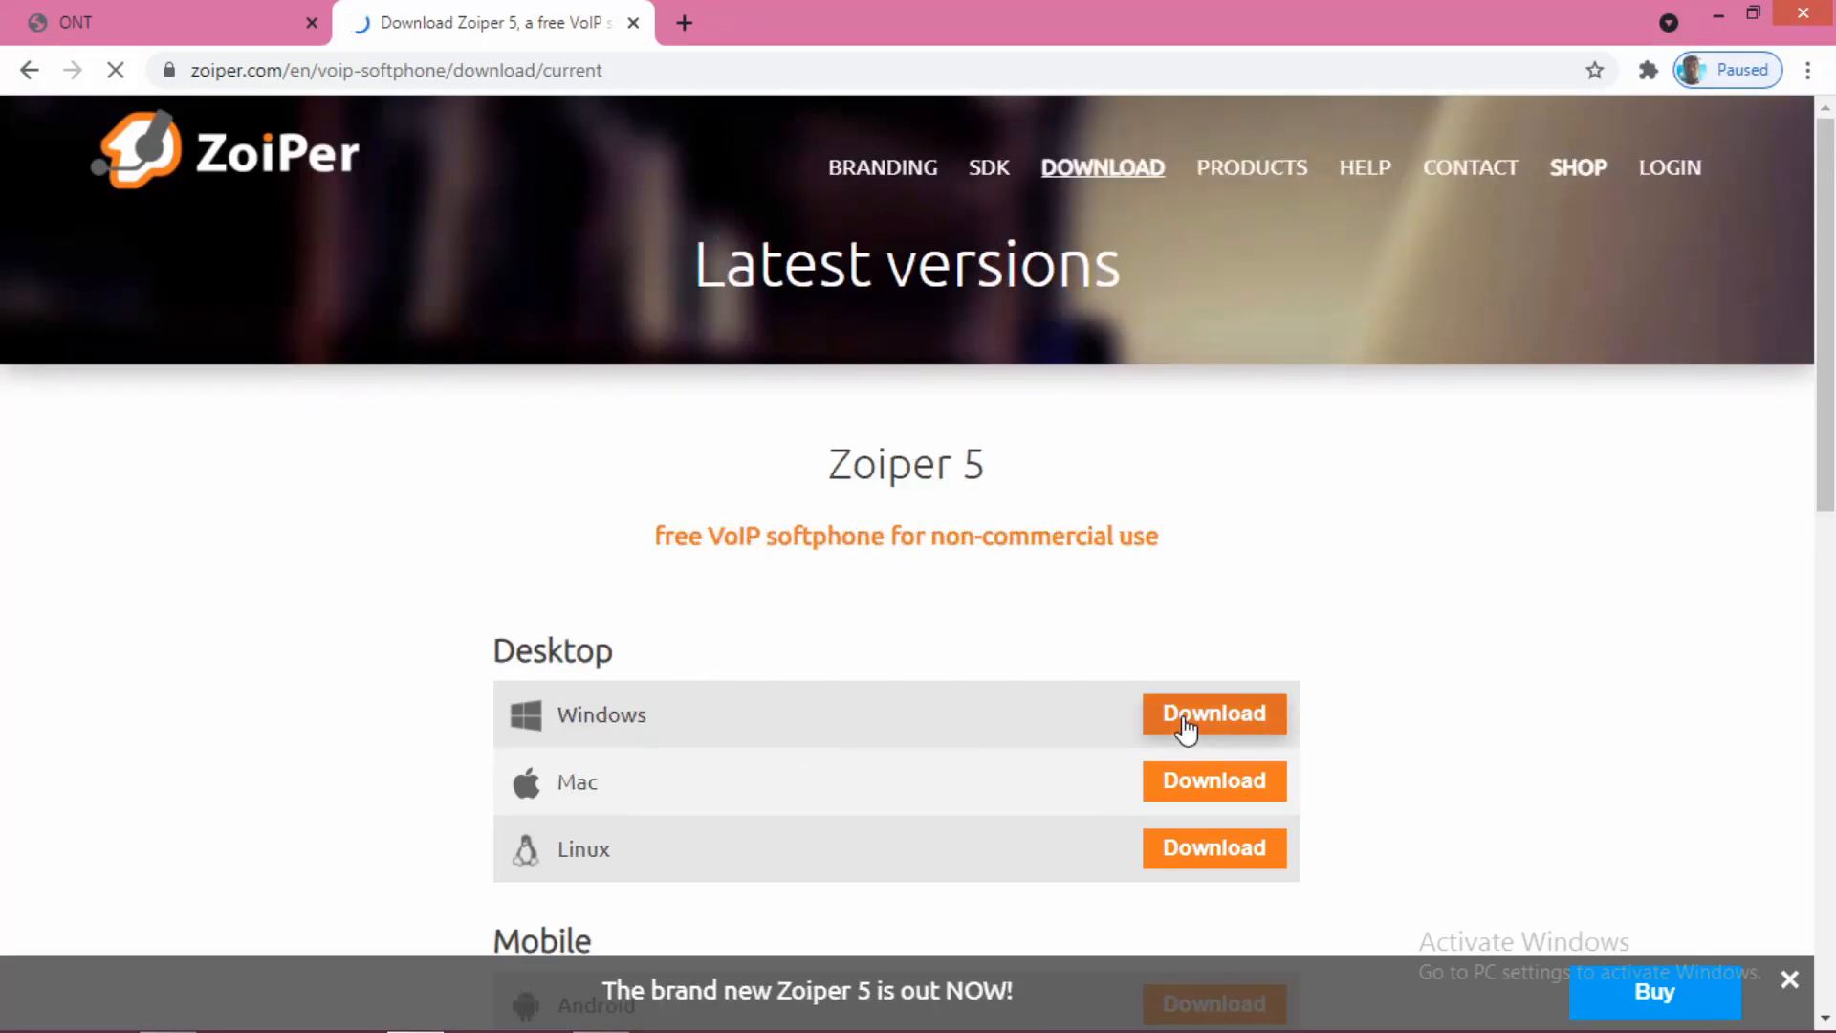
- Download the free Zoiper5 Windows installer from the Zoiper website
{"action": "left_click", "coordinate": [1213, 713]}
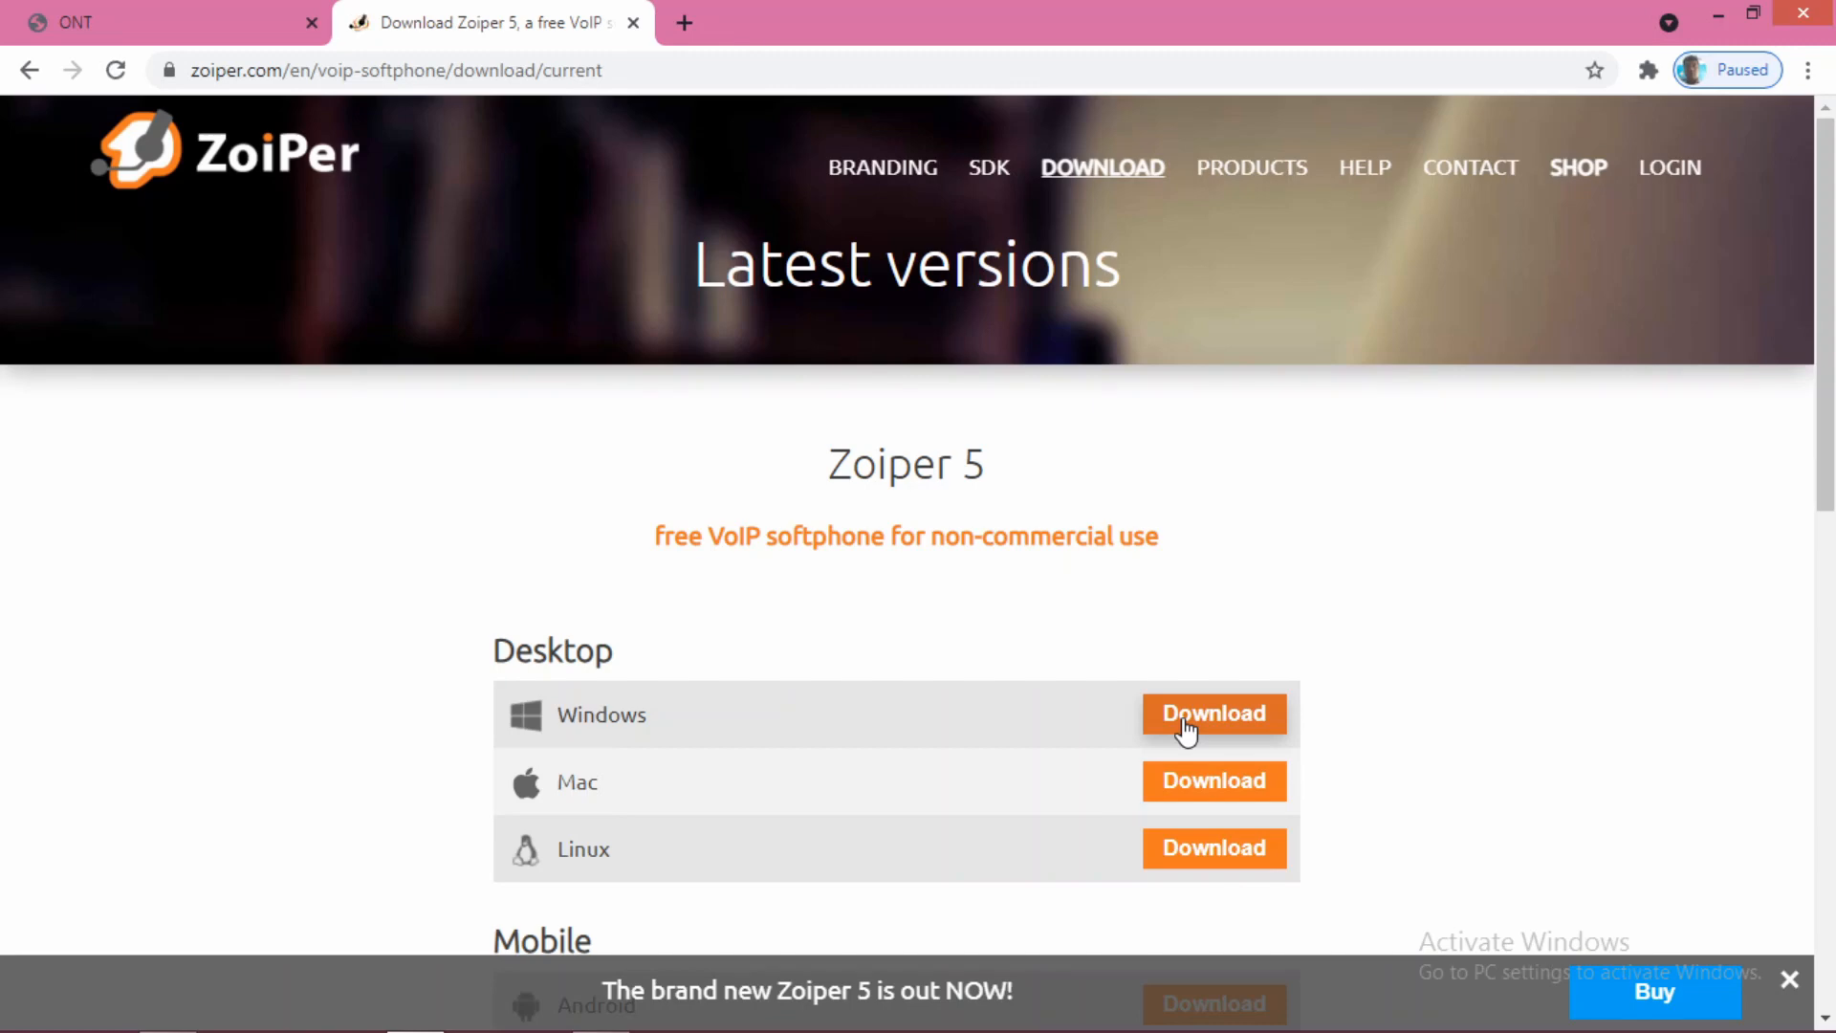
{"action": "left_click", "coordinate": [1212, 714]}
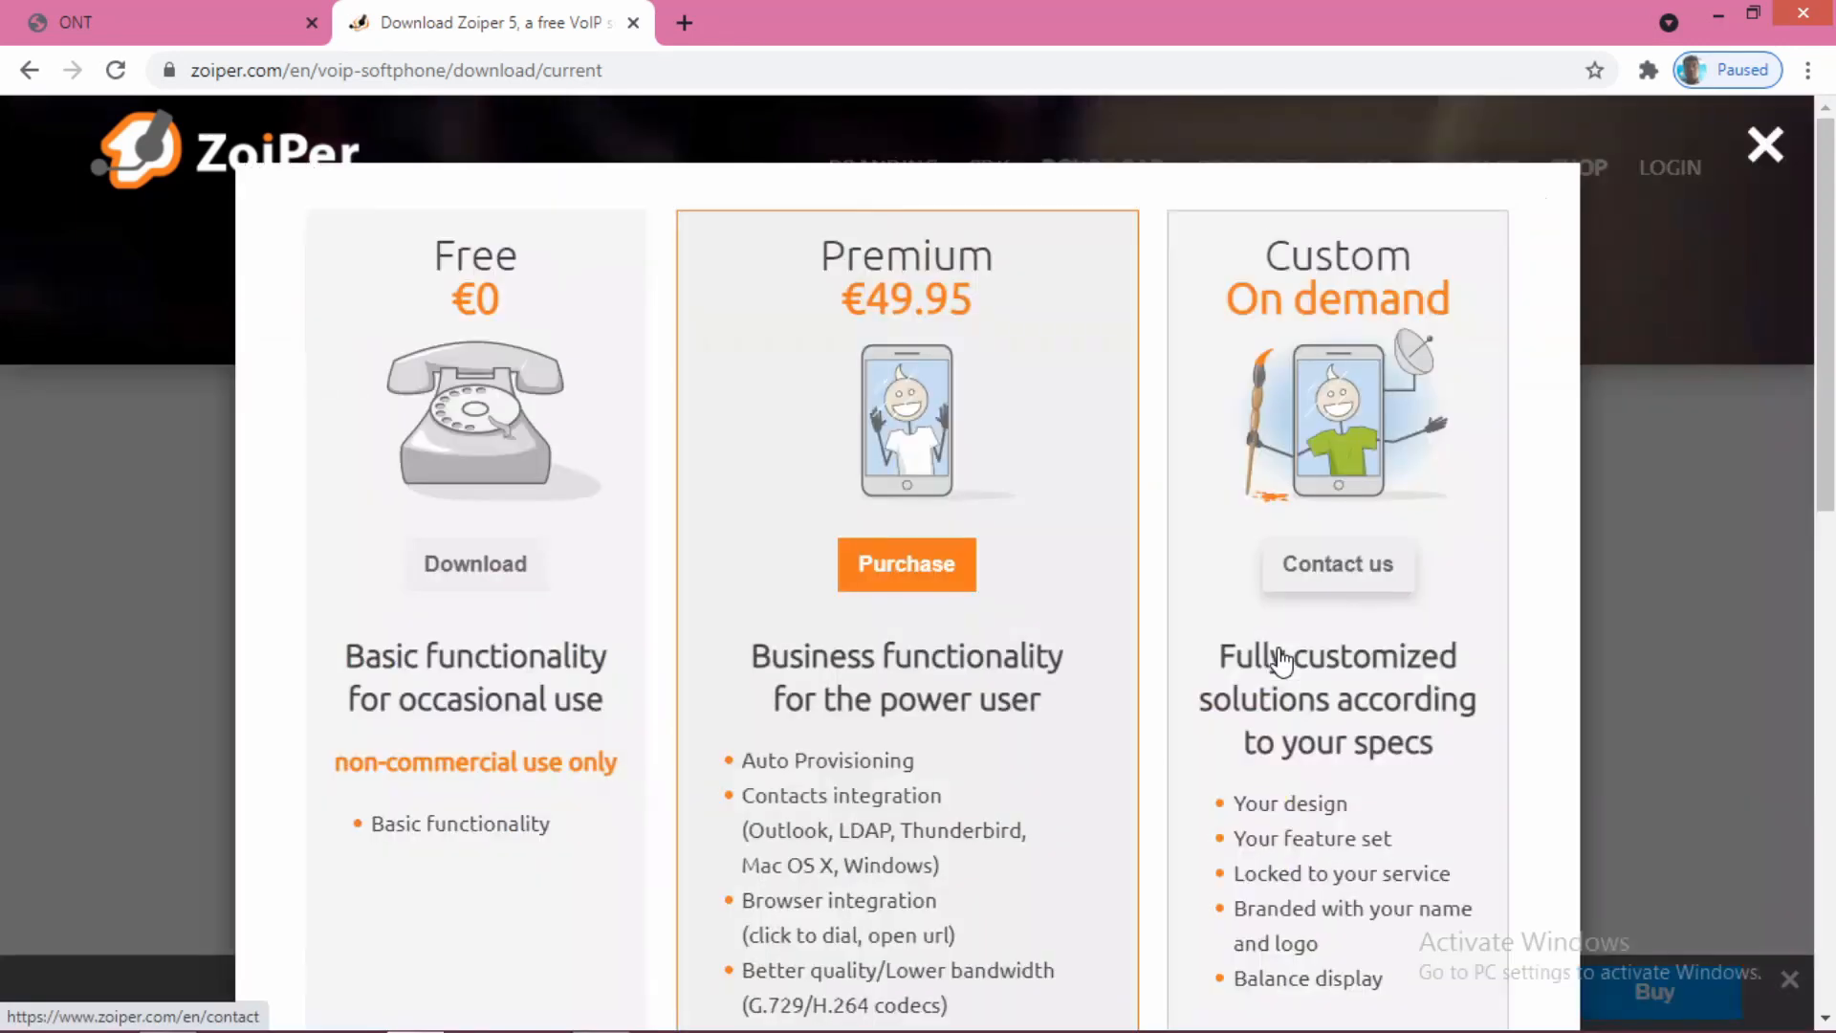
{"action": "scroll", "scroll_direction": "down", "scroll_amount": 3}
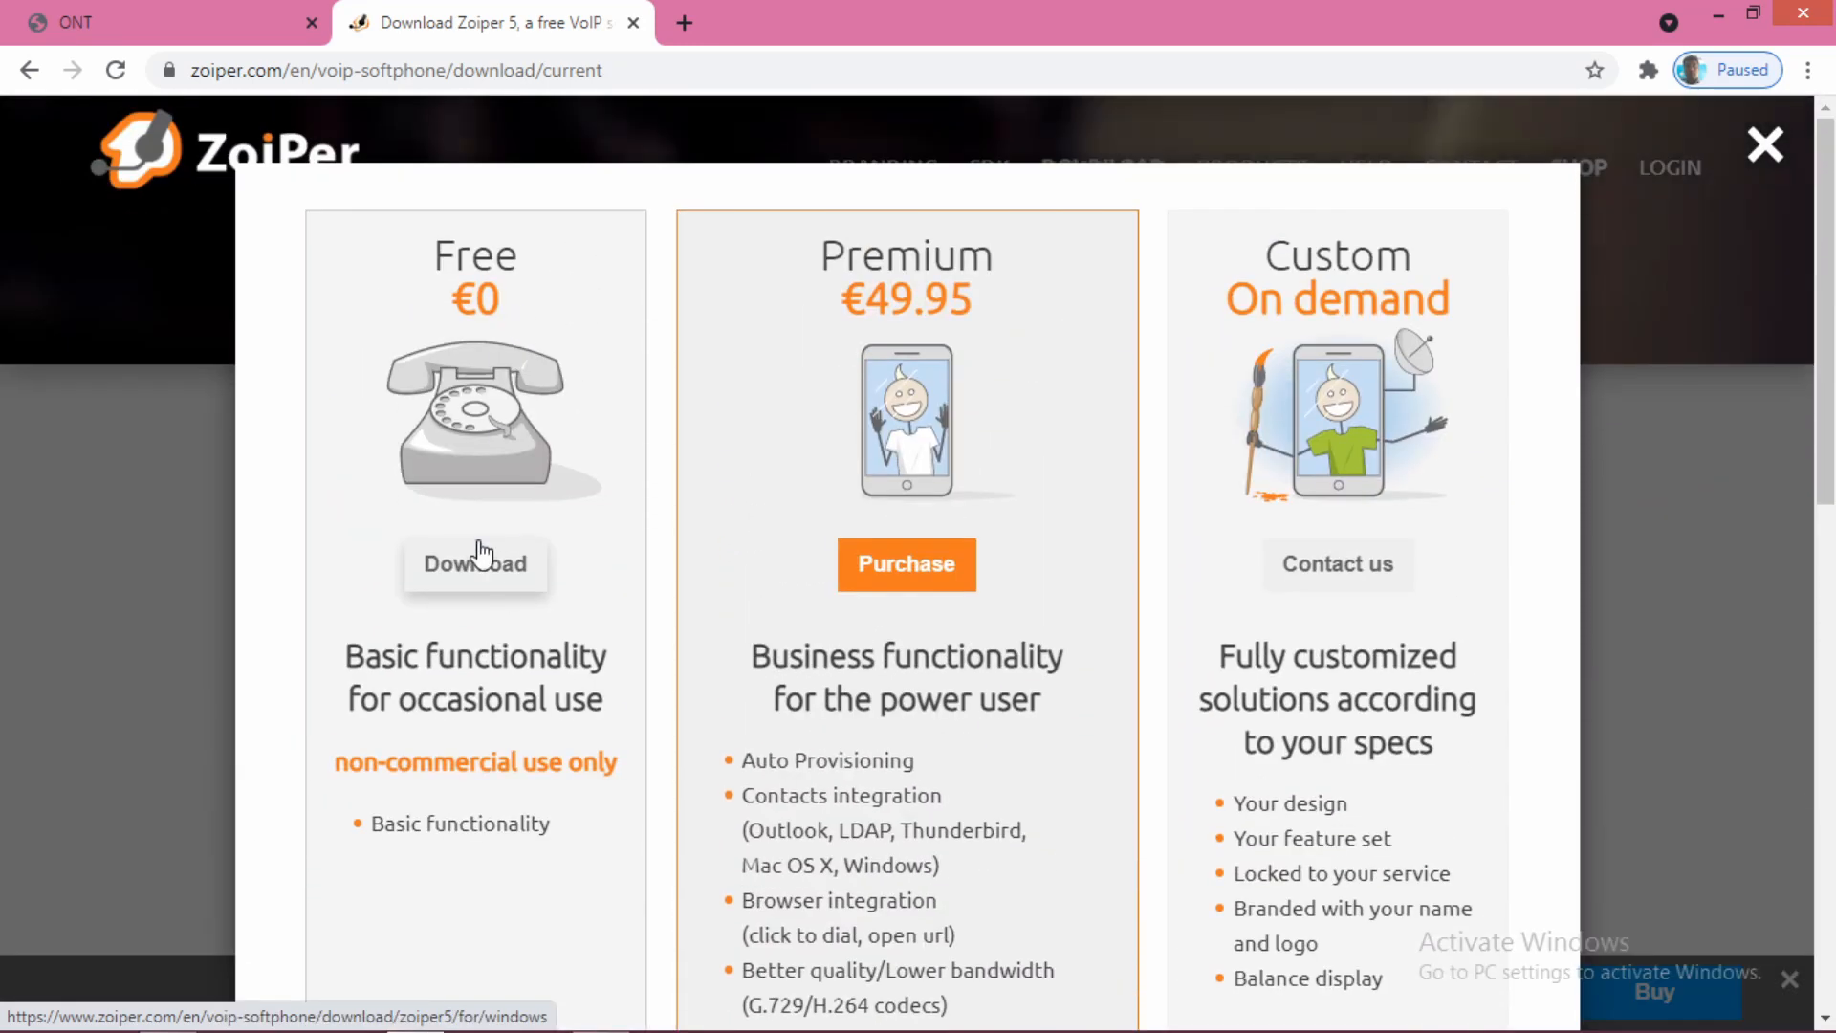
{"action": "left_click", "coordinate": [477, 563]}
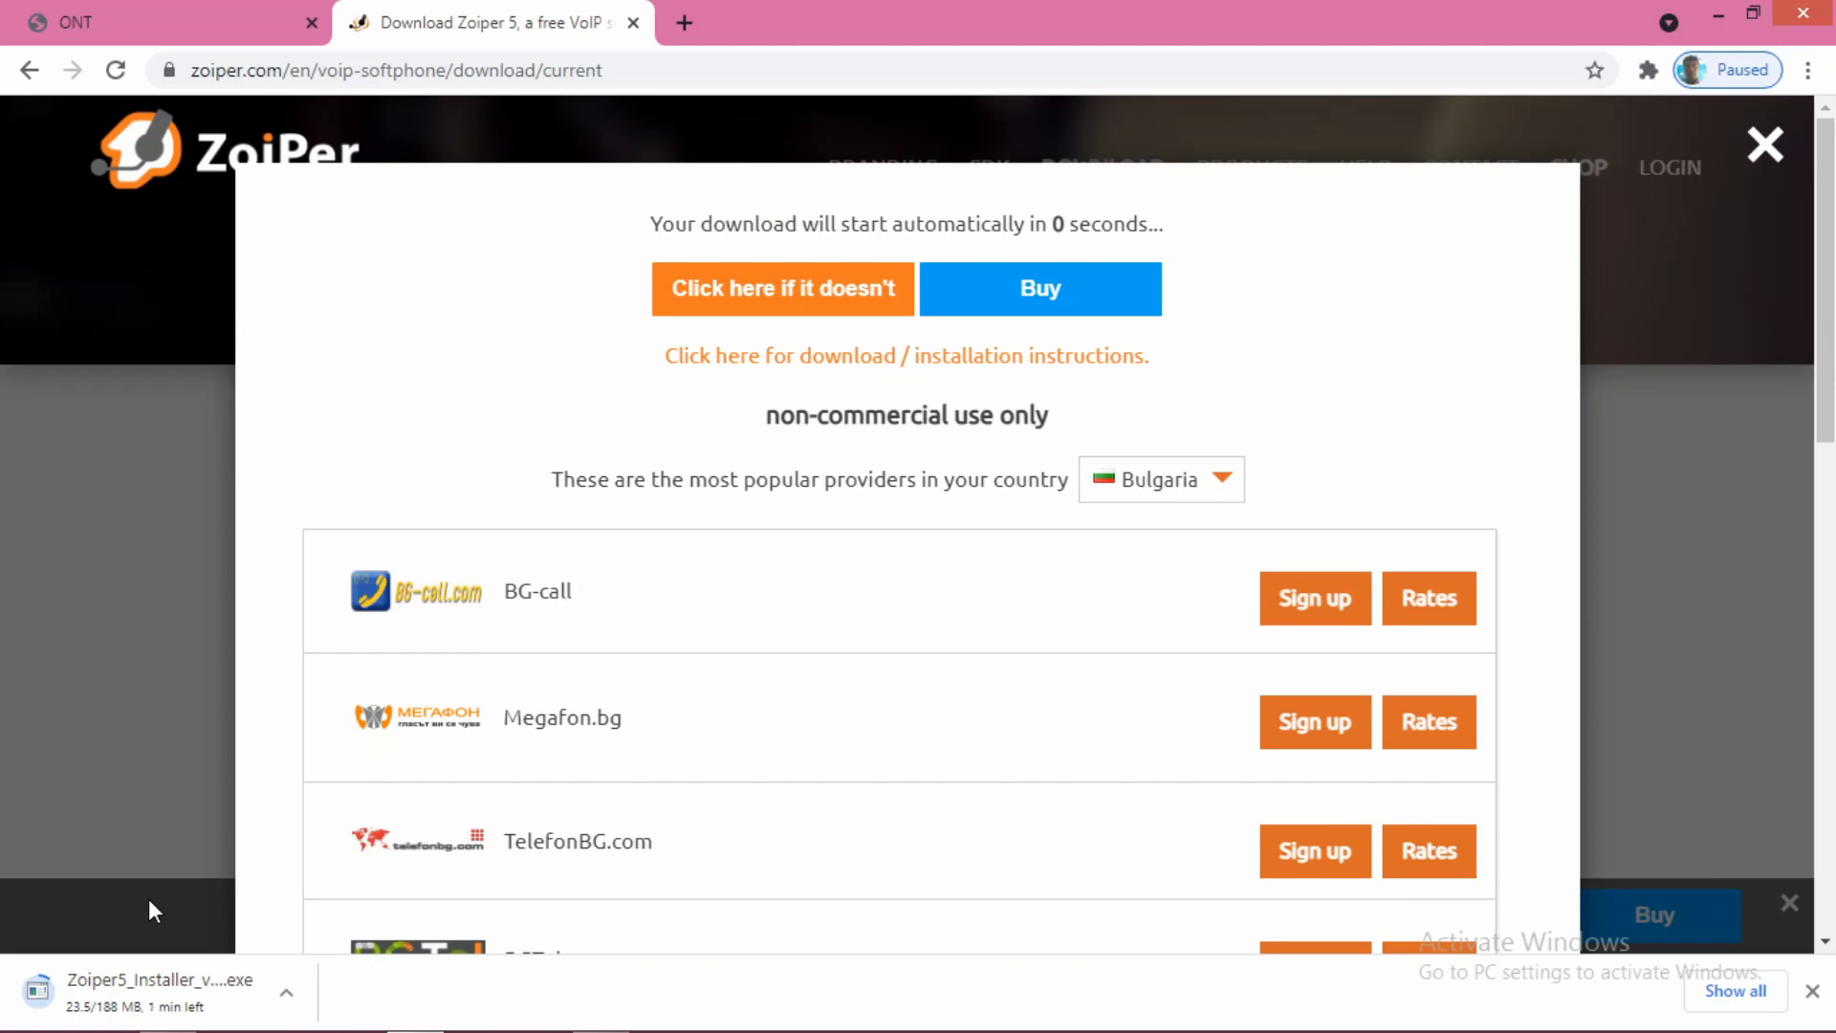
{"action": "mouse_move", "coordinate": [281, 901]}
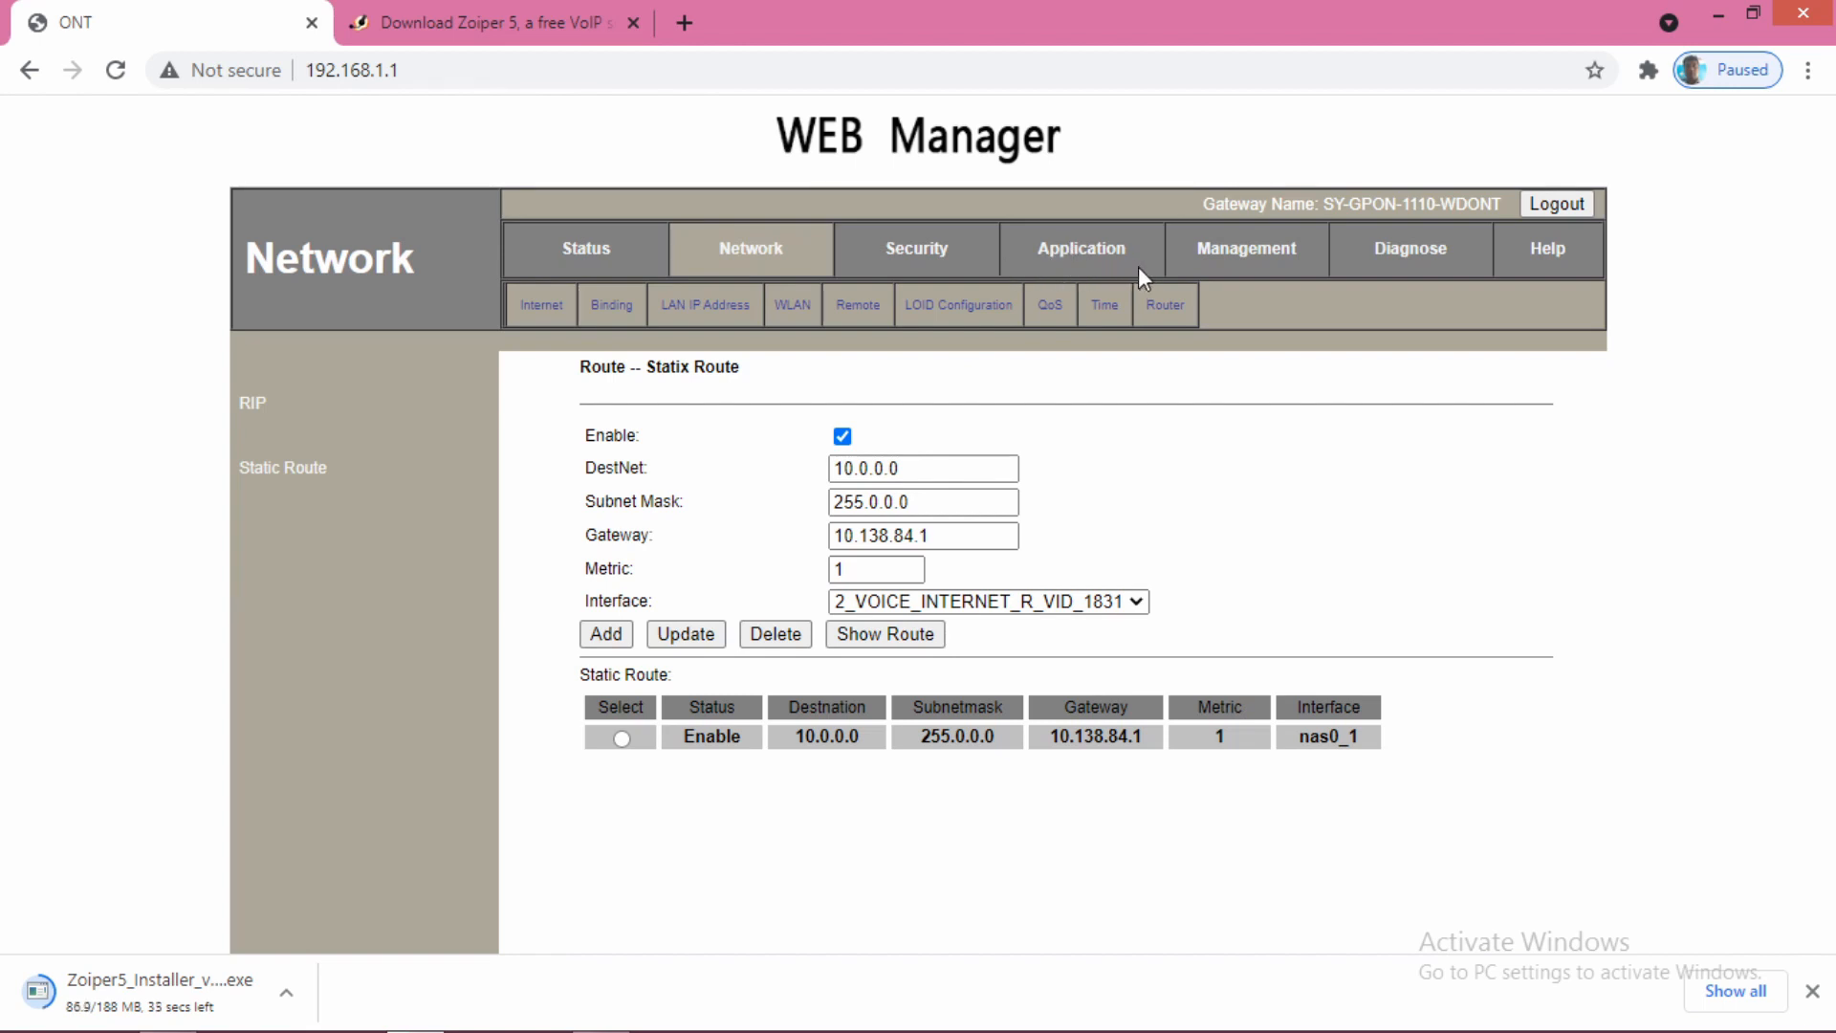
{"action": "mouse_move", "coordinate": [1073, 271]}
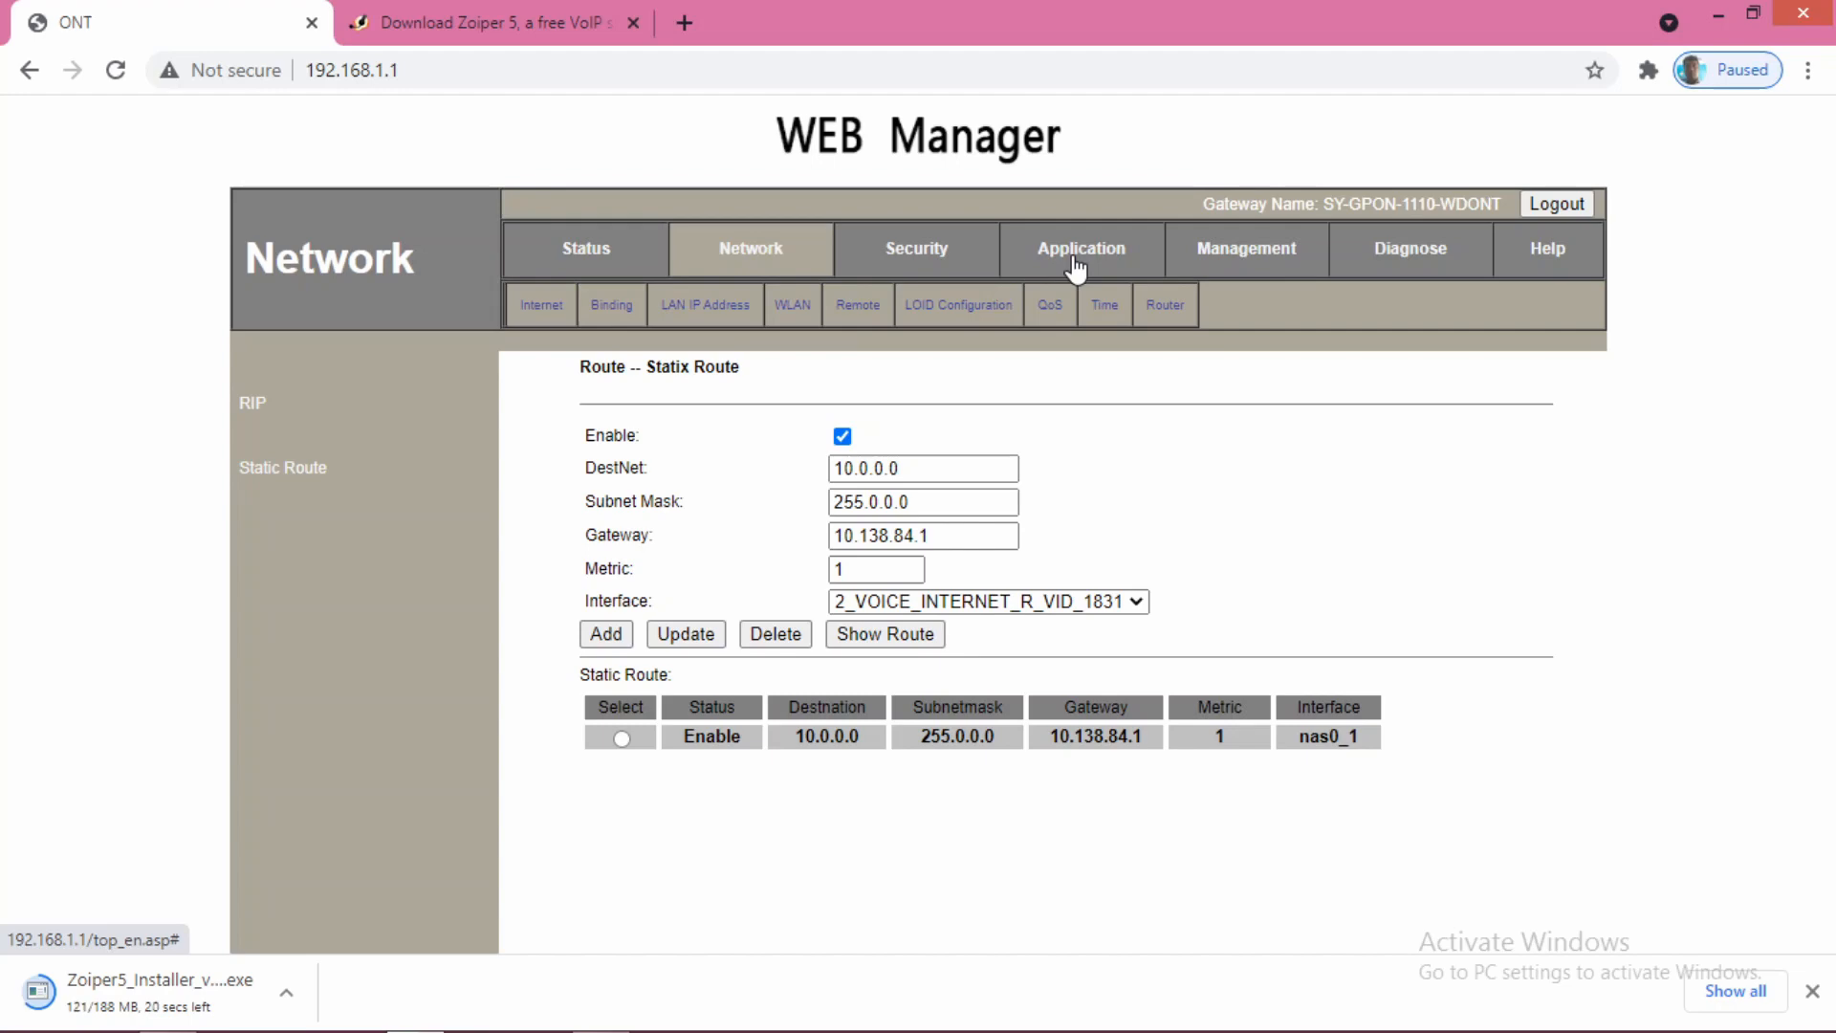
{"action": "mouse_move", "coordinate": [1049, 255]}
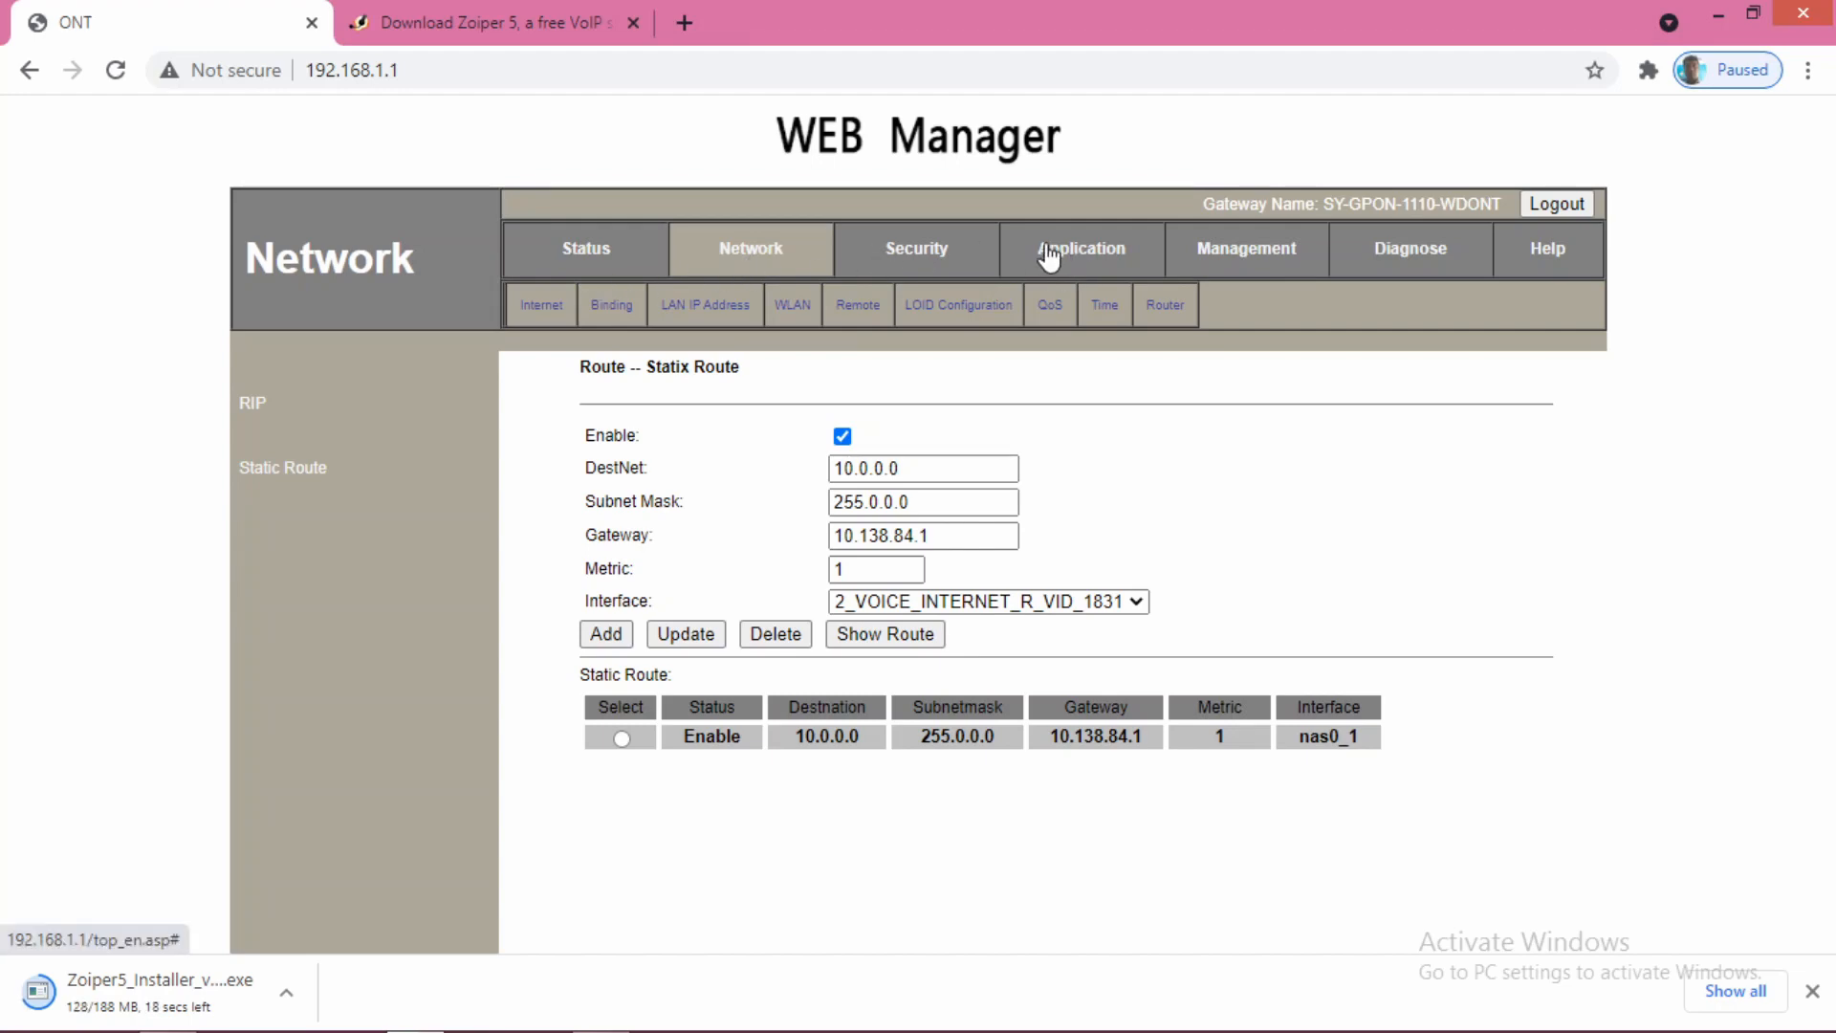
- Show the Application > VOIP configuration with SIP register and proxy address 10.187.2.12, port 5060
{"action": "left_click", "coordinate": [1079, 248]}
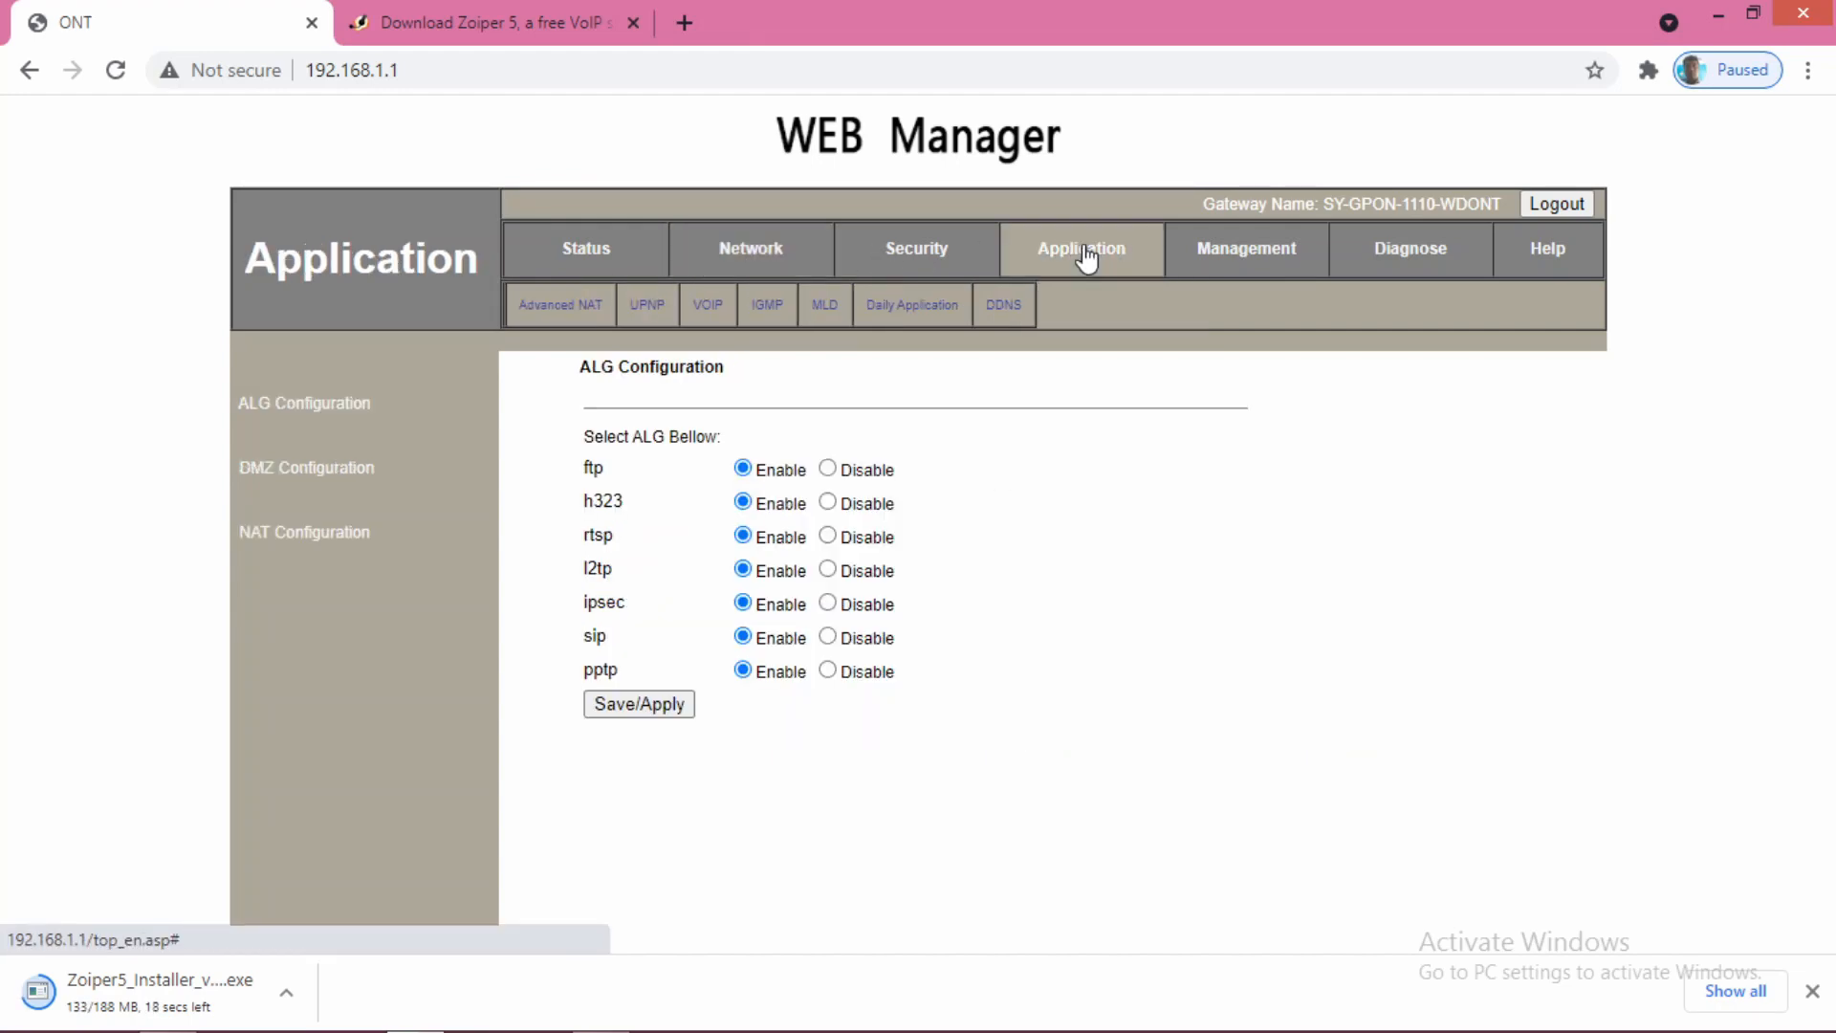
{"action": "left_click", "coordinate": [706, 304]}
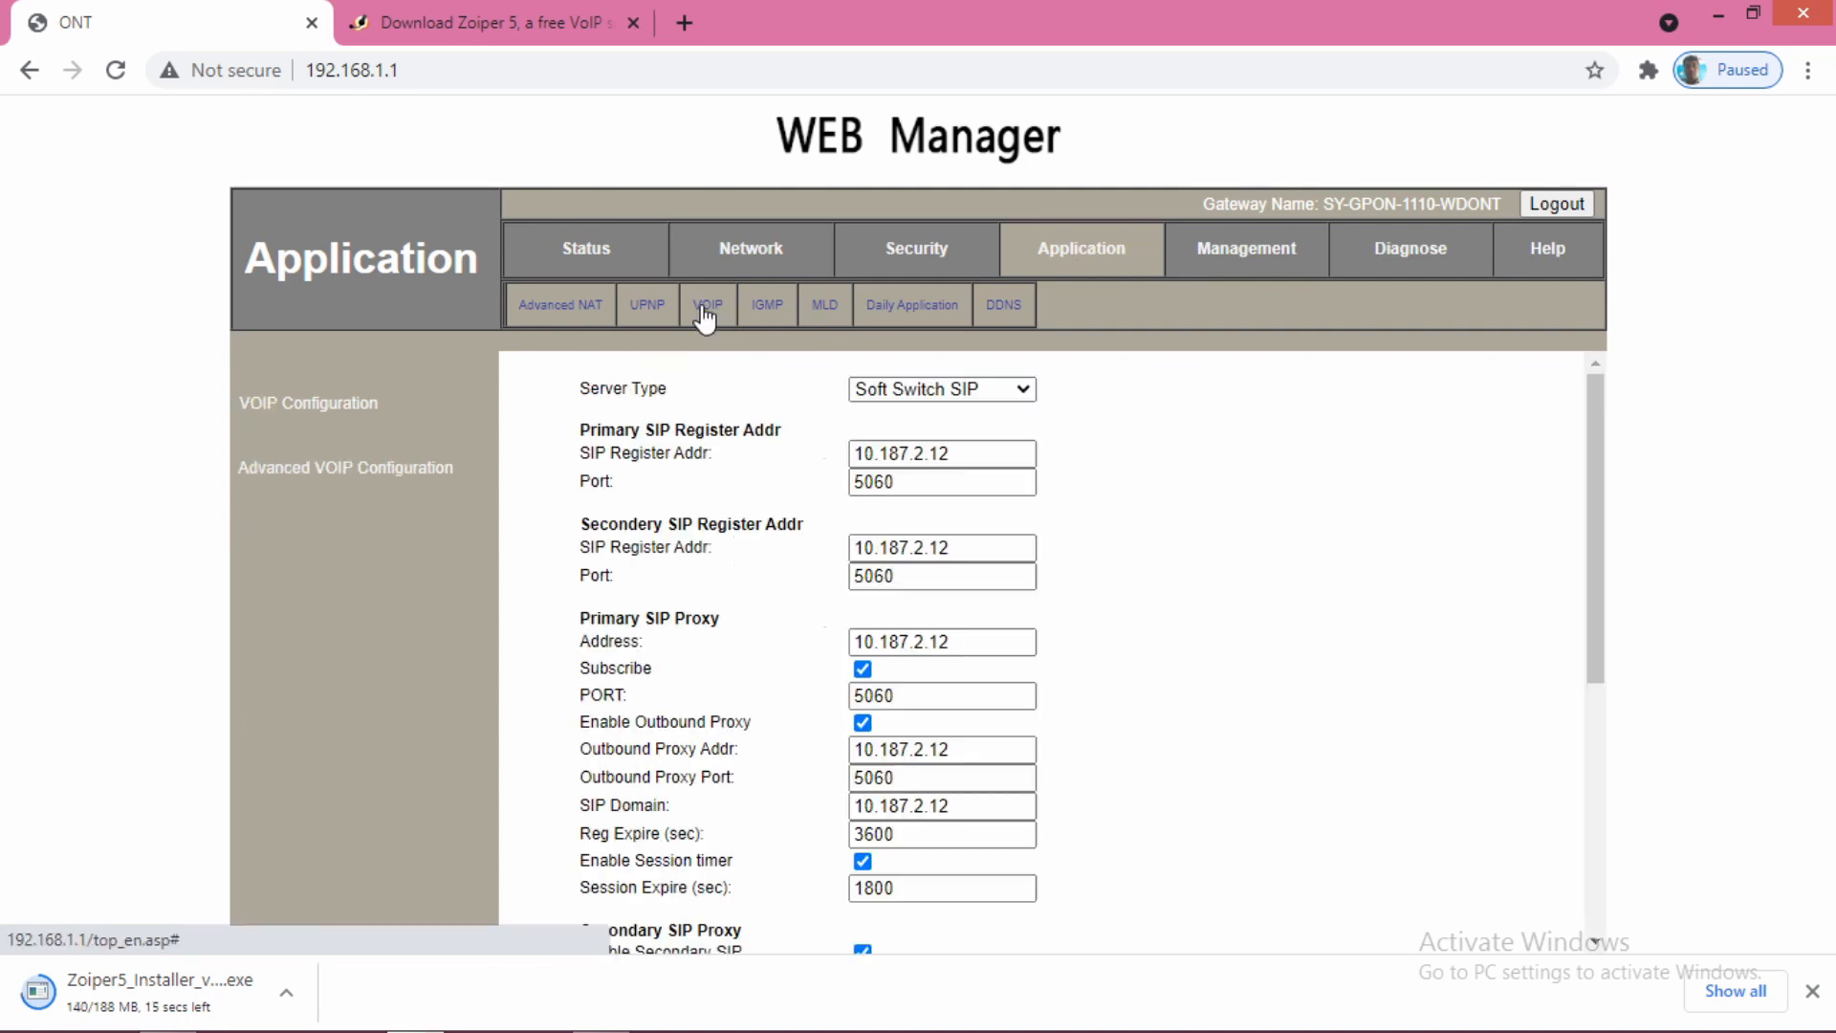
{"action": "scroll", "scroll_direction": "down", "scroll_amount": 3}
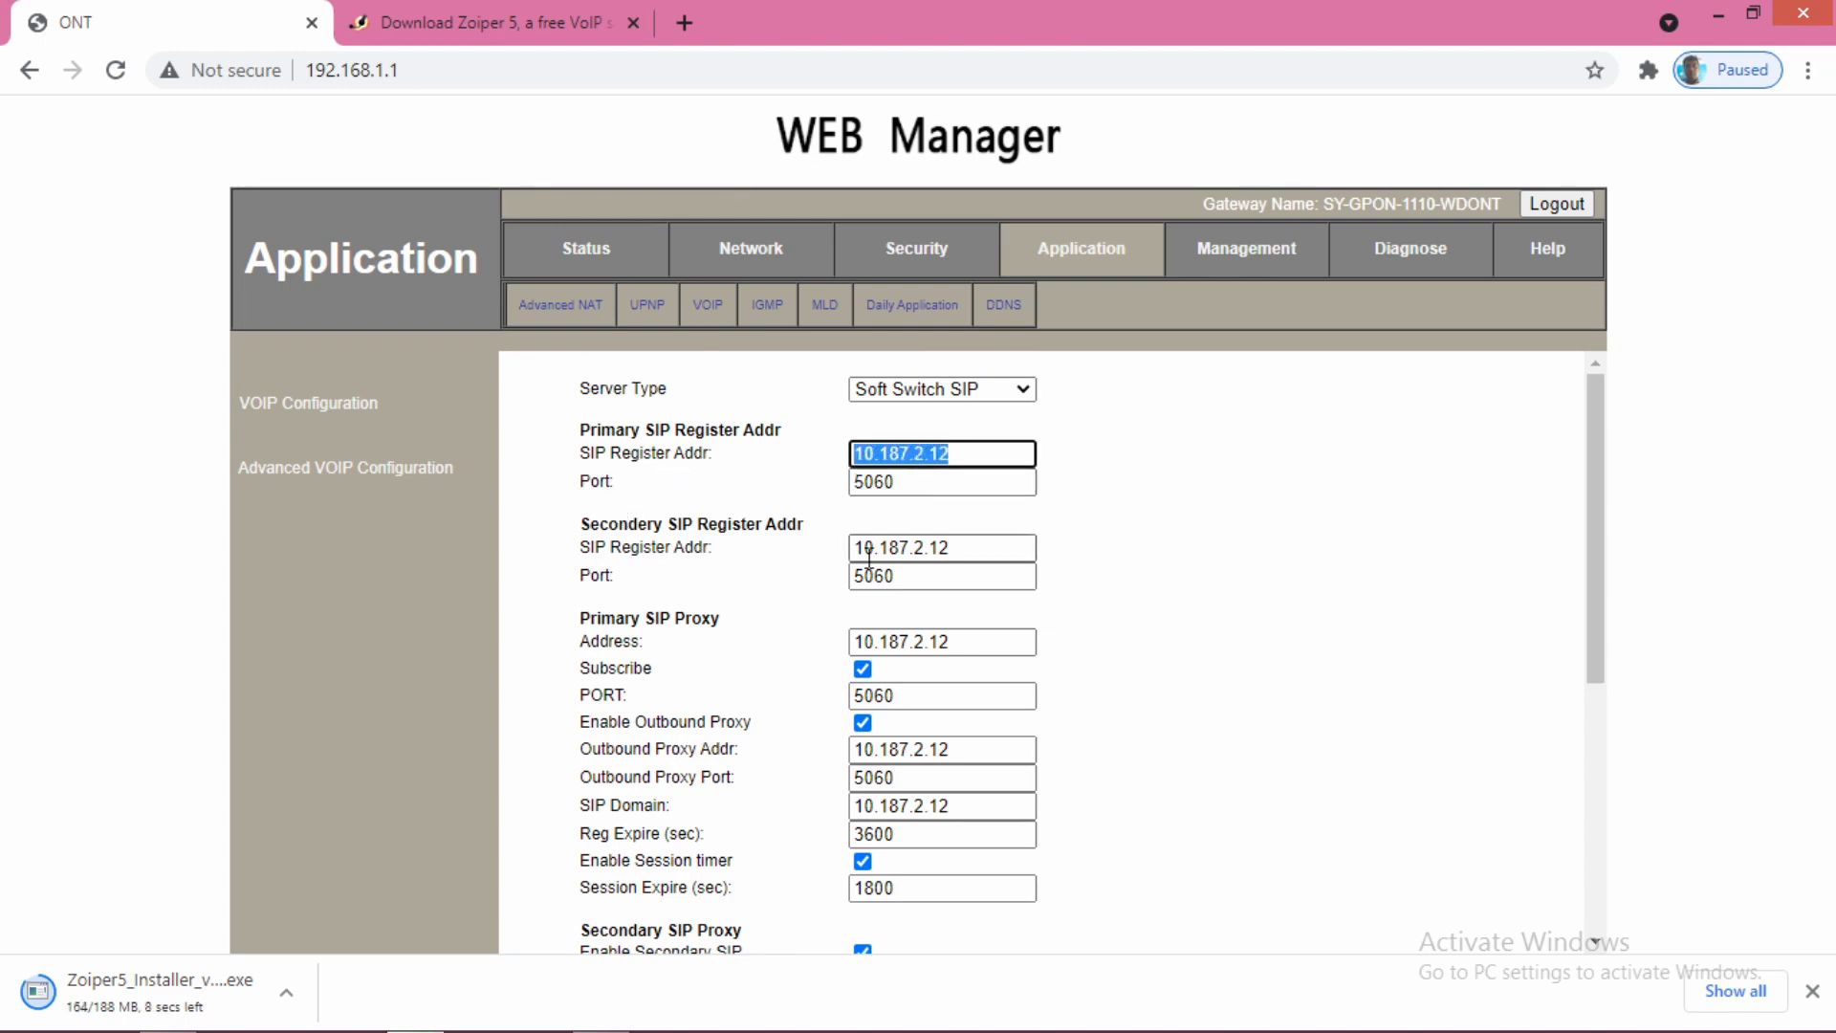
{"action": "mouse_move", "coordinate": [764, 566]}
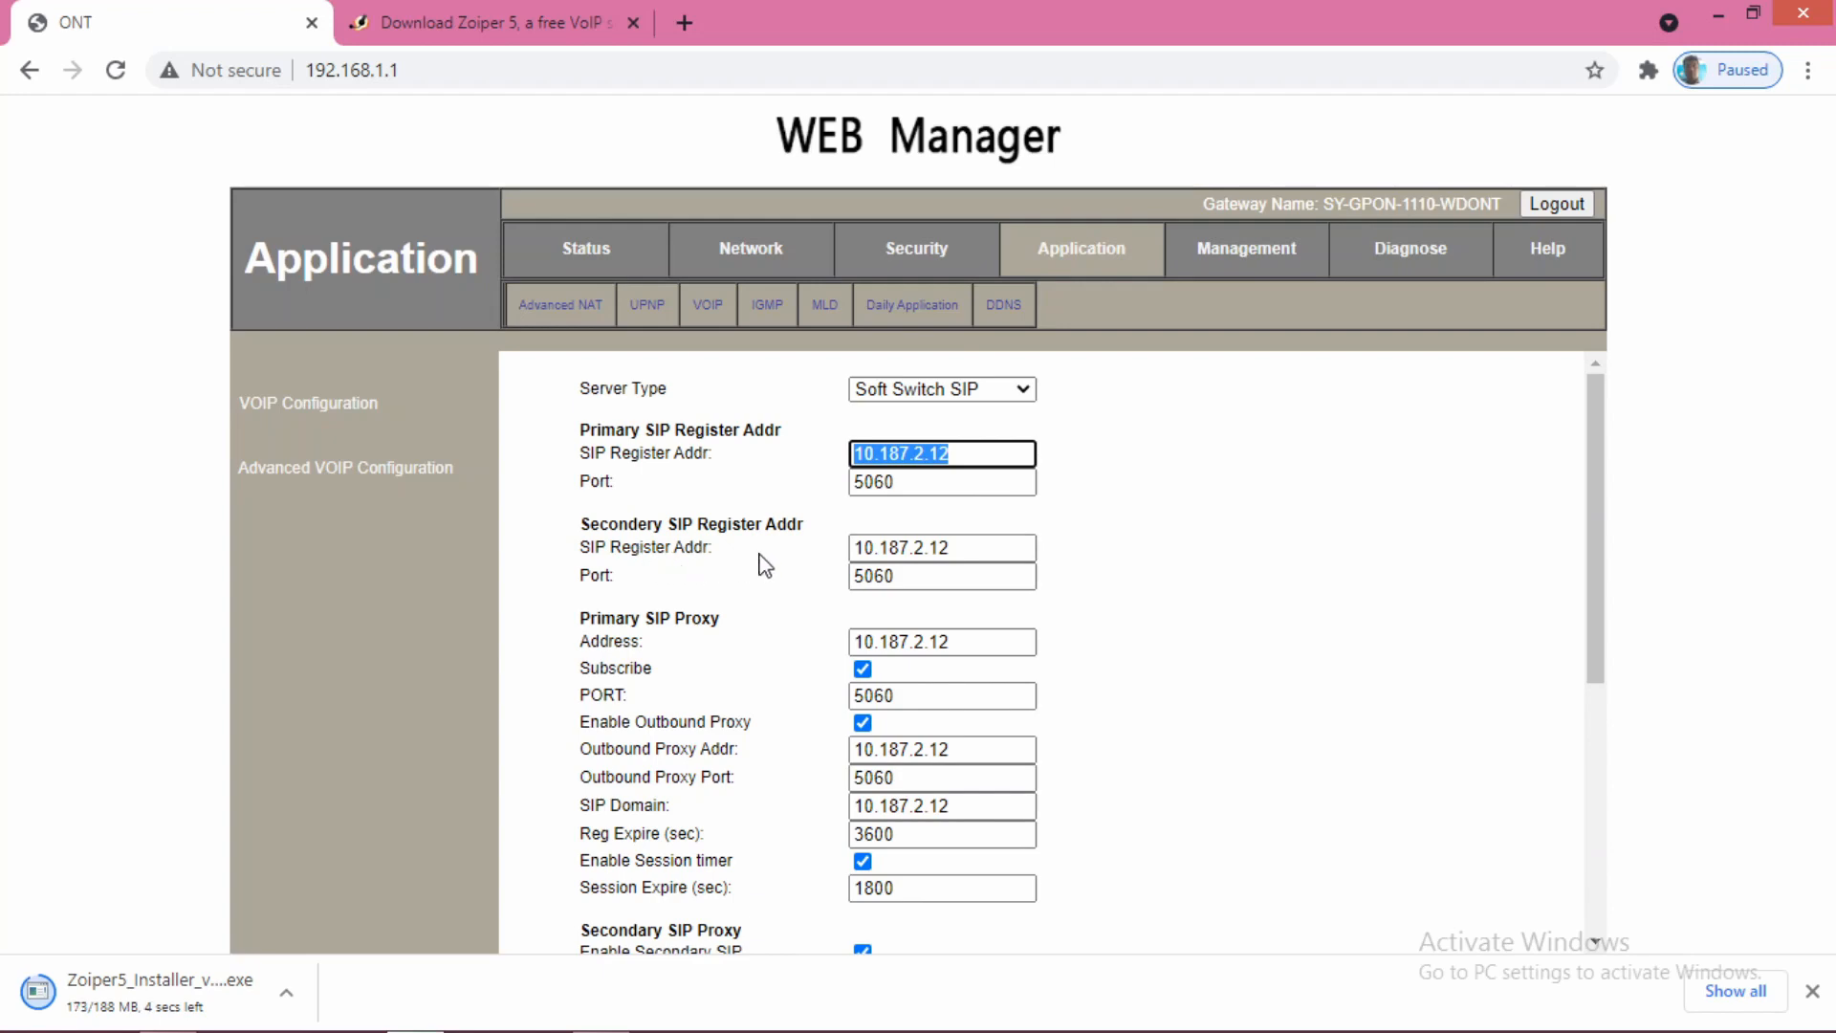
{"action": "mouse_move", "coordinate": [880, 744]}
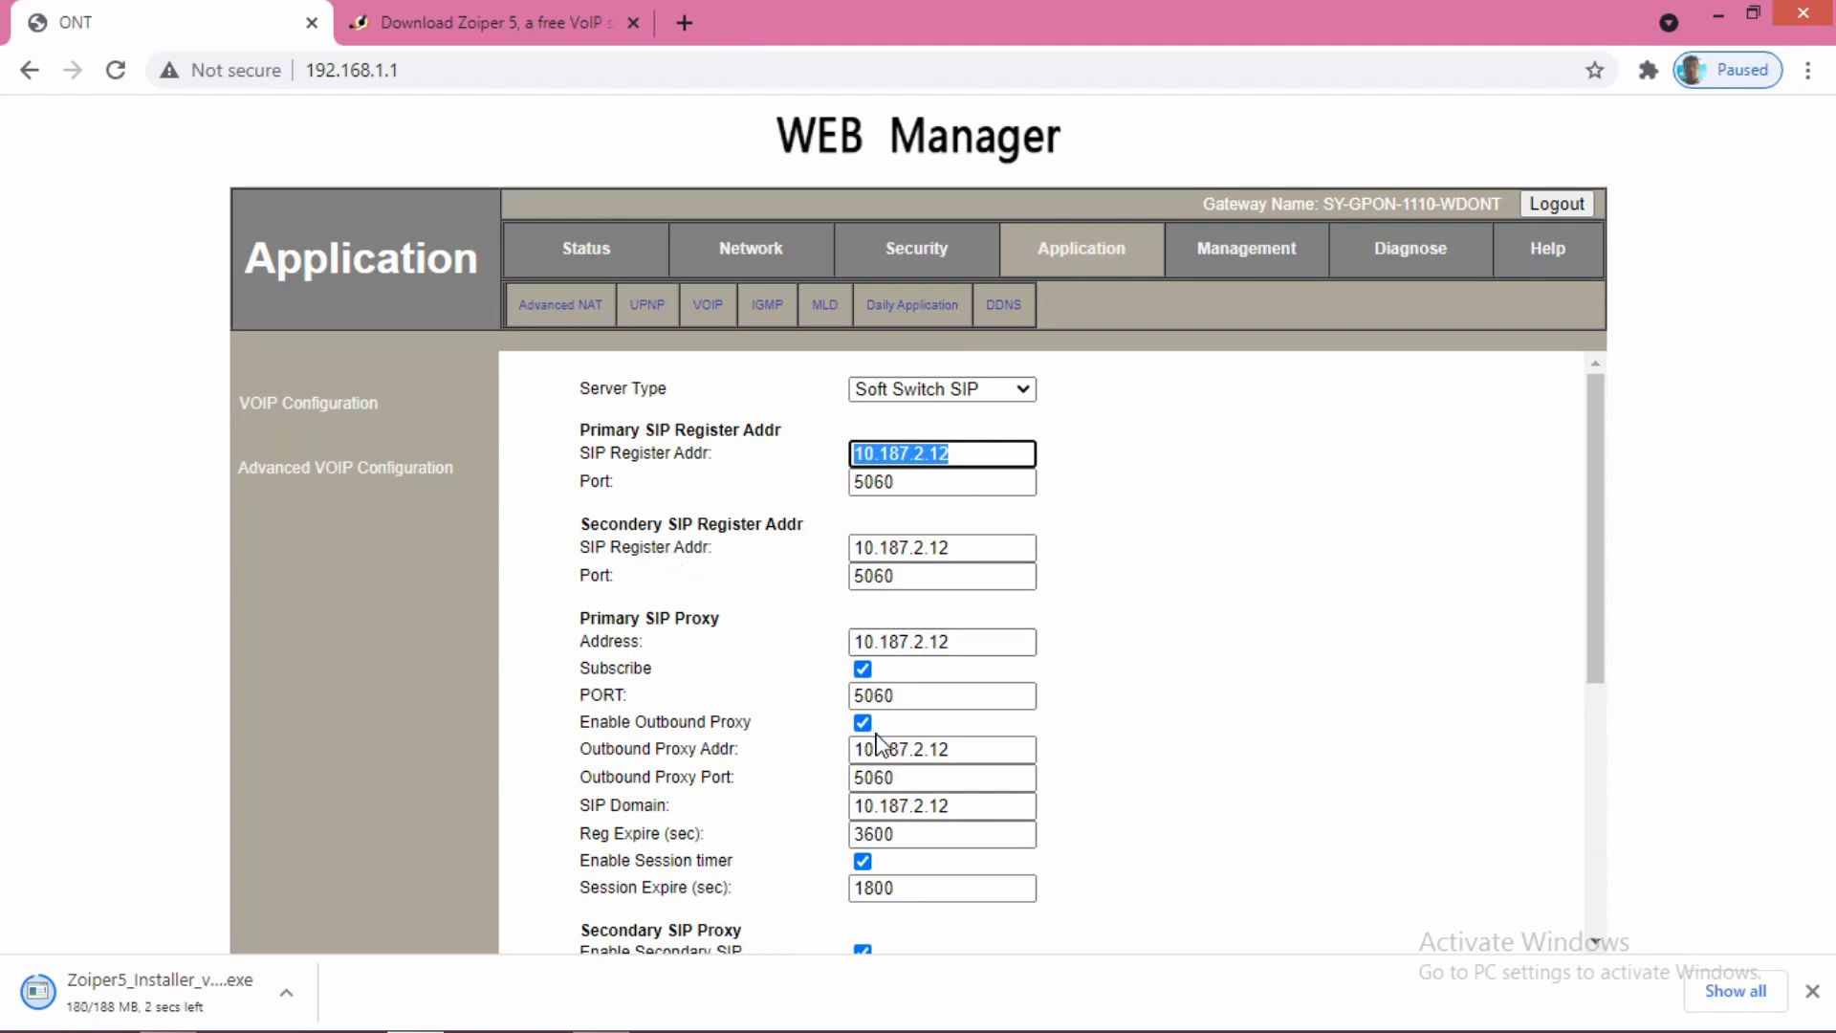
{"action": "left_click", "coordinate": [941, 777]}
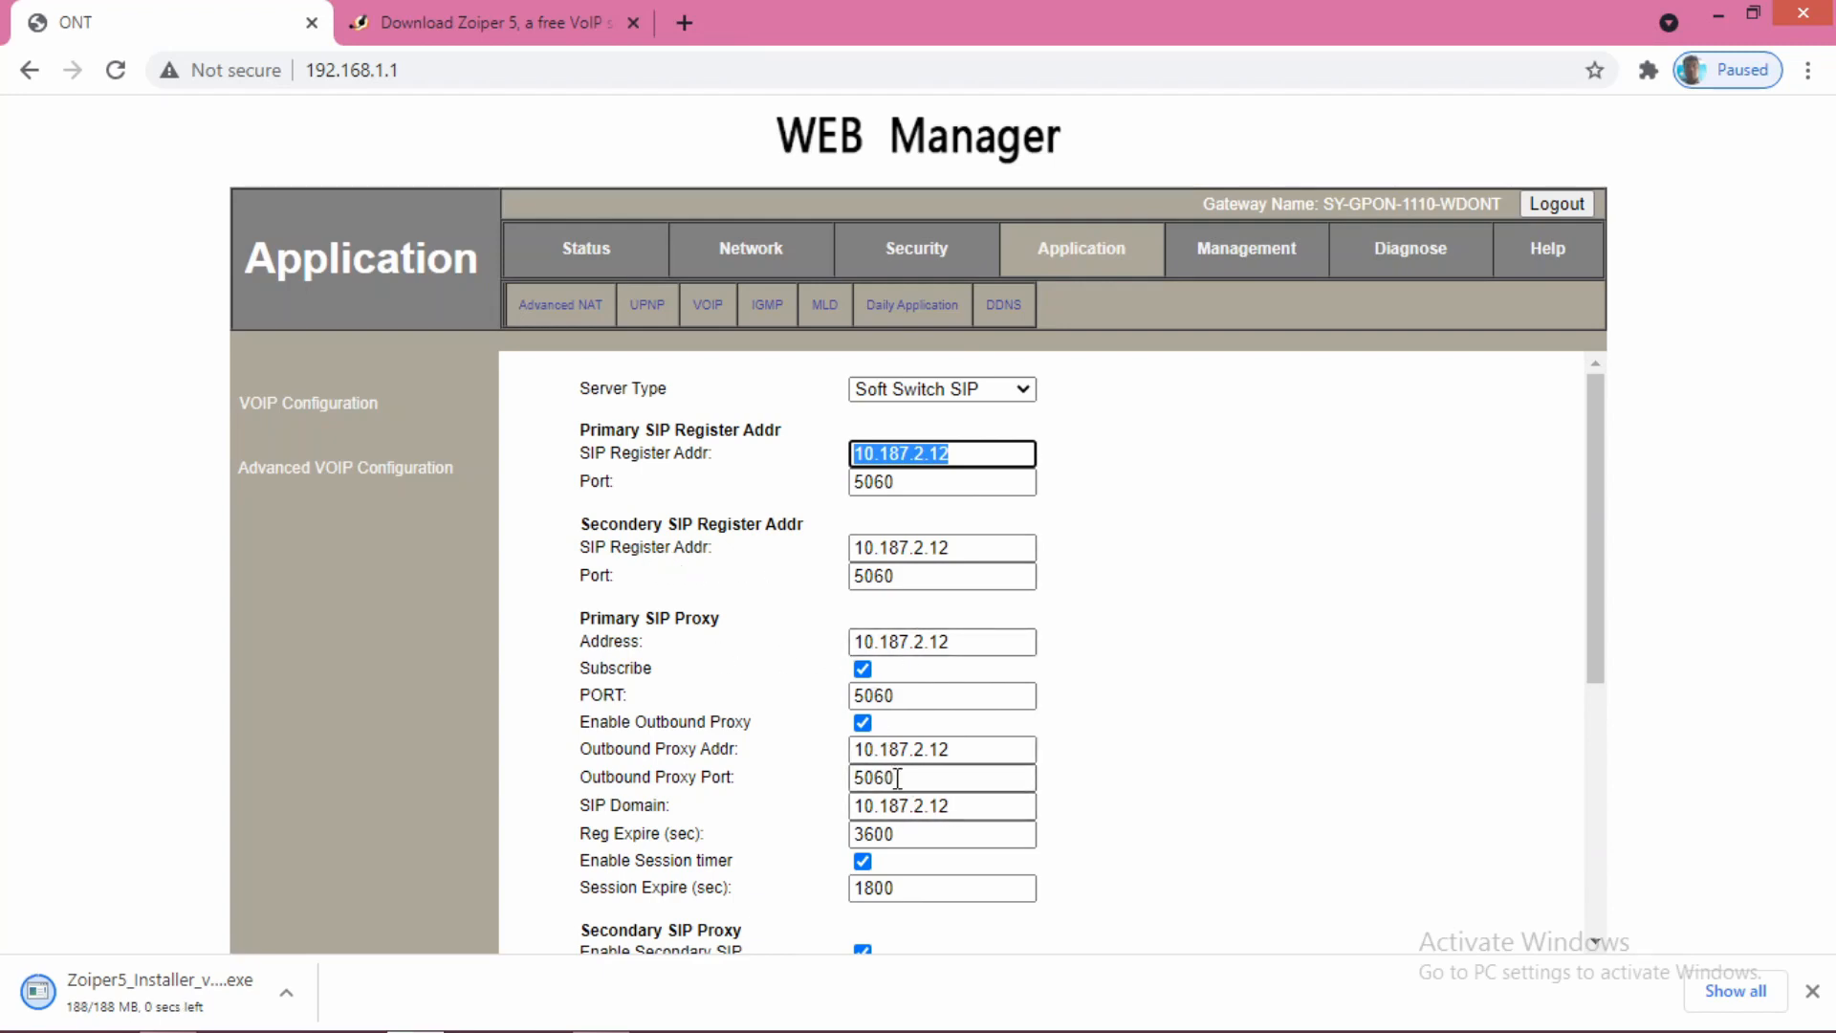
{"action": "left_click", "coordinate": [941, 695]}
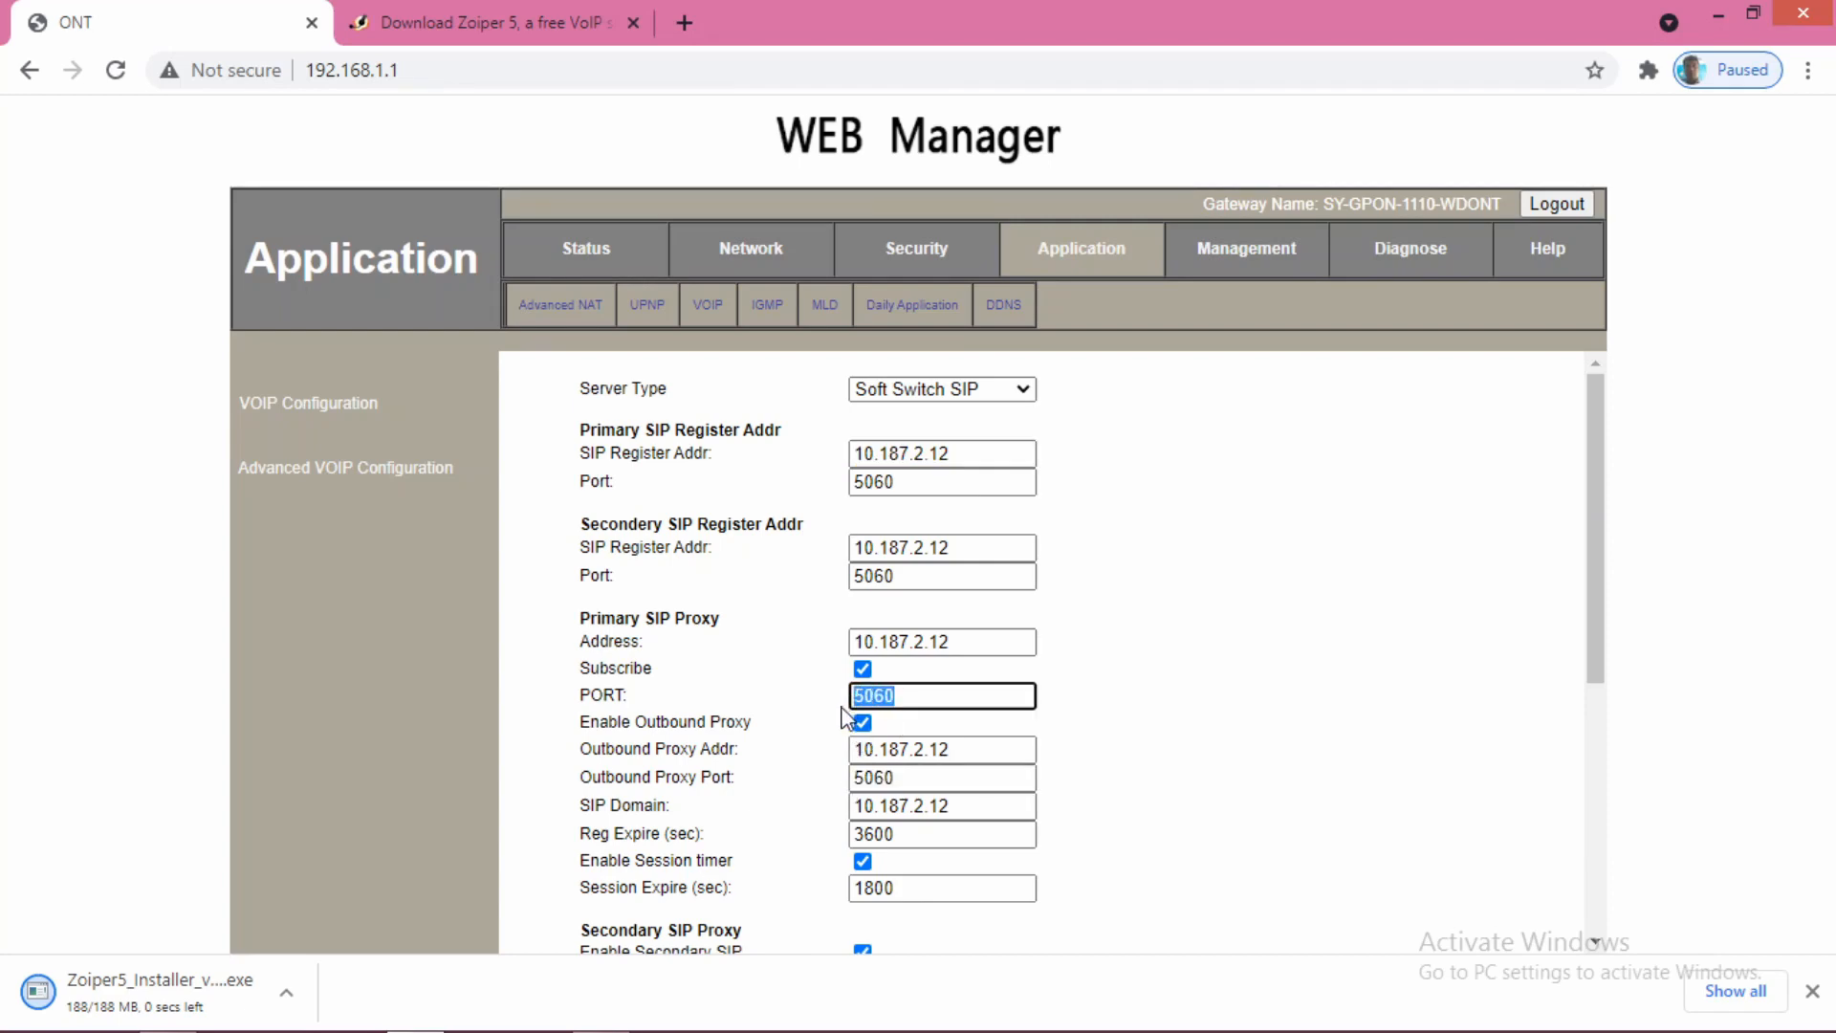
{"action": "left_click", "coordinate": [941, 576]}
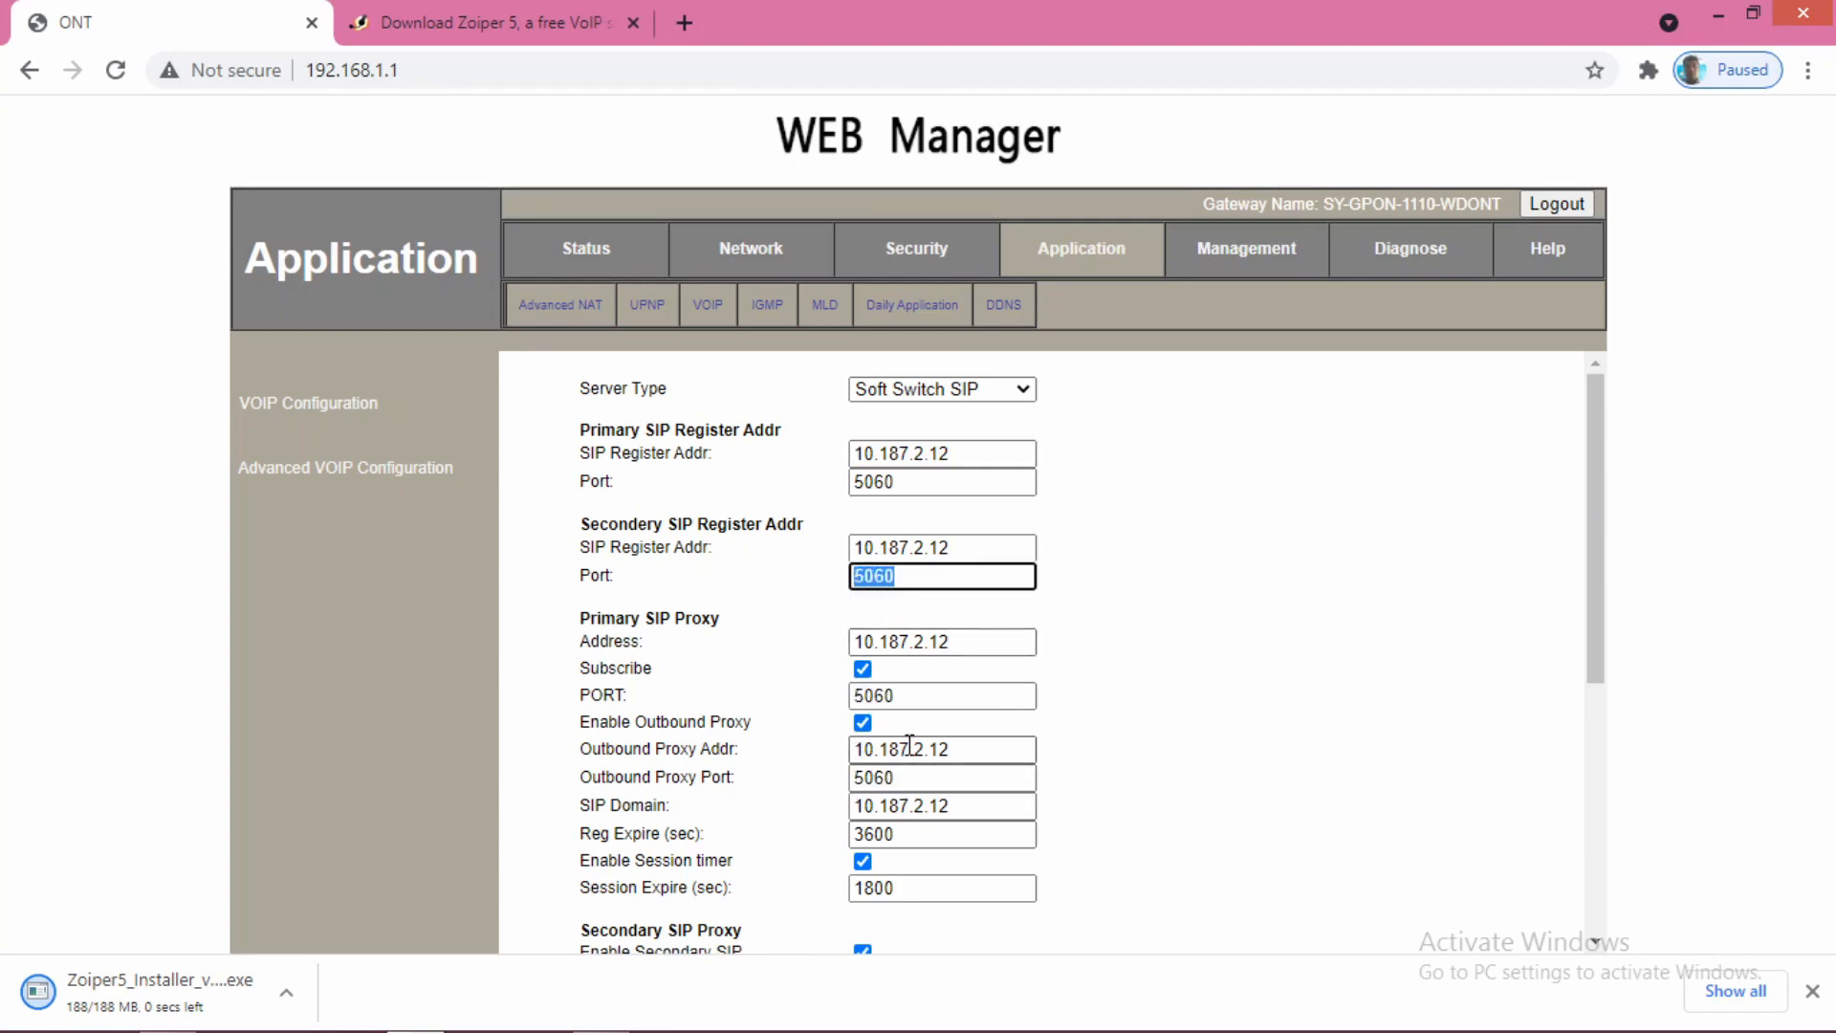
{"action": "scroll", "scroll_direction": "down", "scroll_amount": 3}
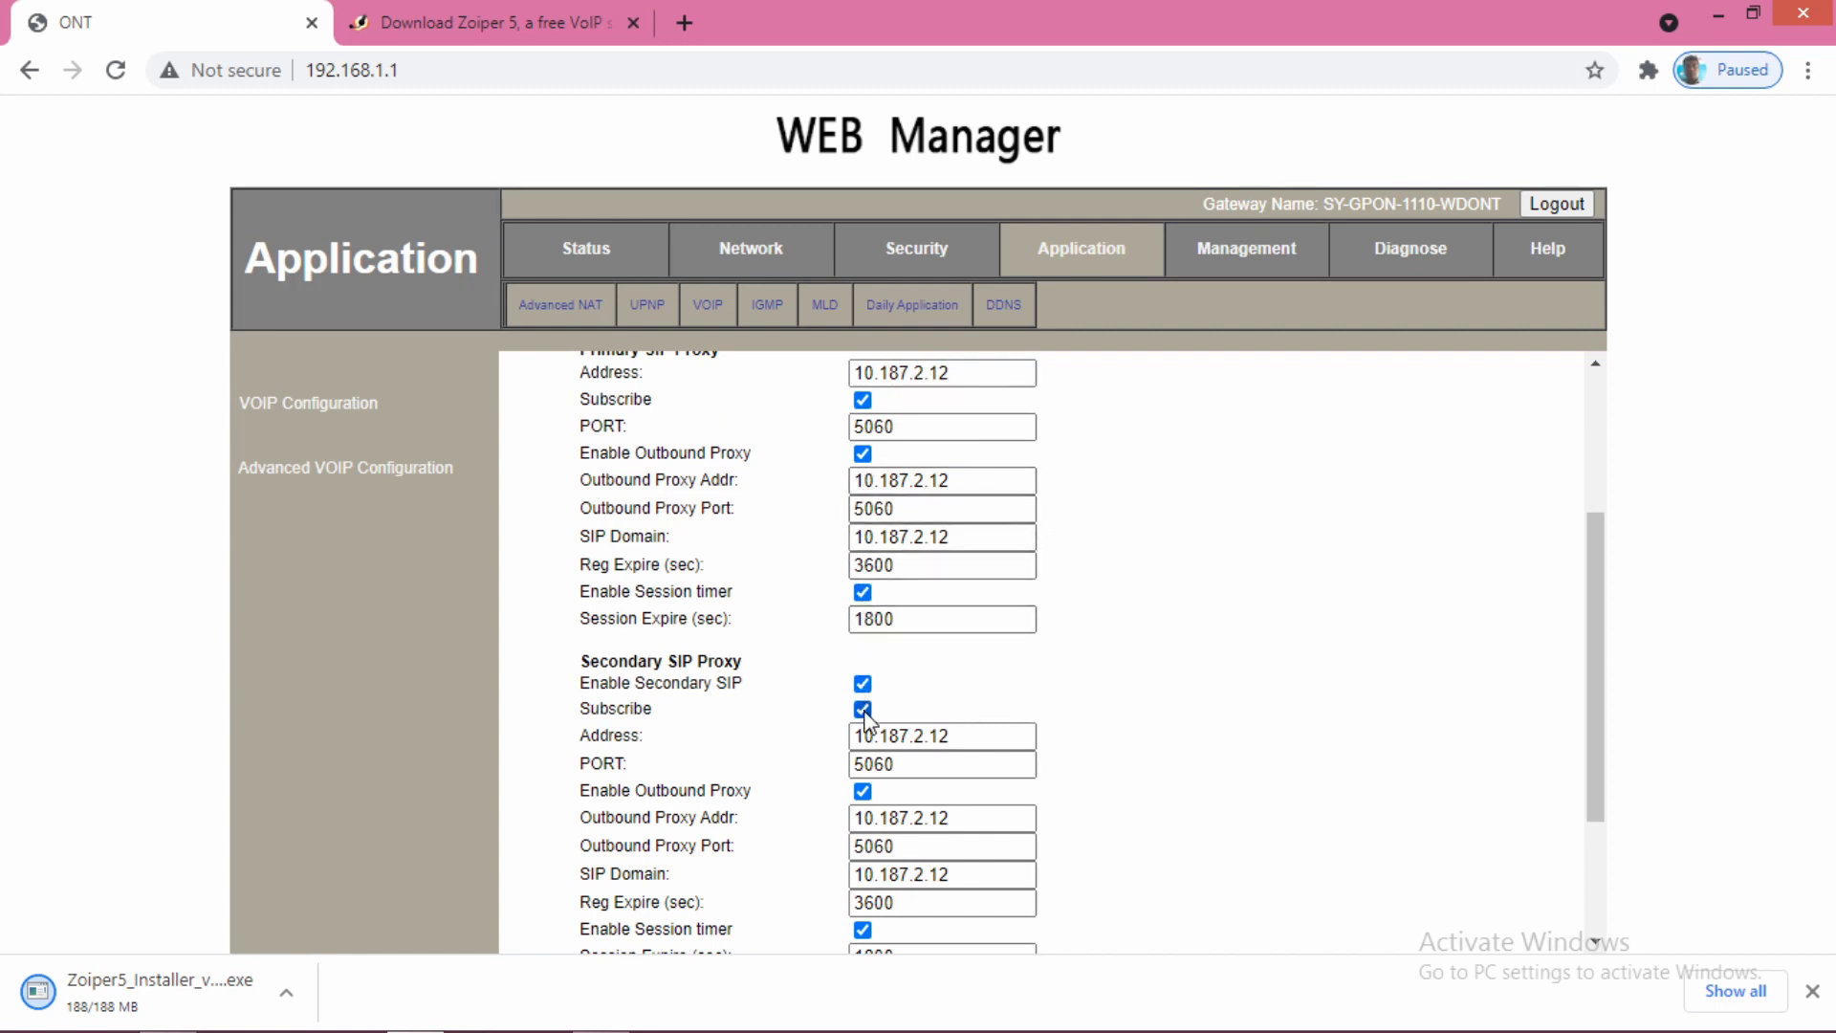
{"action": "scroll", "scroll_direction": "down", "scroll_amount": 3}
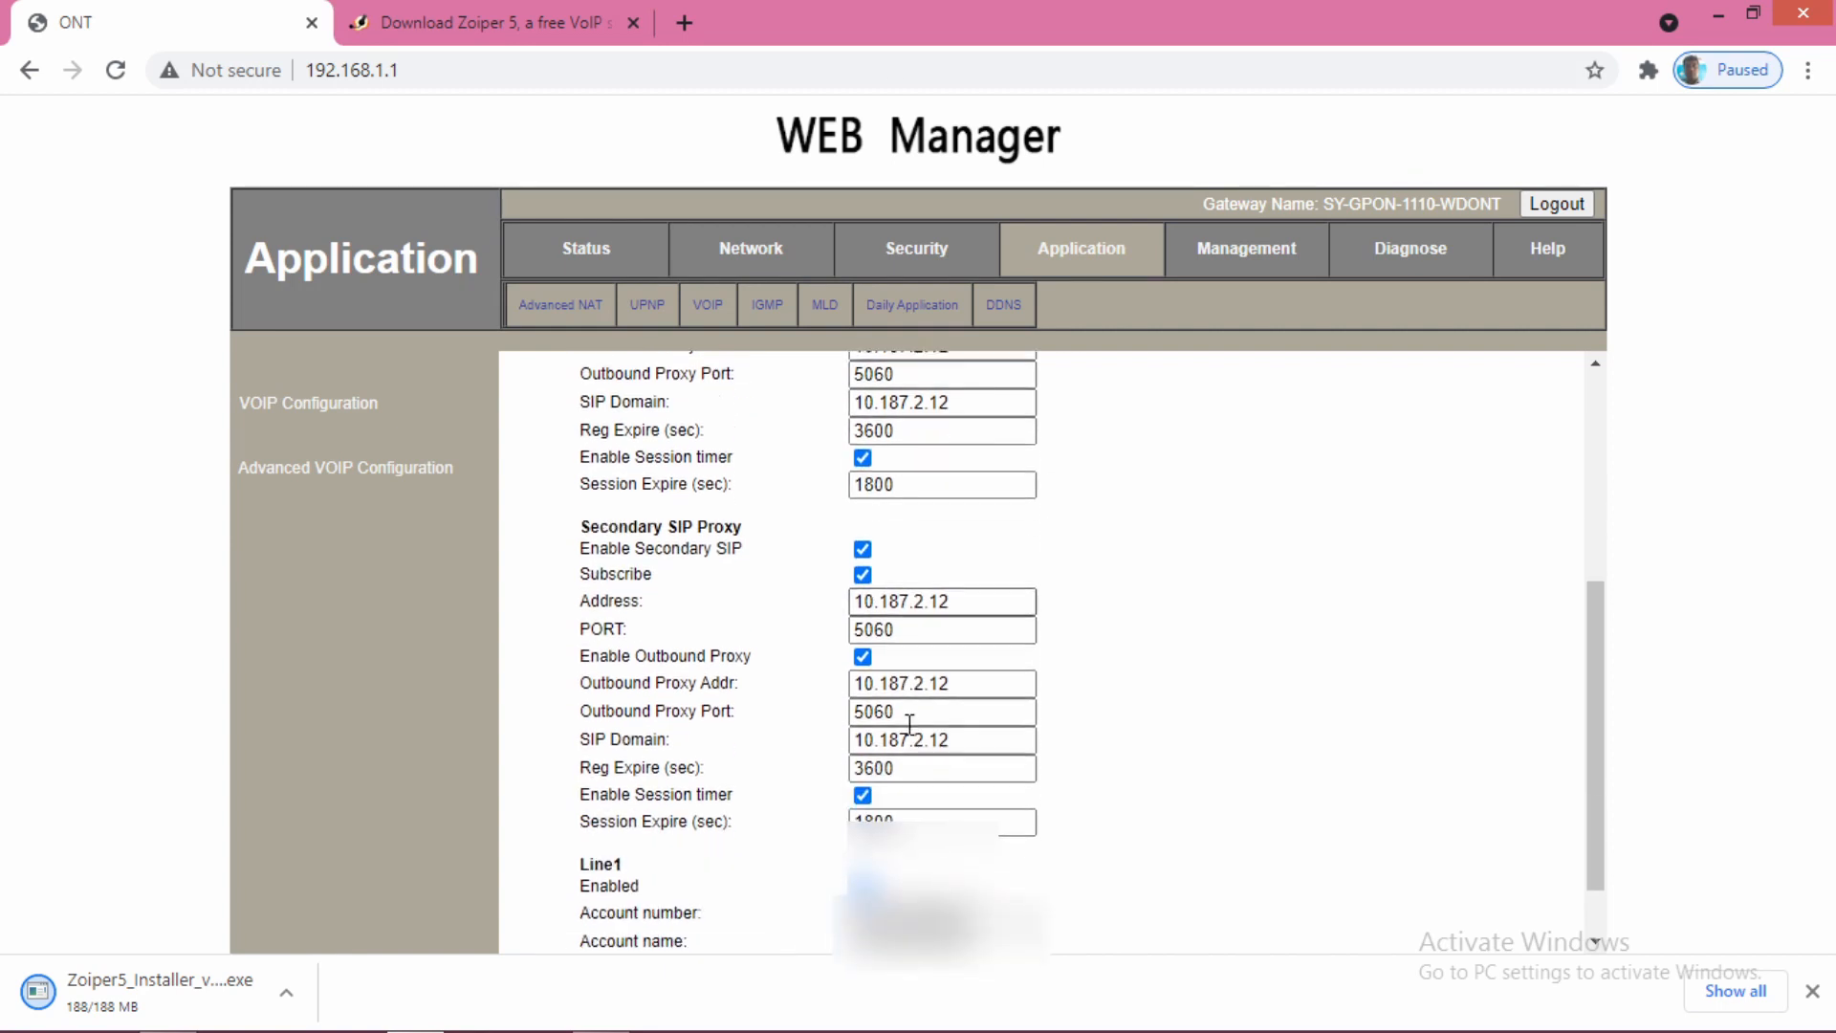
{"action": "scroll", "scroll_direction": "down", "scroll_amount": 3}
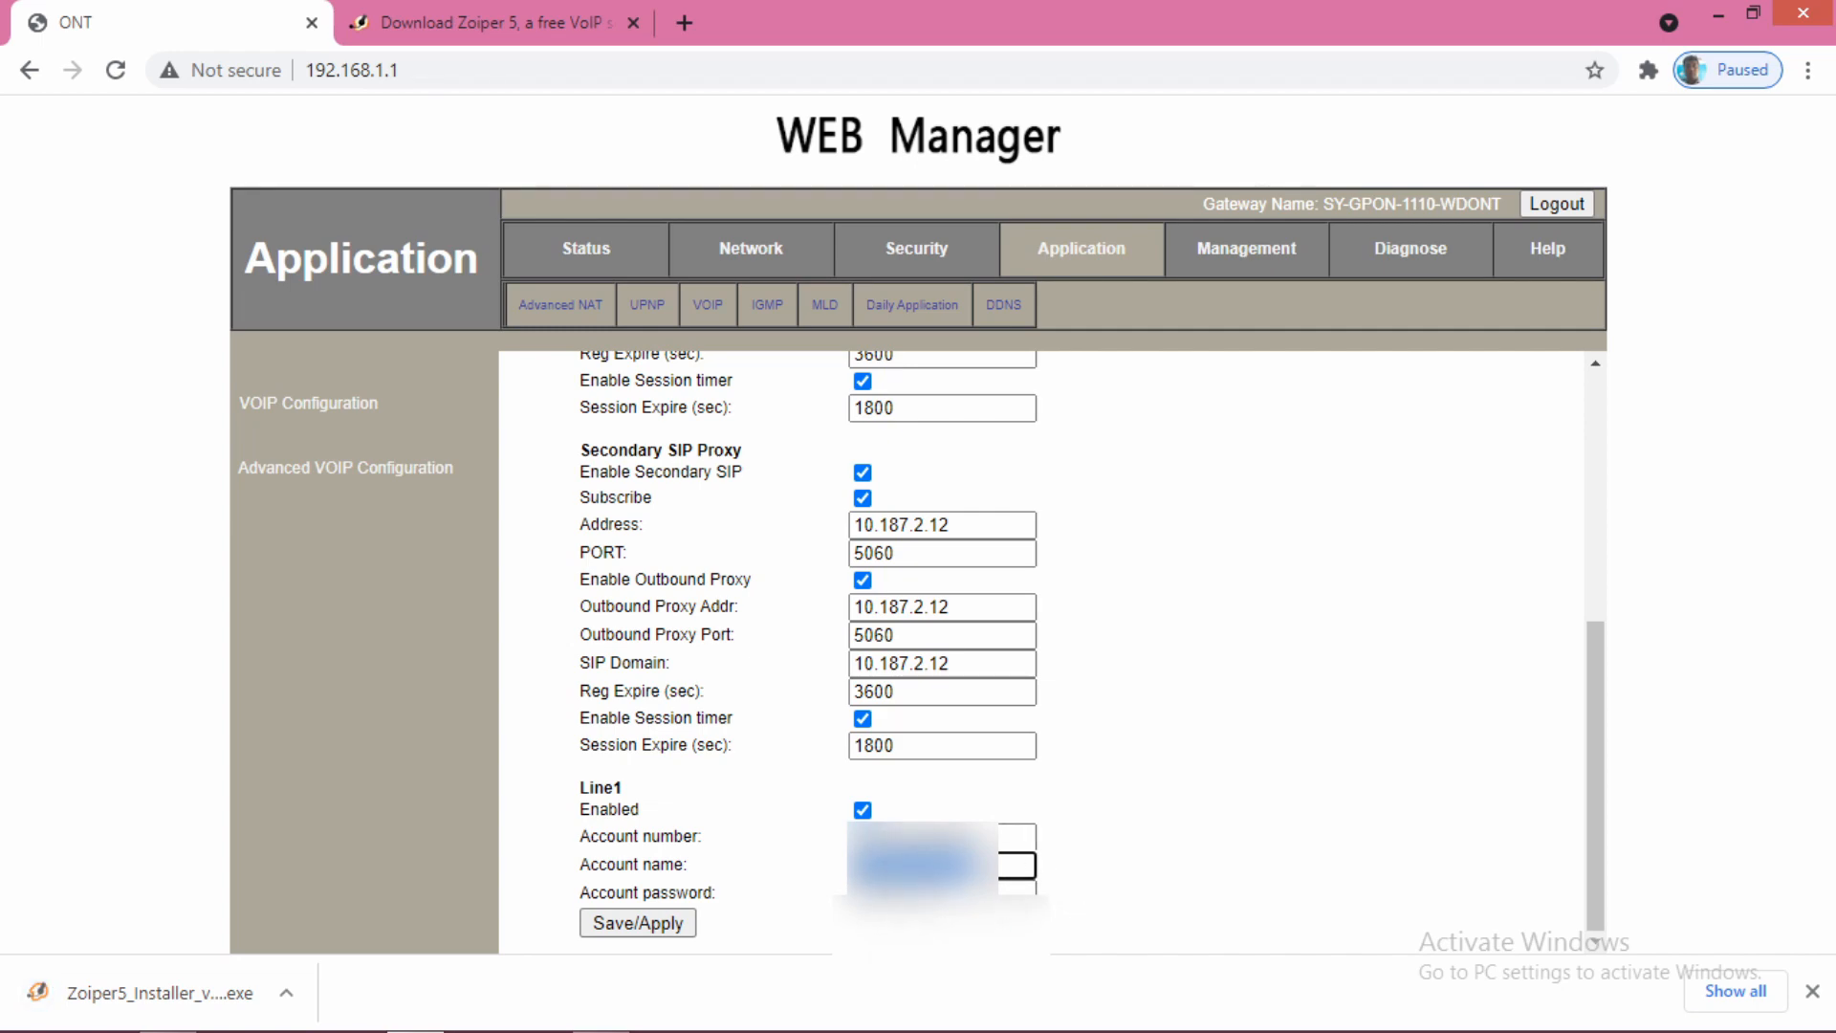
{"action": "mouse_move", "coordinate": [1052, 801]}
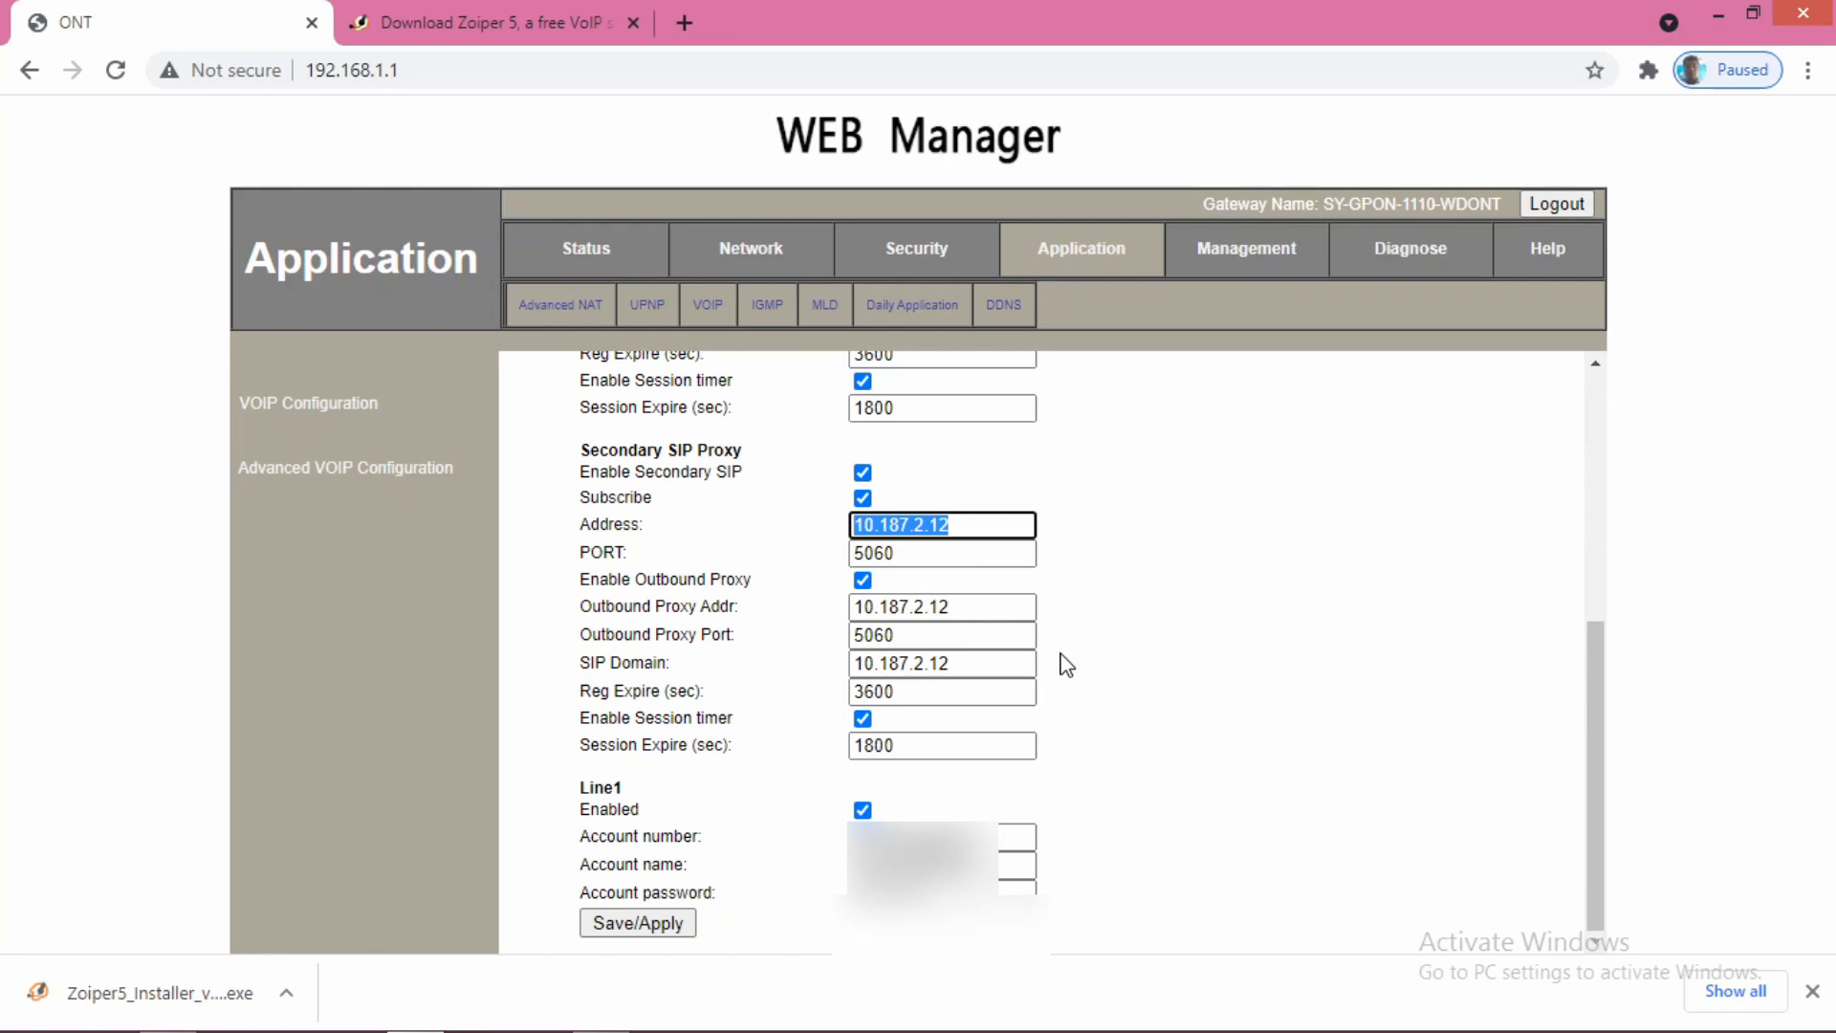
{"action": "scroll", "scroll_direction": "up", "scroll_amount": 3}
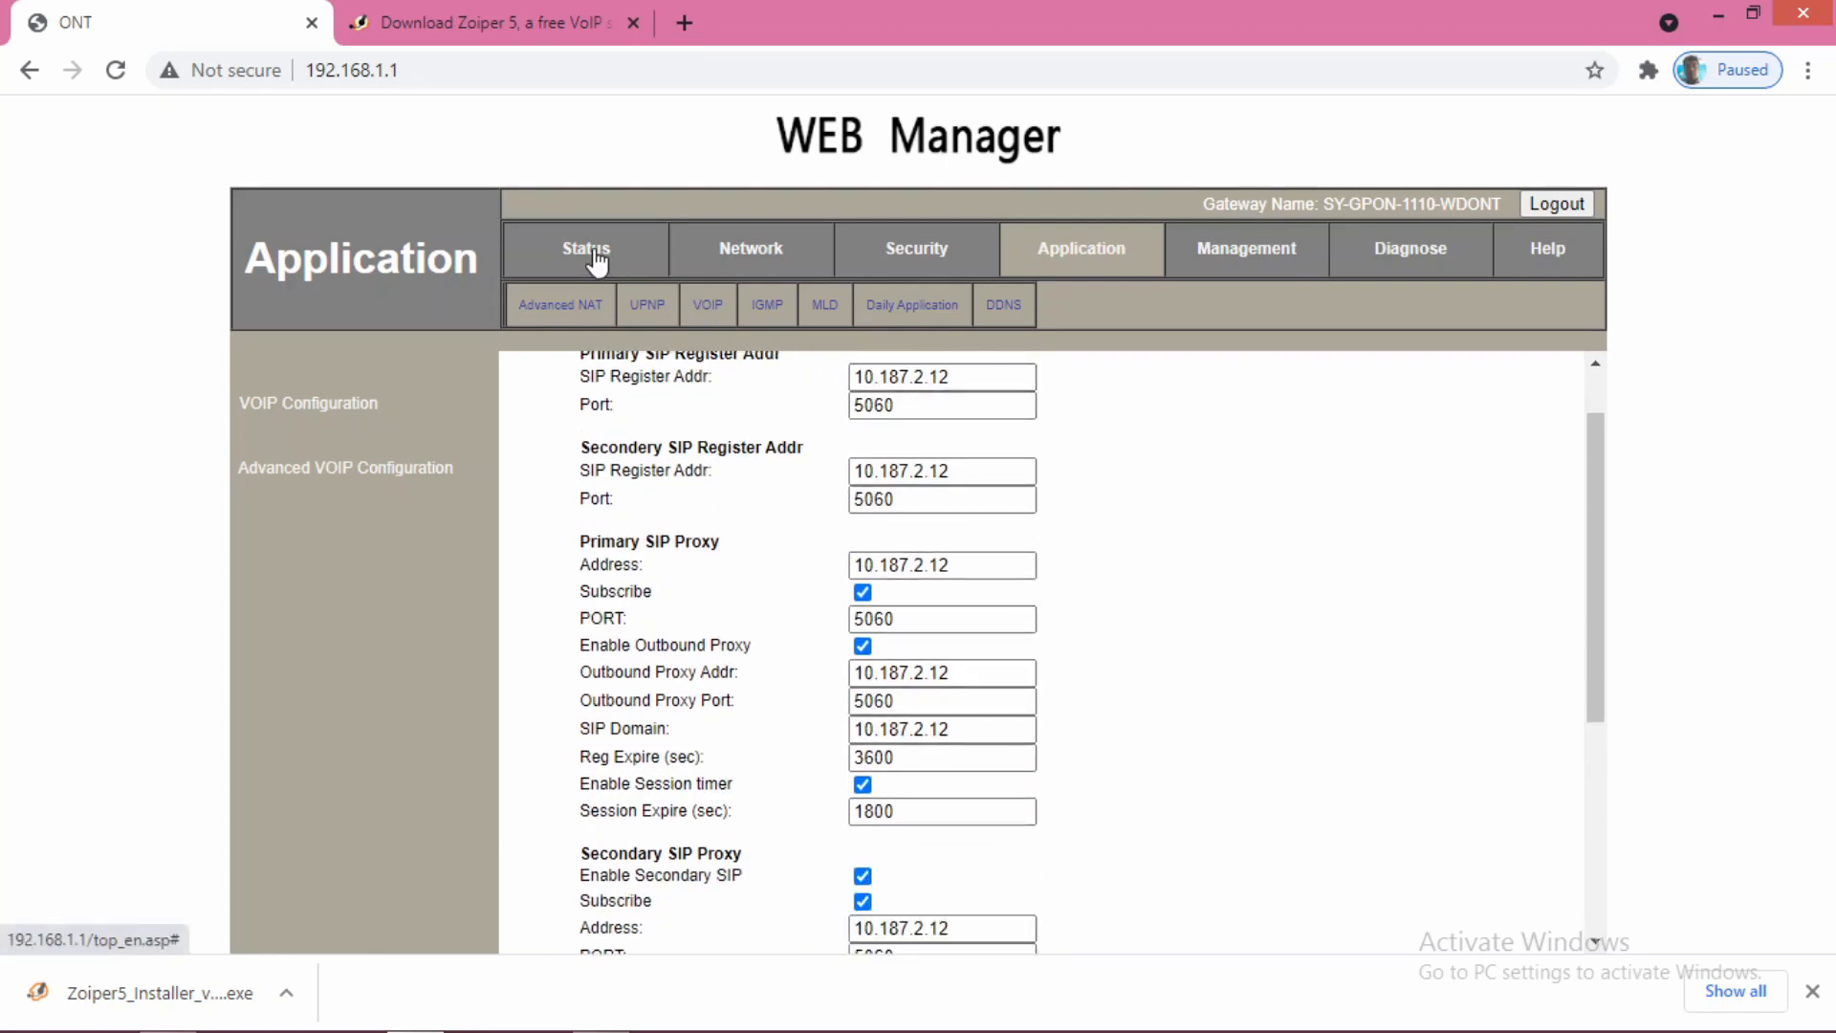
- Show Status > VOIP Information and highlight the service state Registered
{"action": "left_click", "coordinate": [585, 248]}
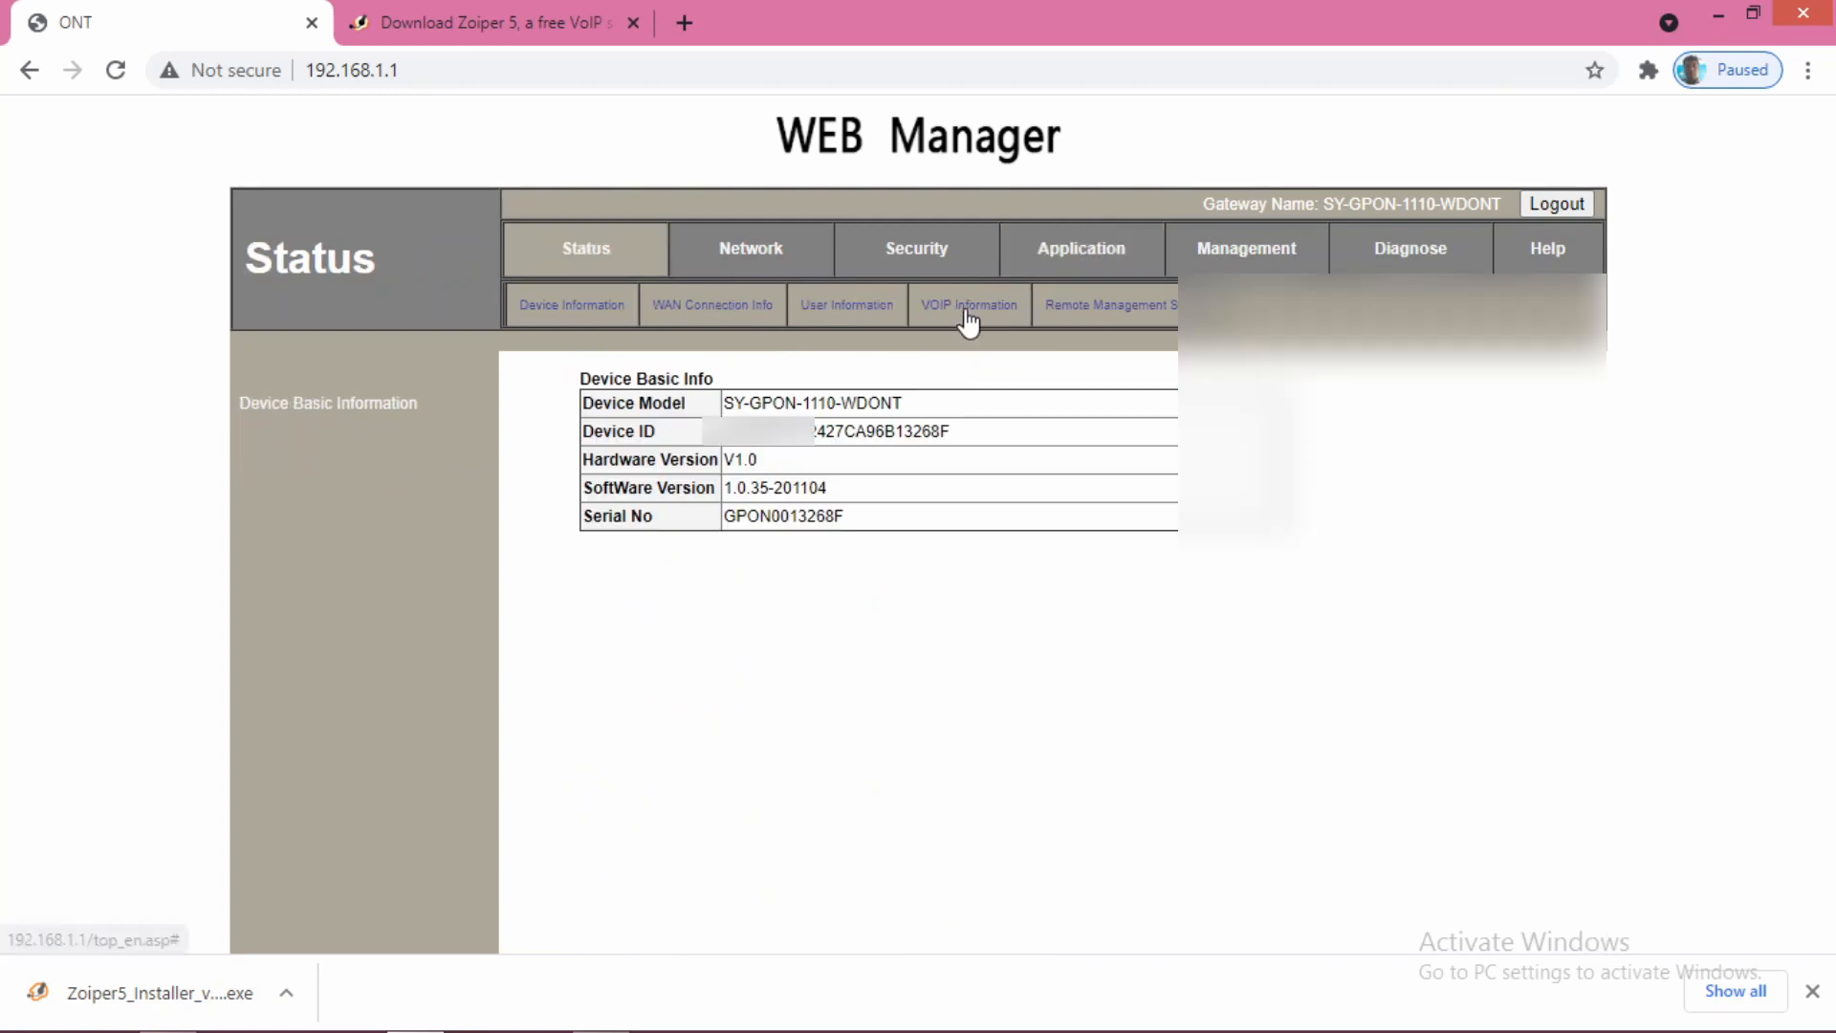
{"action": "left_click", "coordinate": [968, 304]}
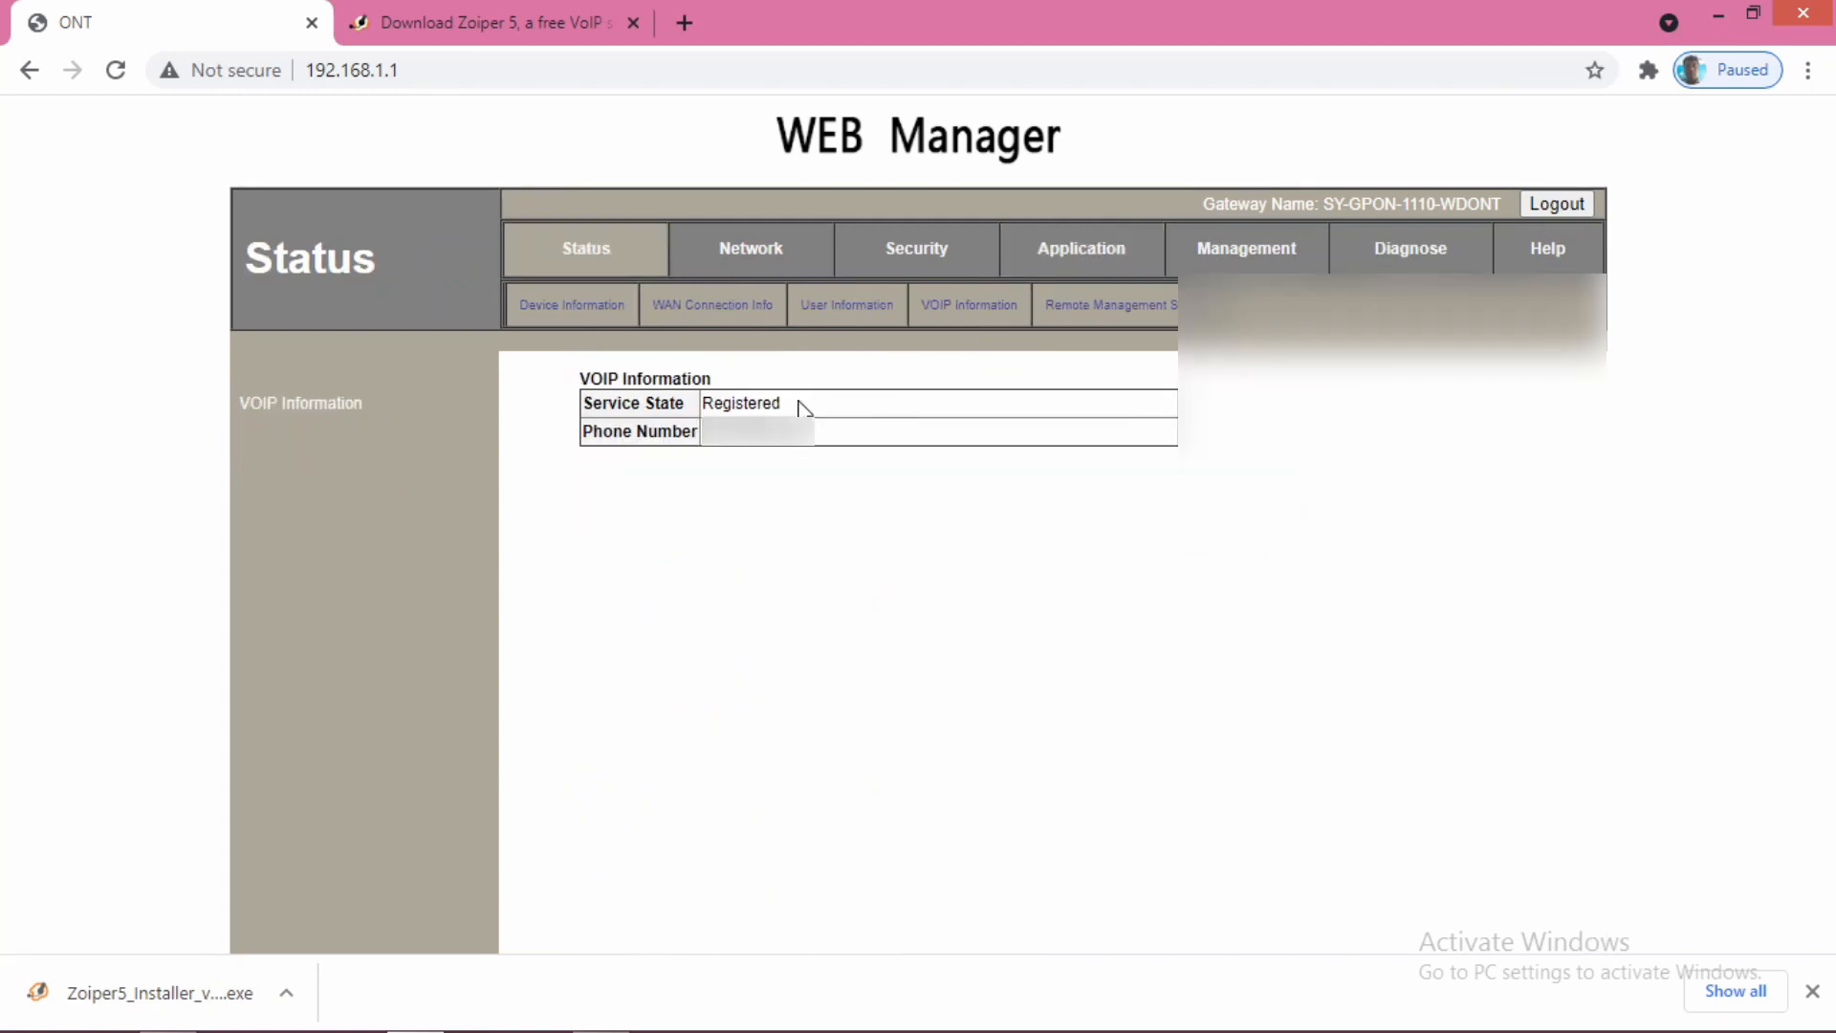
{"action": "double_click", "coordinate": [741, 404]}
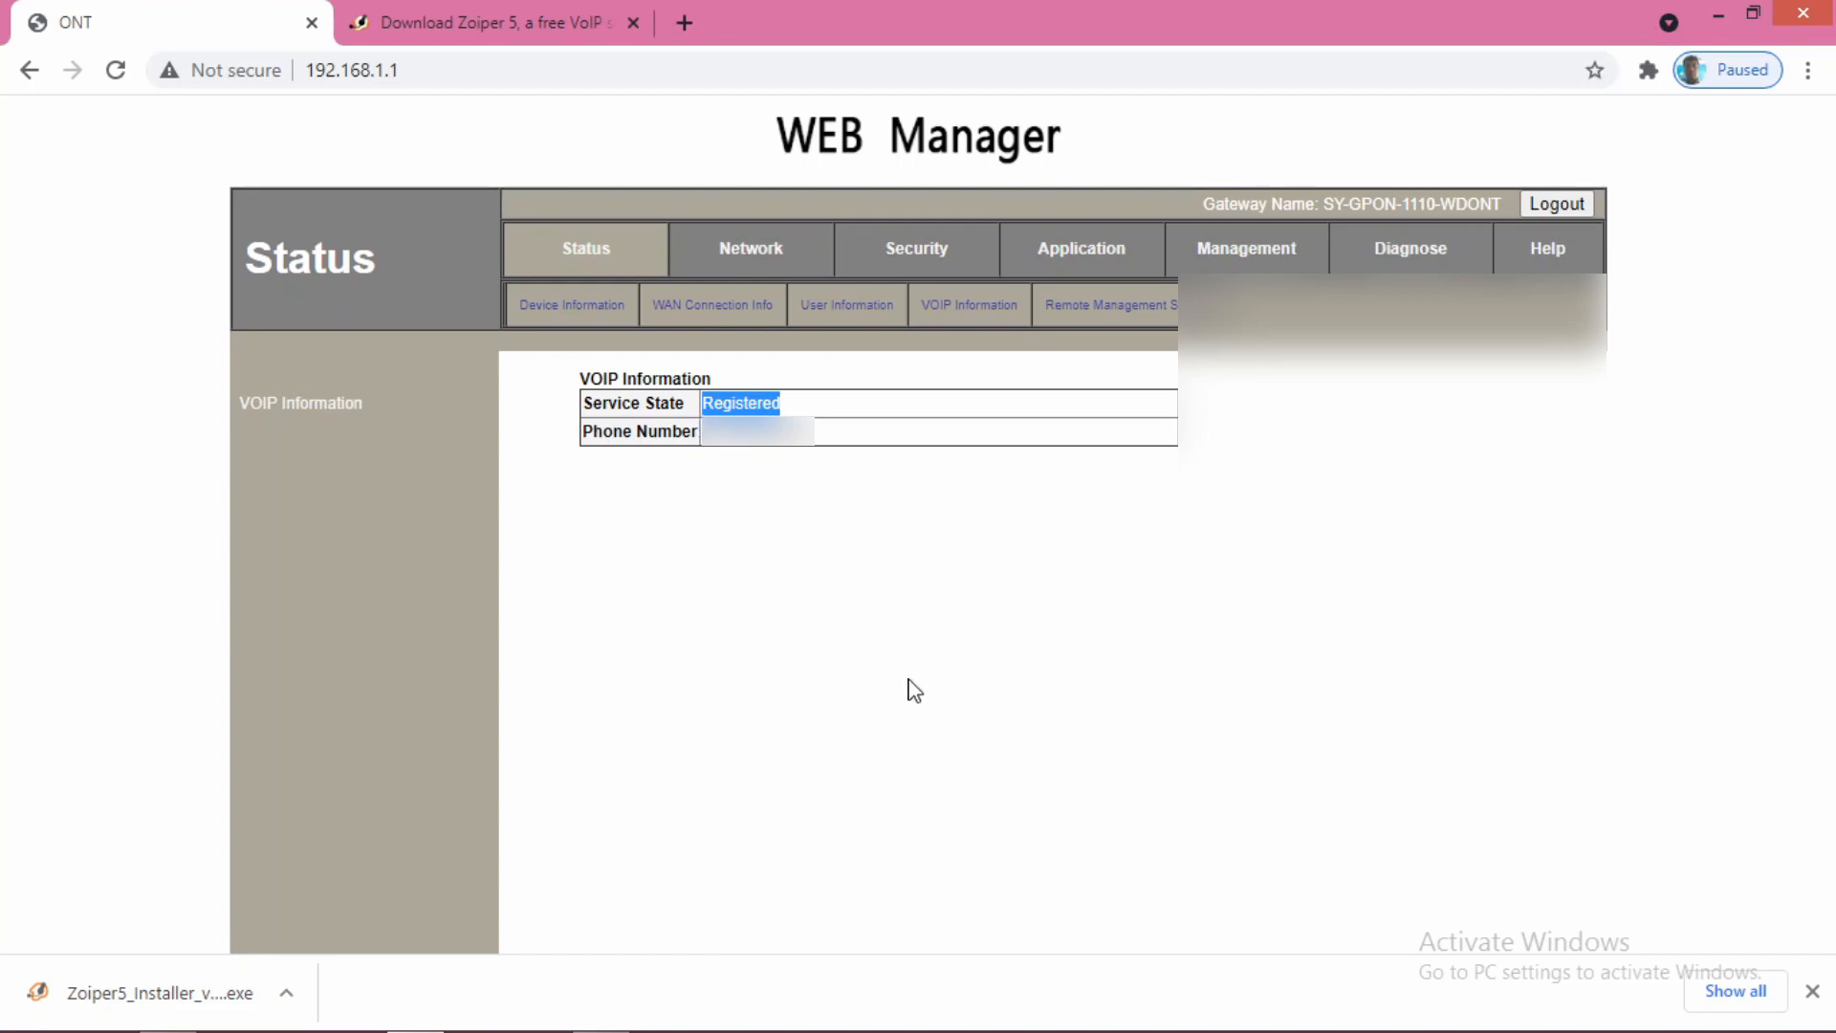
{"action": "mouse_move", "coordinate": [859, 528]}
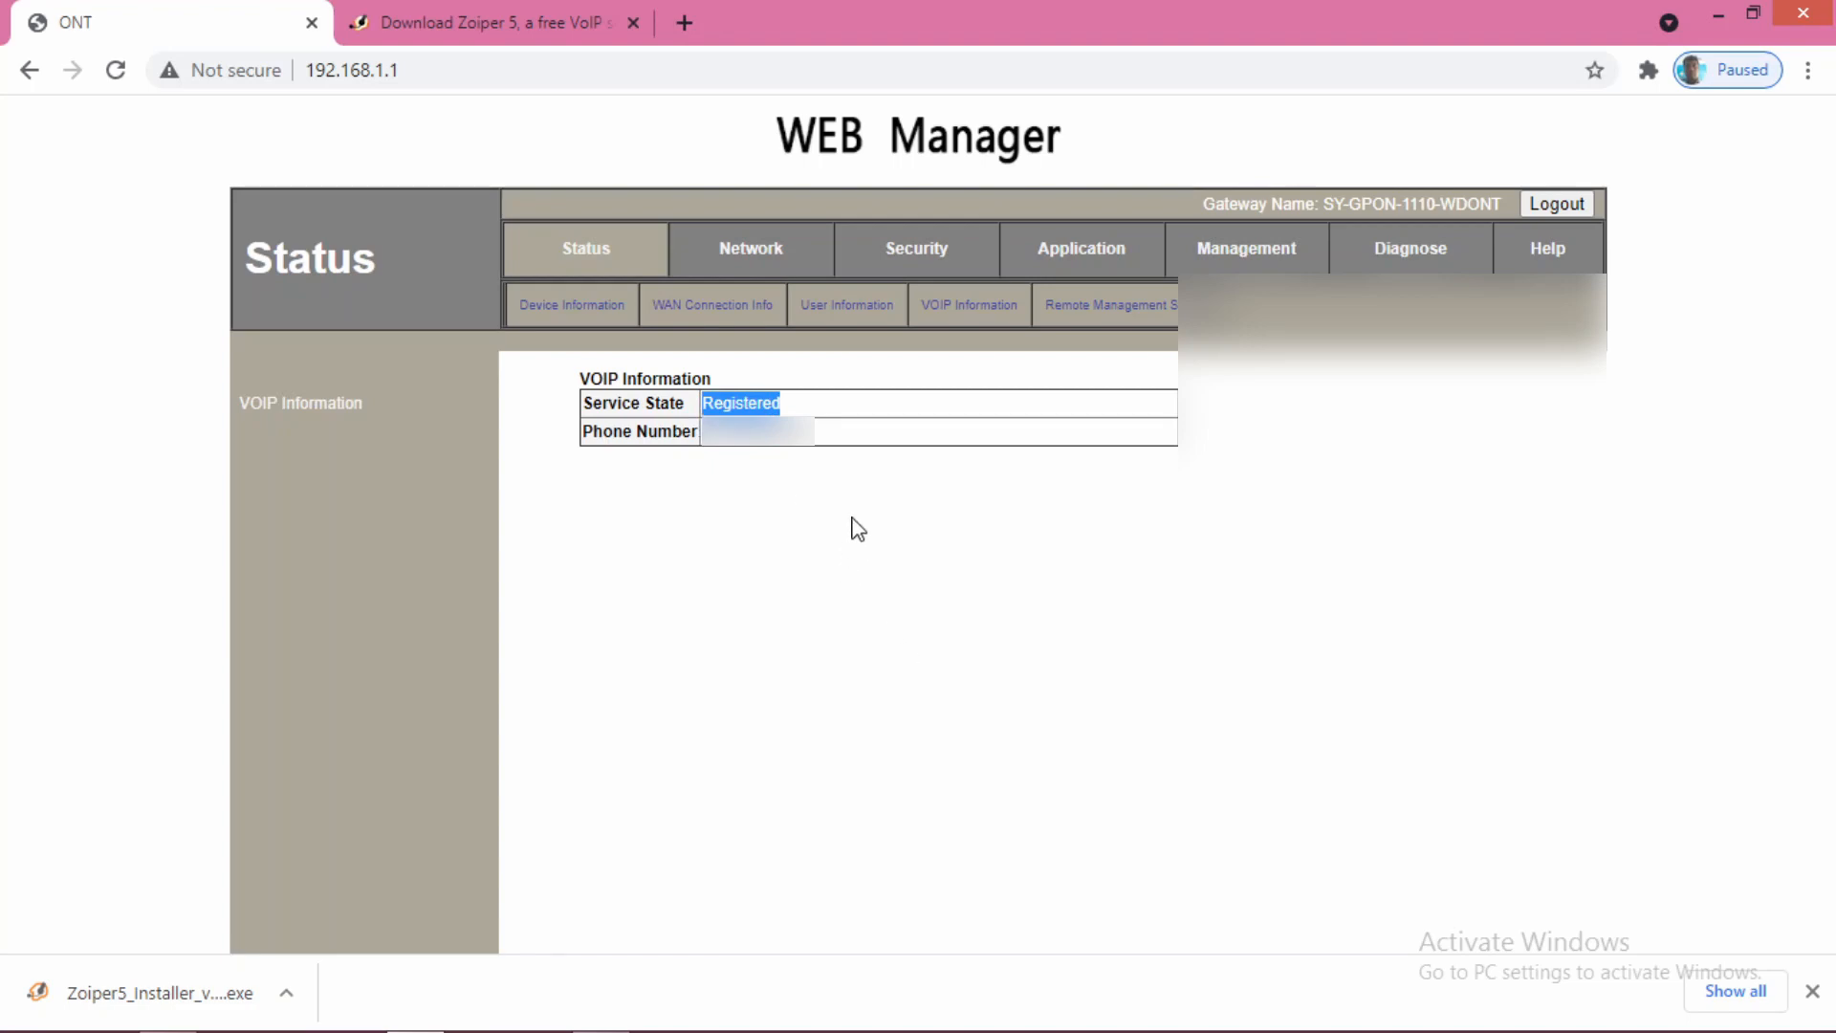
{"action": "mouse_move", "coordinate": [714, 664]}
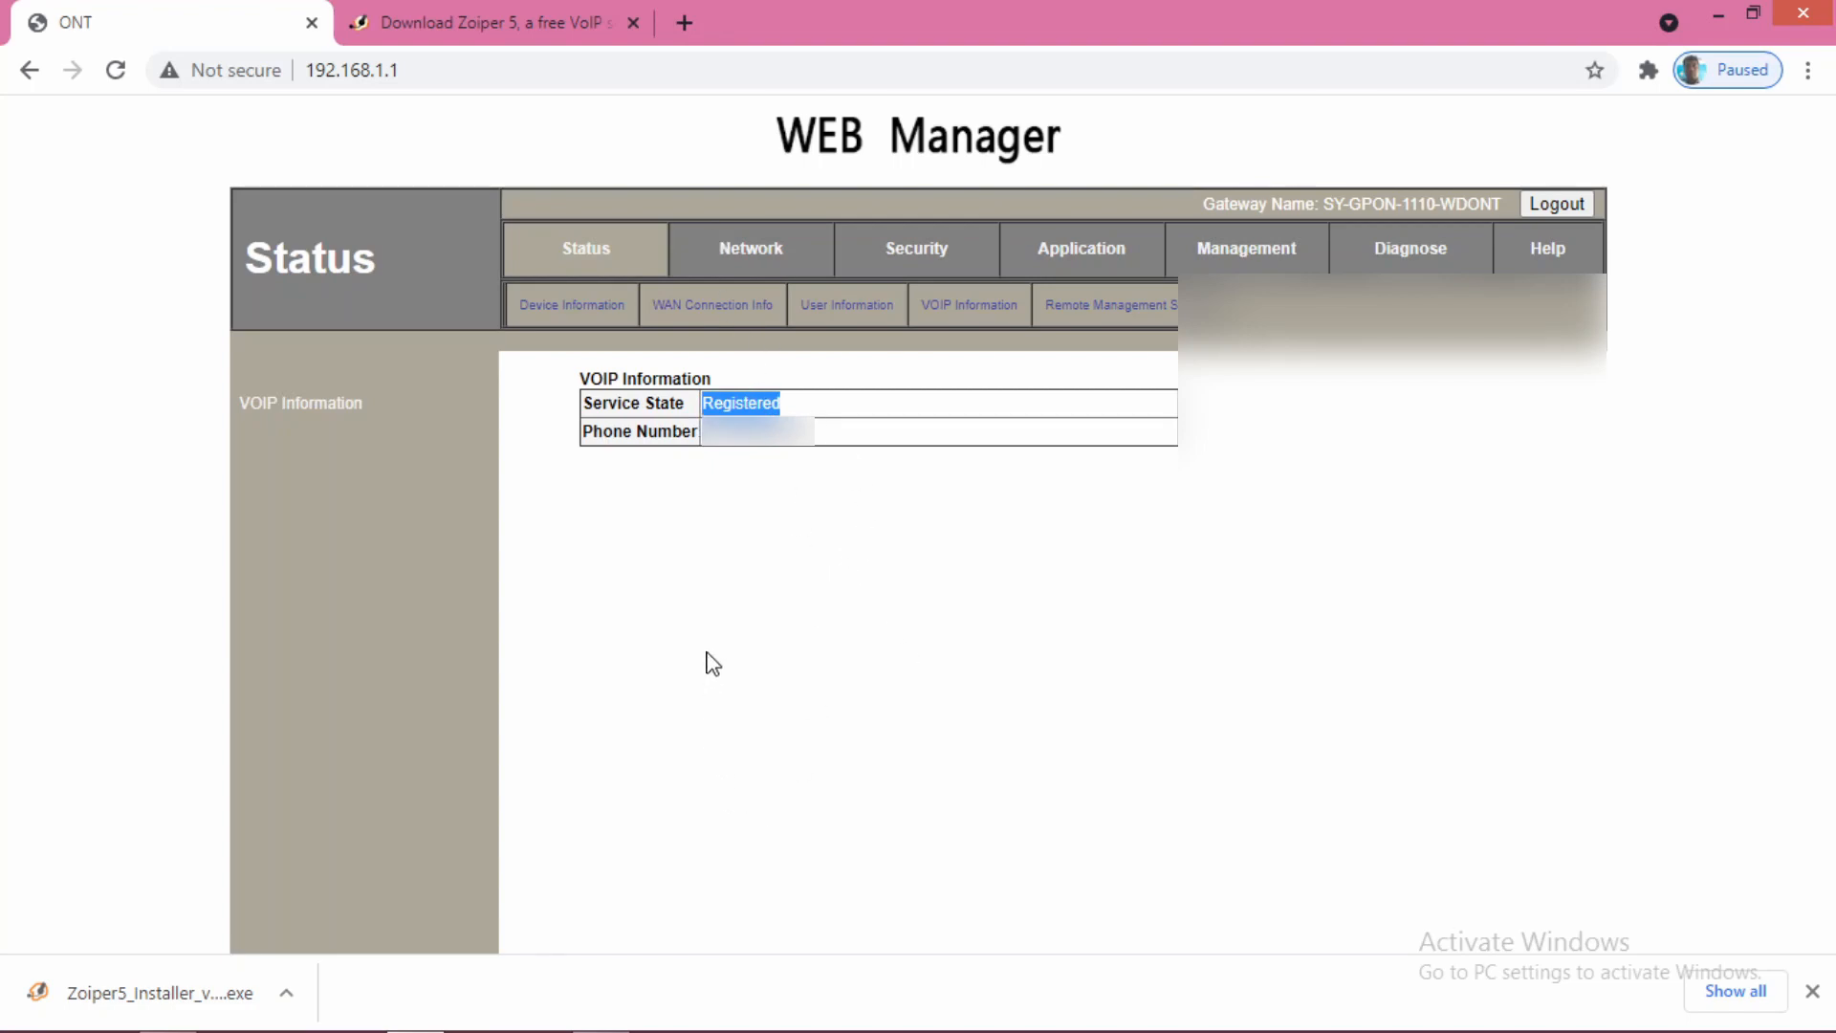
{"action": "mouse_move", "coordinate": [746, 656]}
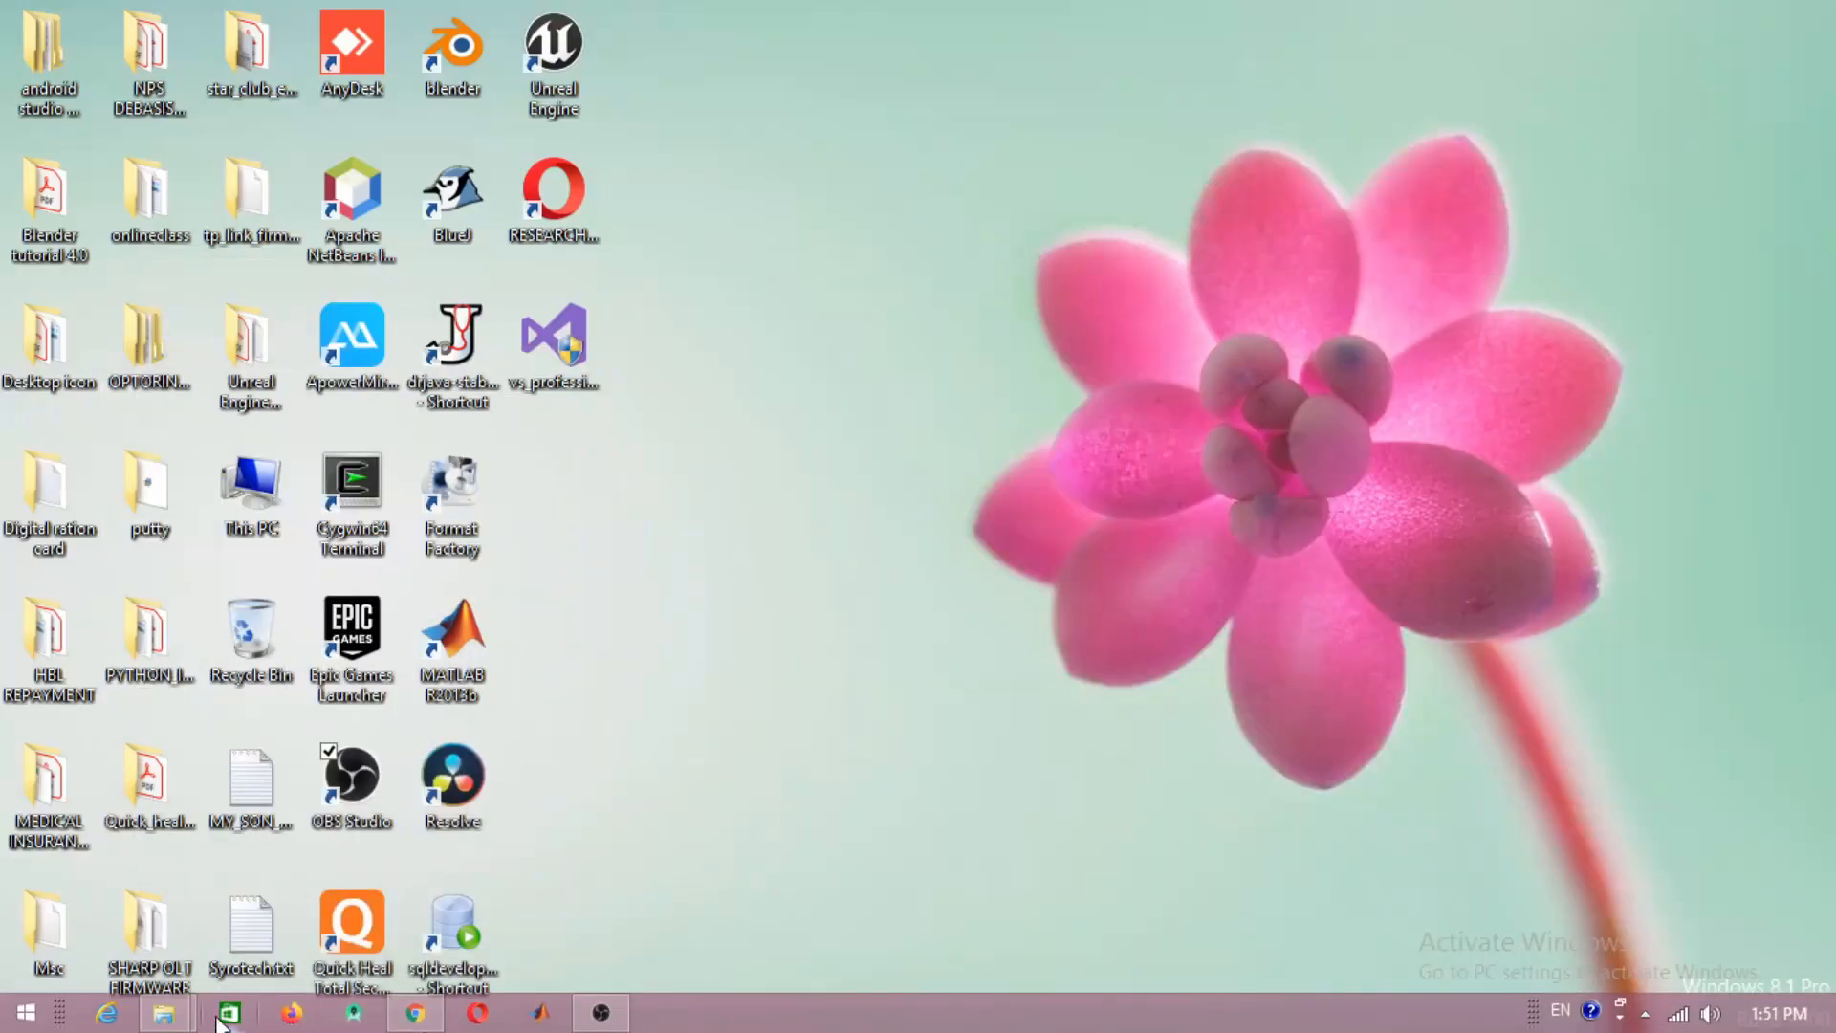
{"action": "mouse_move", "coordinate": [599, 1012]}
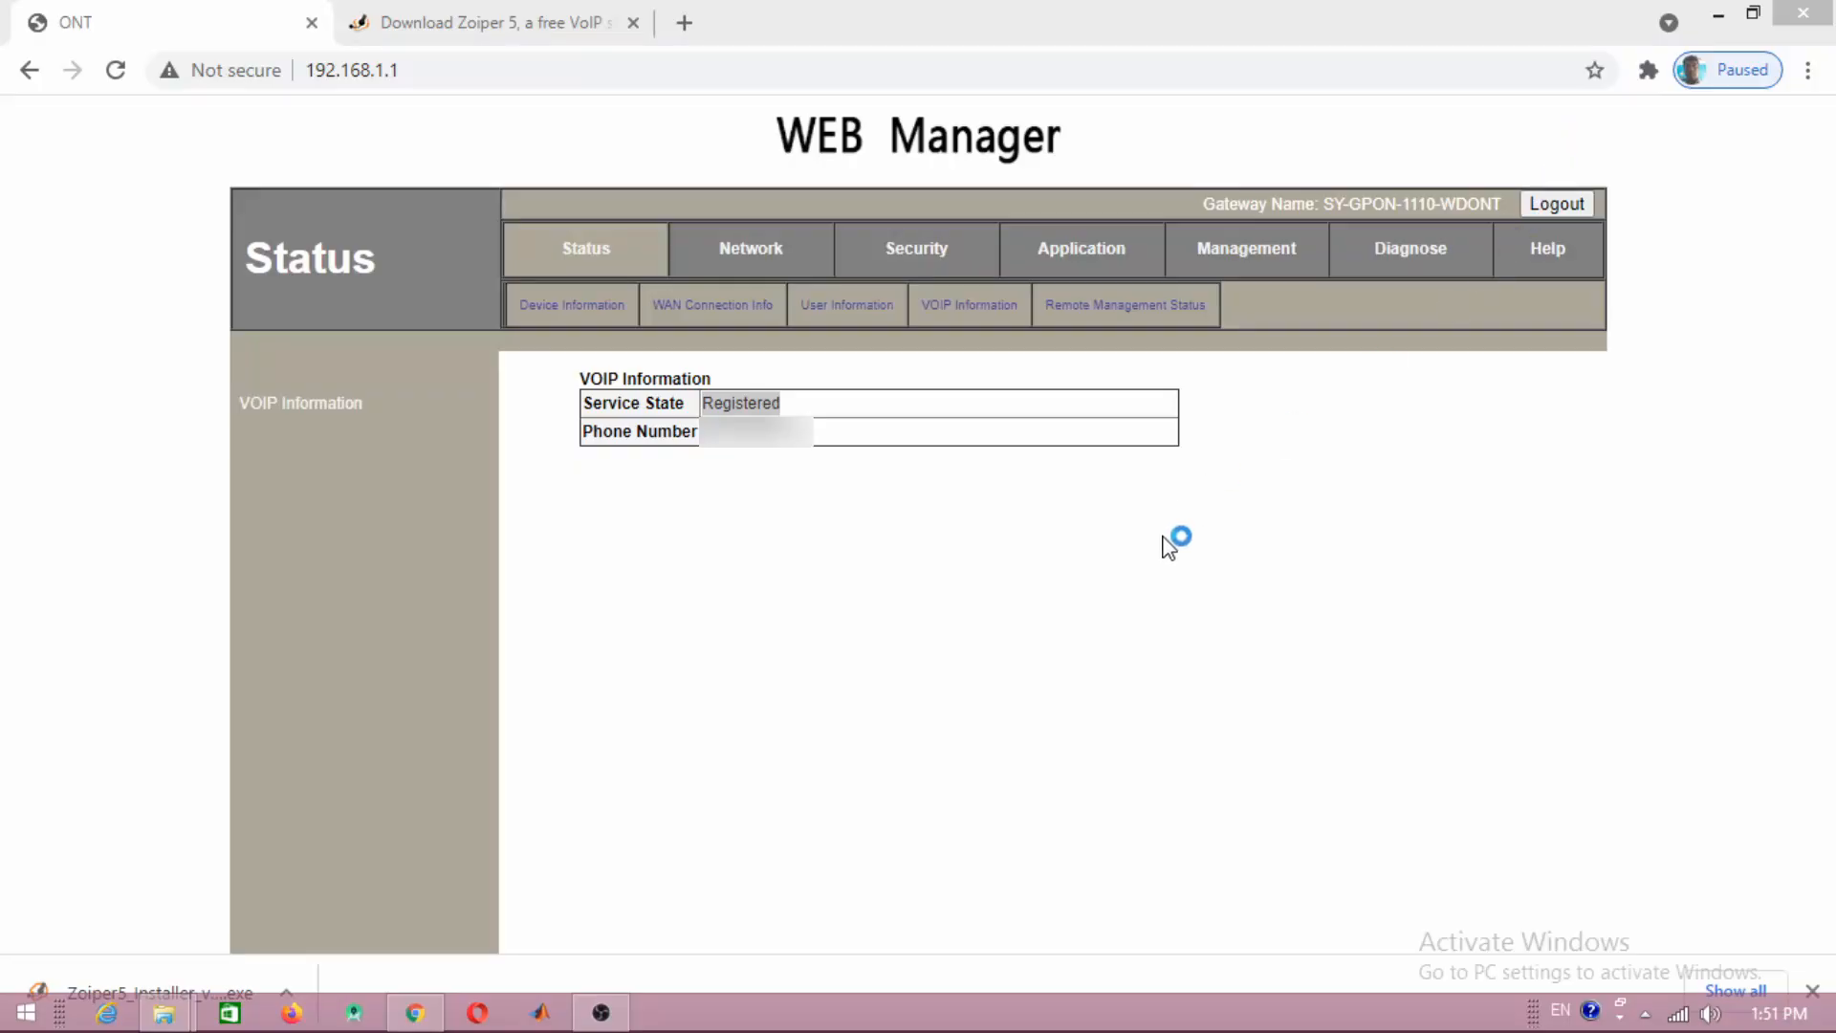
{"action": "mouse_move", "coordinate": [1417, 470]}
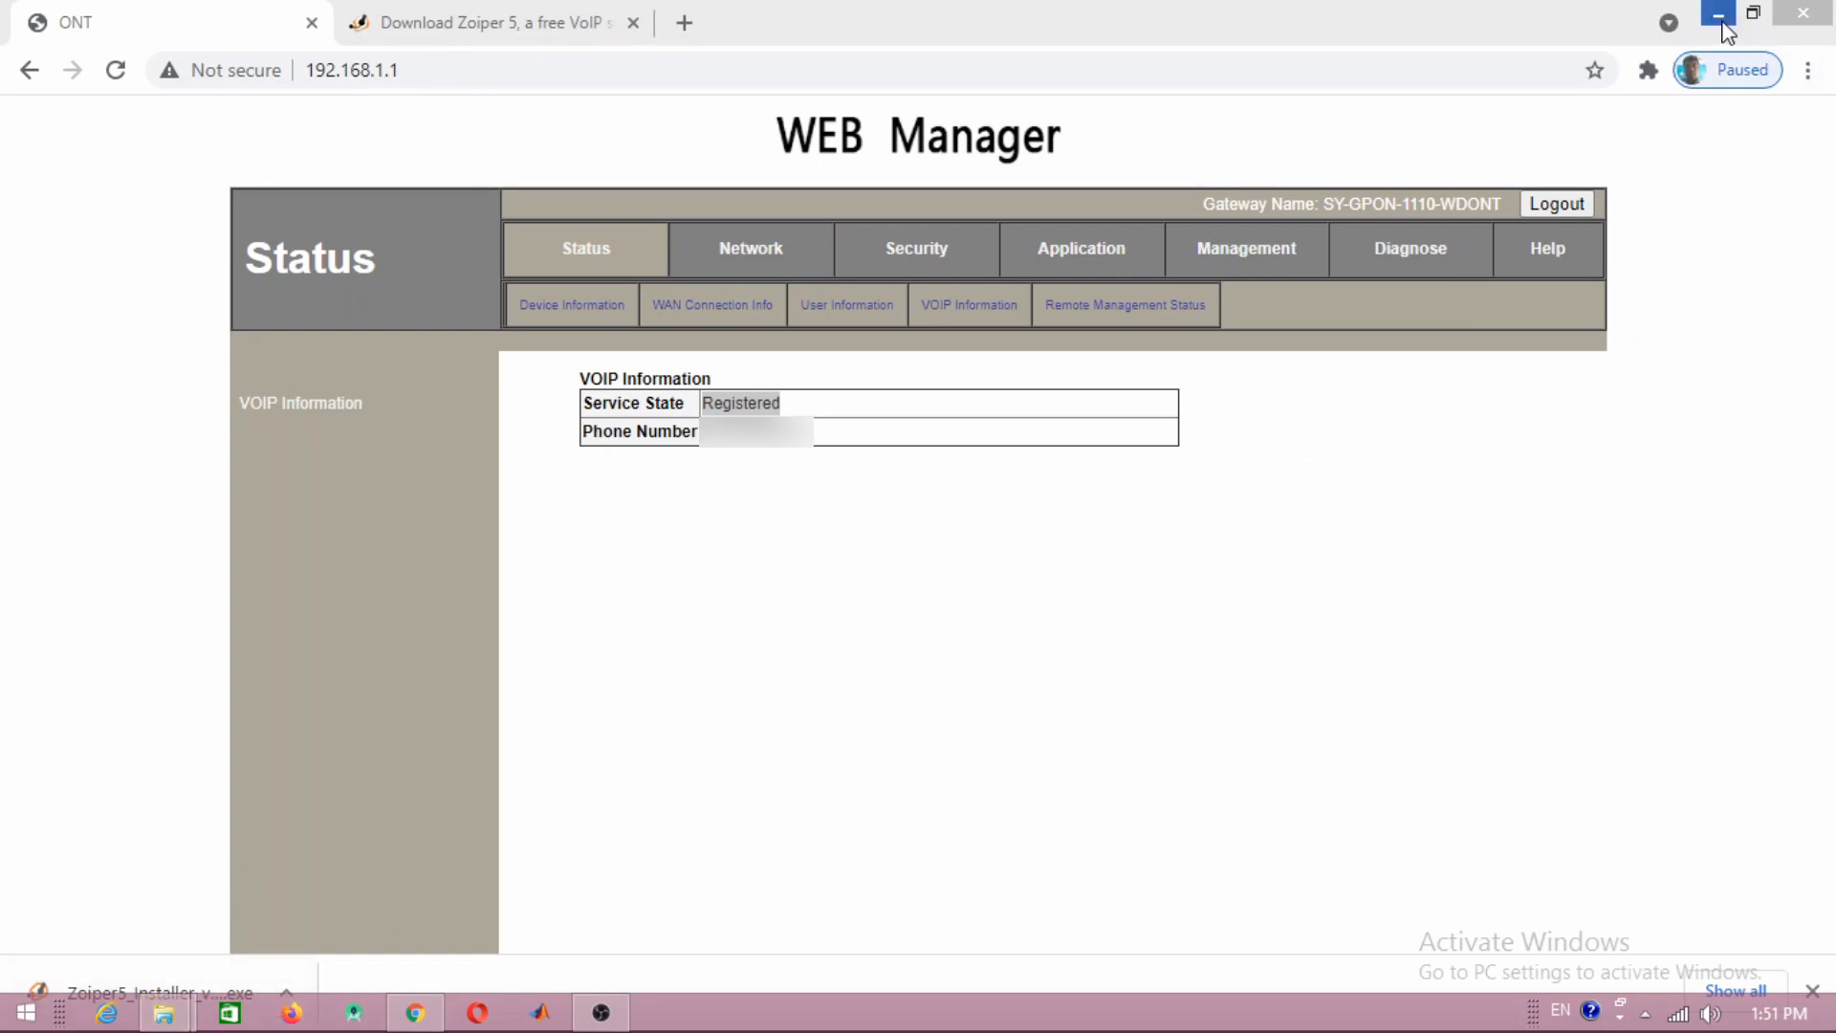
- Minimize the browser window to reveal the desktop and the Zoiper5 Setup wizard
{"action": "left_click", "coordinate": [1718, 13]}
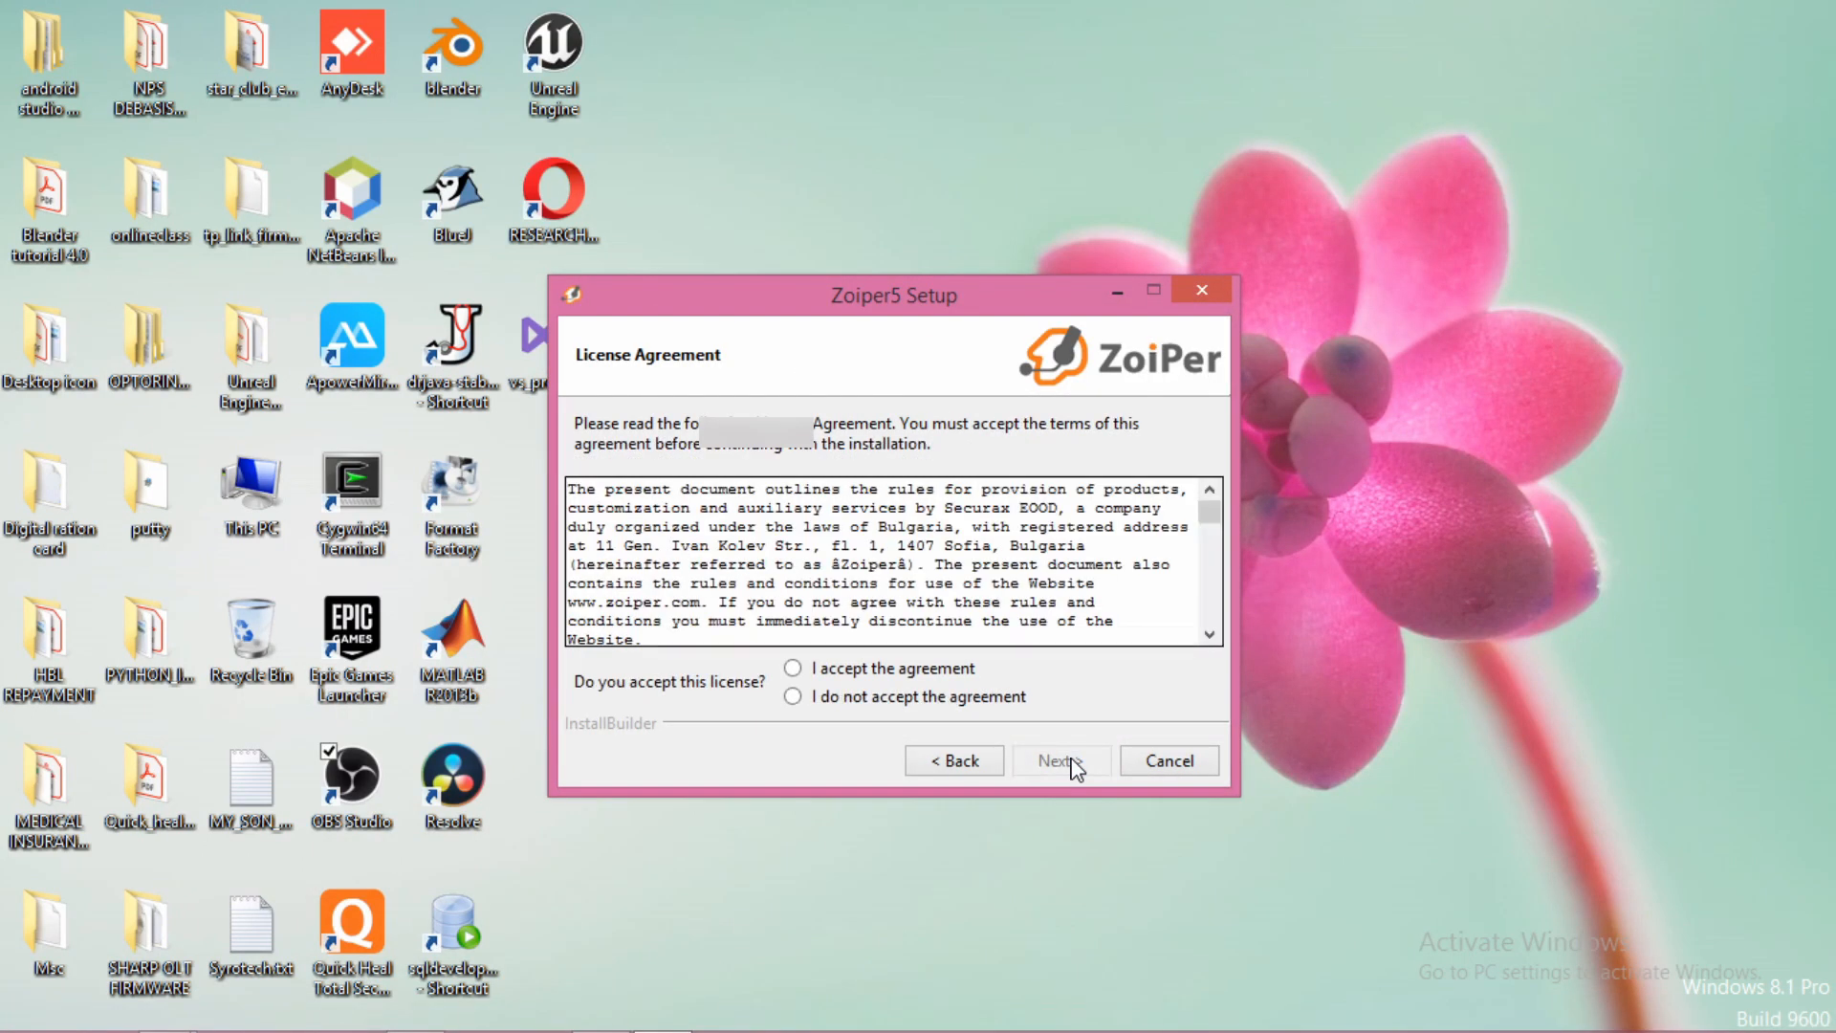
- Install Zoiper5 as the 64-bit version for all users with default components and Start Menu folder, then finish
{"action": "left_click", "coordinate": [792, 668]}
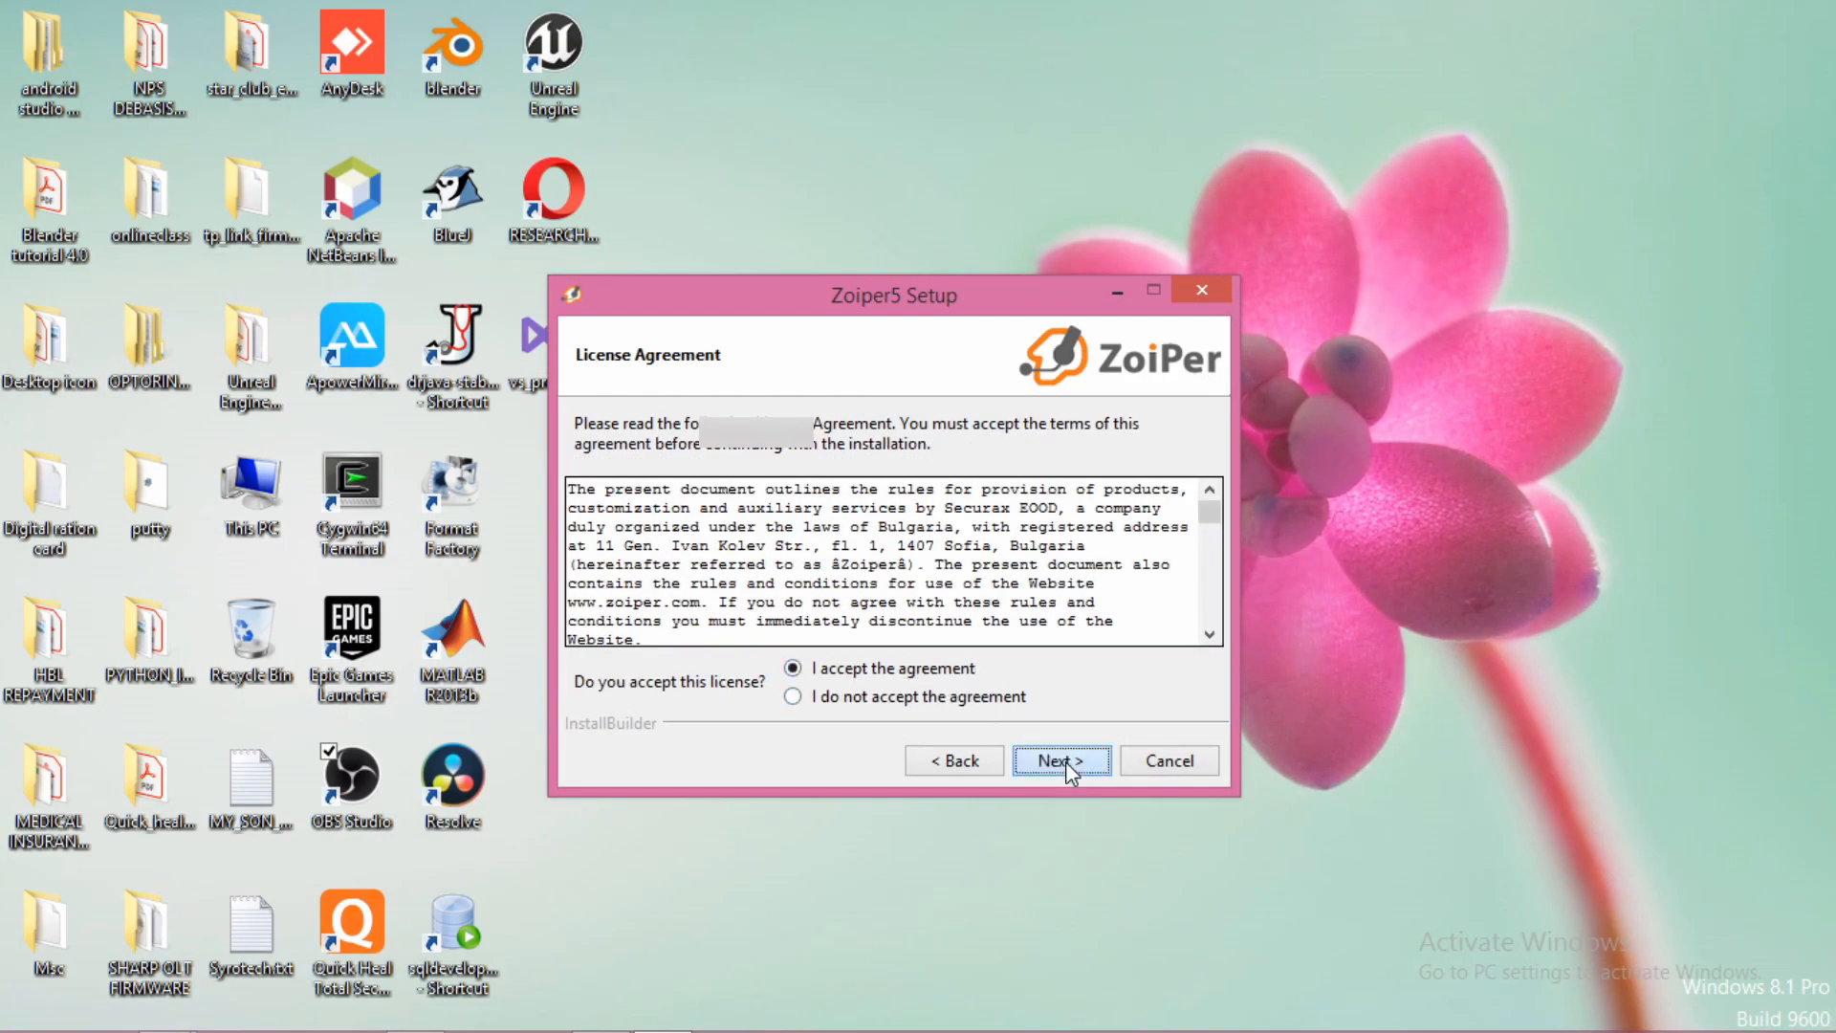
{"action": "left_click", "coordinate": [1059, 760]}
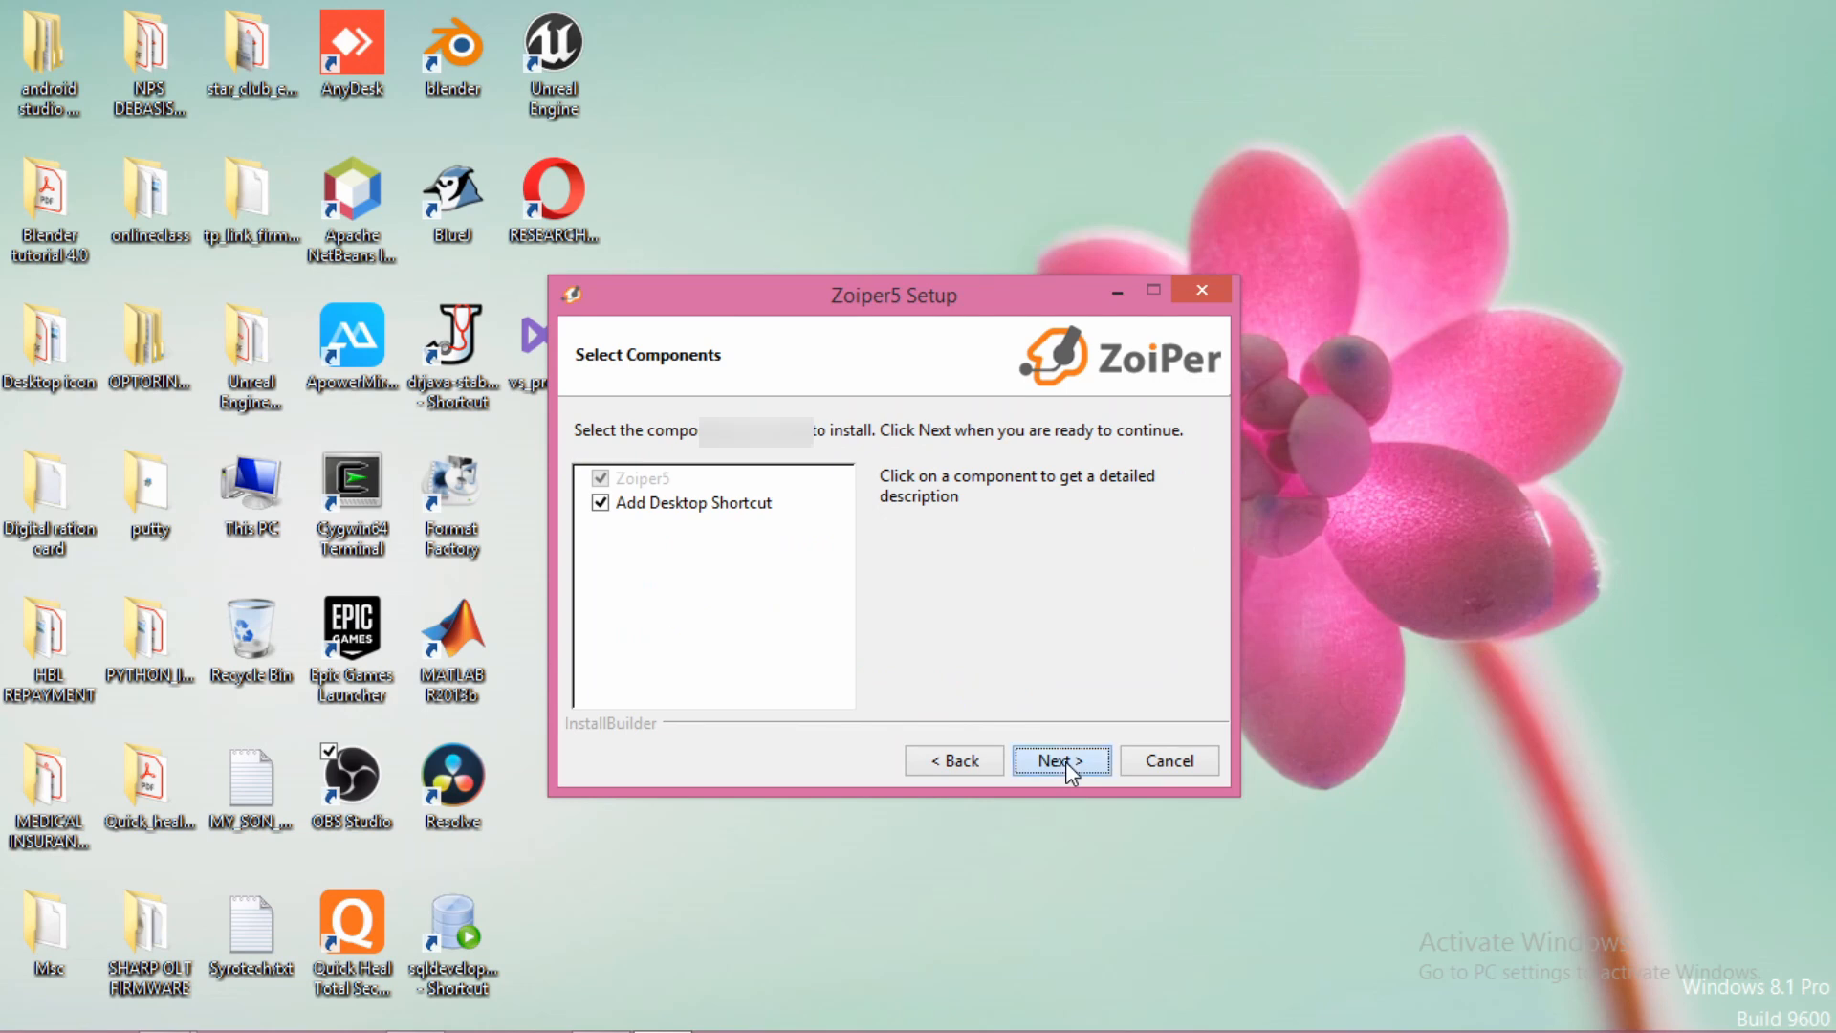
{"action": "left_click", "coordinate": [1059, 759]}
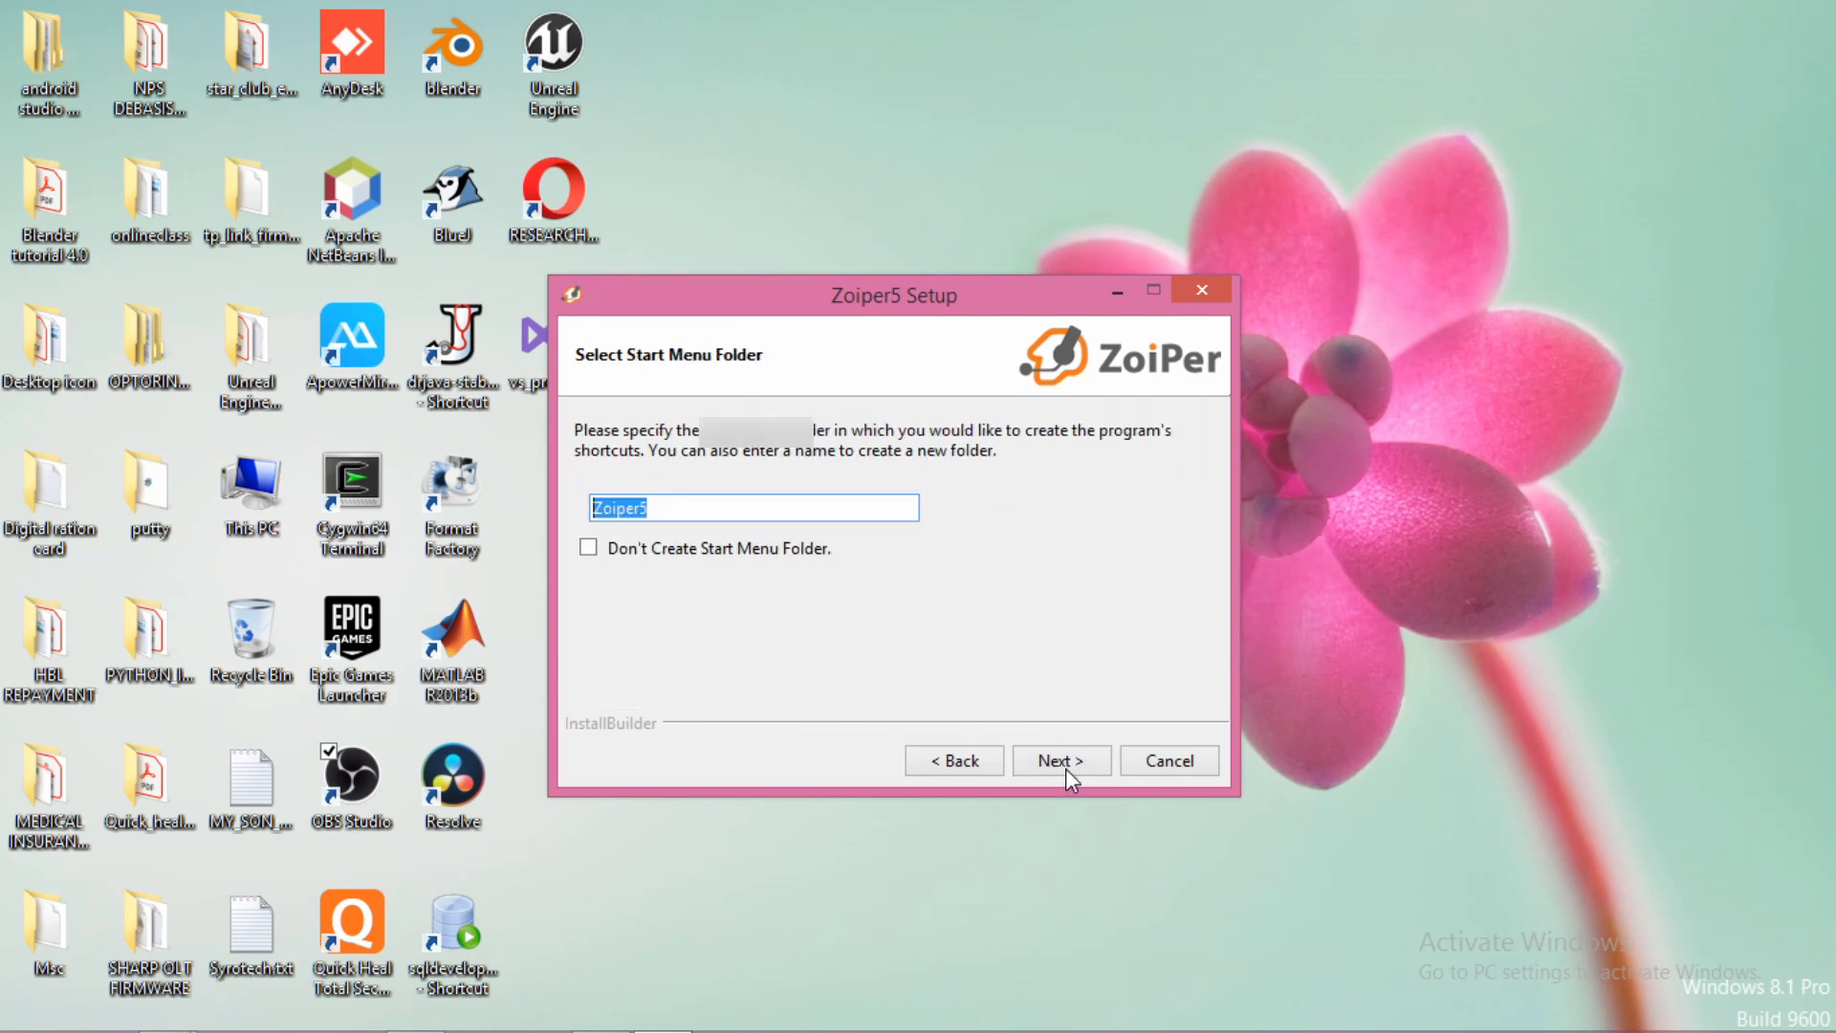
{"action": "left_click", "coordinate": [1060, 759]}
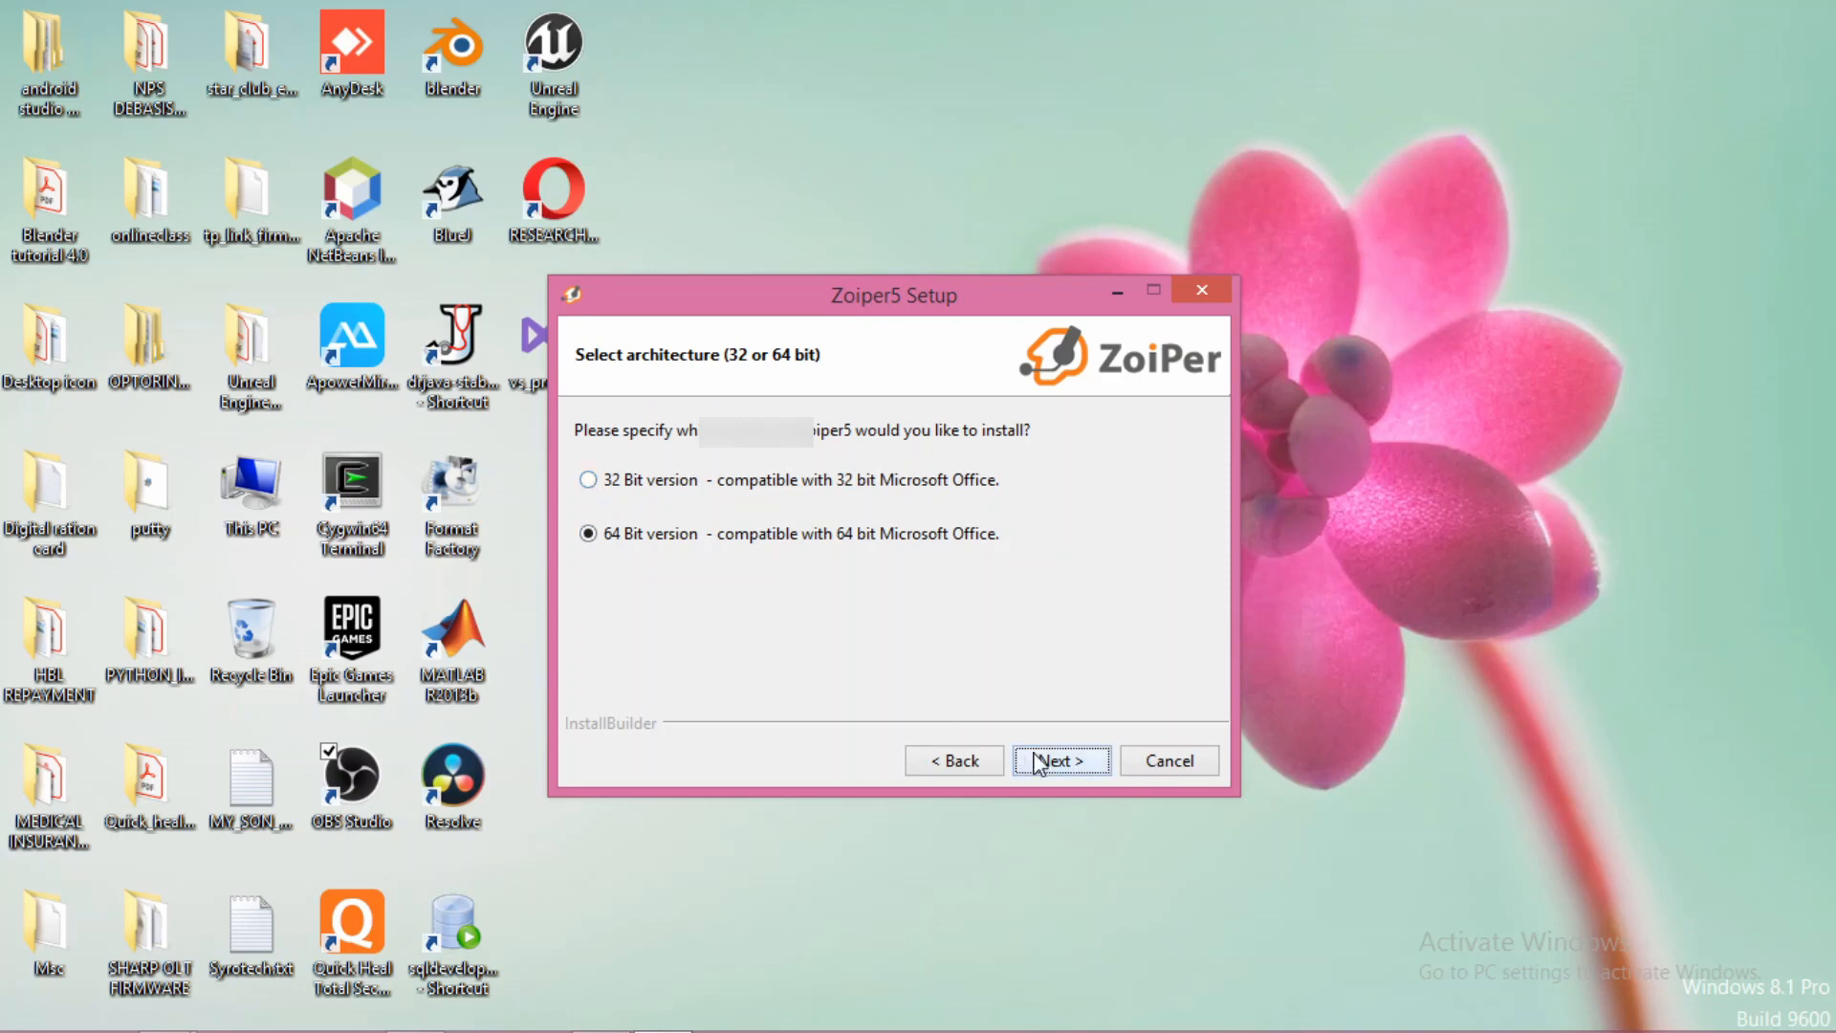
{"action": "left_click", "coordinate": [1060, 760]}
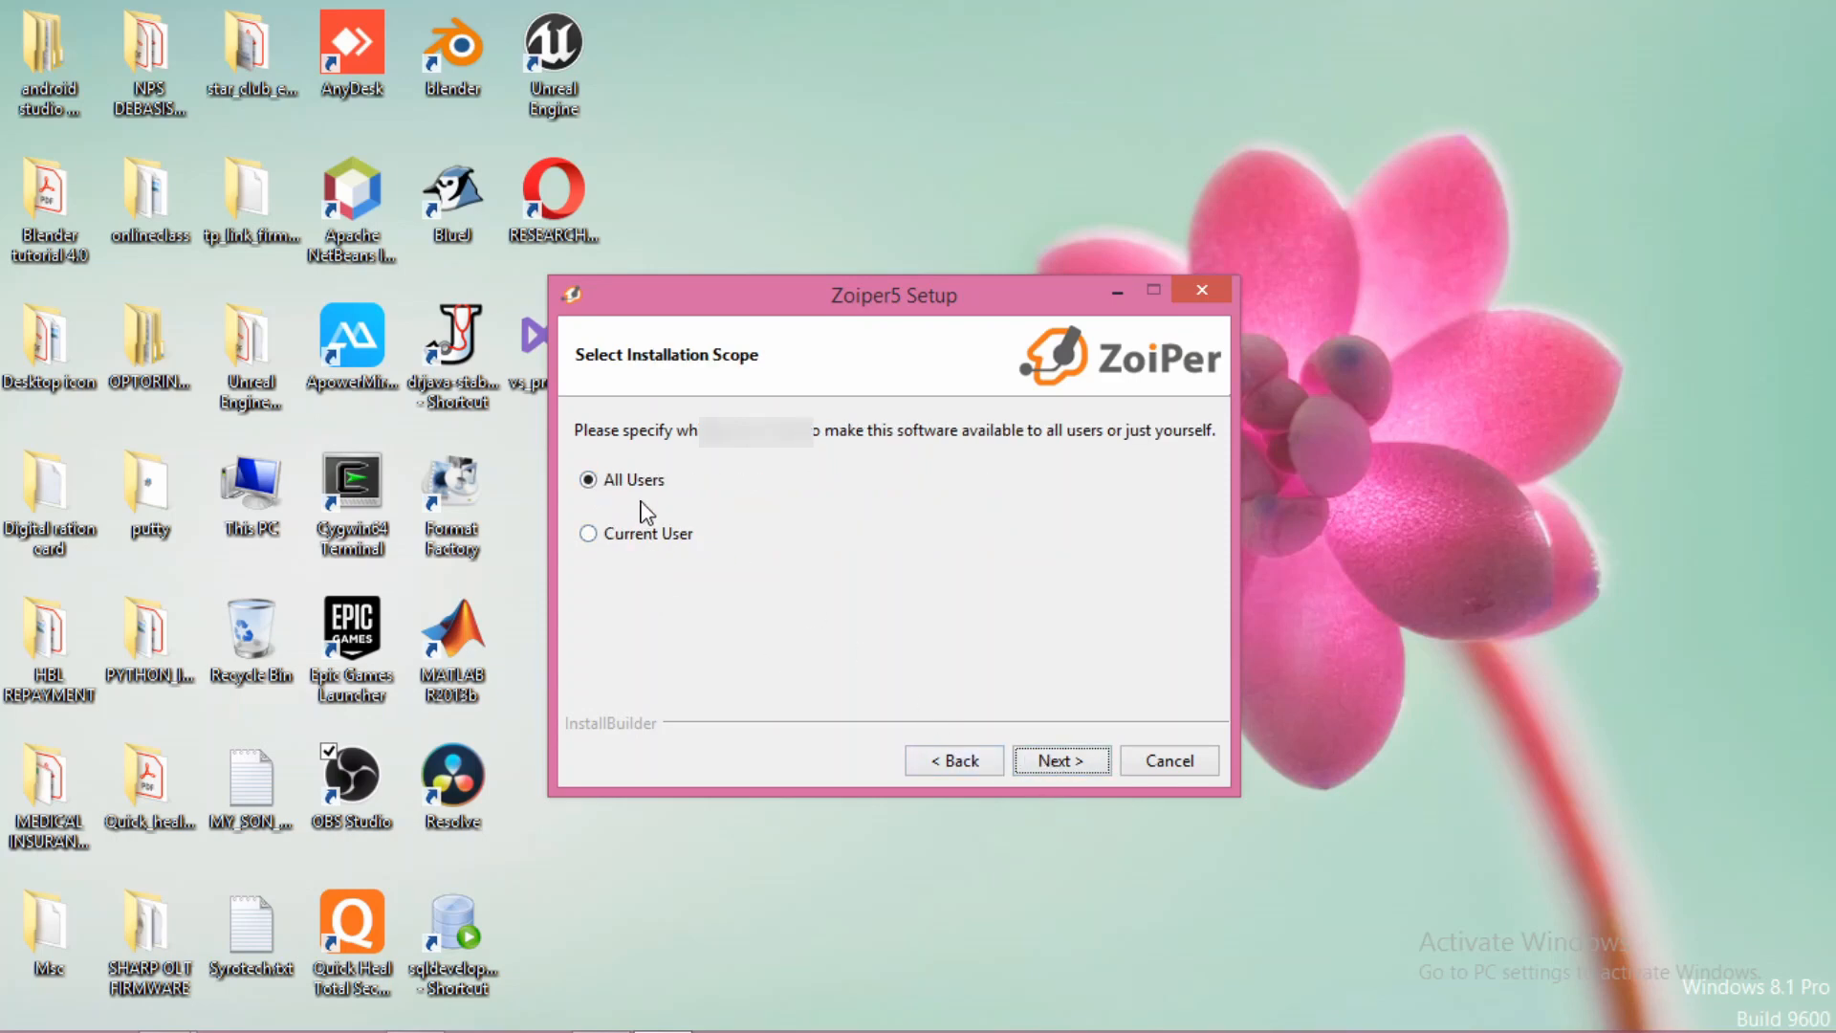
{"action": "left_click", "coordinate": [1057, 759]}
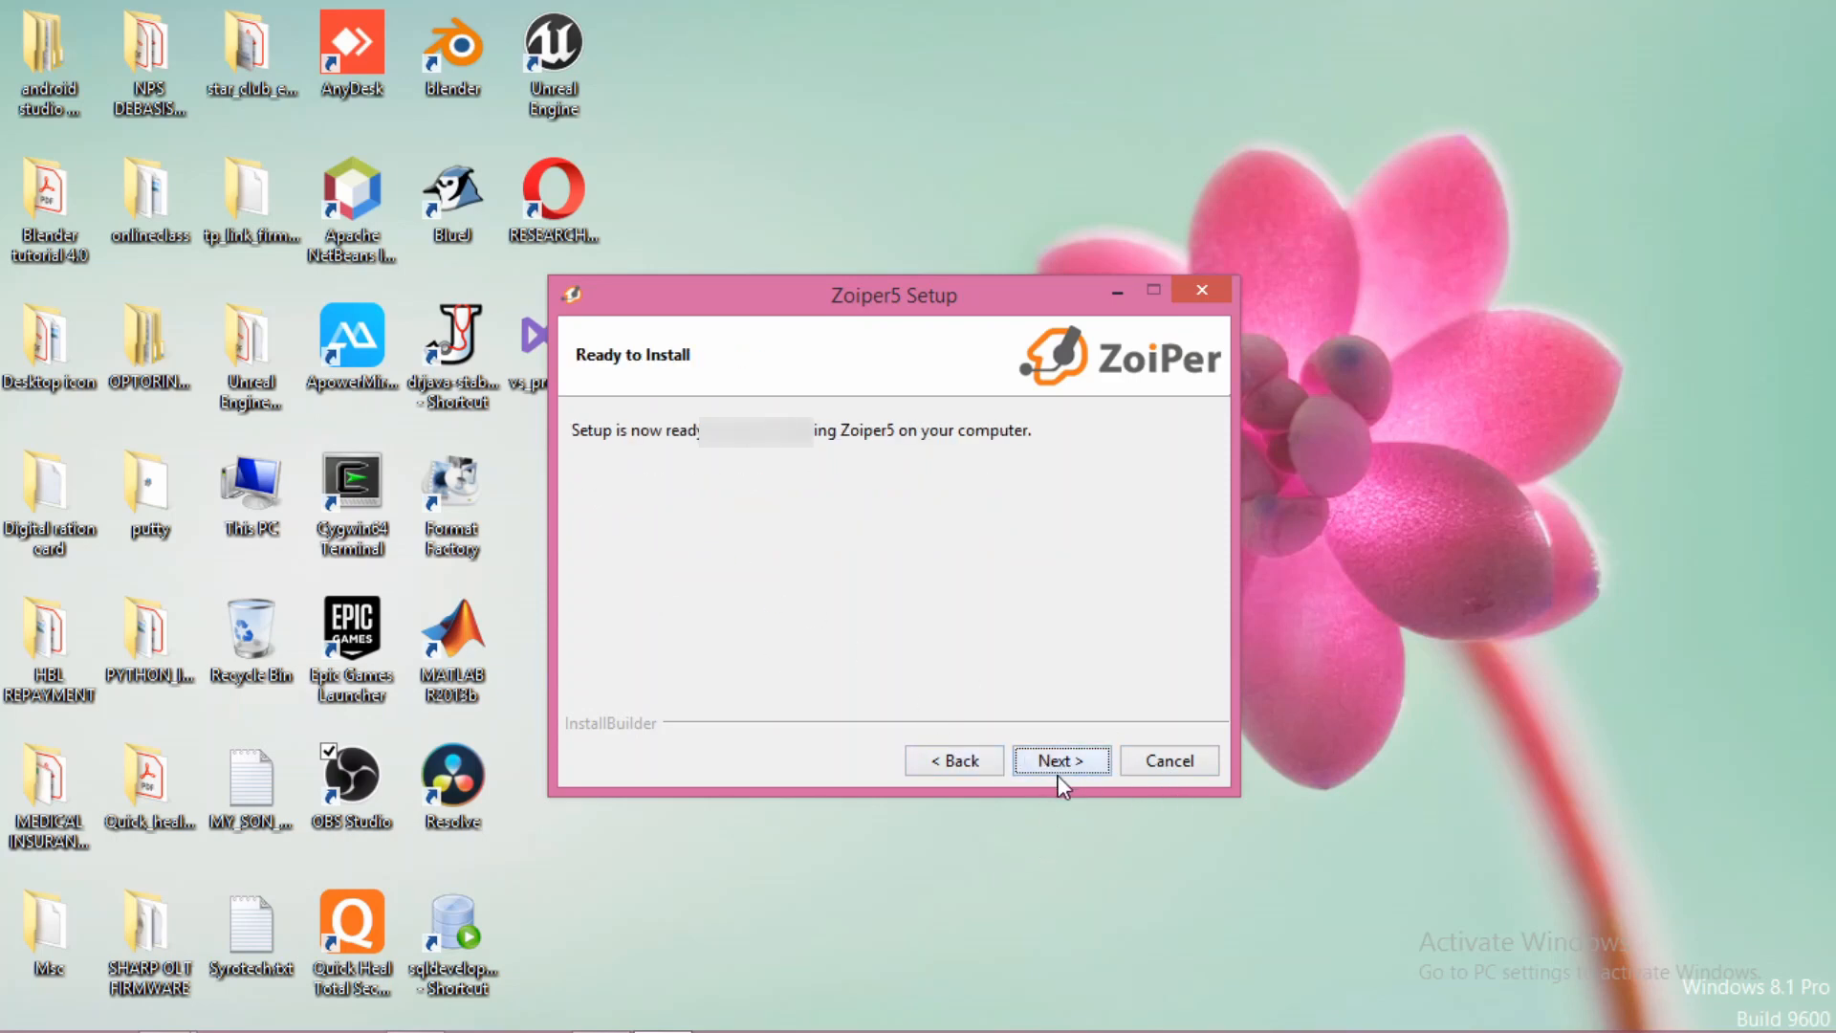
{"action": "left_click", "coordinate": [1060, 760]}
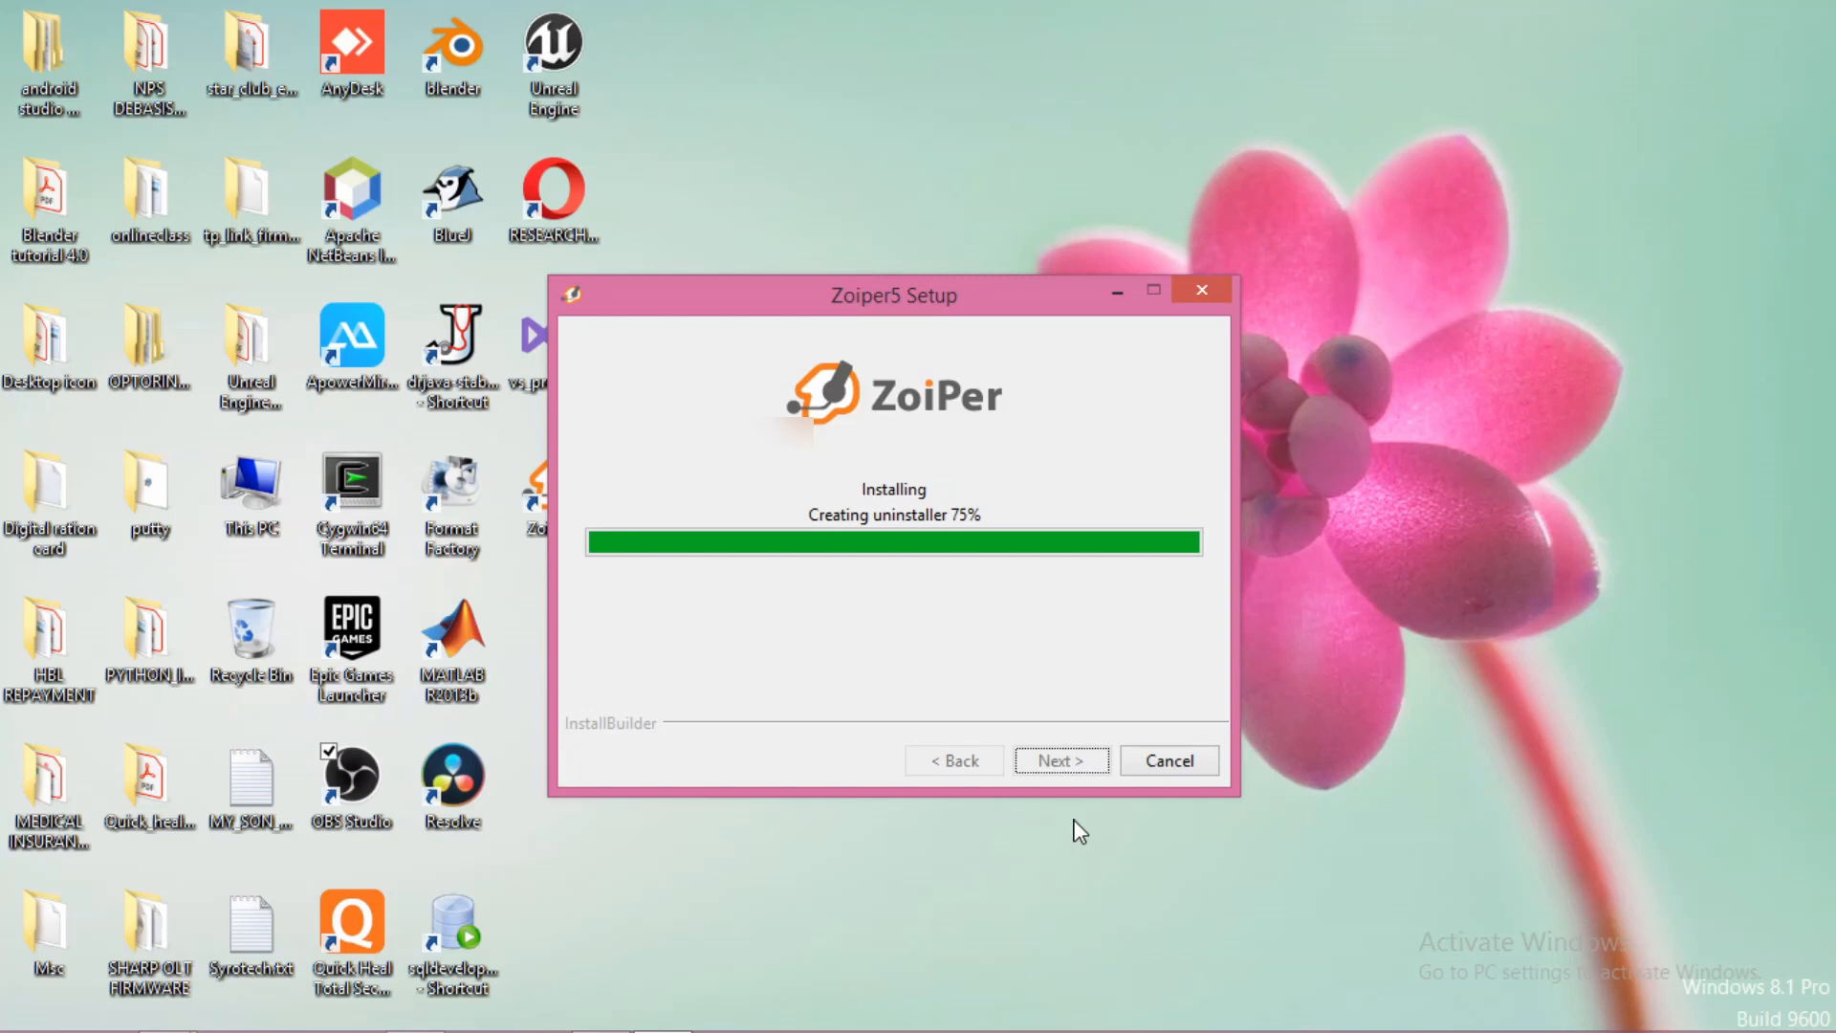
{"action": "mouse_move", "coordinate": [687, 964]}
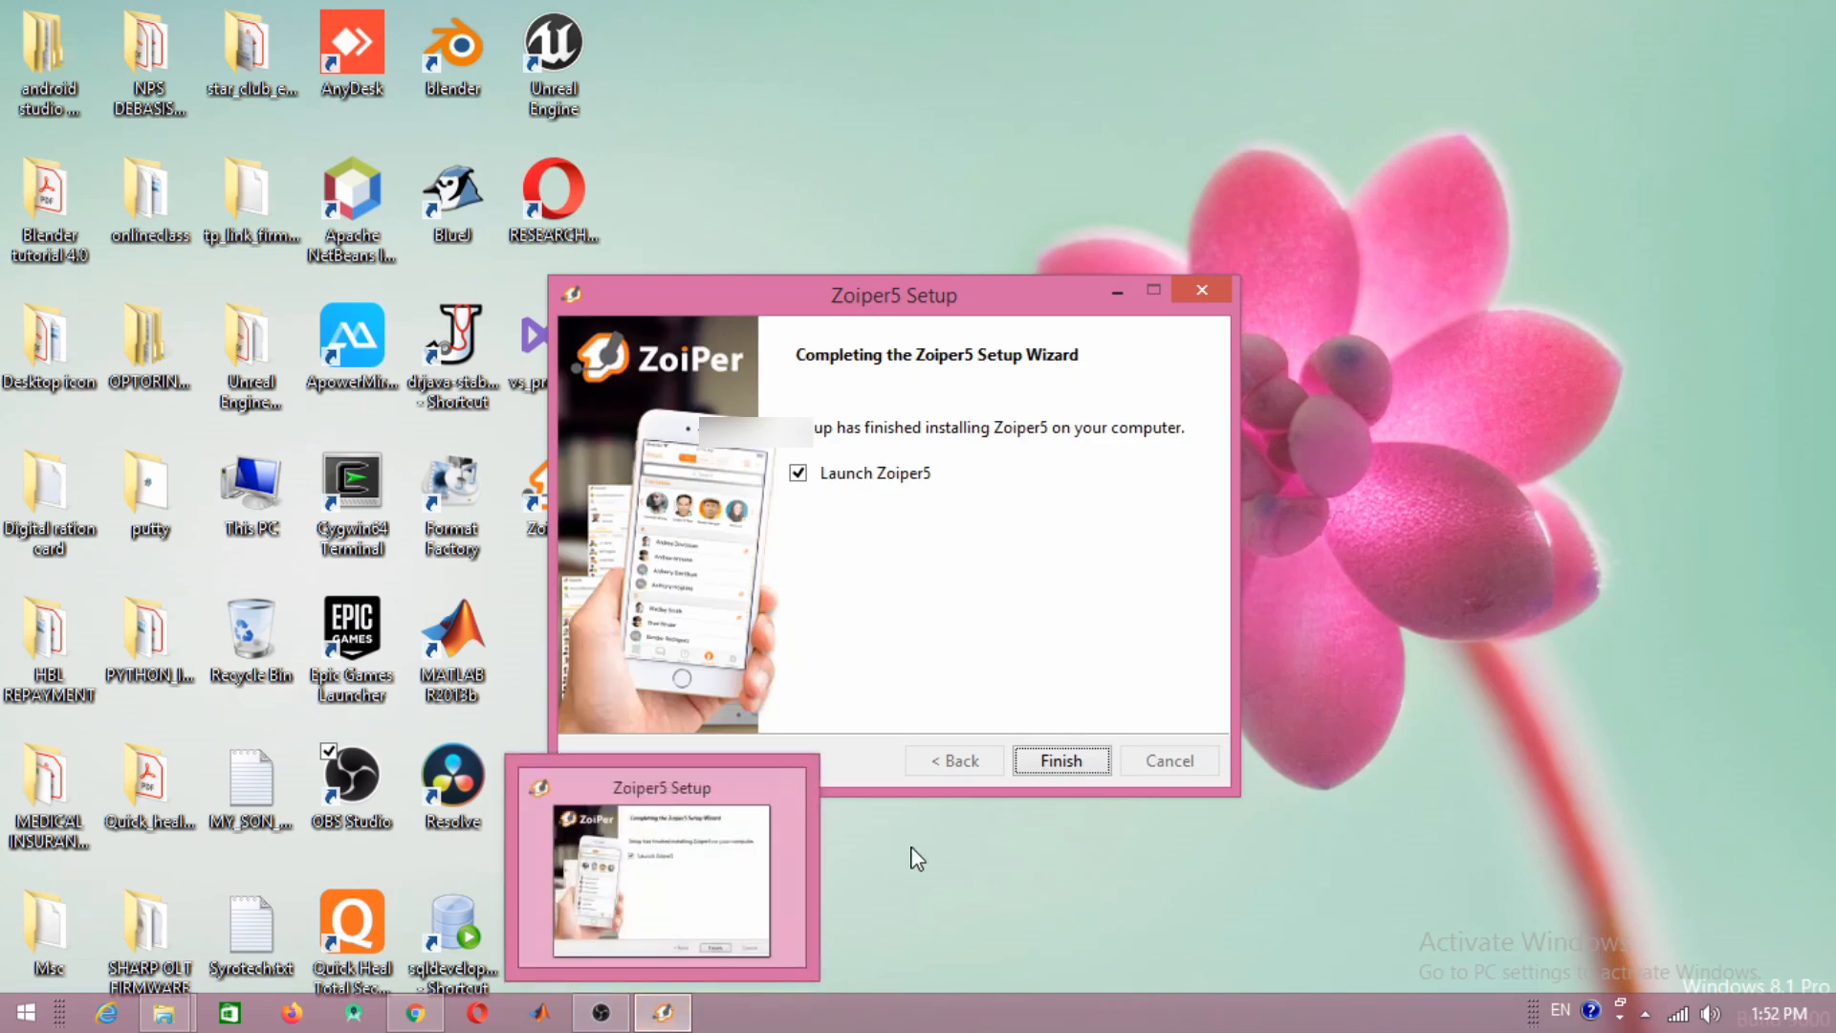
{"action": "left_click", "coordinate": [1060, 759]}
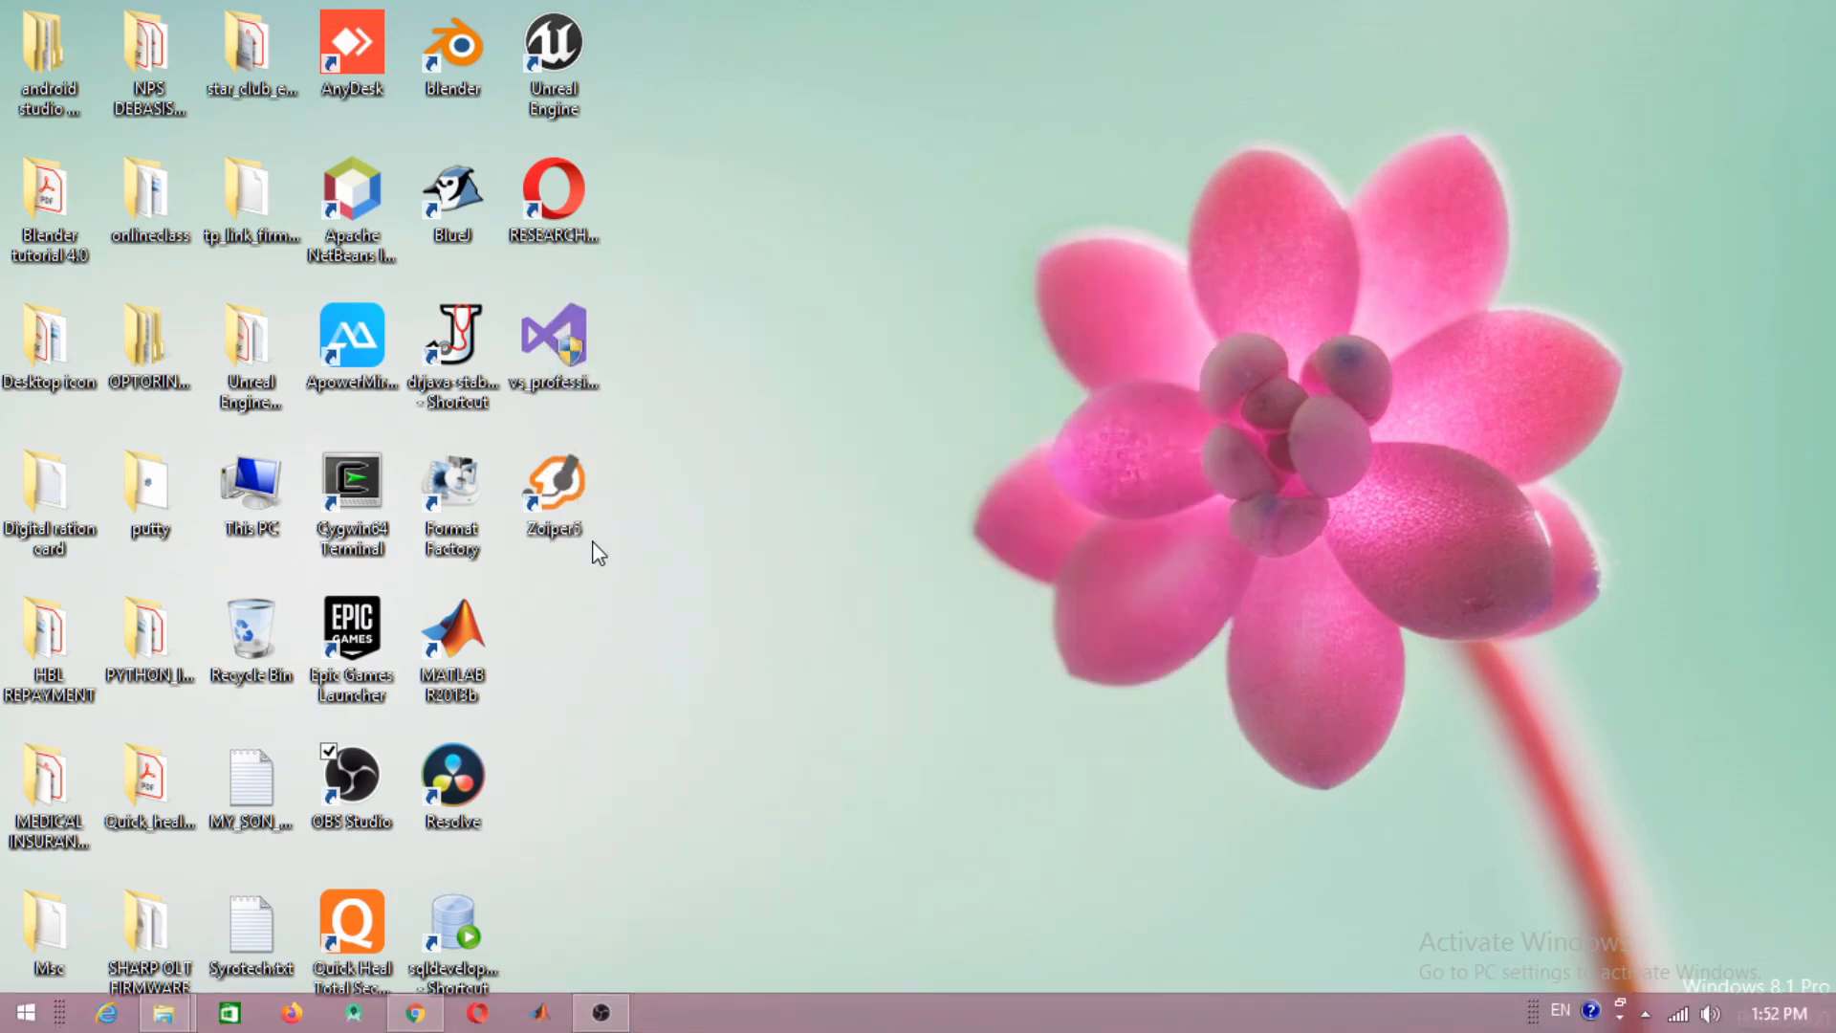
- Launch Zoiper5 from its desktop shortcut and continue as a free Community Edition user
{"action": "double_click", "coordinate": [553, 480]}
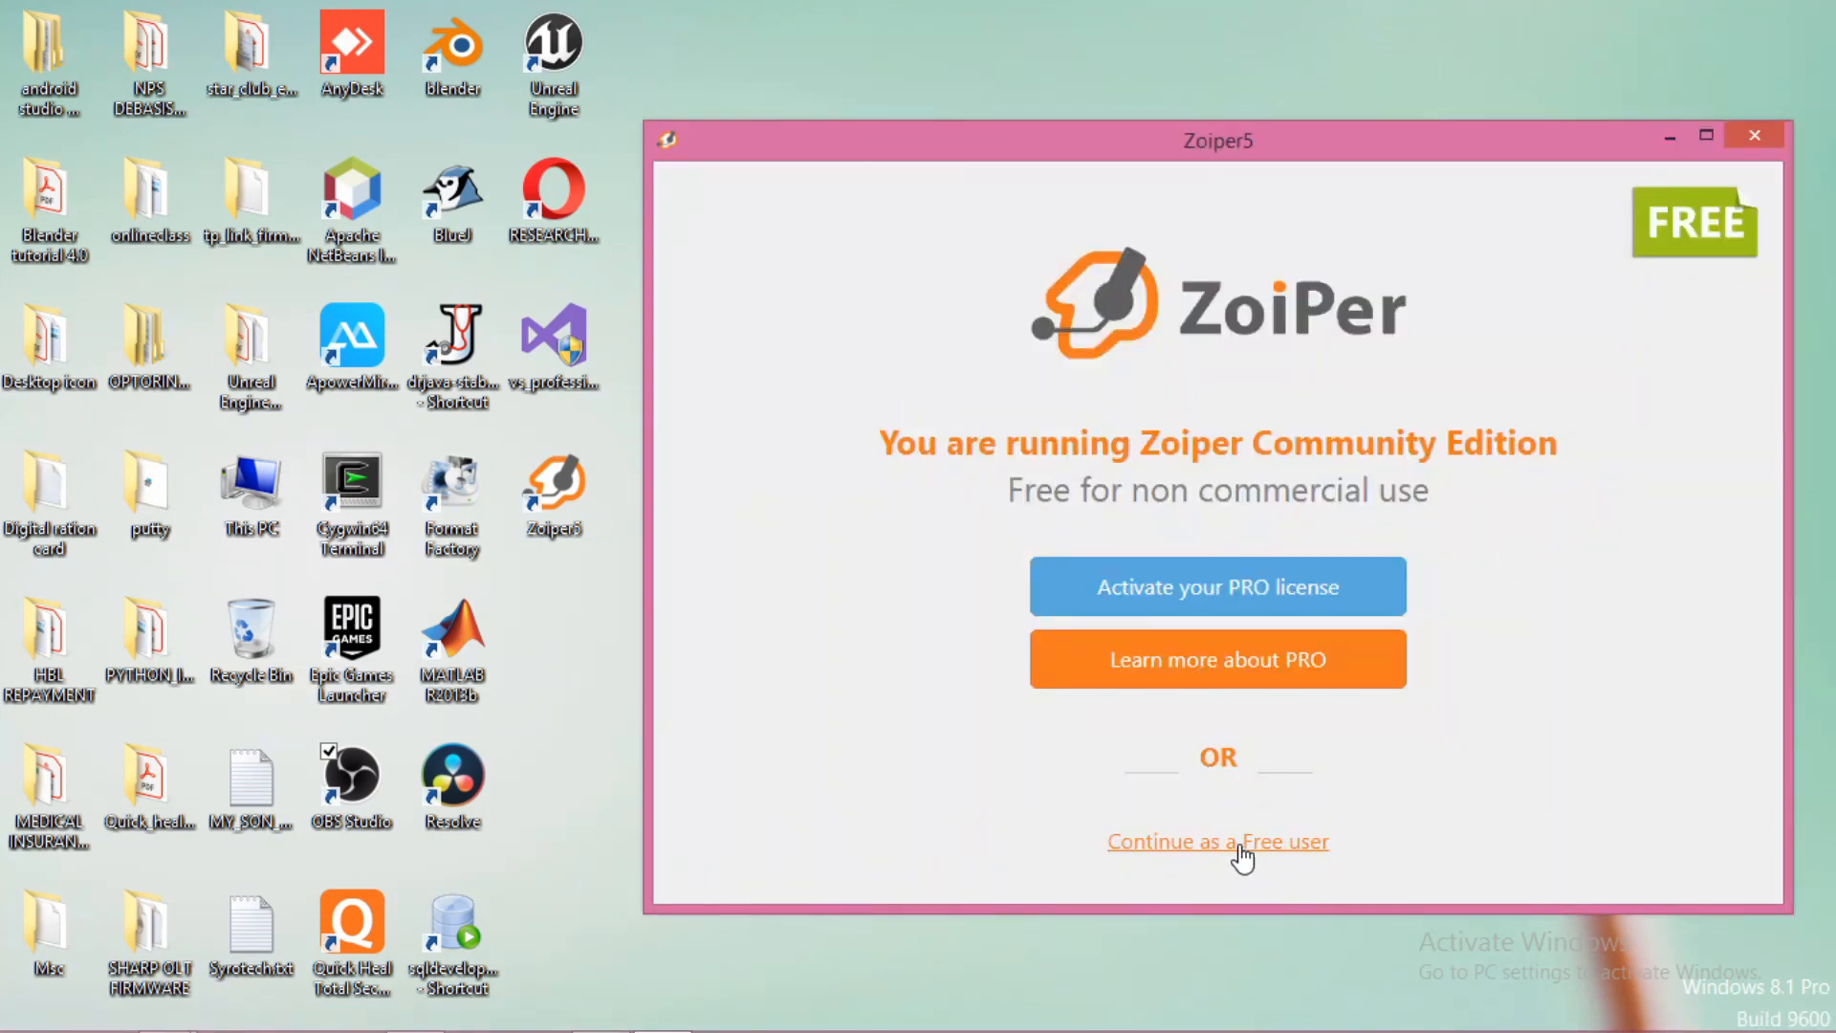
{"action": "left_click", "coordinate": [551, 492]}
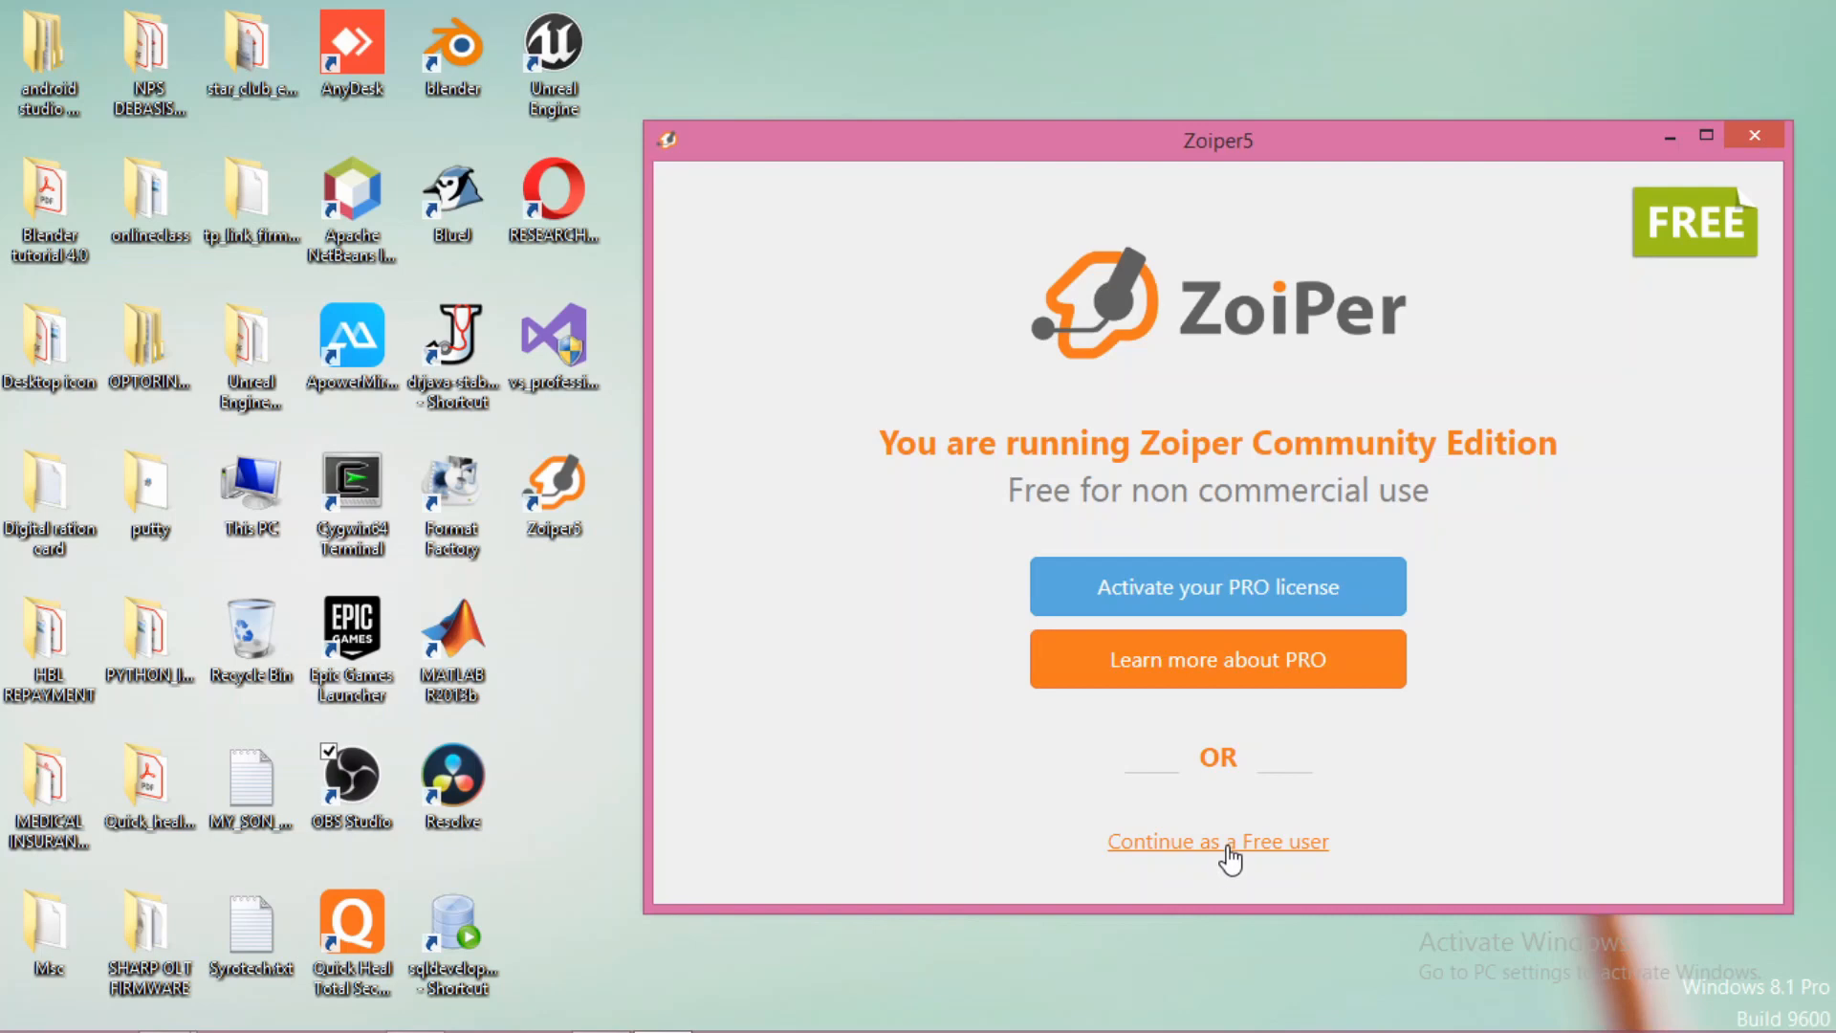
{"action": "left_click", "coordinate": [1216, 842]}
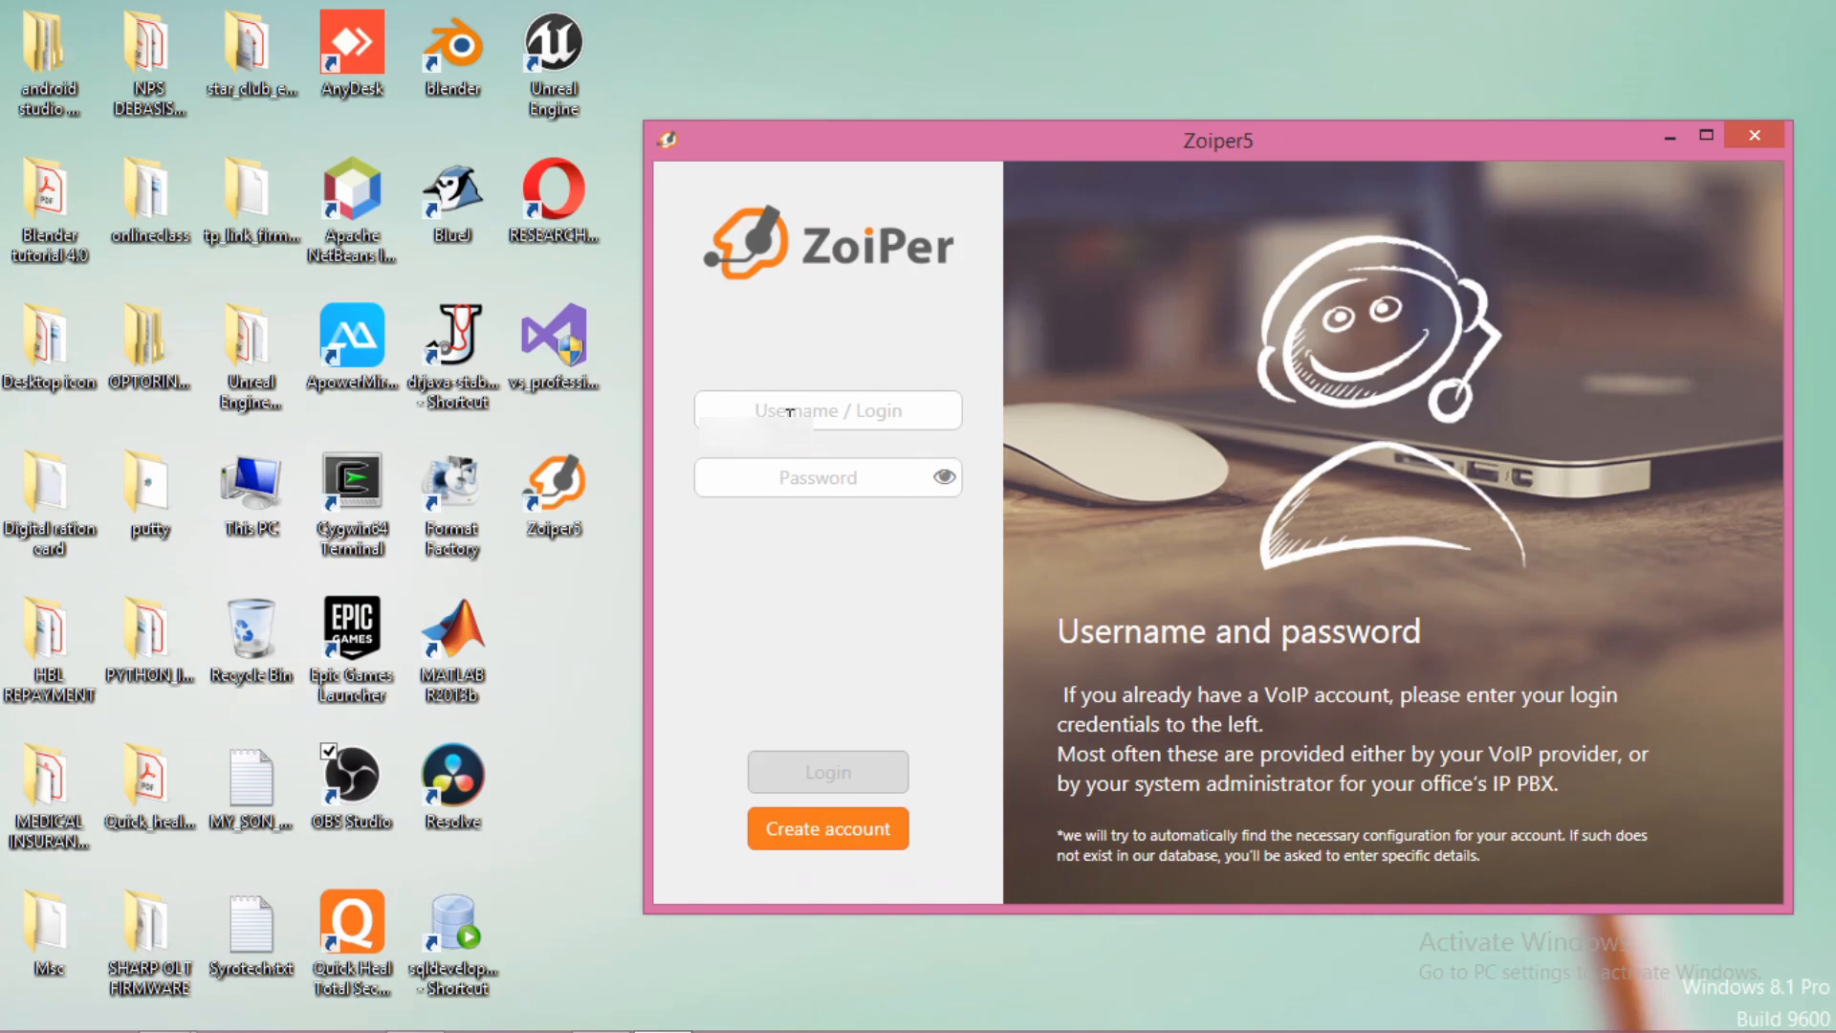
{"action": "mouse_move", "coordinate": [830, 415]}
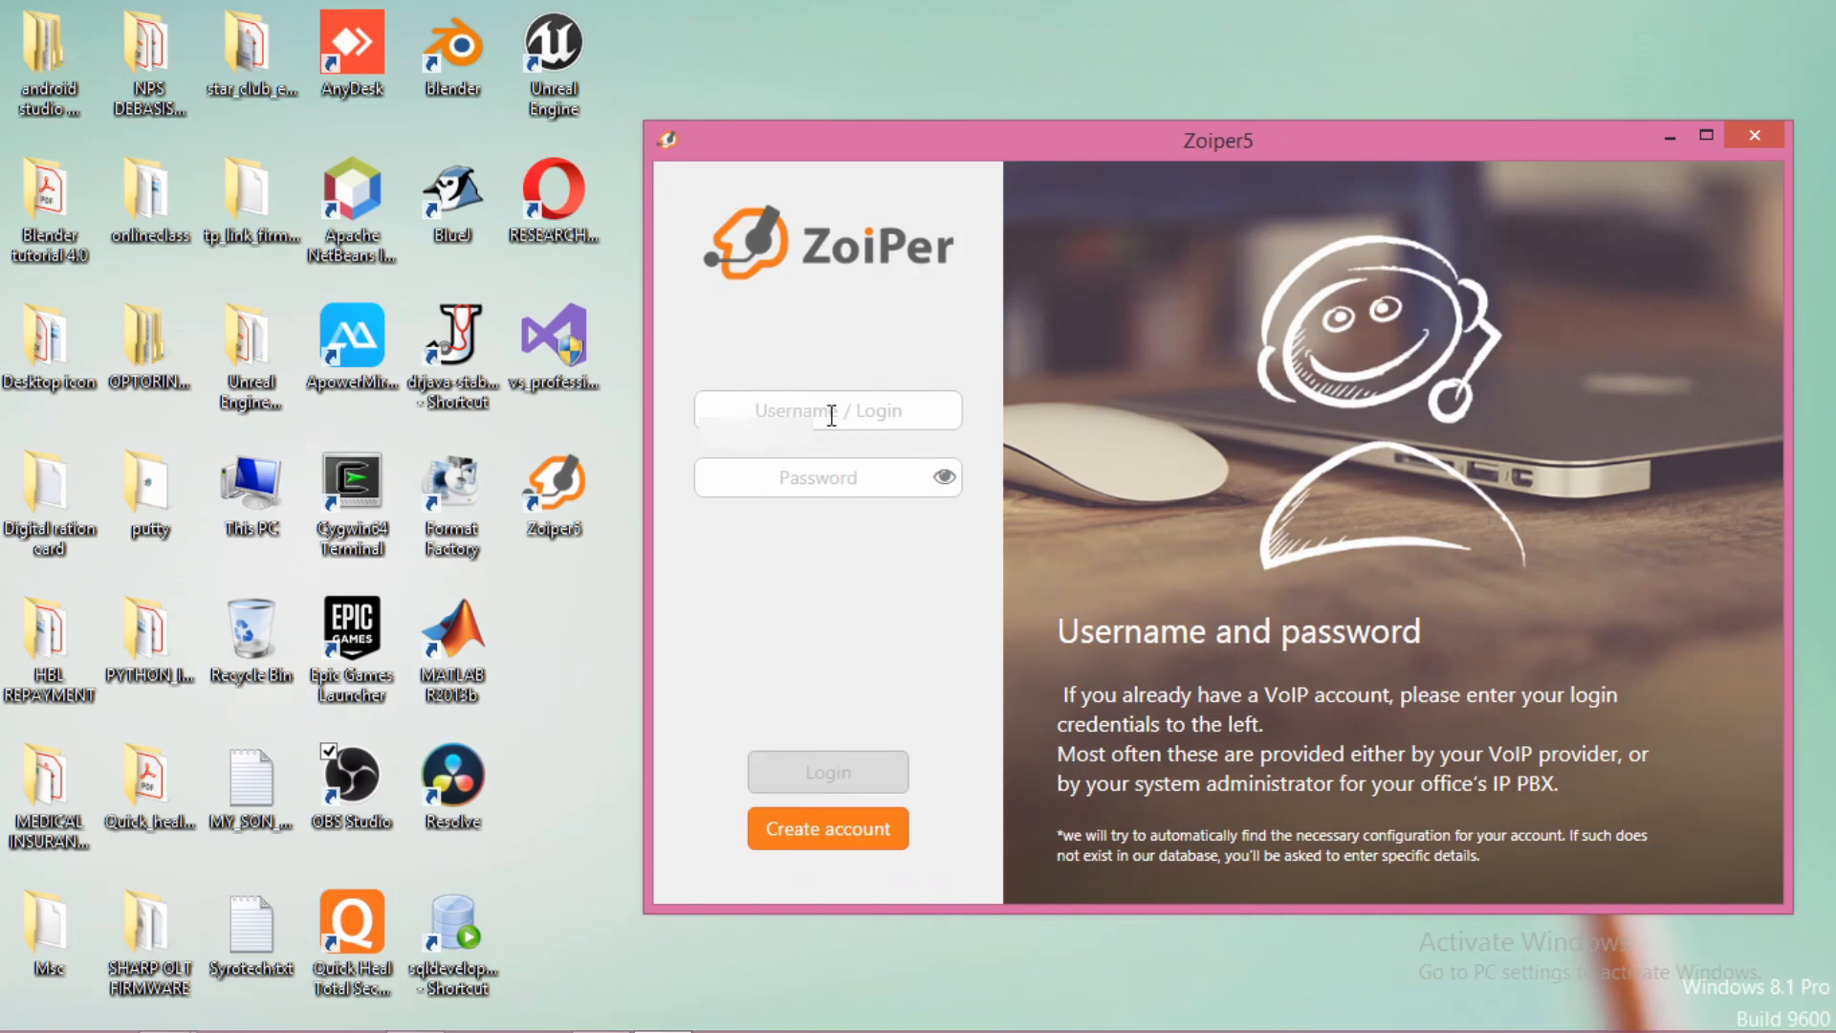
- Enter the SIP account username and password in Zoiper5's login form and submit them
{"action": "left_click", "coordinate": [828, 409]}
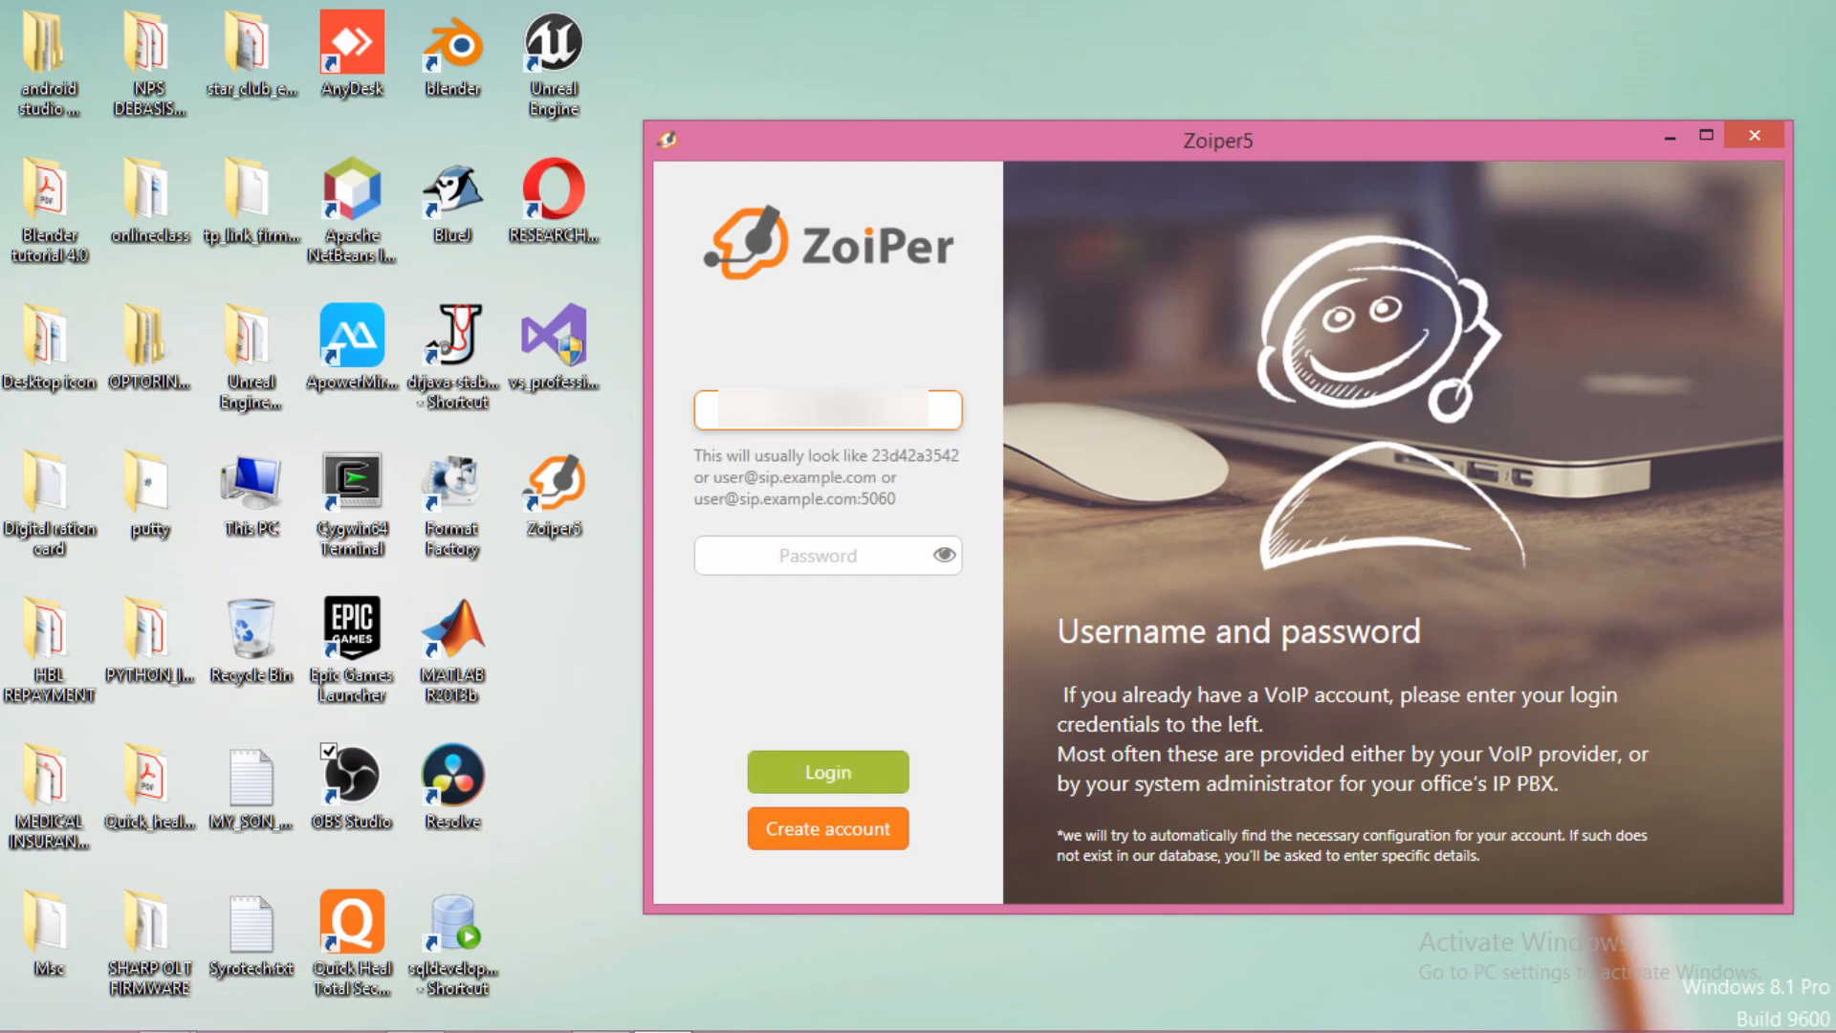
{"action": "left_click", "coordinate": [827, 410]}
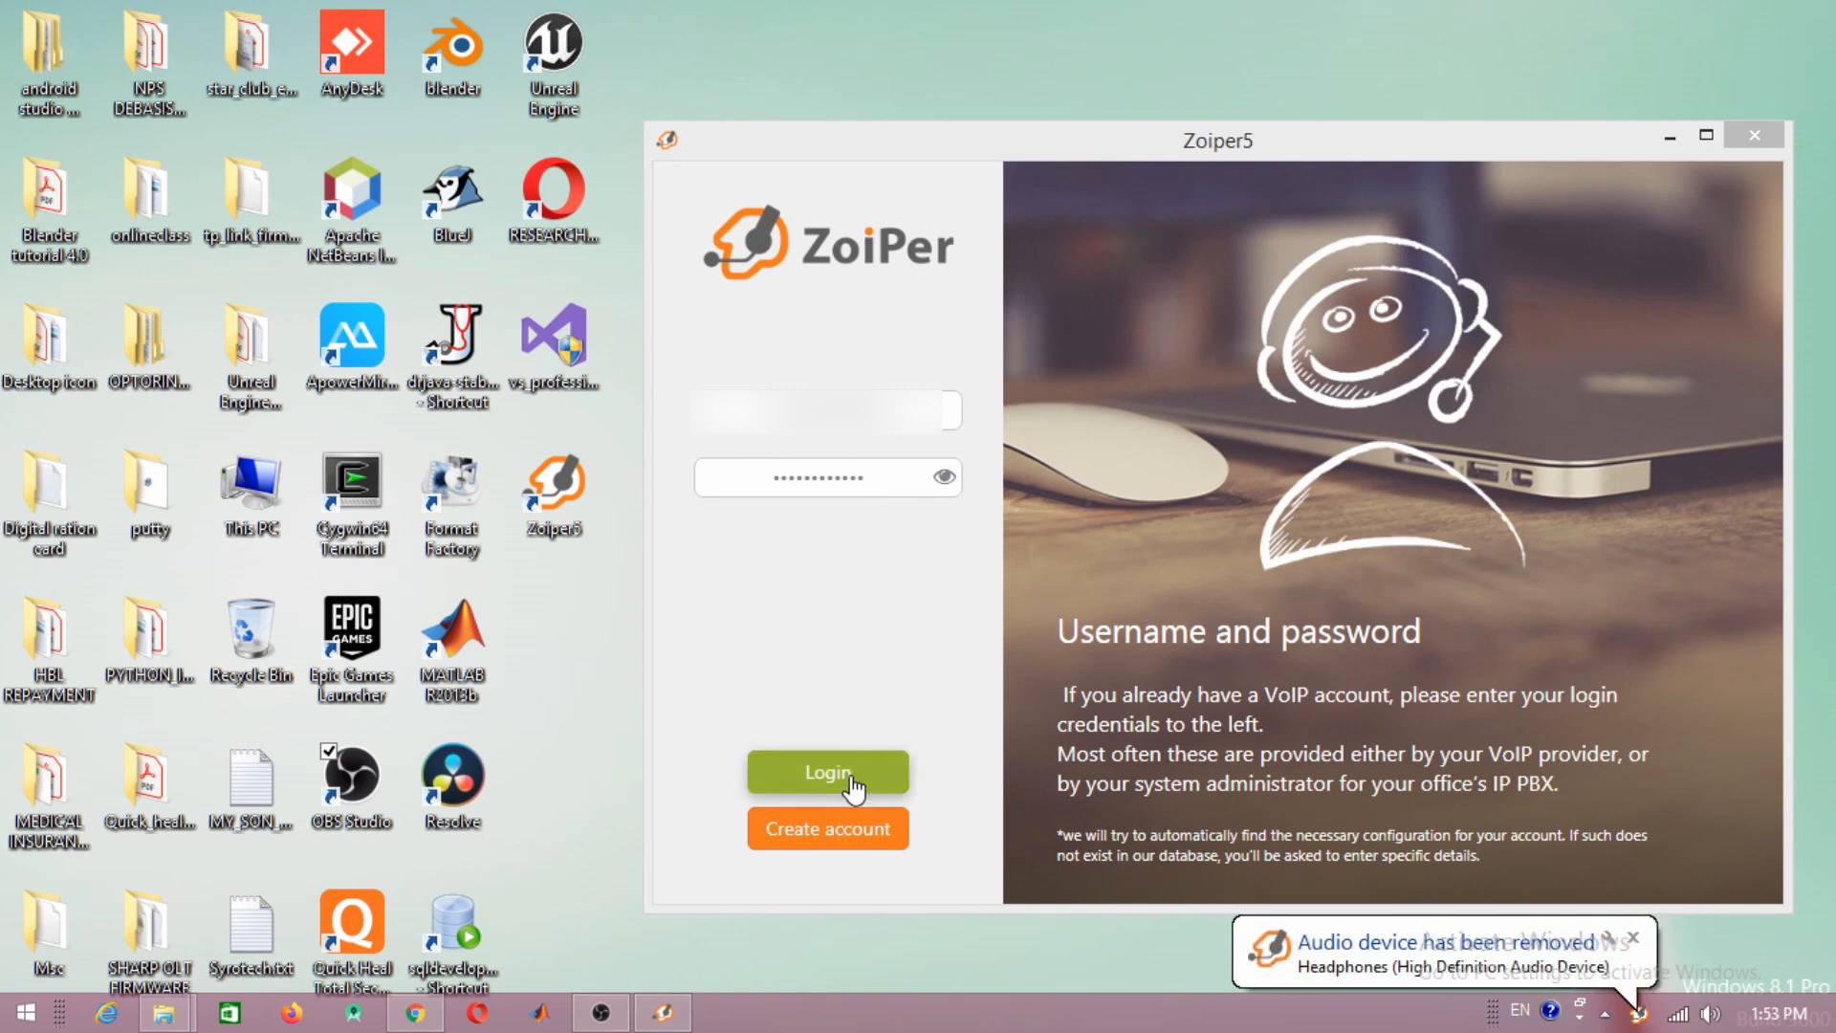
{"action": "left_click", "coordinate": [827, 771]}
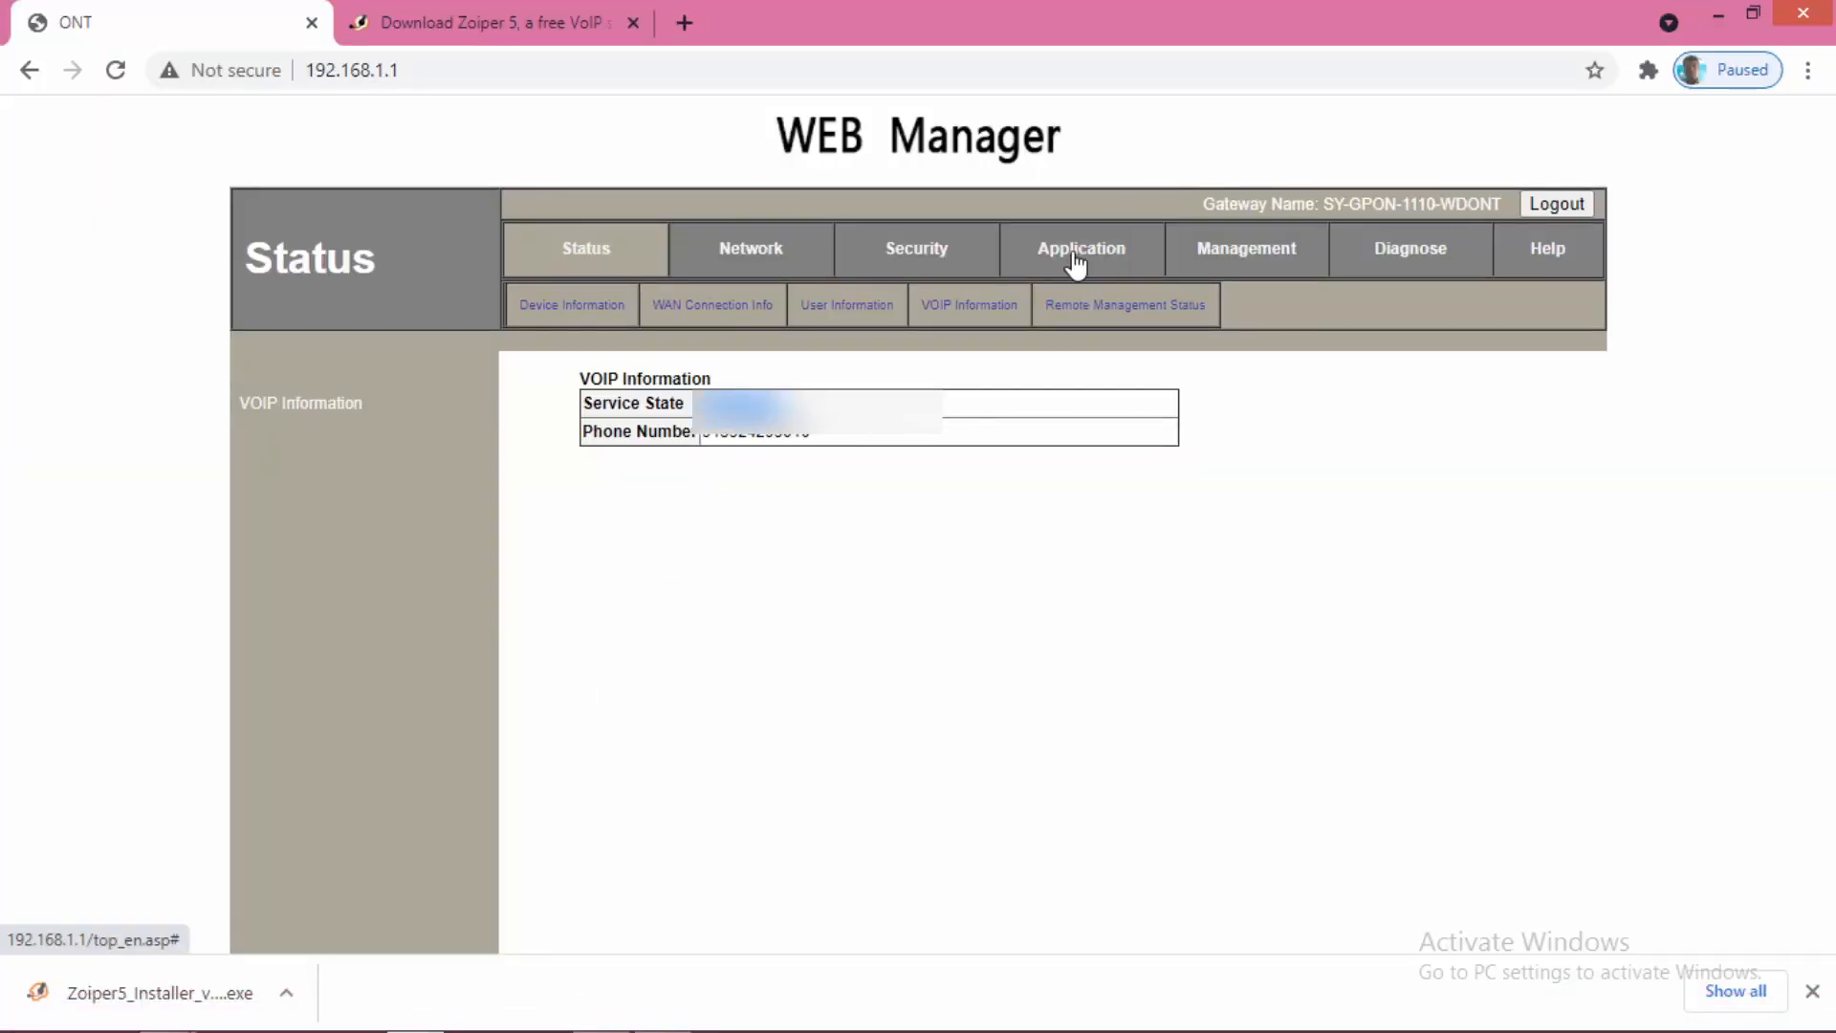
- Return to the ONT's VOIP configuration and select the SIP register address 10.187.2.12 to copy
{"action": "left_click", "coordinate": [1078, 249]}
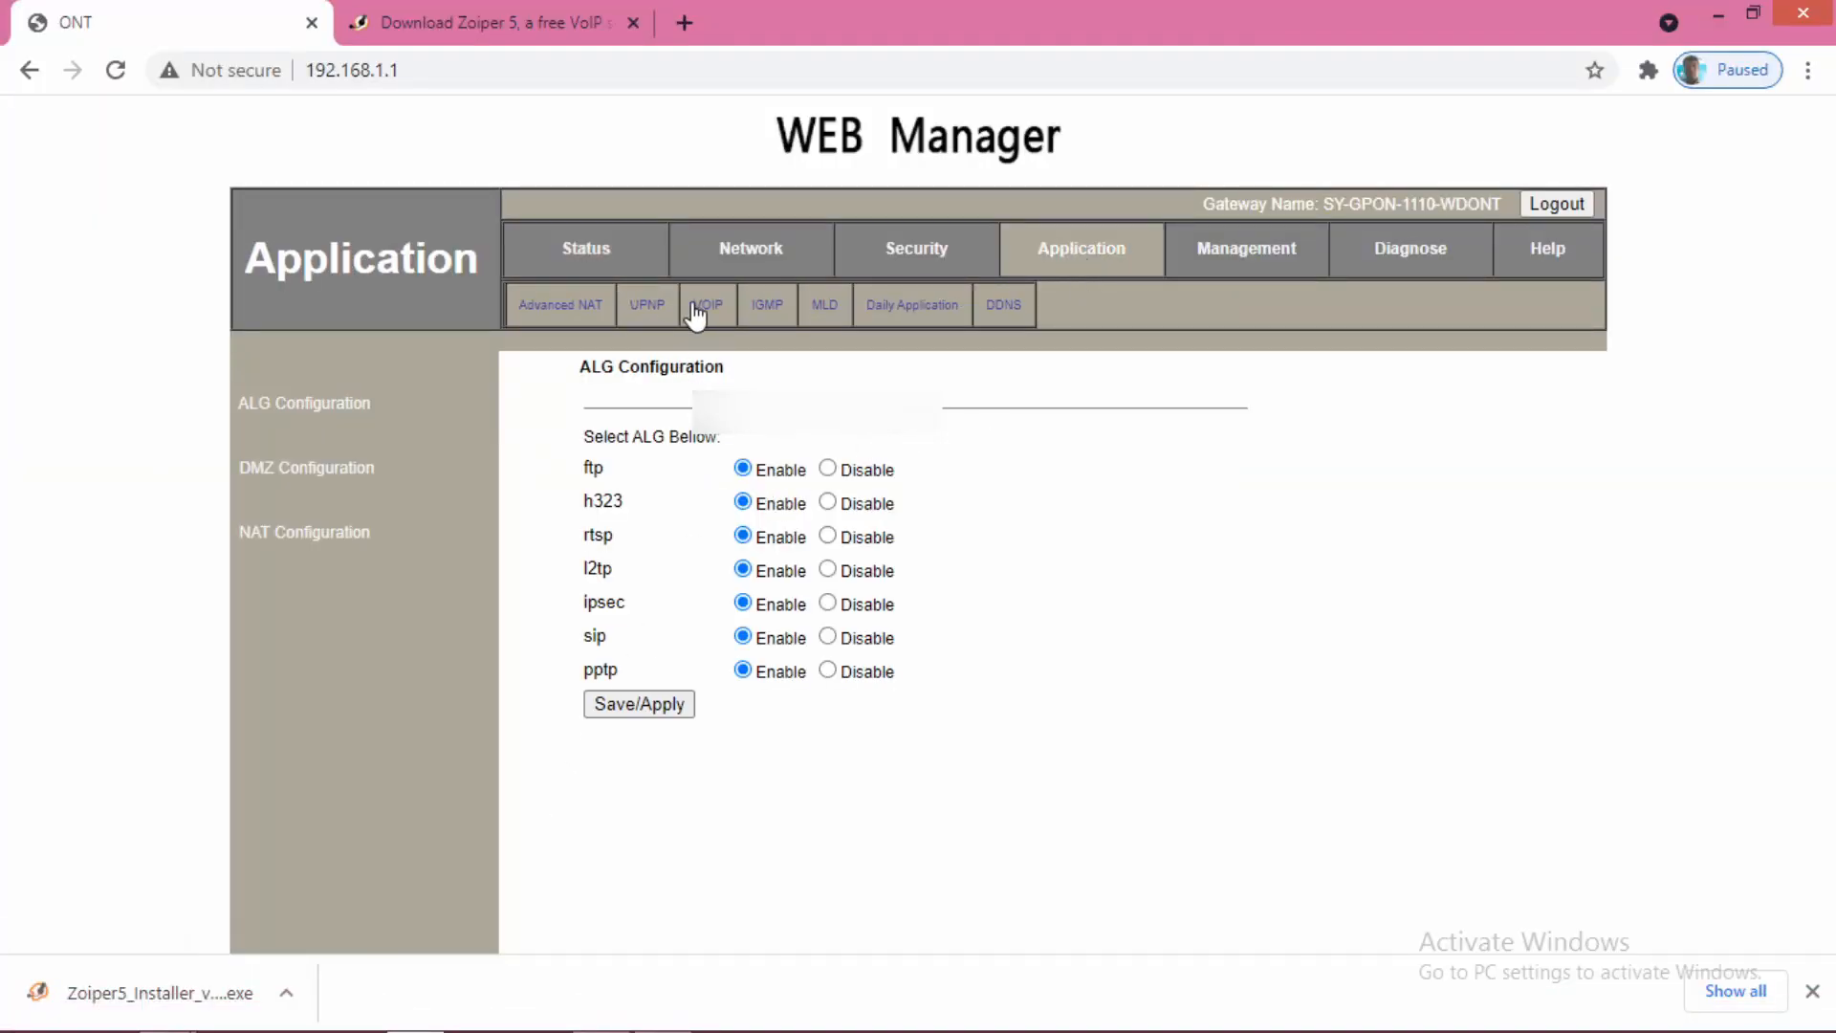
{"action": "left_click", "coordinate": [706, 305]}
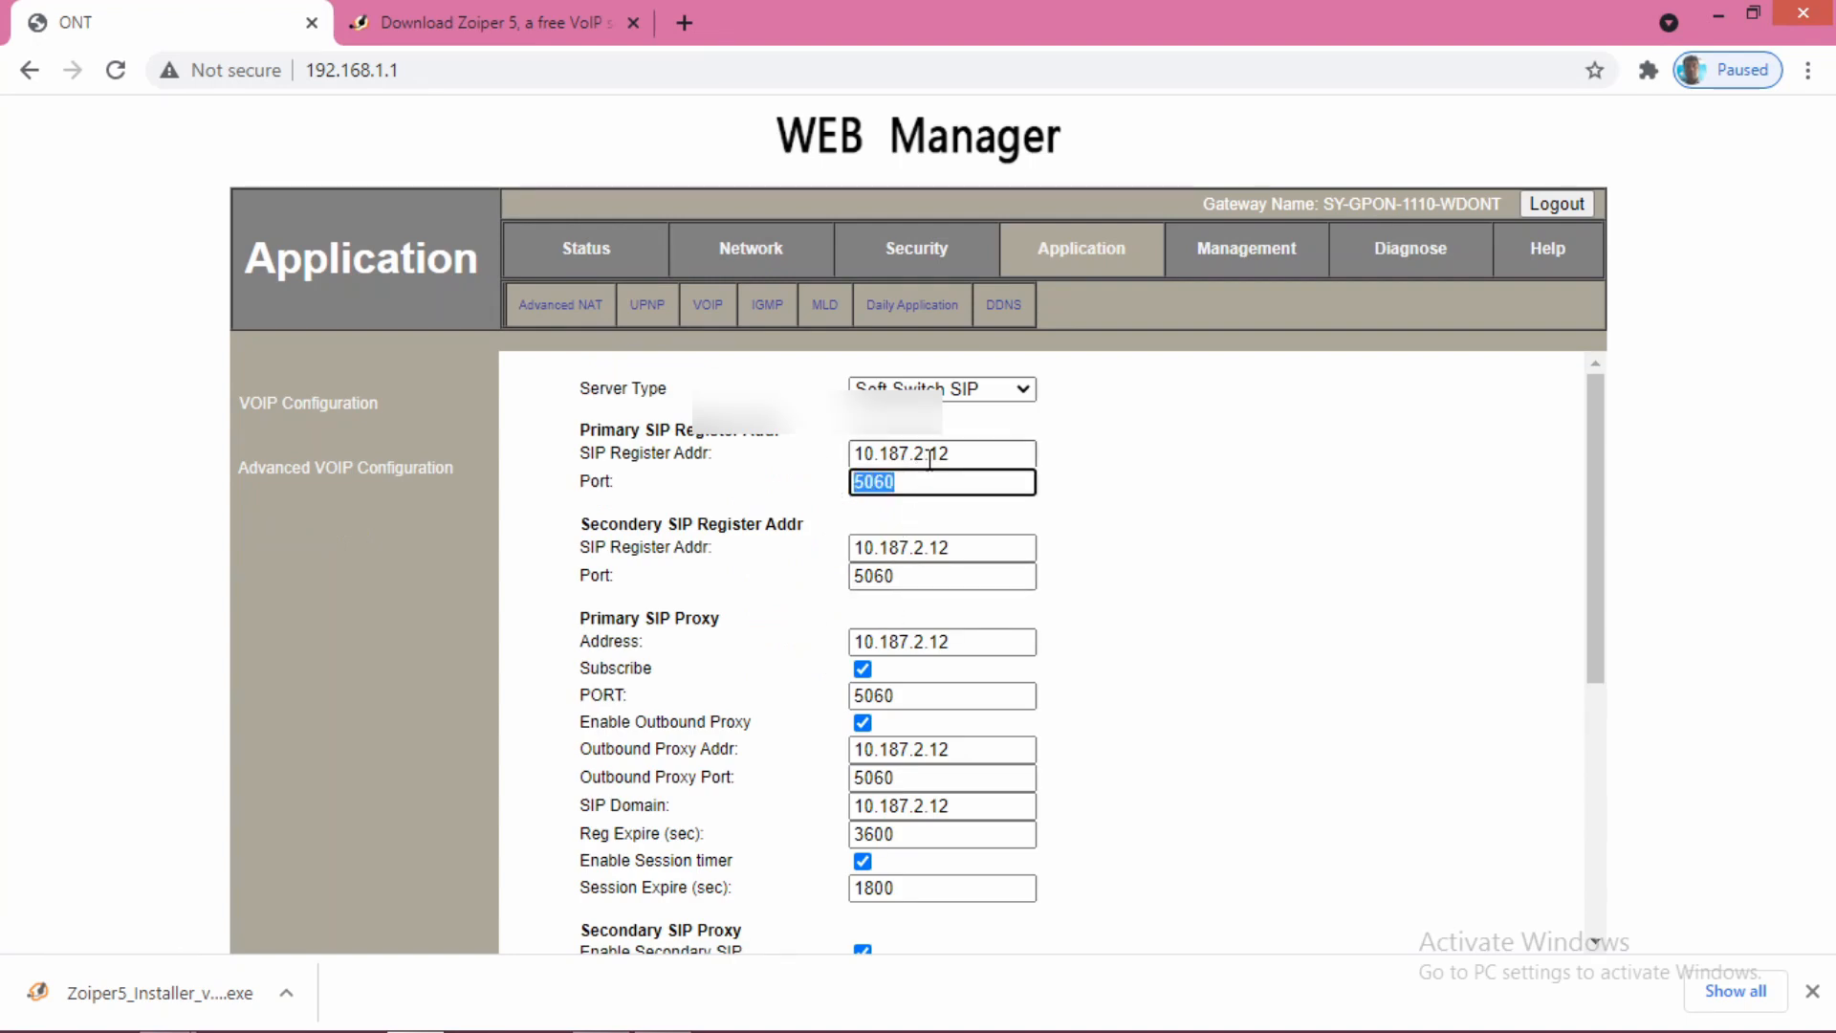
{"action": "left_click", "coordinate": [942, 453]}
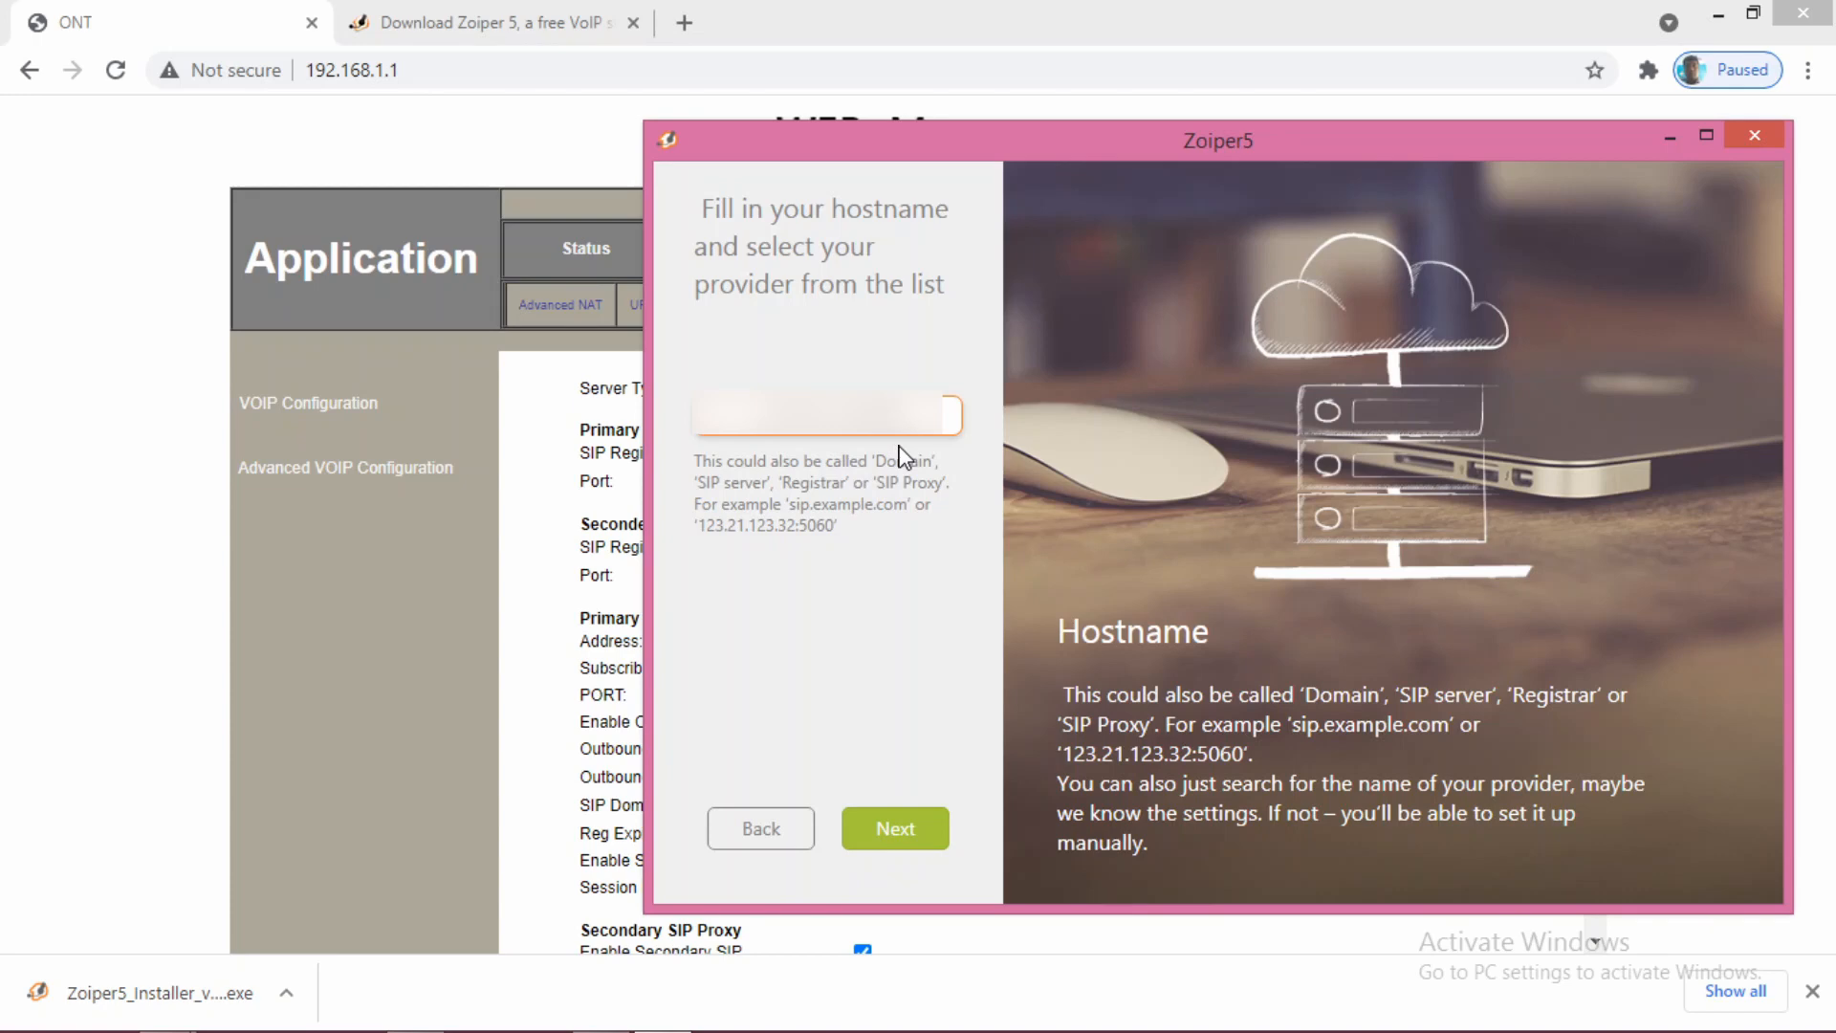
{"action": "mouse_move", "coordinate": [920, 458]}
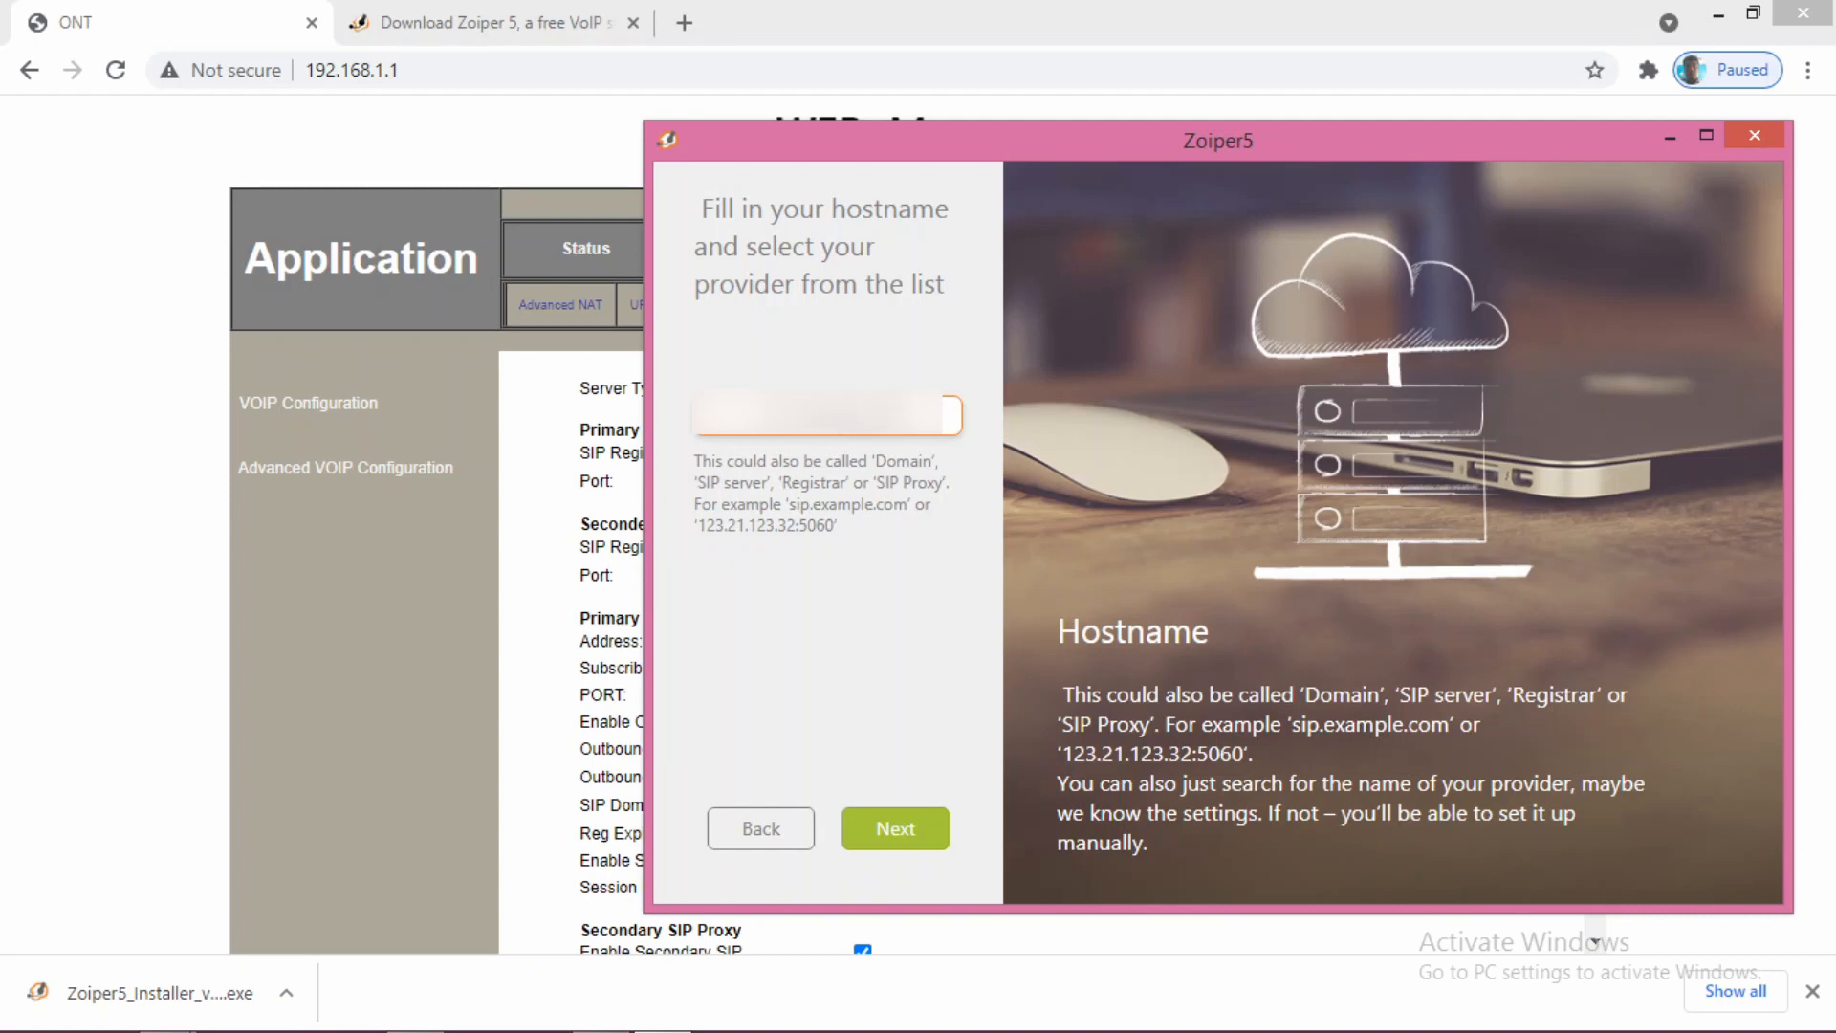
{"action": "mouse_move", "coordinate": [874, 501]}
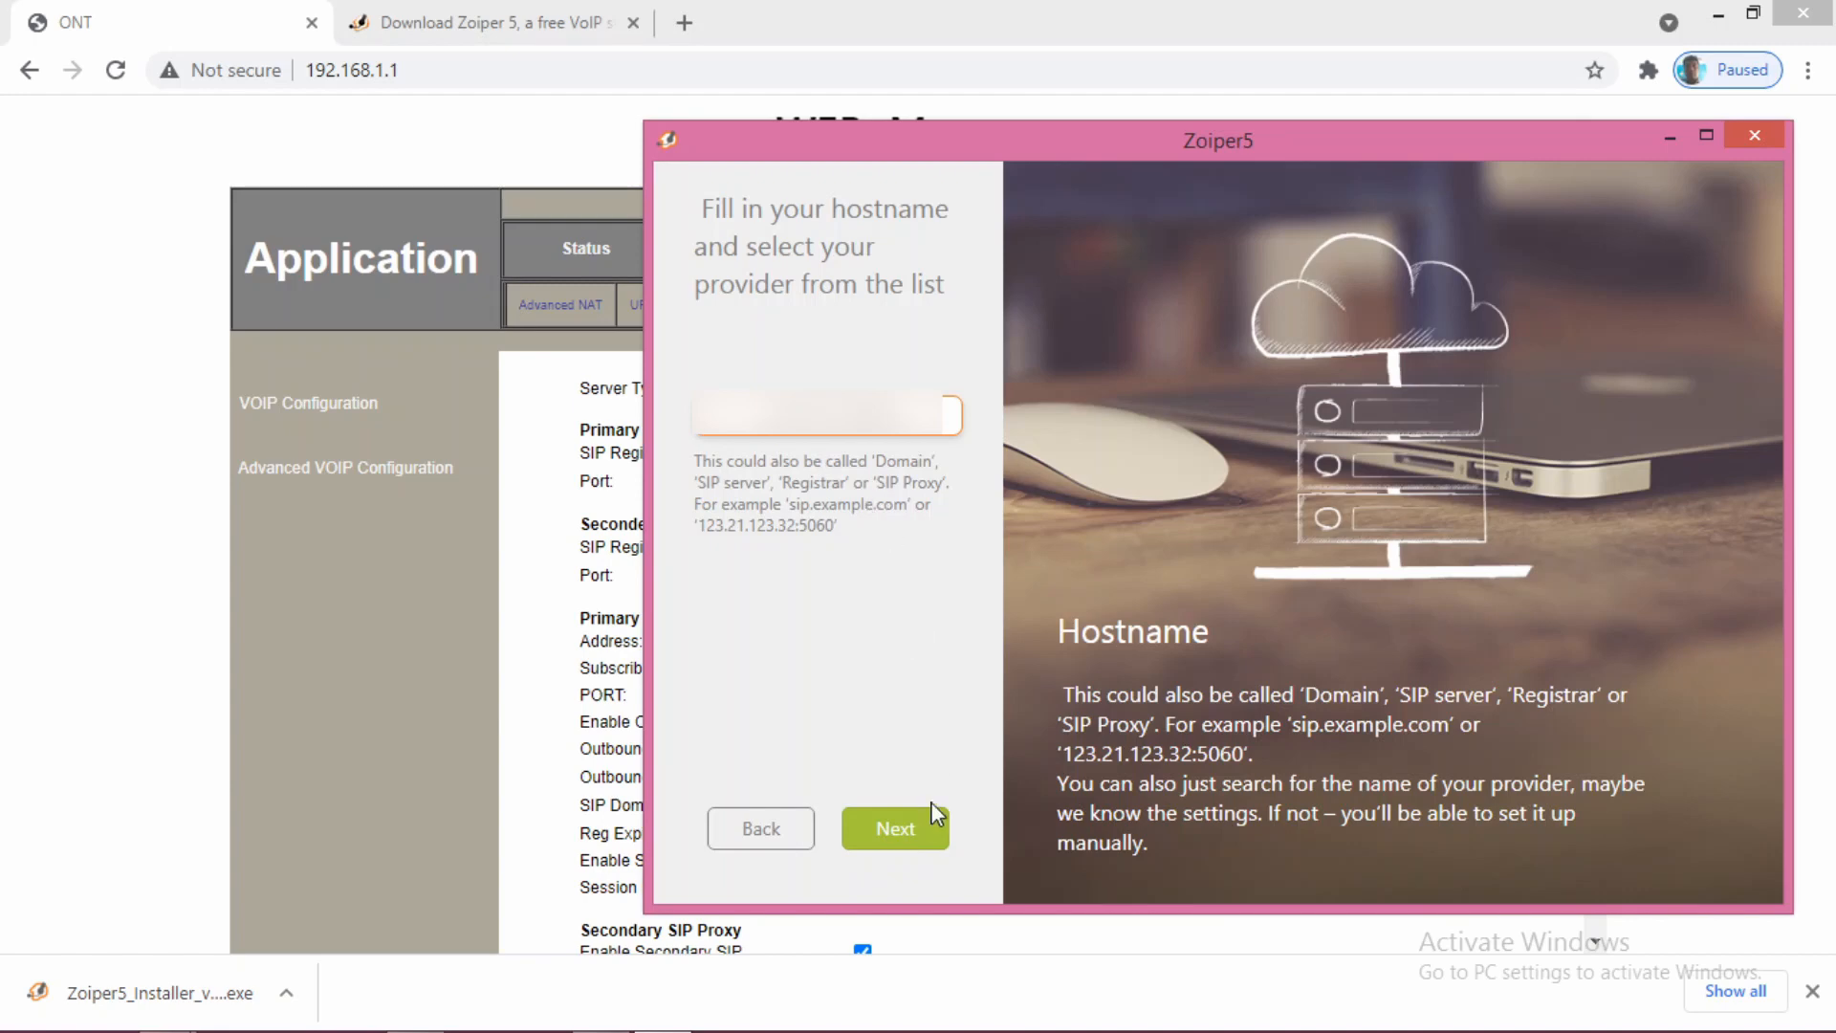
- Confirm the SIP server address as Zoiper5's hostname and continue to the optional authentication step
{"action": "left_click", "coordinate": [895, 829]}
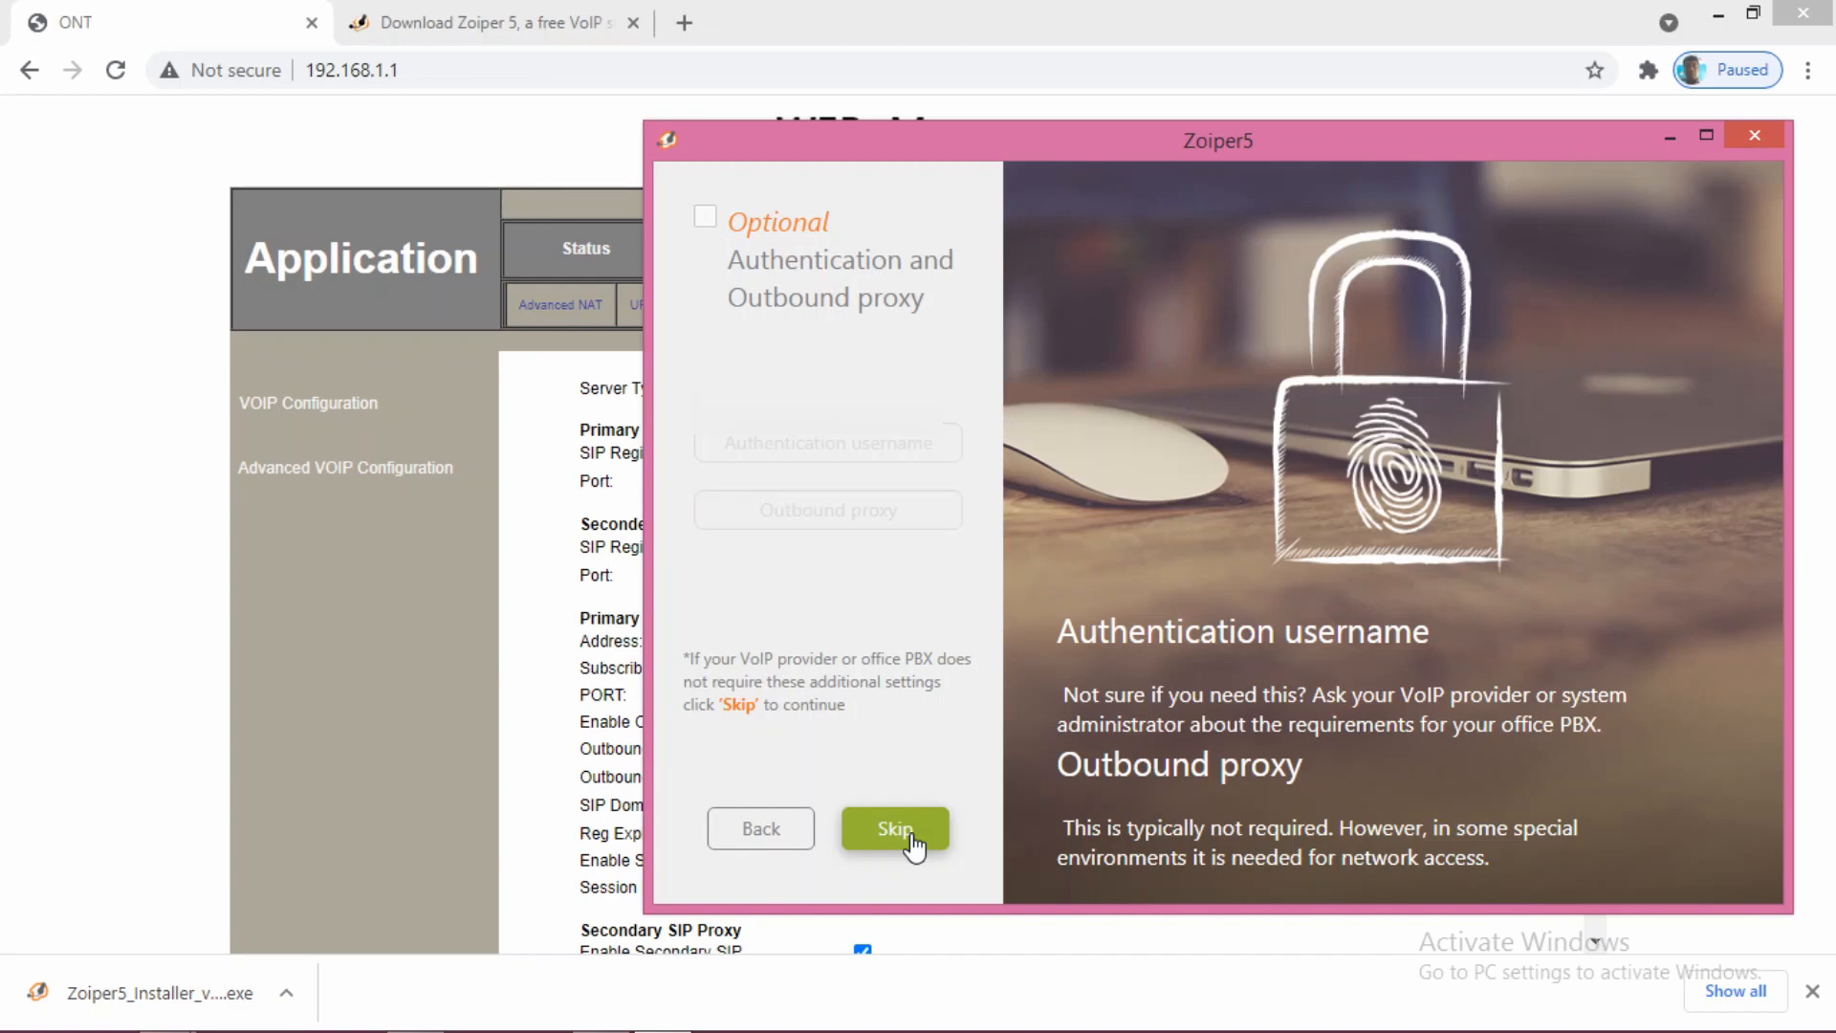
- Skip optional authentication and outbound proxy, then accept the found SIP UDP transport
{"action": "left_click", "coordinate": [893, 828]}
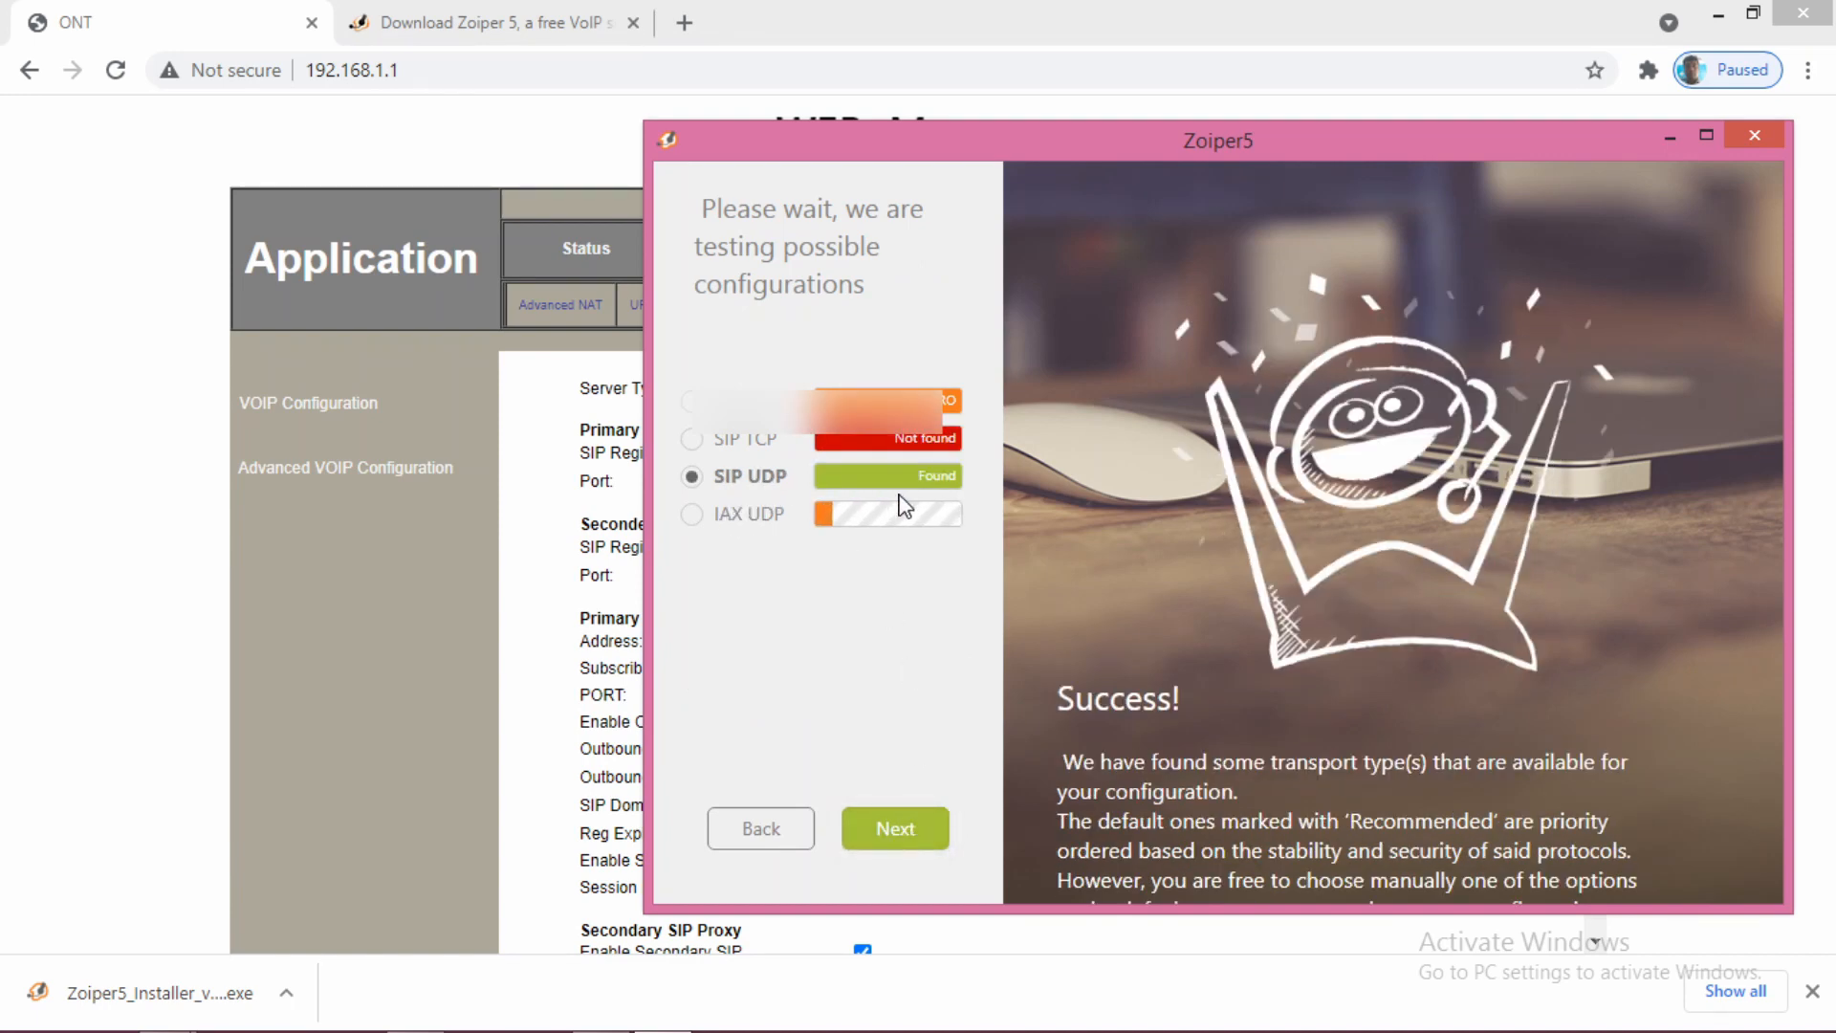
{"action": "mouse_move", "coordinate": [932, 643]}
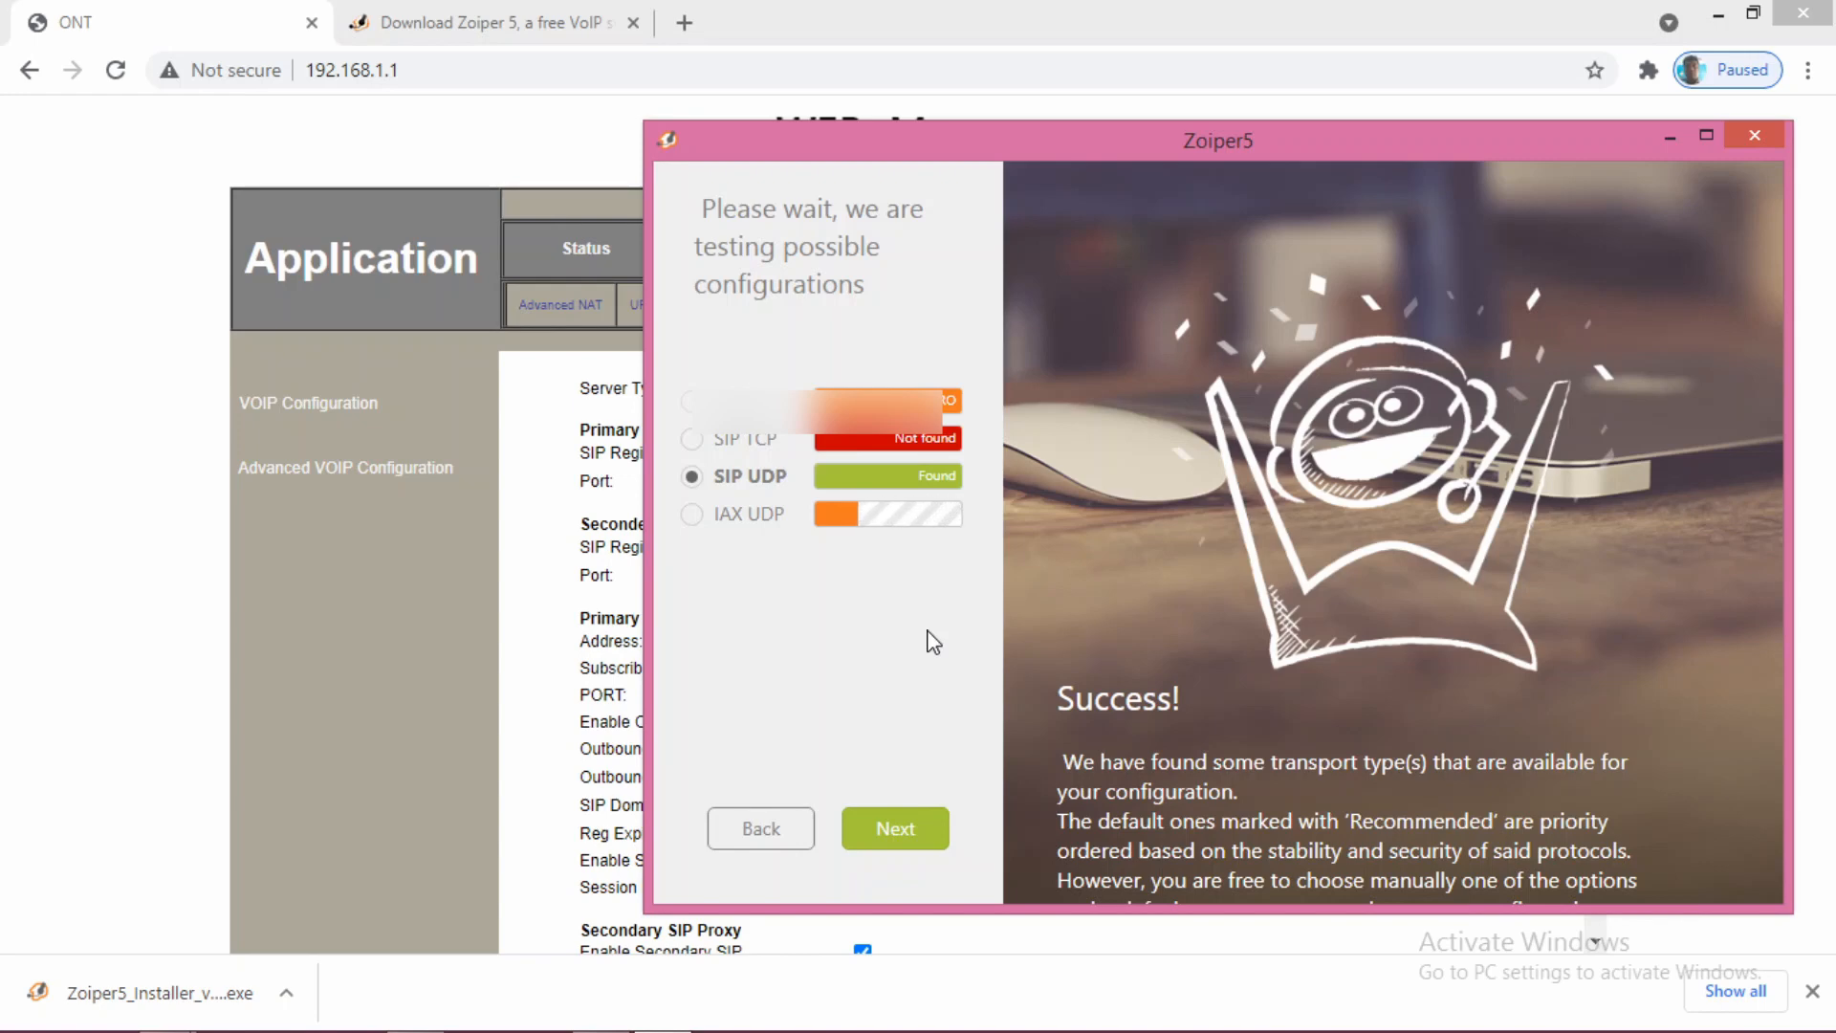
{"action": "mouse_move", "coordinate": [956, 490]}
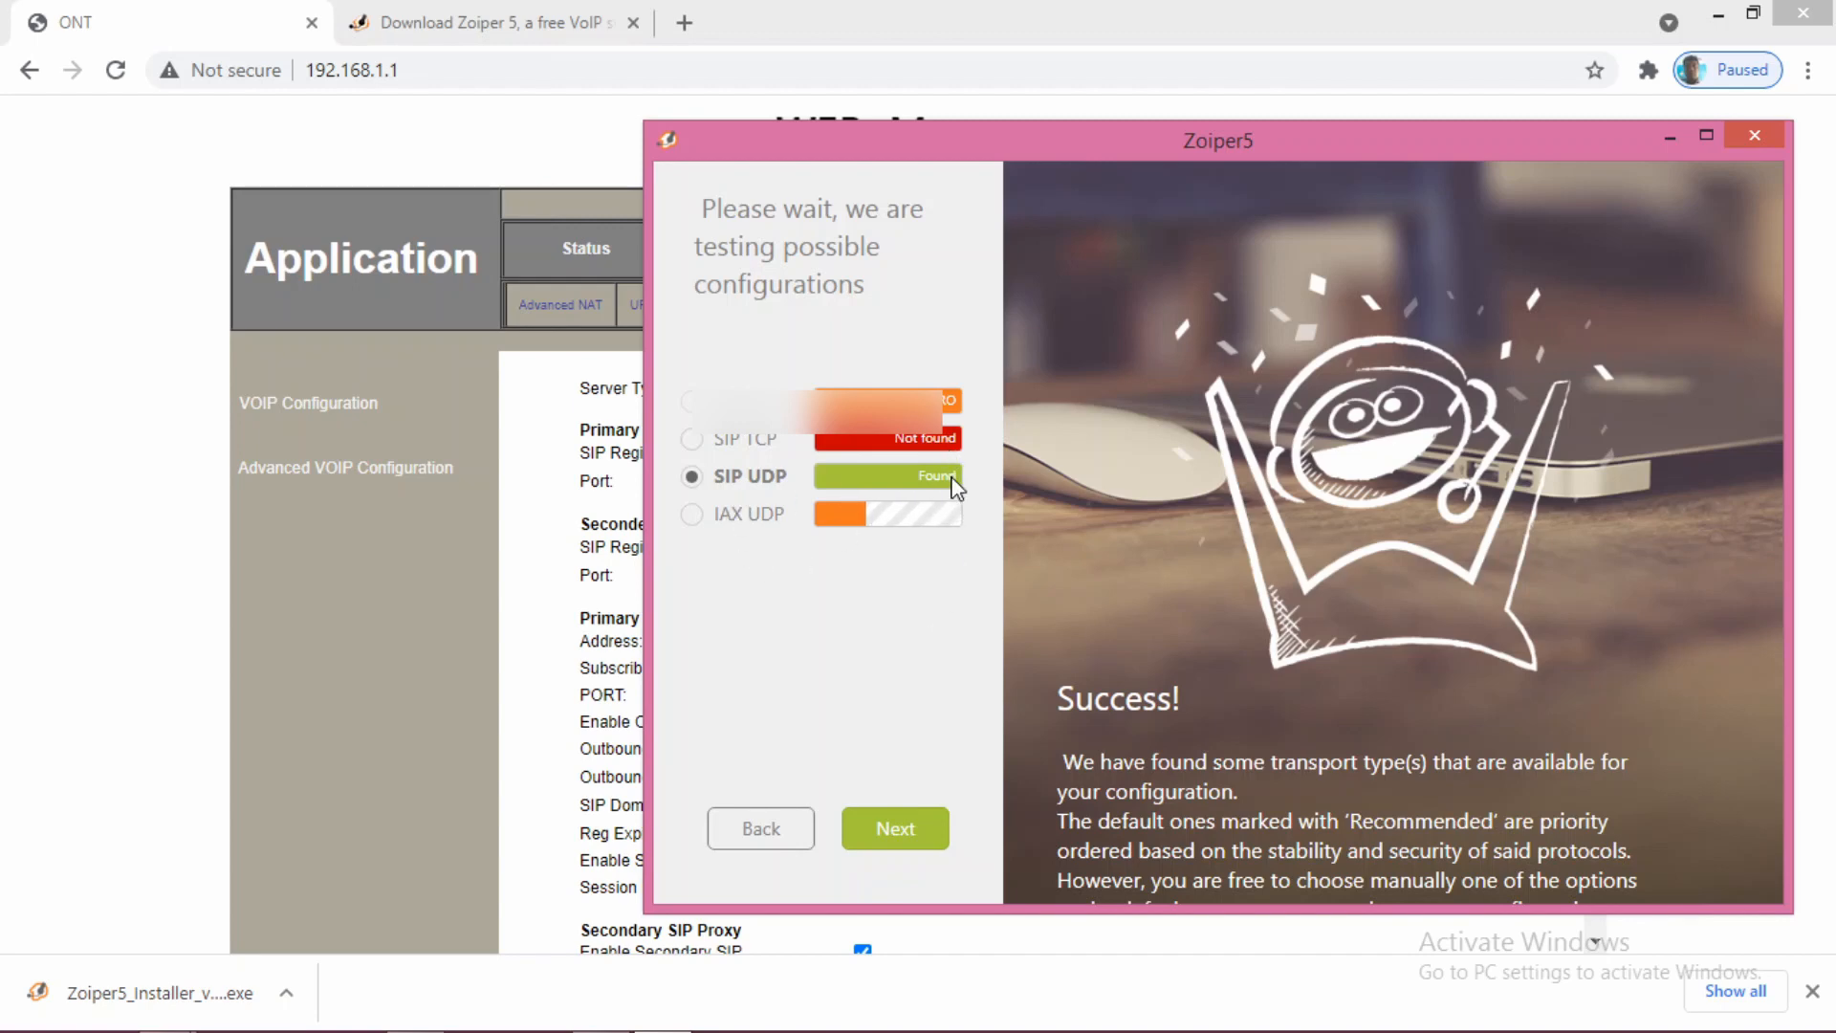
{"action": "mouse_move", "coordinate": [976, 664]}
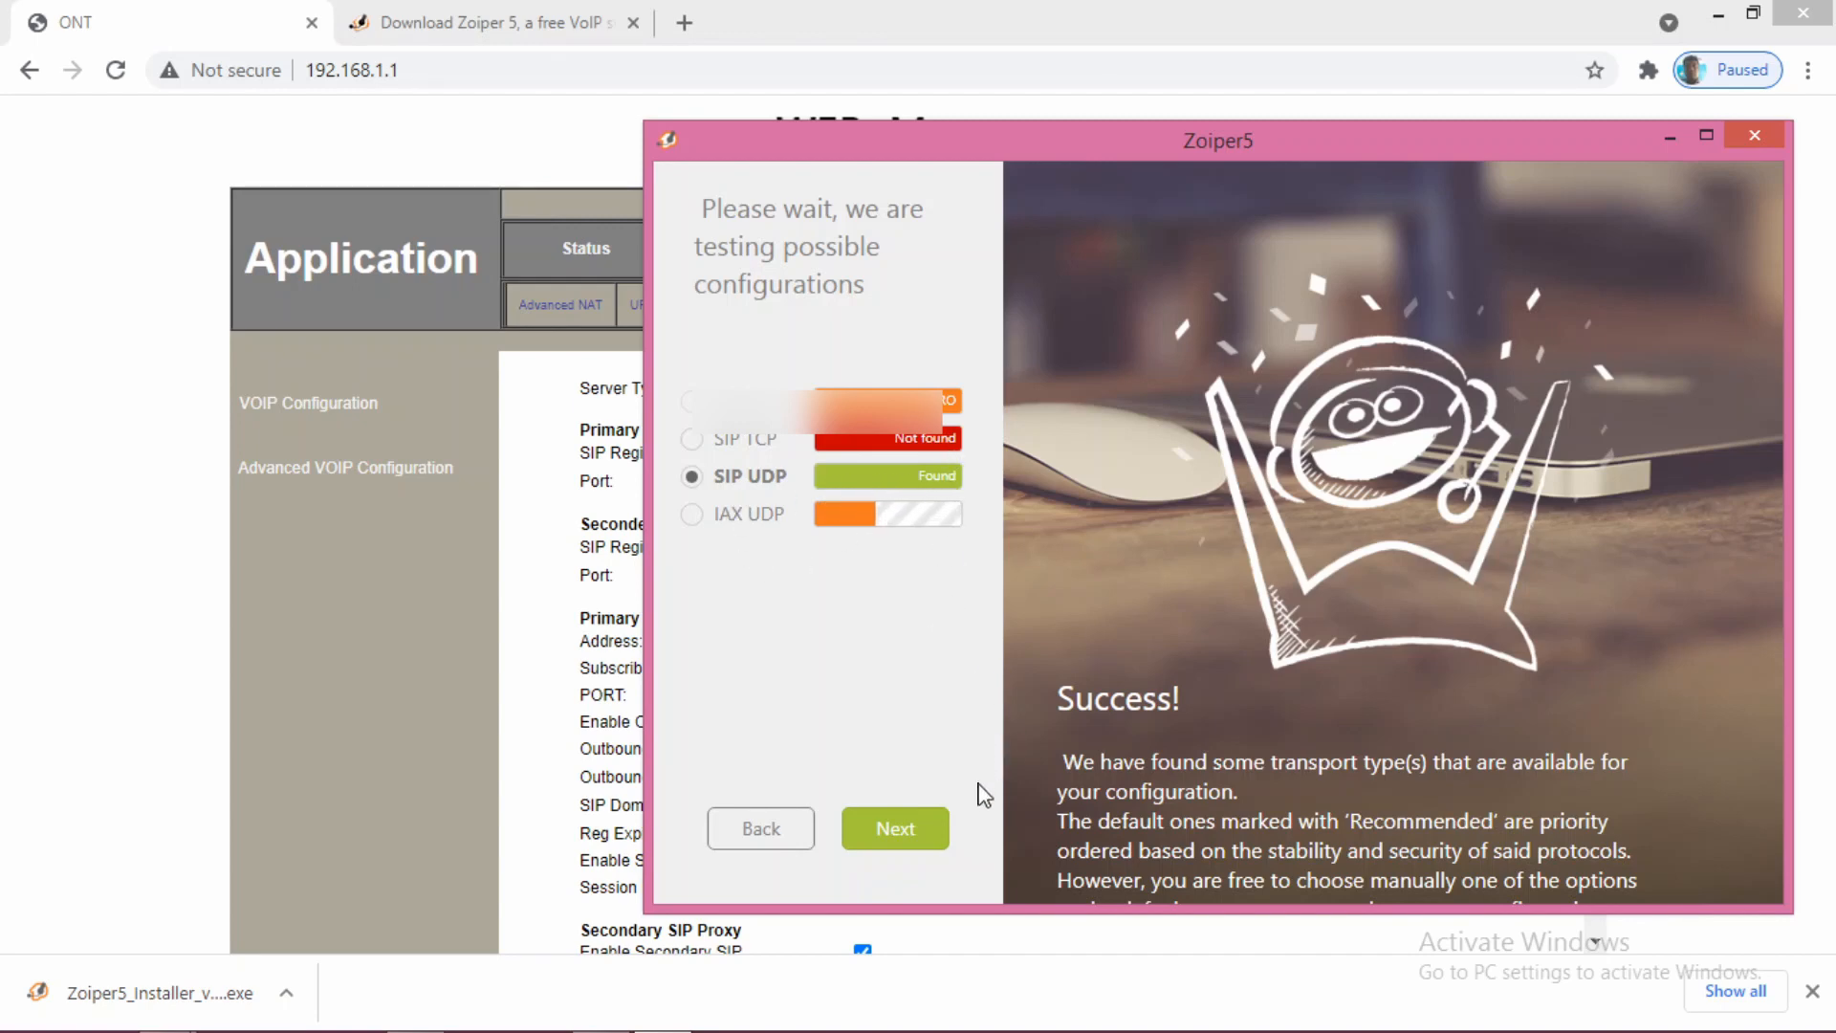
{"action": "mouse_move", "coordinate": [968, 803]}
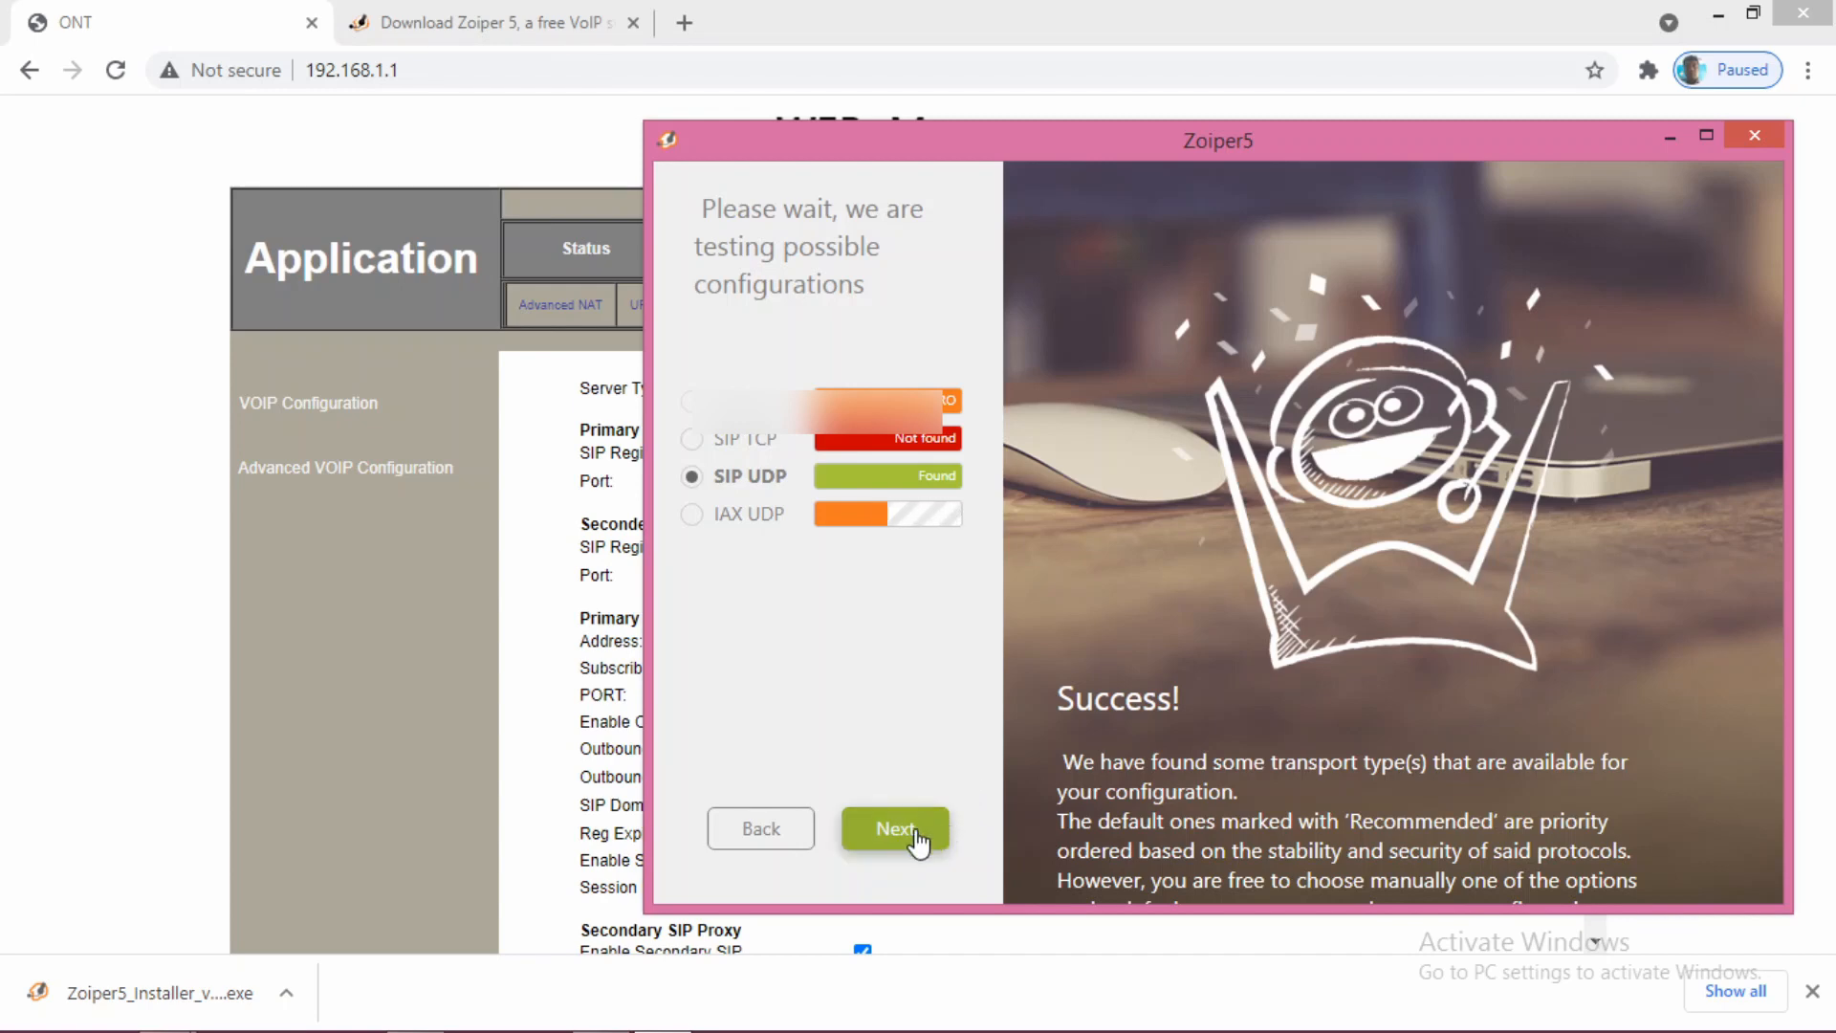
{"action": "left_click", "coordinate": [895, 828]}
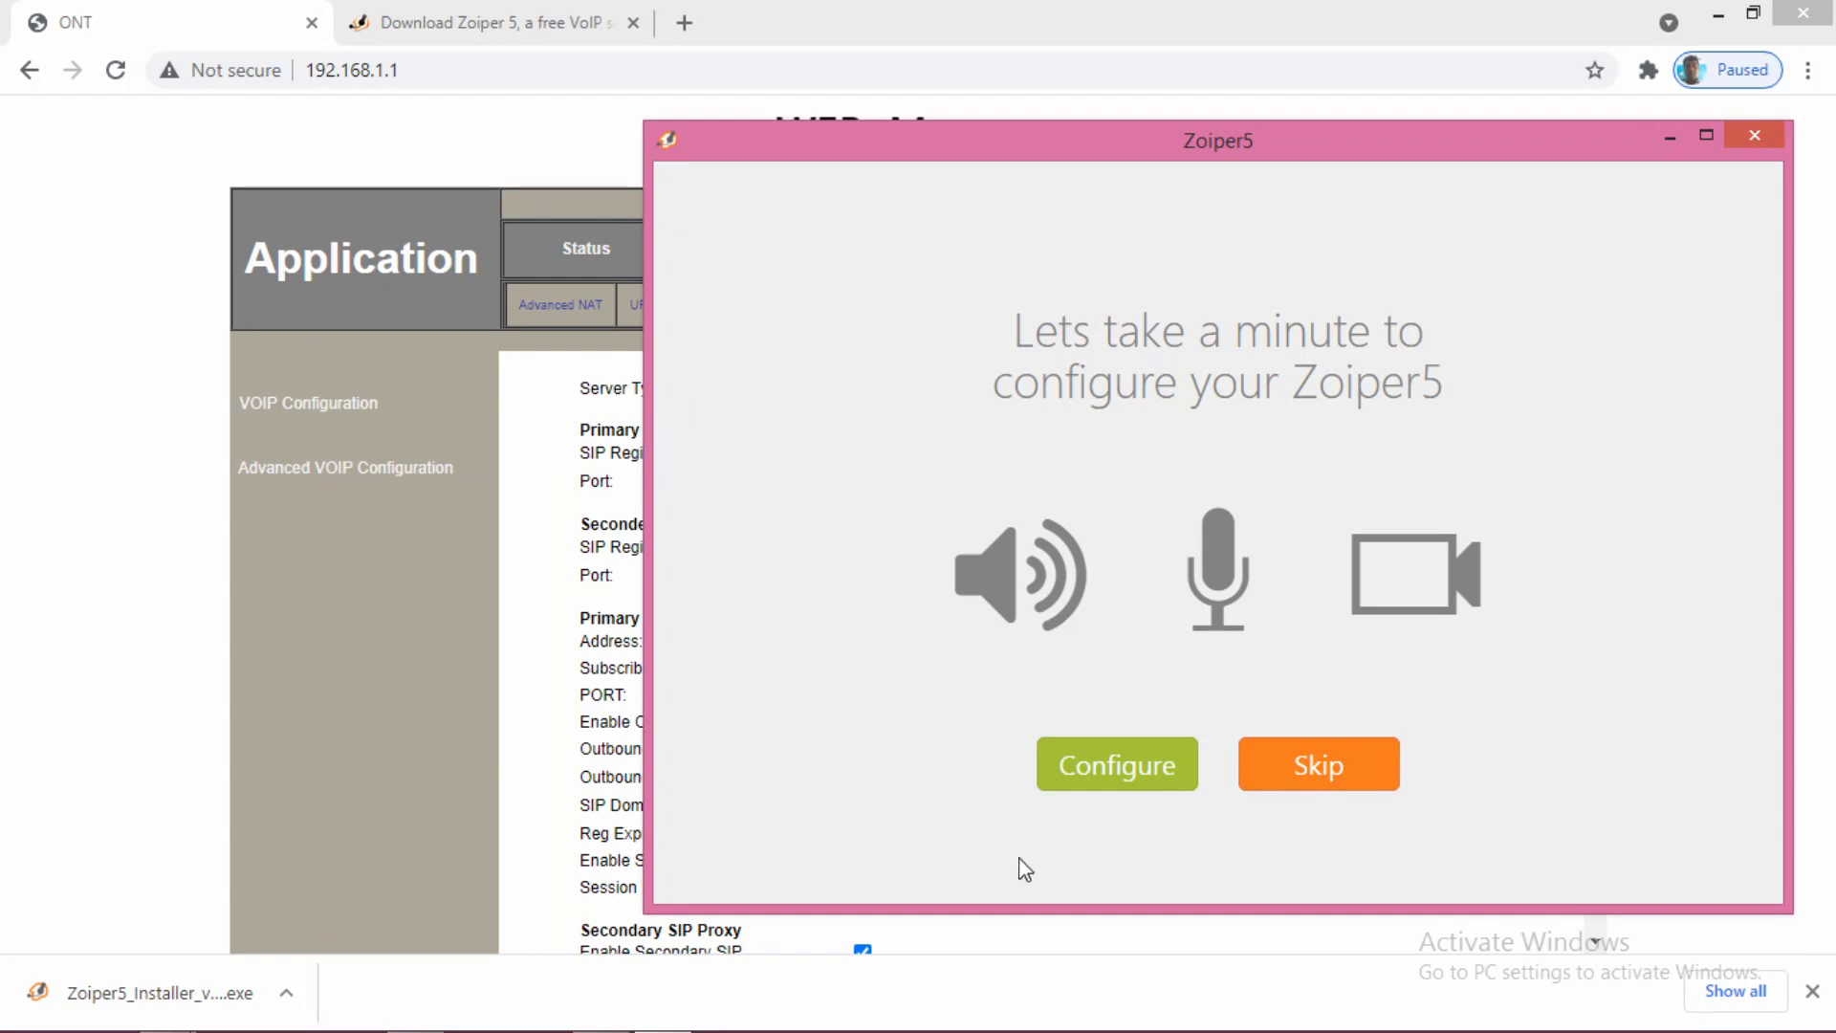
{"action": "mouse_move", "coordinate": [1318, 772]}
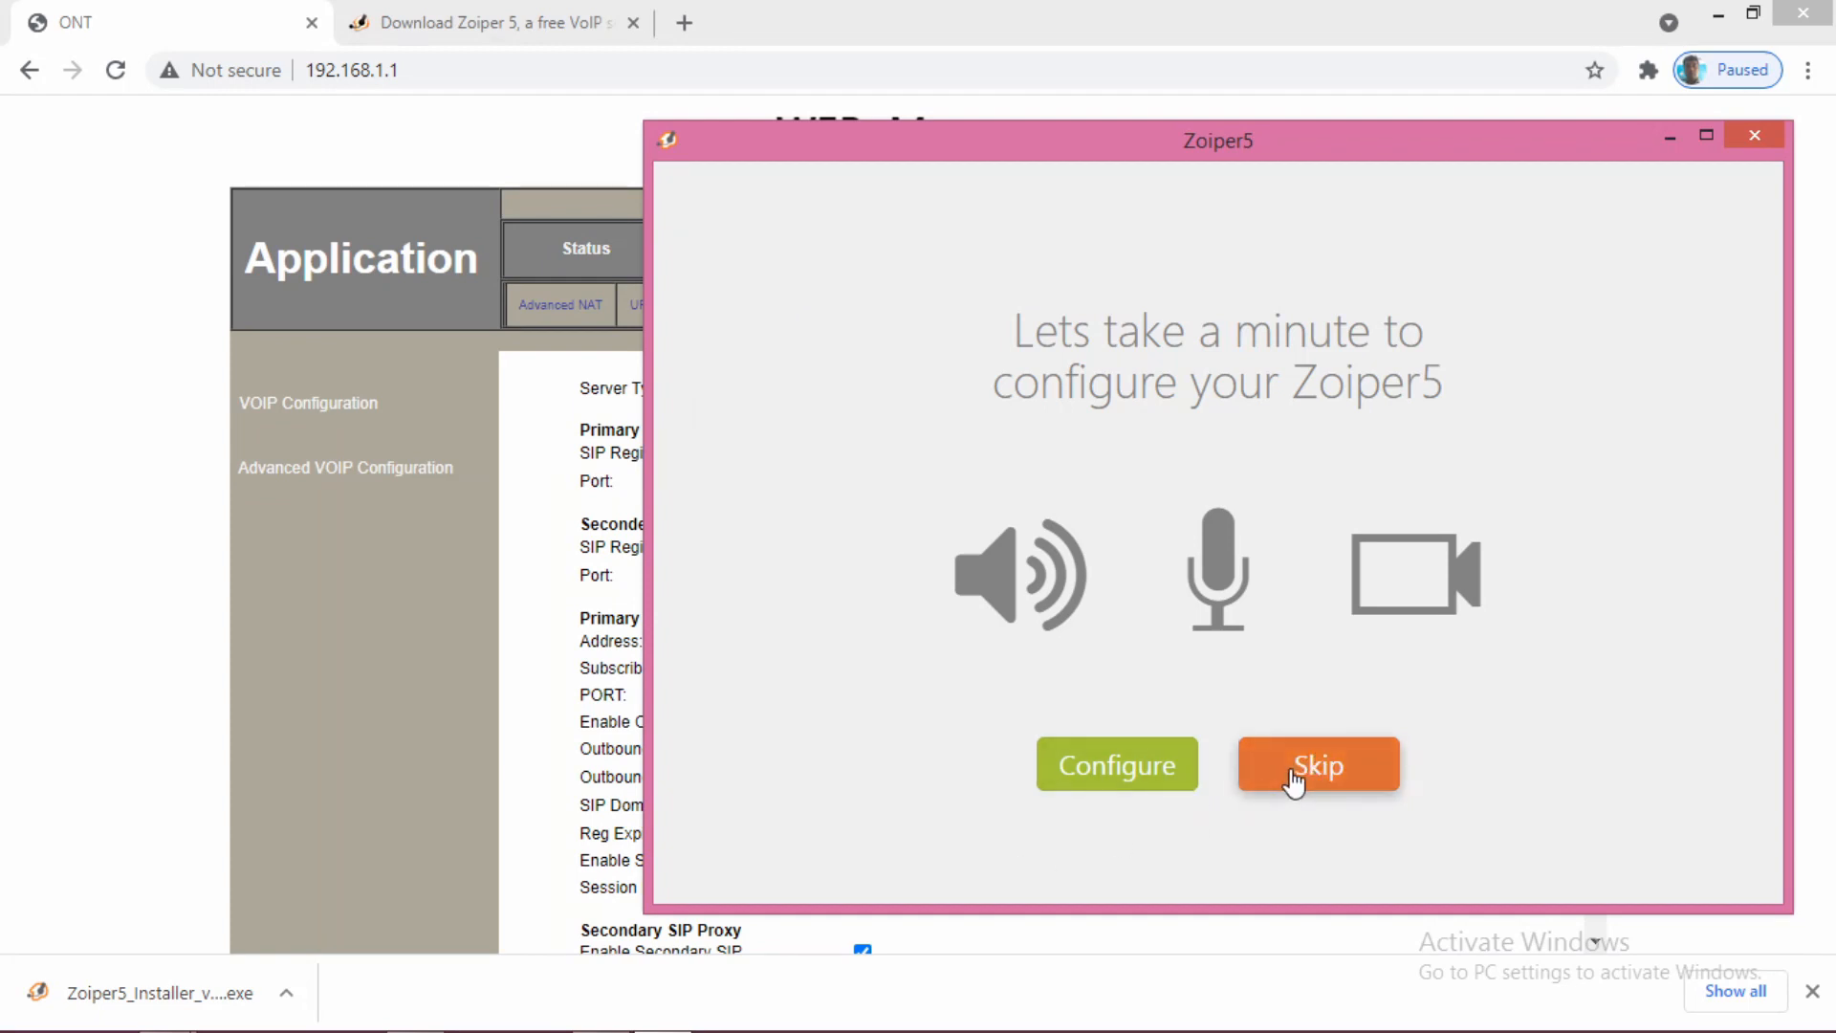
- Skip audio and video device setup, reaching the main window with the account registered (green tick)
{"action": "left_click", "coordinate": [1318, 763]}
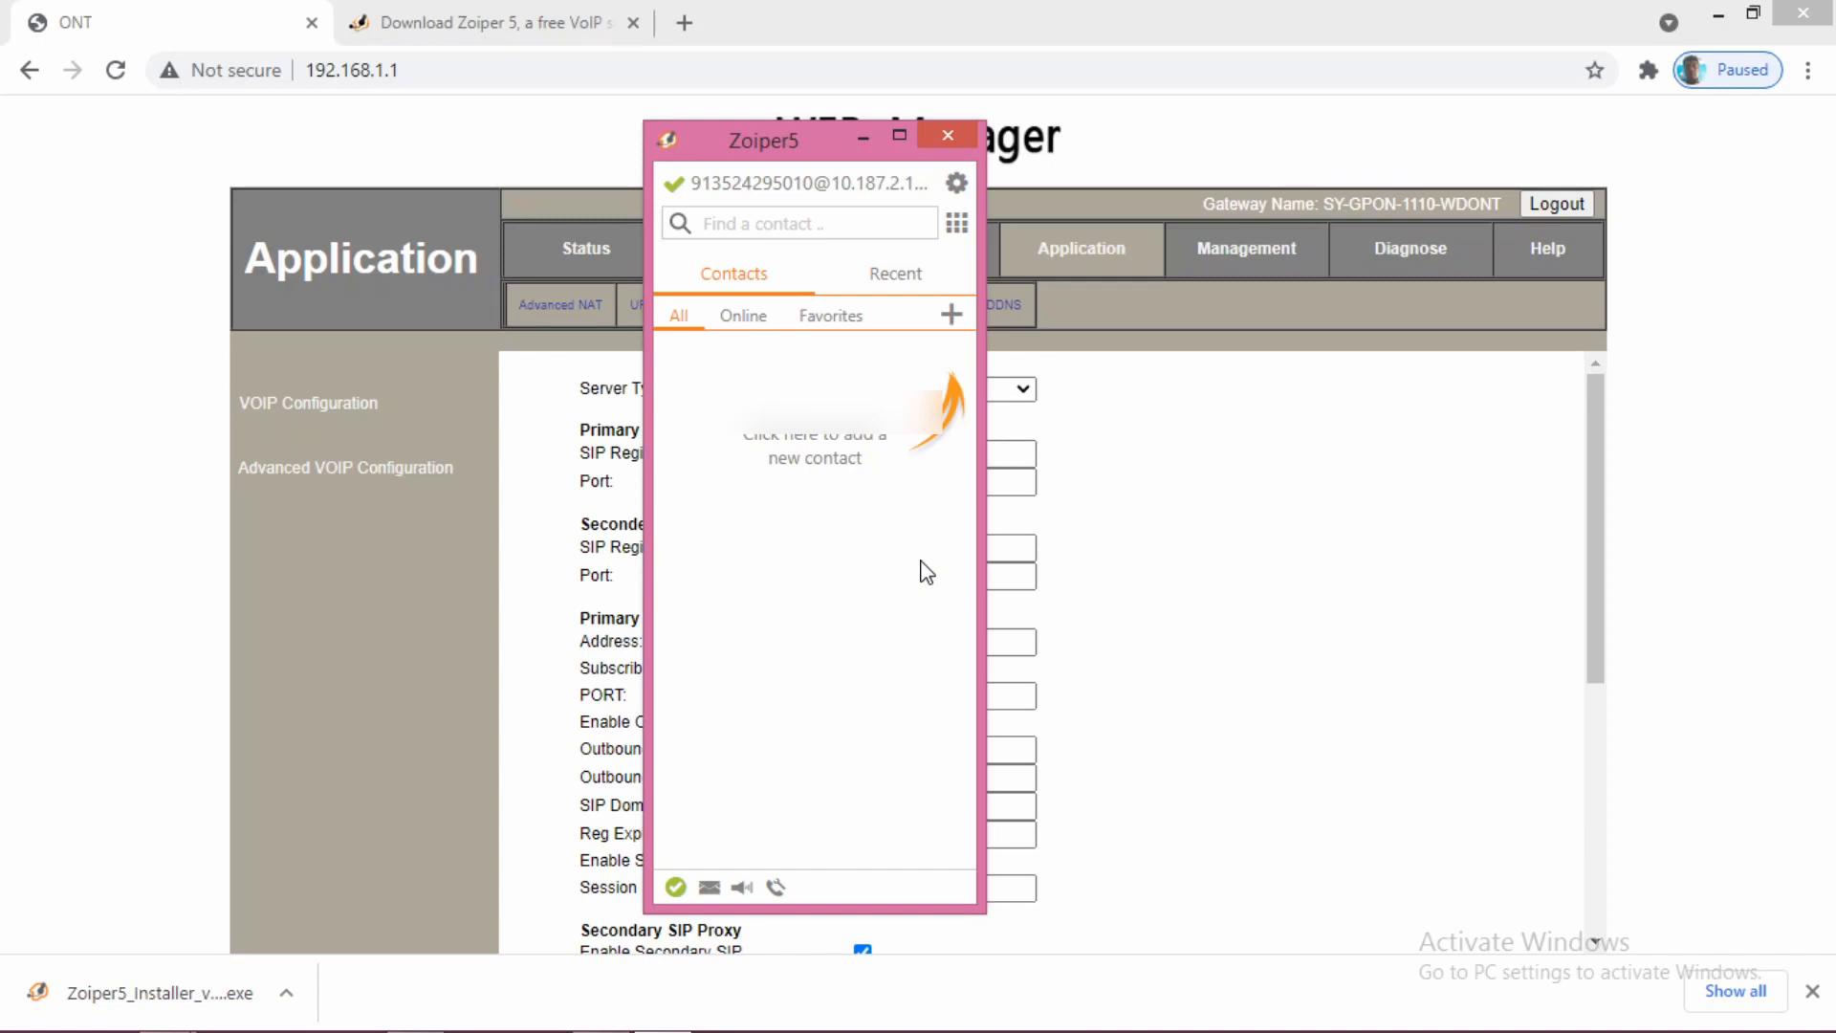
{"action": "mouse_move", "coordinate": [936, 572]}
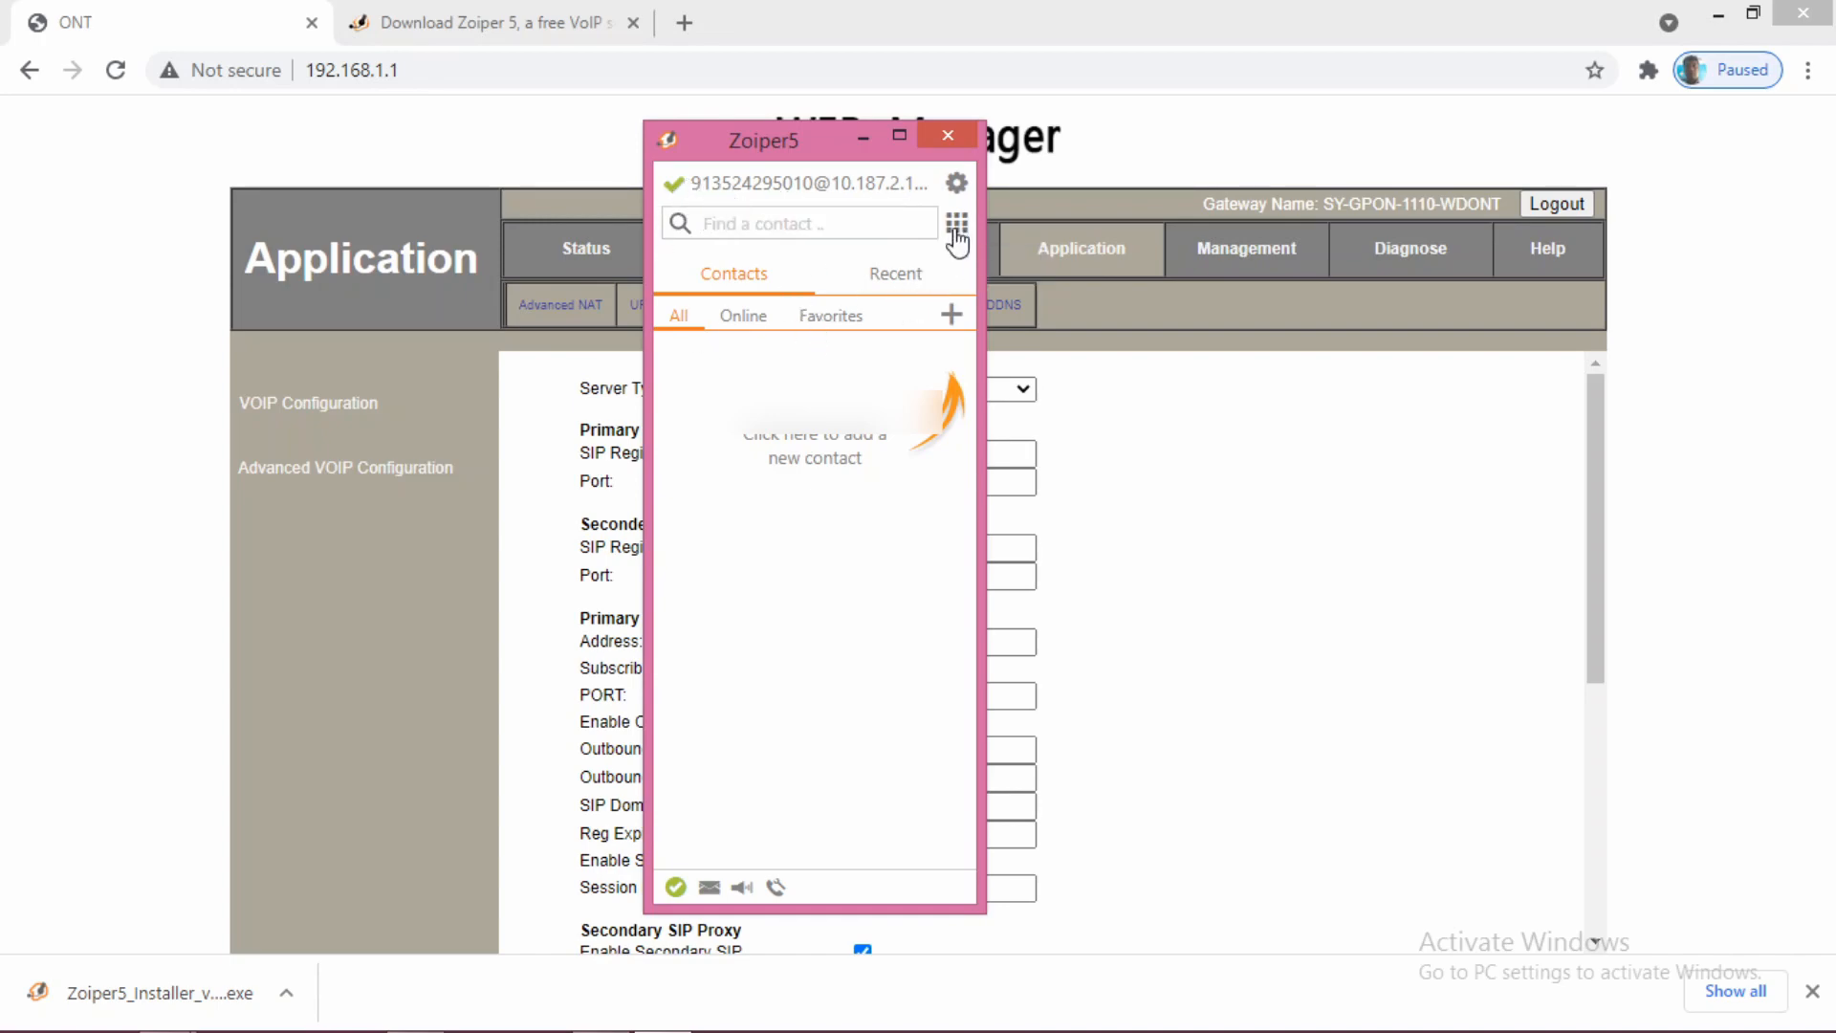
- Try the dial pad with a short number, delete a digit, then close the Zoiper5 window
{"action": "left_click", "coordinate": [957, 222]}
{"action": "type", "text": "099"}
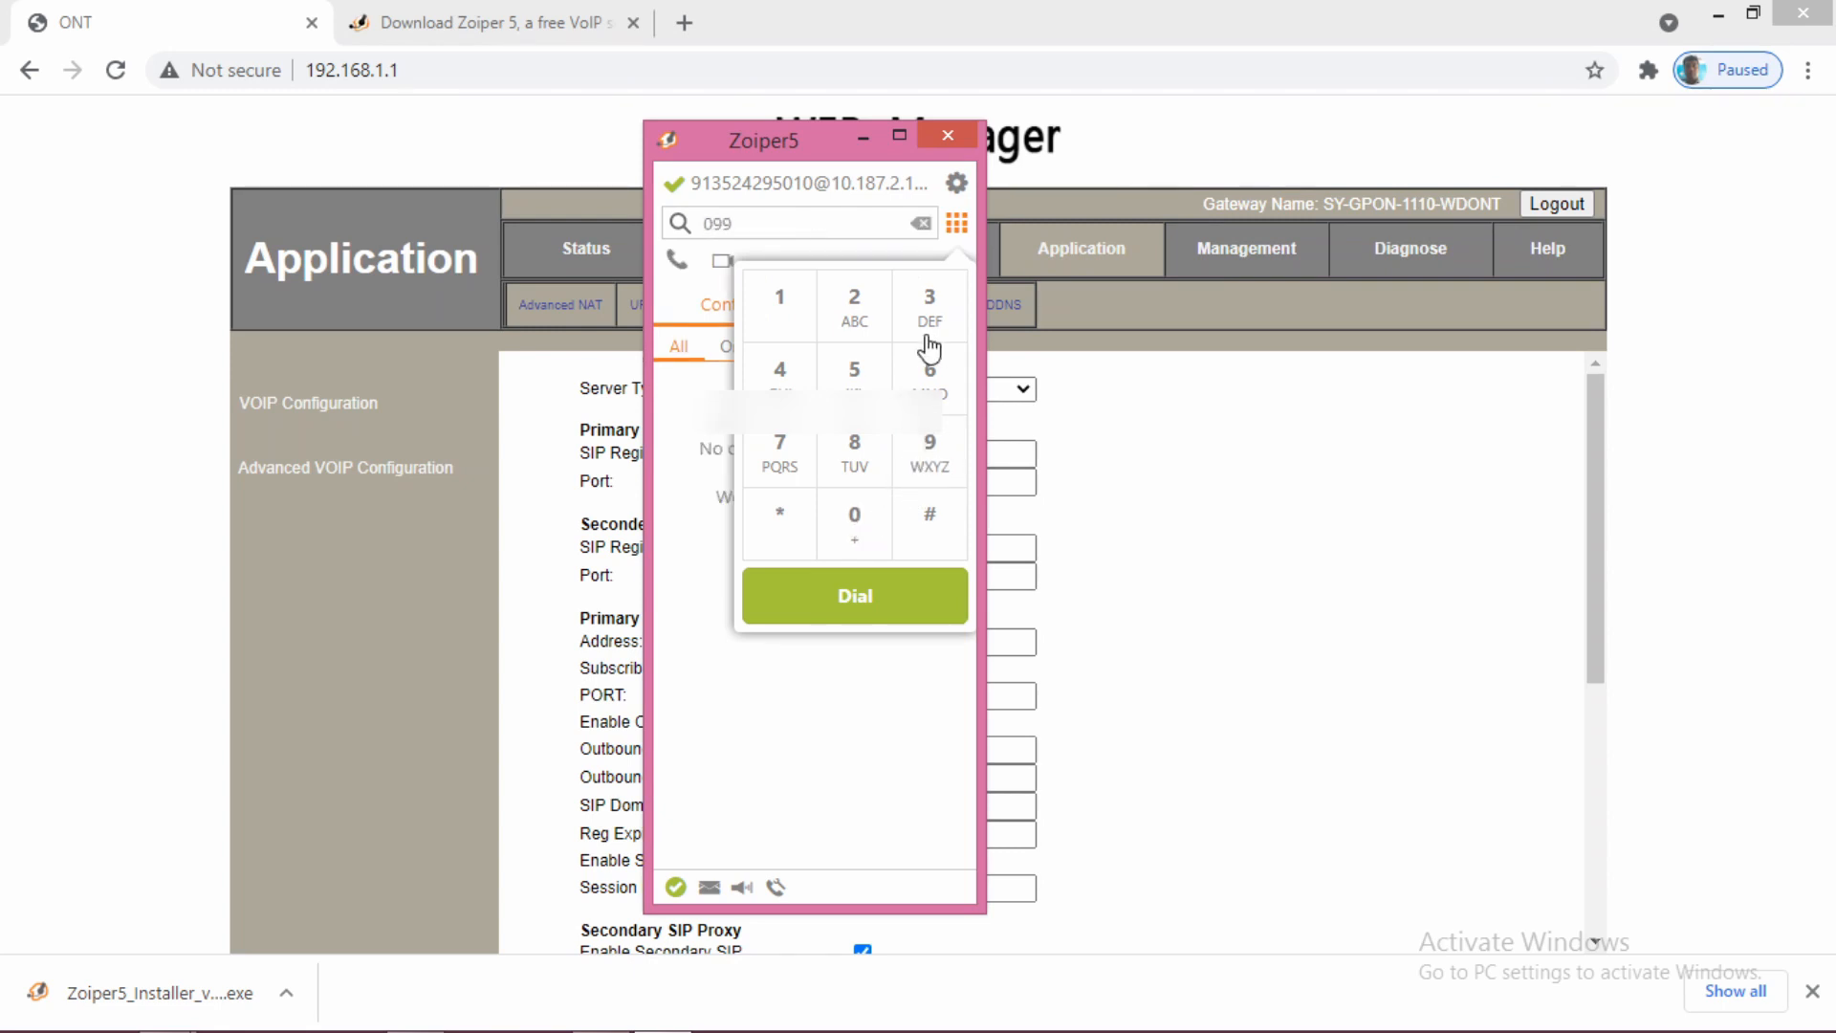
{"action": "mouse_move", "coordinate": [926, 230]}
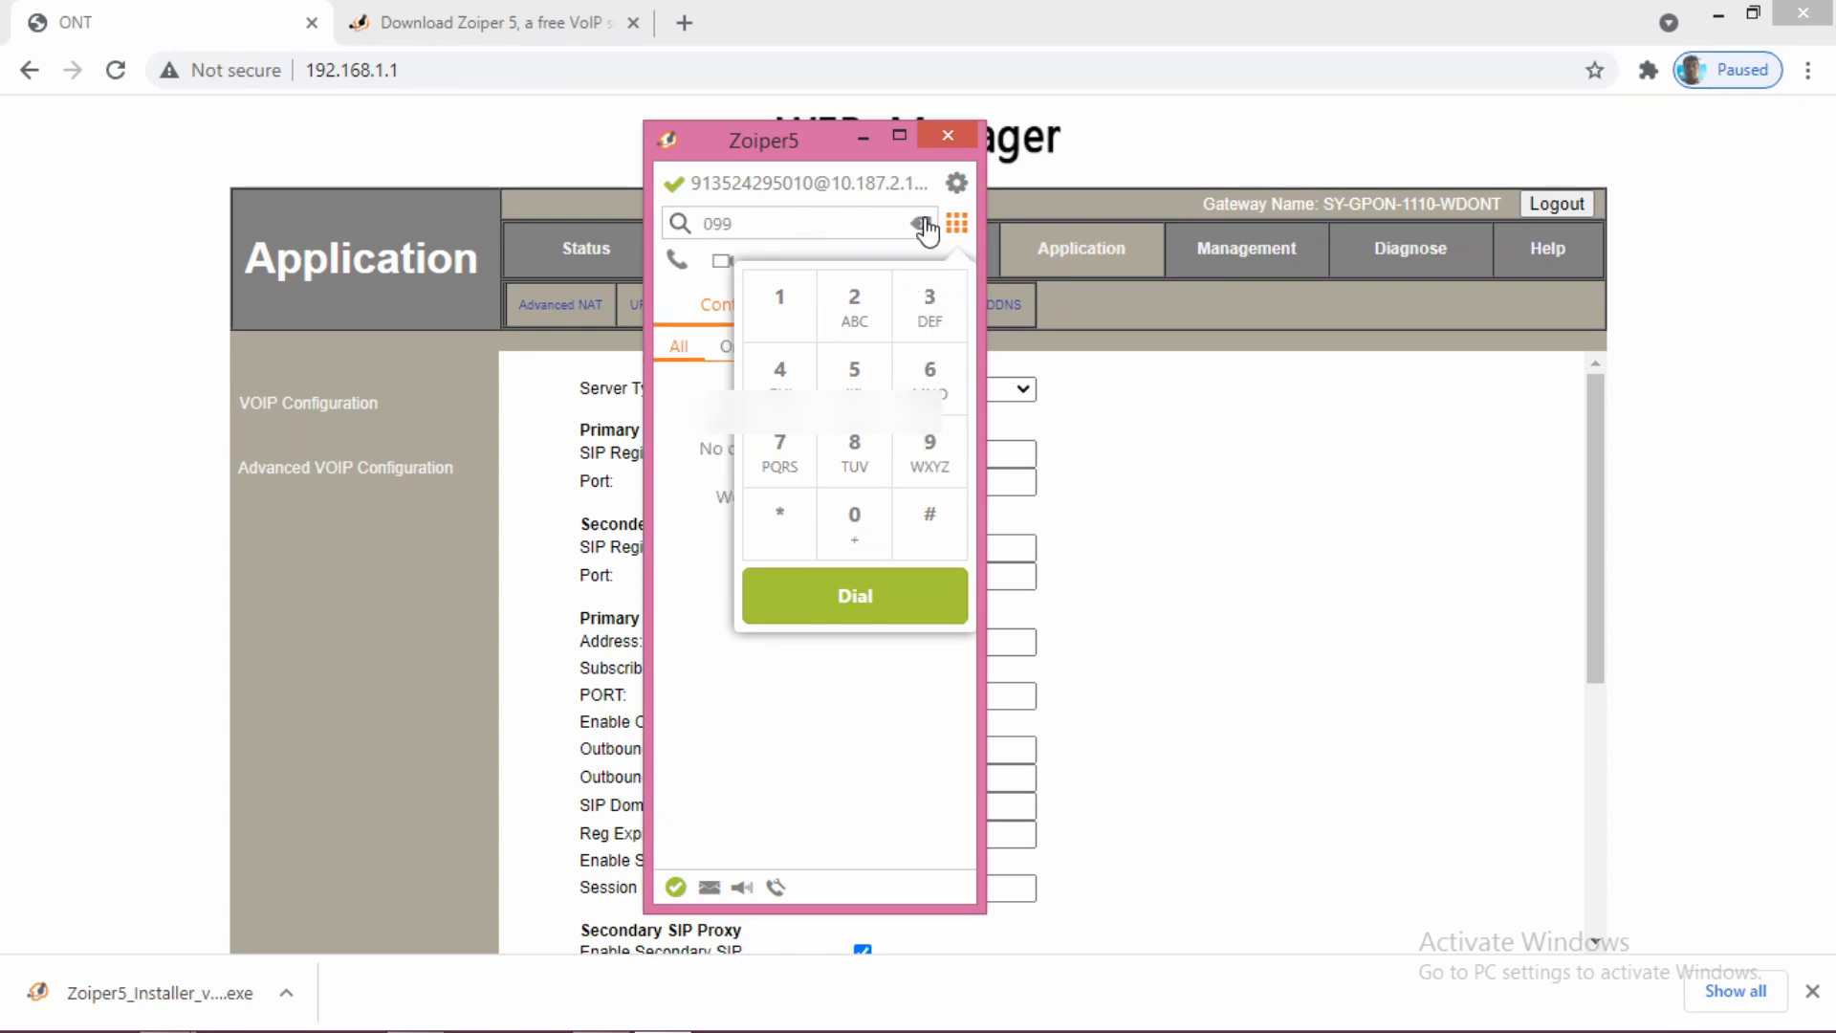
{"action": "left_click", "coordinate": [926, 224]}
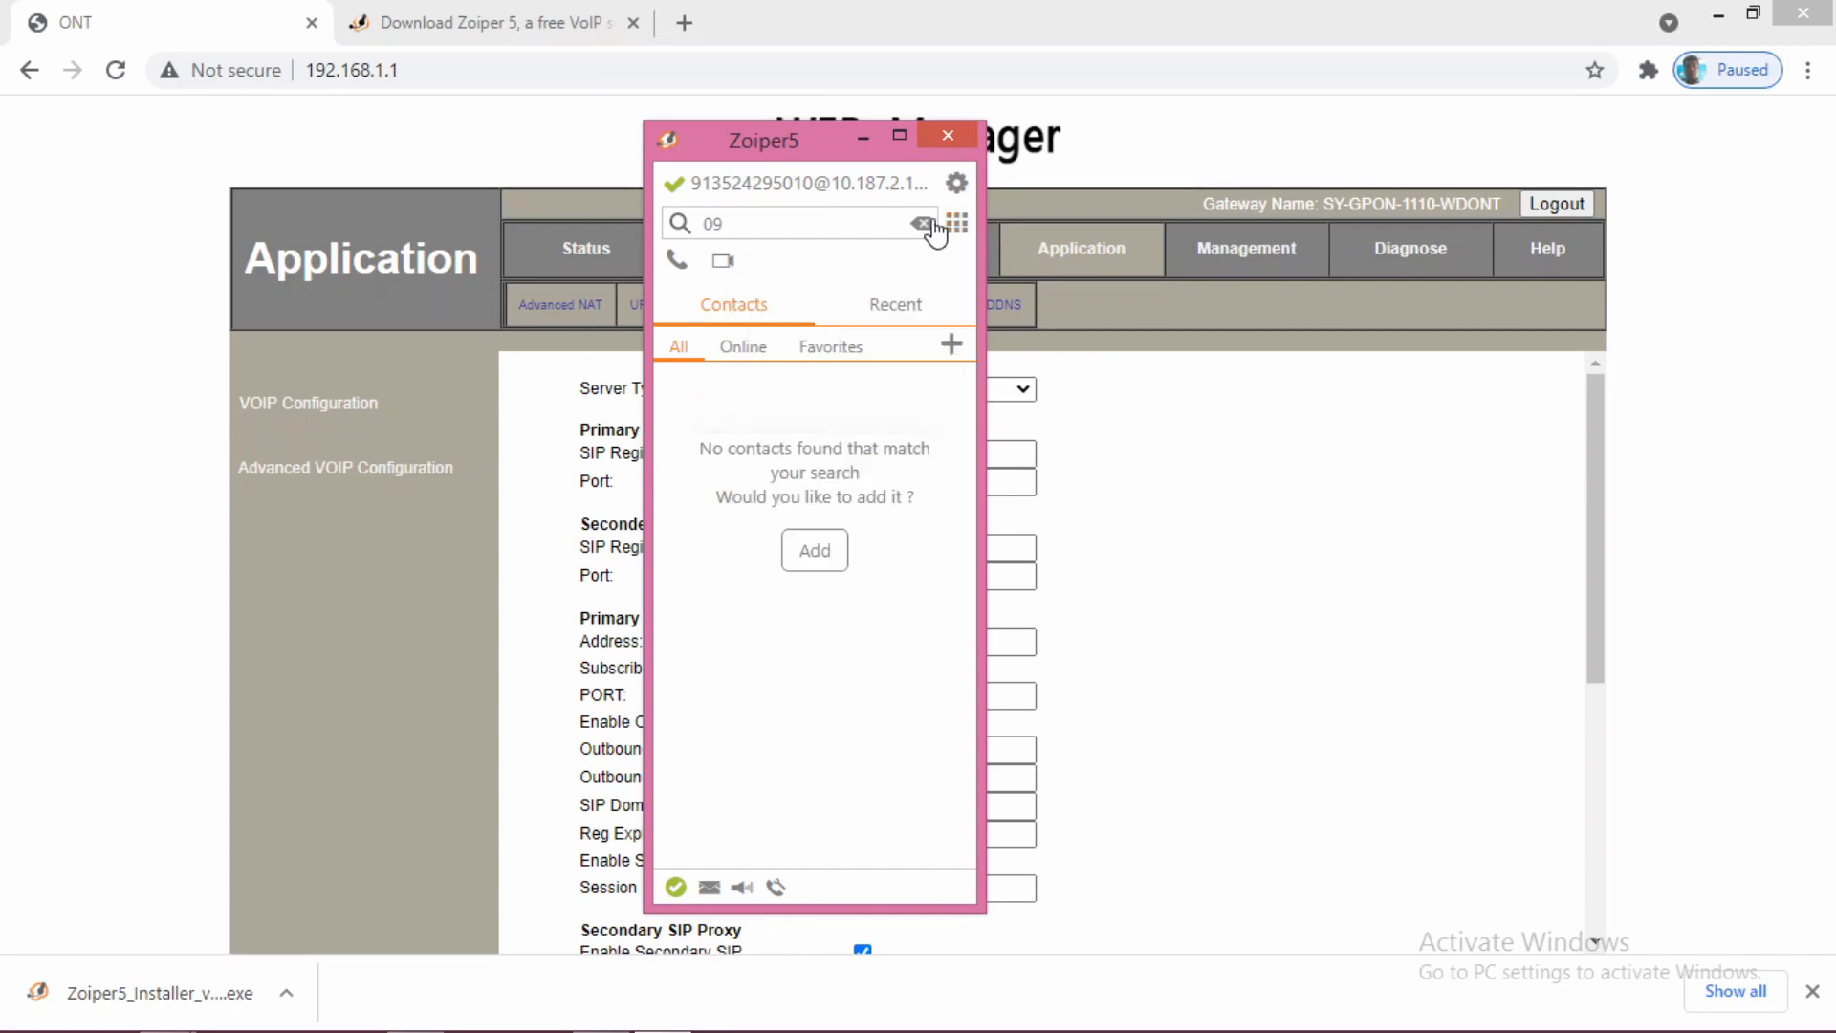
{"action": "left_click", "coordinate": [957, 224]}
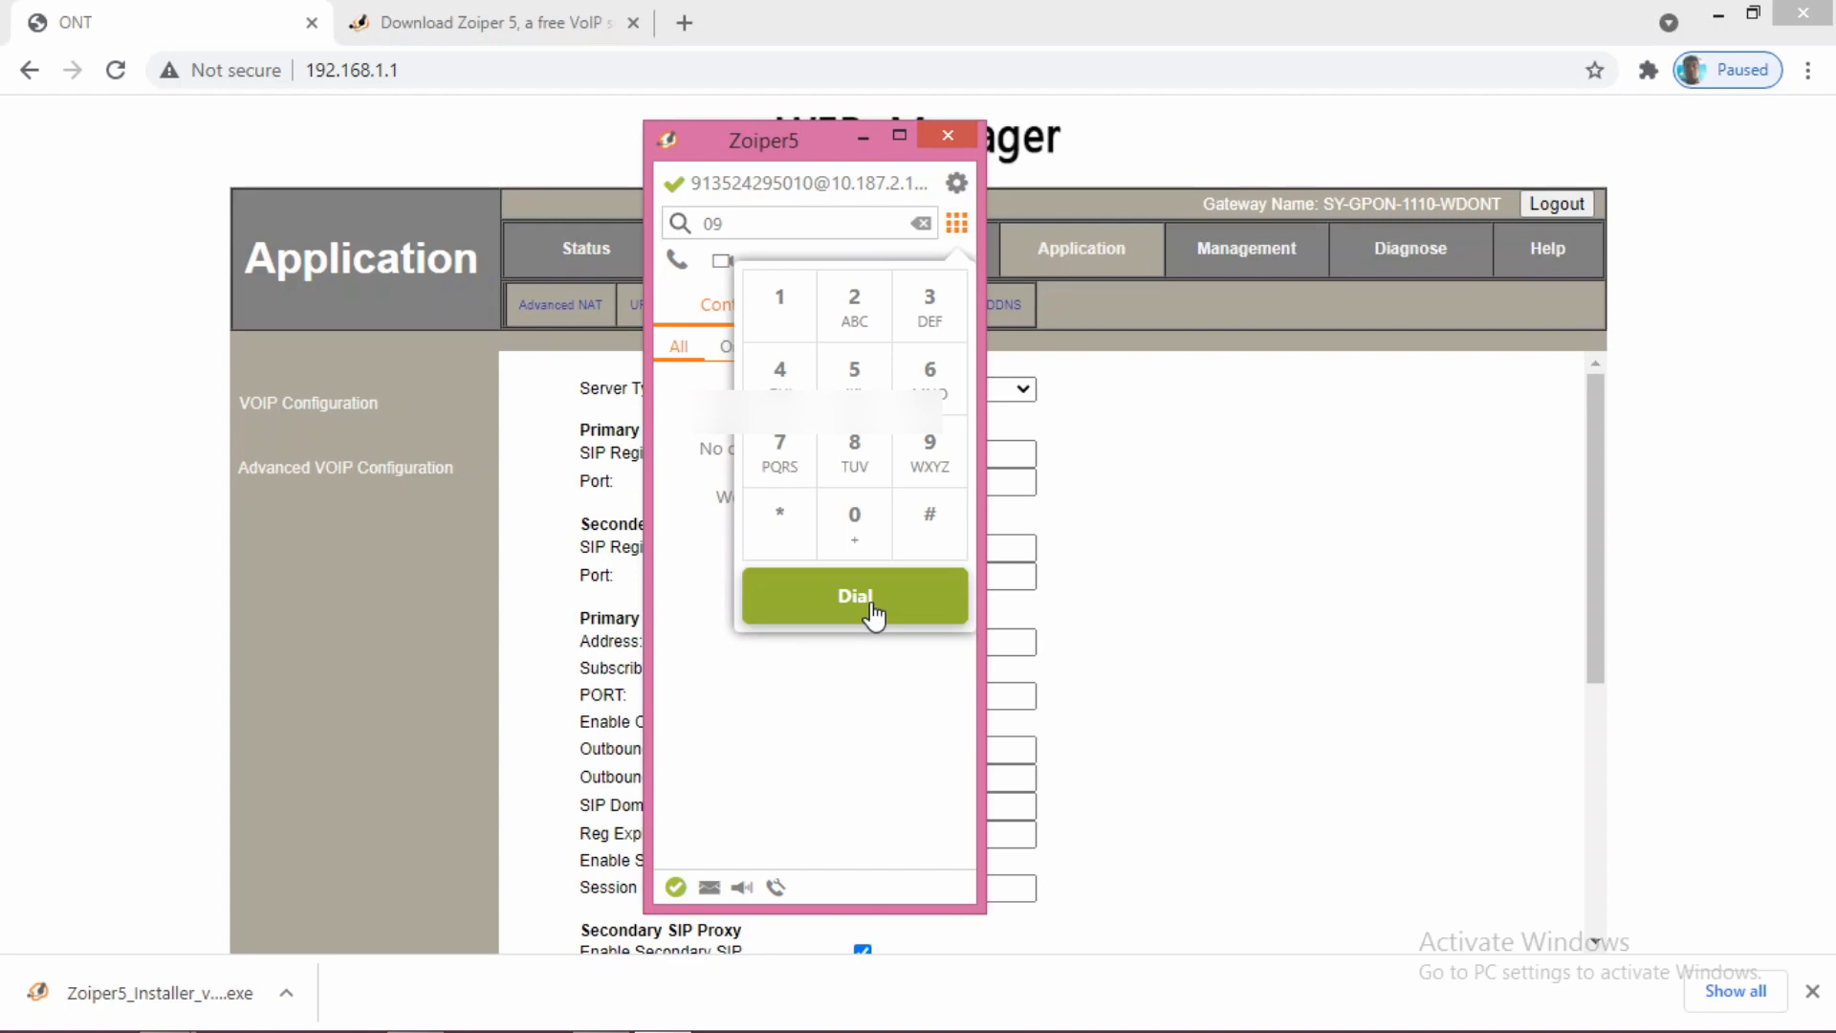
{"action": "mouse_move", "coordinate": [951, 137]}
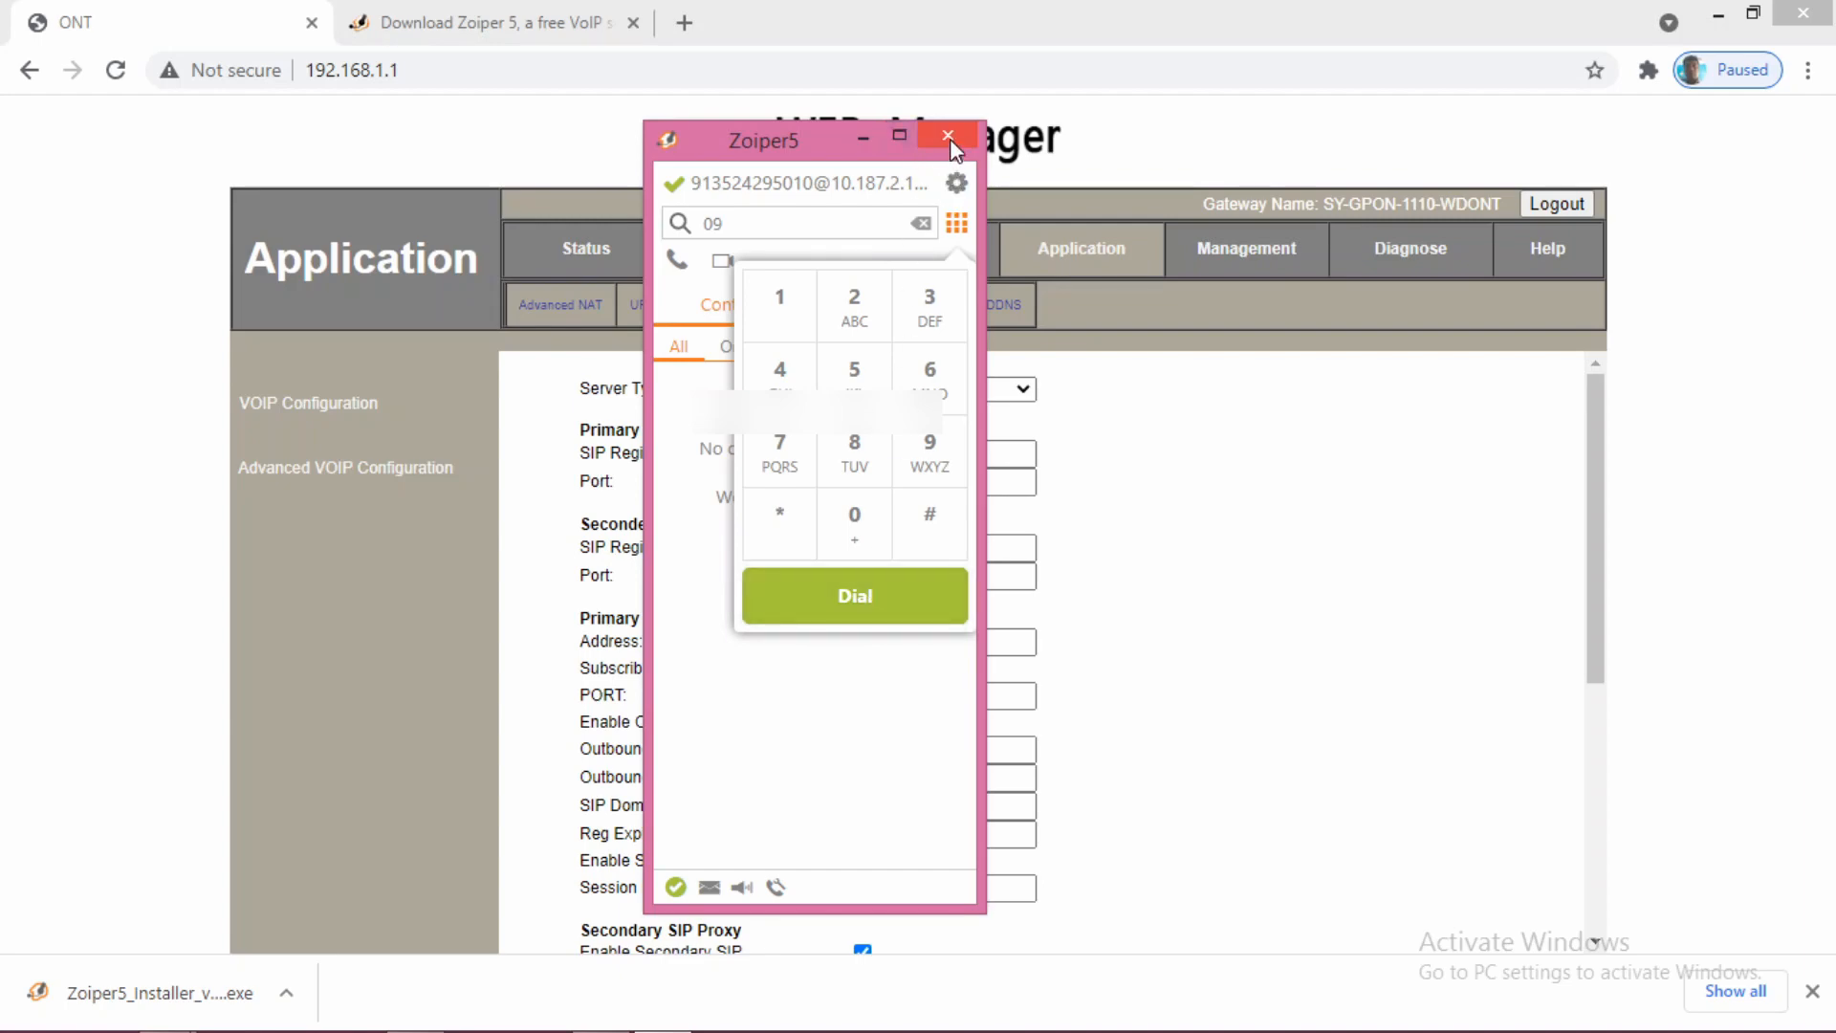
{"action": "mouse_move", "coordinate": [946, 134]}
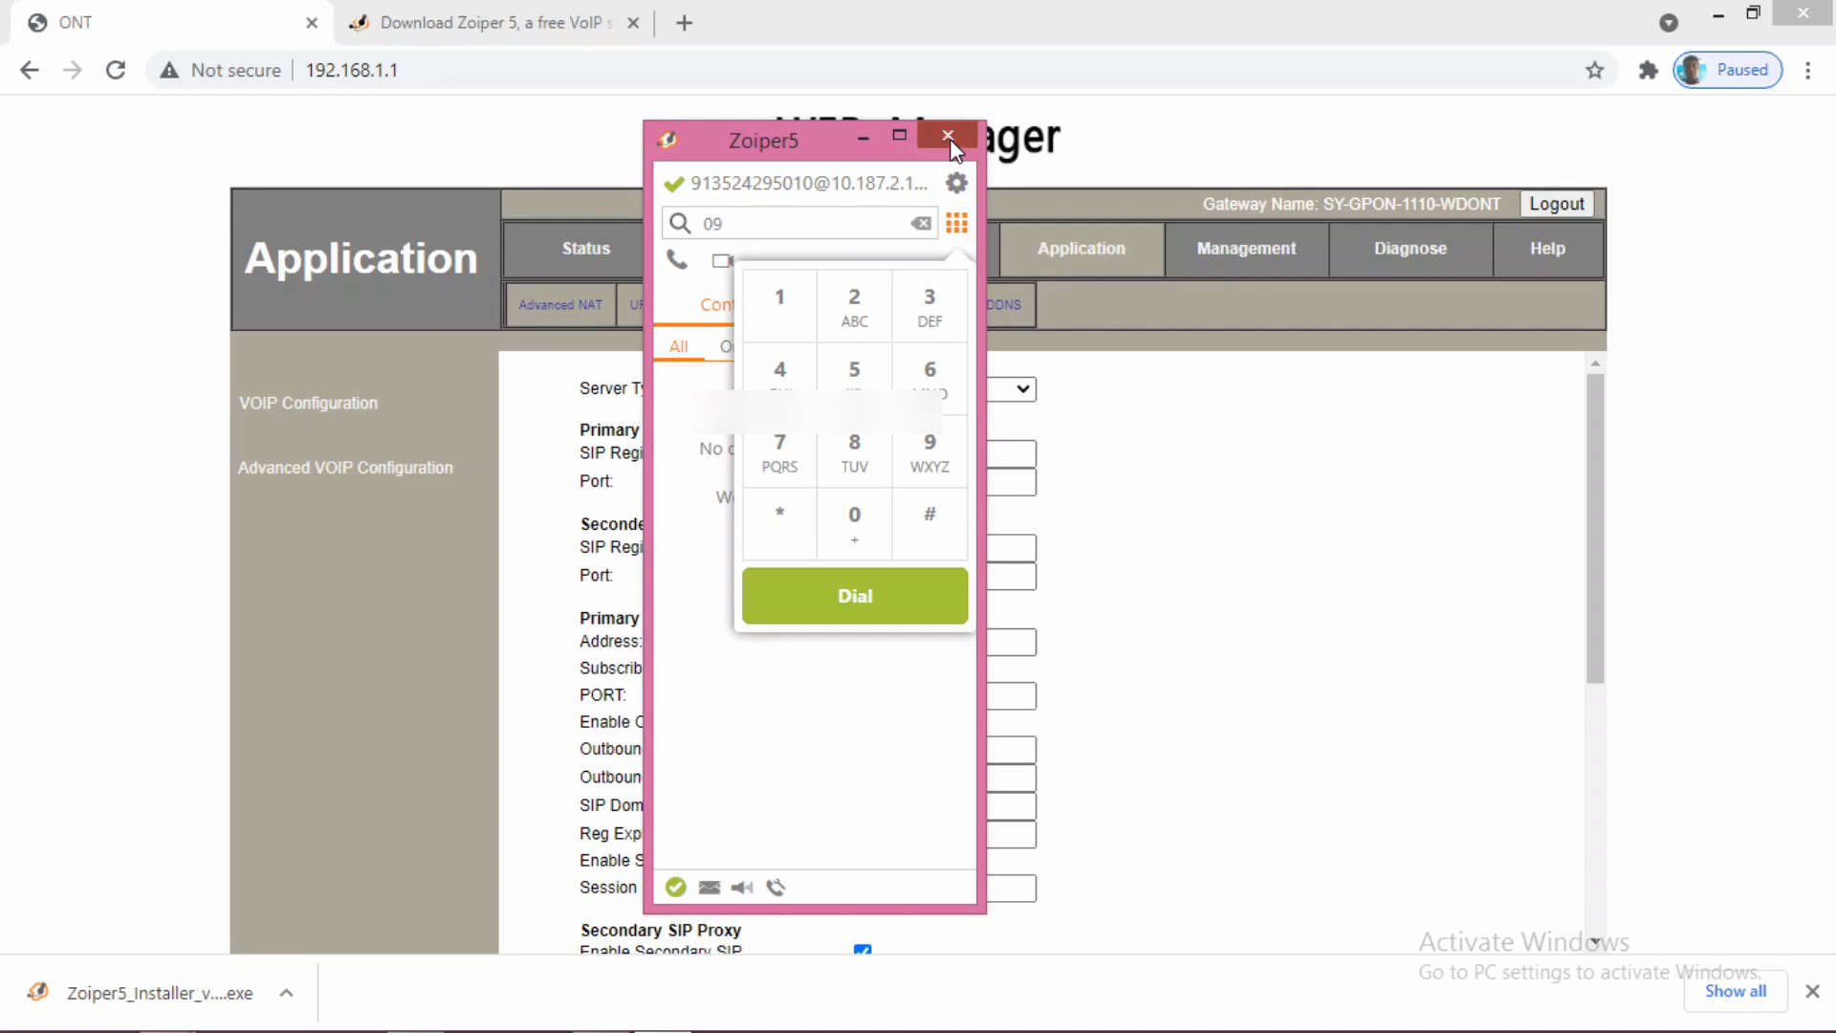
{"action": "left_click", "coordinate": [946, 136]}
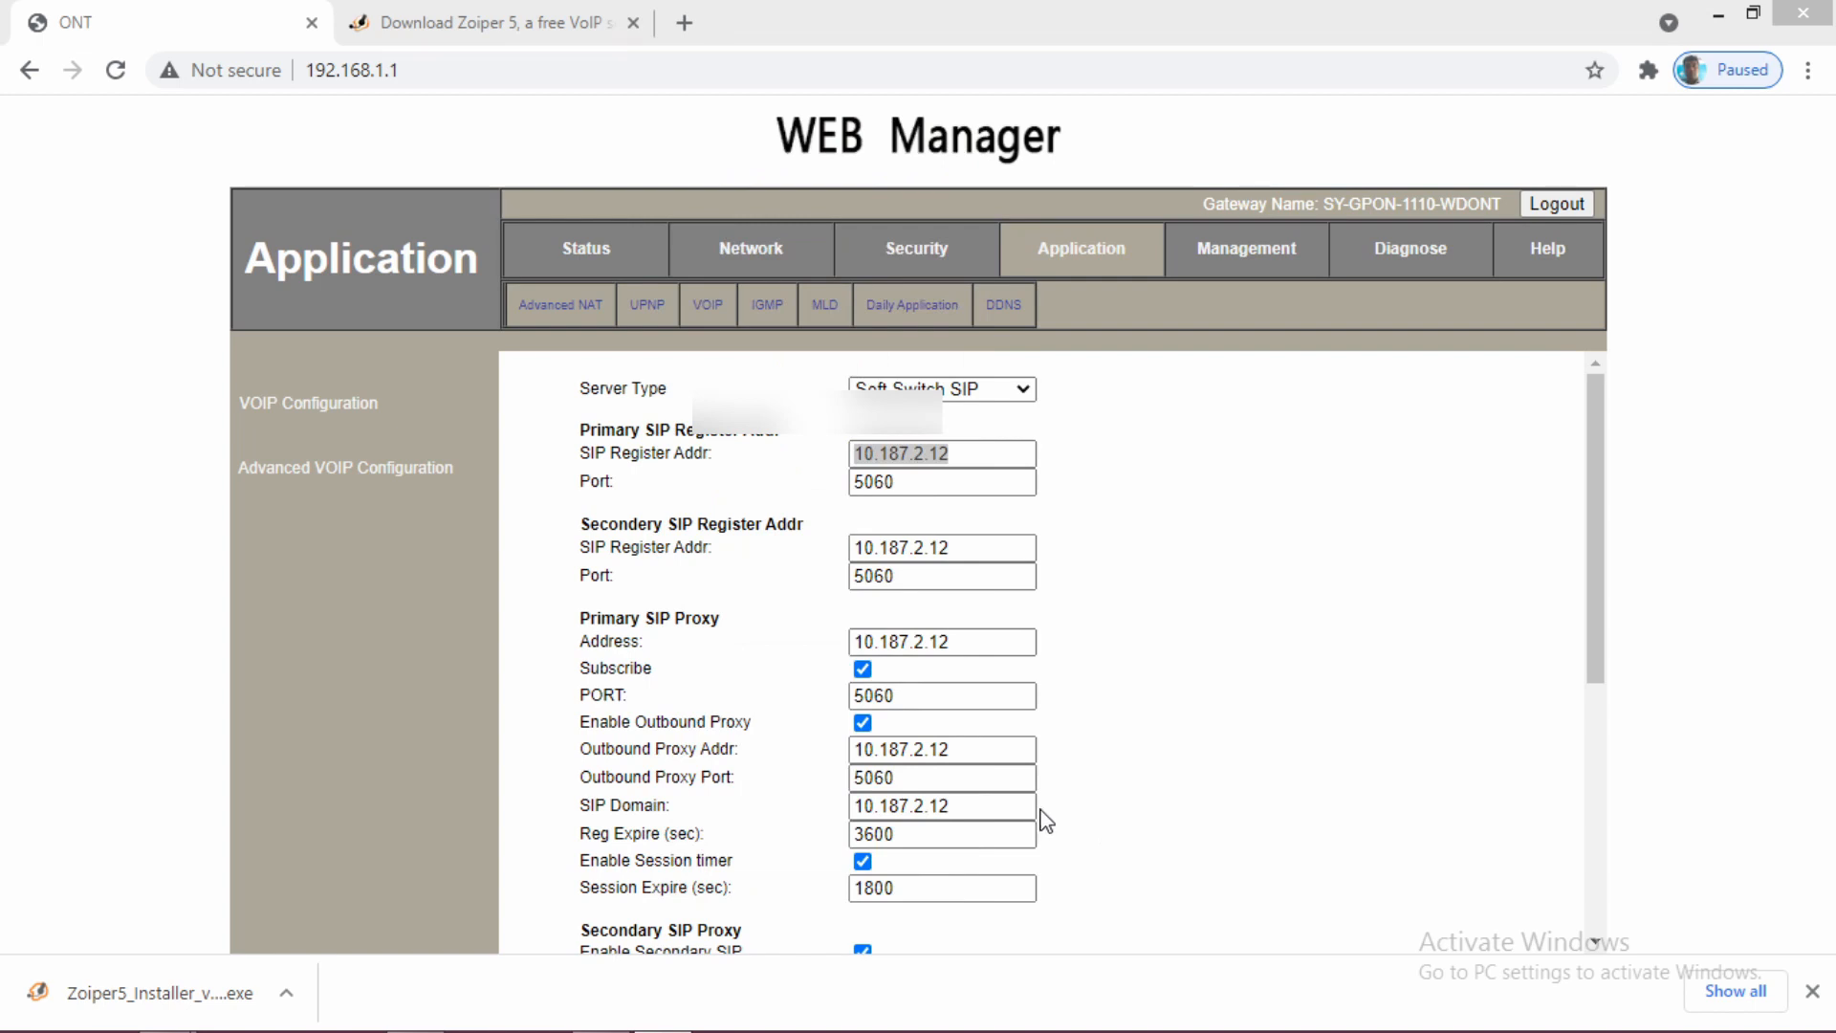
{"action": "mouse_move", "coordinate": [1066, 815]}
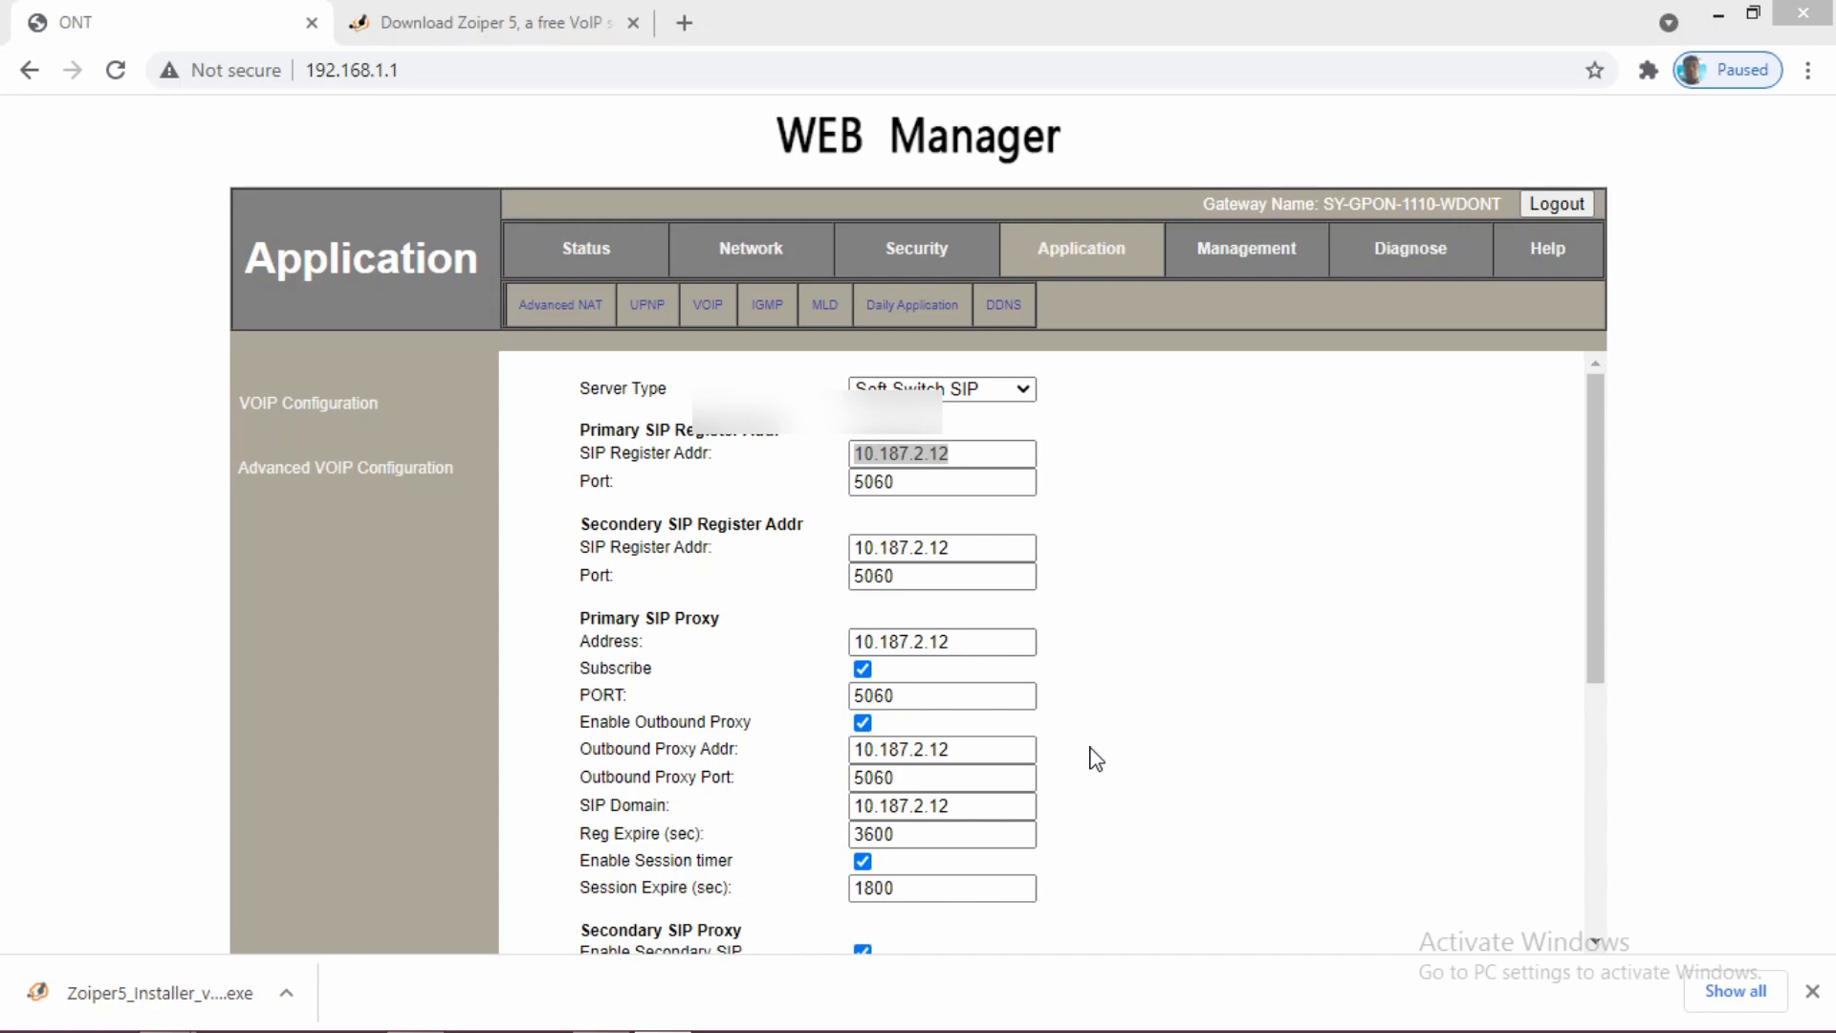
{"action": "mouse_move", "coordinate": [1107, 759]}
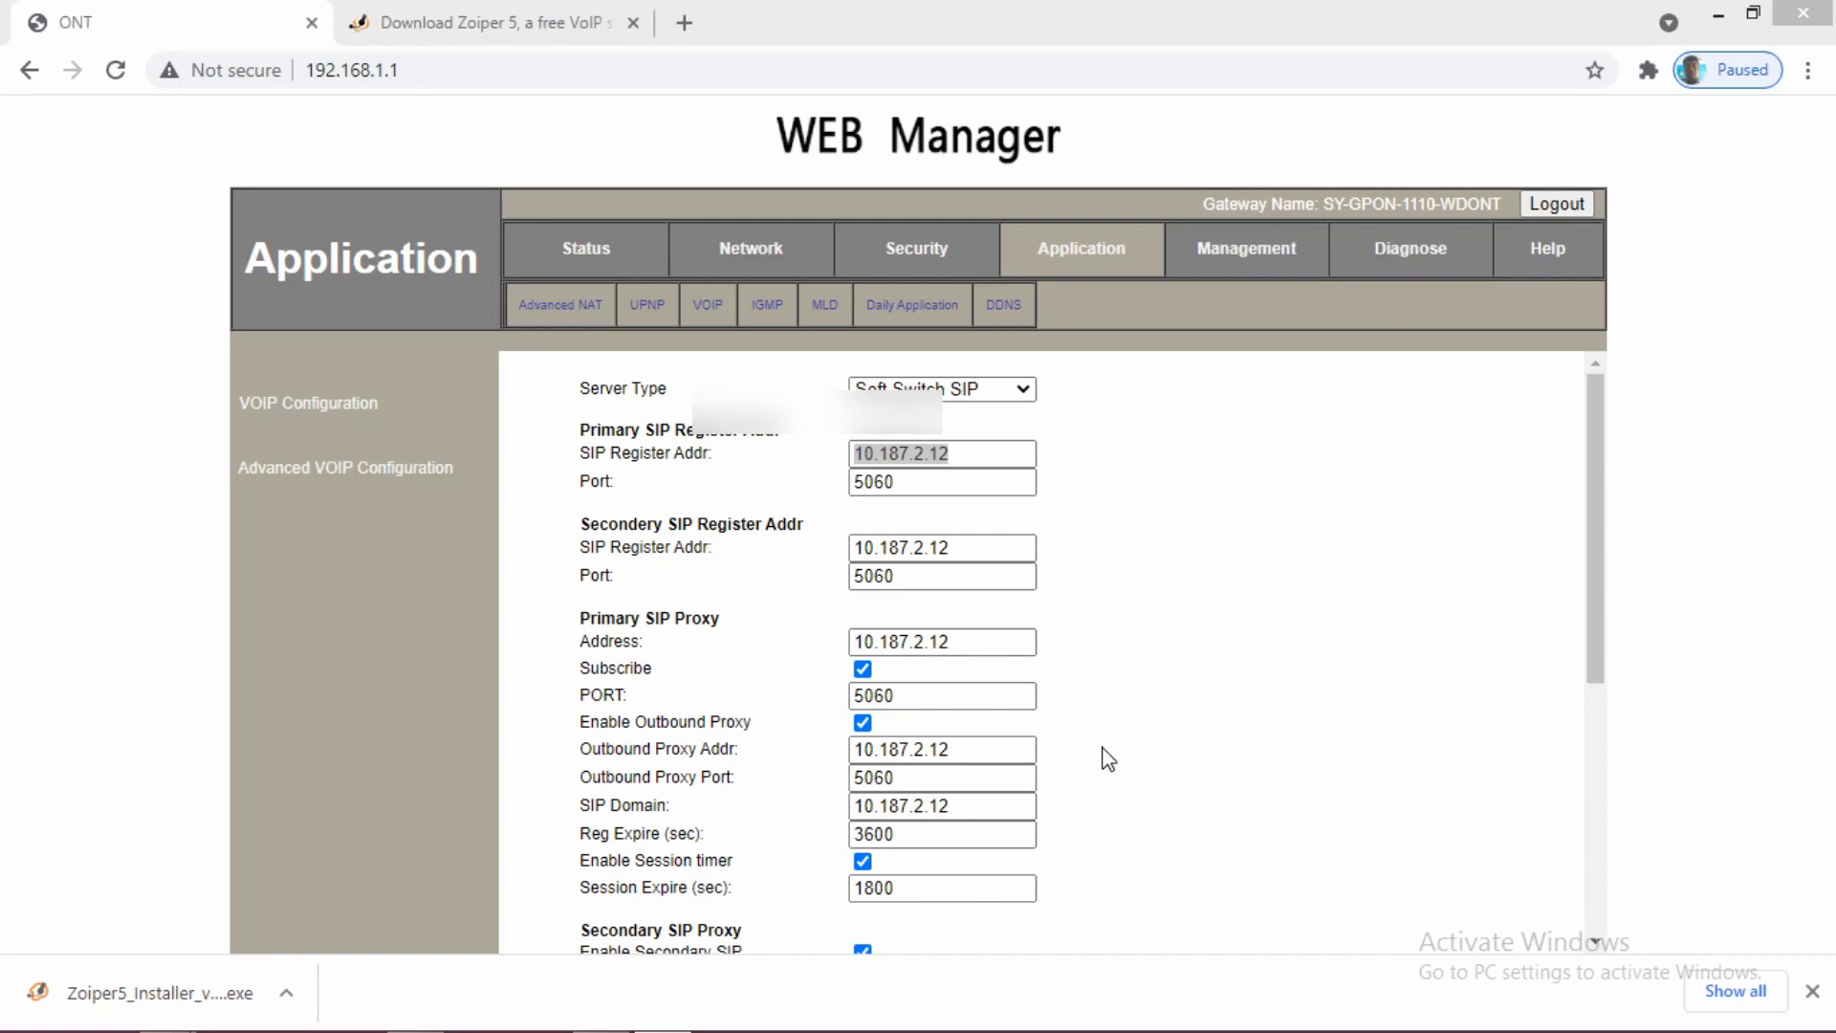
{"action": "mouse_move", "coordinate": [1125, 788]}
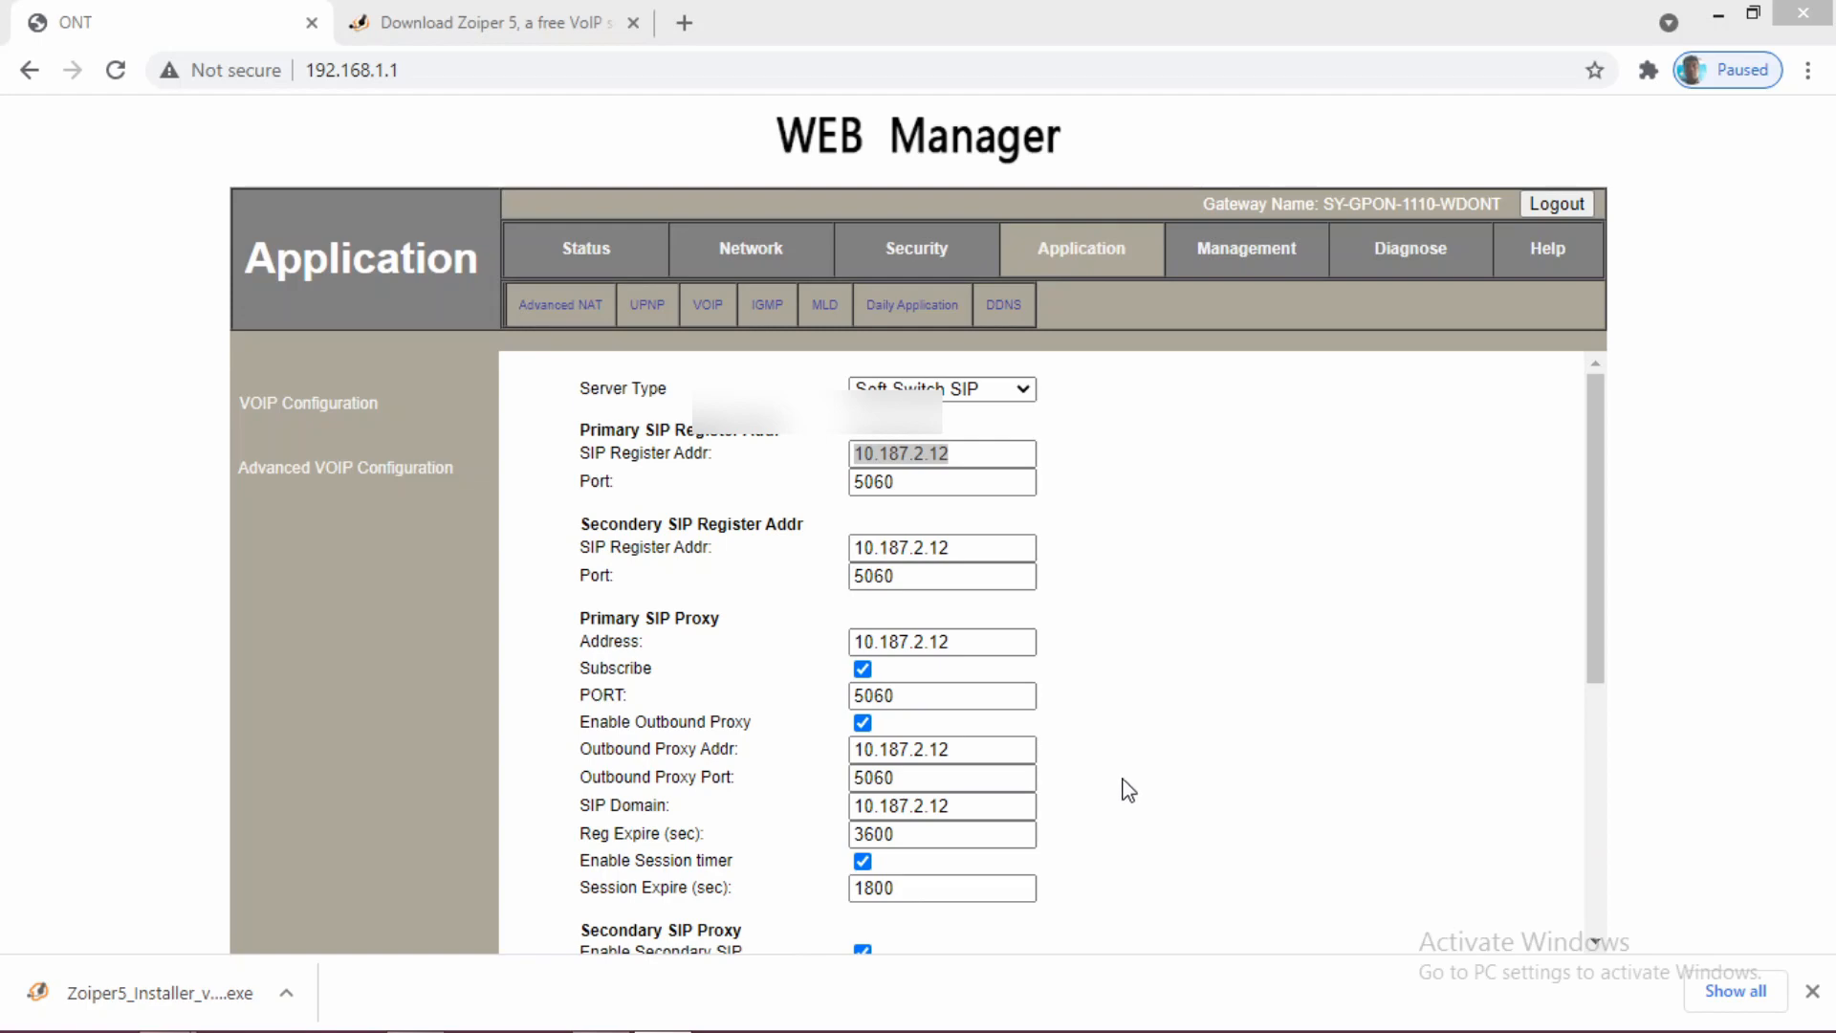
{"action": "mouse_move", "coordinate": [1631, 1001]}
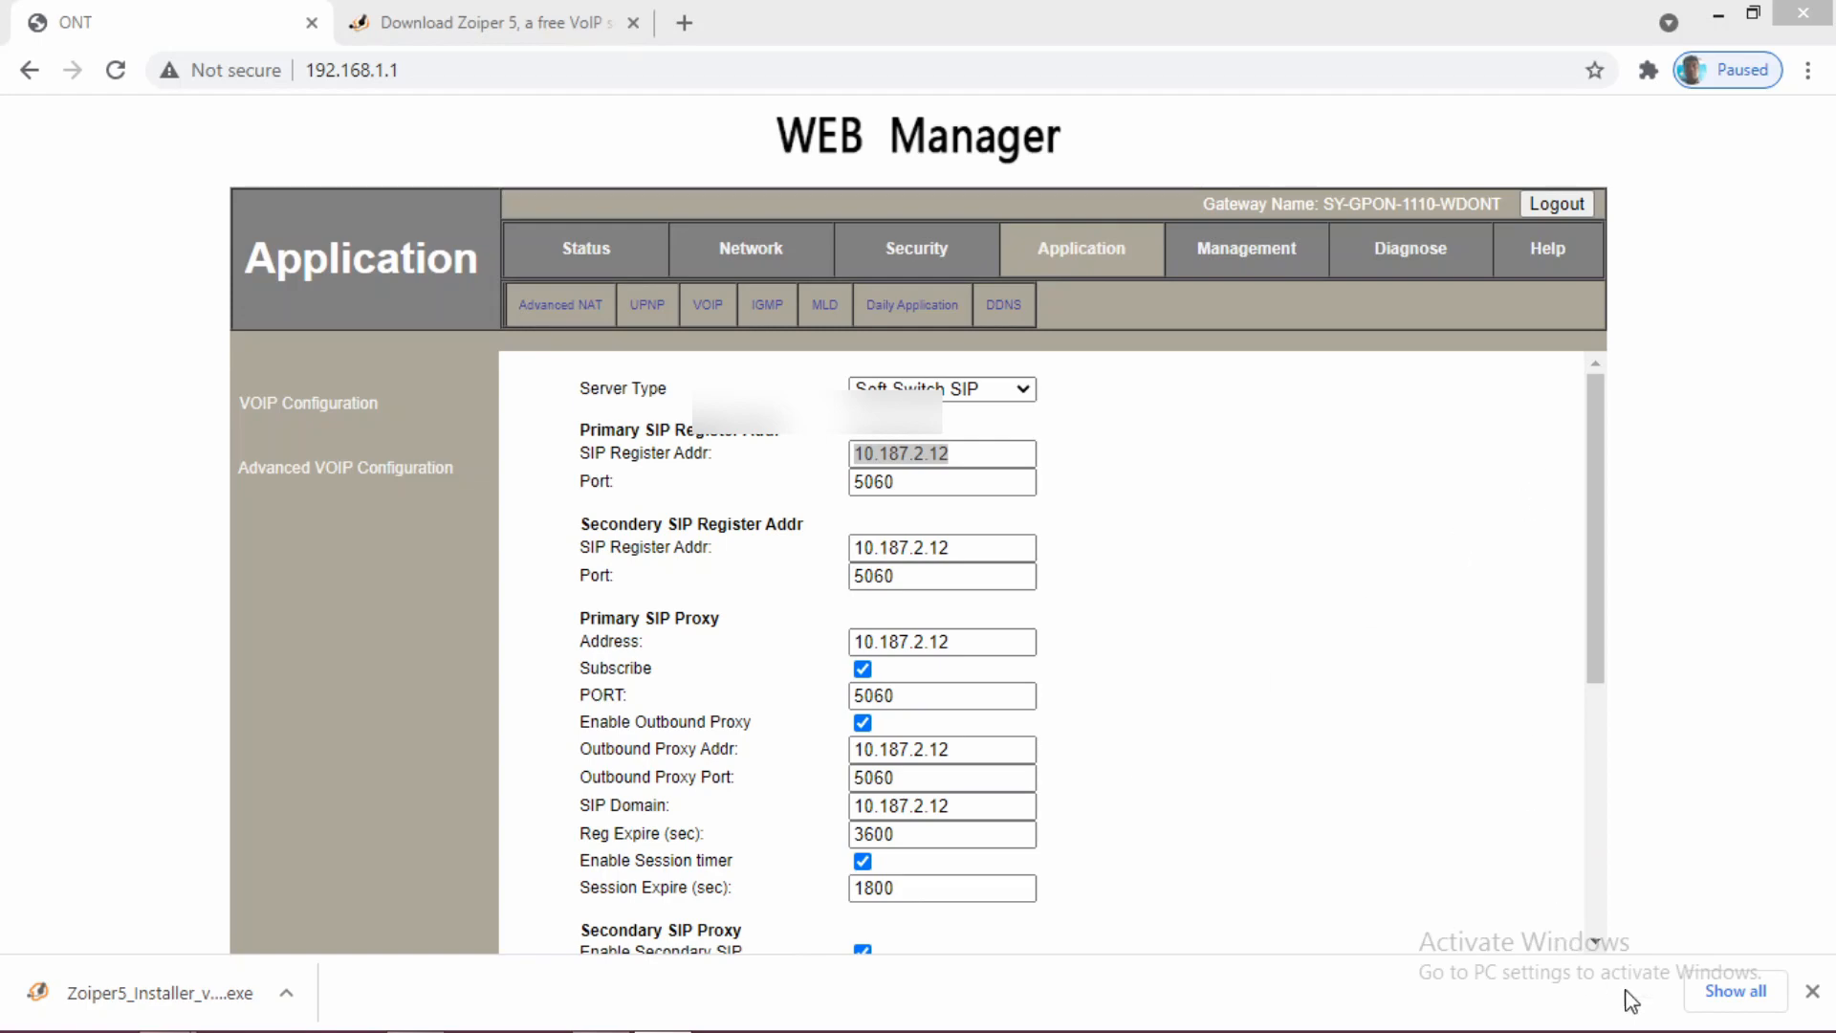